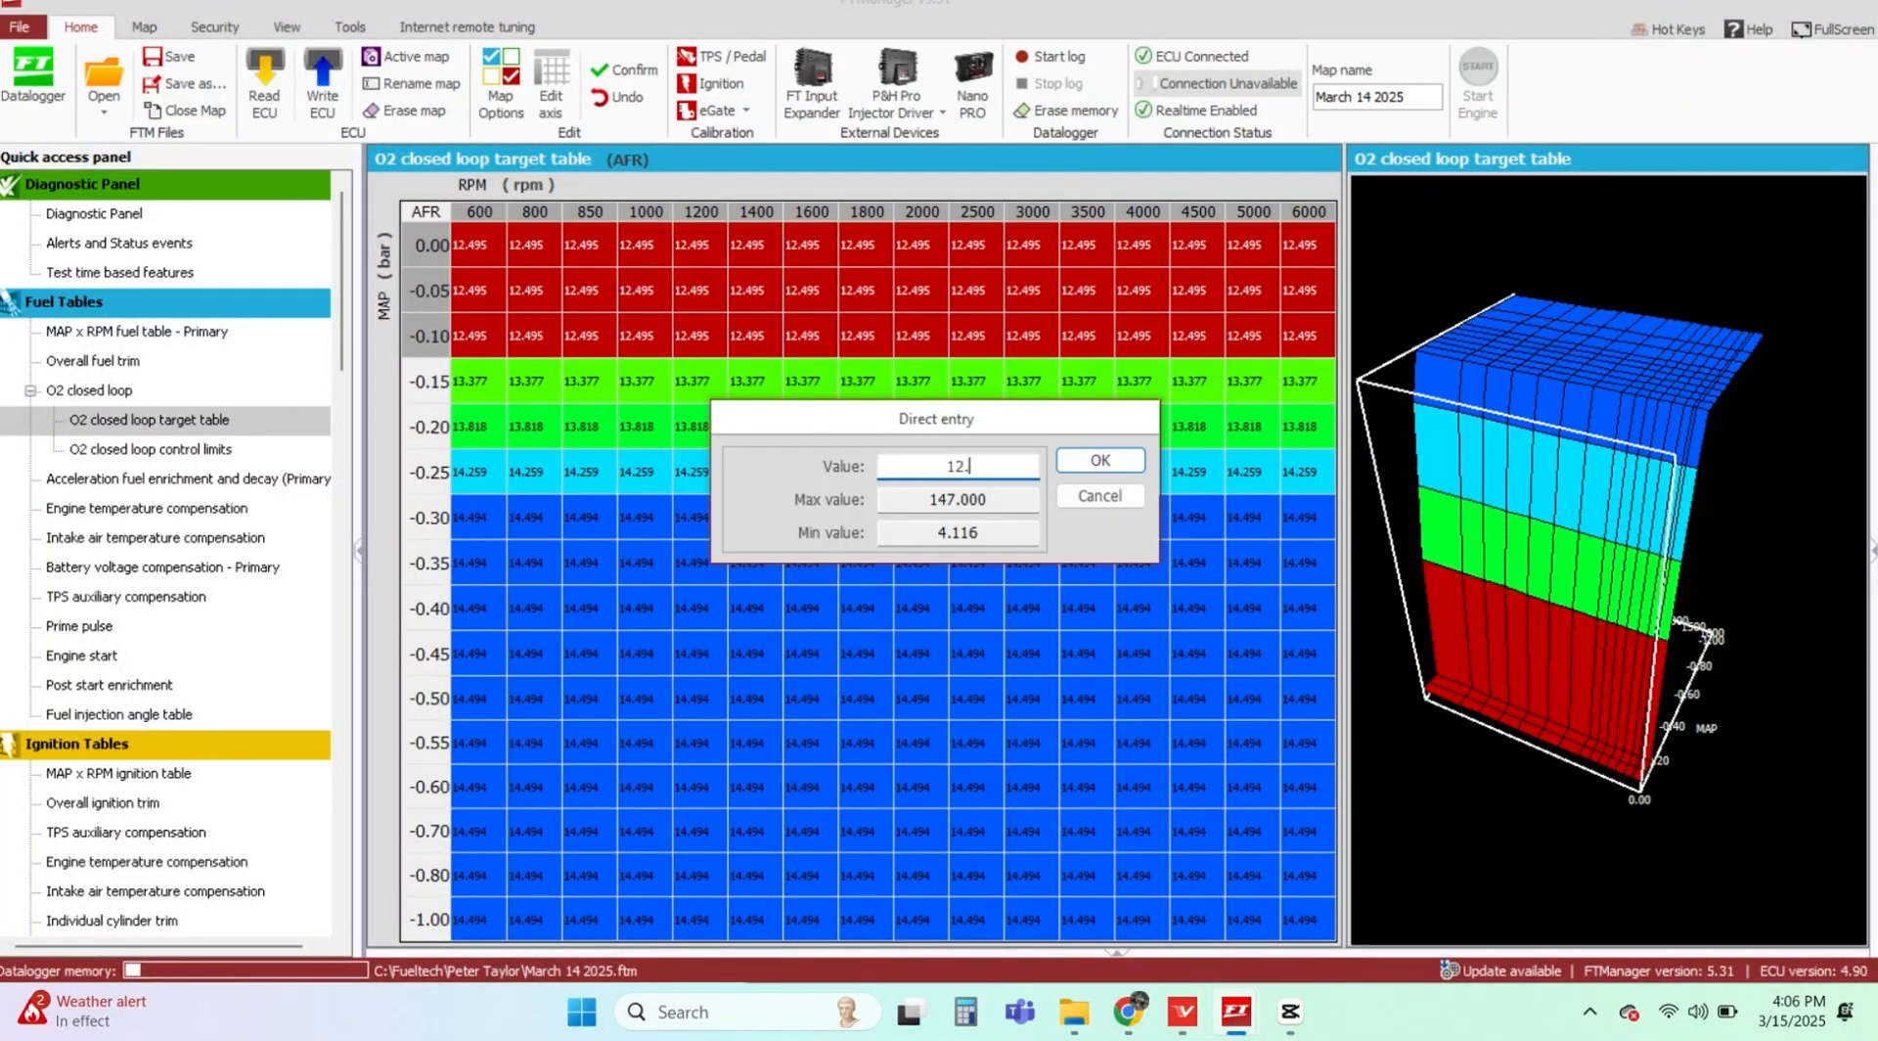
Step: Review the primary fuel table, ignition table and time based compensations from the Quick access panel
left_click(135, 332)
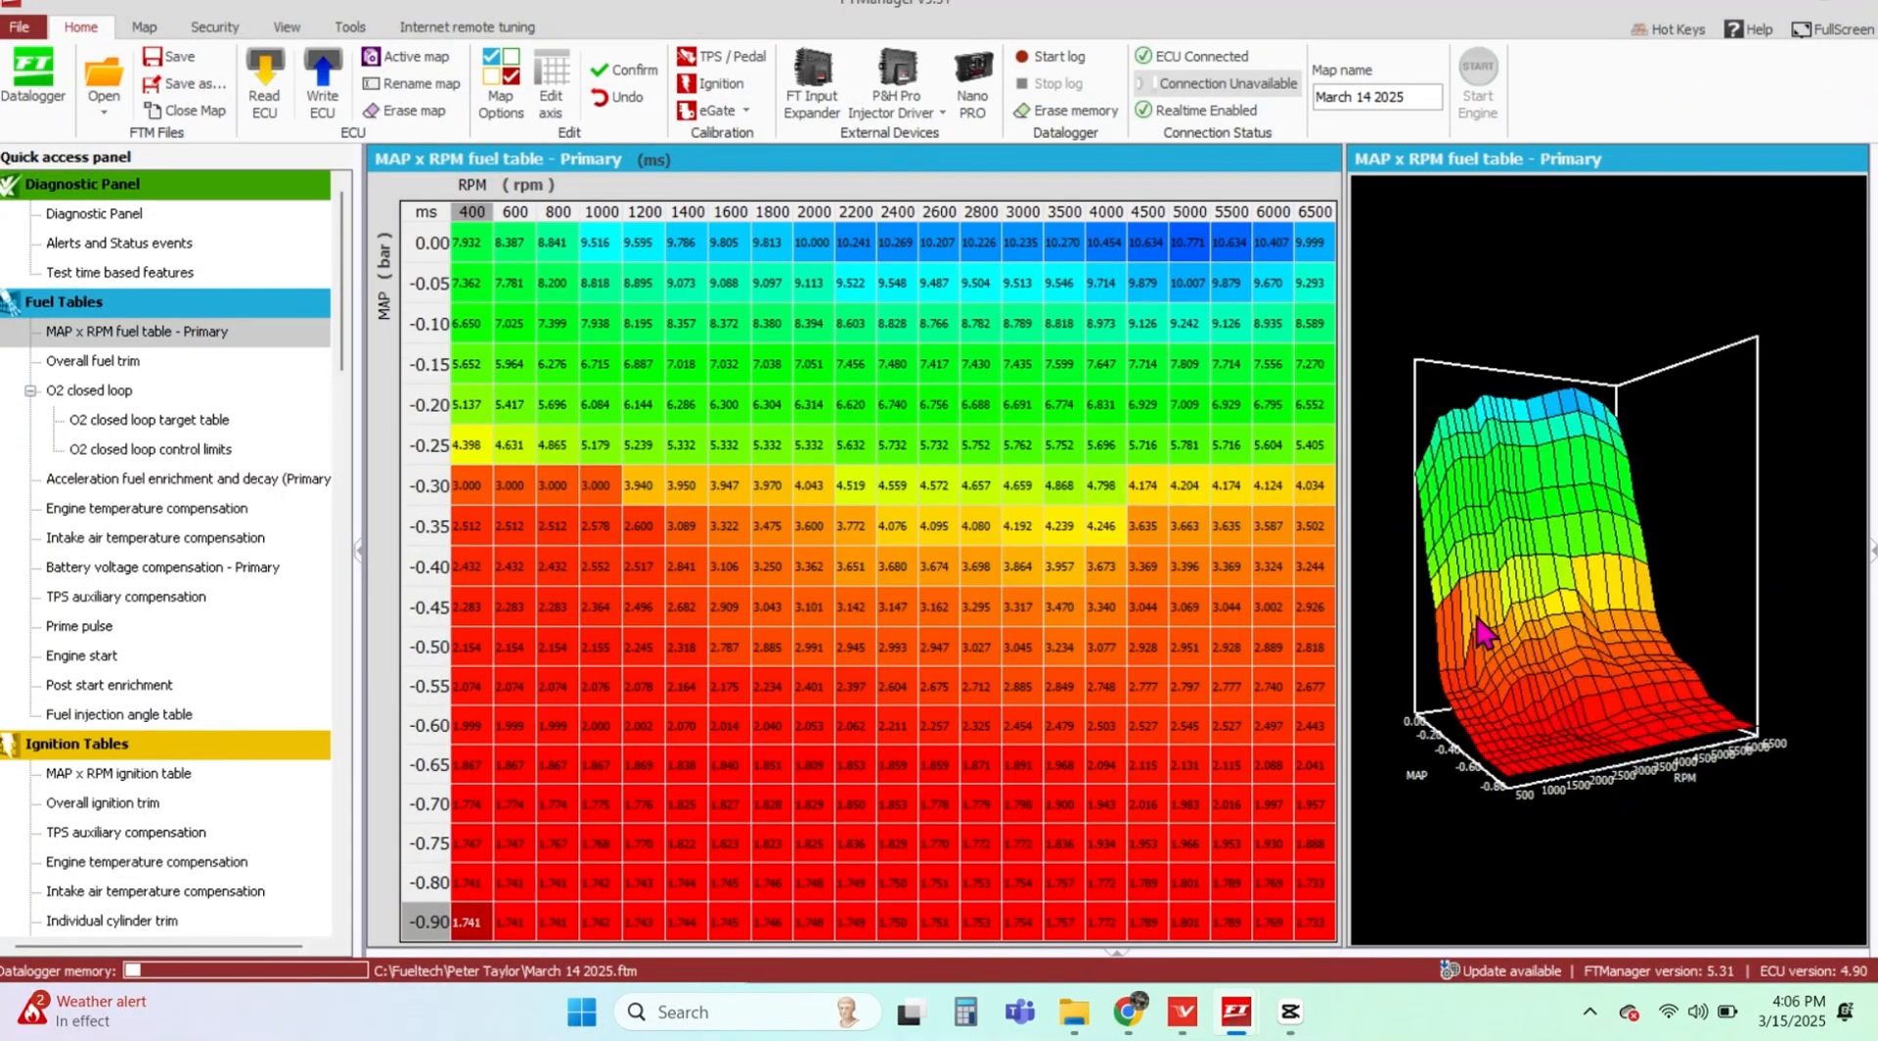
left_click(117, 772)
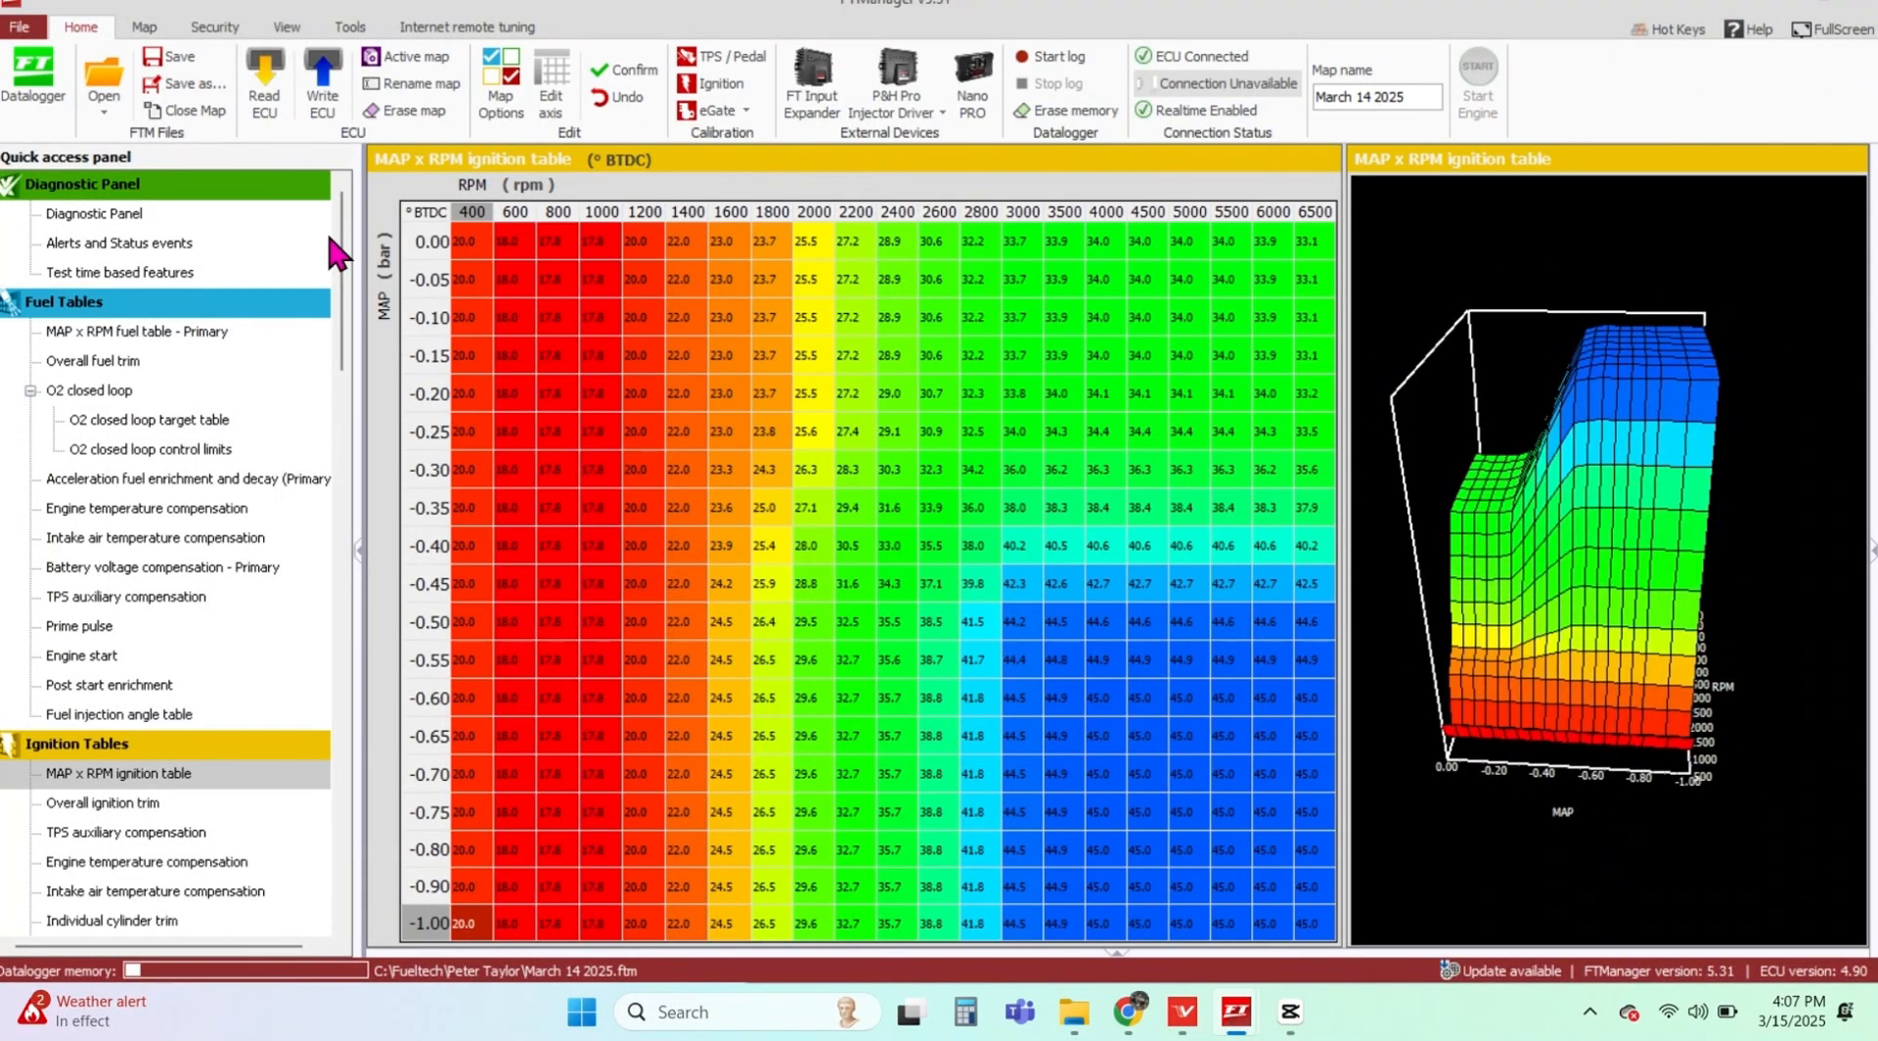
left_click(125, 625)
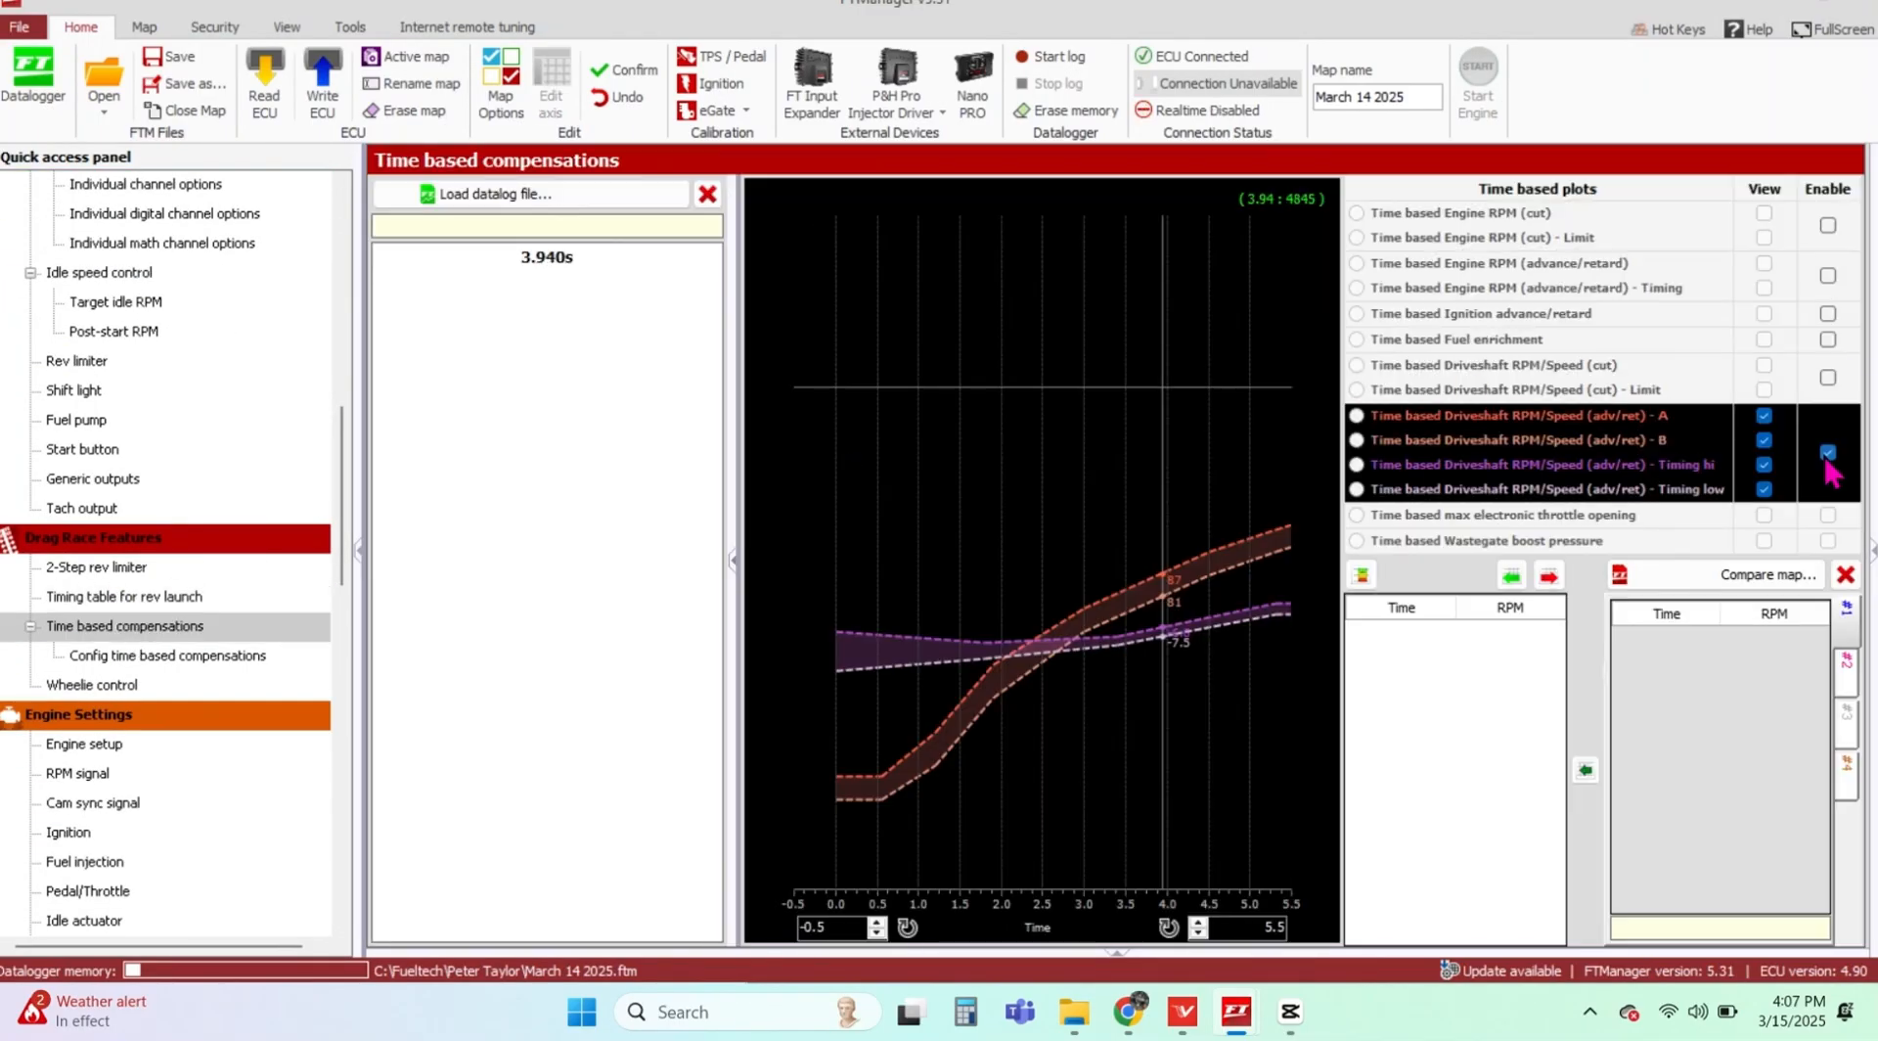
left_click(114, 301)
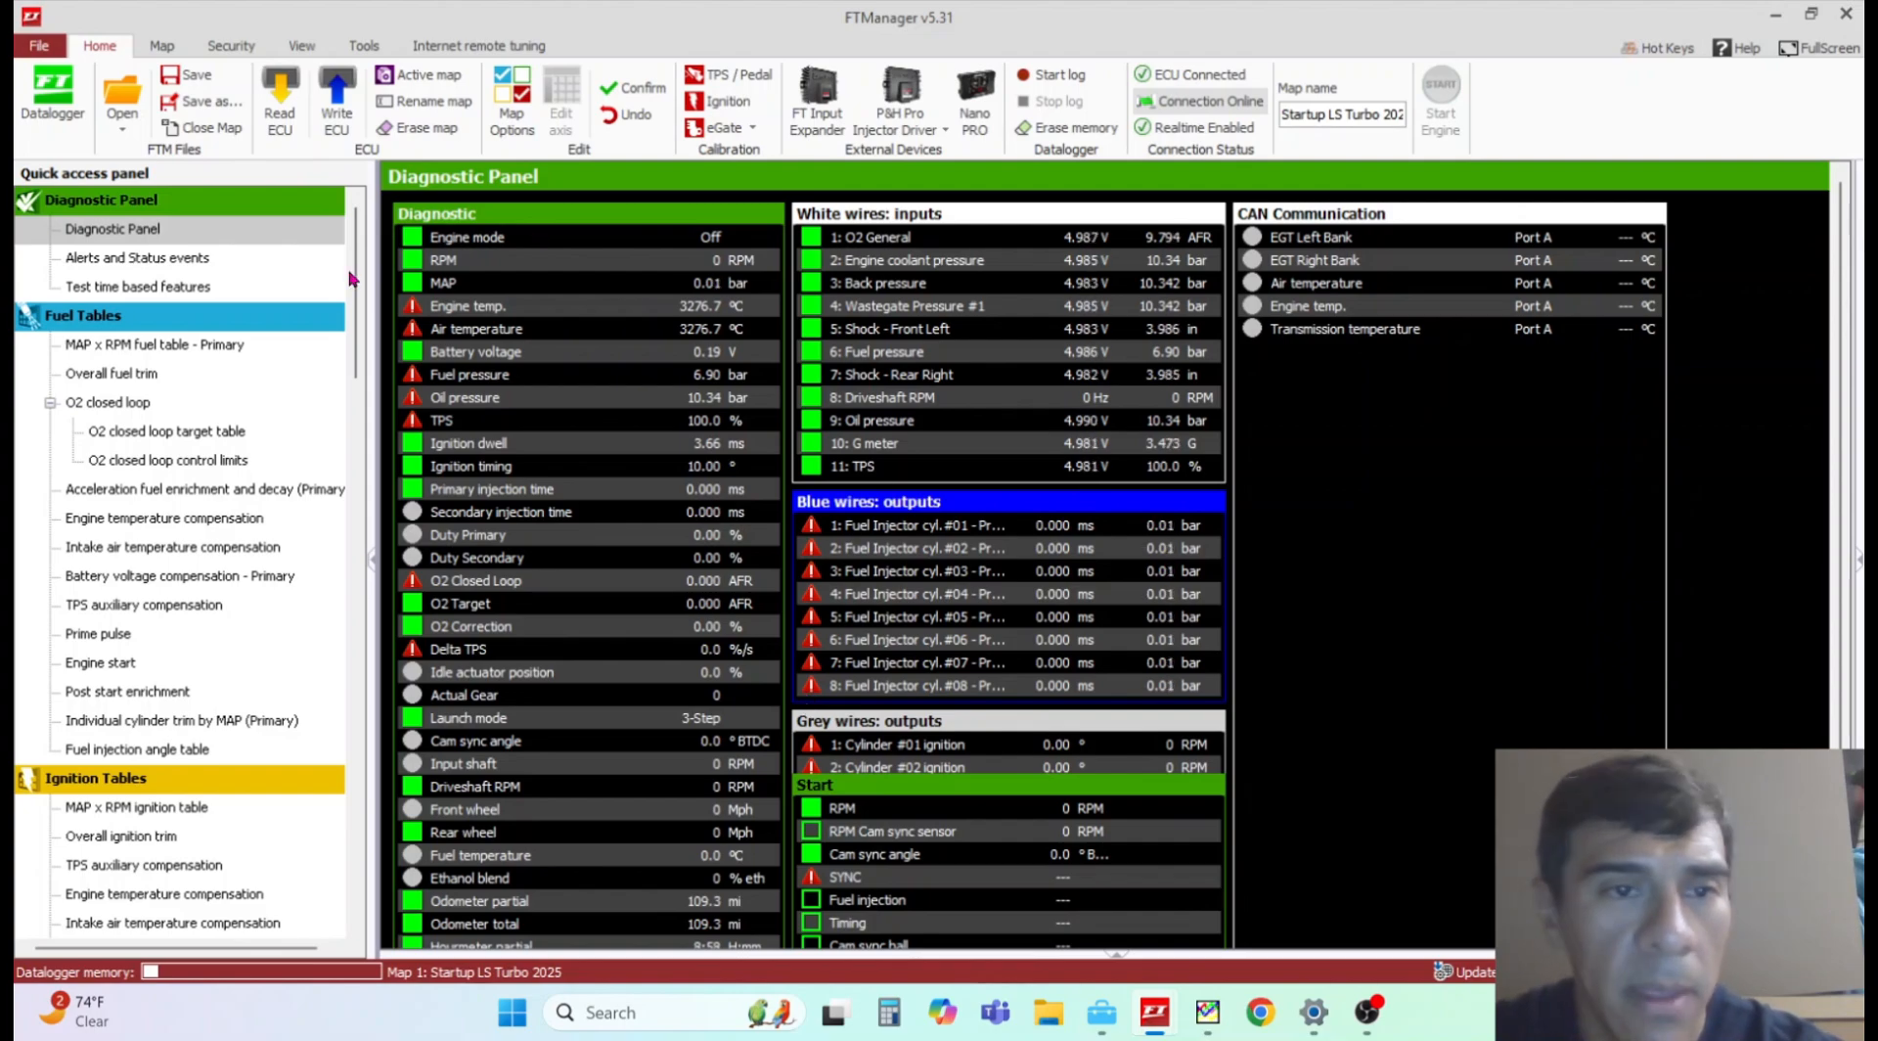
scroll("down", 3)
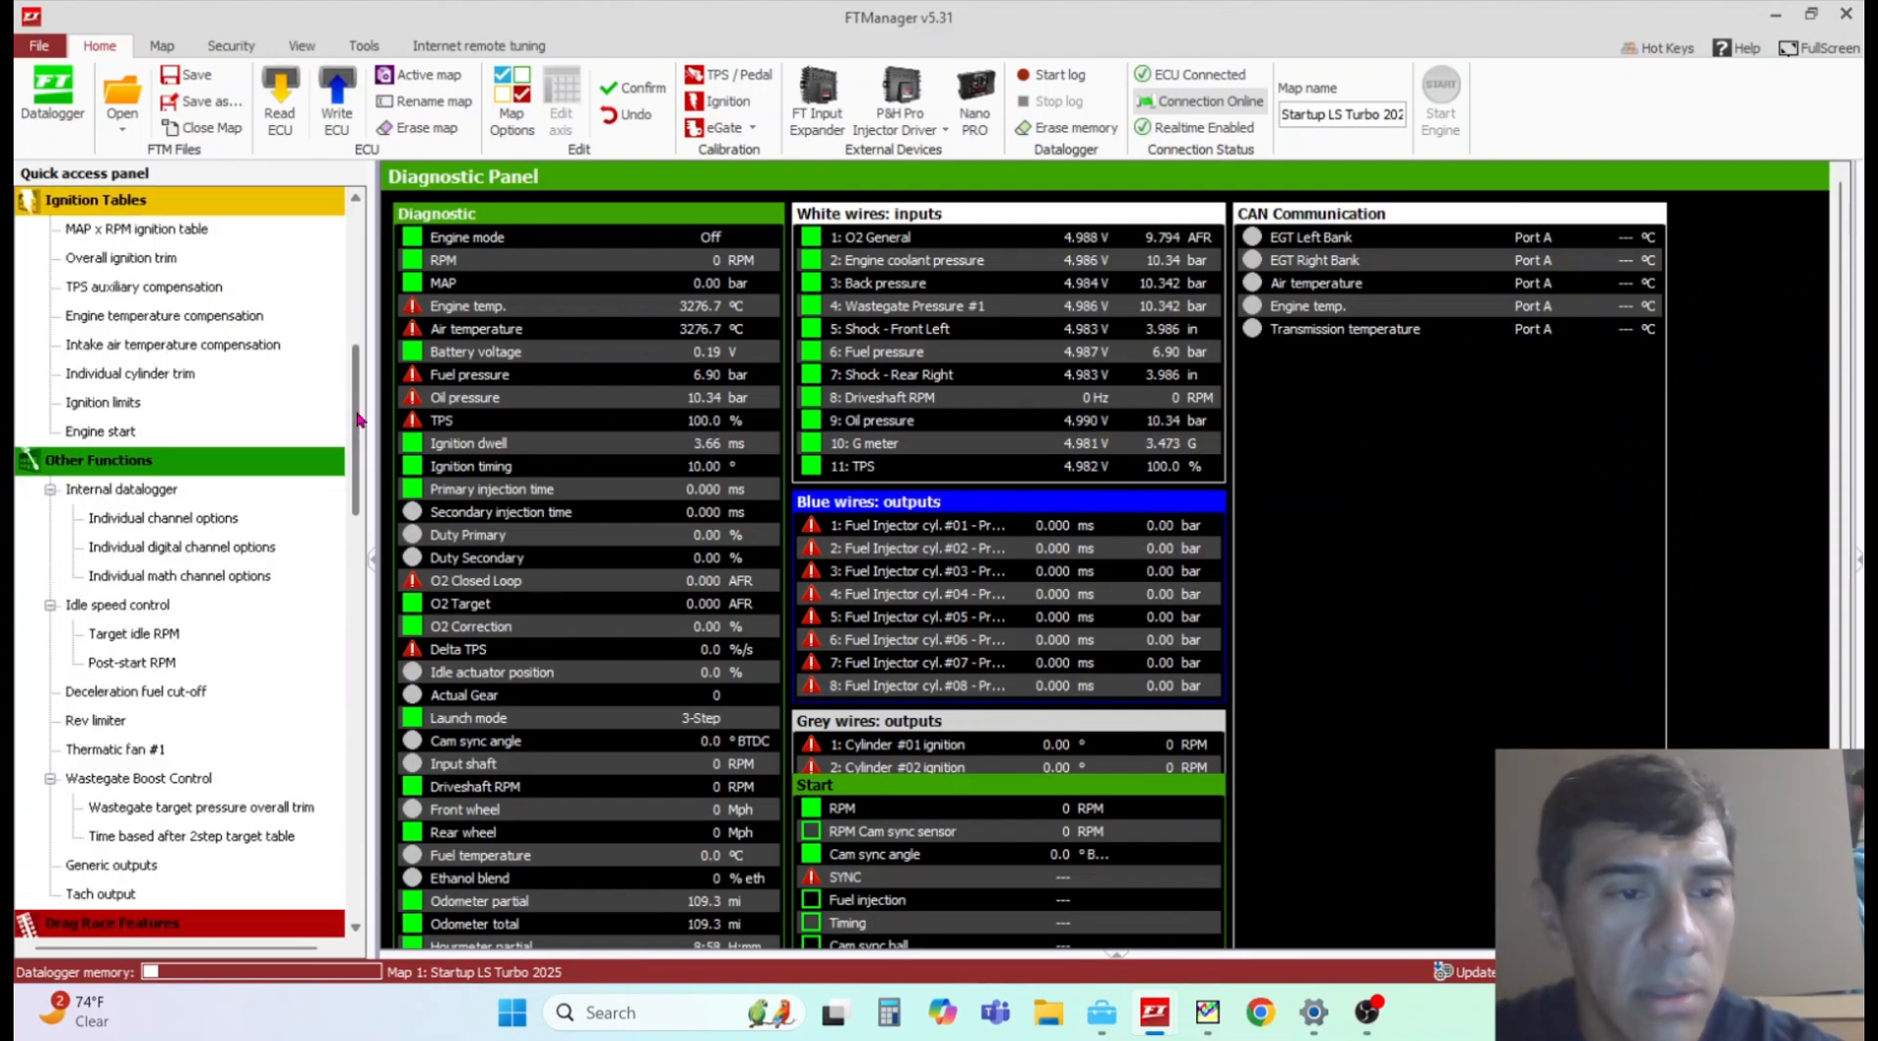
scroll("down", 3)
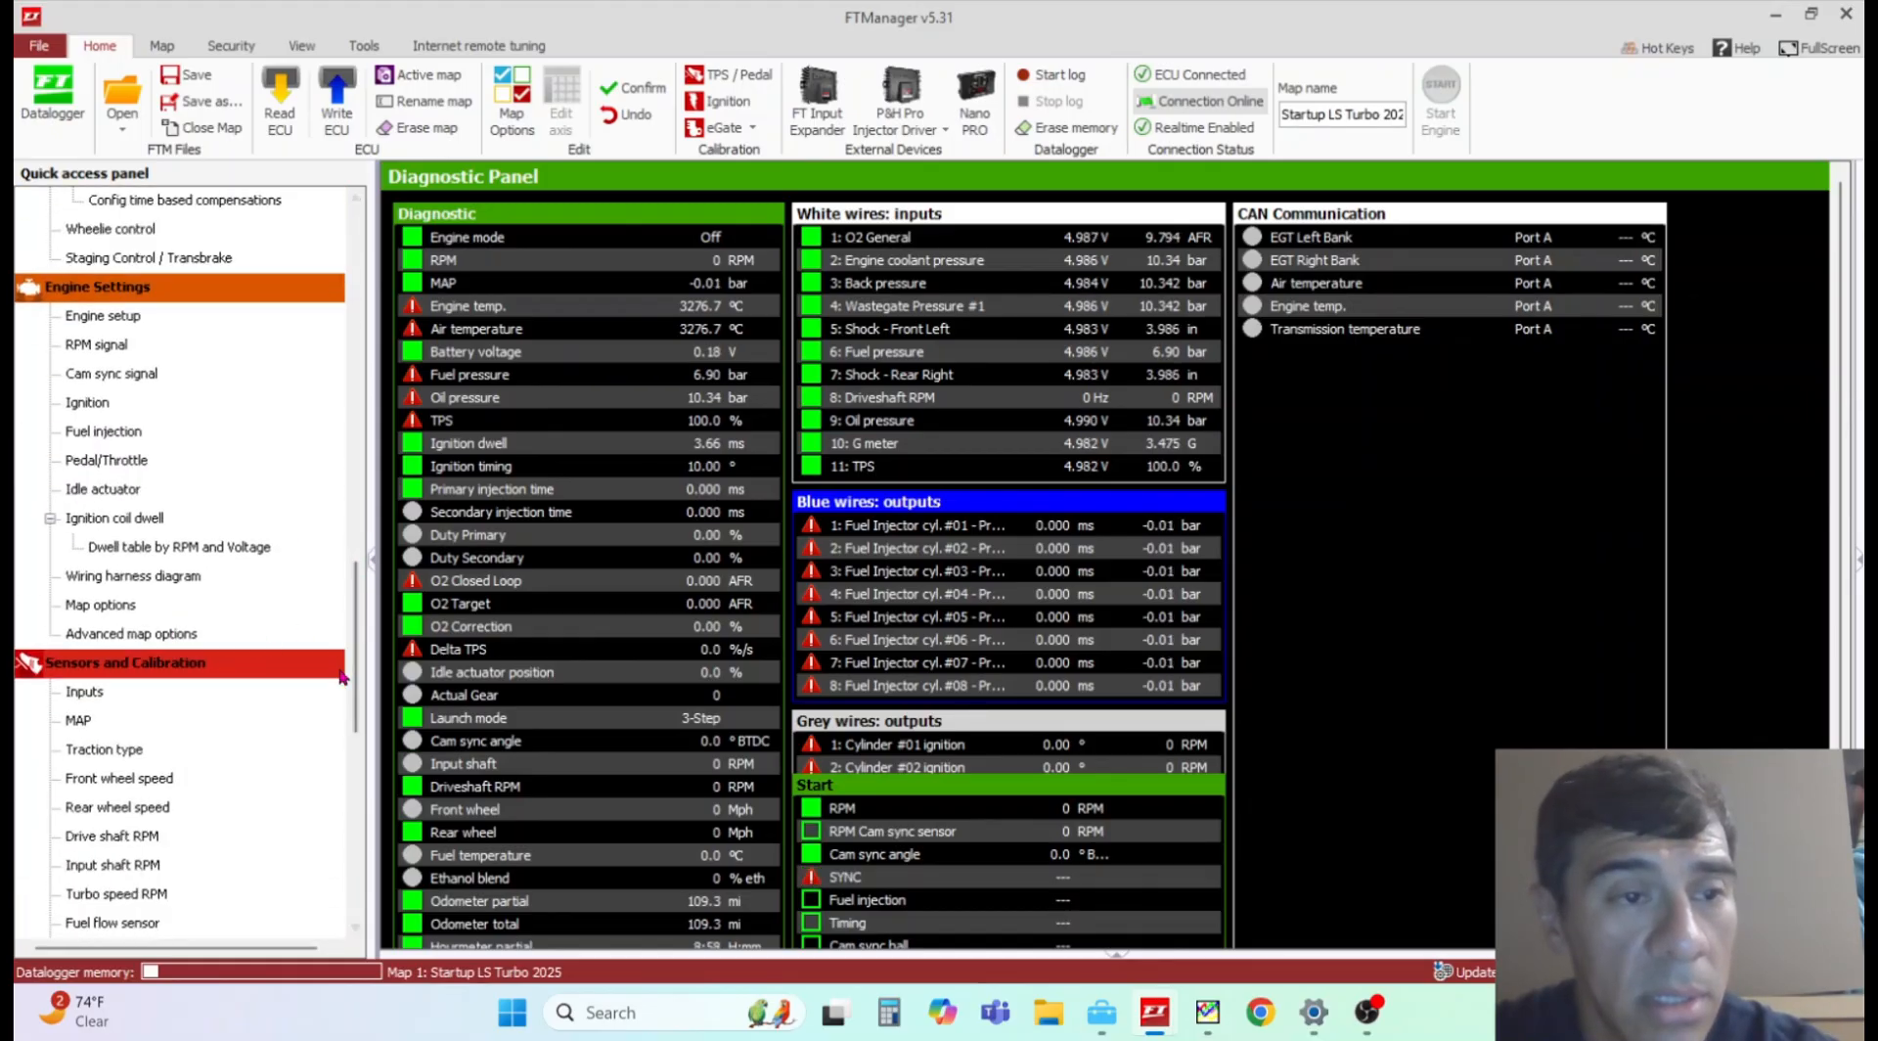
scroll("down", 3)
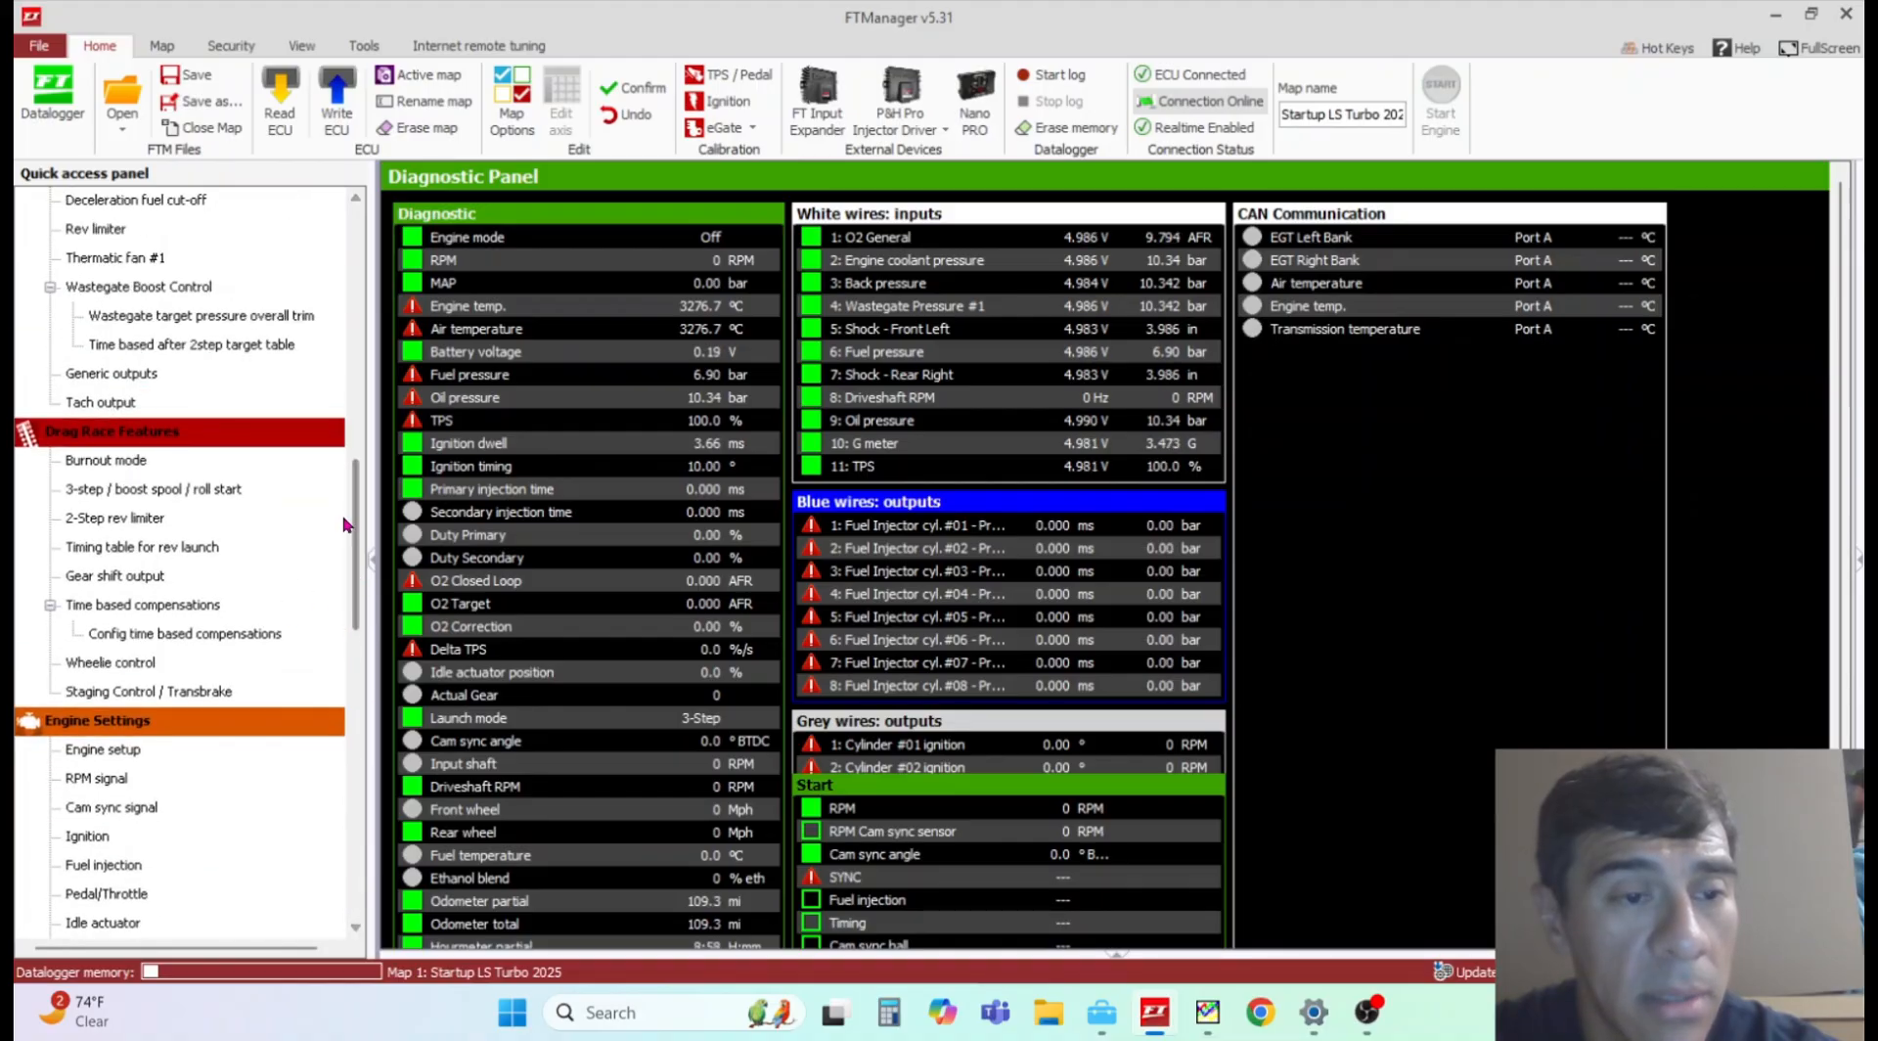
scroll("down", 3)
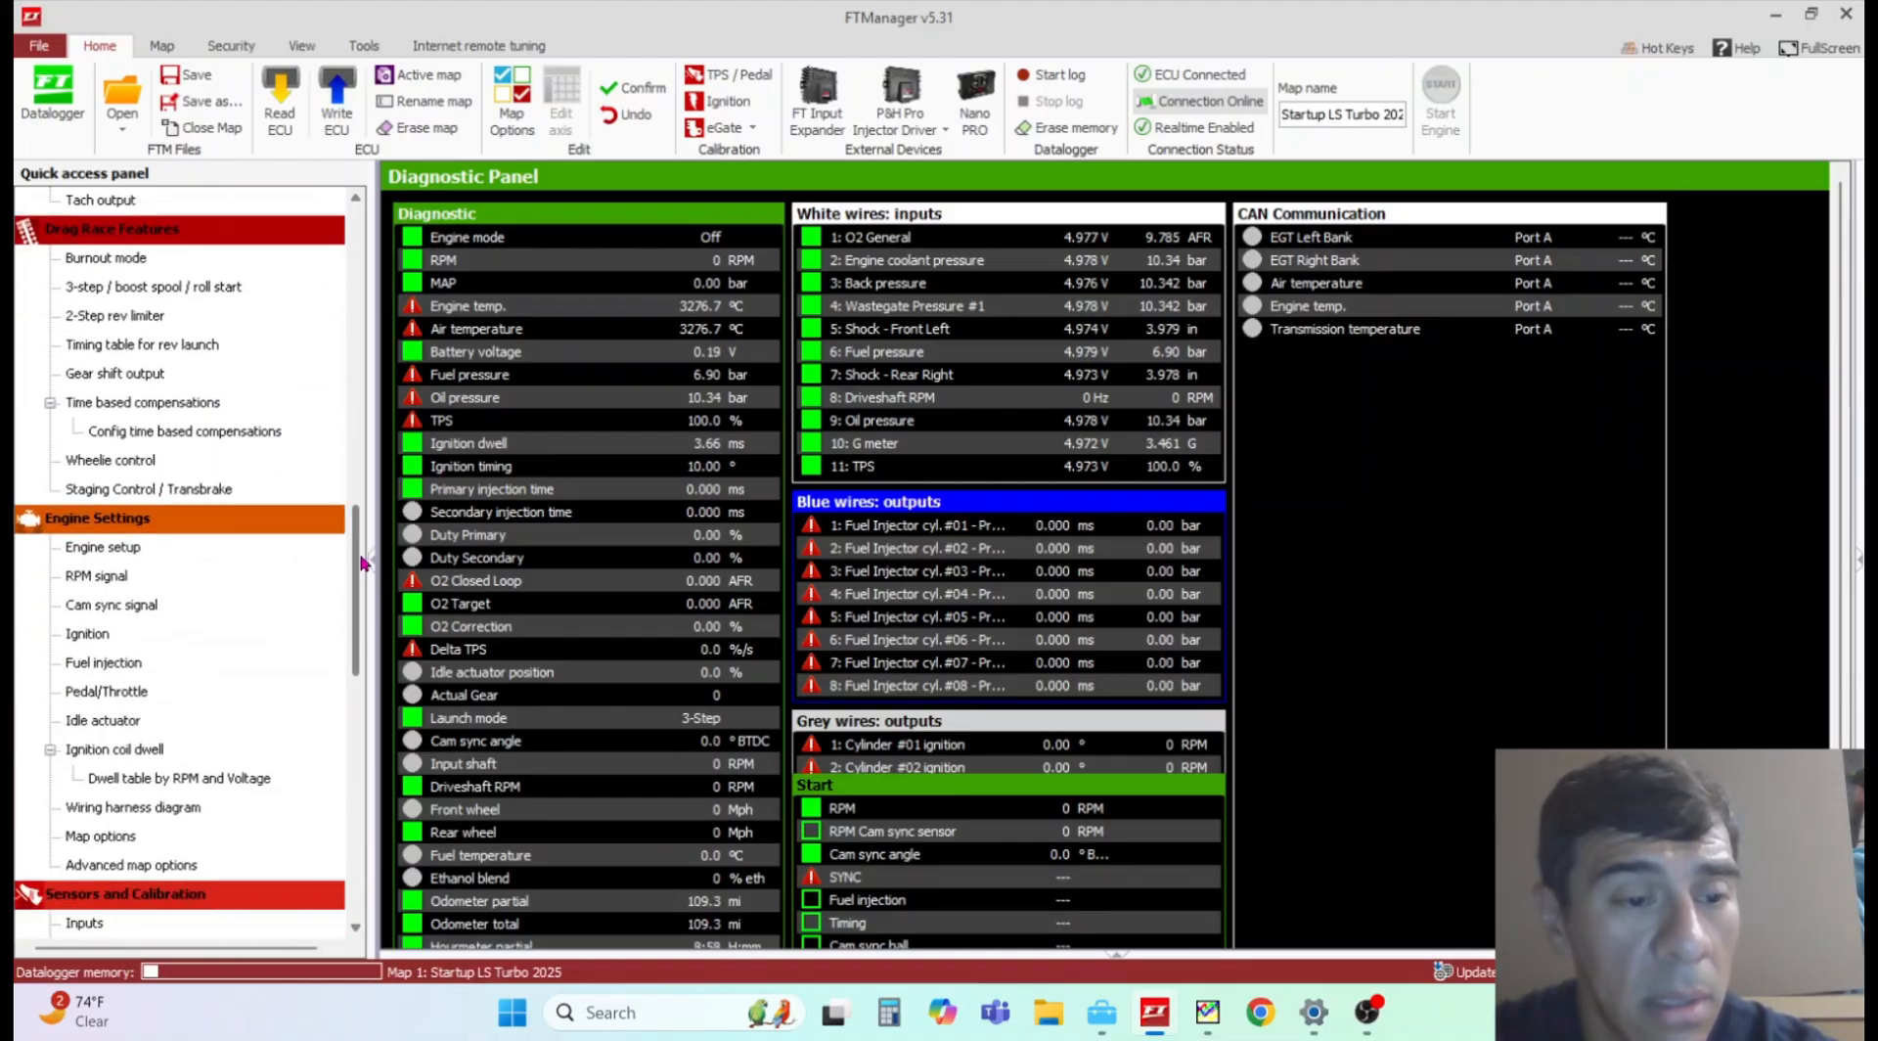
scroll("up", 3)
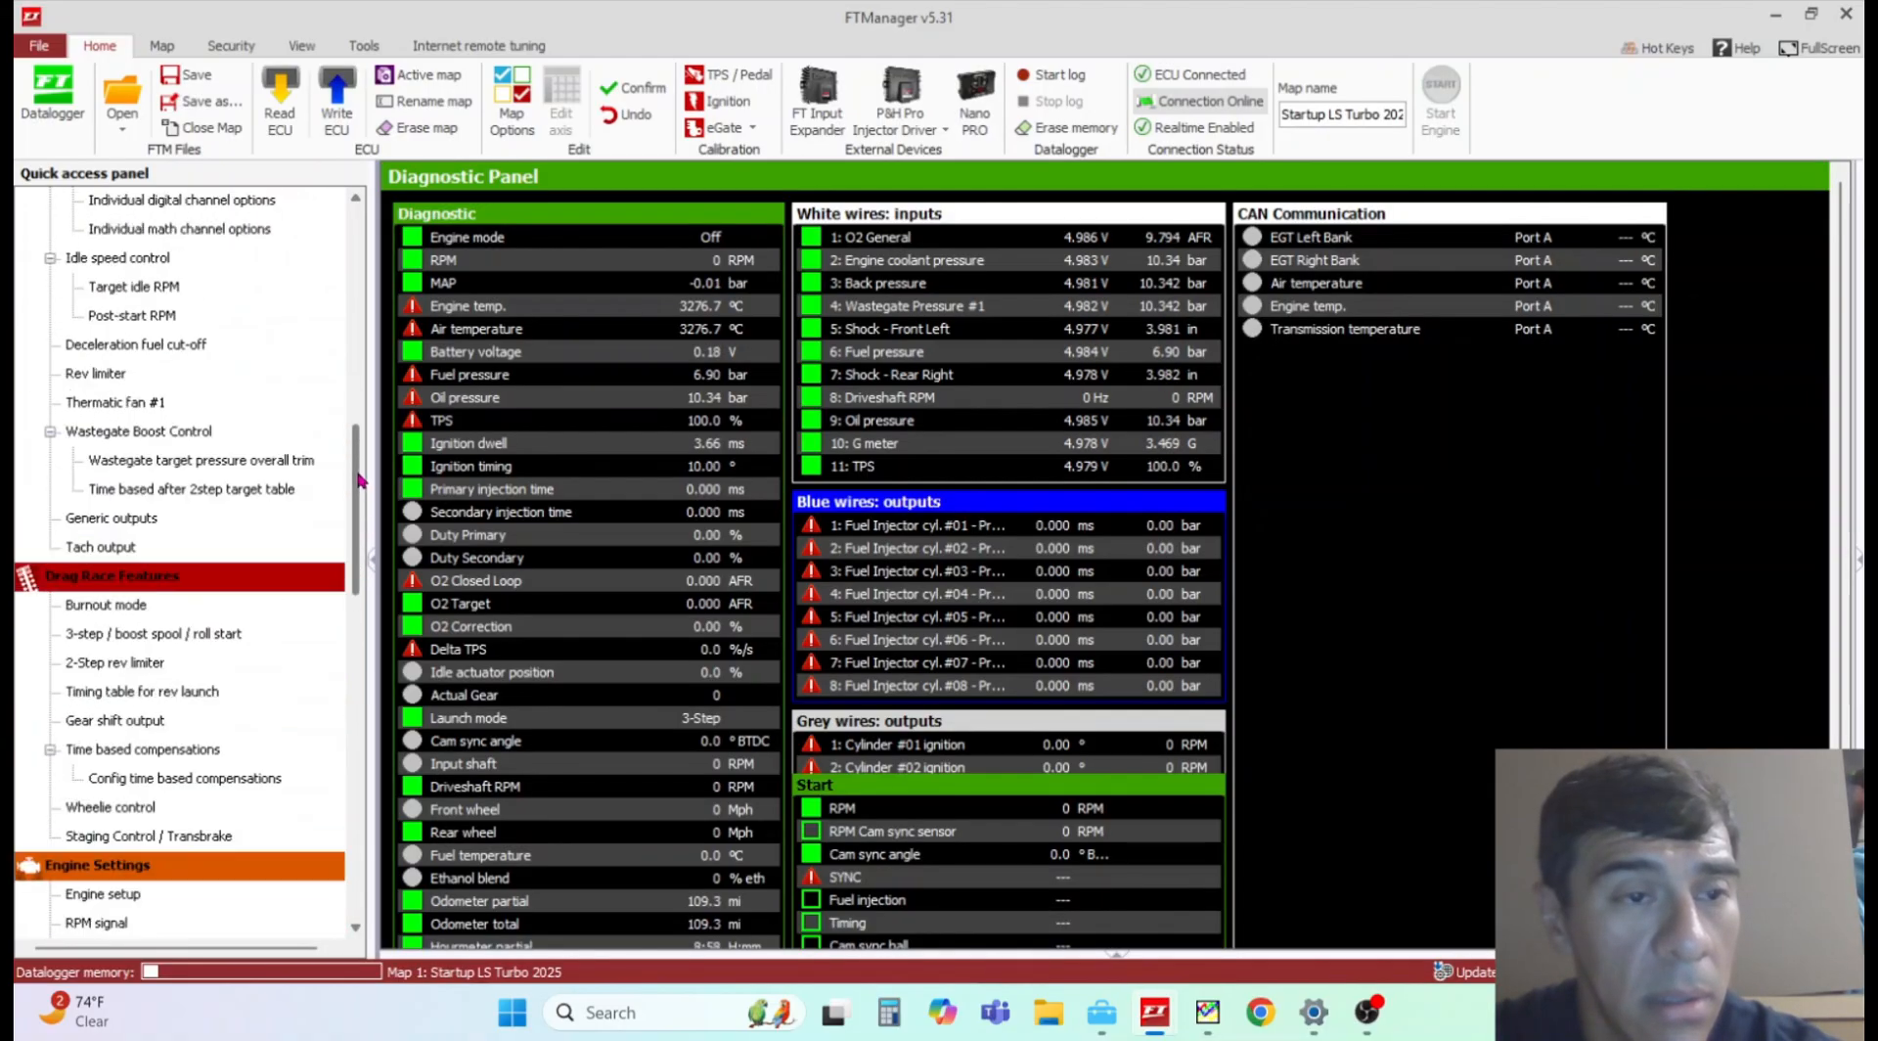
scroll("down", 3)
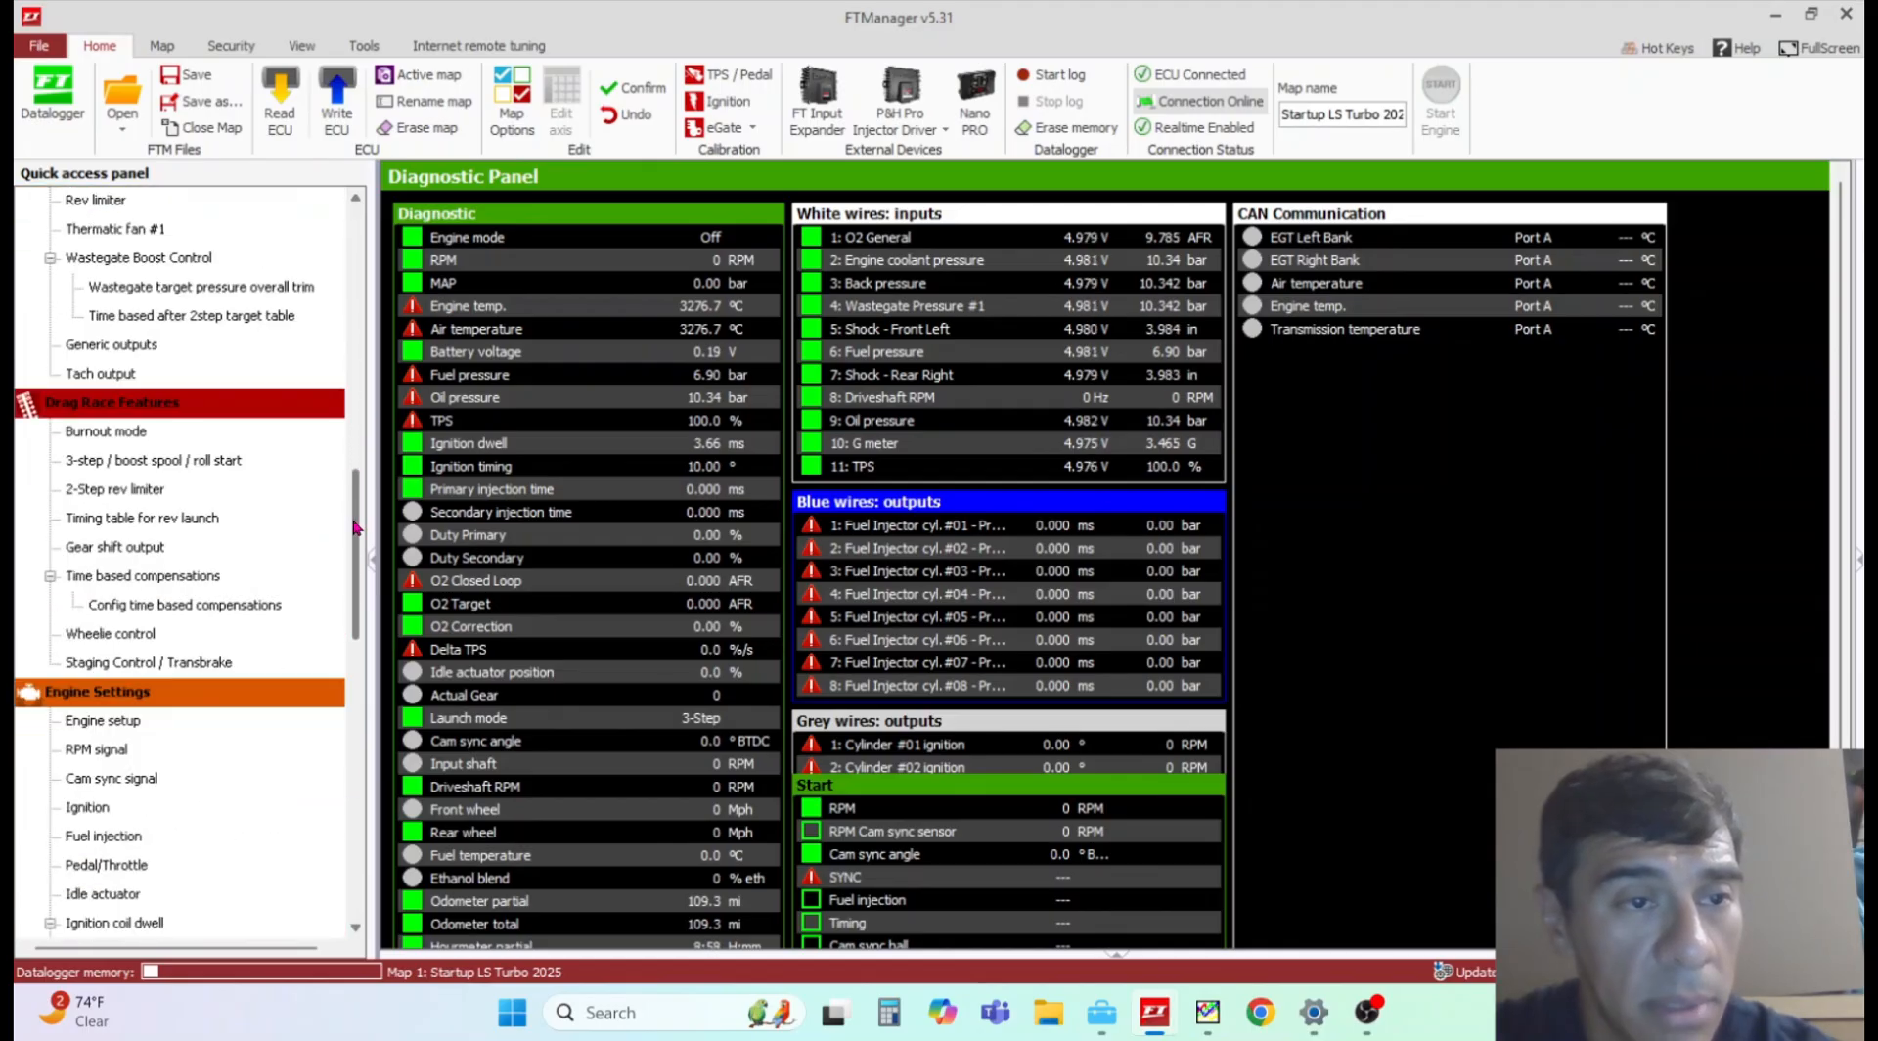
scroll("down", 3)
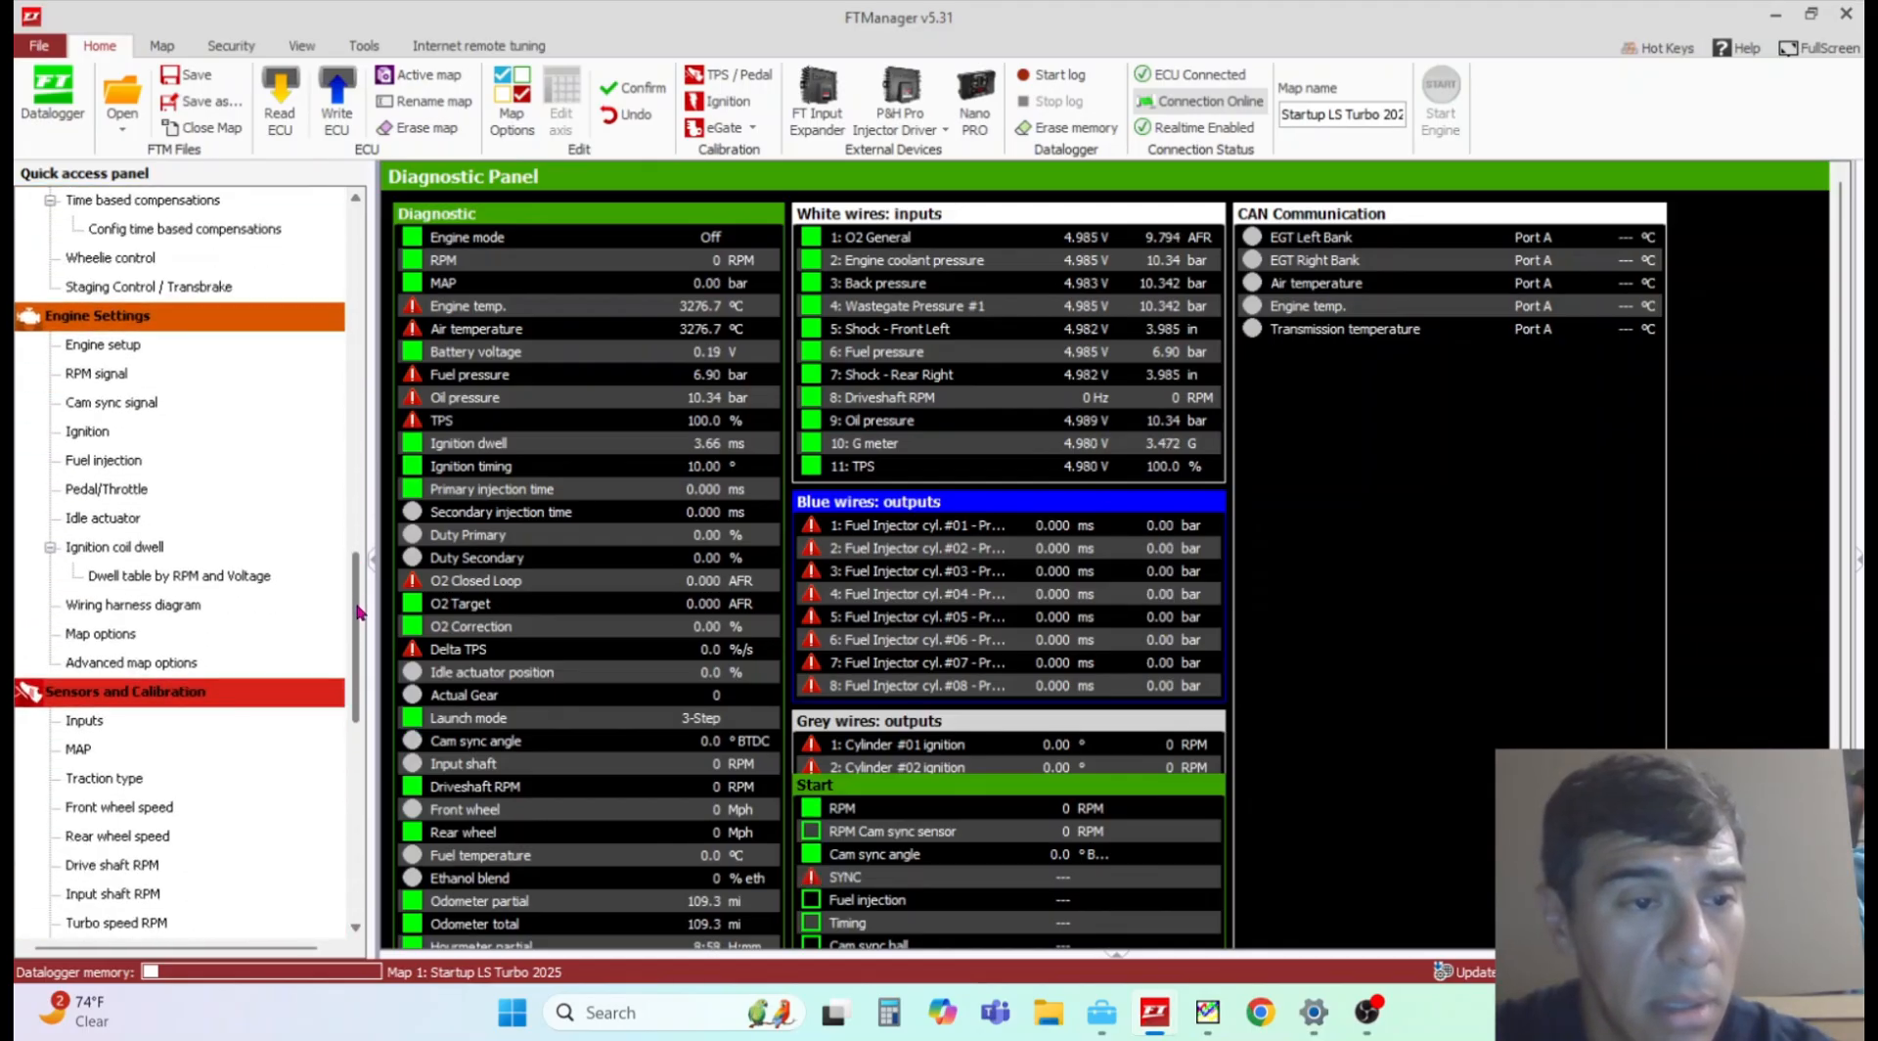
scroll("down", 3)
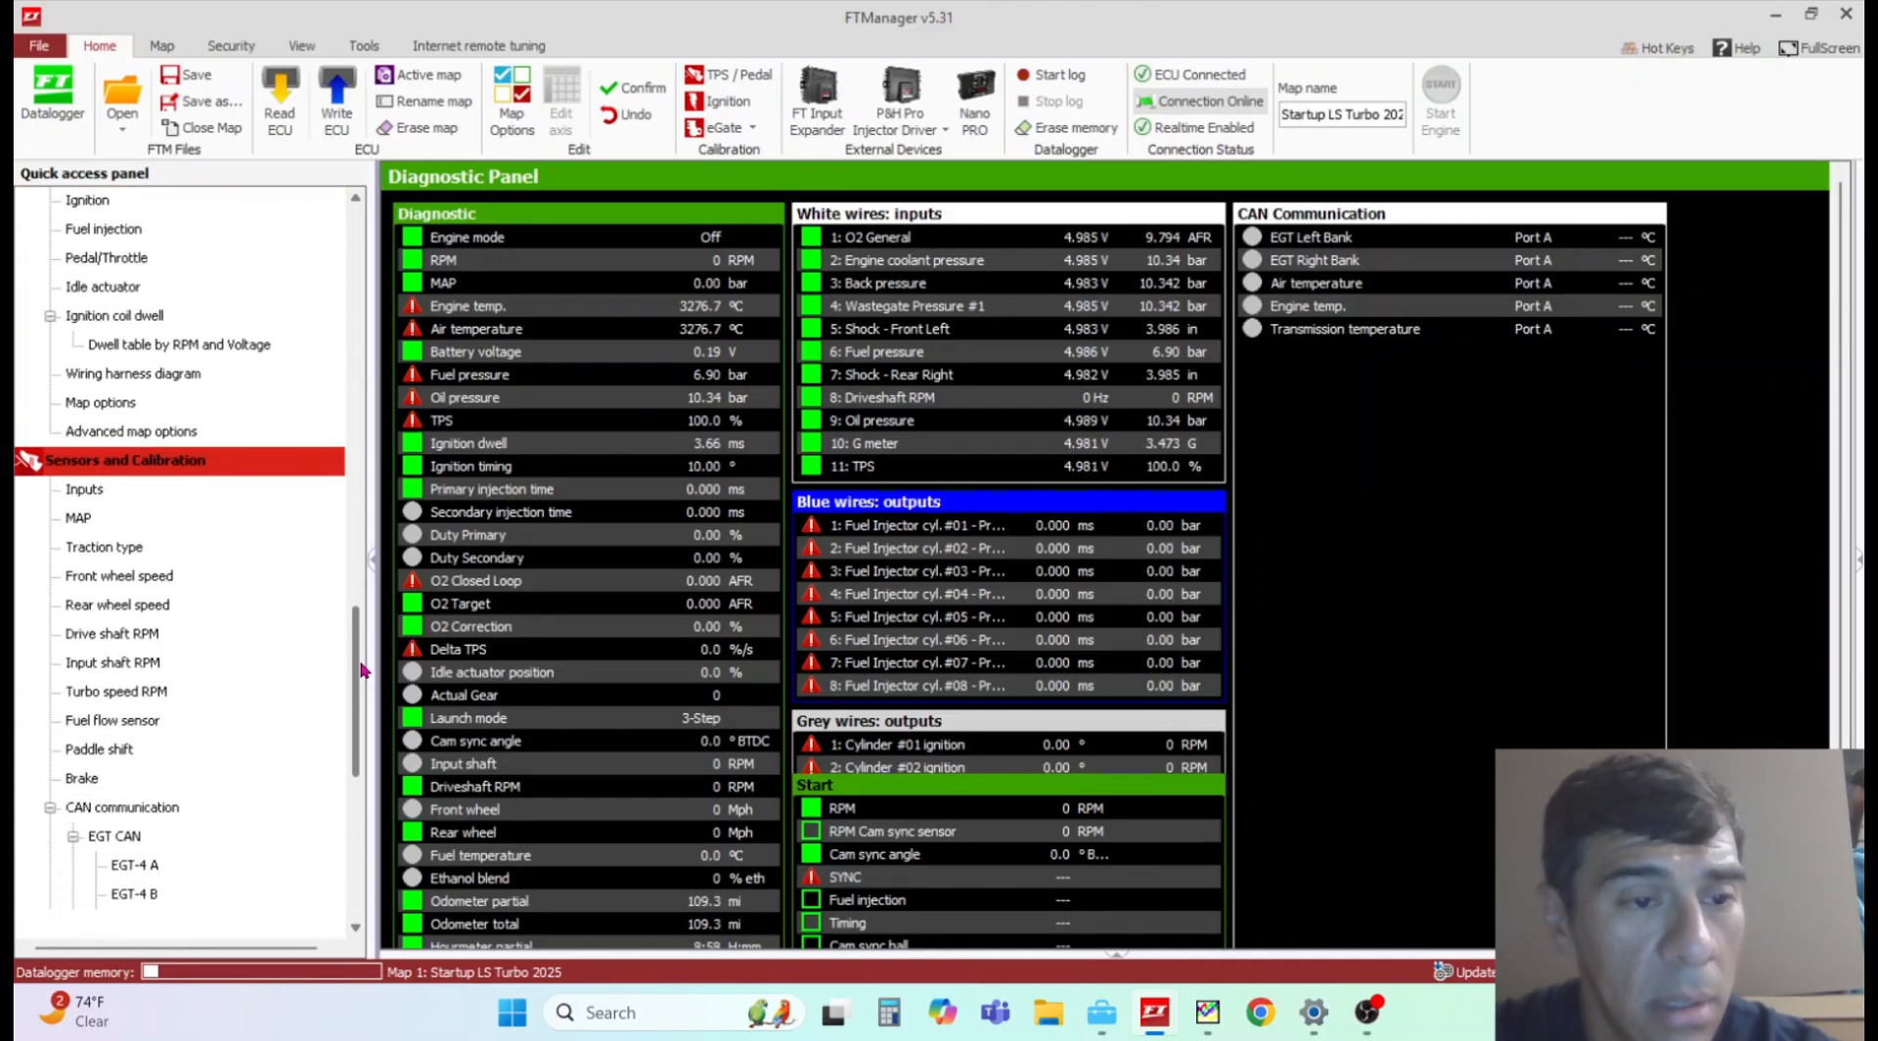
scroll("down", 3)
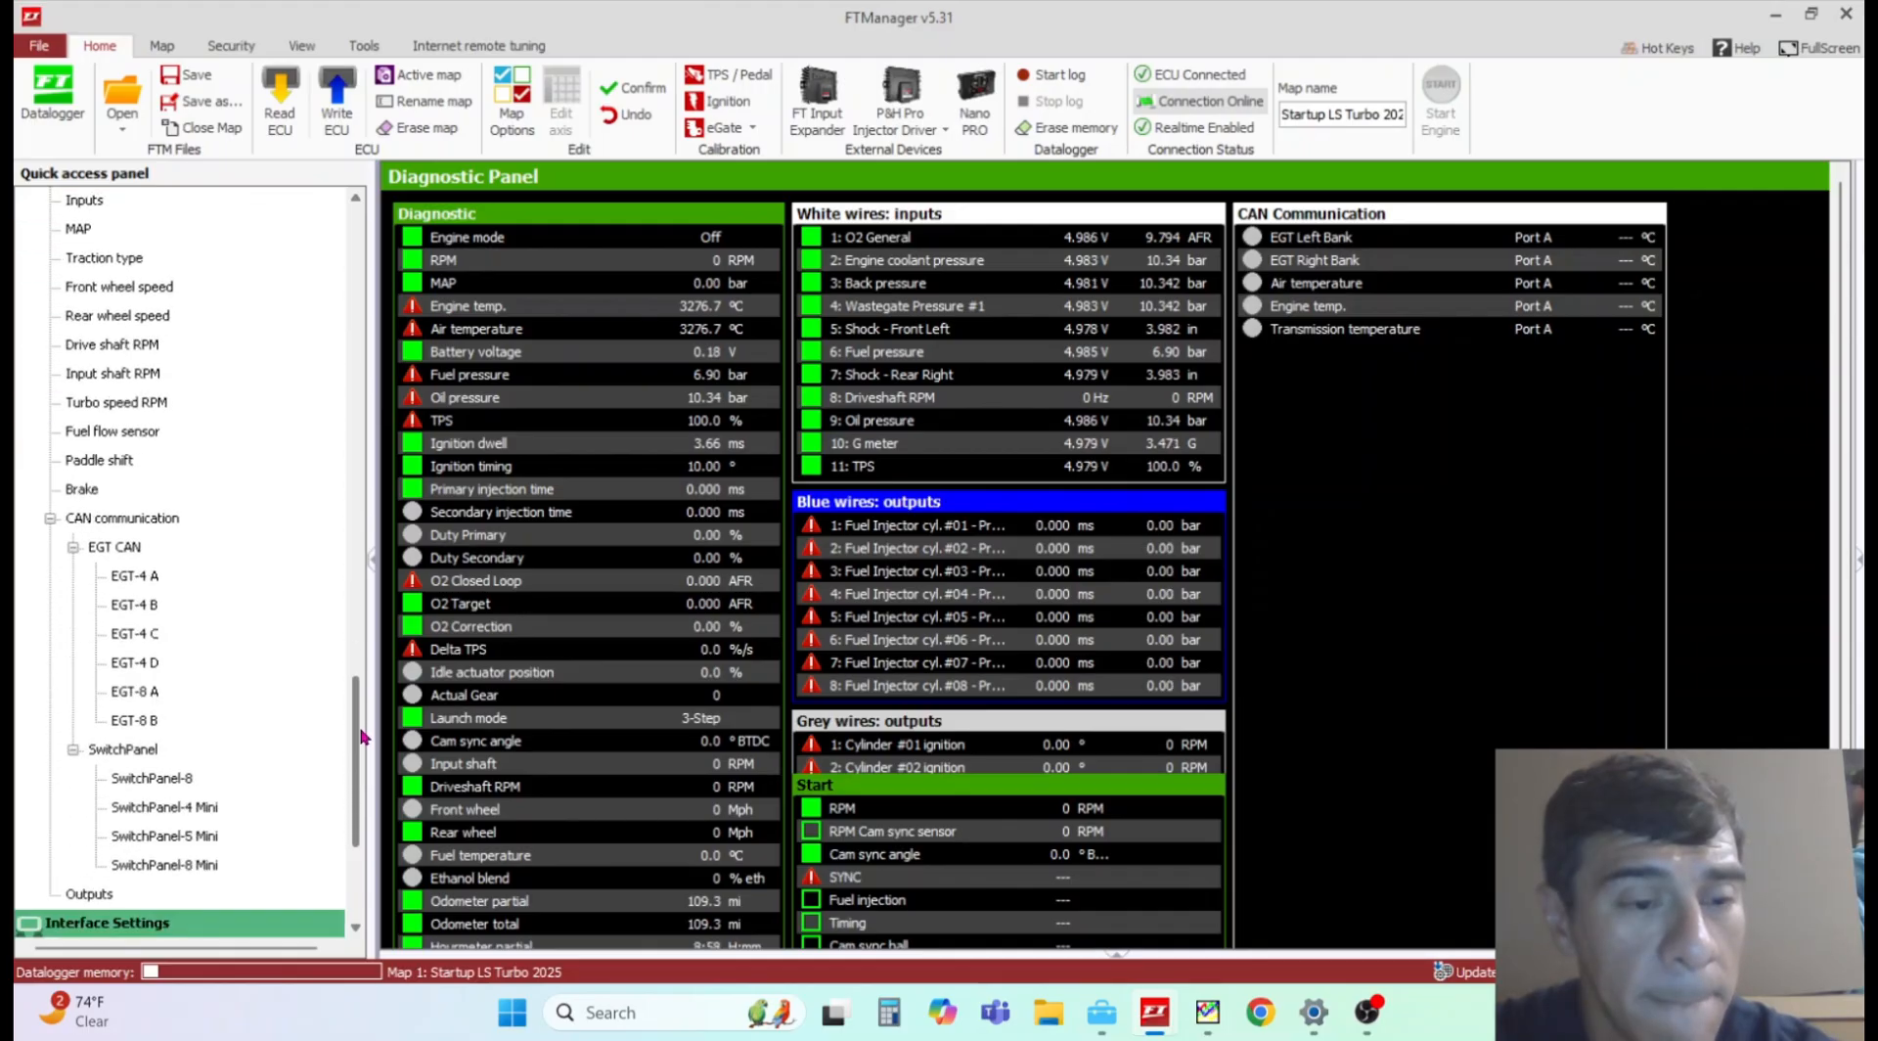
scroll("down", 3)
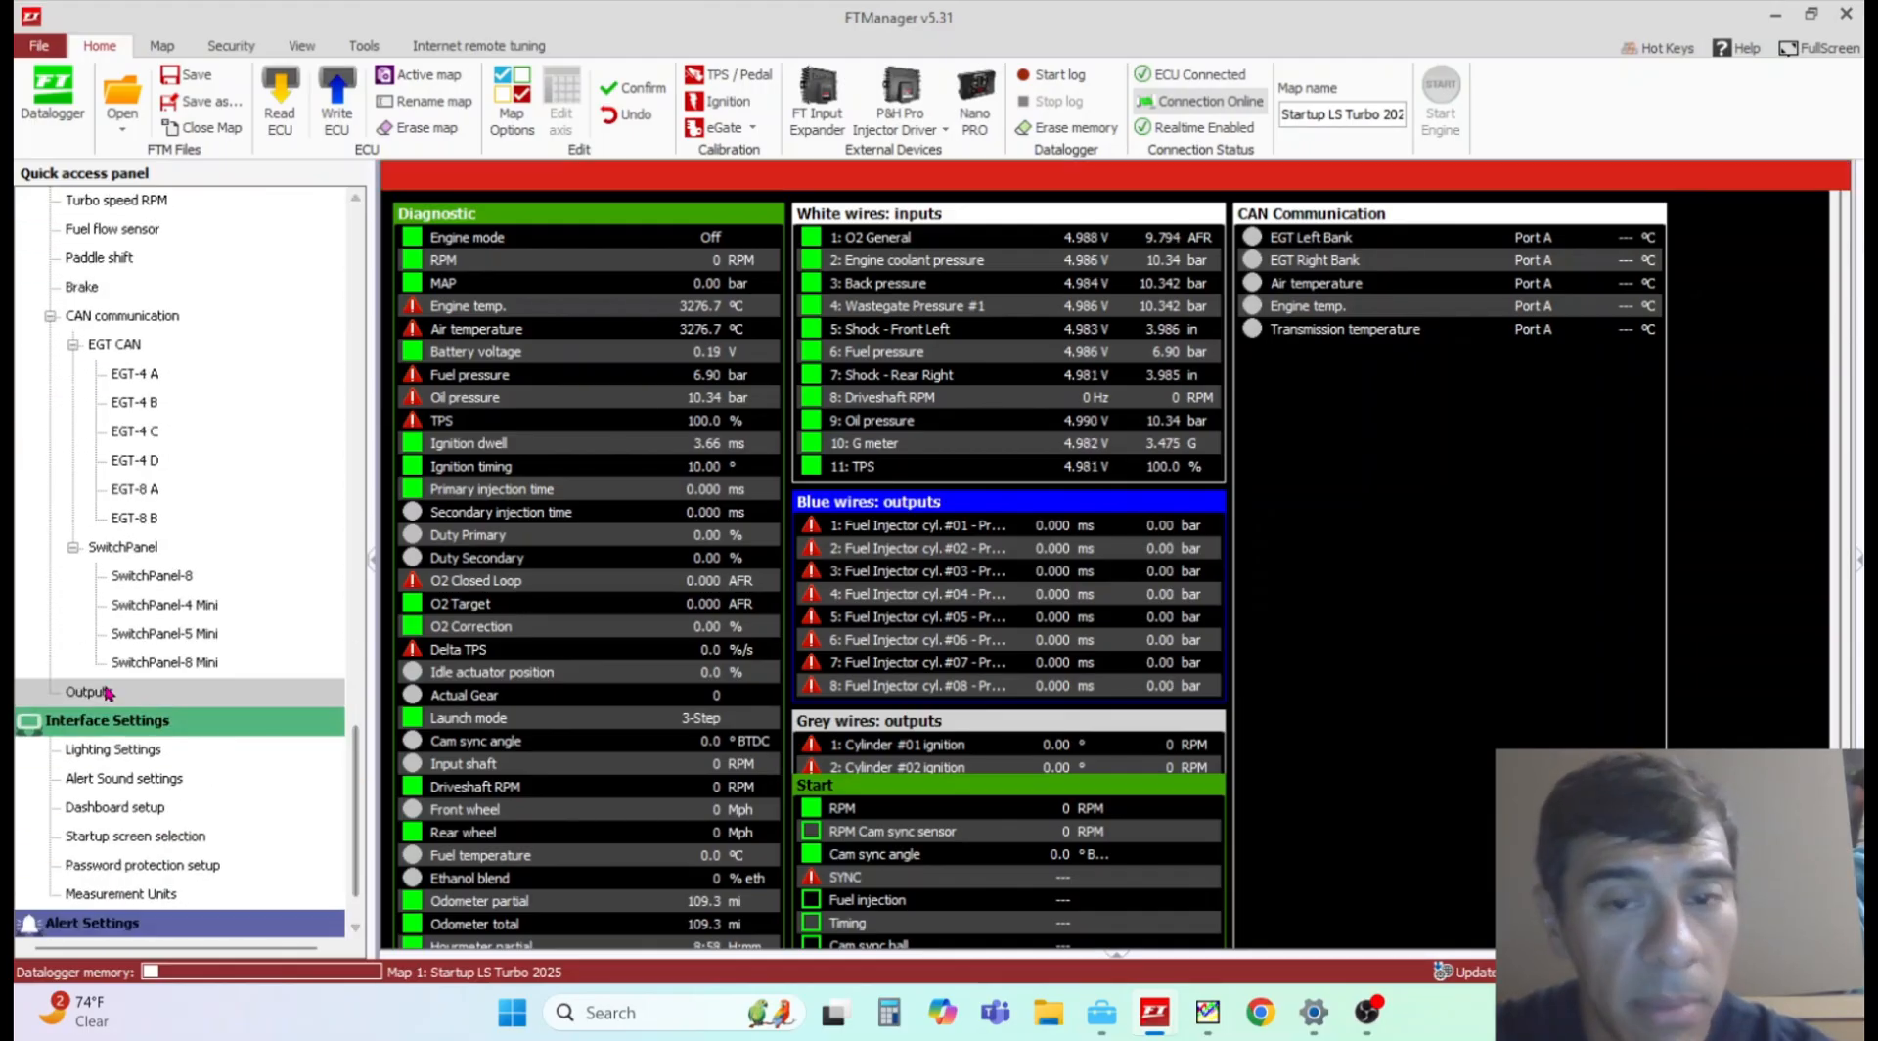
Step: Show the Outputs page listing injector, ignition, wastegate, transbrake and gear shift assignments
left_click(88, 691)
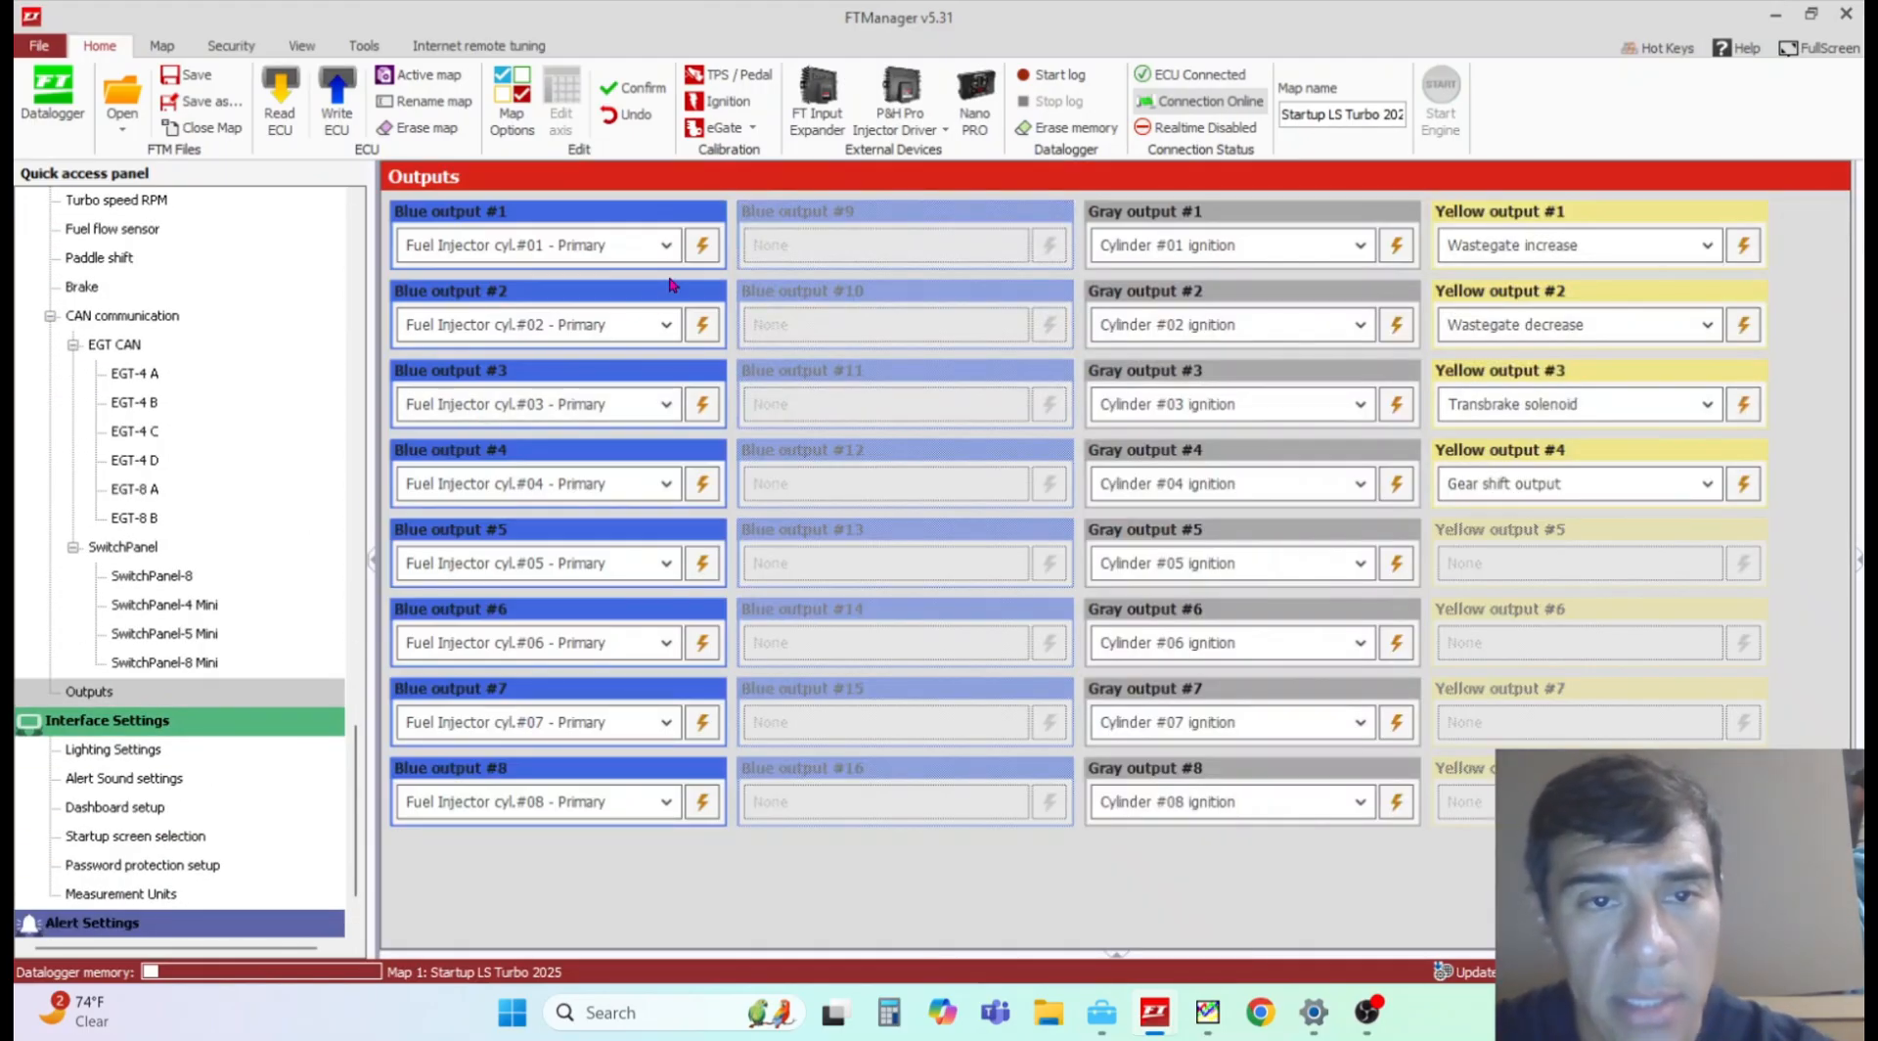
mouse_move(700, 245)
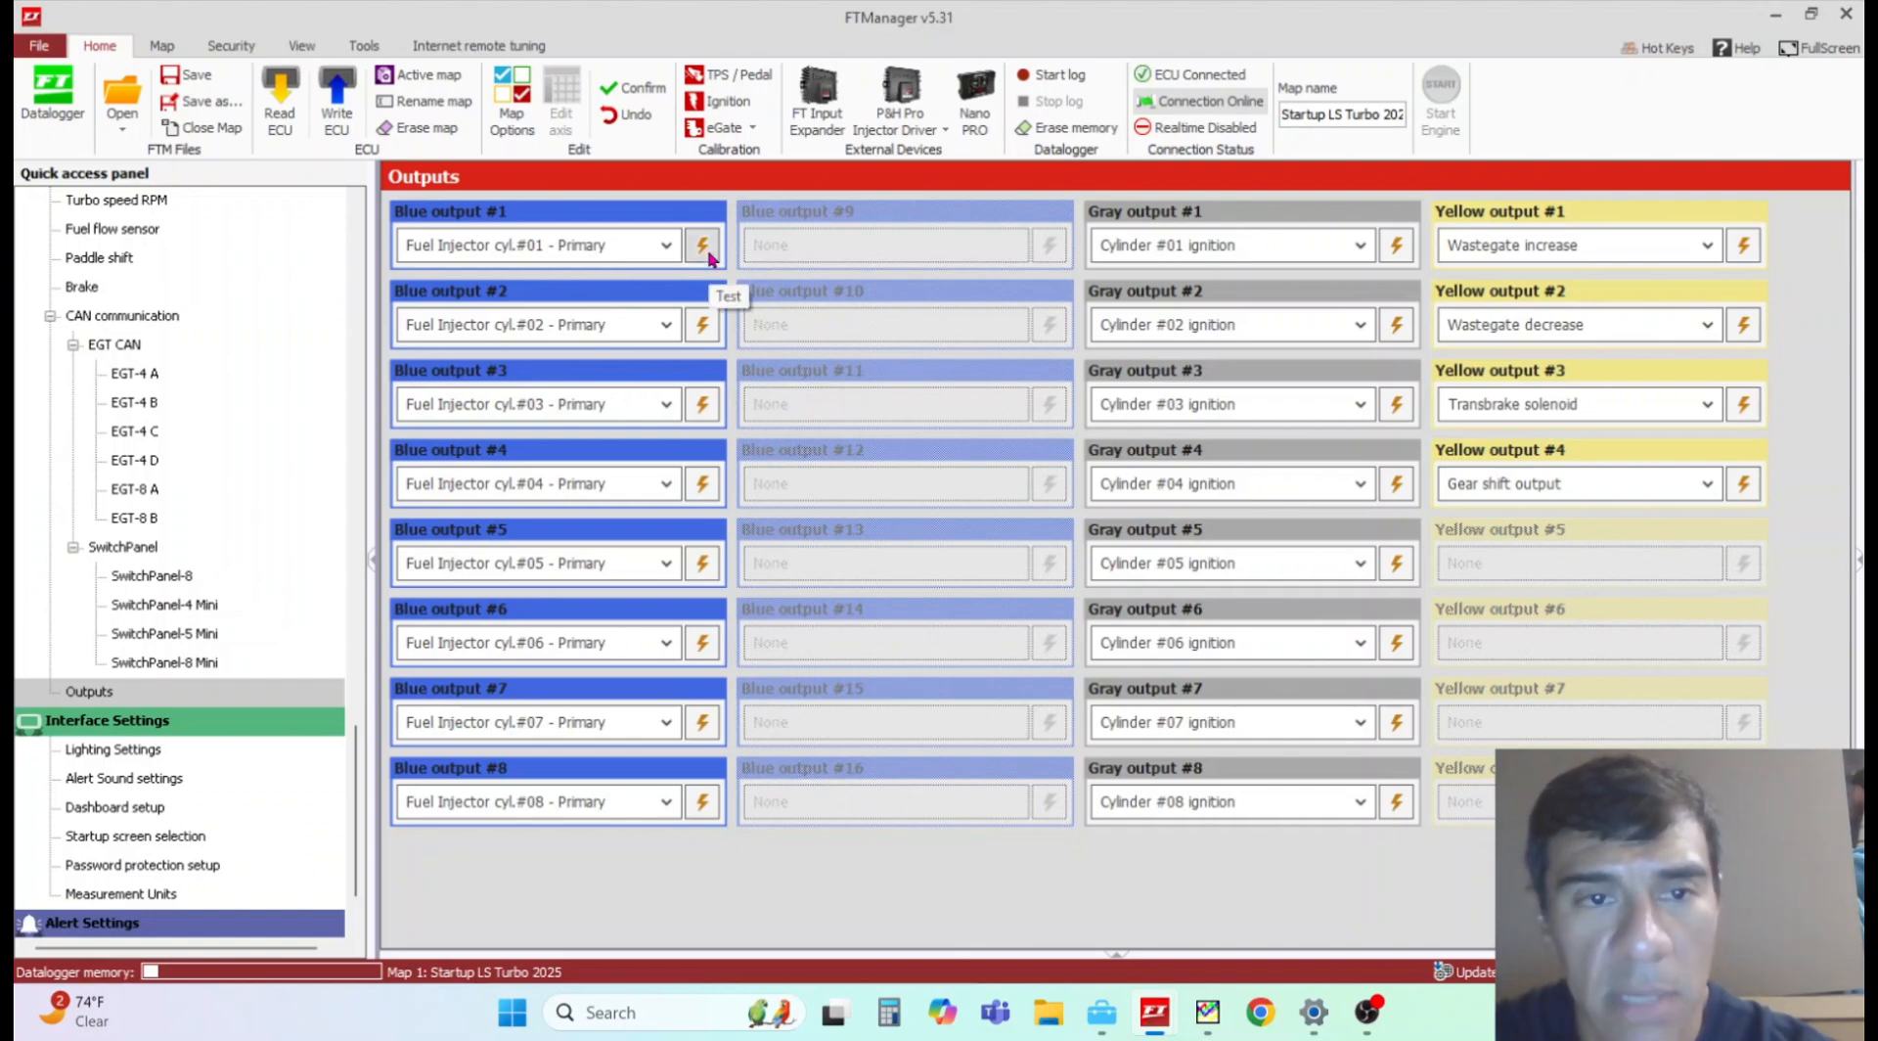
mouse_move(712, 467)
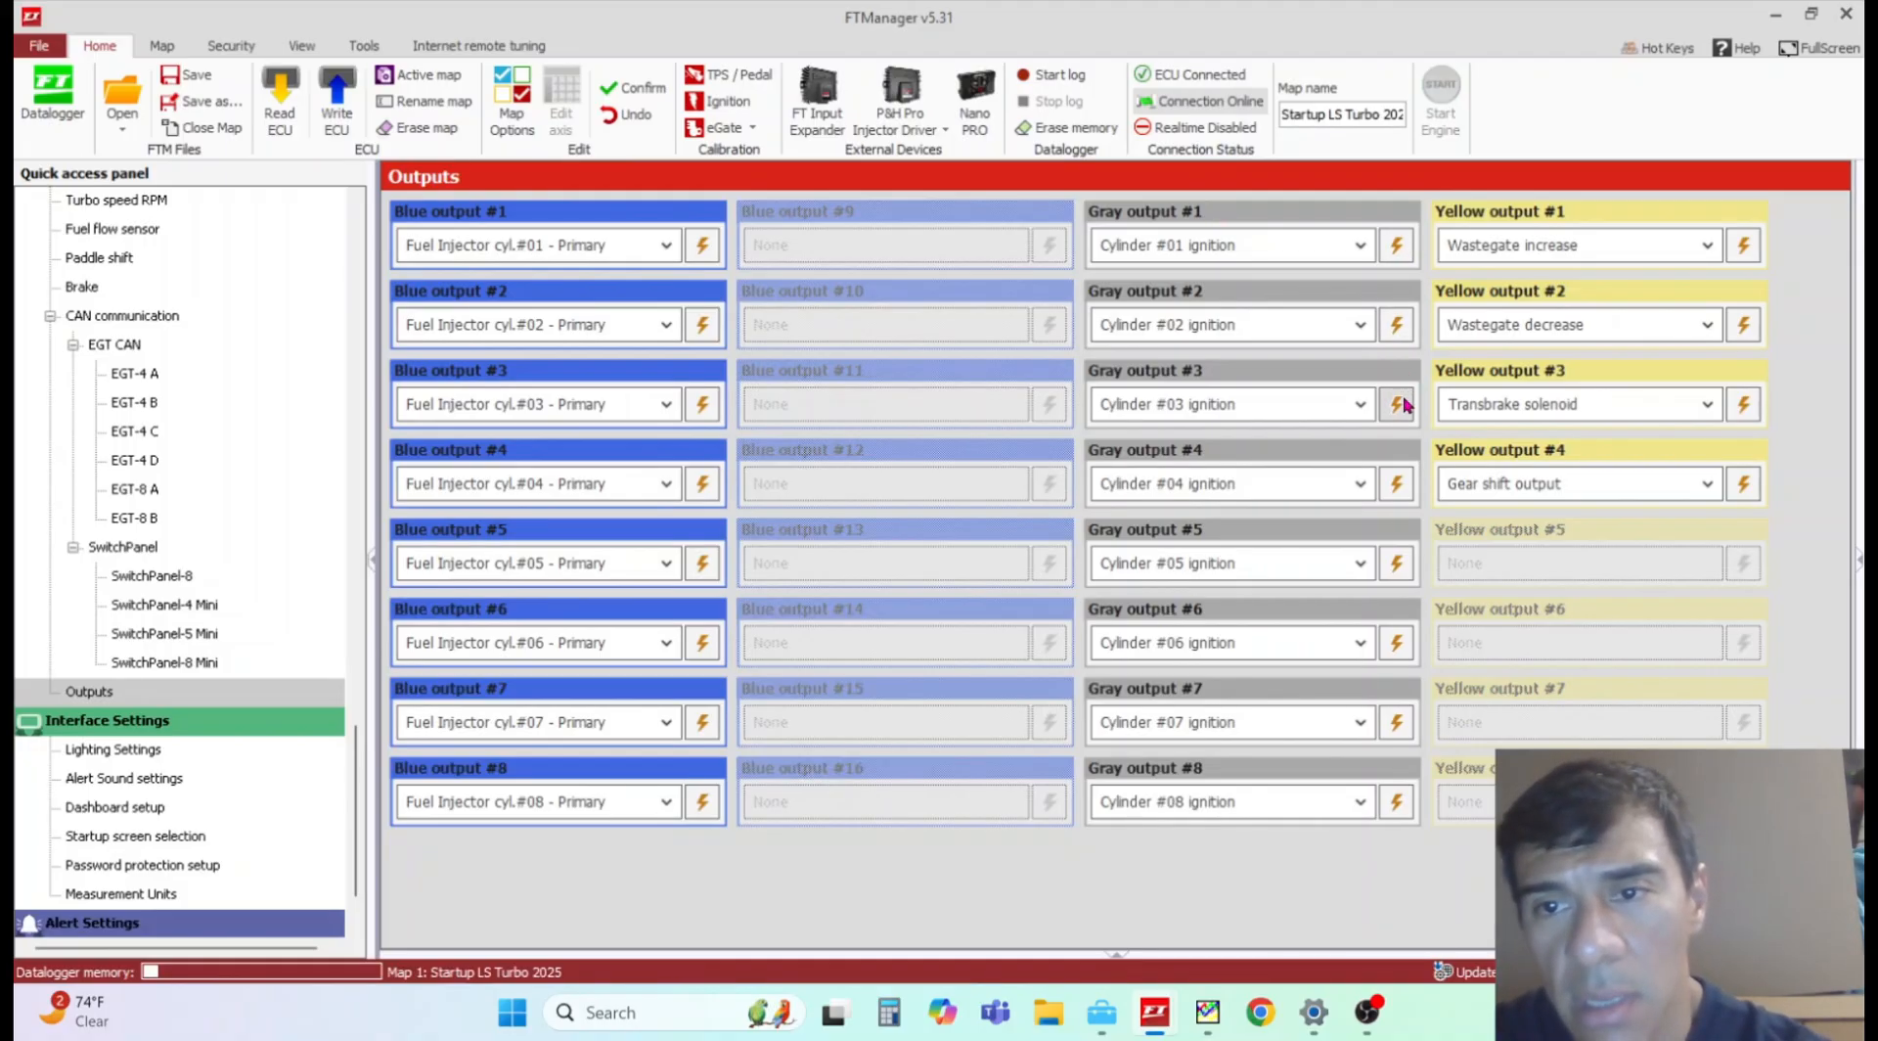
mouse_move(1396, 403)
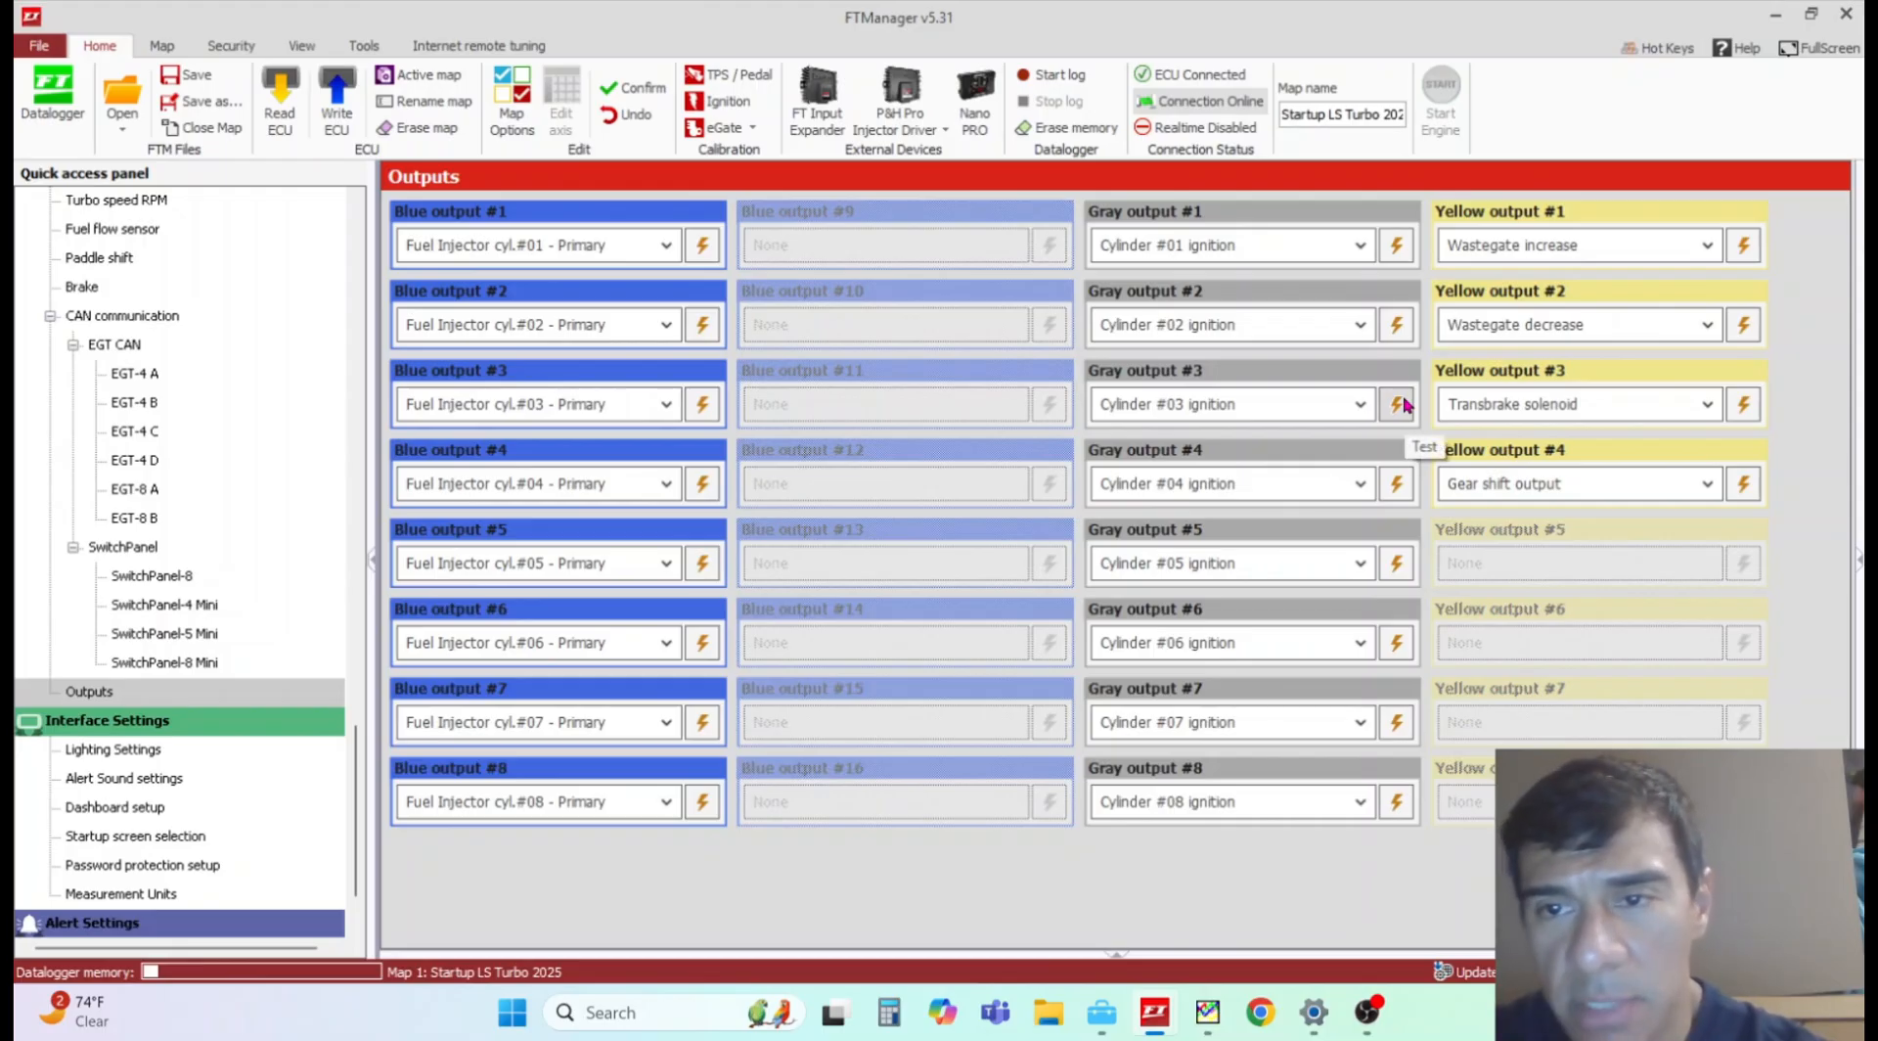
mouse_move(1569, 634)
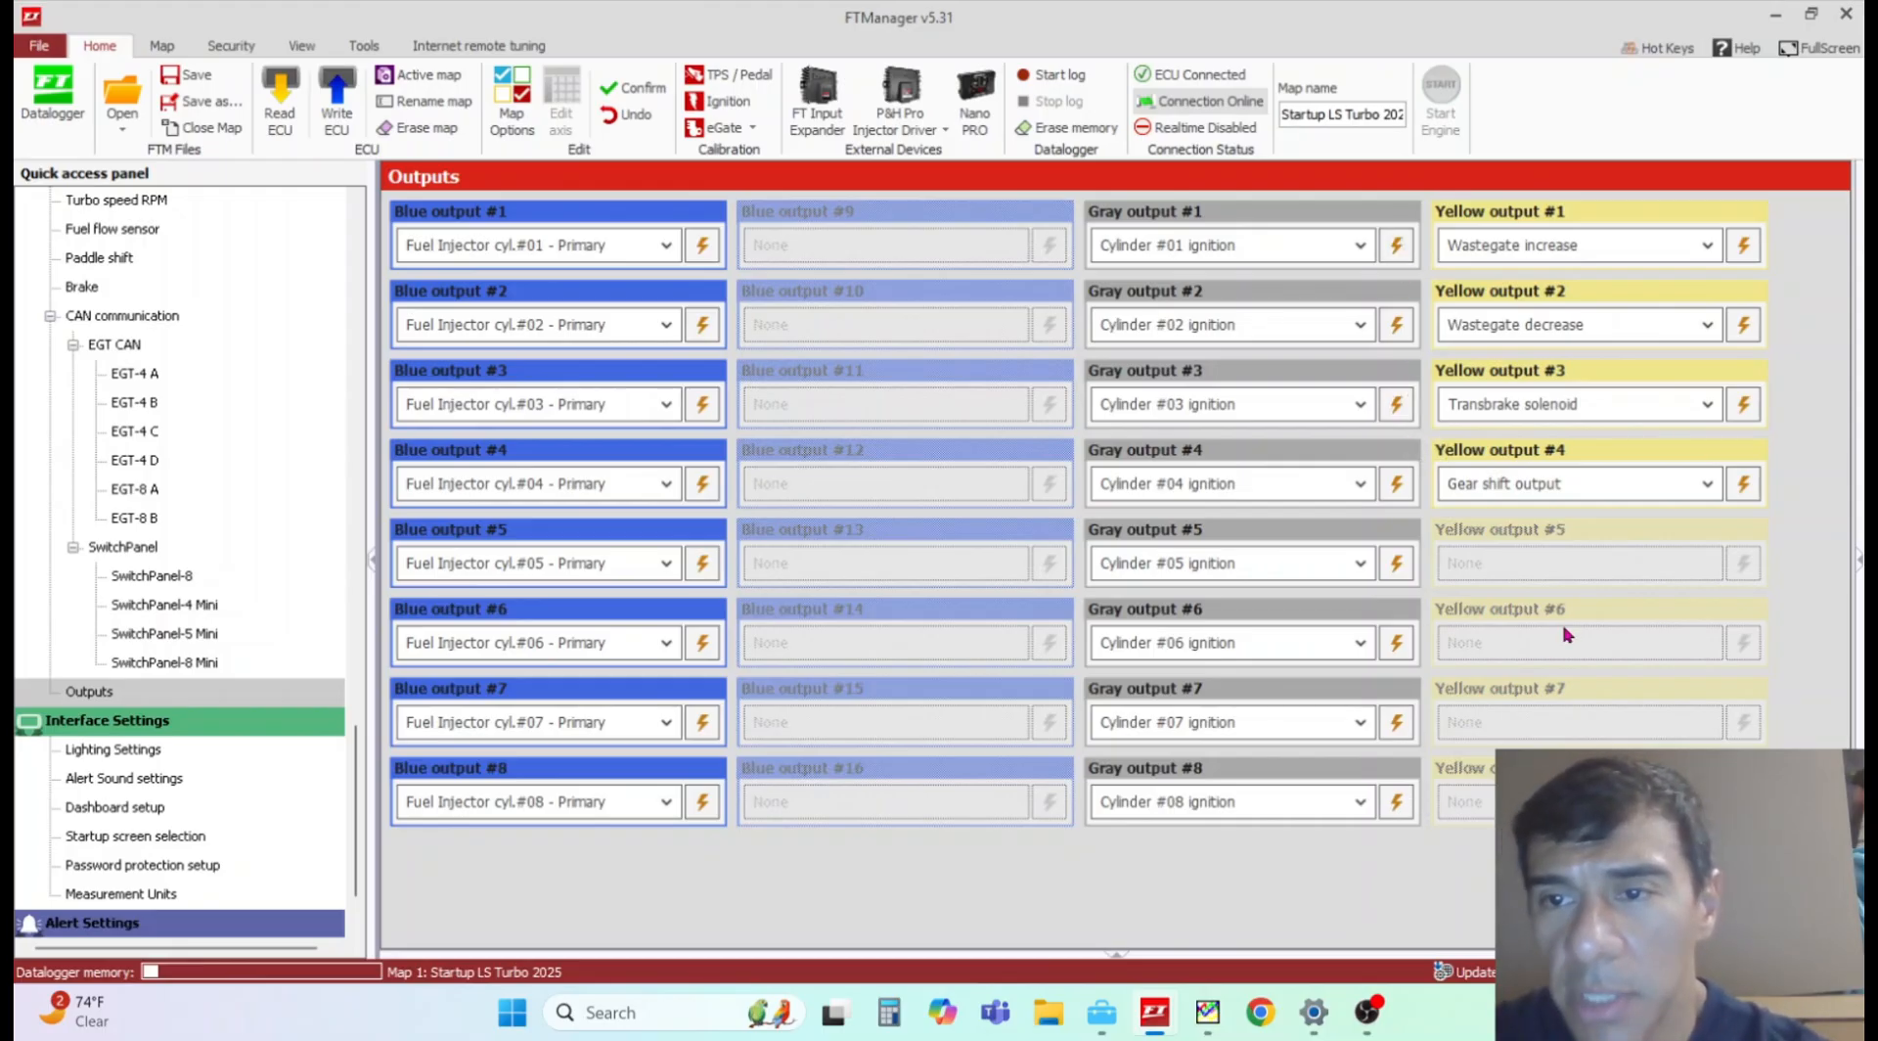
mouse_move(1586, 370)
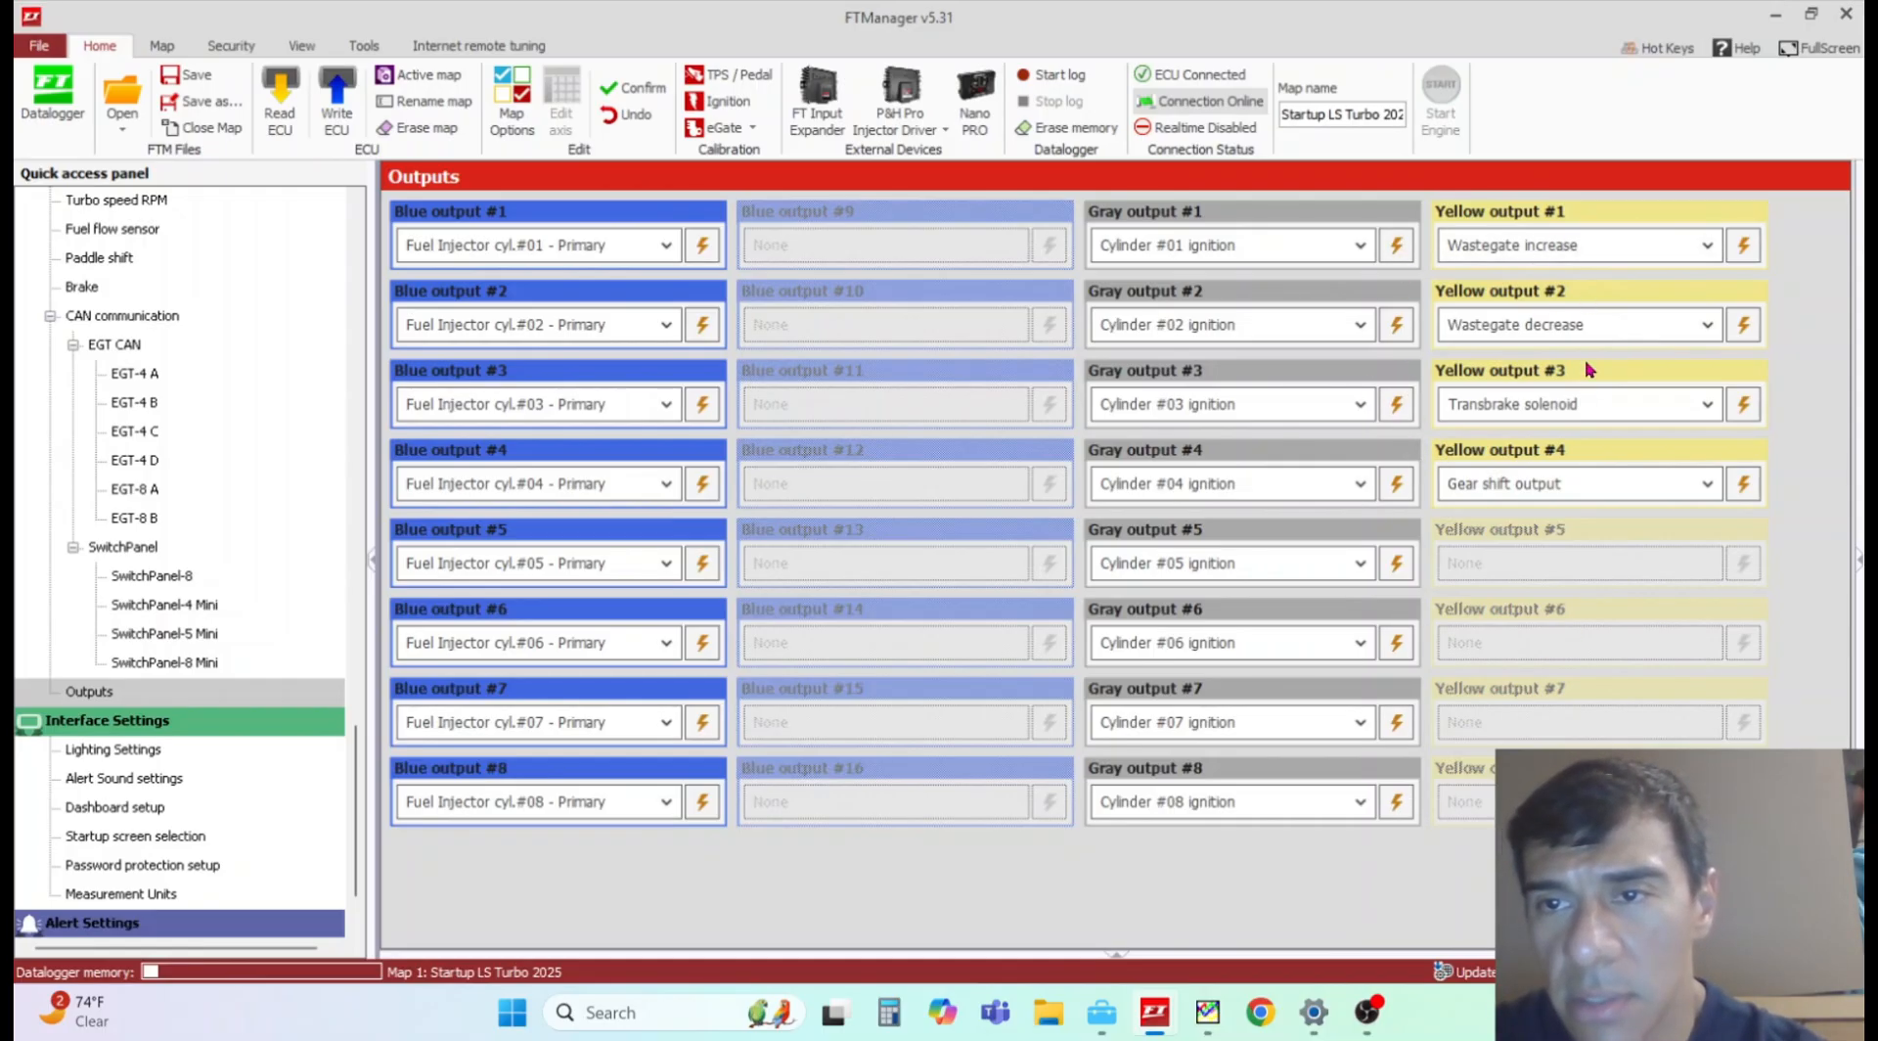
mouse_move(1581, 436)
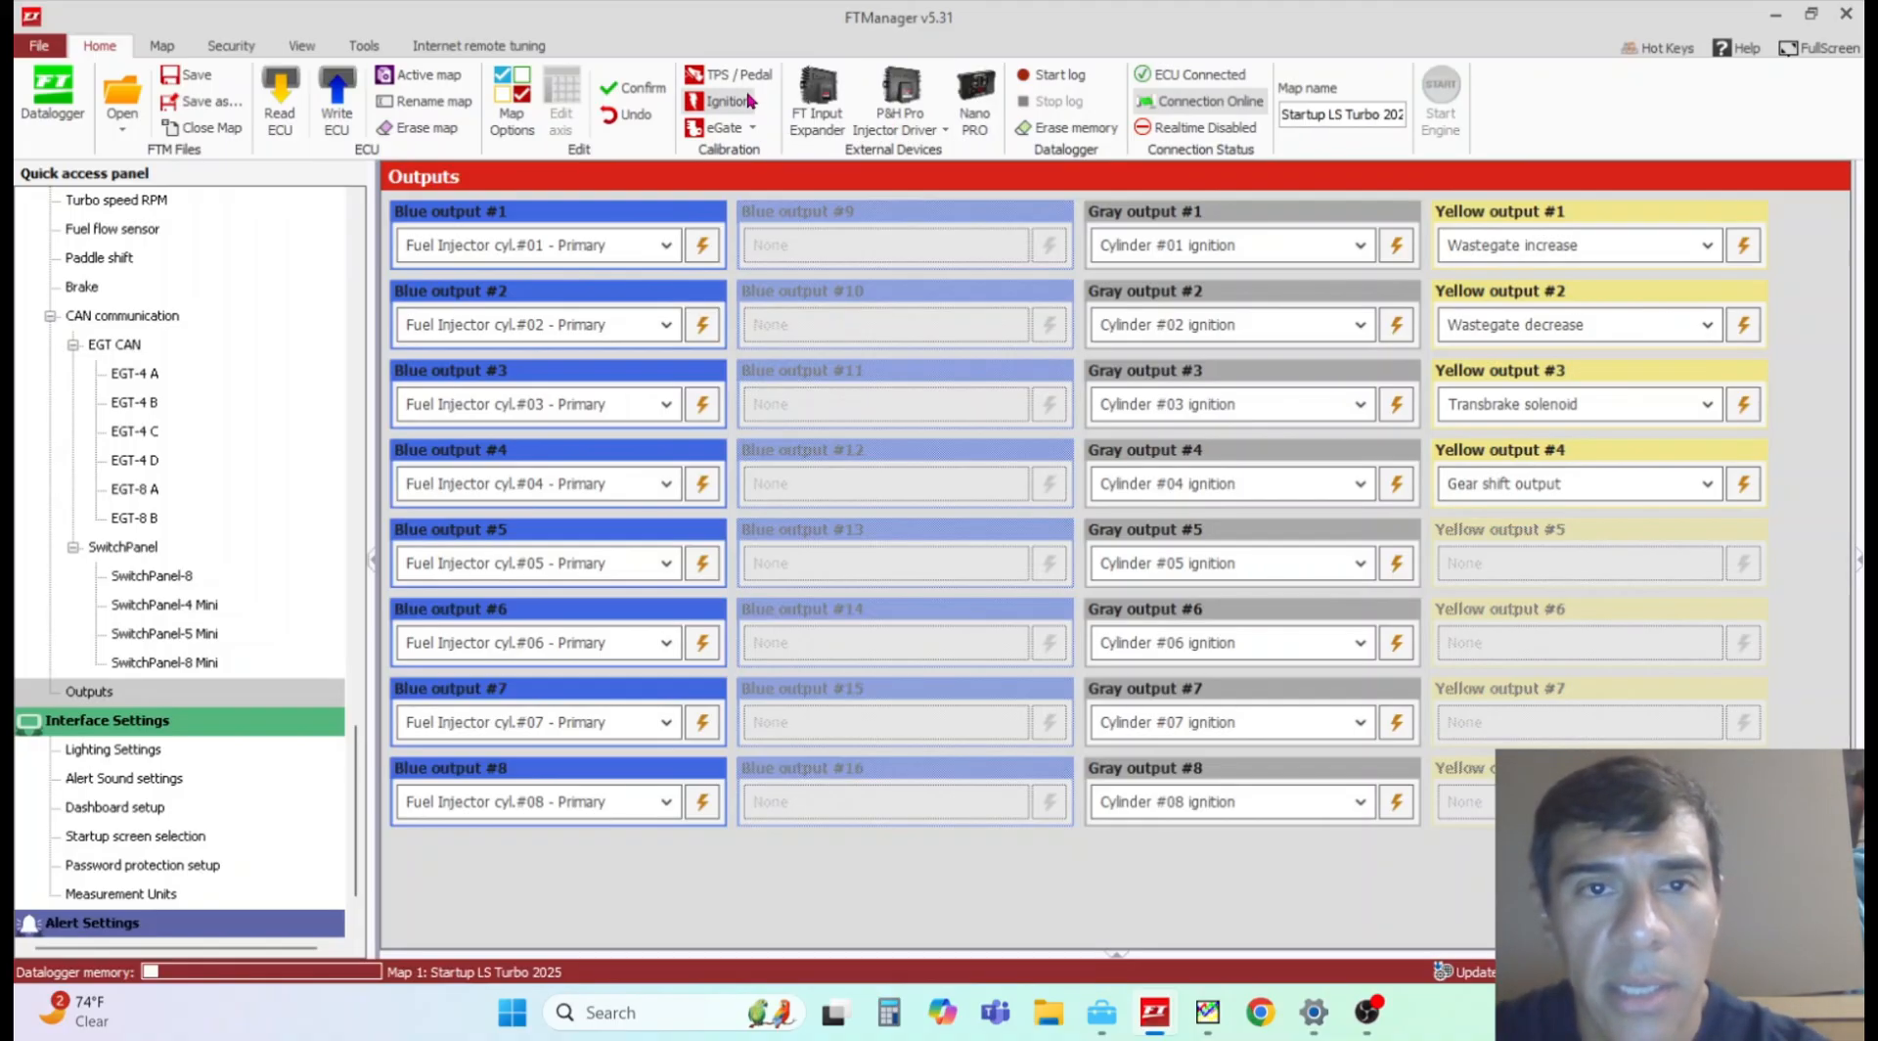
Step: Bring up TPS / pedal calibration showing 1.263 V idle and 4.734 V full pedal readings
left_click(725, 74)
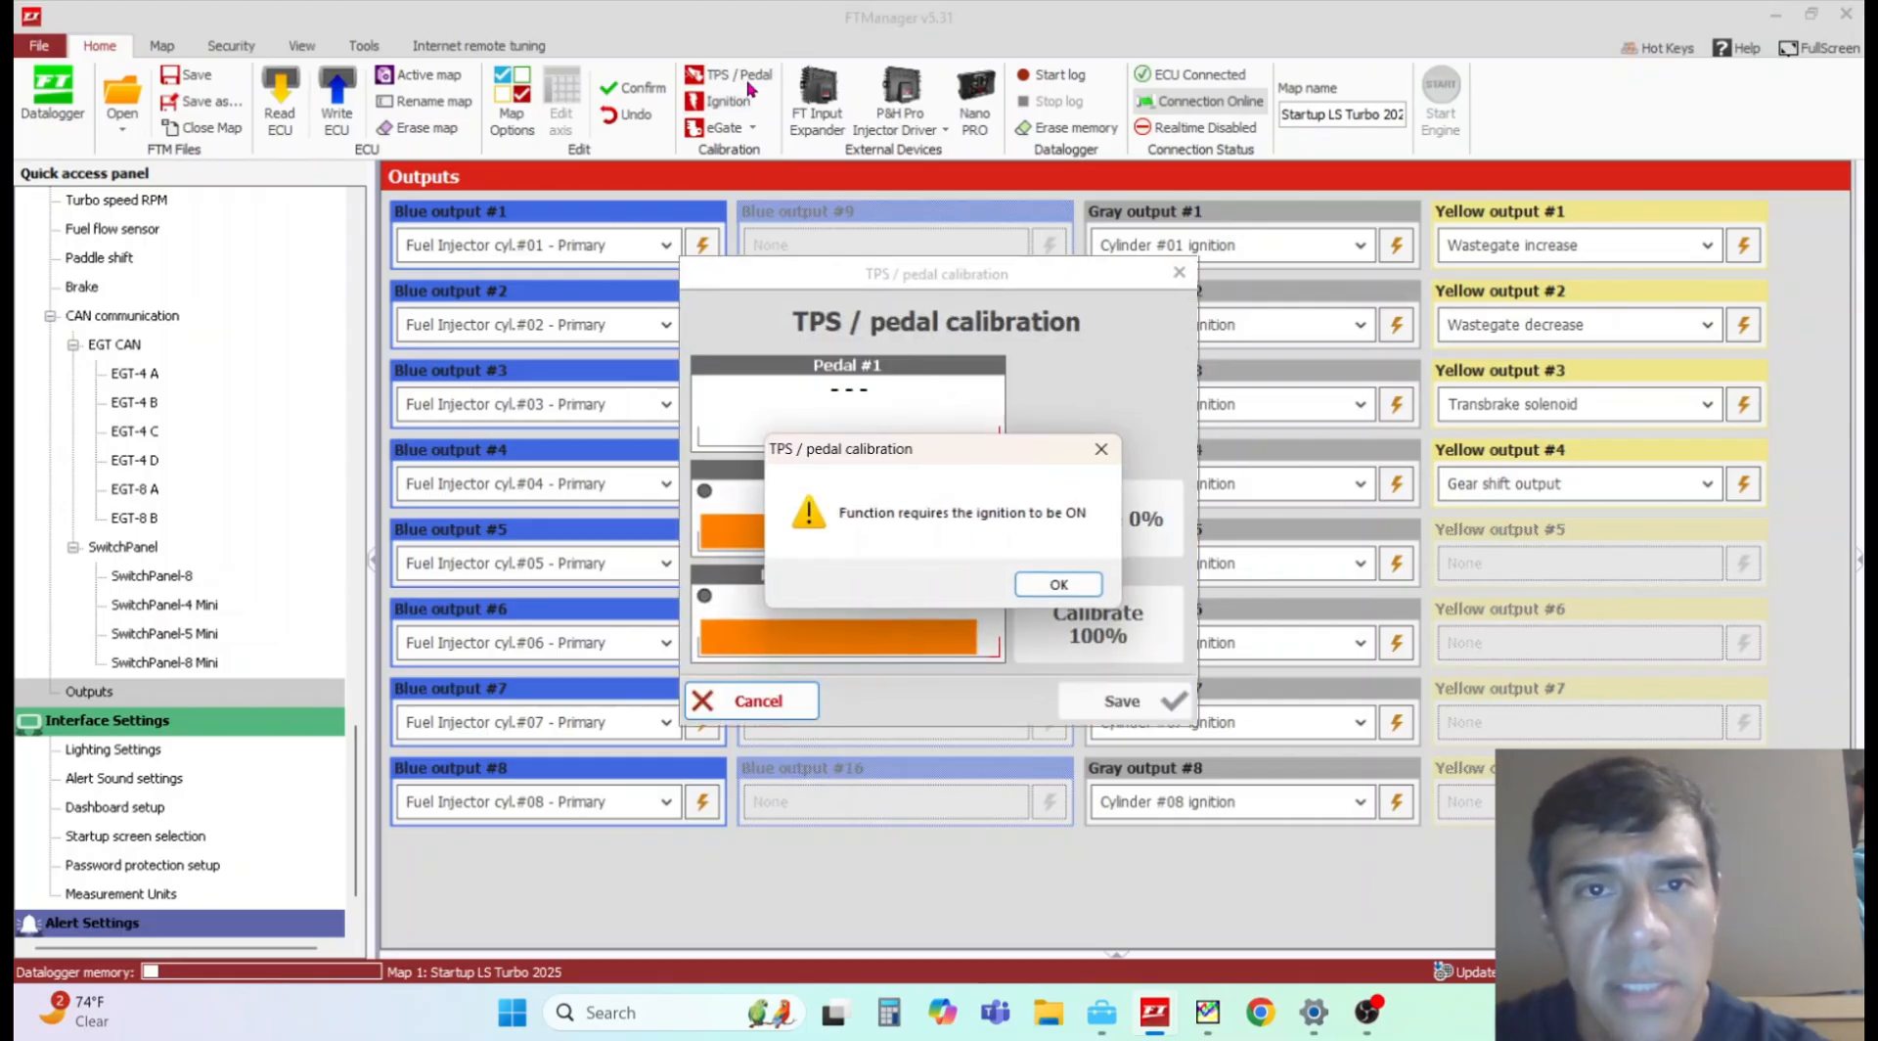
left_click(1057, 585)
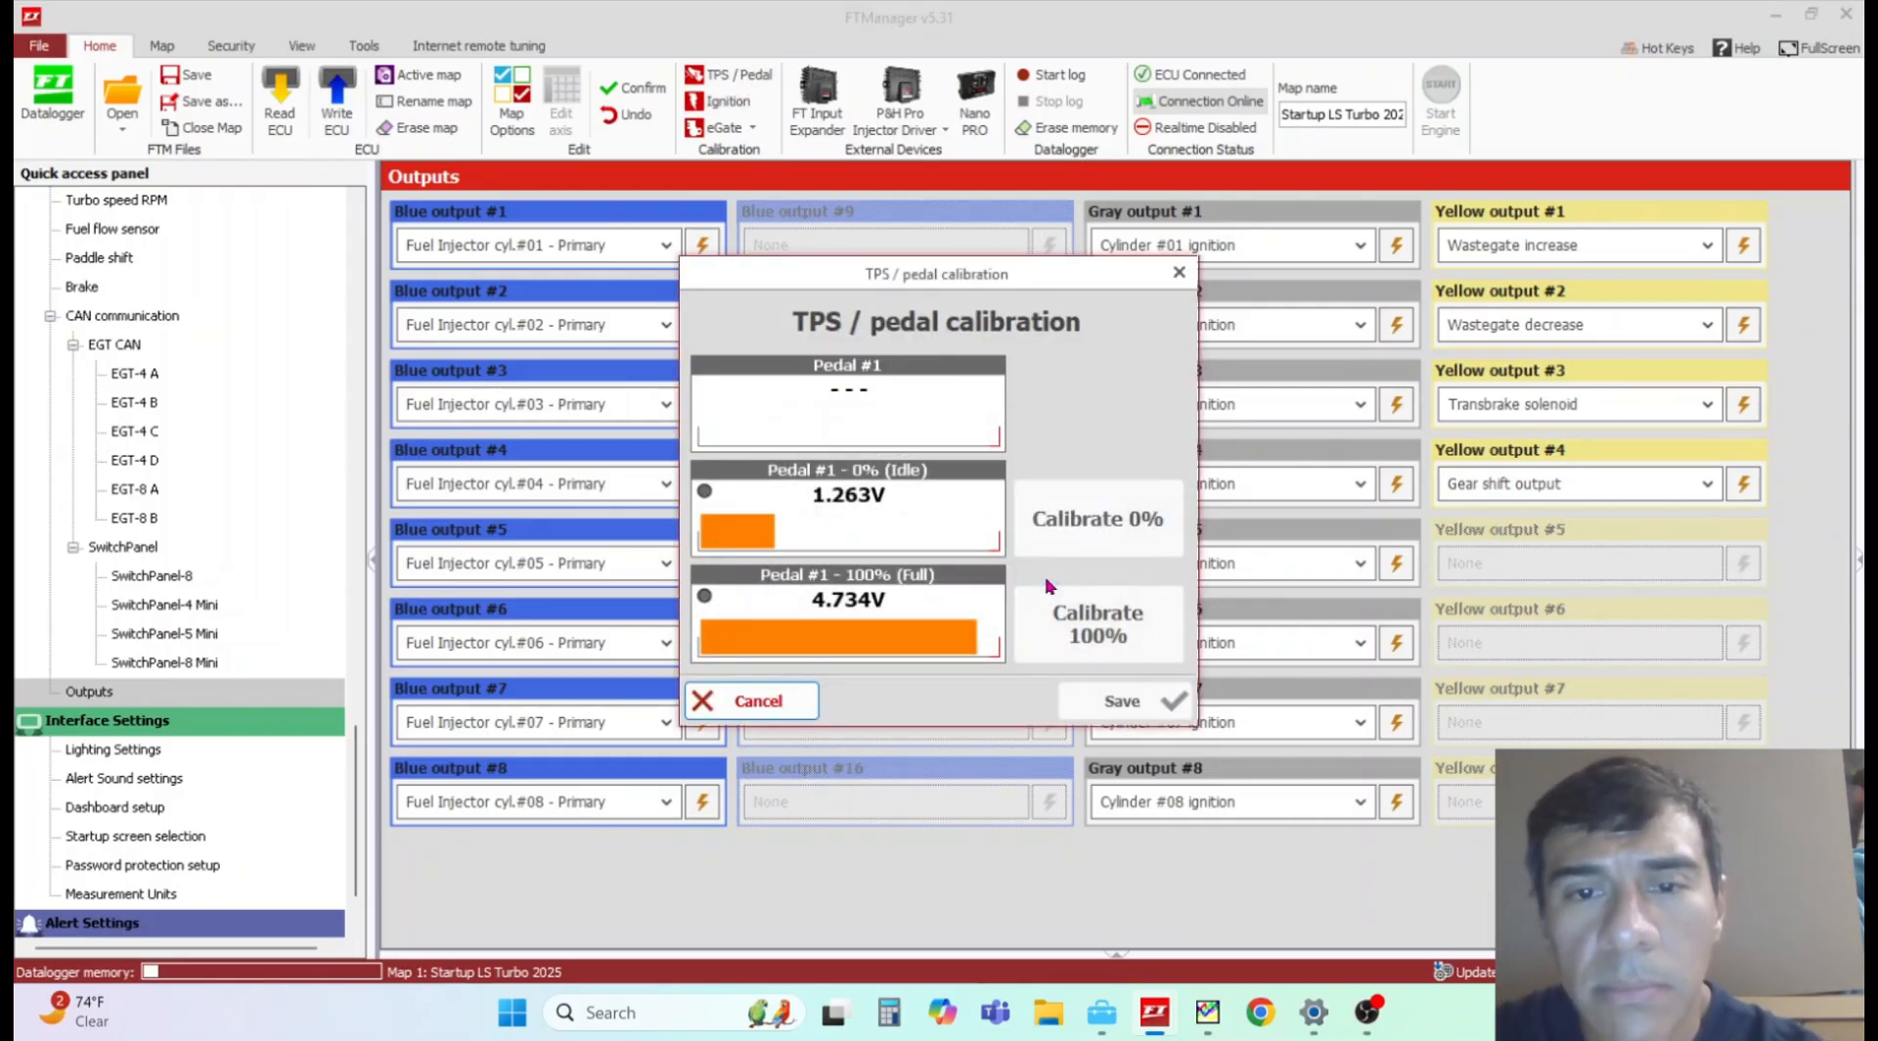
mouse_move(969, 579)
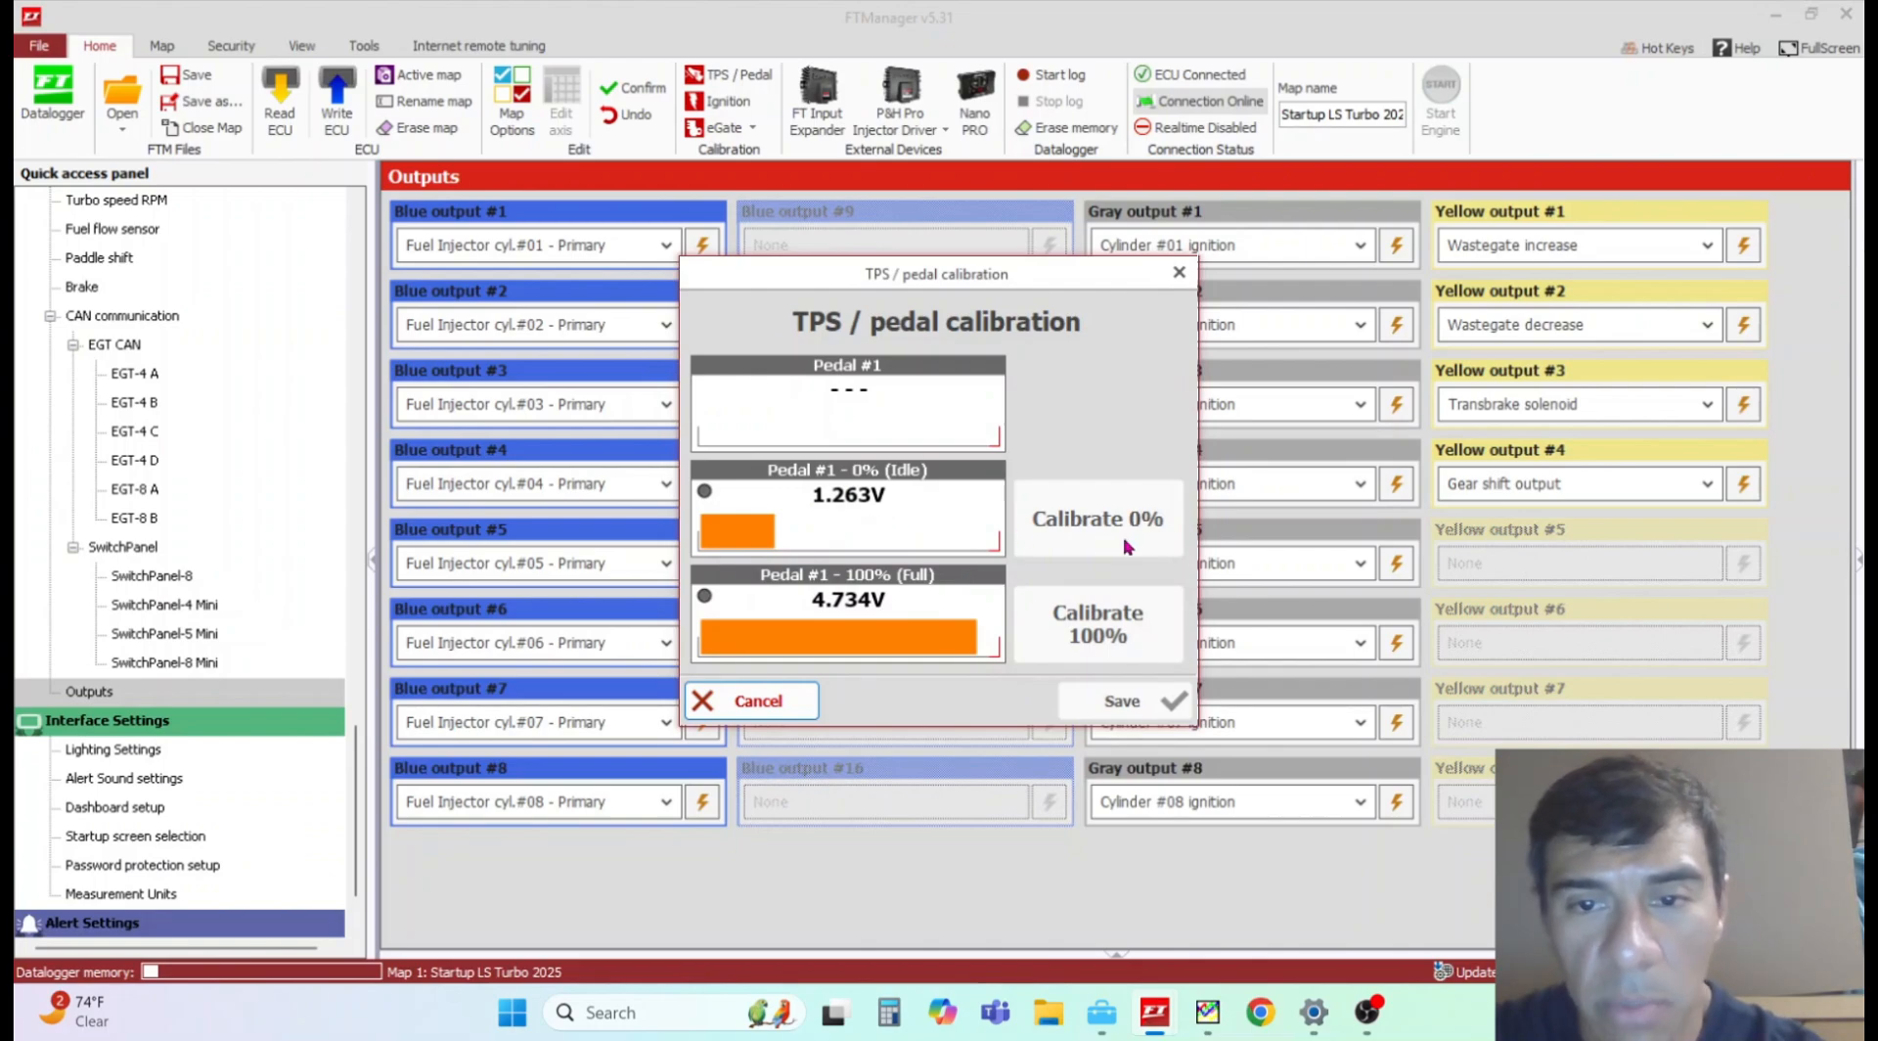
mouse_move(755, 620)
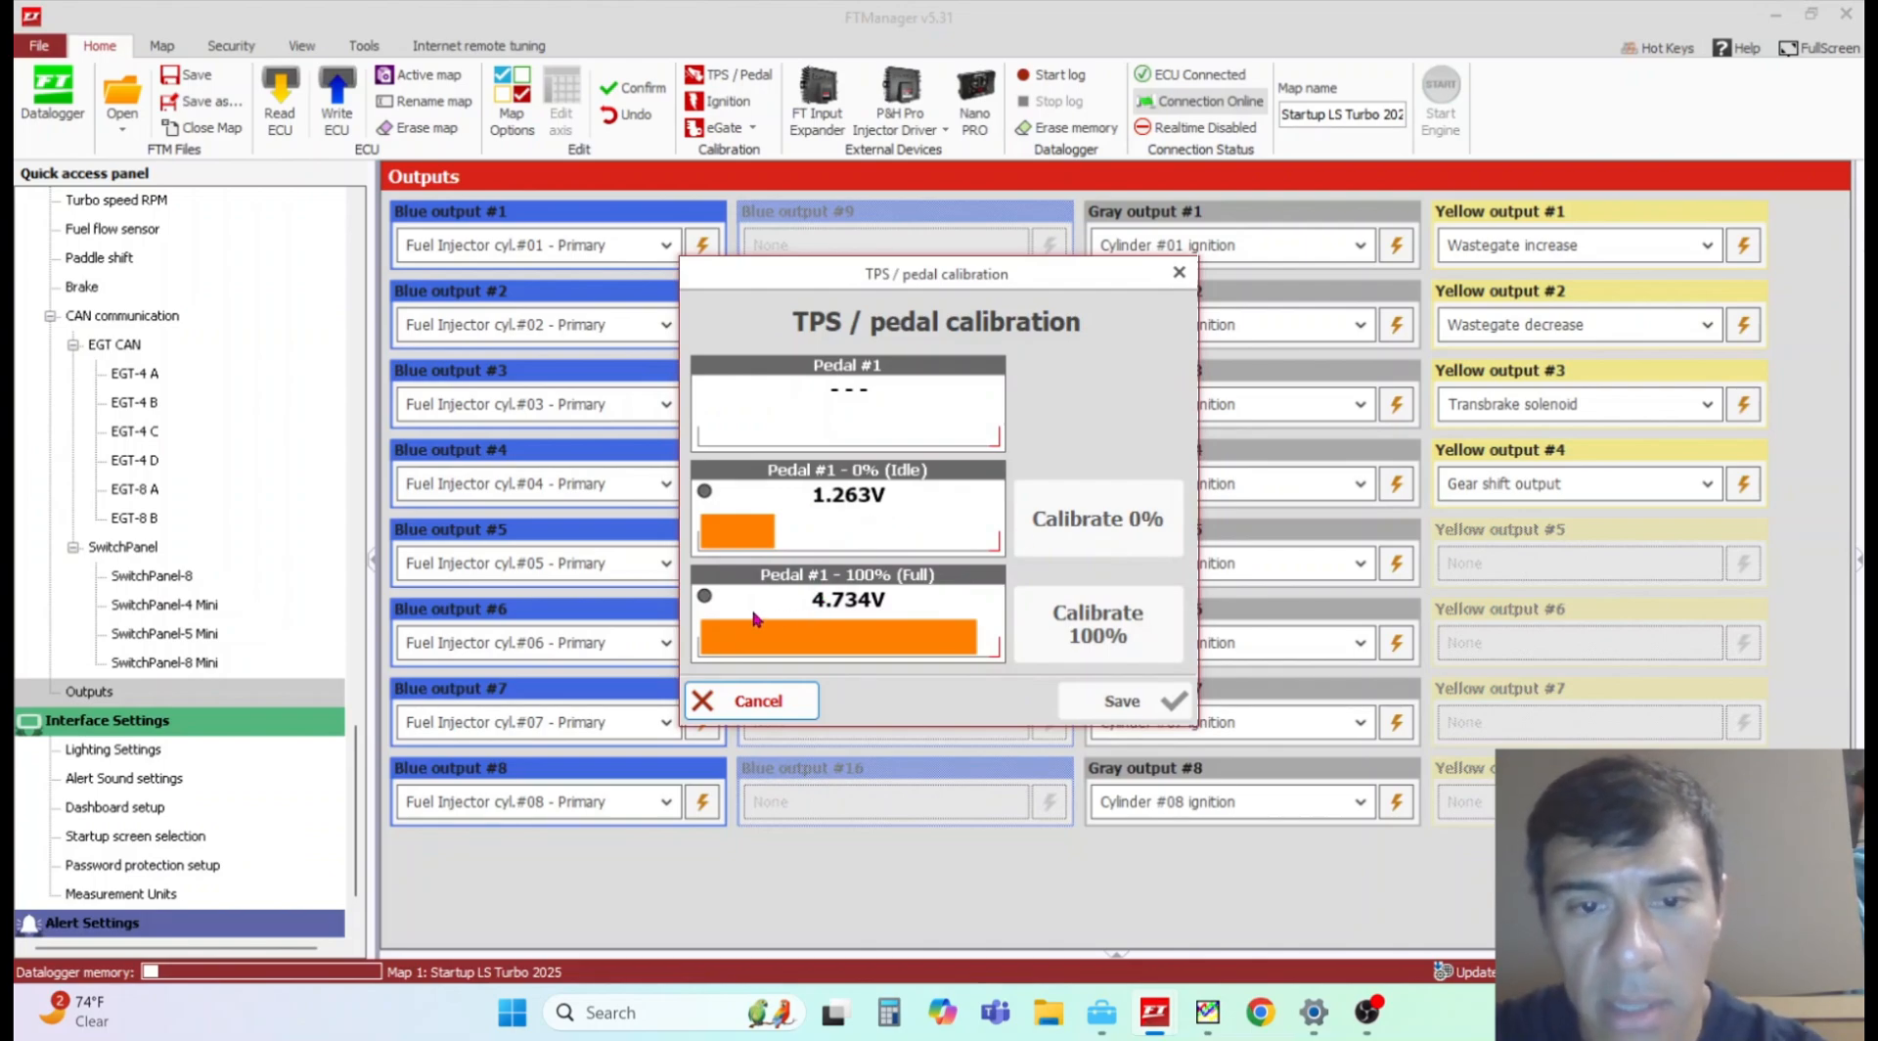
mouse_move(941, 638)
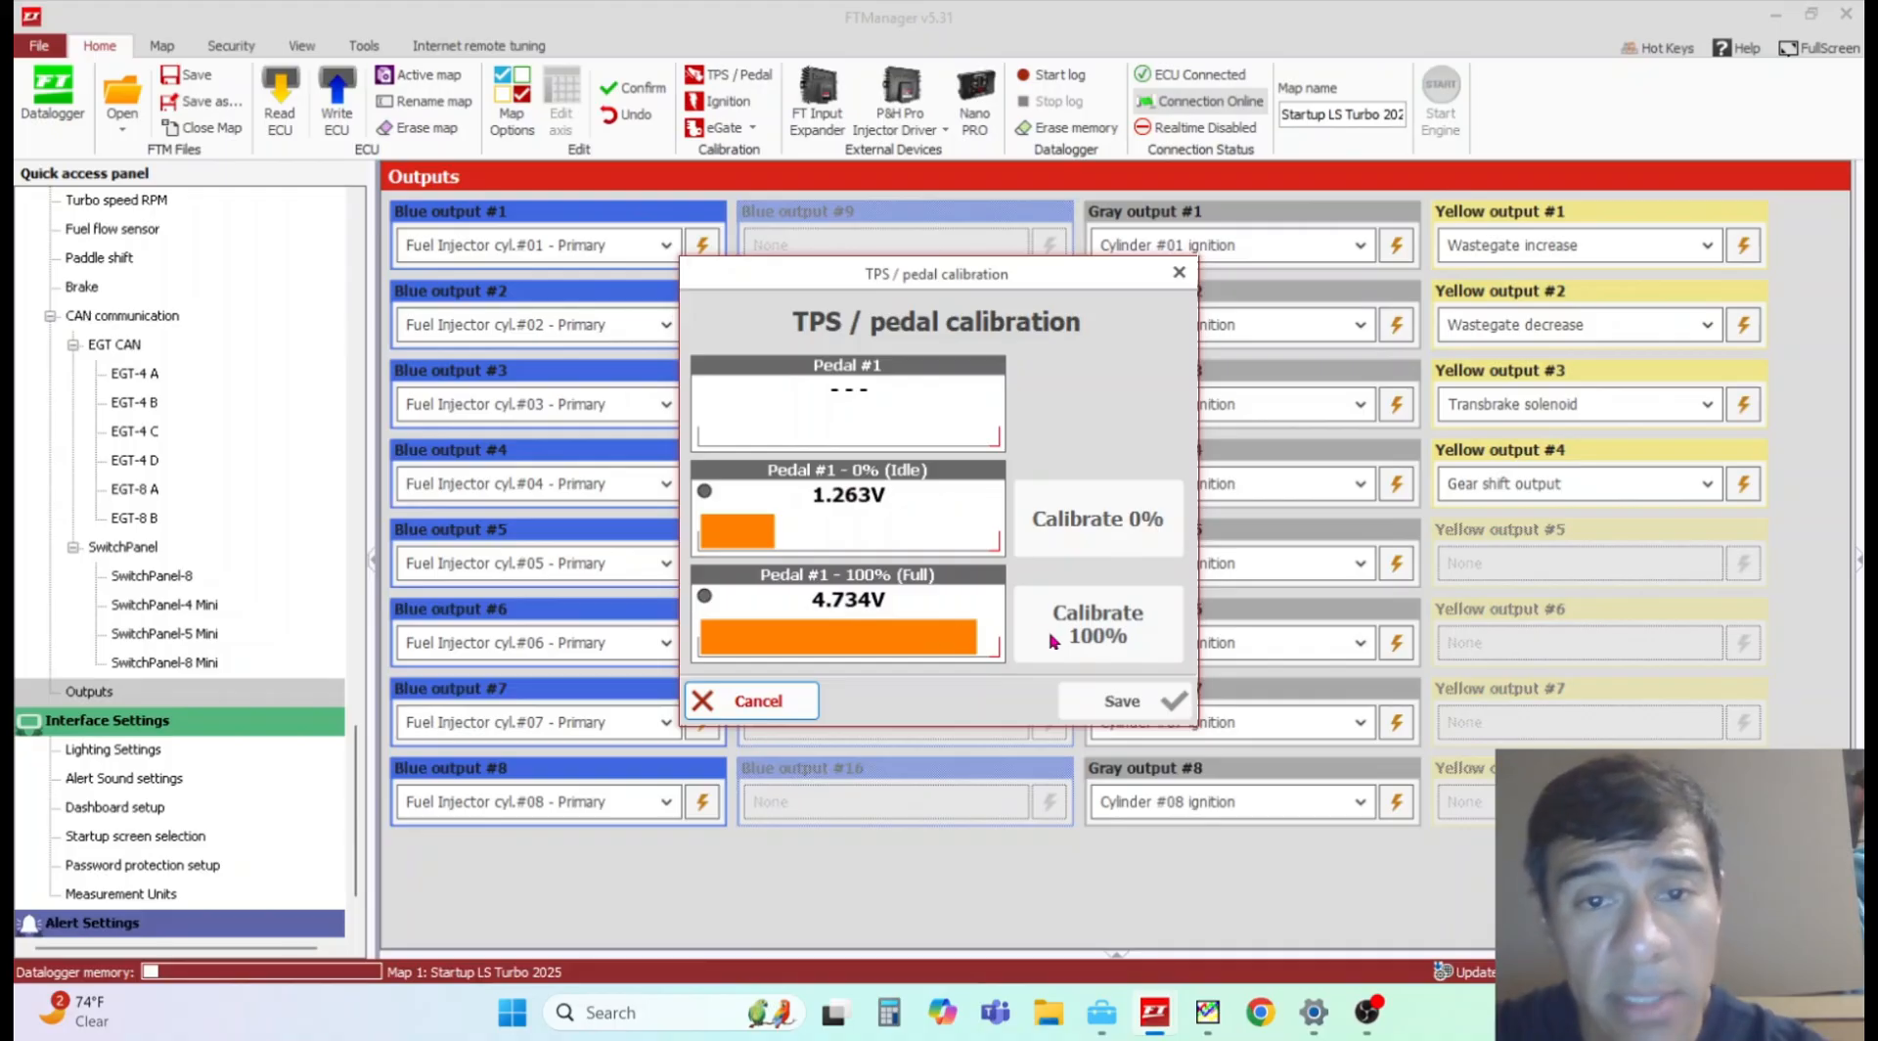
mouse_move(886, 514)
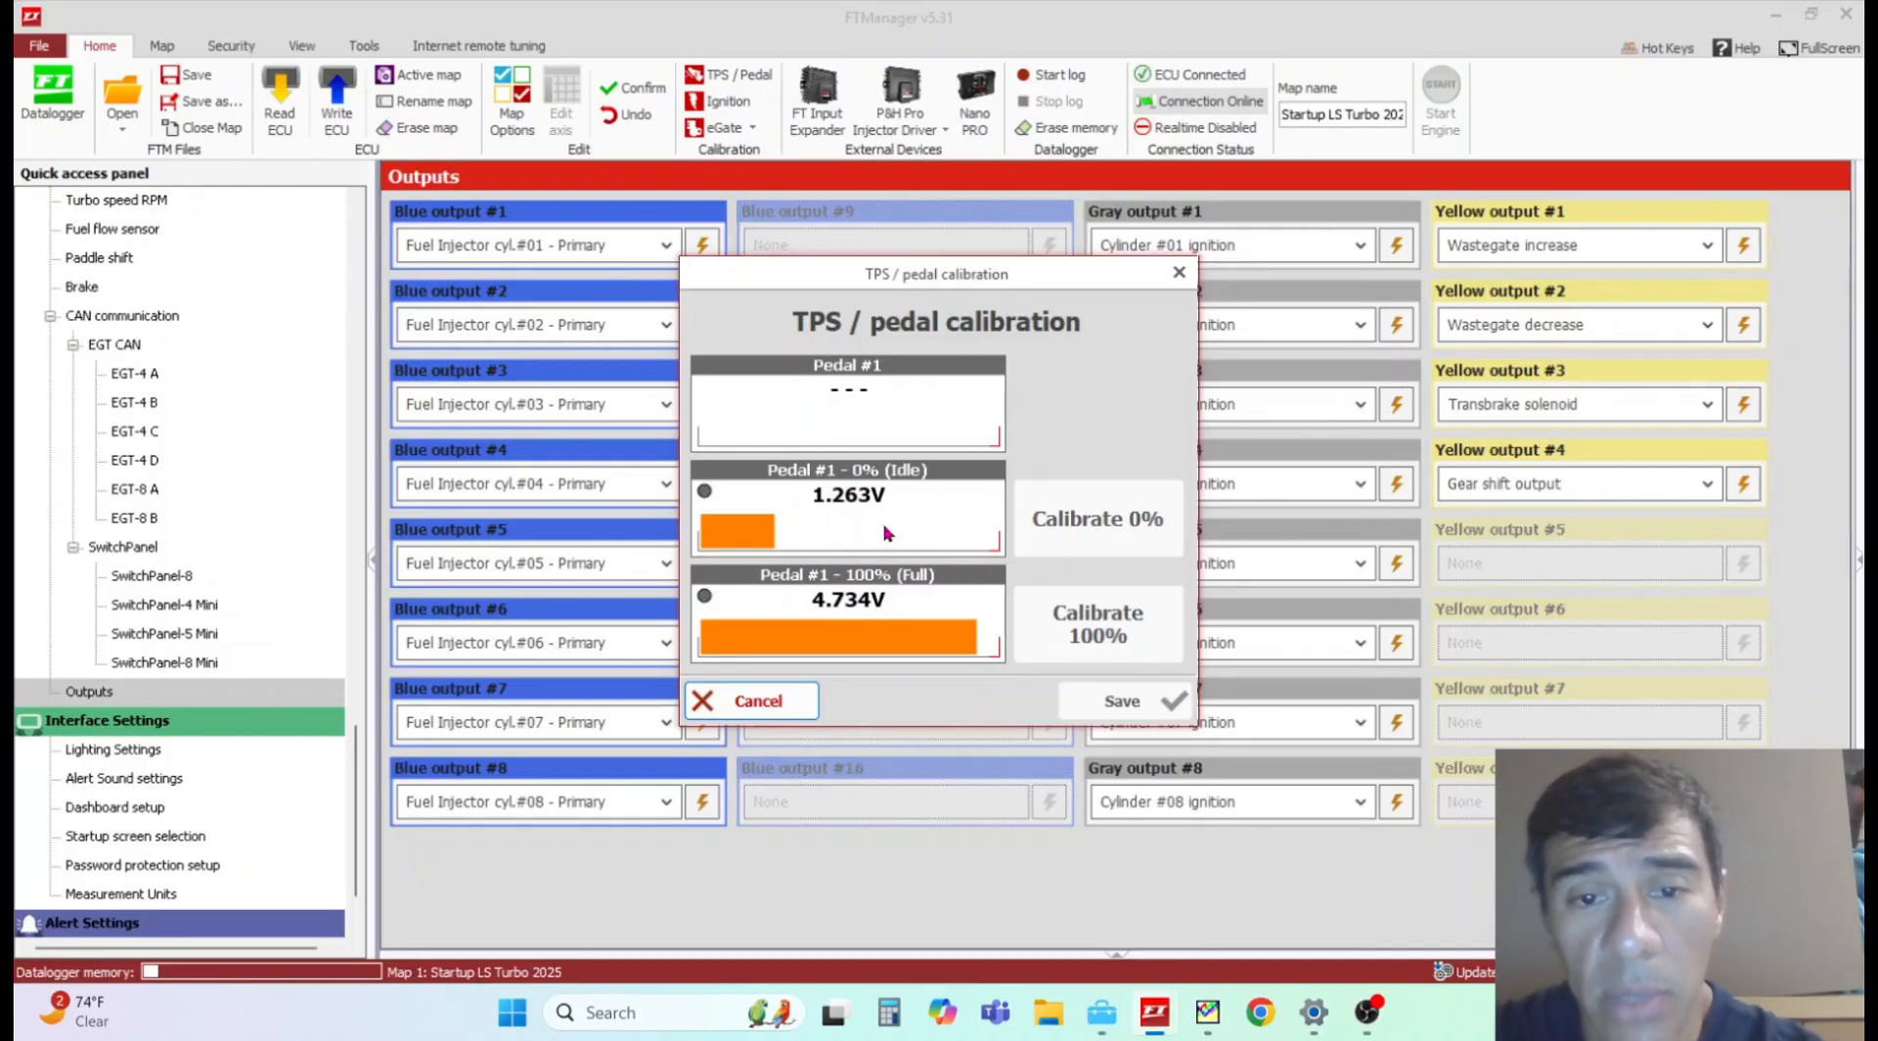
mouse_move(956, 565)
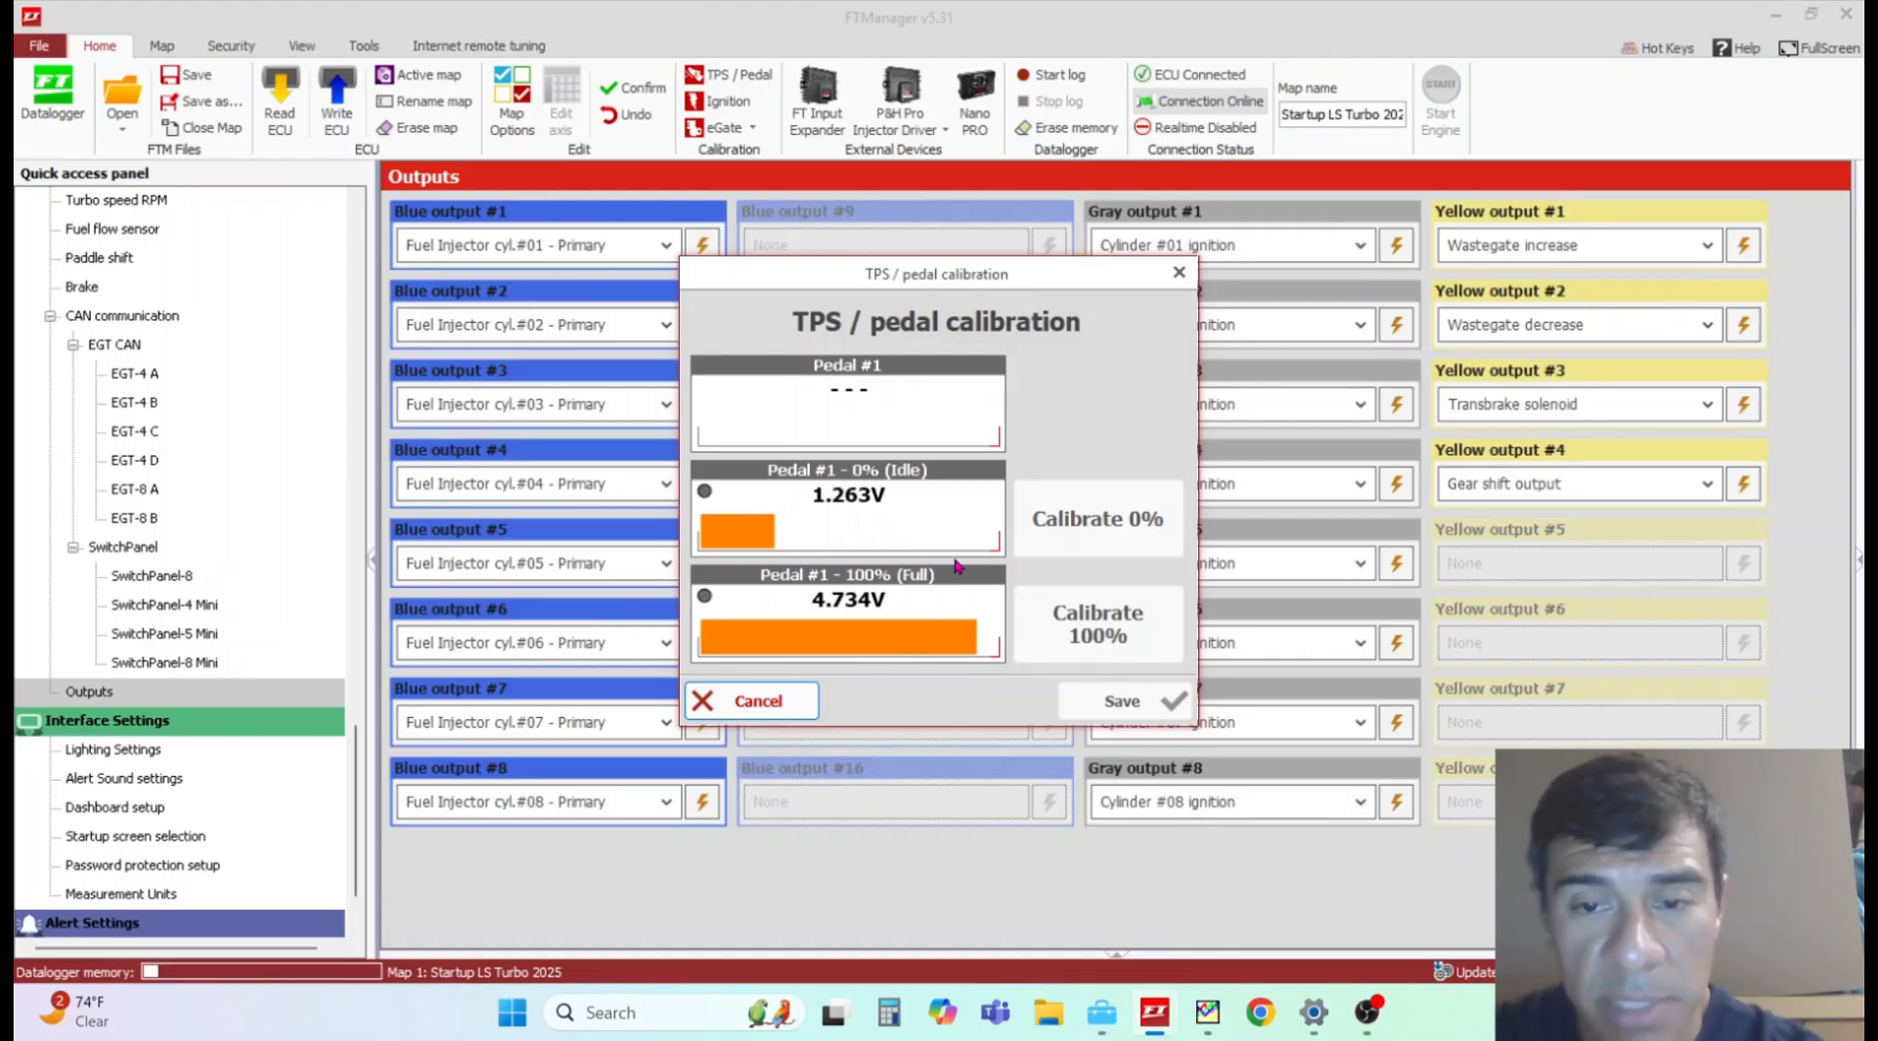
mouse_move(863, 526)
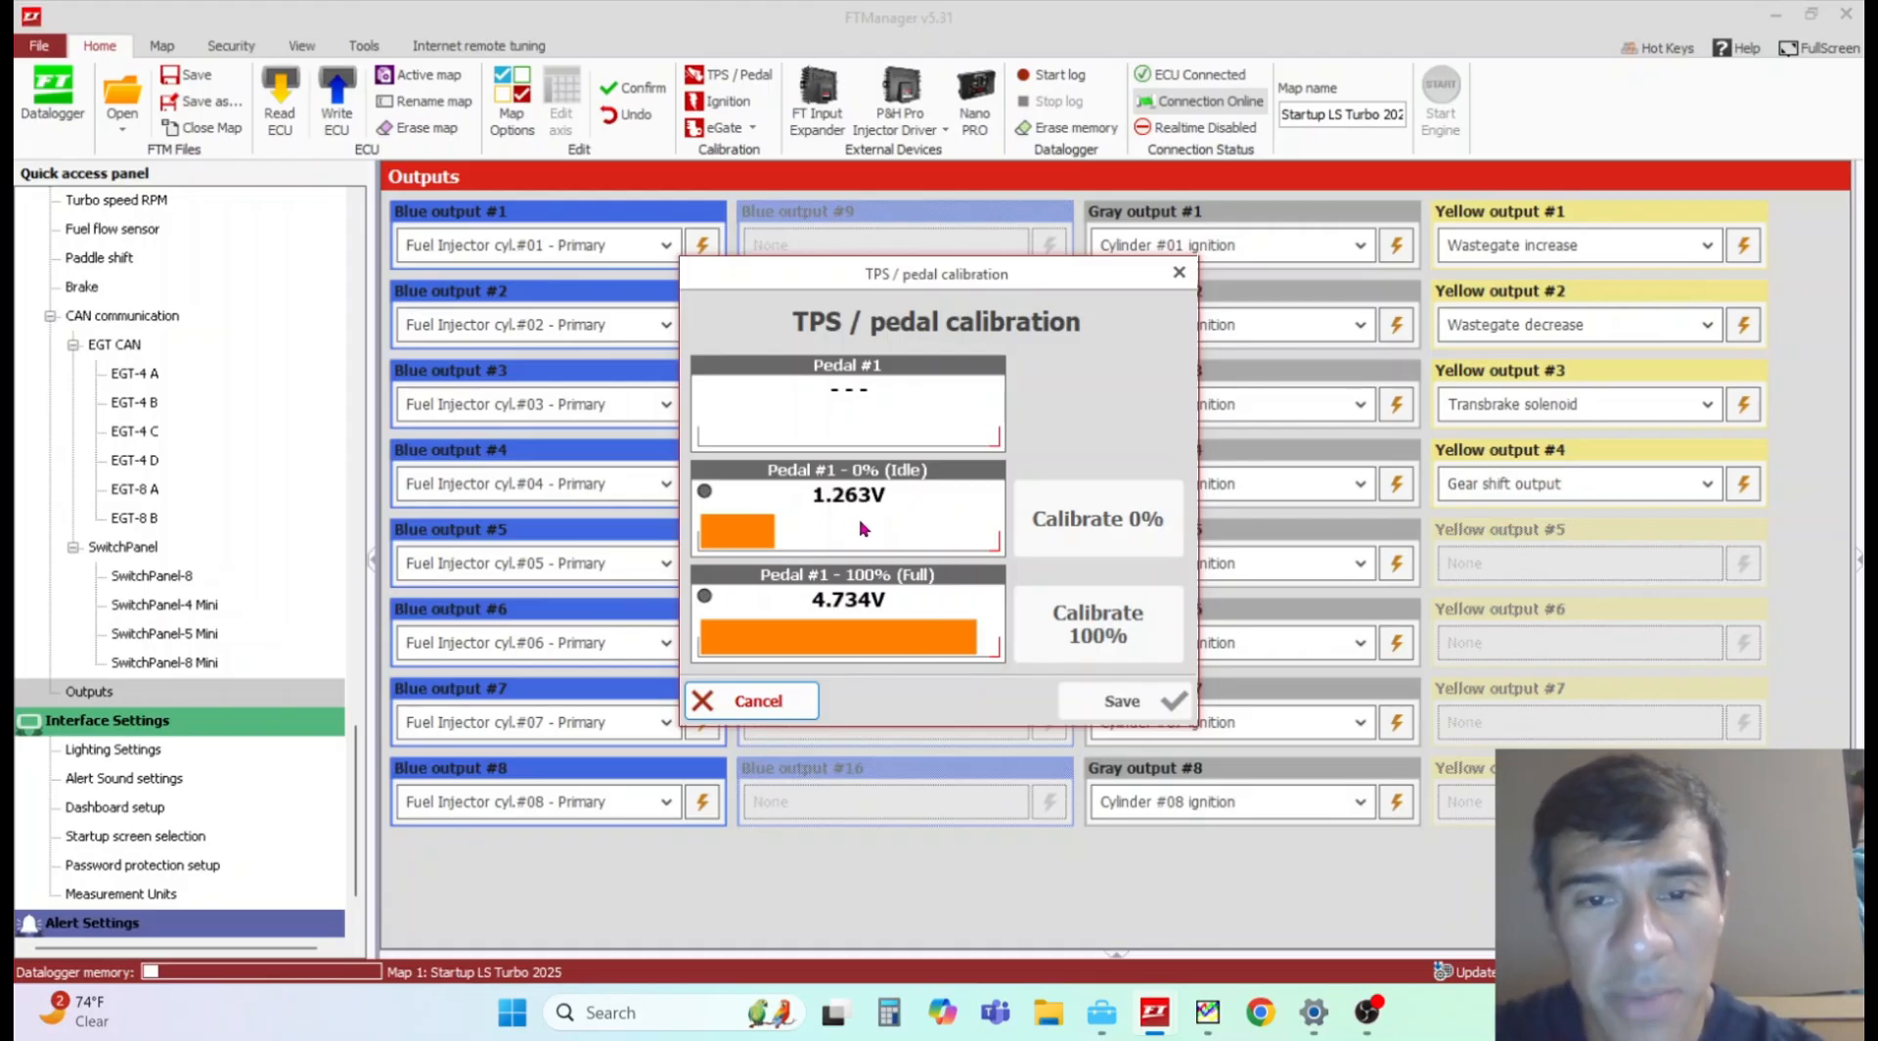
mouse_move(833, 579)
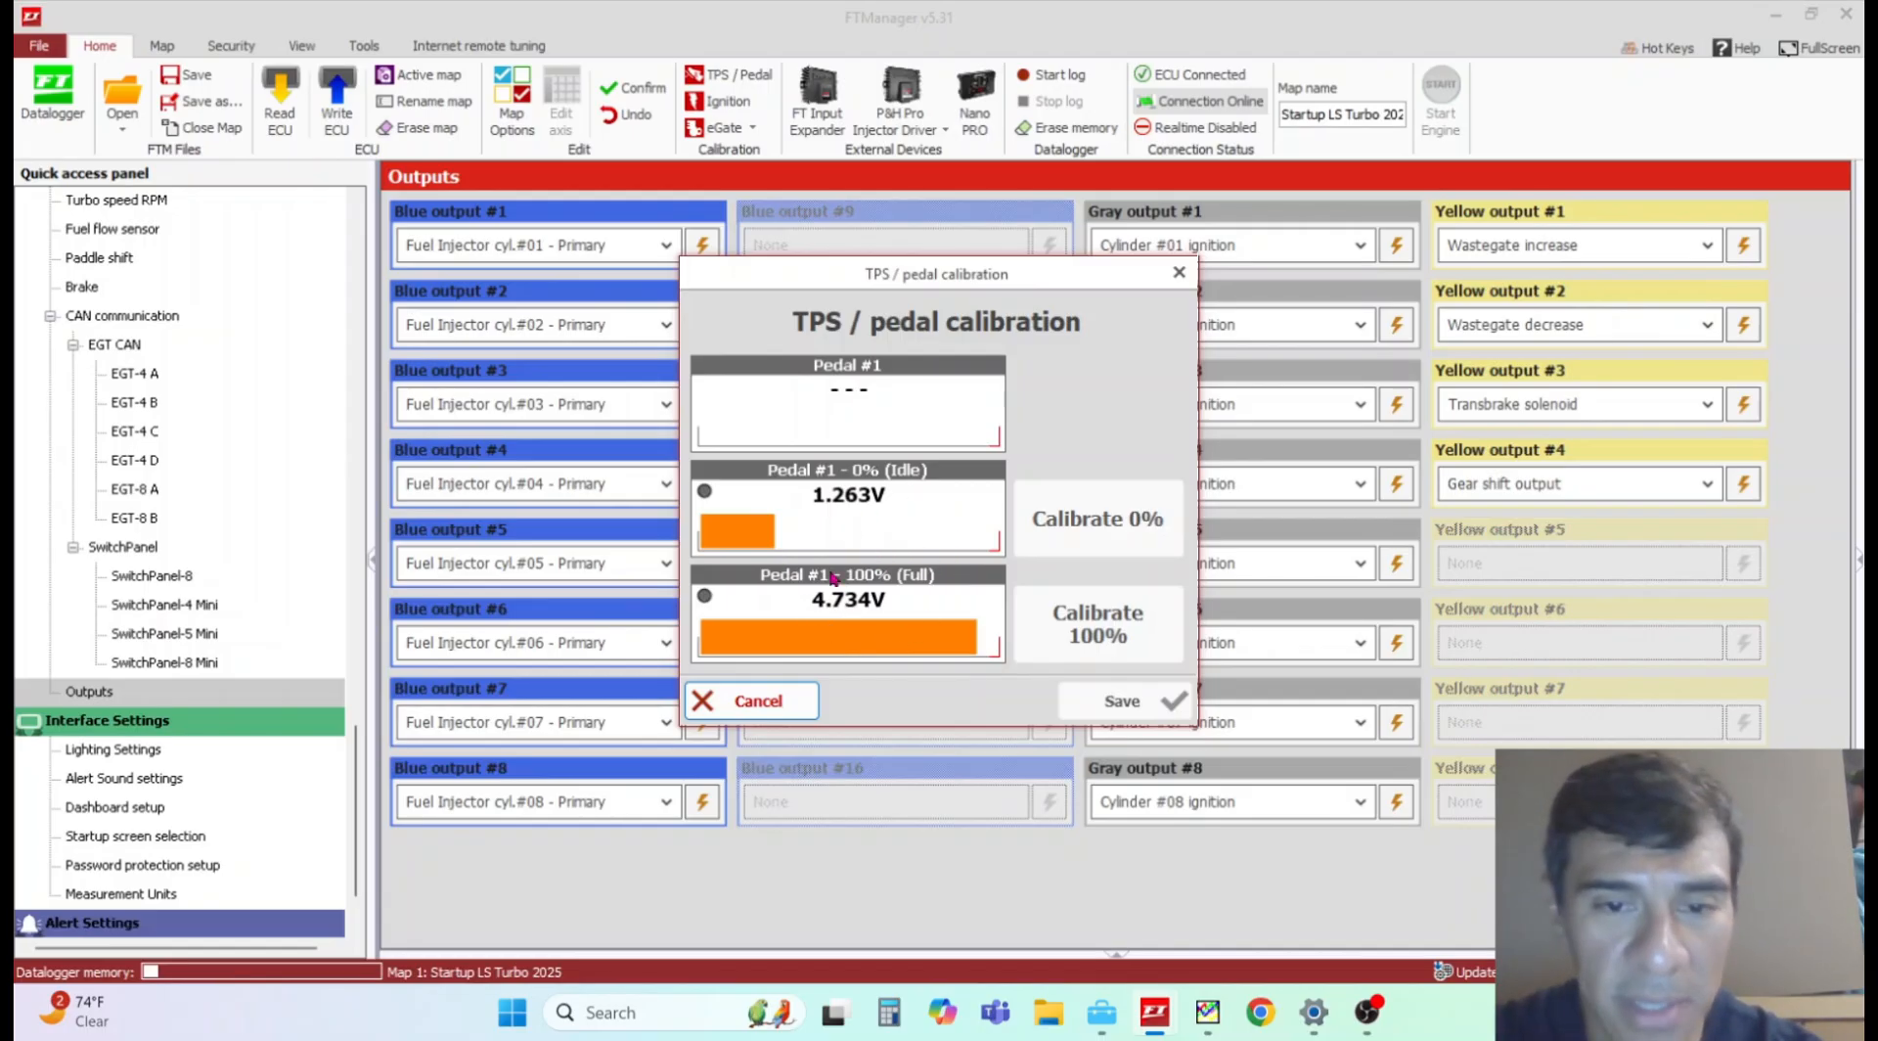
mouse_move(931, 632)
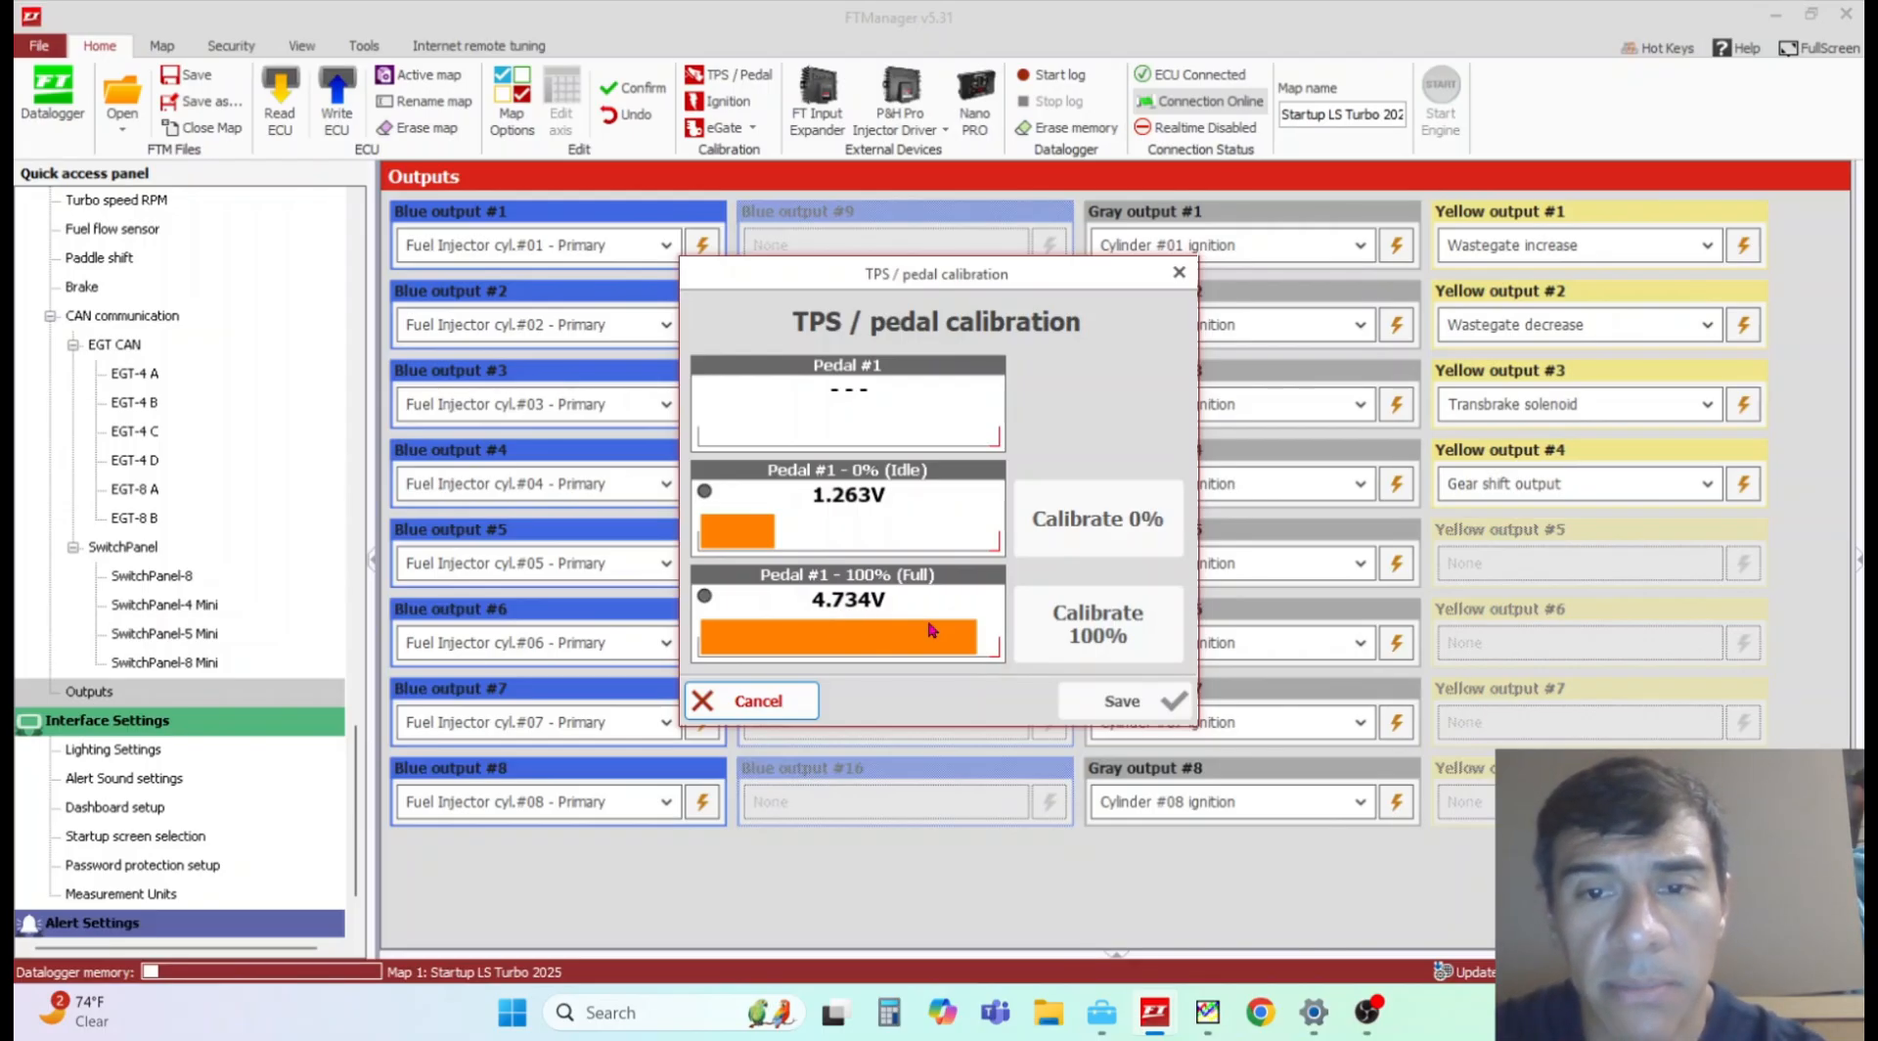
mouse_move(744, 730)
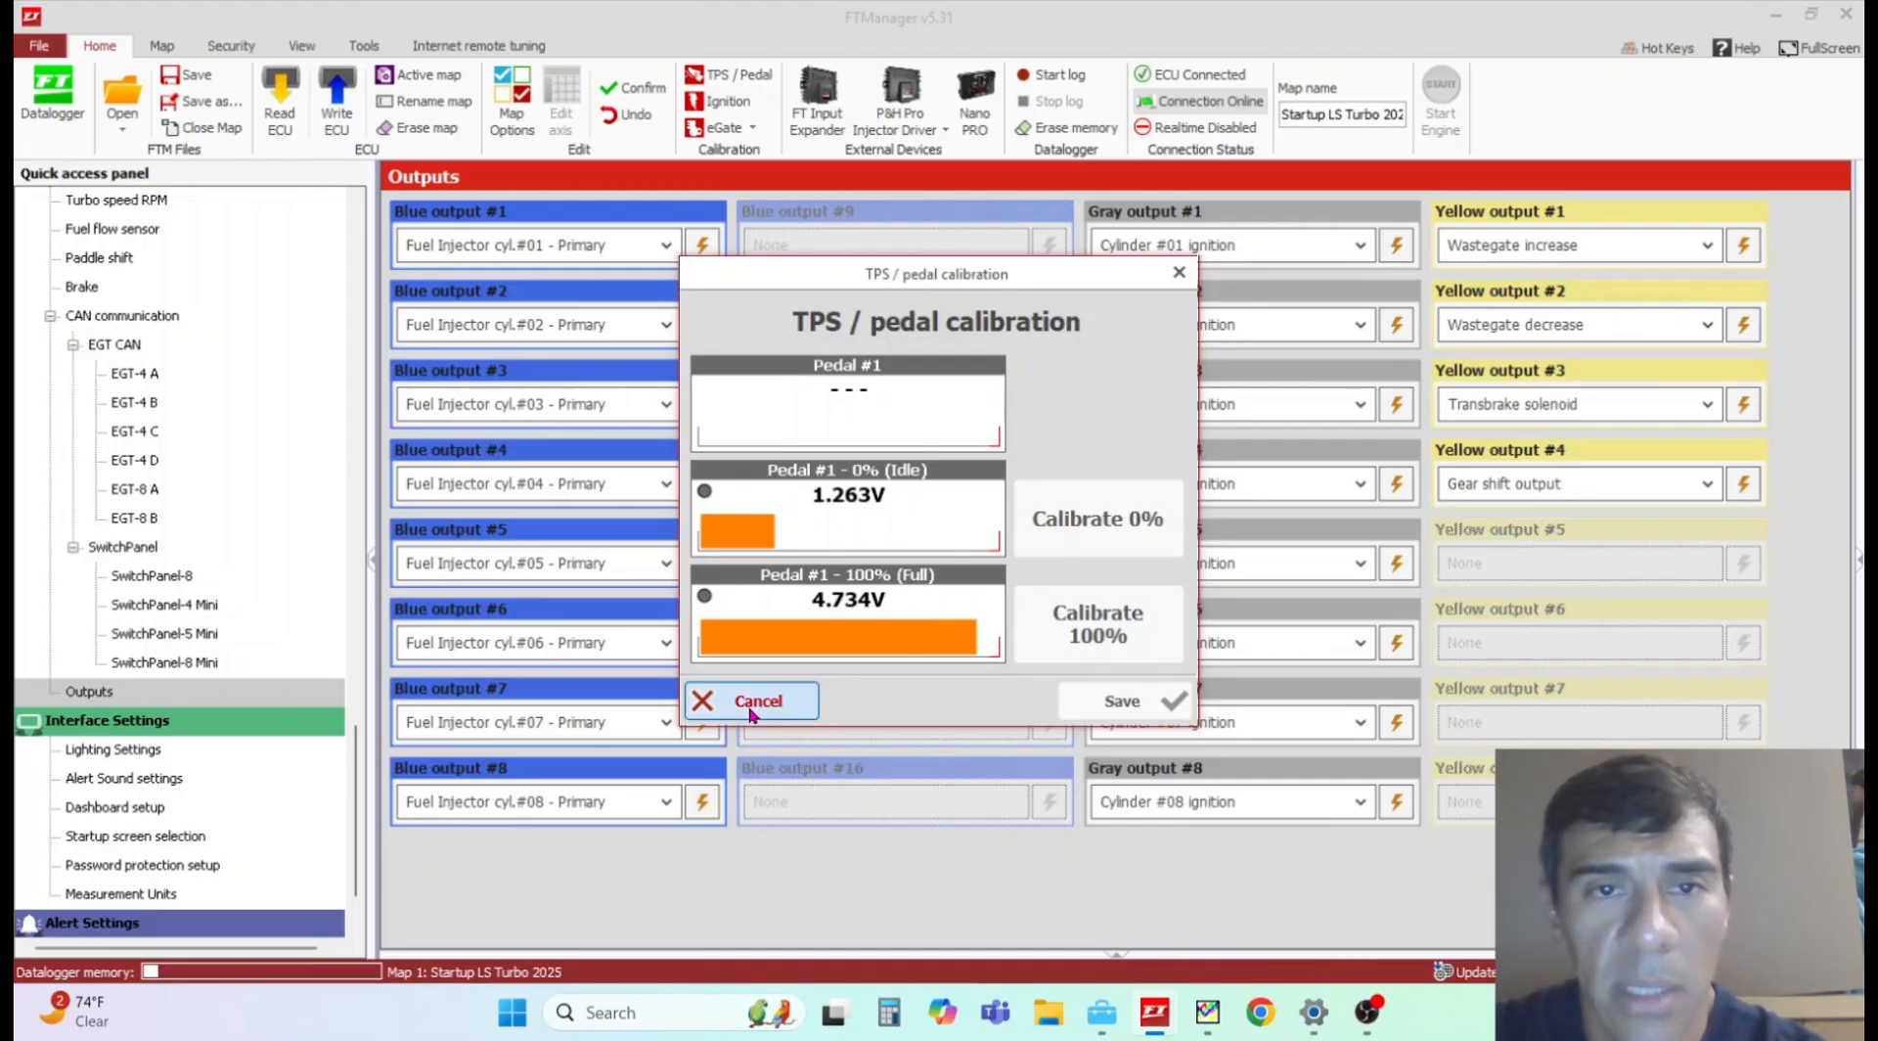
Step: Cancel pedal calibration, then in Ignition calibration toggle Custom/20° lock and nudge the RPM signal index near 78.2°
left_click(749, 700)
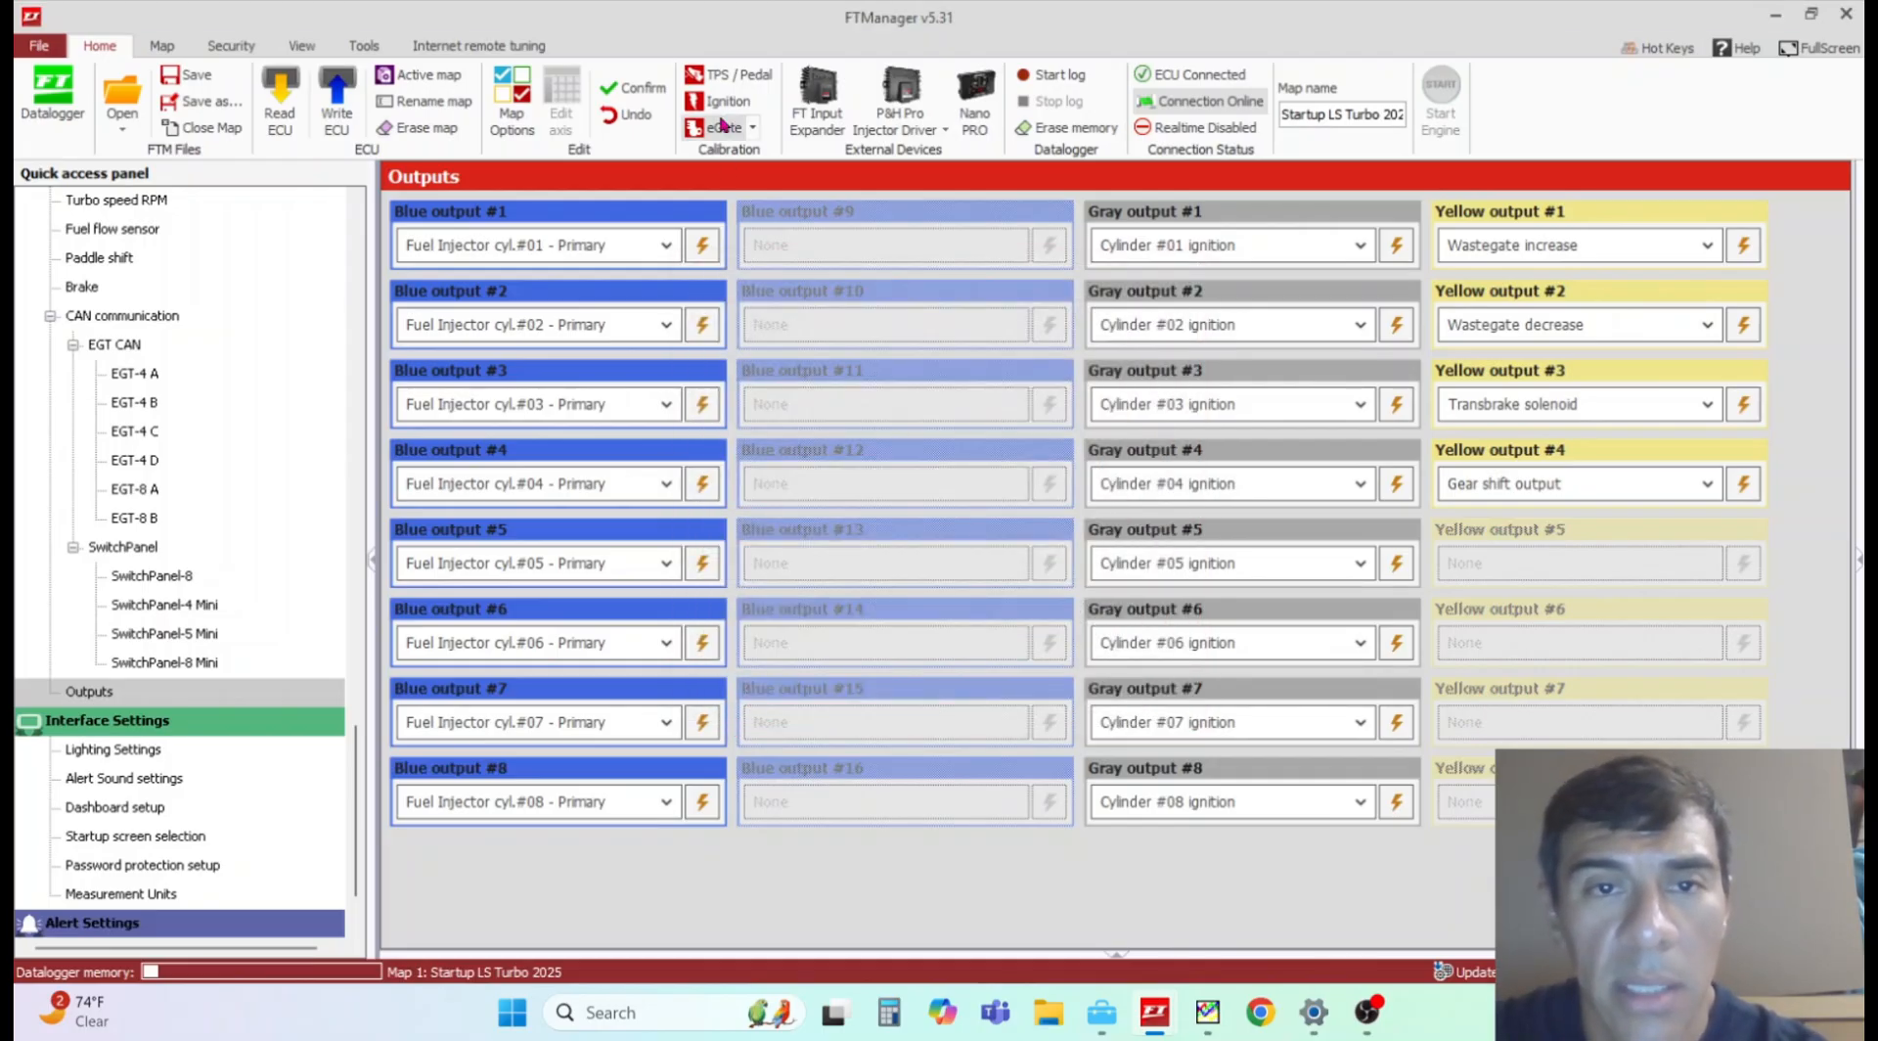
left_click(724, 100)
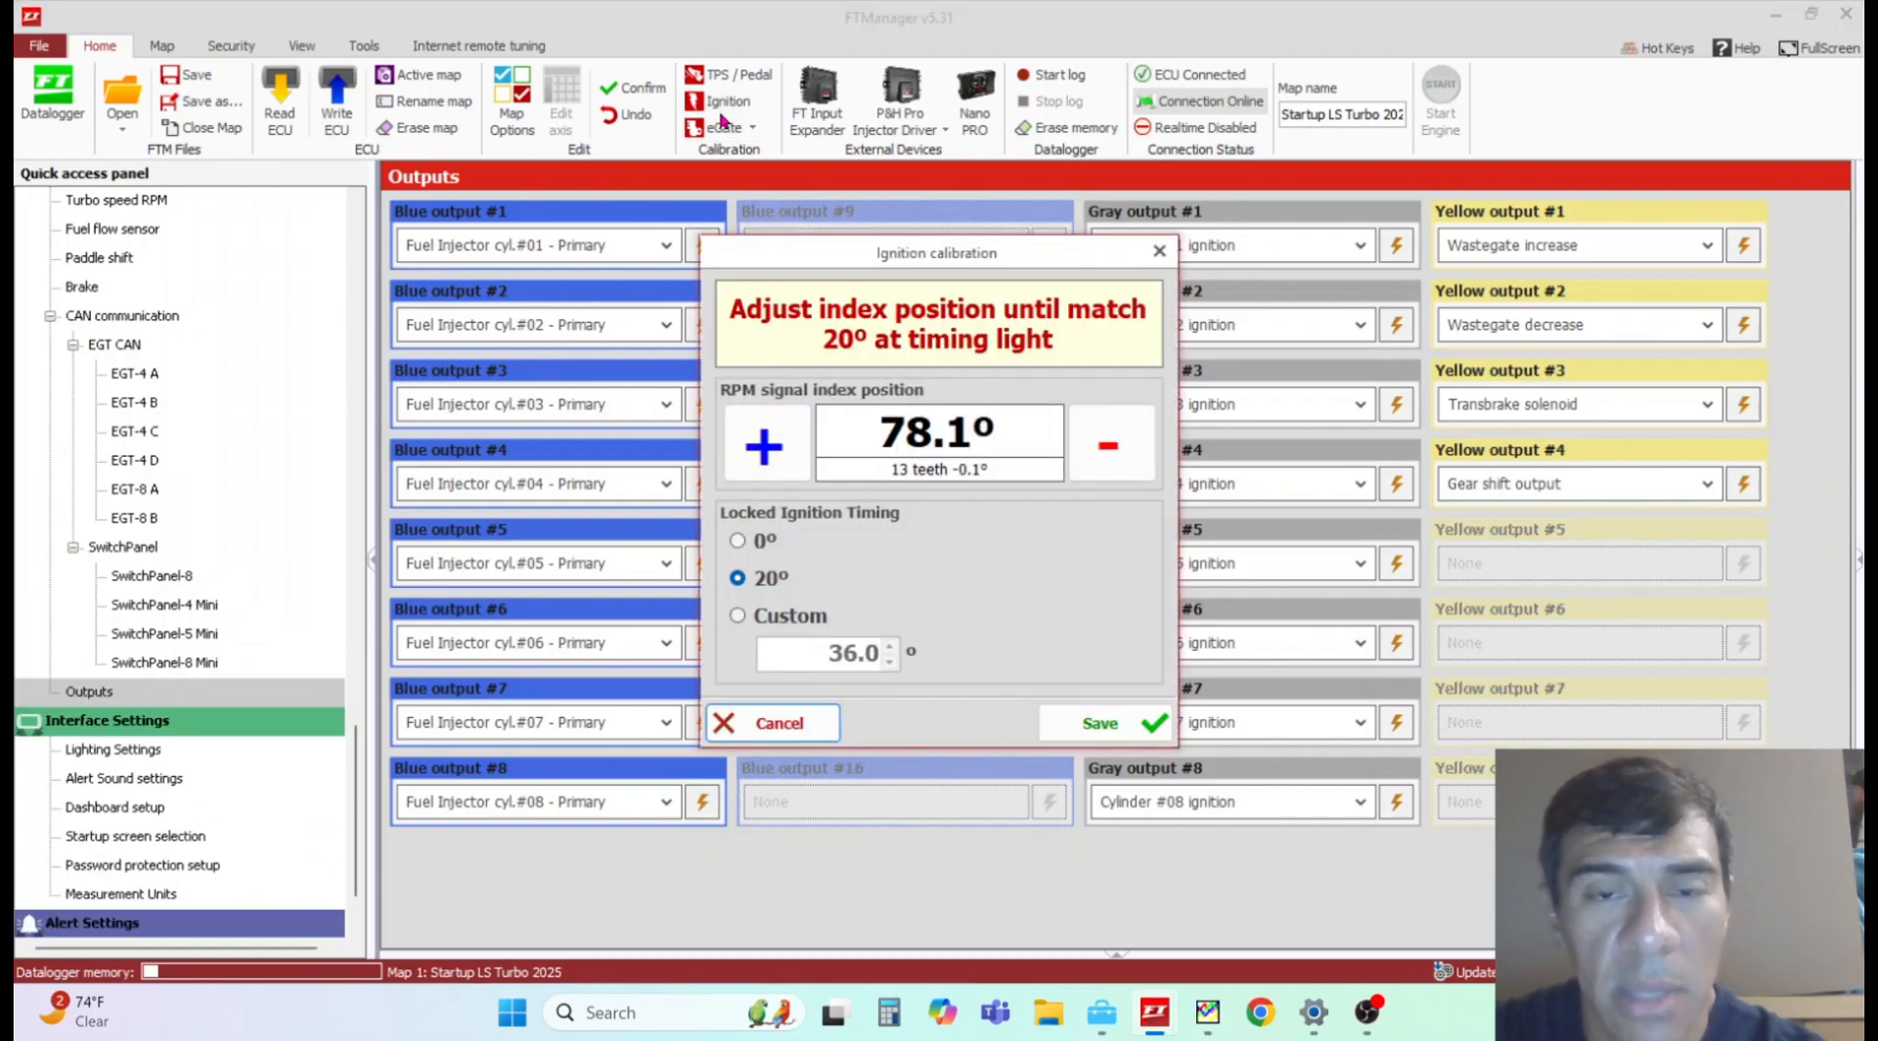
mouse_move(1049, 583)
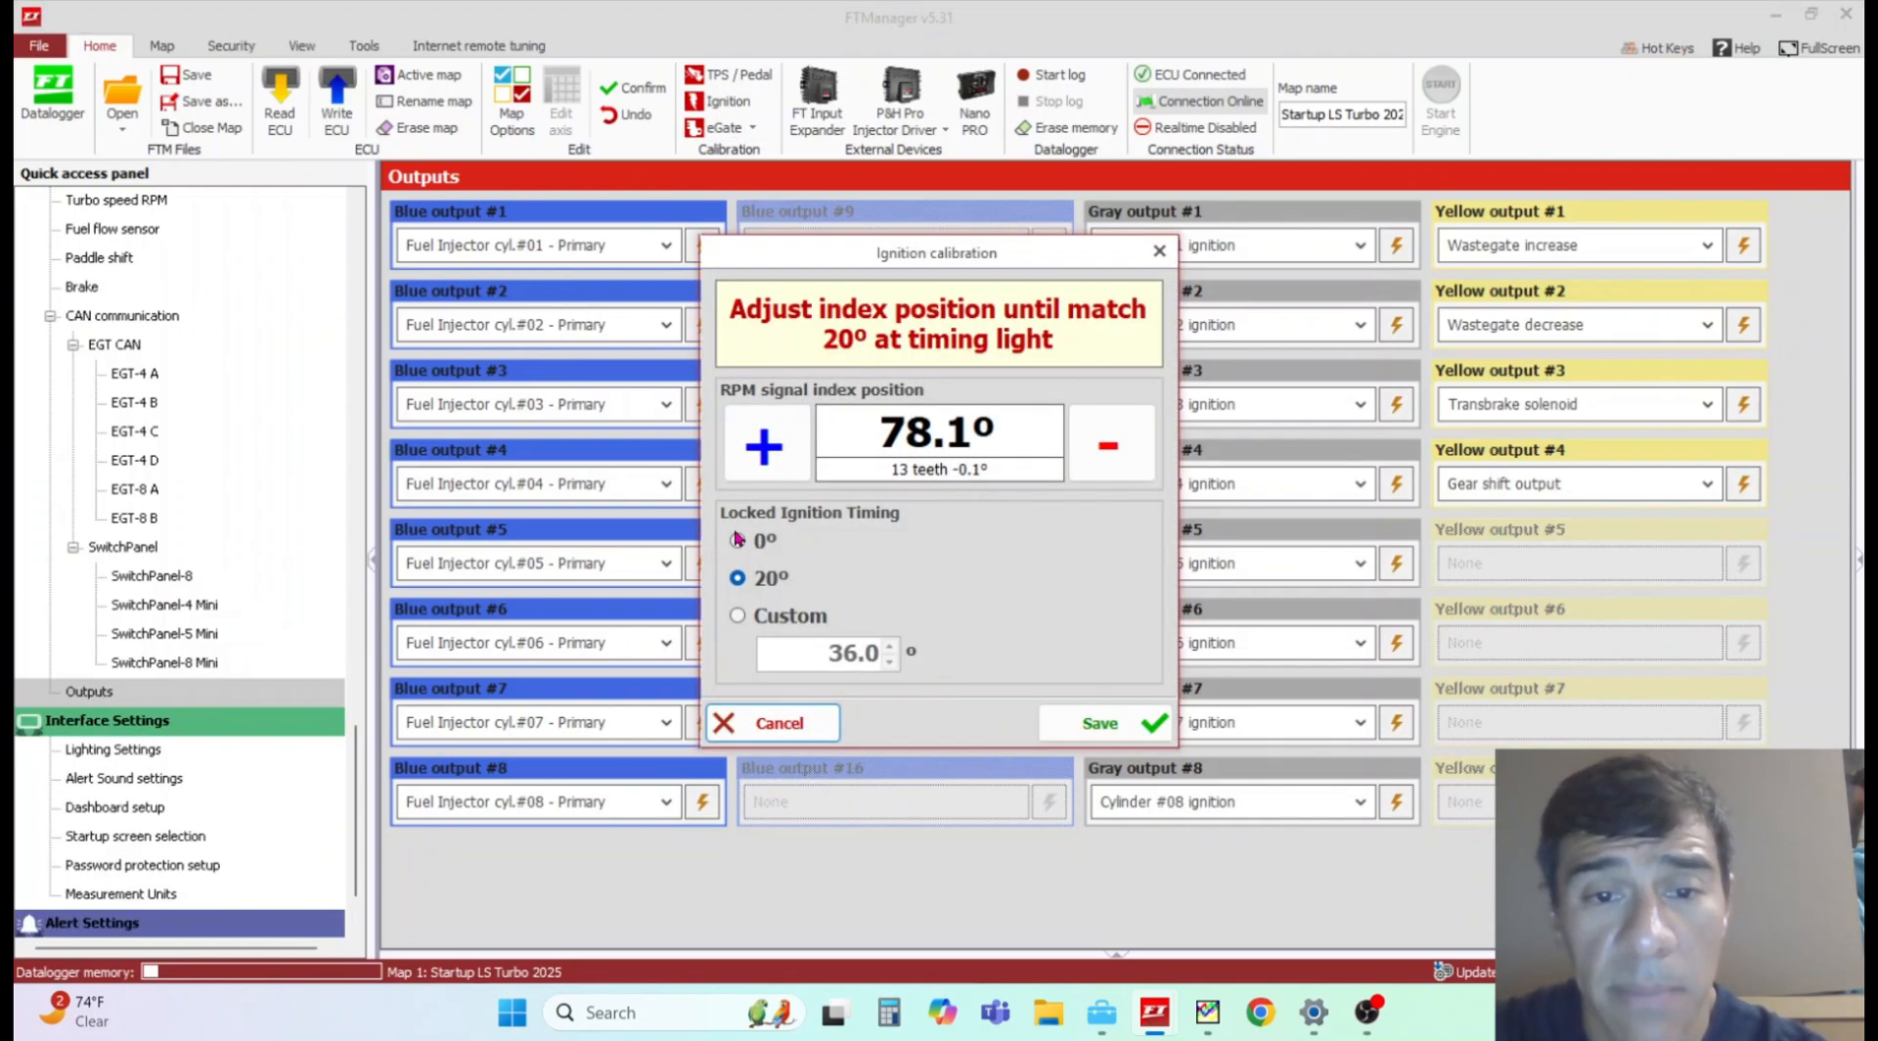
mouse_move(765, 617)
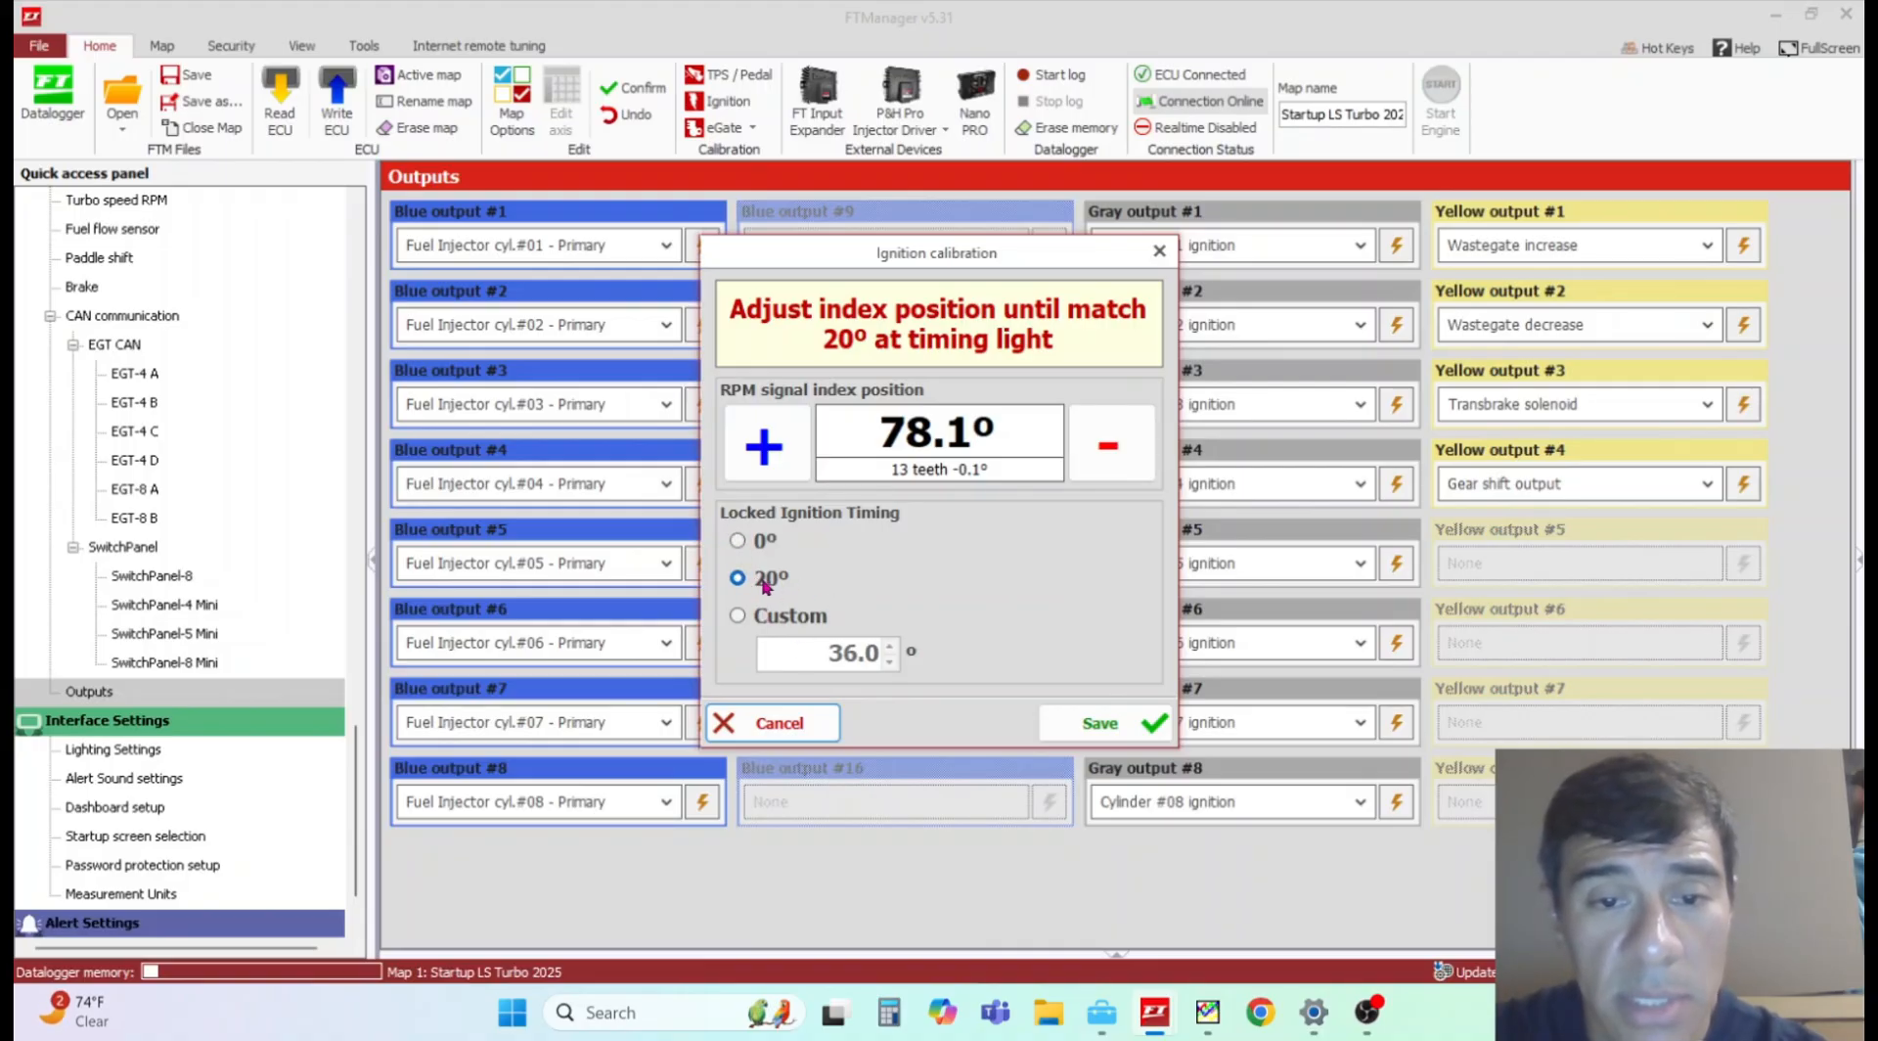
left_click(738, 616)
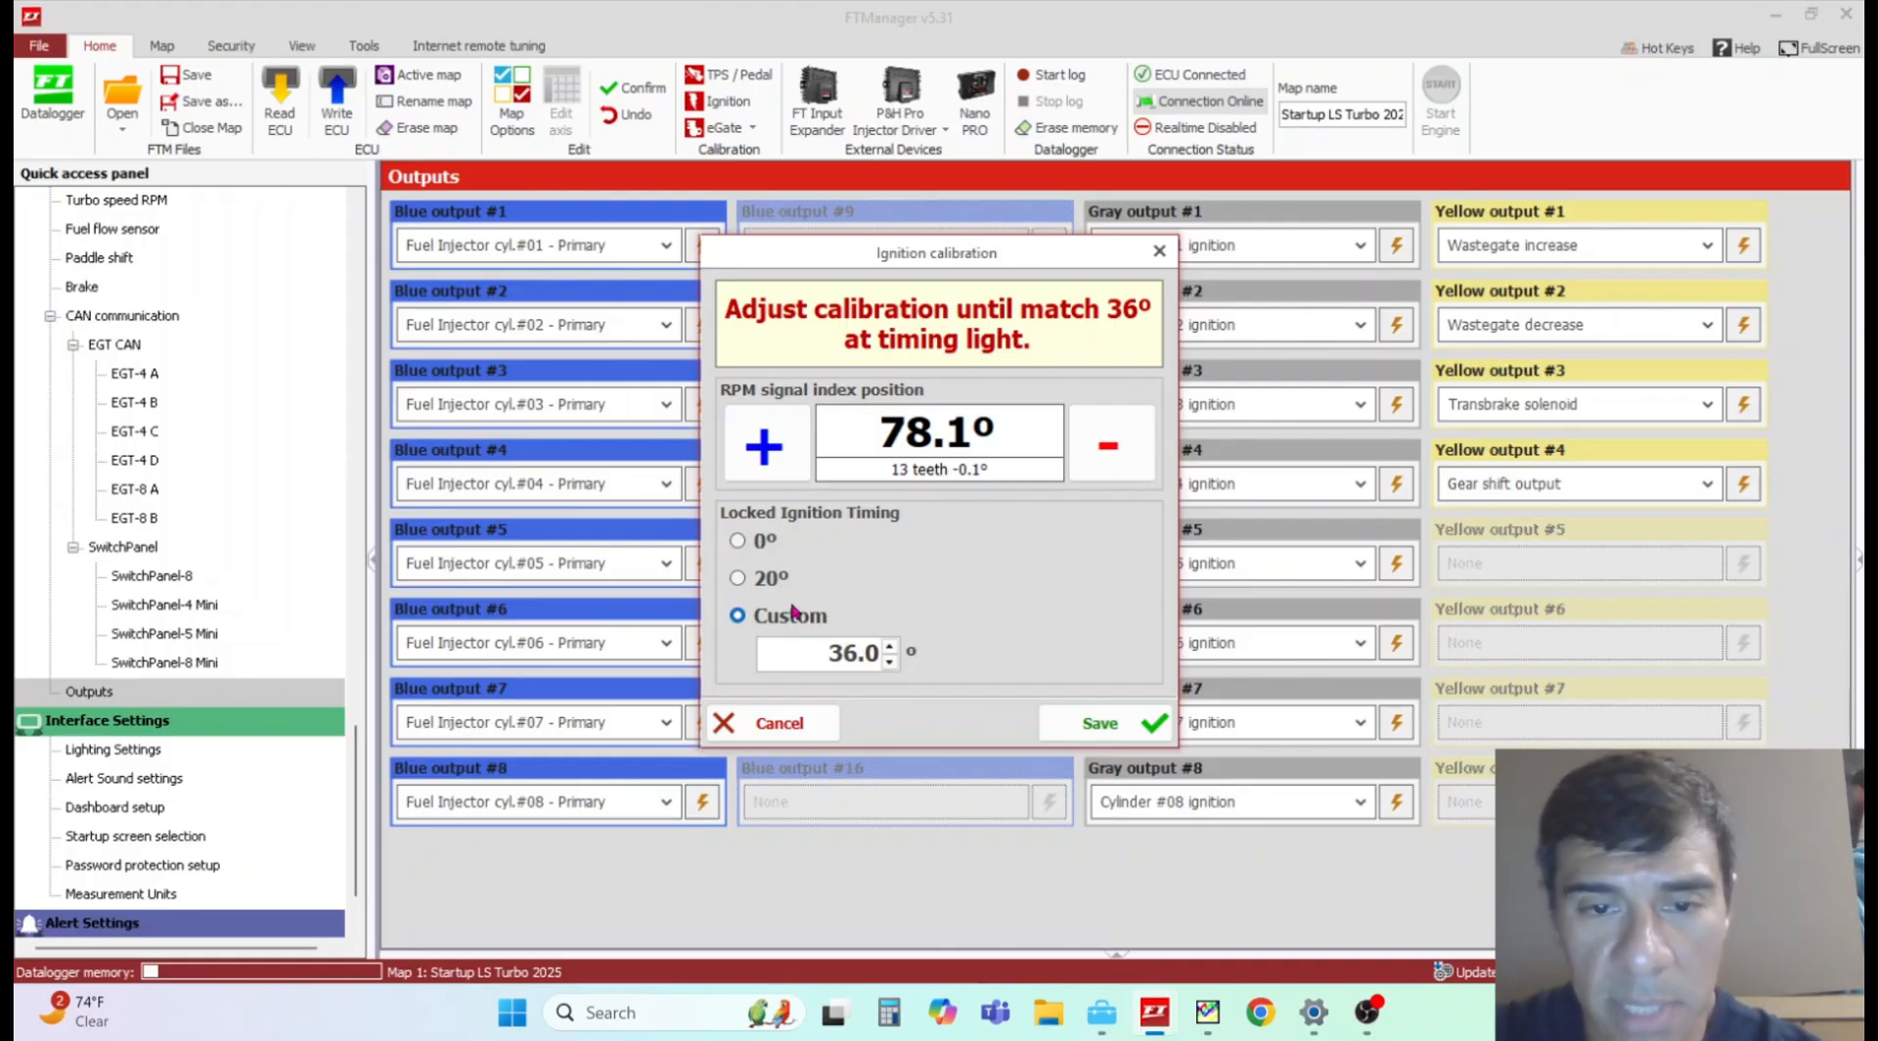
left_click(738, 579)
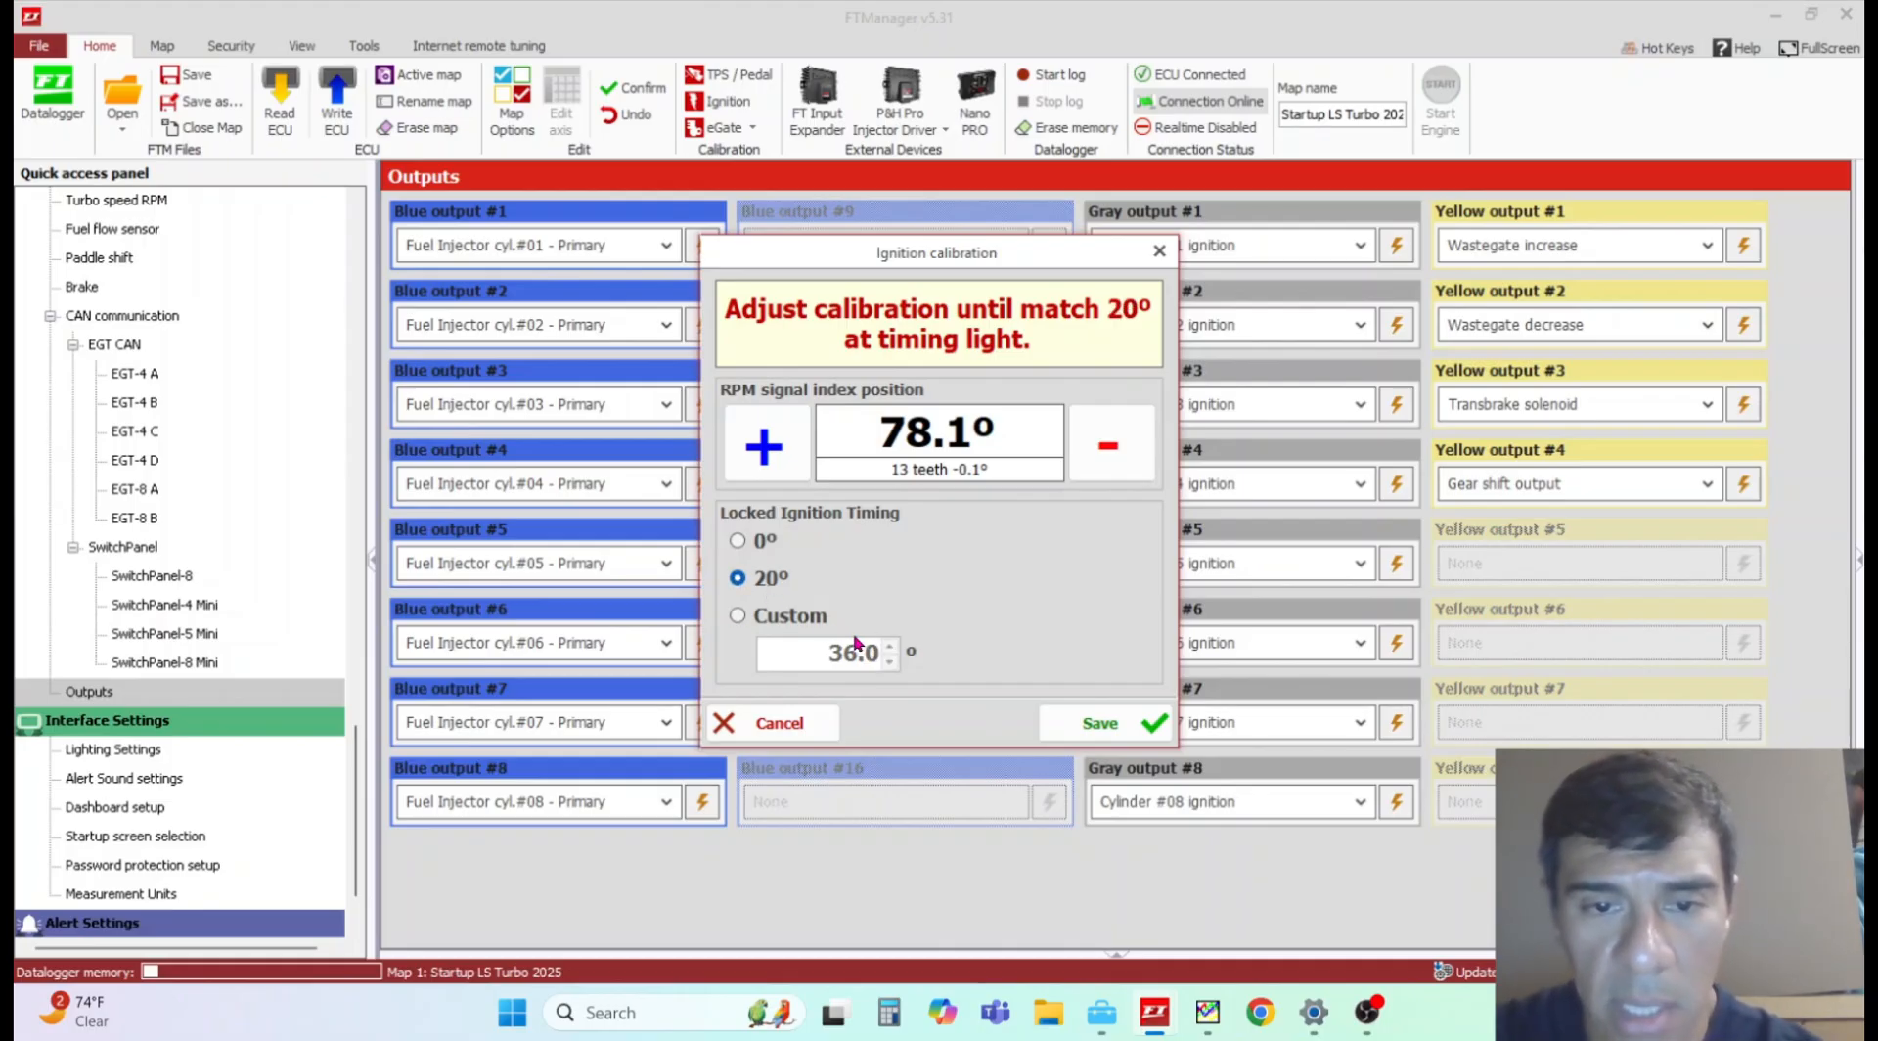
mouse_move(953, 585)
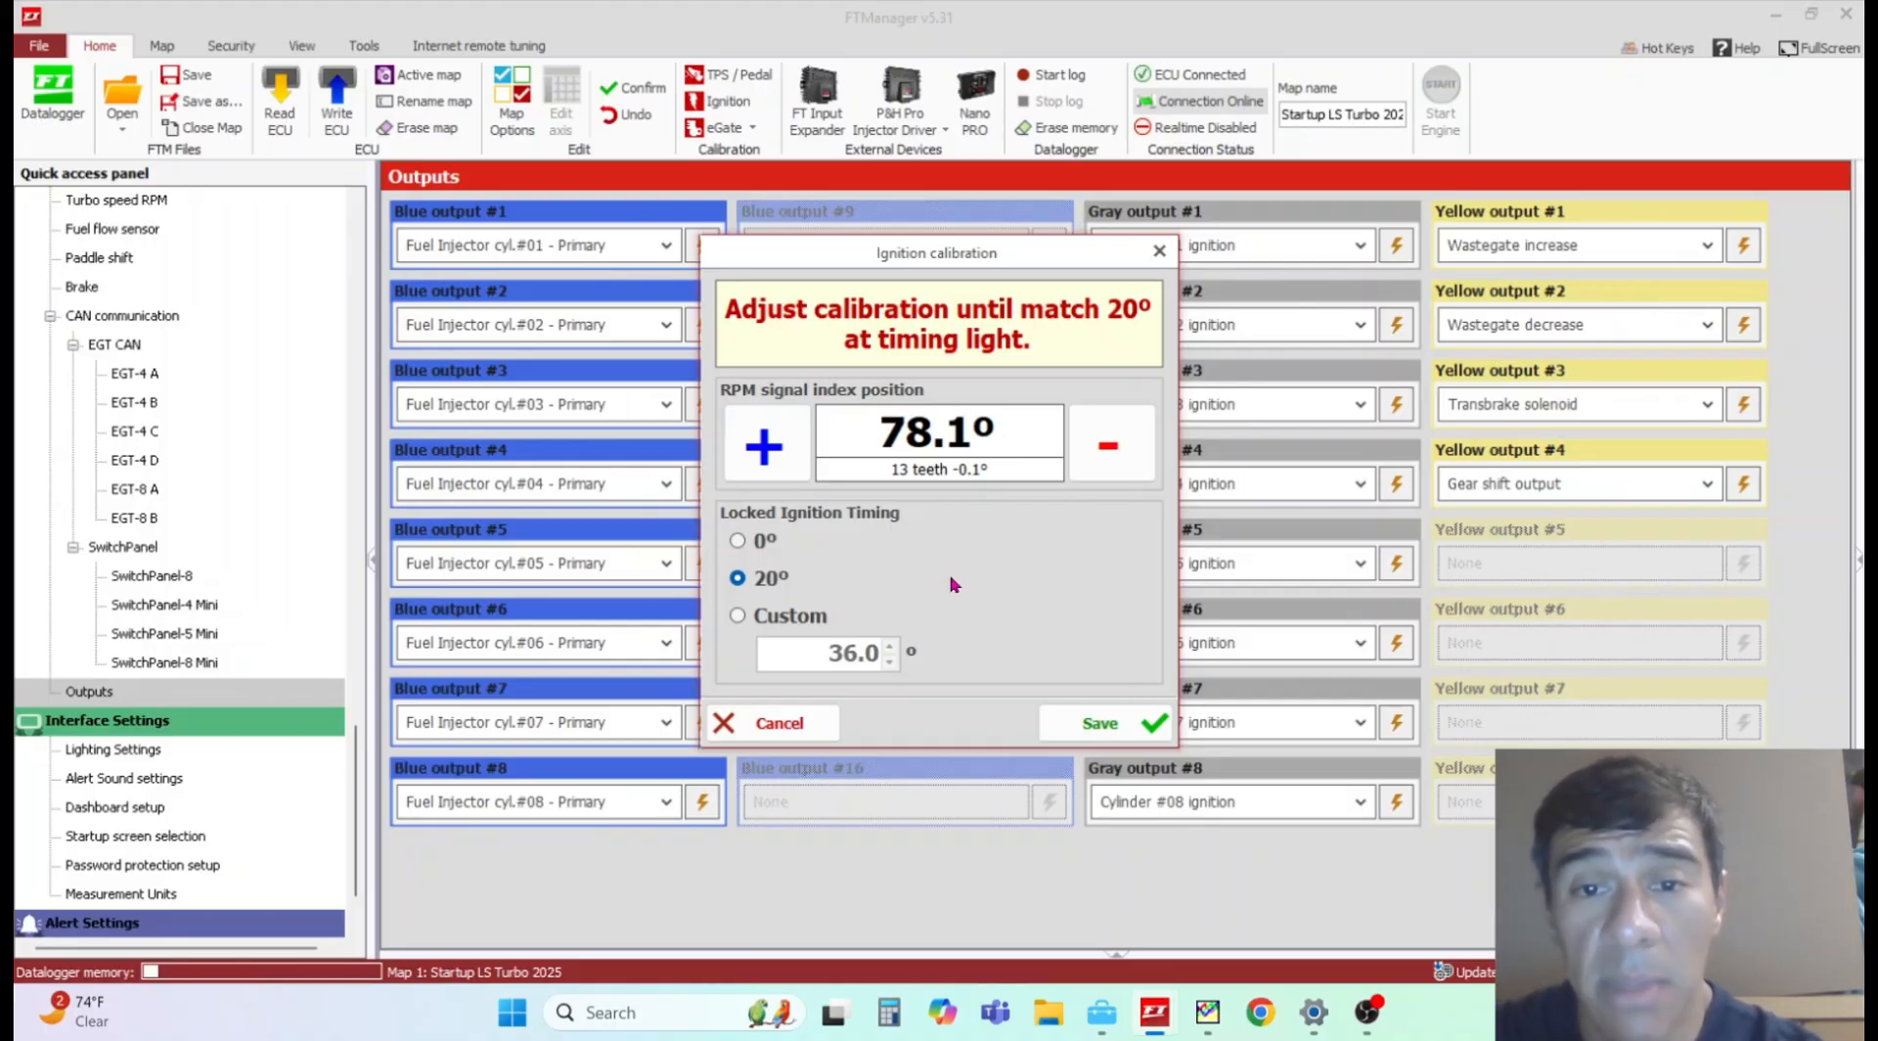
left_click(763, 444)
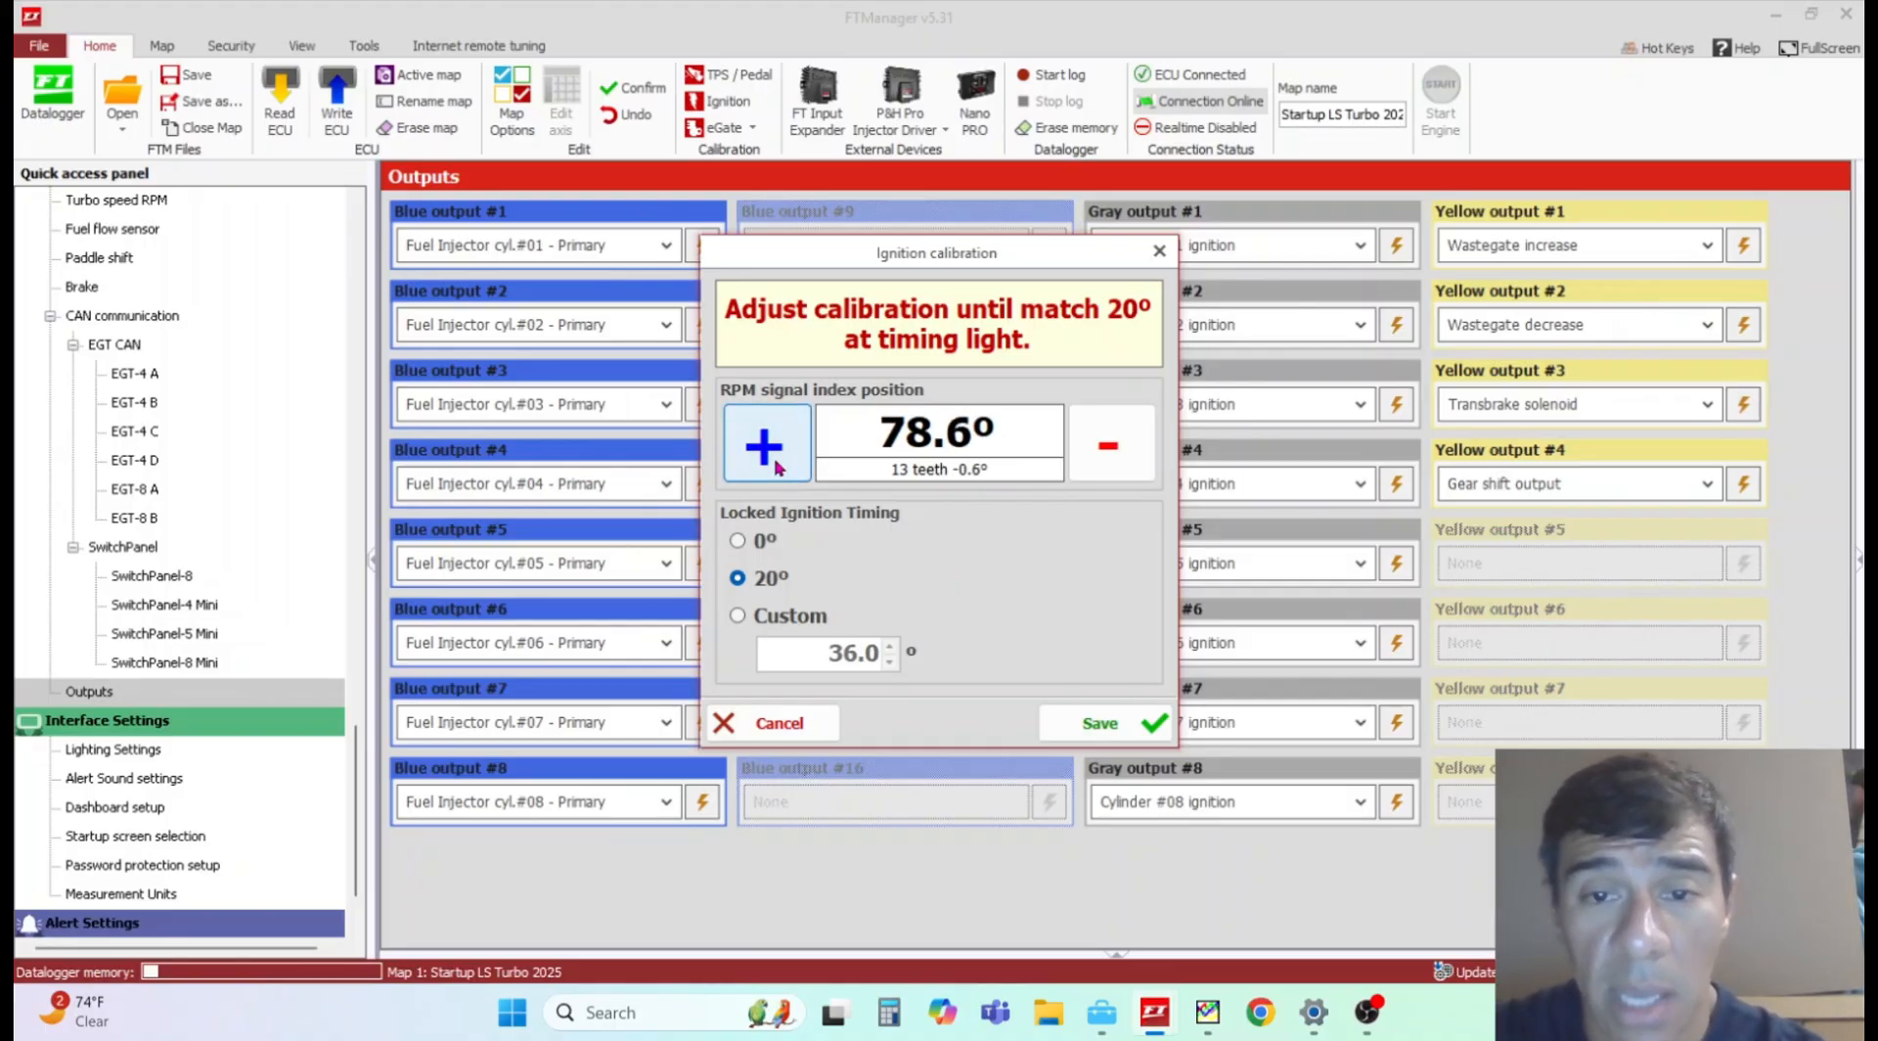
left_click(1107, 444)
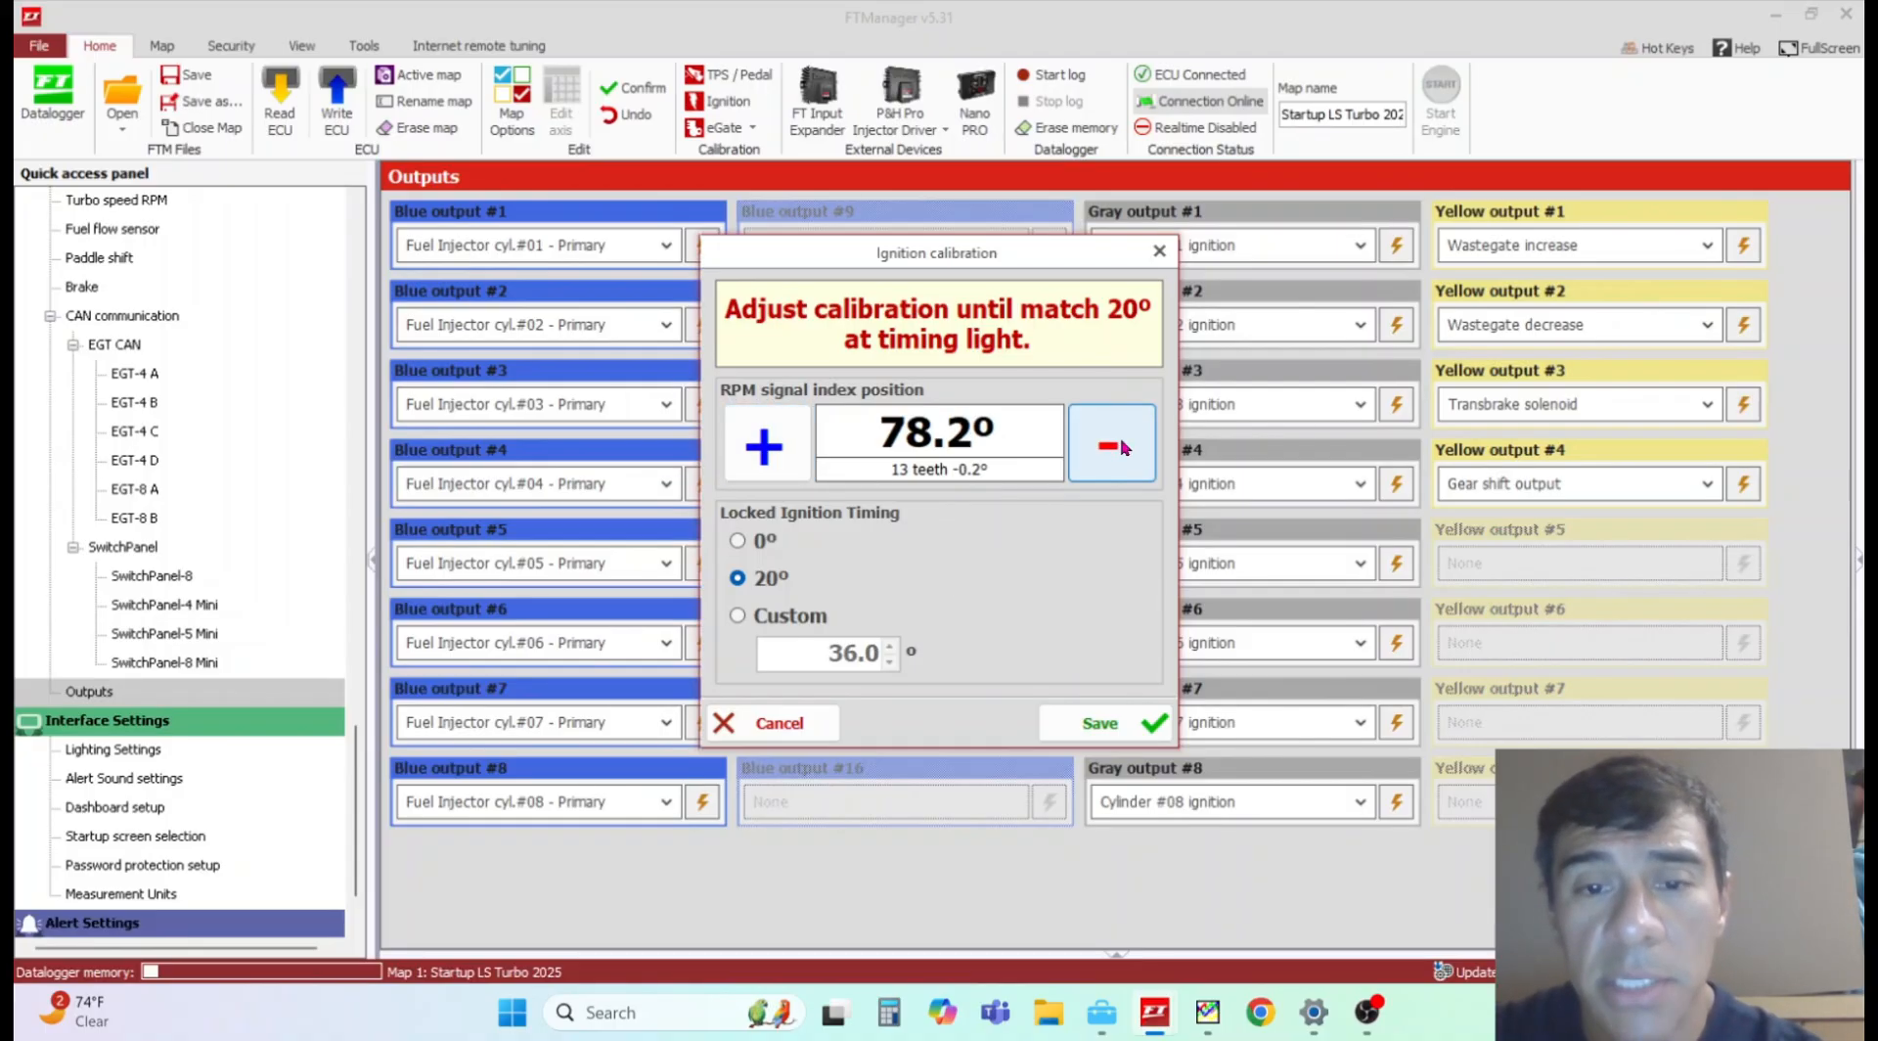
mouse_move(826, 600)
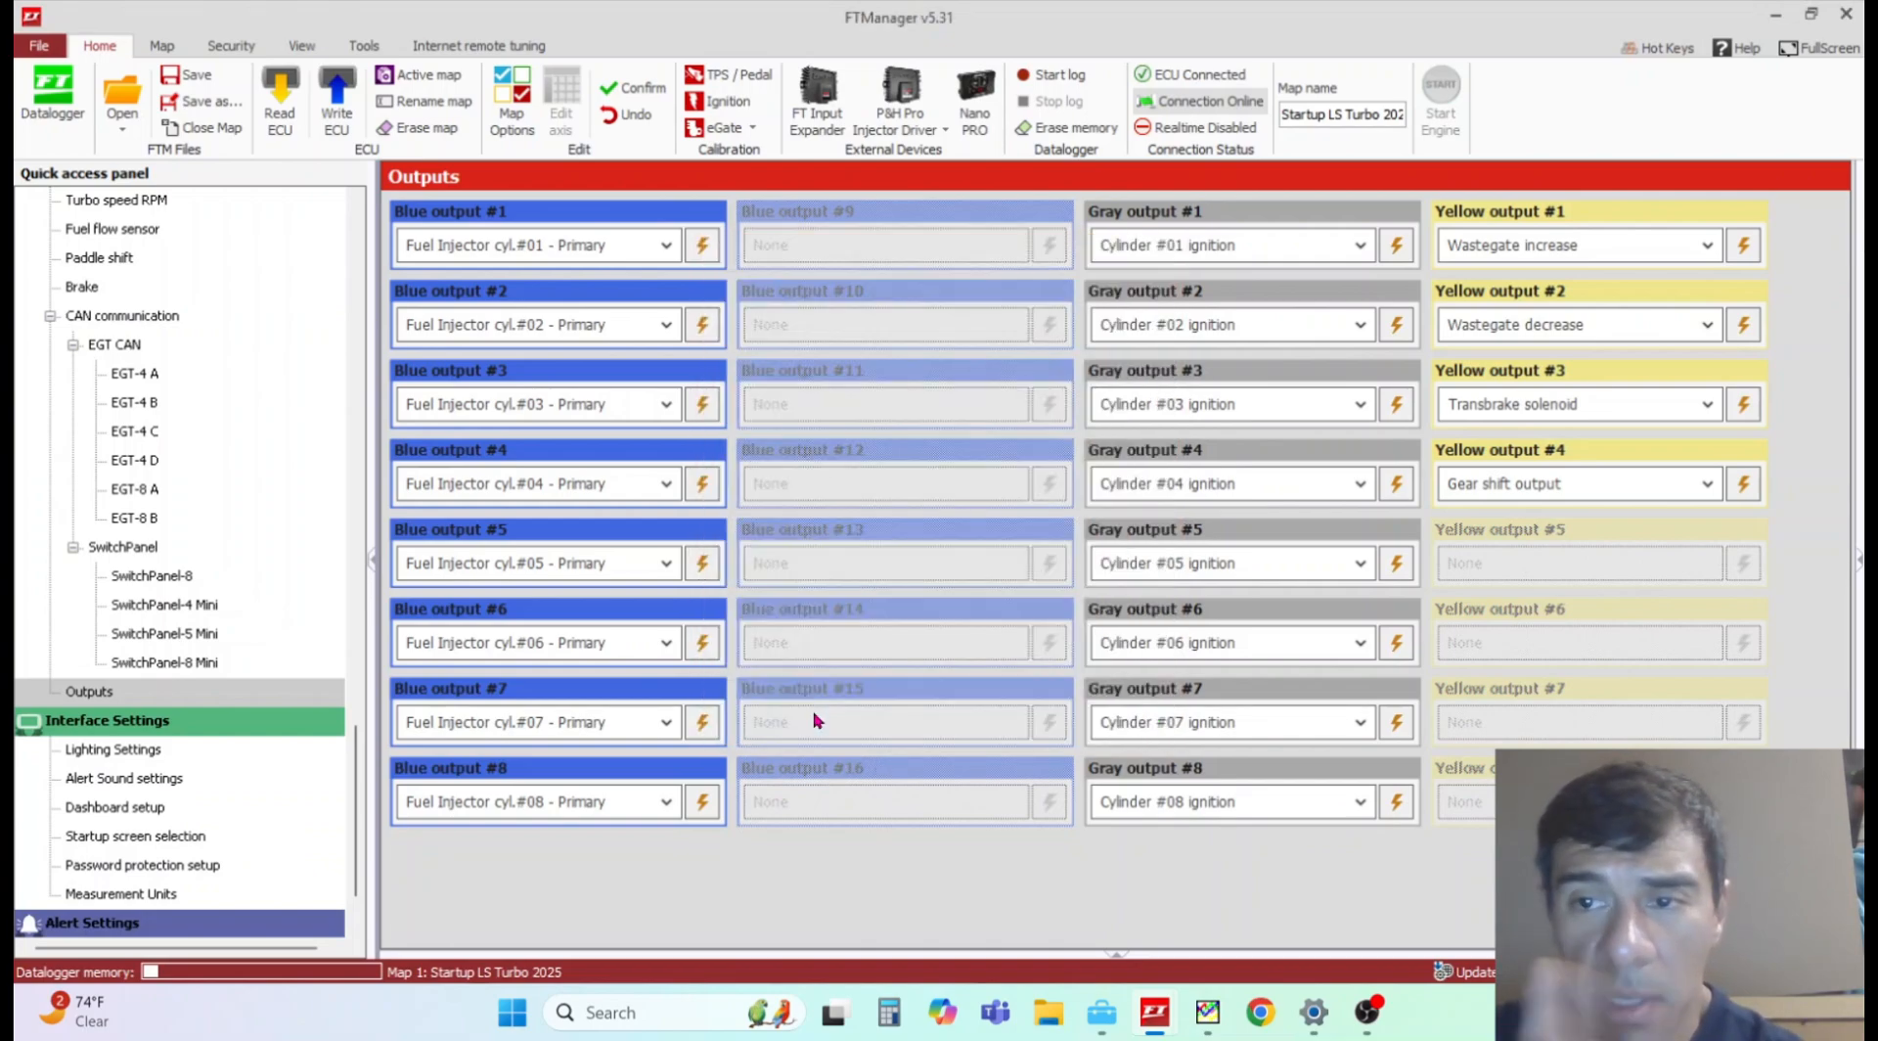
mouse_move(1154, 1011)
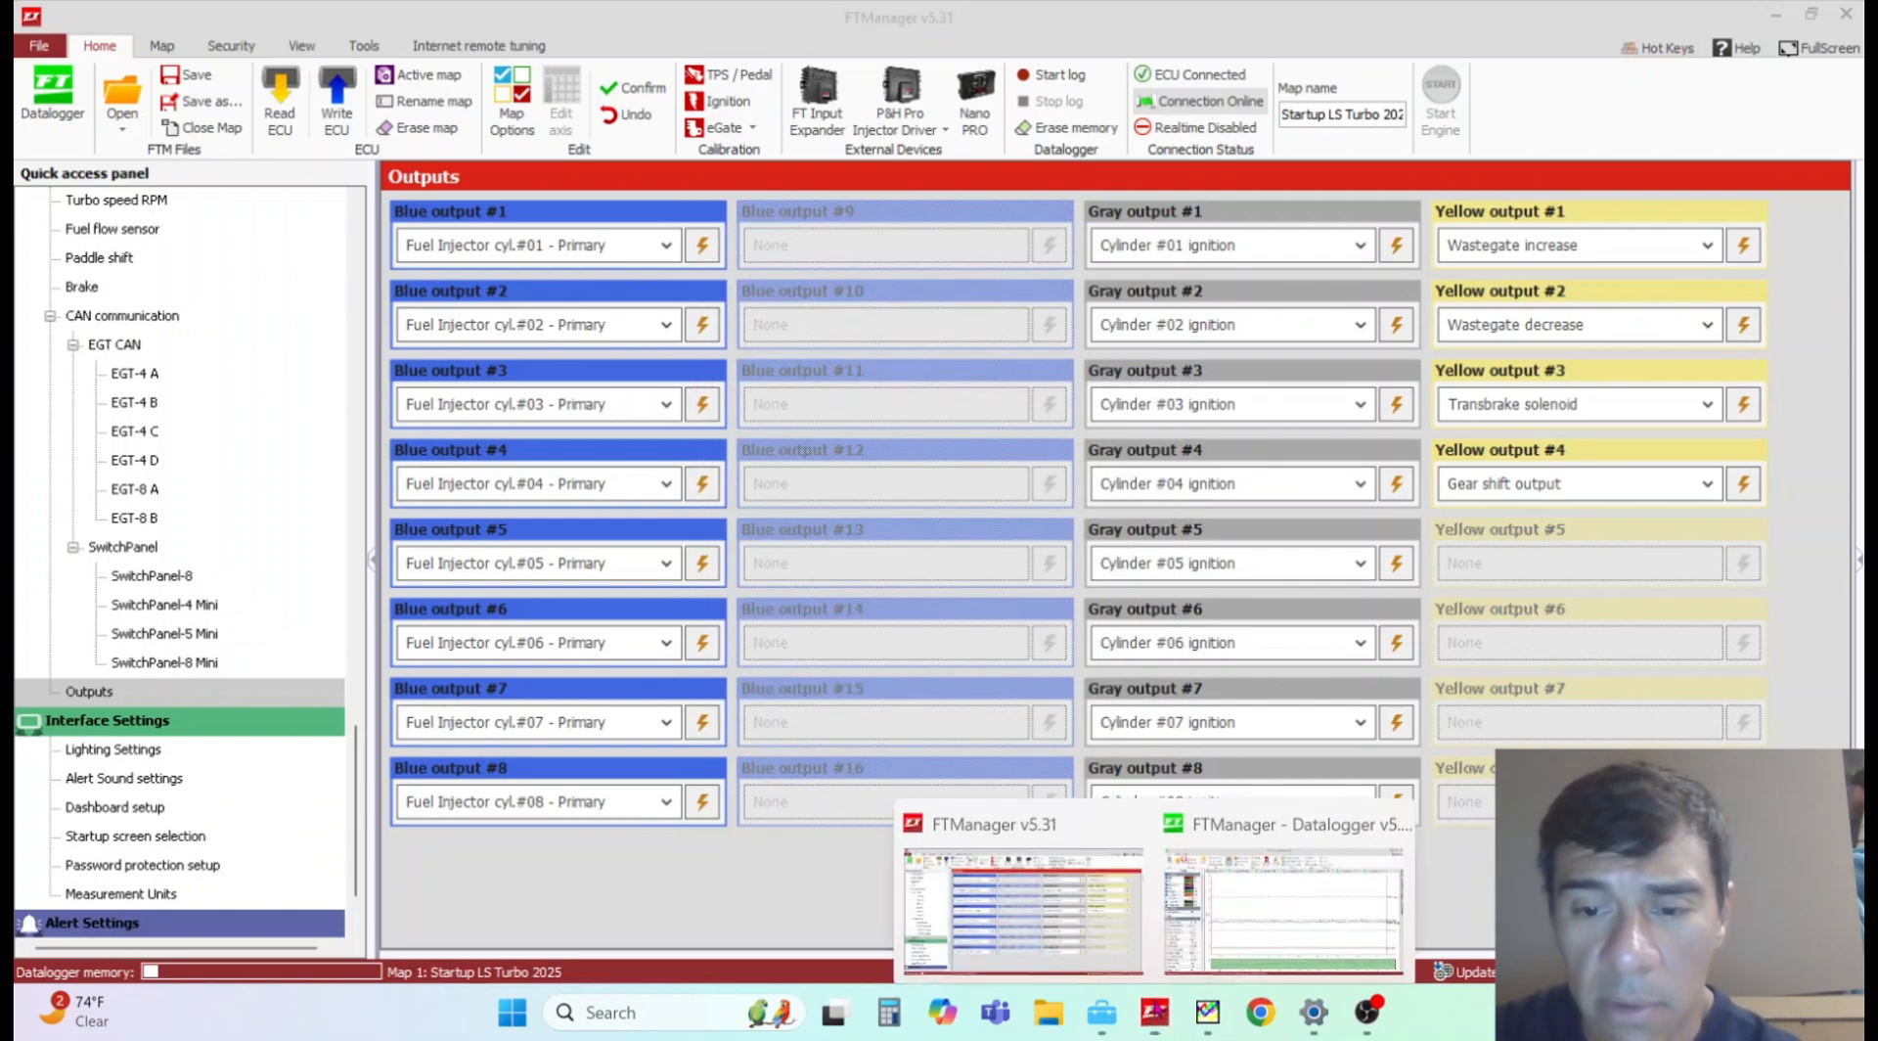
Step: Switch to the FTManager - Datalogger window with the recorded log graph
left_click(1281, 892)
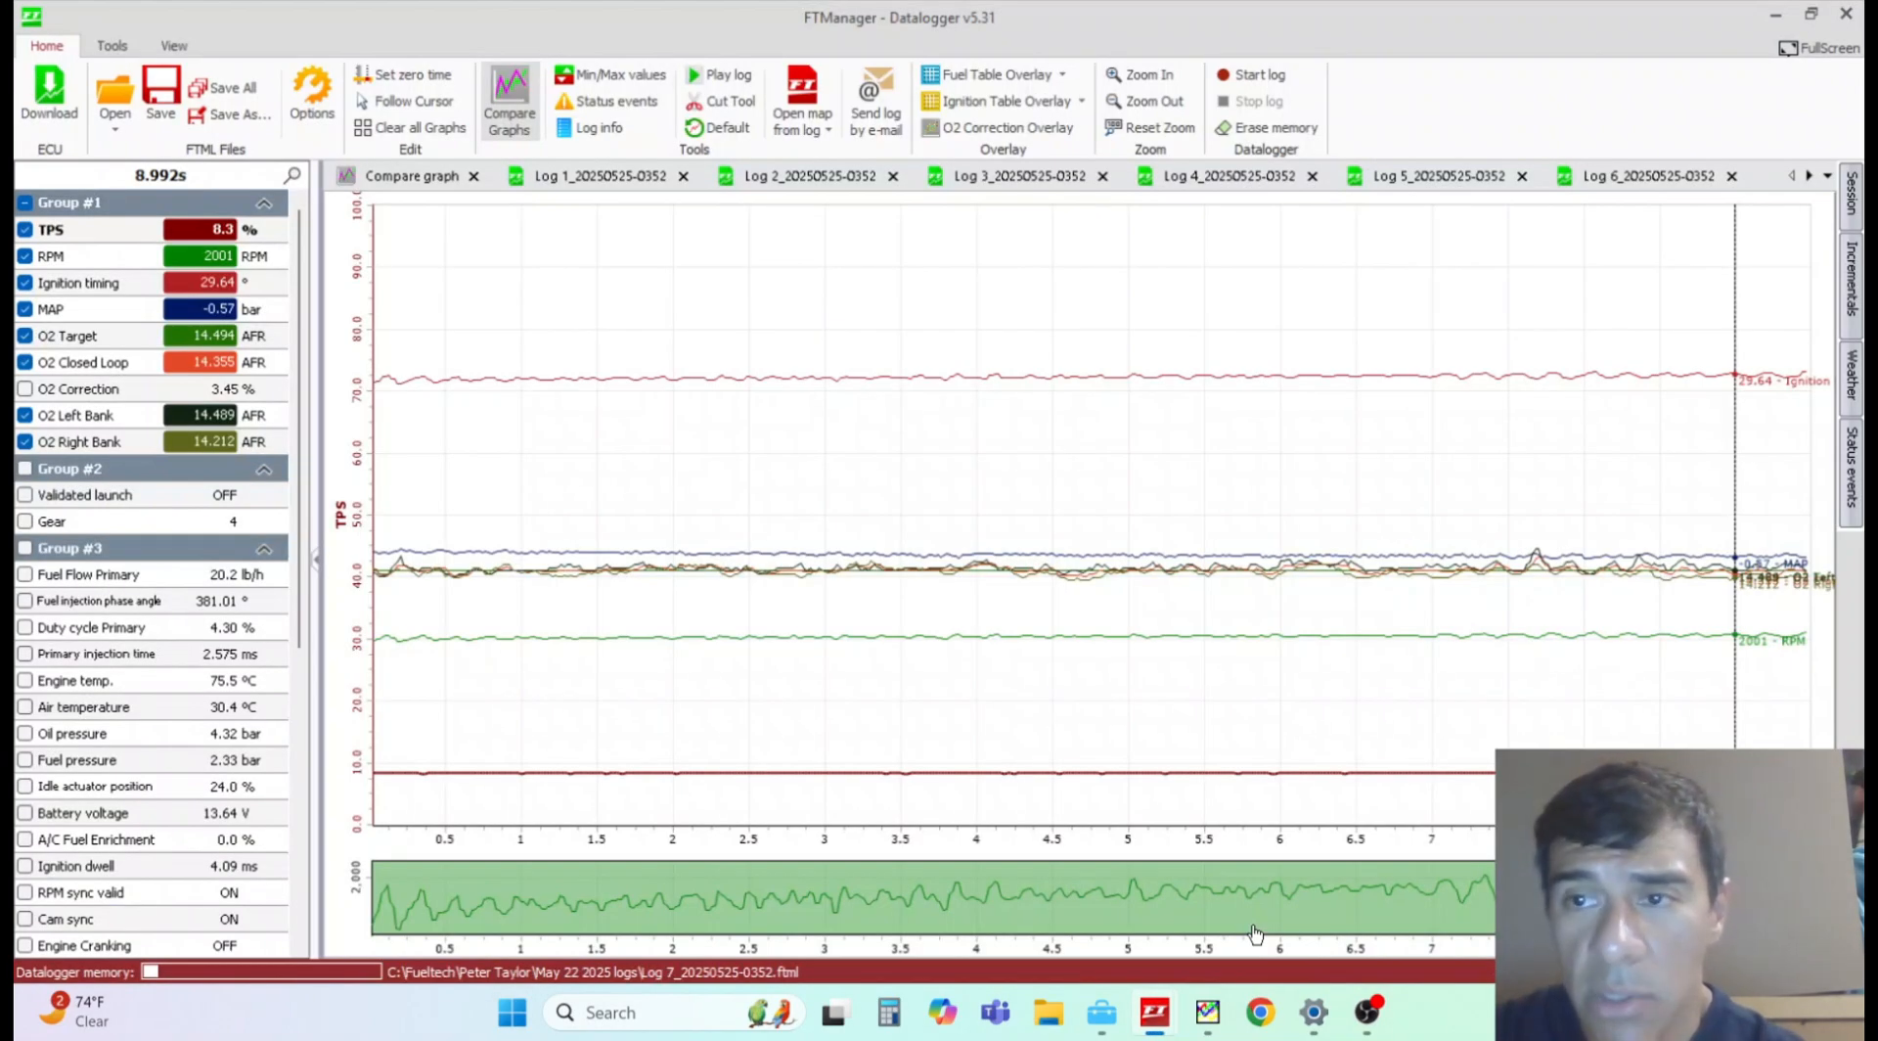
mouse_move(1305, 244)
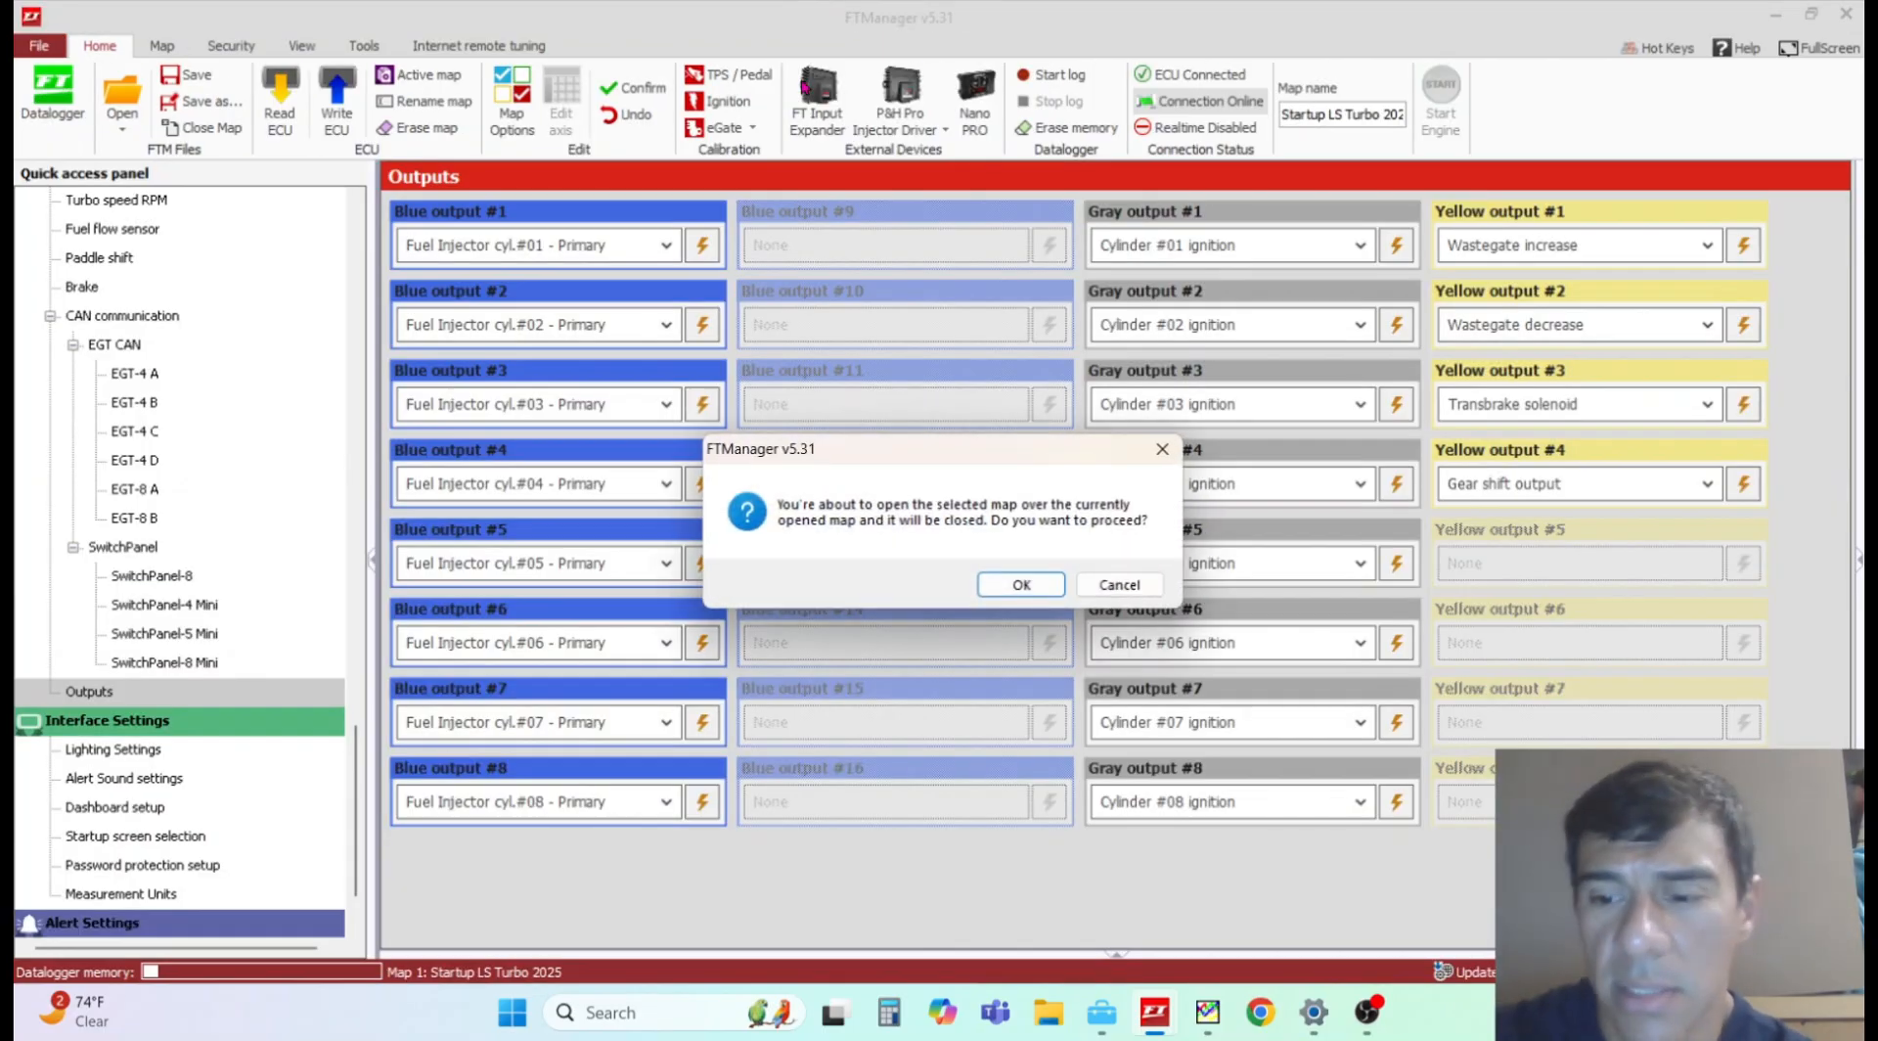
Step: Load the May 22 2025 map from the log and display its primary MAP x RPM fuel table
left_click(1017, 584)
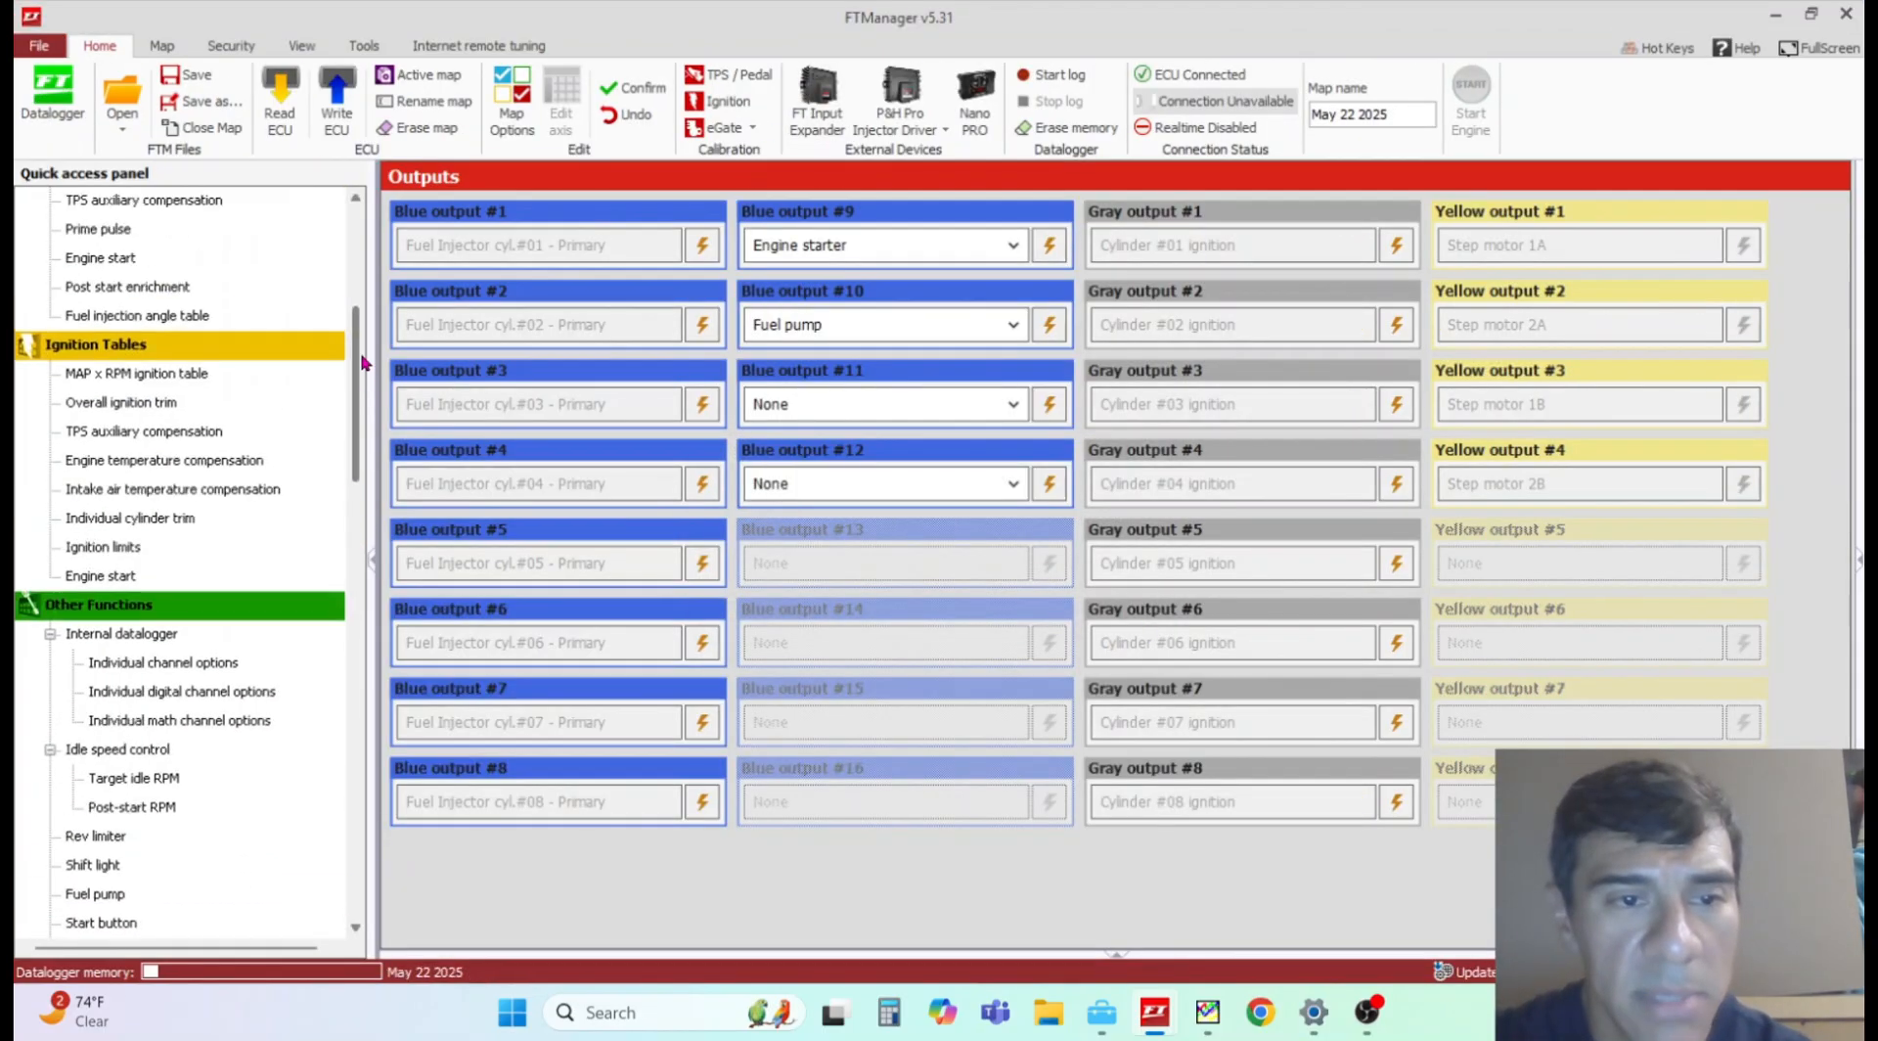
scroll("up", 3)
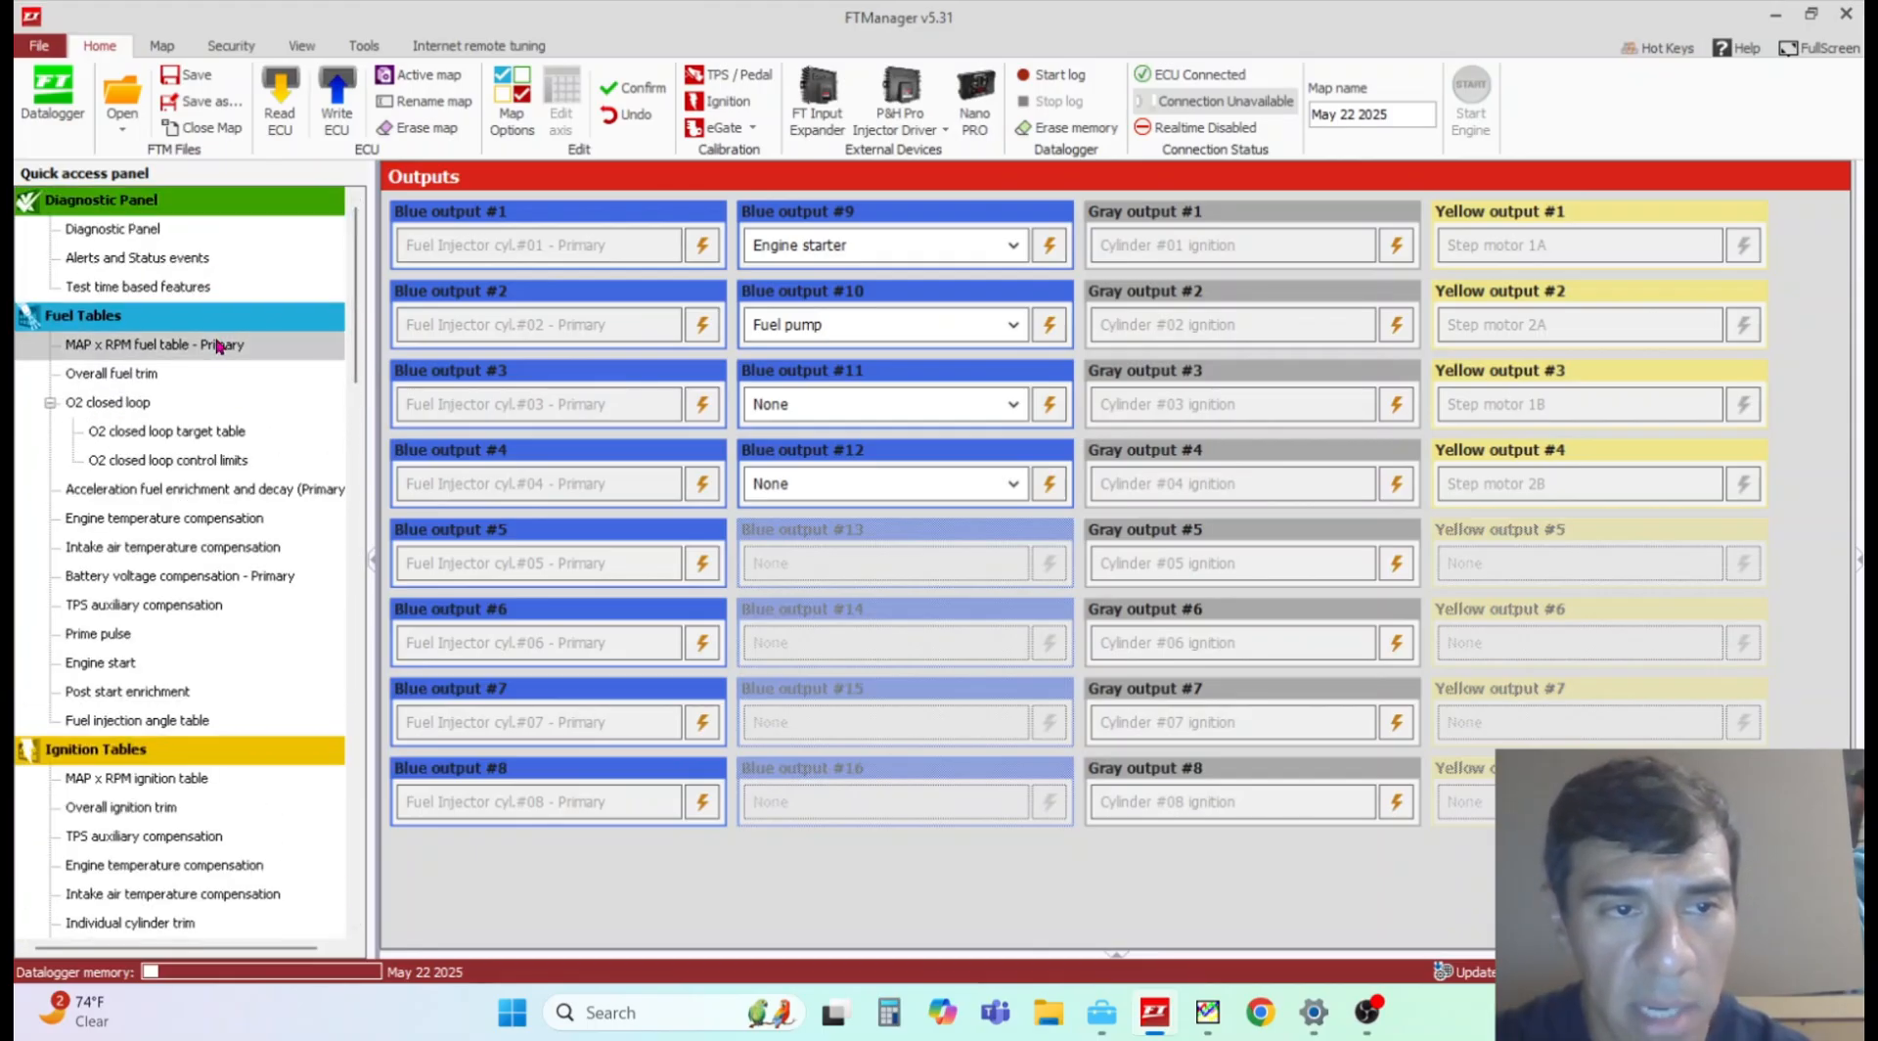
left_click(153, 344)
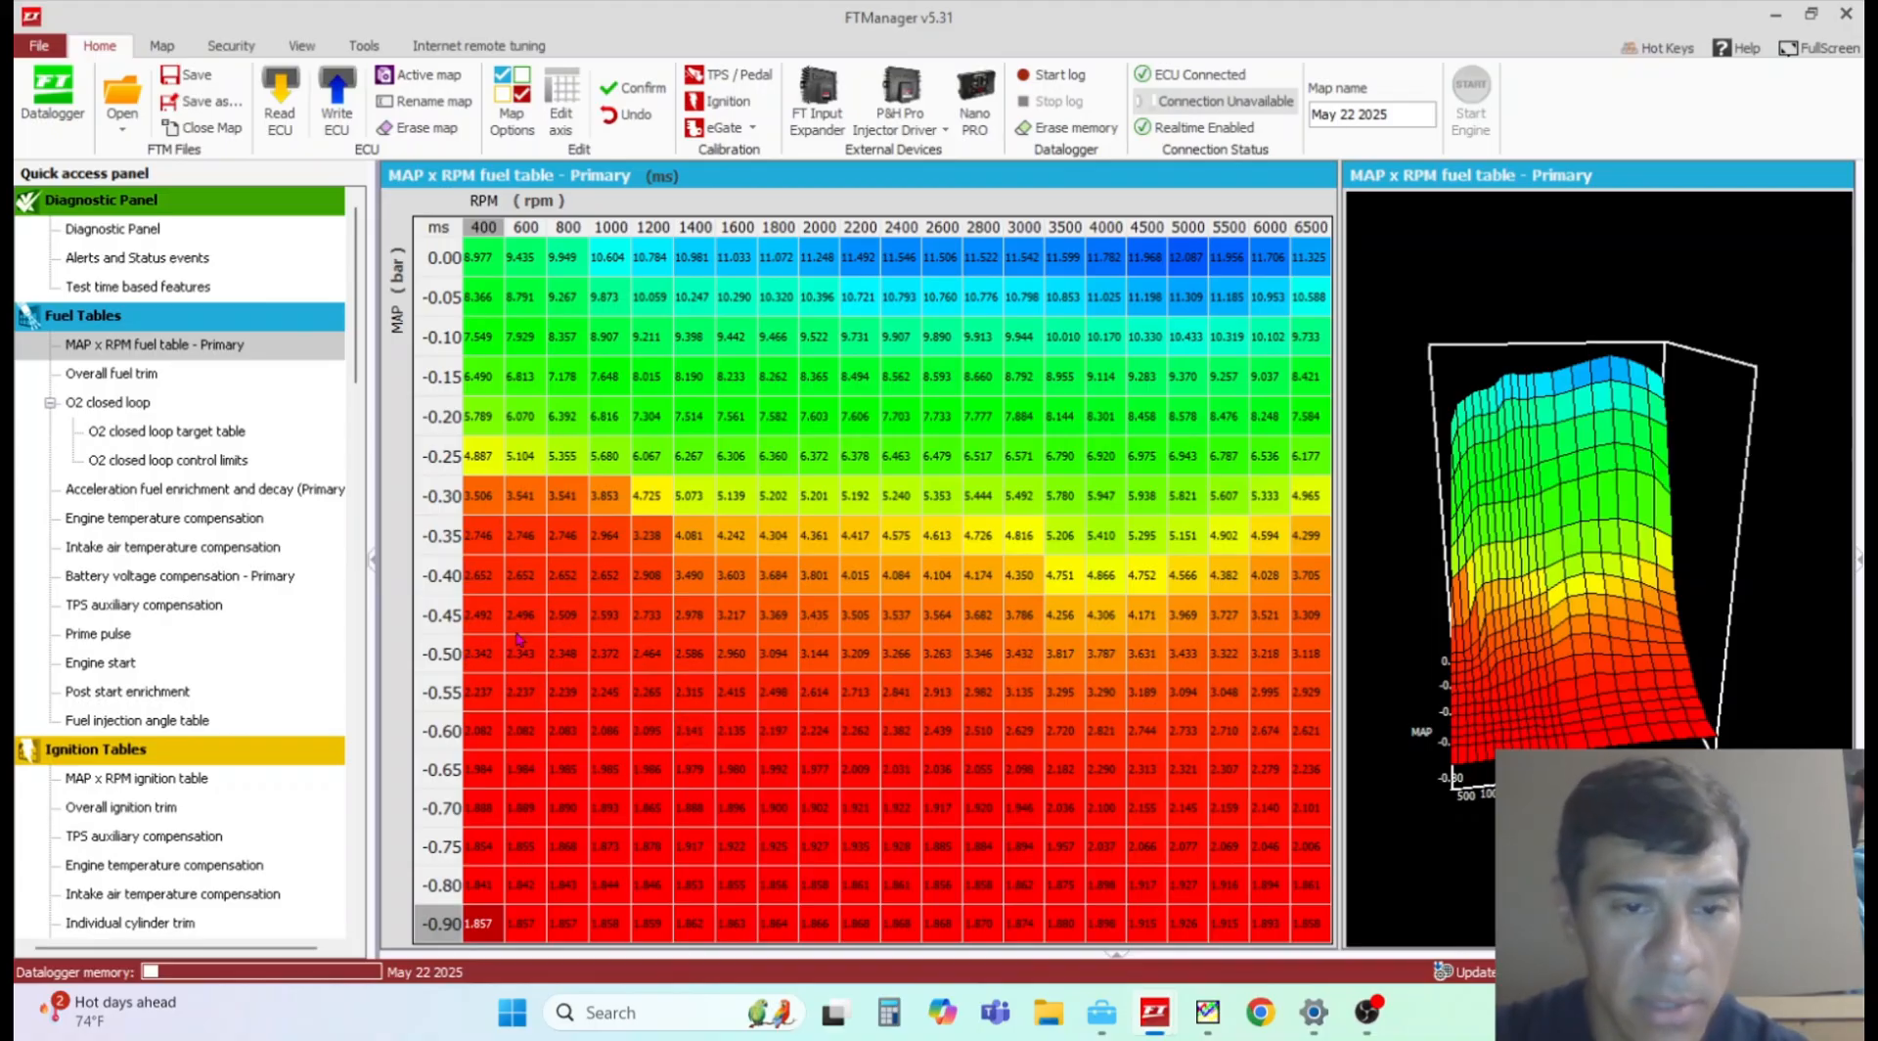
mouse_move(570, 727)
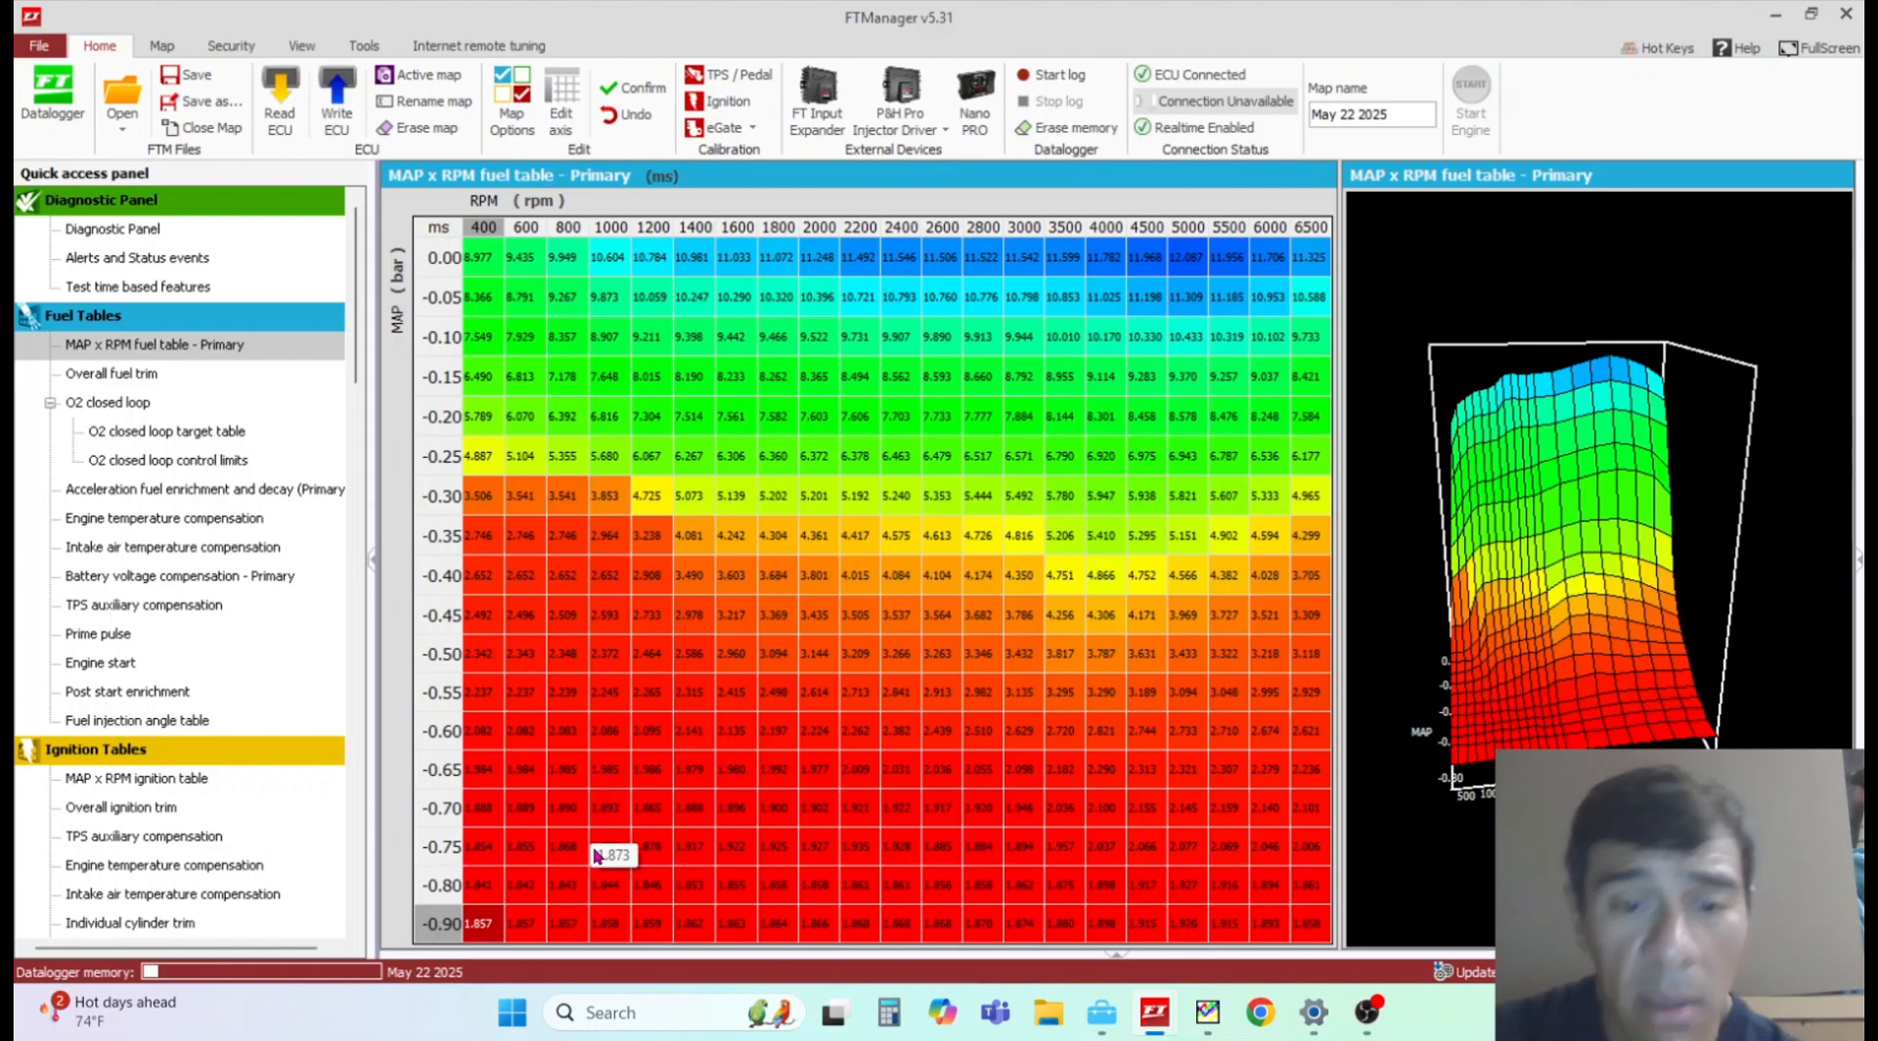
mouse_move(585, 716)
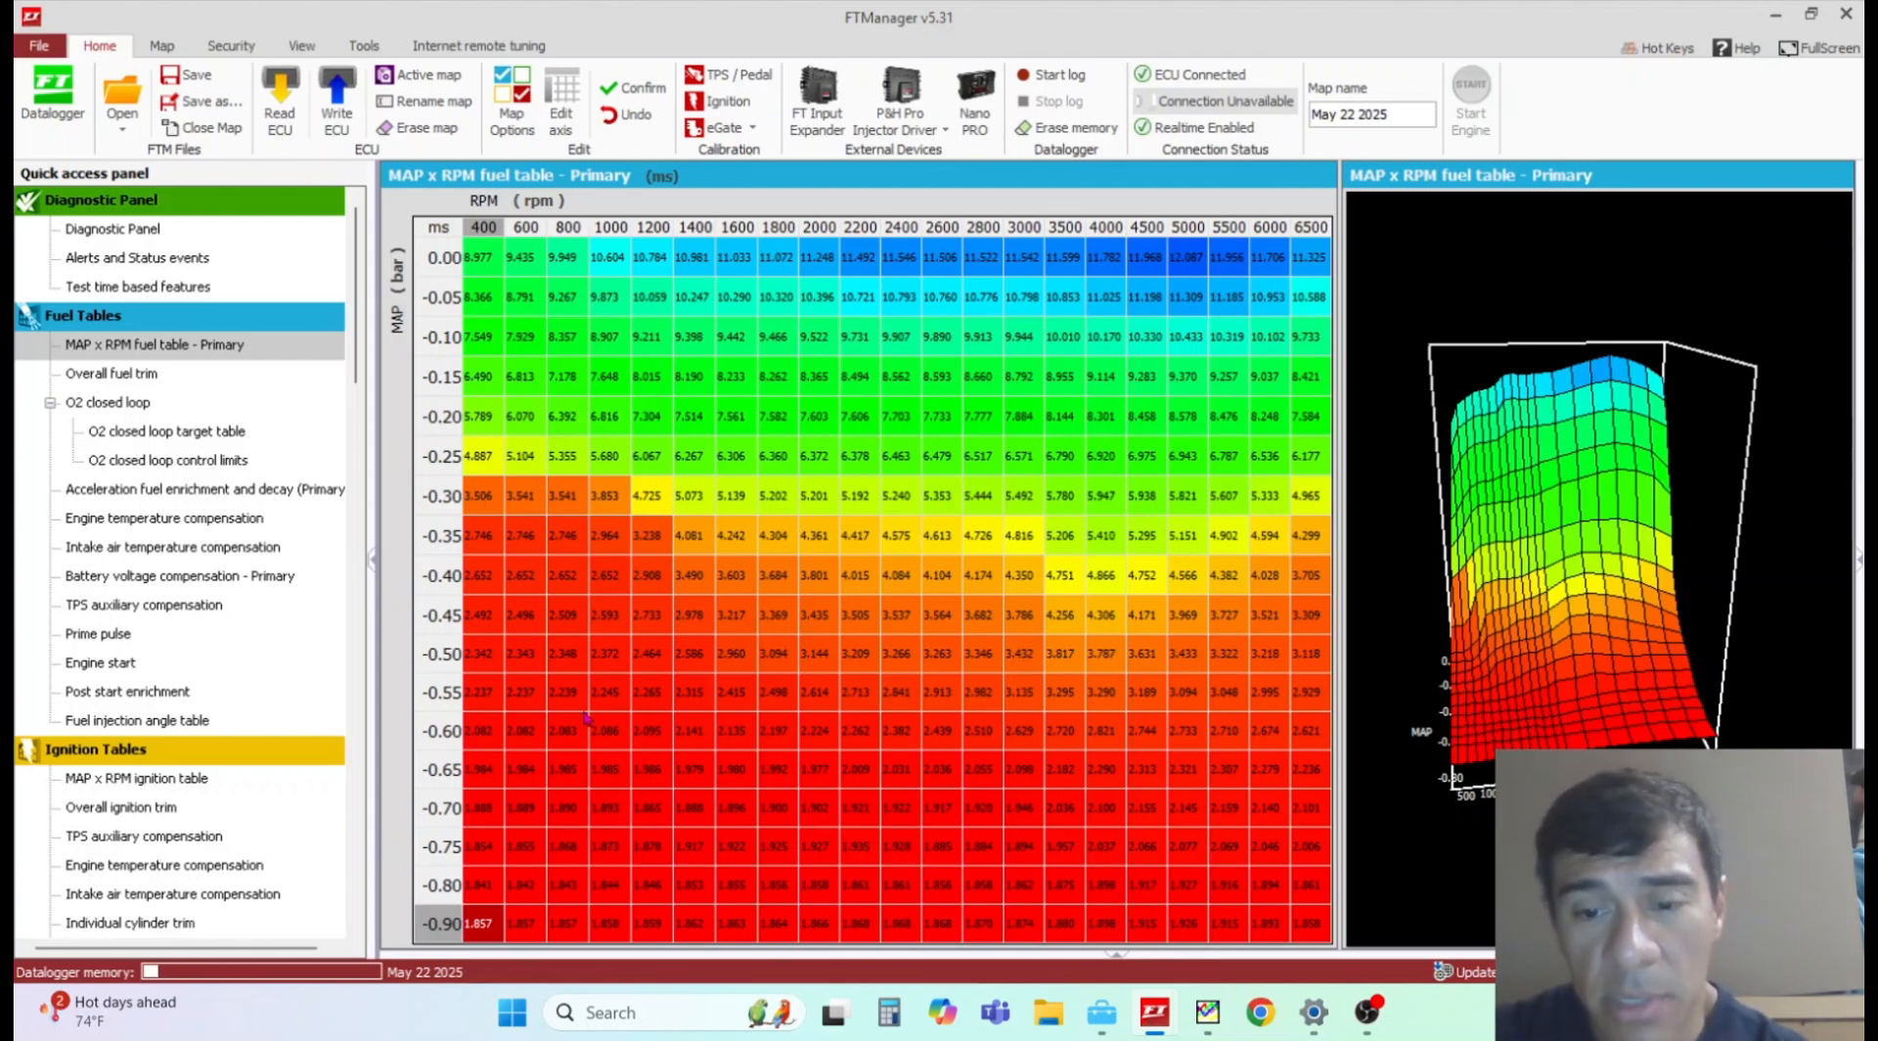
mouse_move(1174, 712)
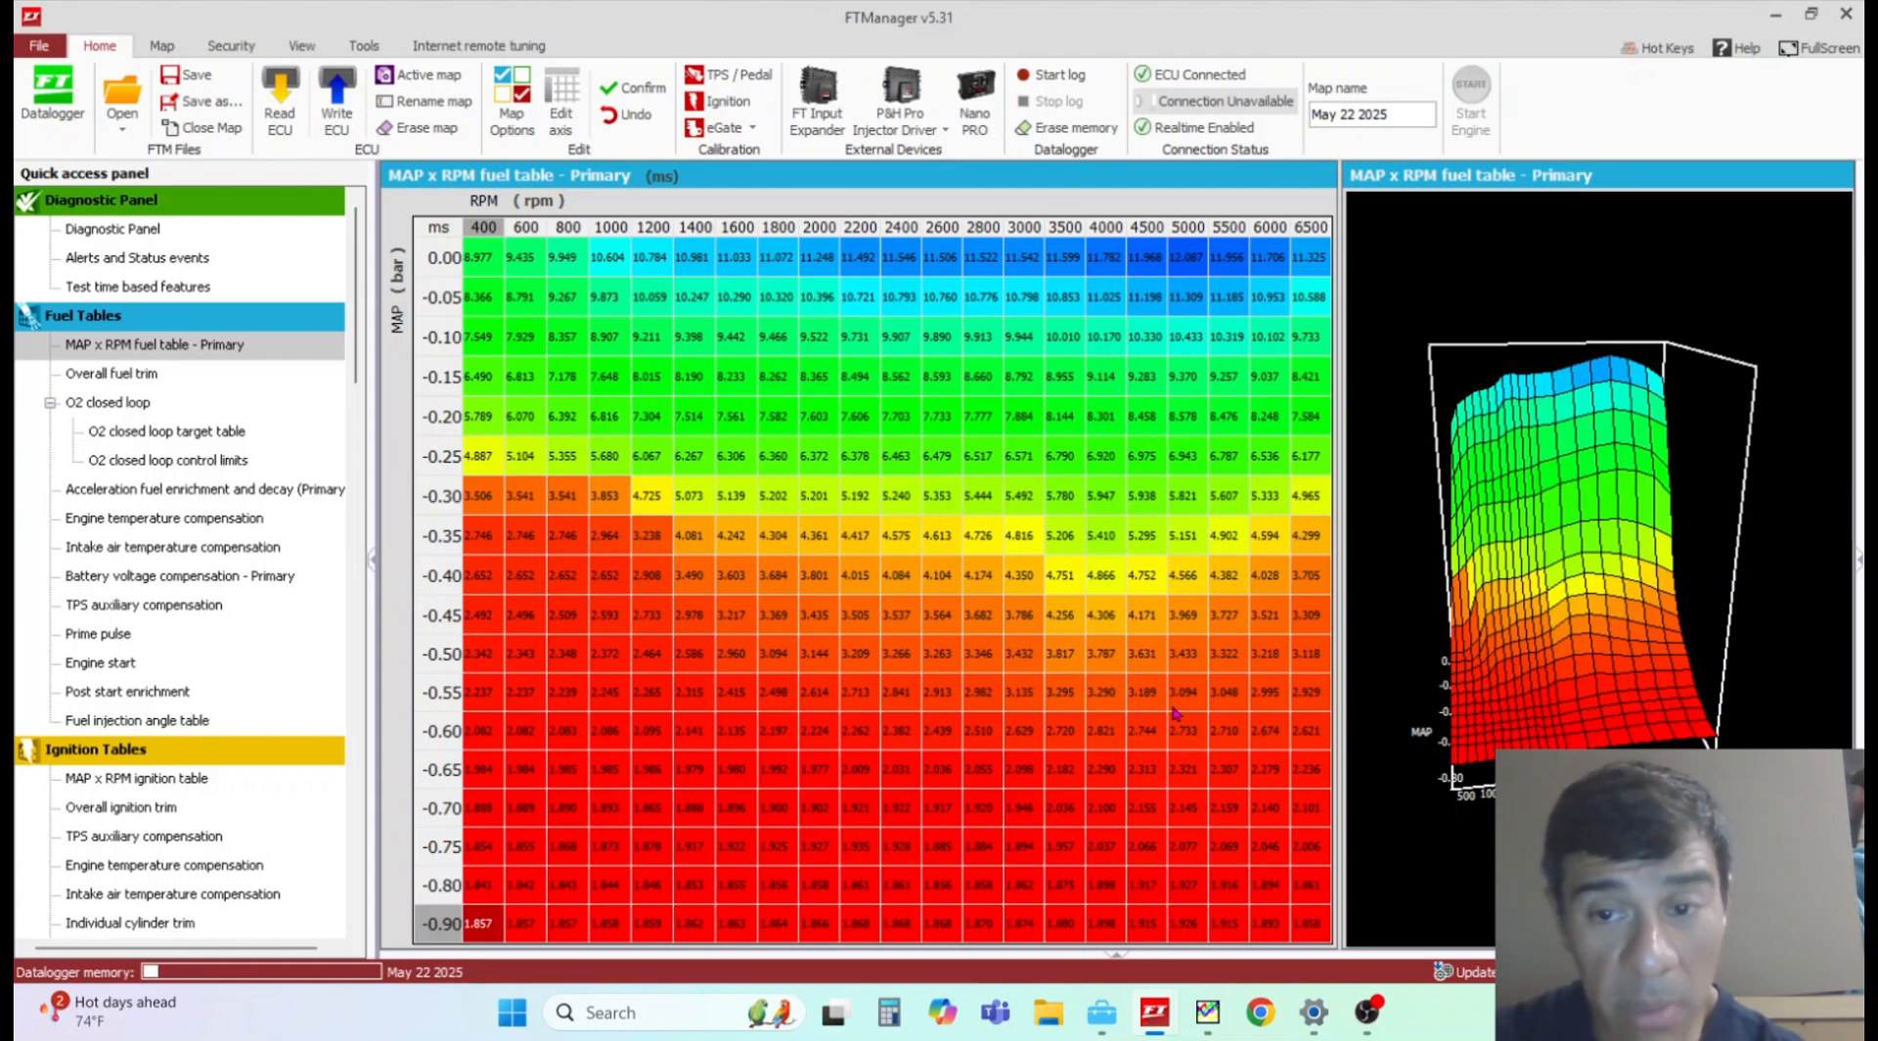
mouse_move(1154, 1011)
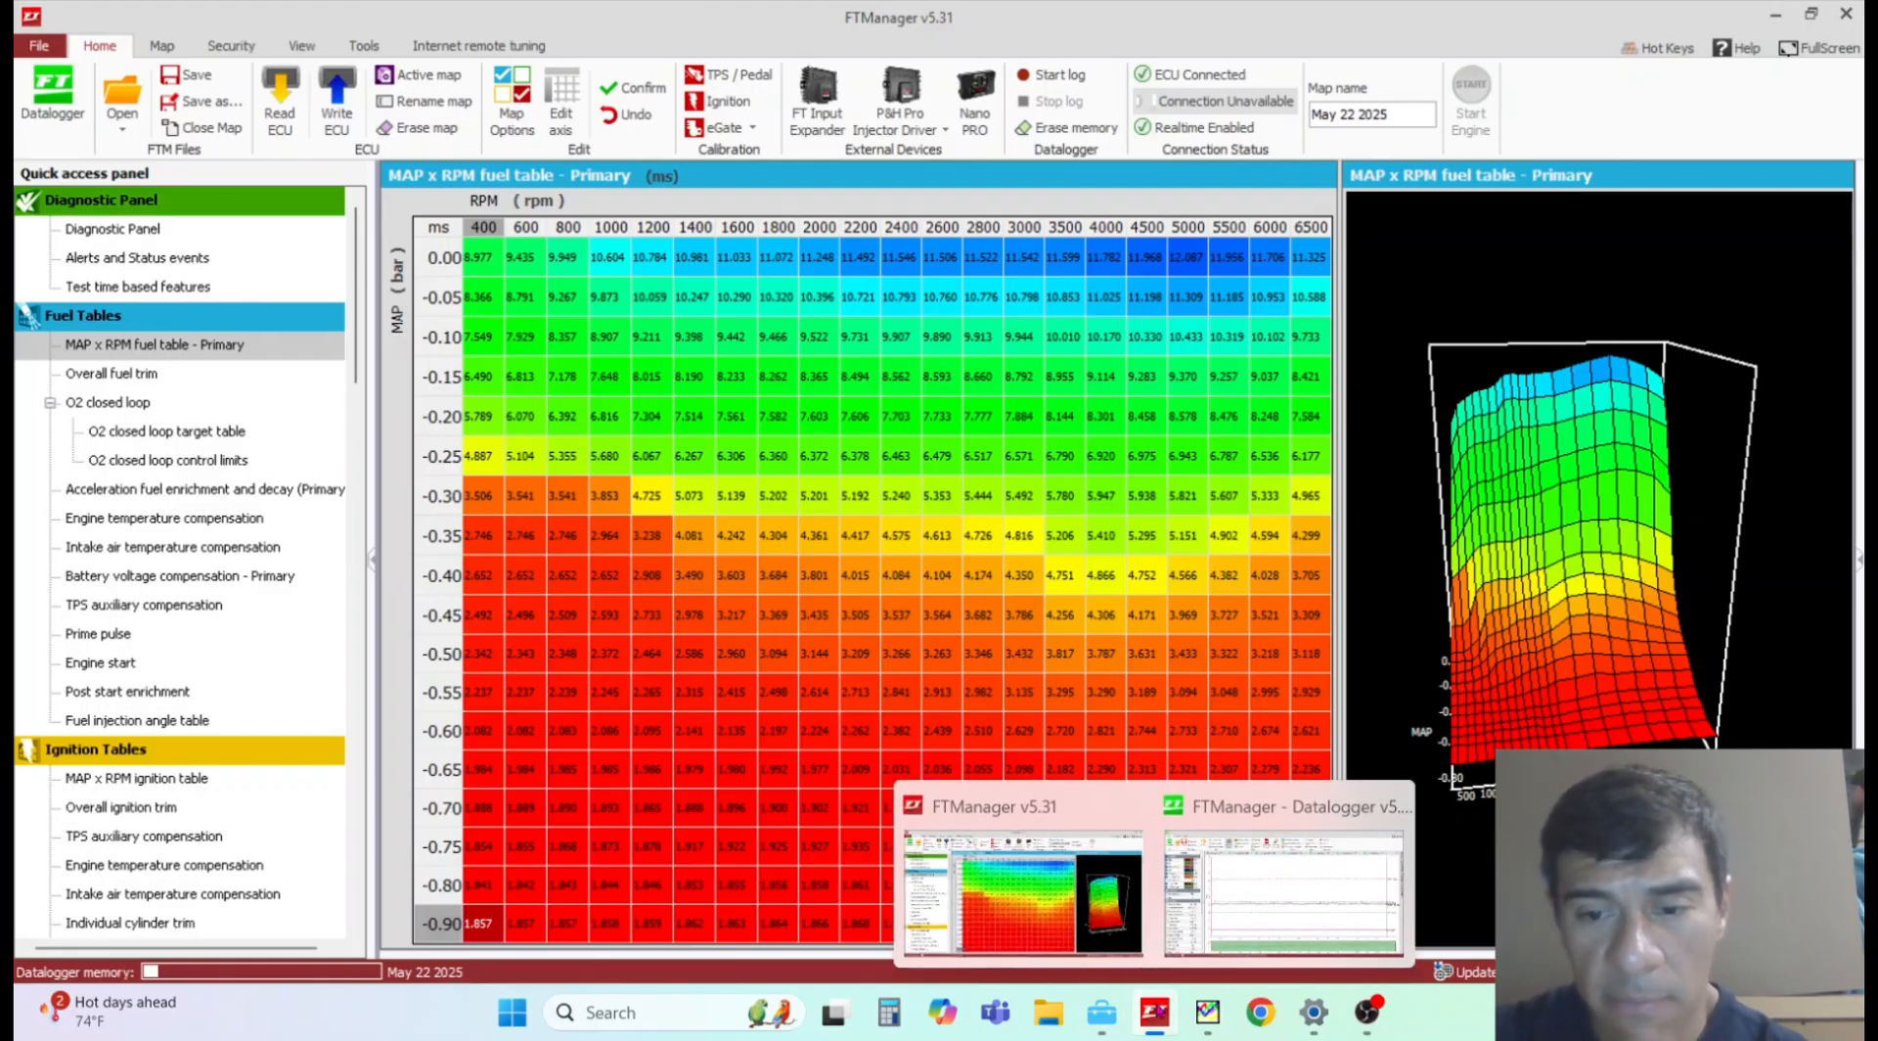
Step: Return to the Datalogger's recorded log graph with the time marker at 3.450 s
left_click(1282, 892)
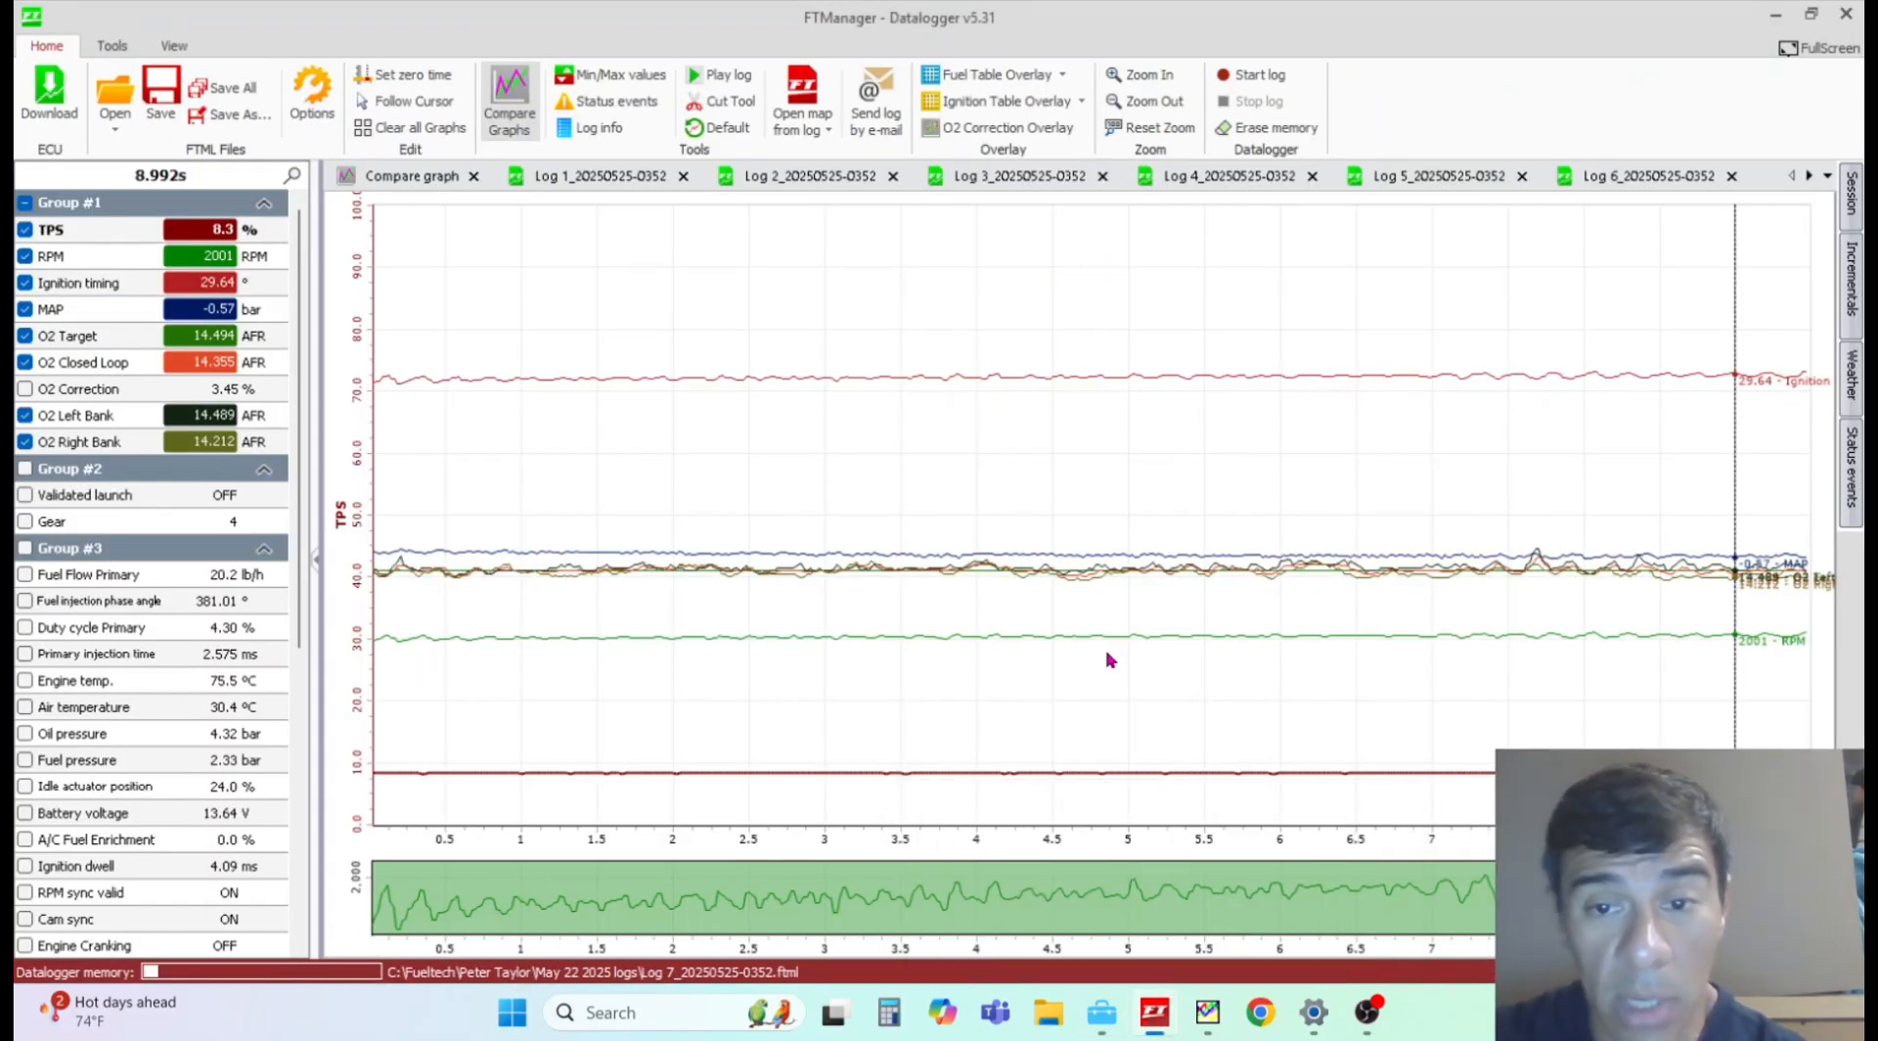
mouse_move(1027, 654)
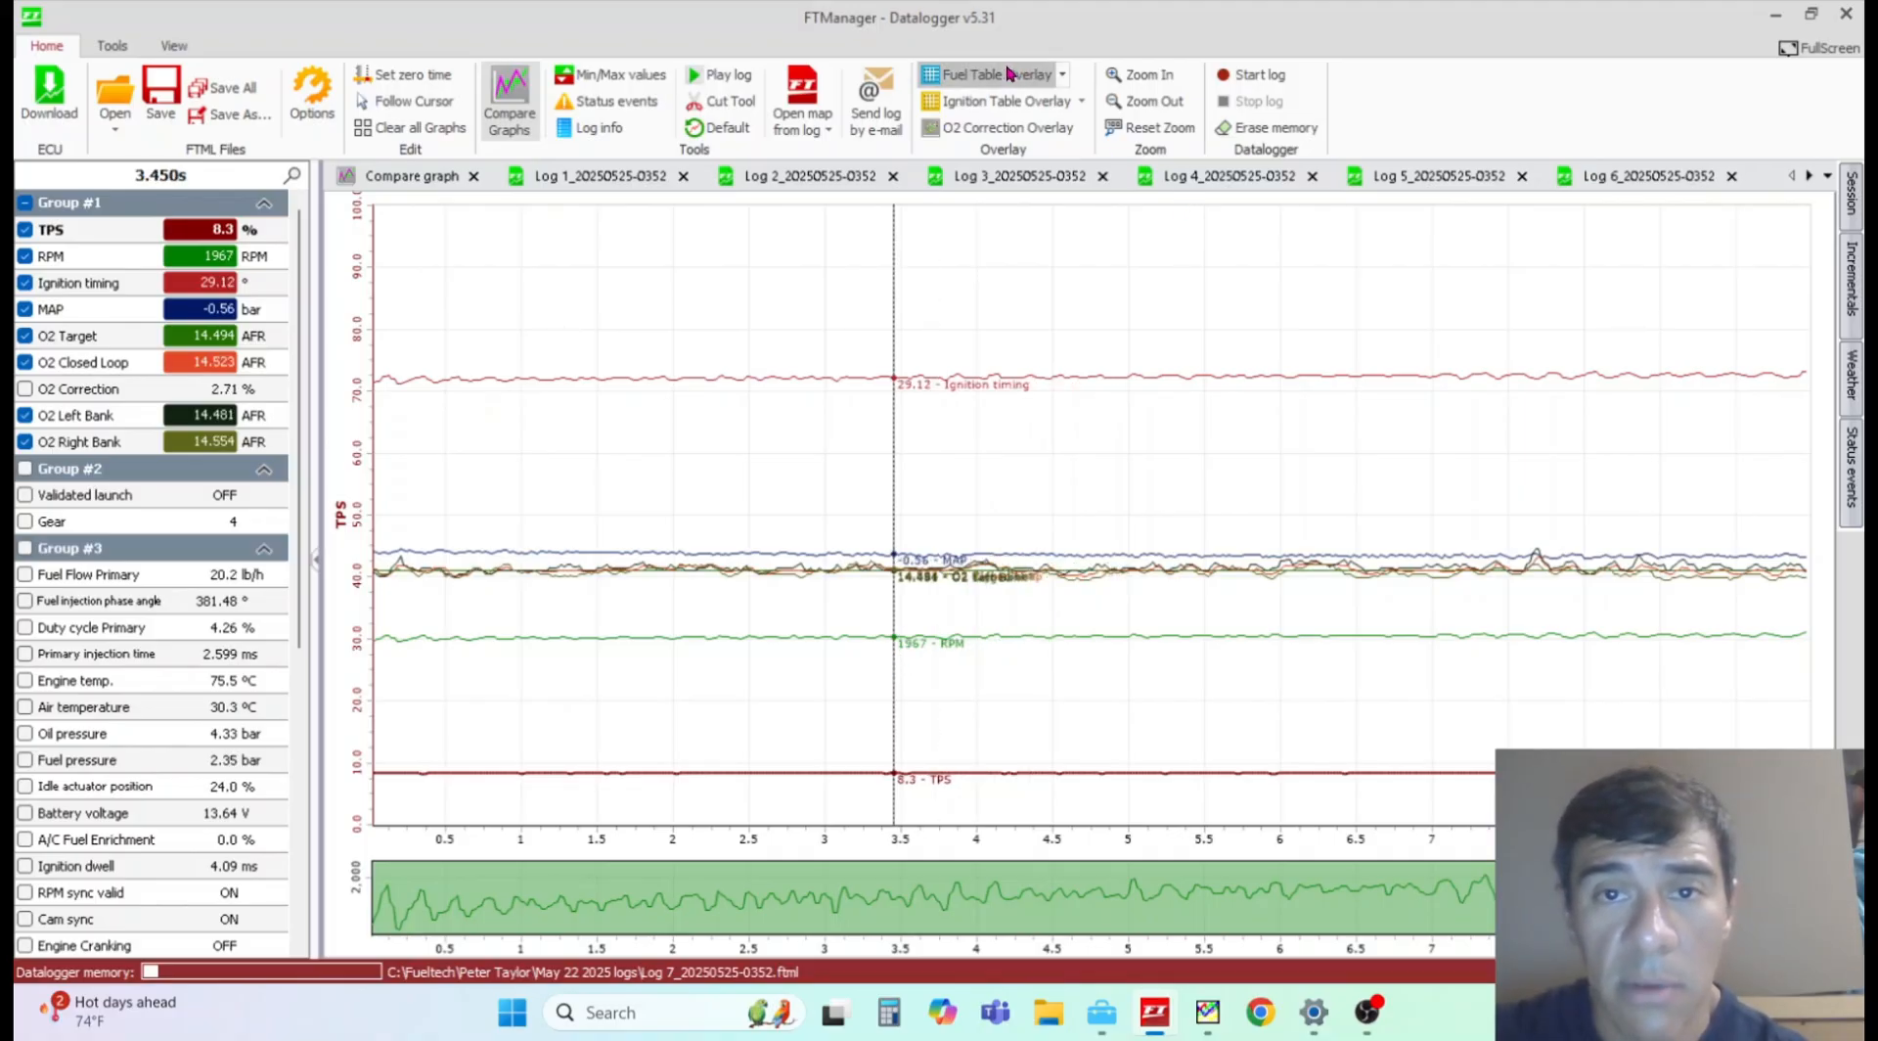
Step: Show the injection fuel table overlay beside the log graph
left_click(987, 72)
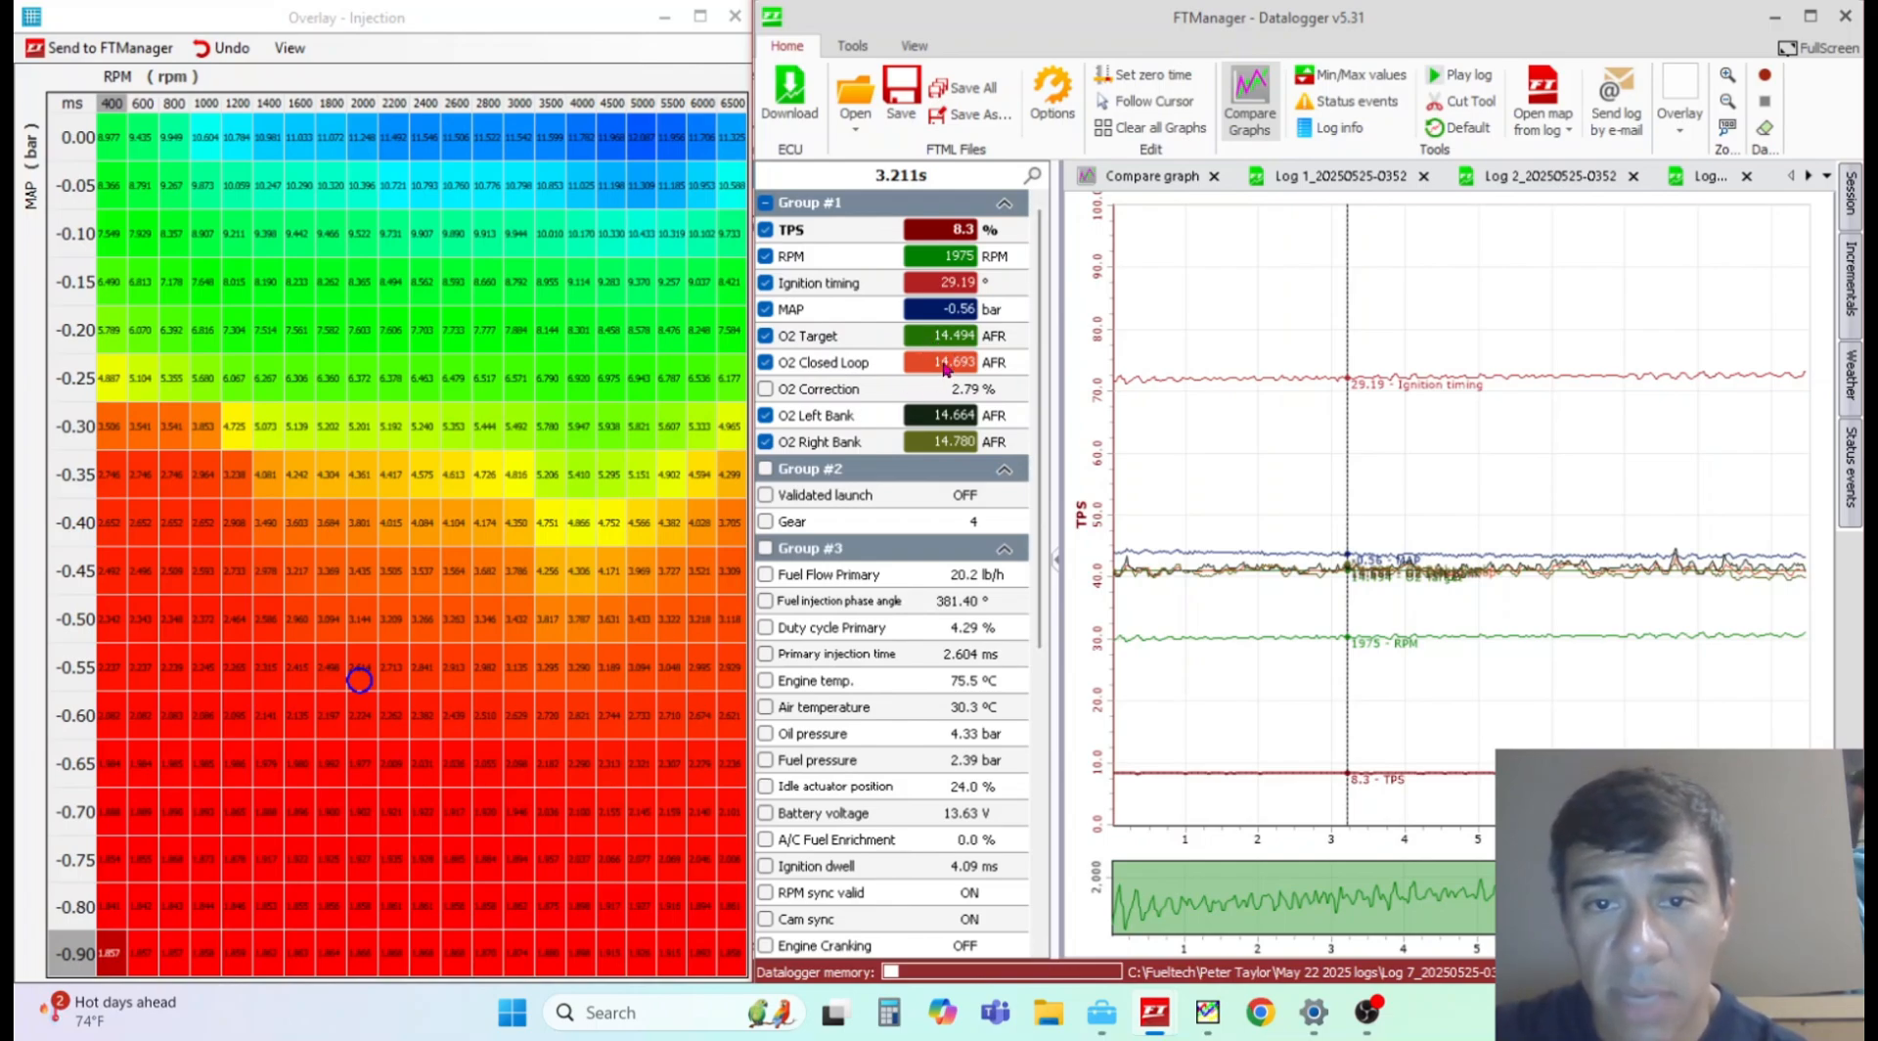
mouse_move(915, 417)
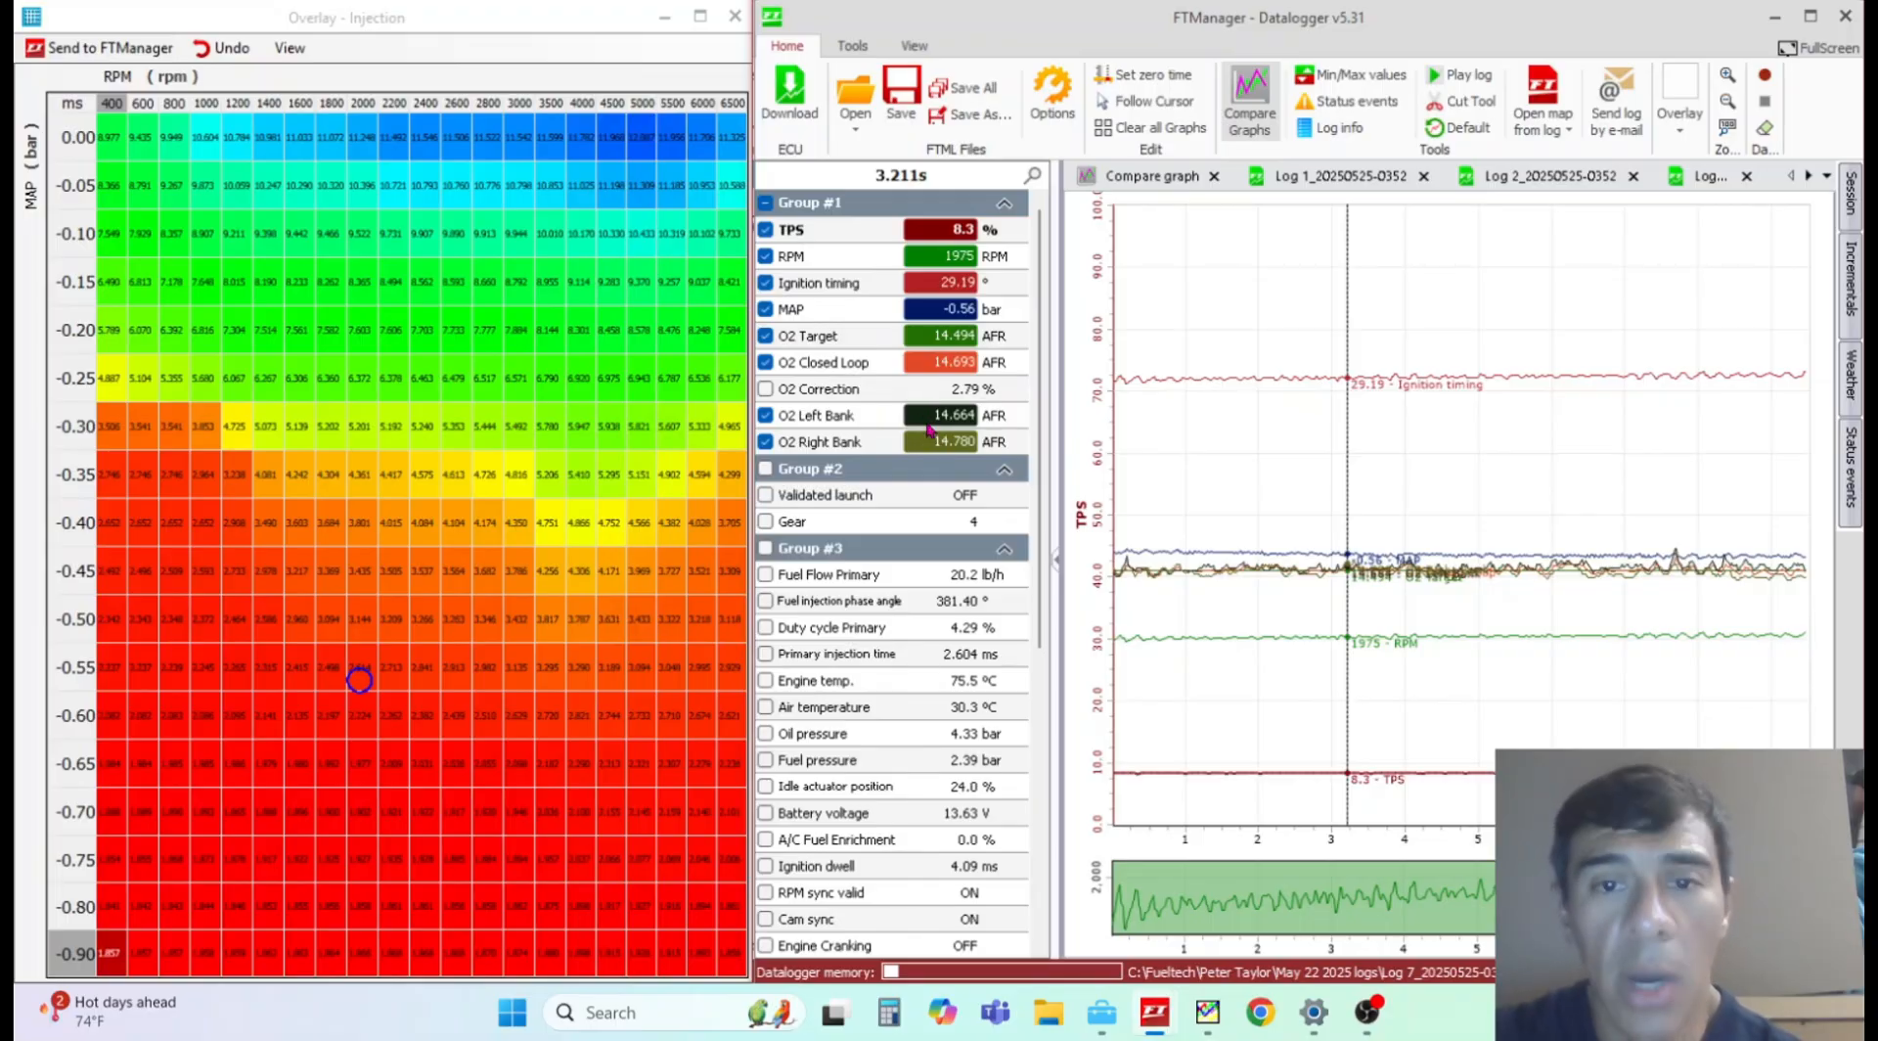
mouse_move(938, 458)
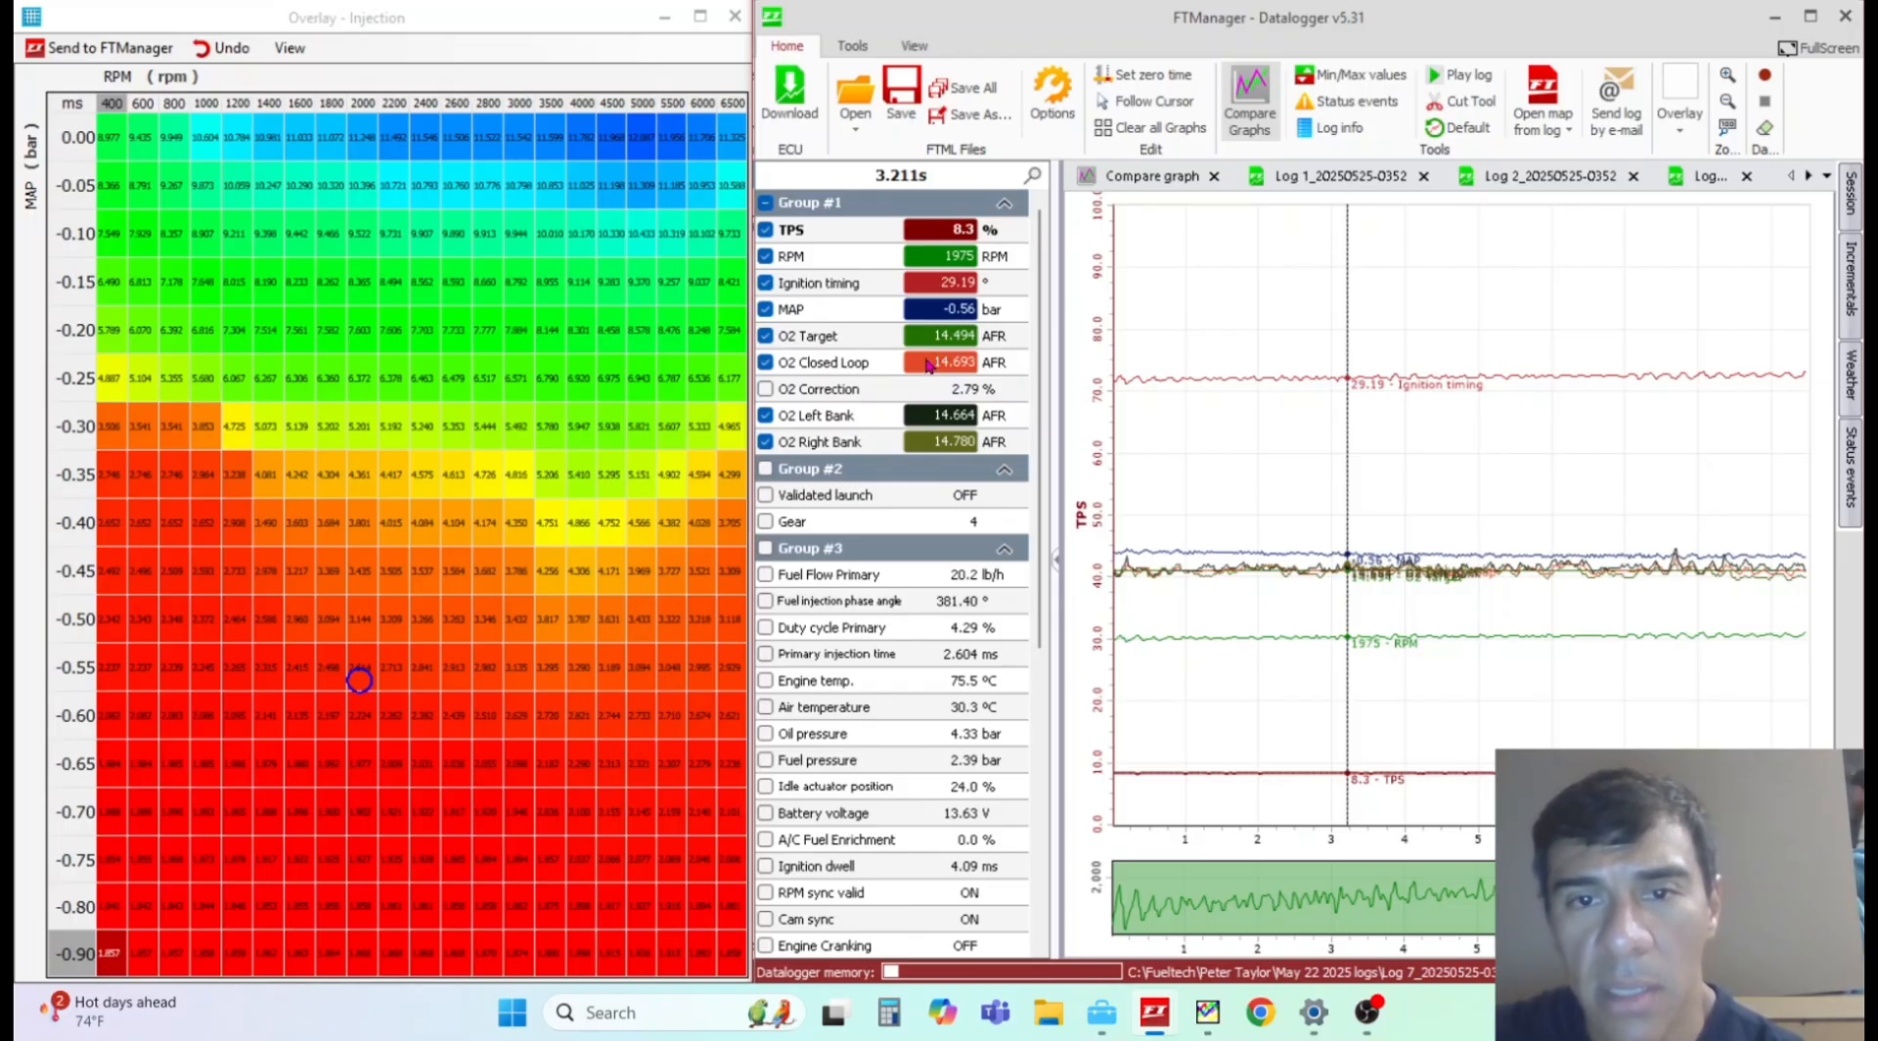
mouse_move(952, 381)
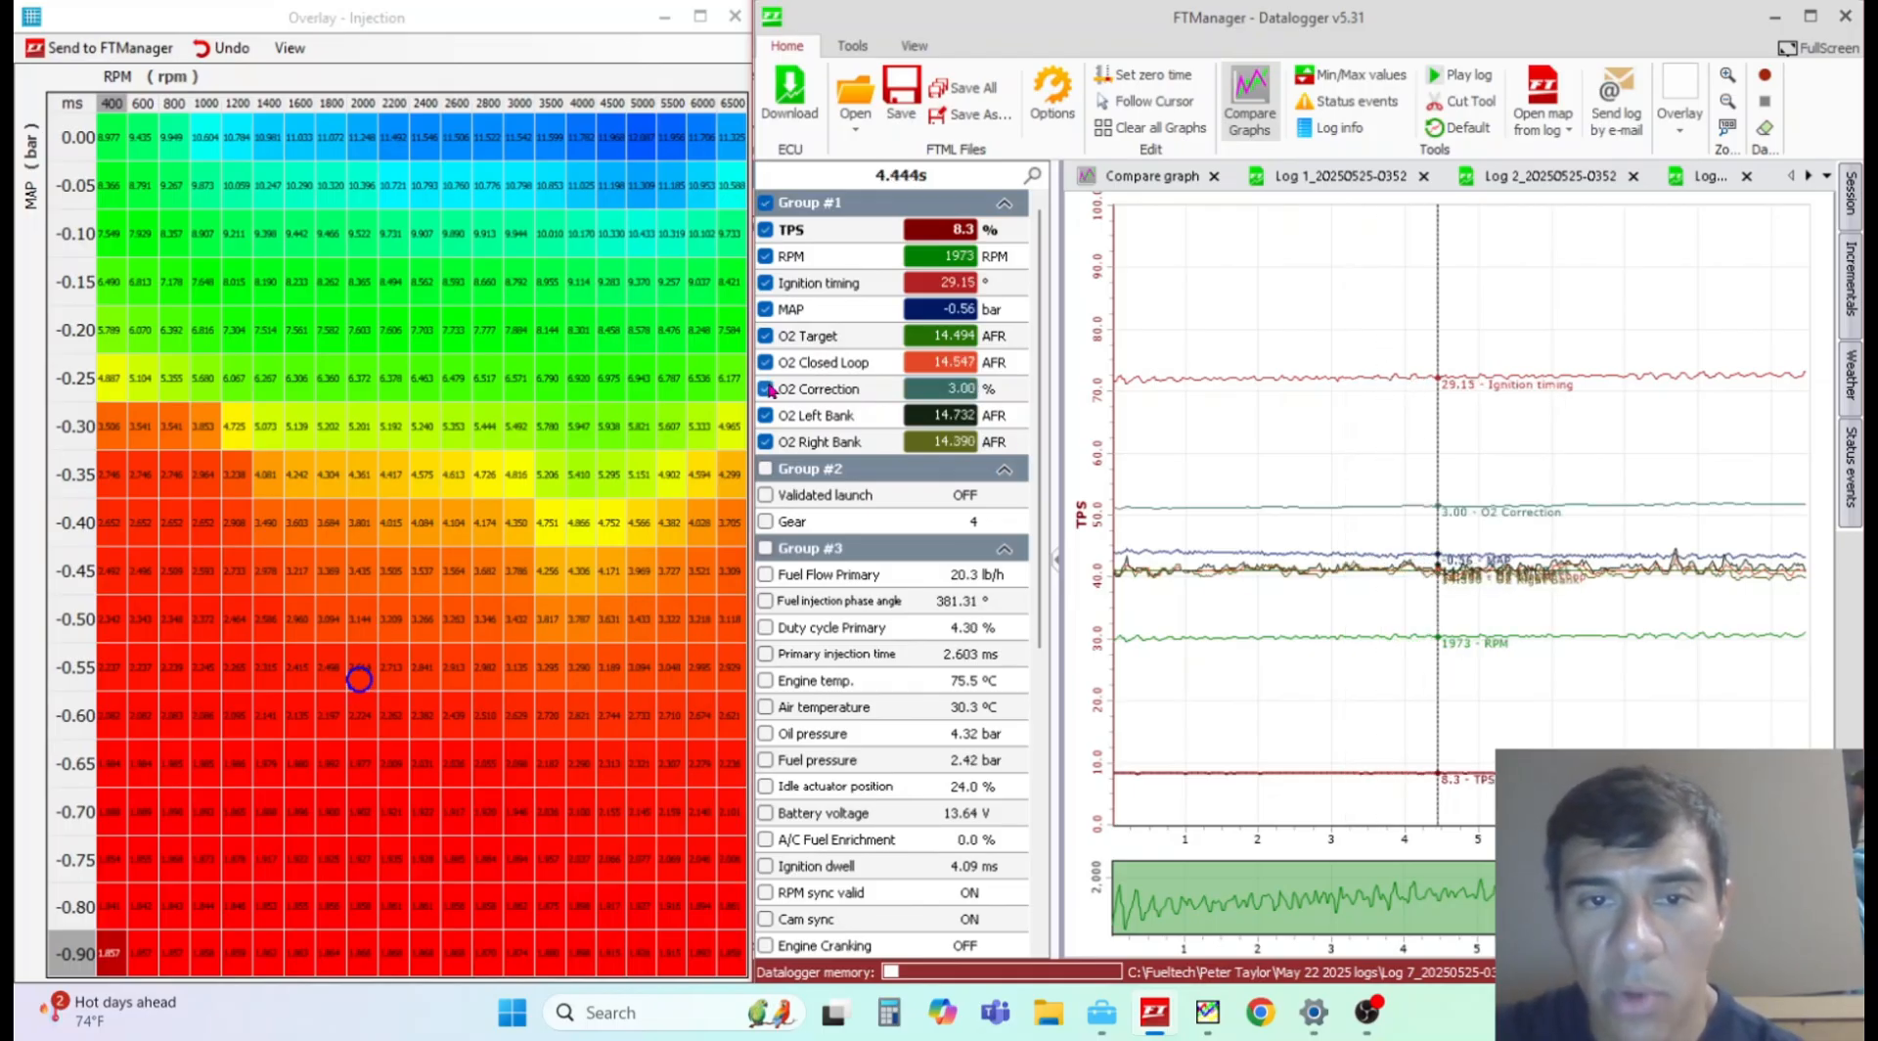
mouse_move(1527, 643)
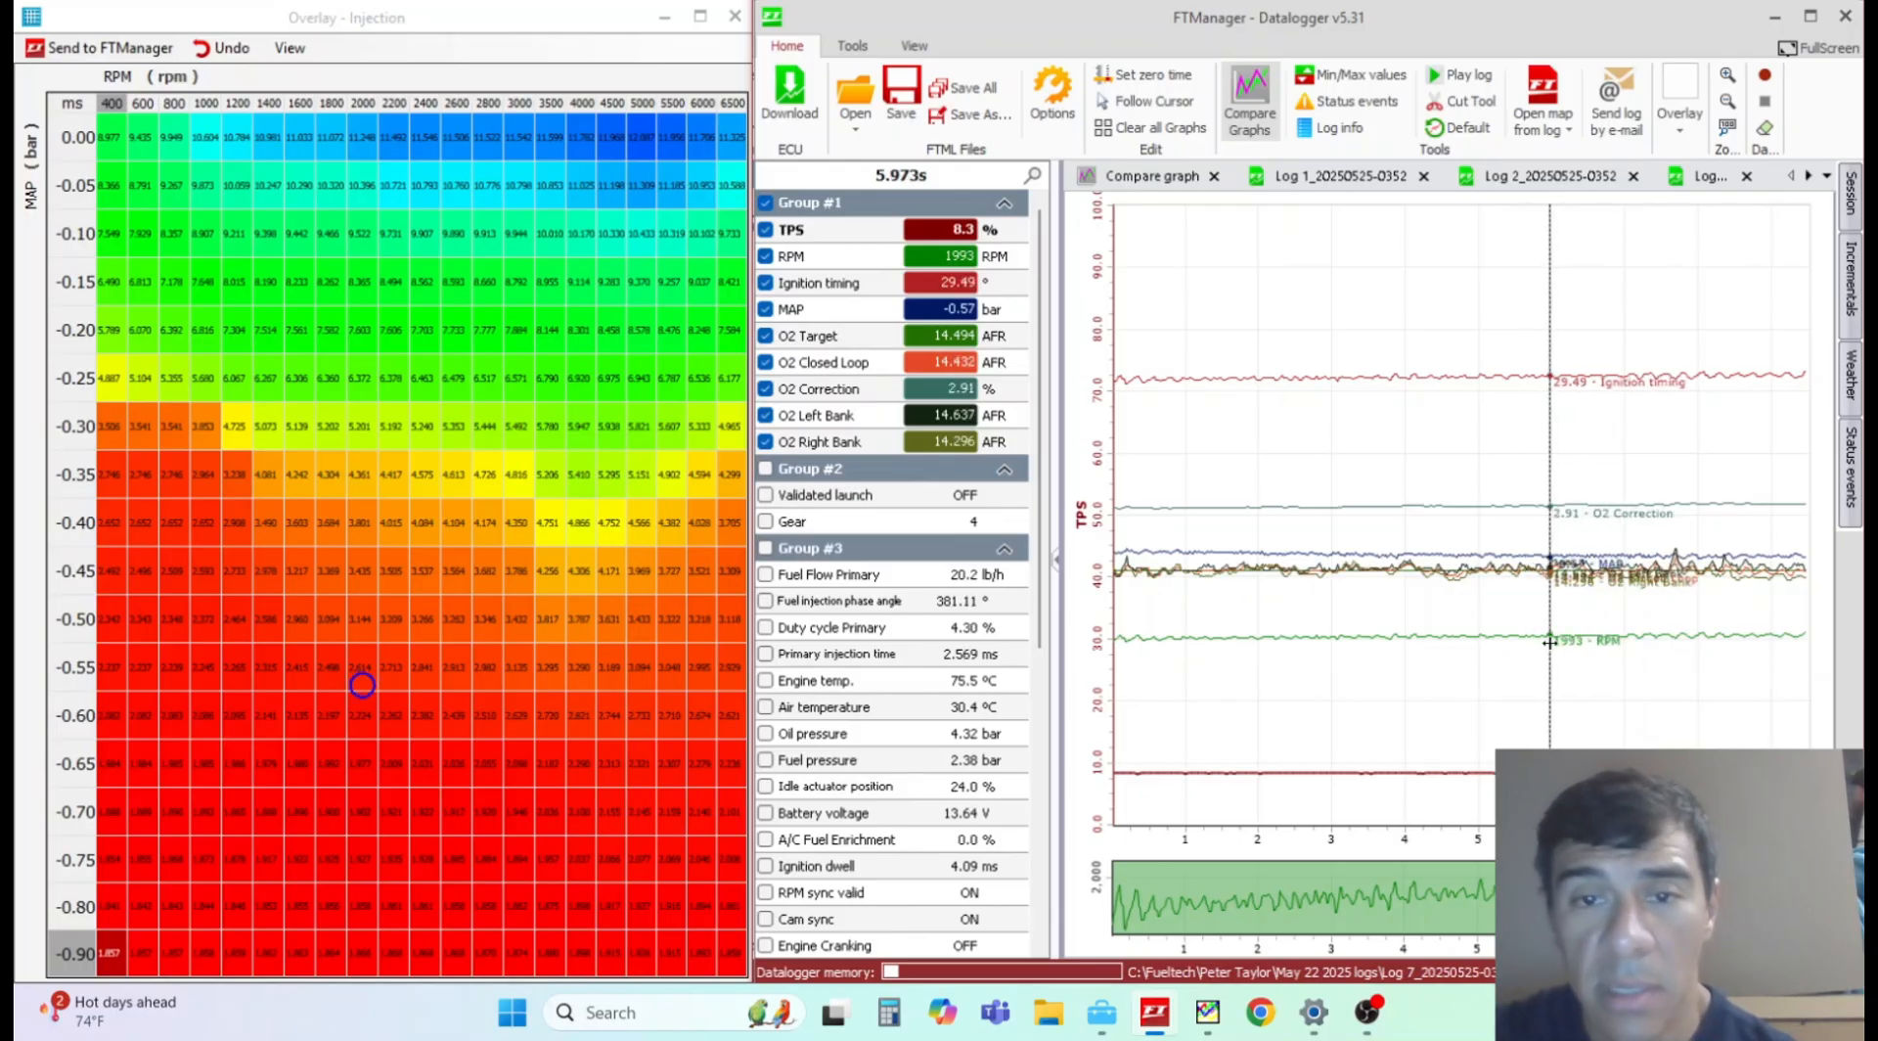
Step: Multiply the overlay fuel cell at 2000 rpm and -0.55 bar by 1.03, adding 3% fuel
left_click(362, 665)
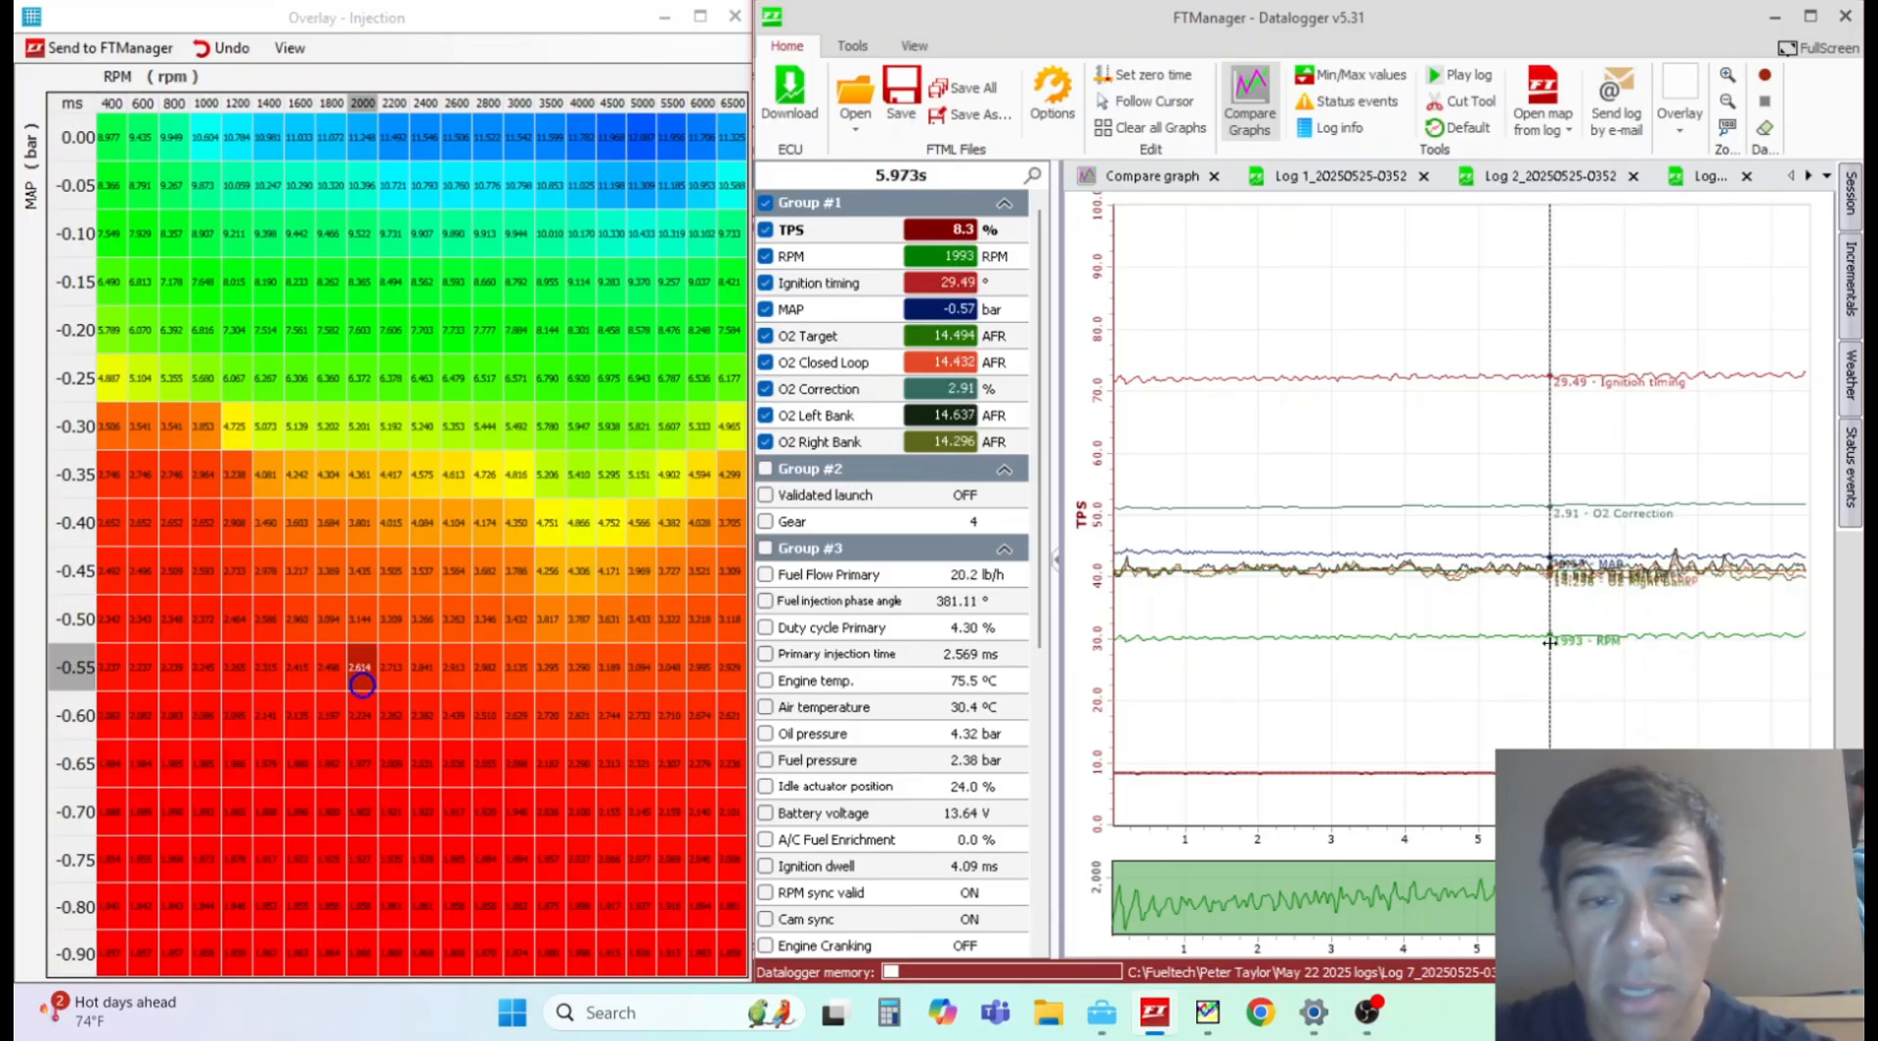
mouse_move(1530, 653)
type("1.03")
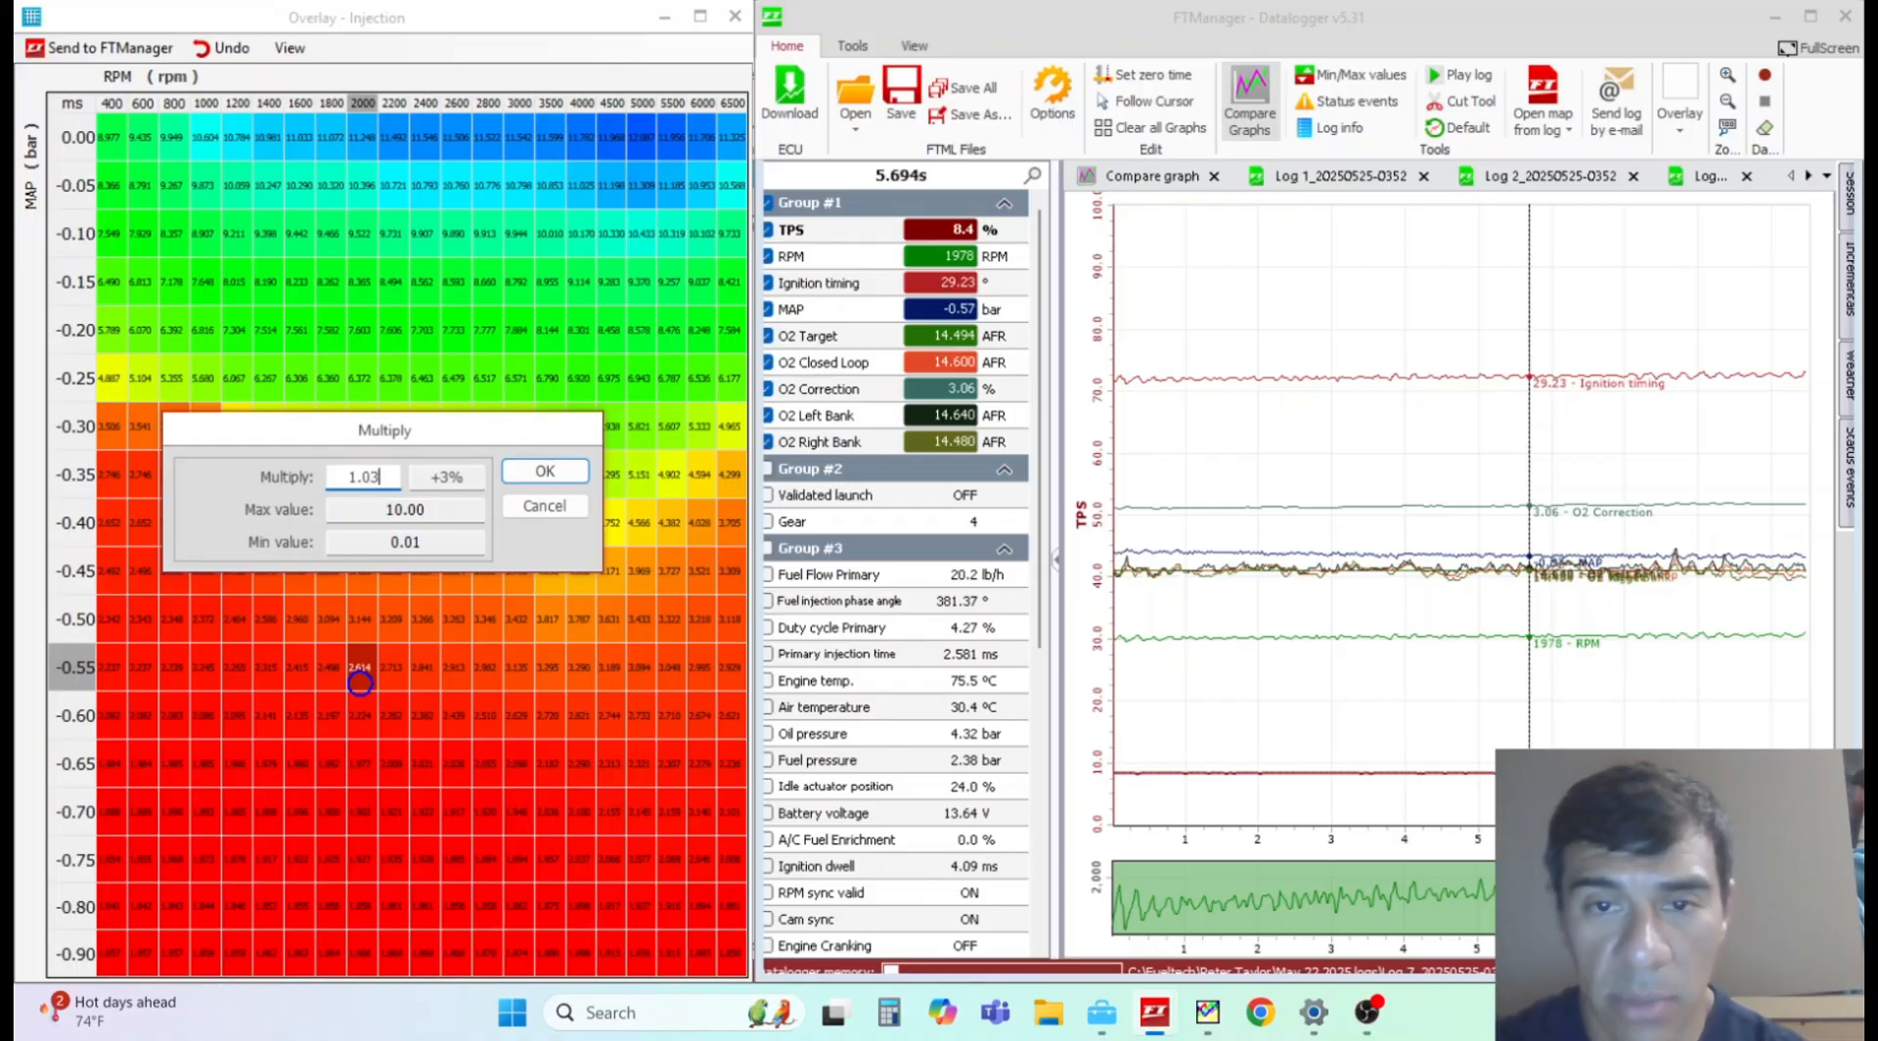
left_click(544, 469)
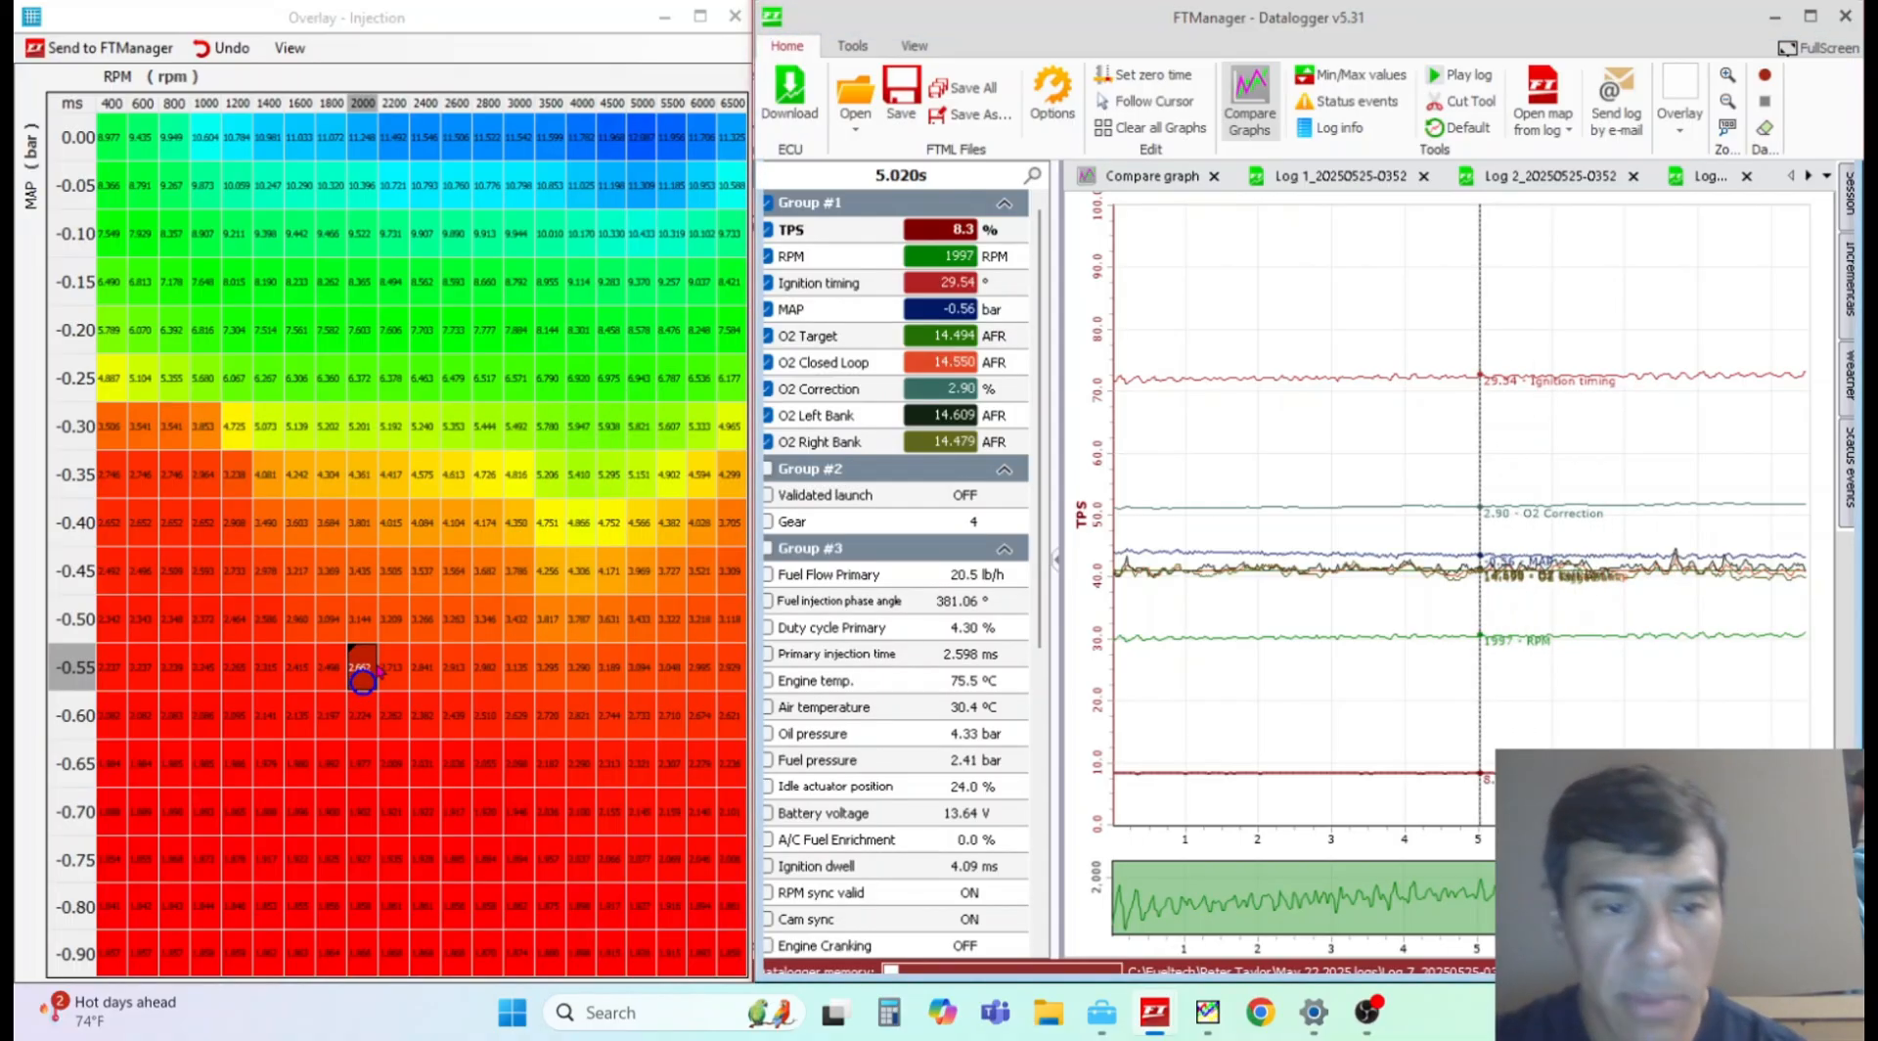
mouse_move(338, 446)
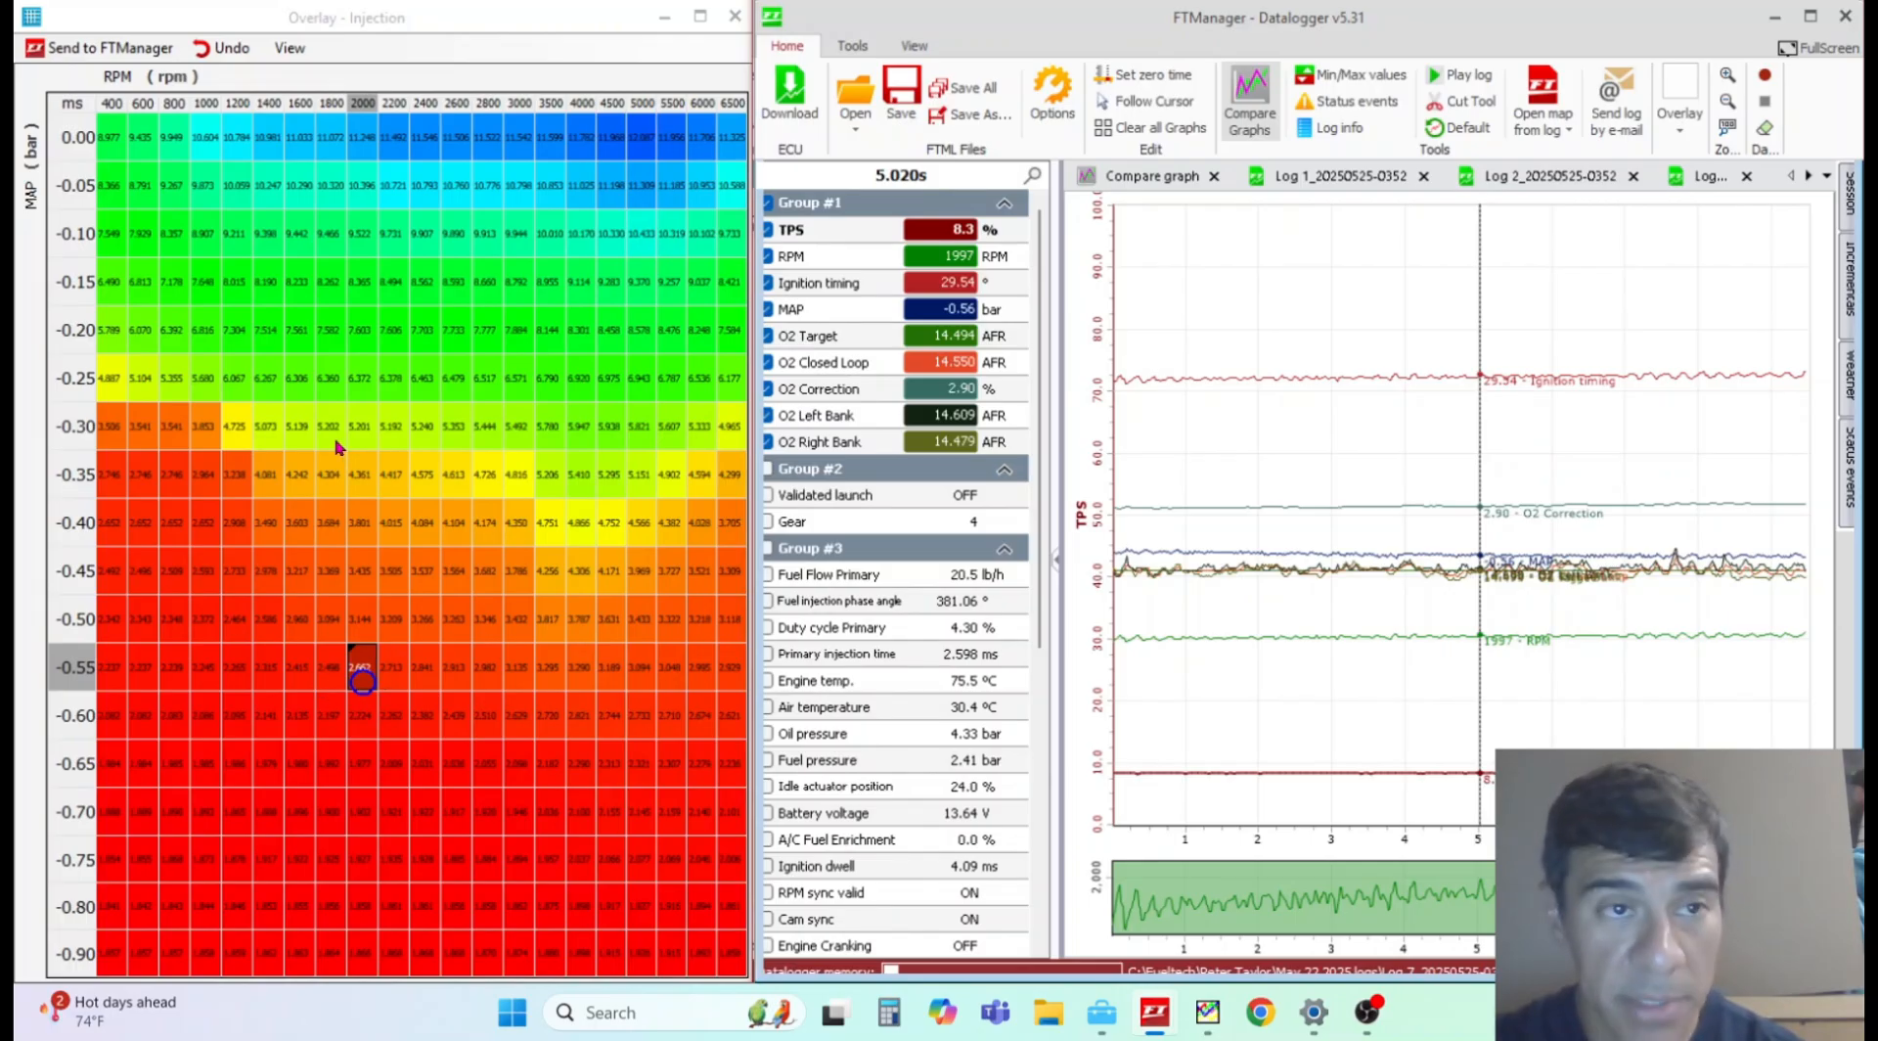
mouse_move(1563, 581)
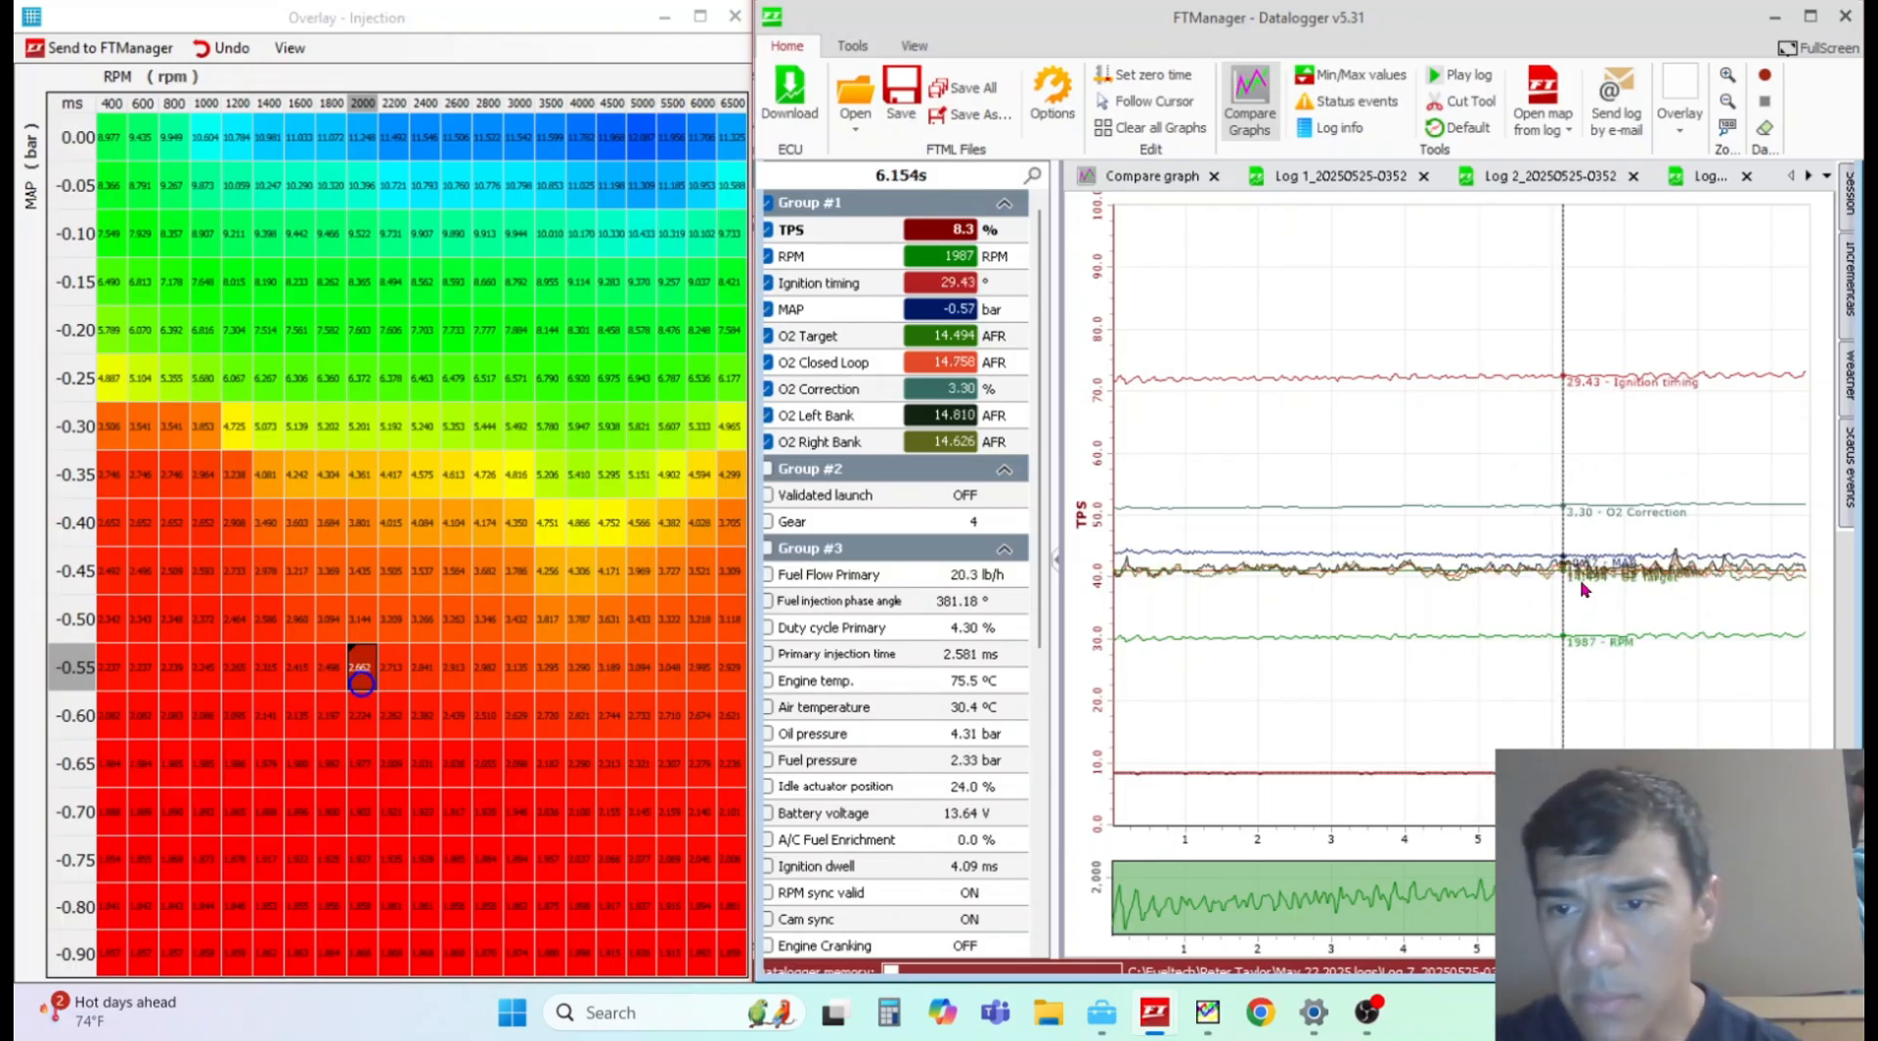
mouse_move(1756, 679)
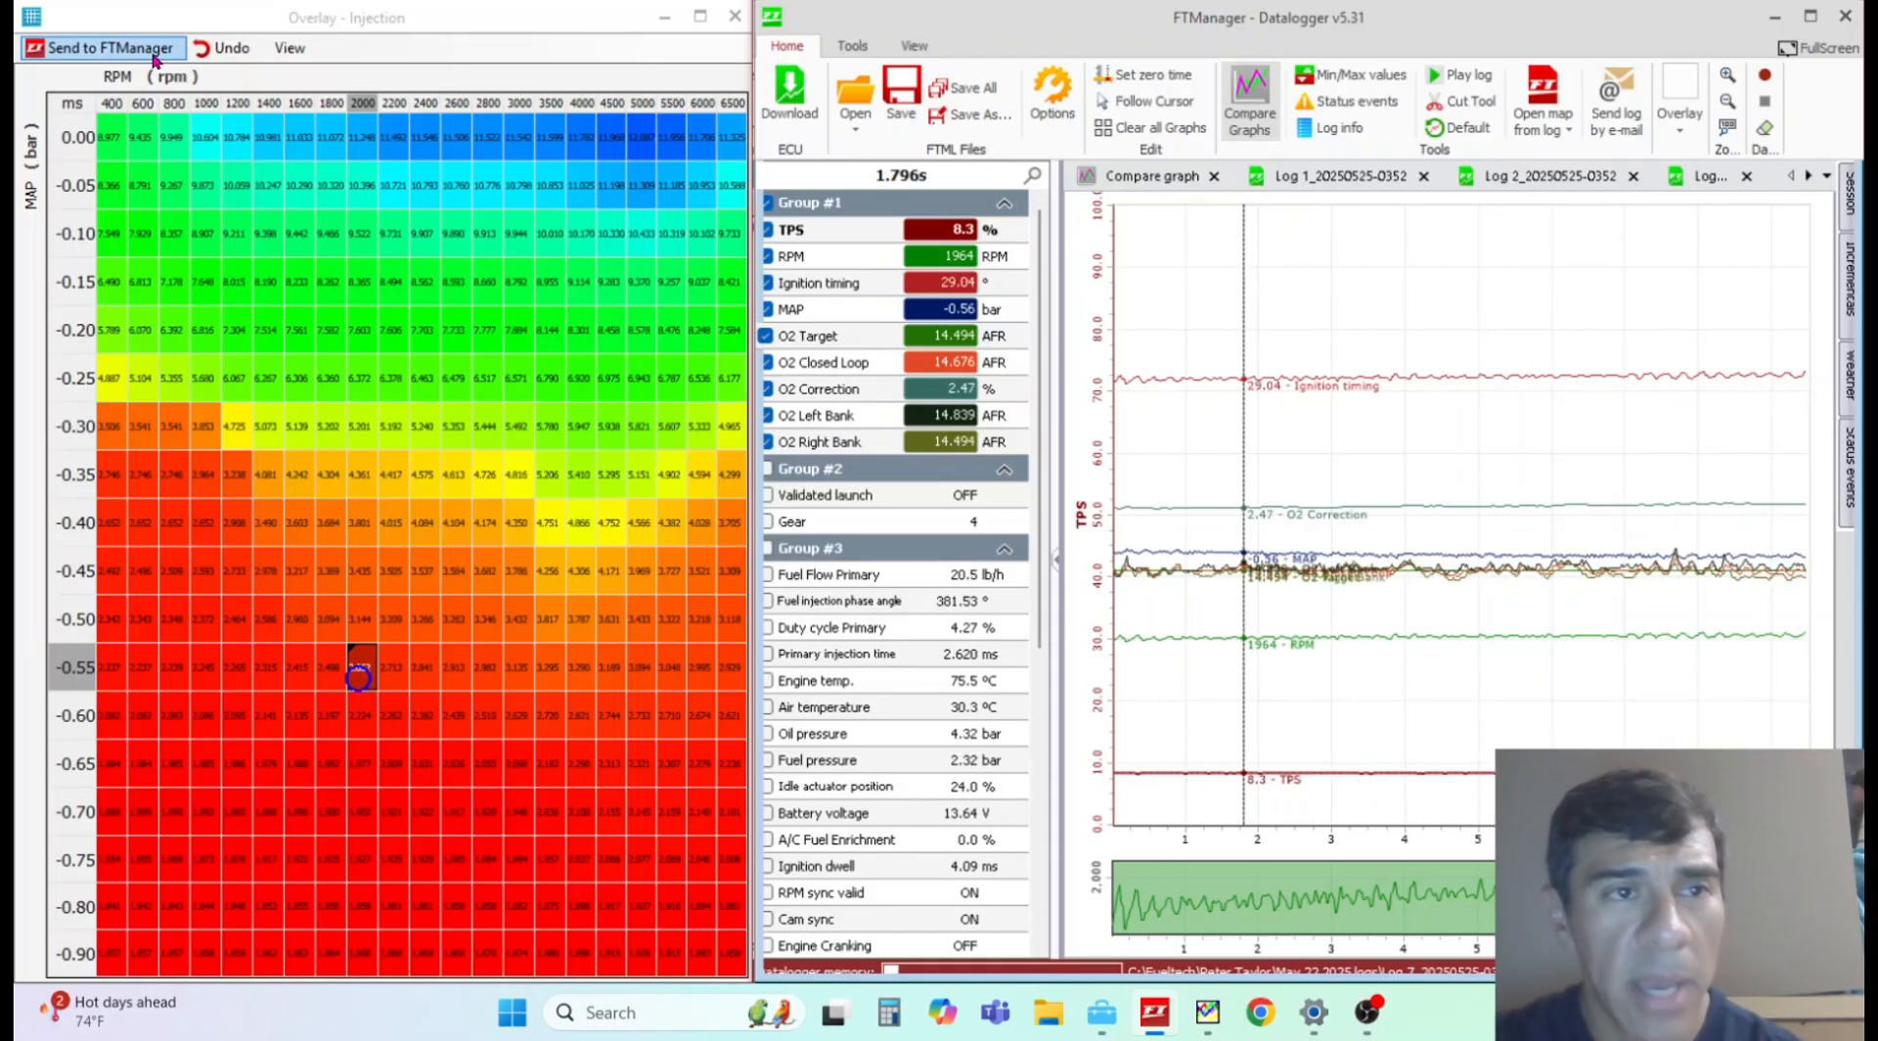
Step: Send the injection overlay edit back to FTManager's primary MAP x RPM fuel table
left_click(103, 47)
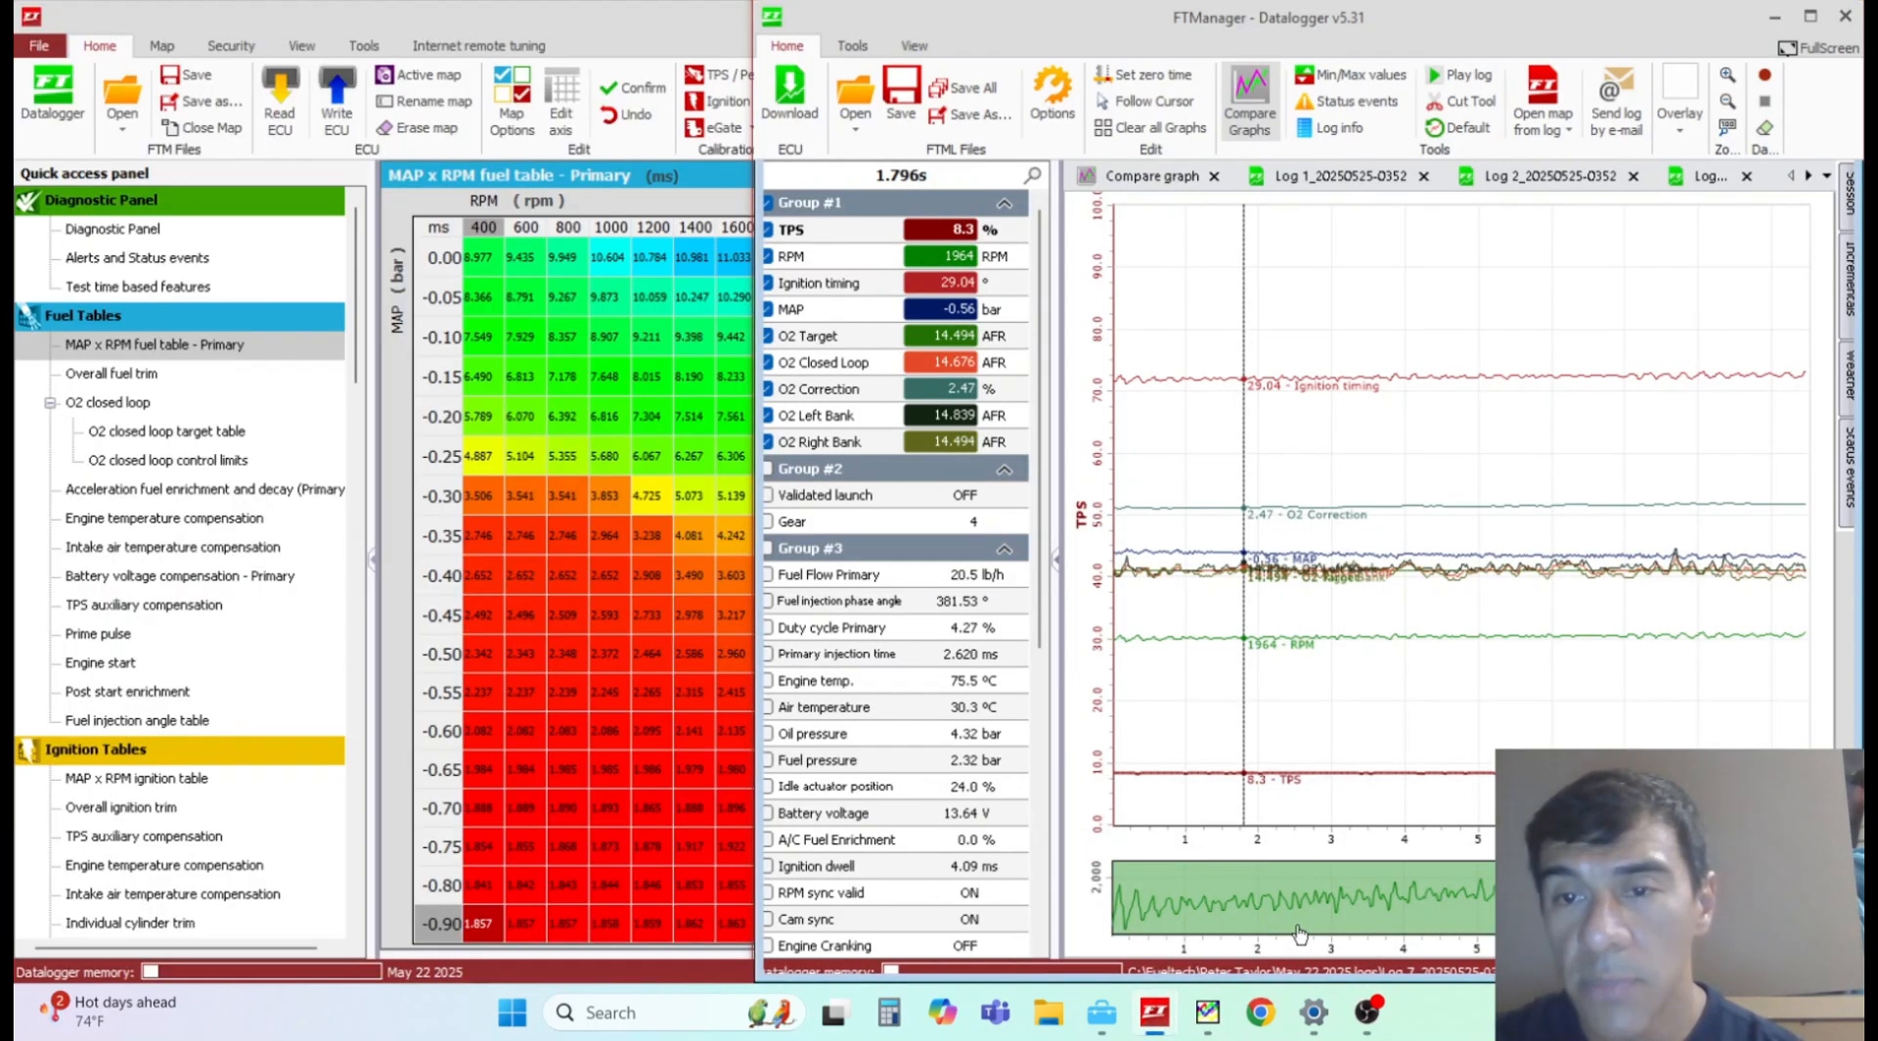
mouse_move(1496, 577)
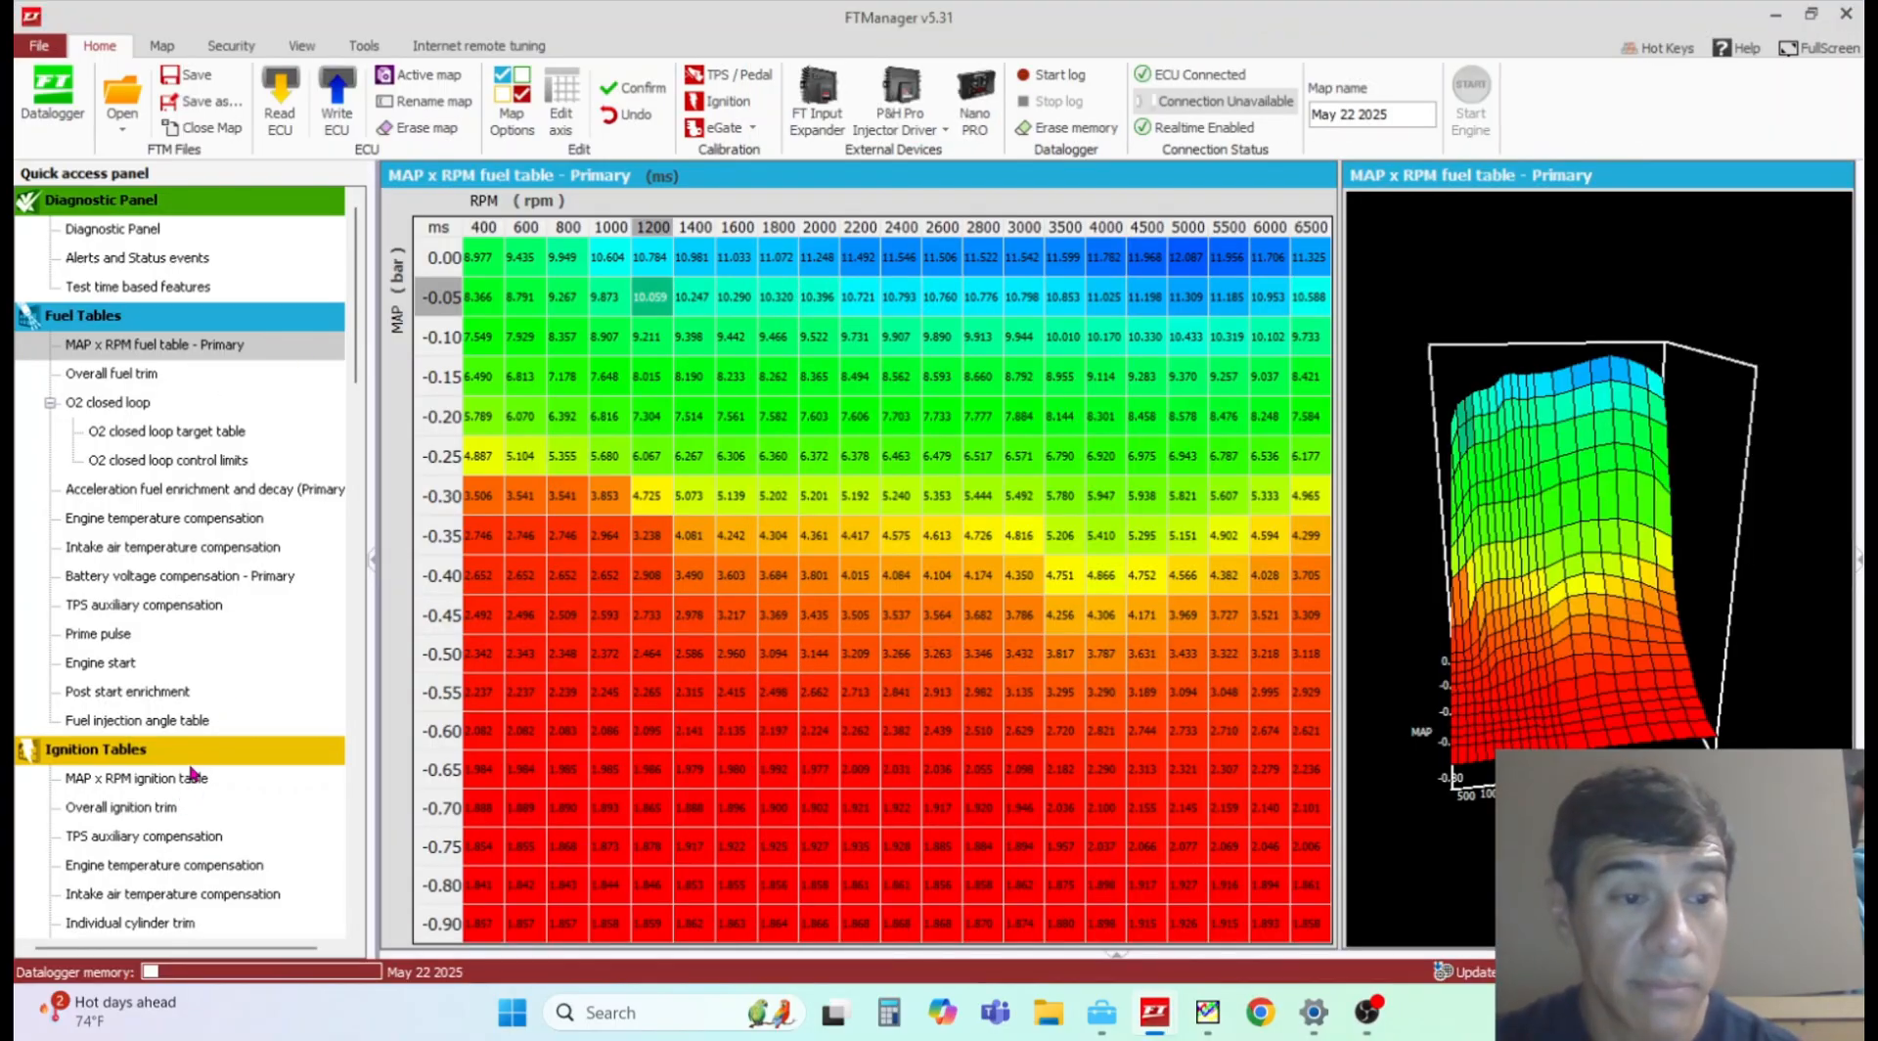
Step: Show the MAP x RPM ignition table and its 3D timing surface
left_click(137, 777)
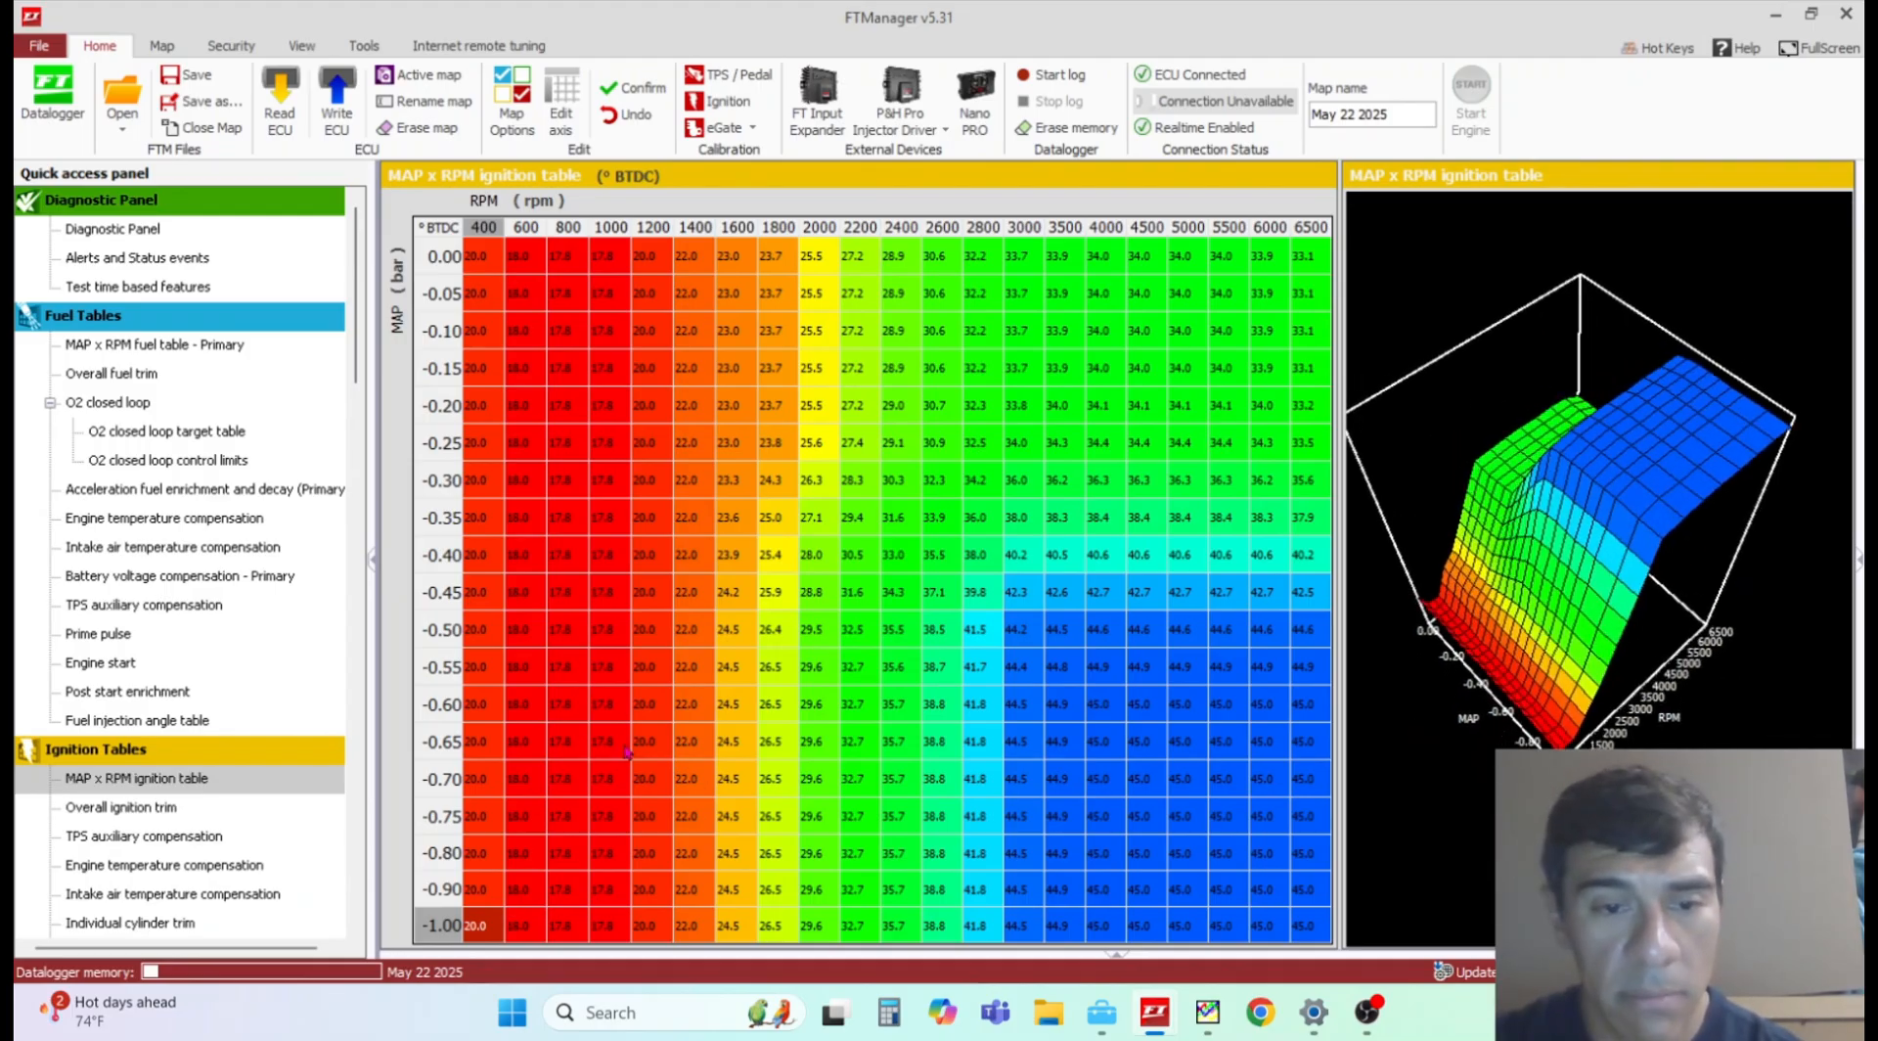
mouse_move(657, 818)
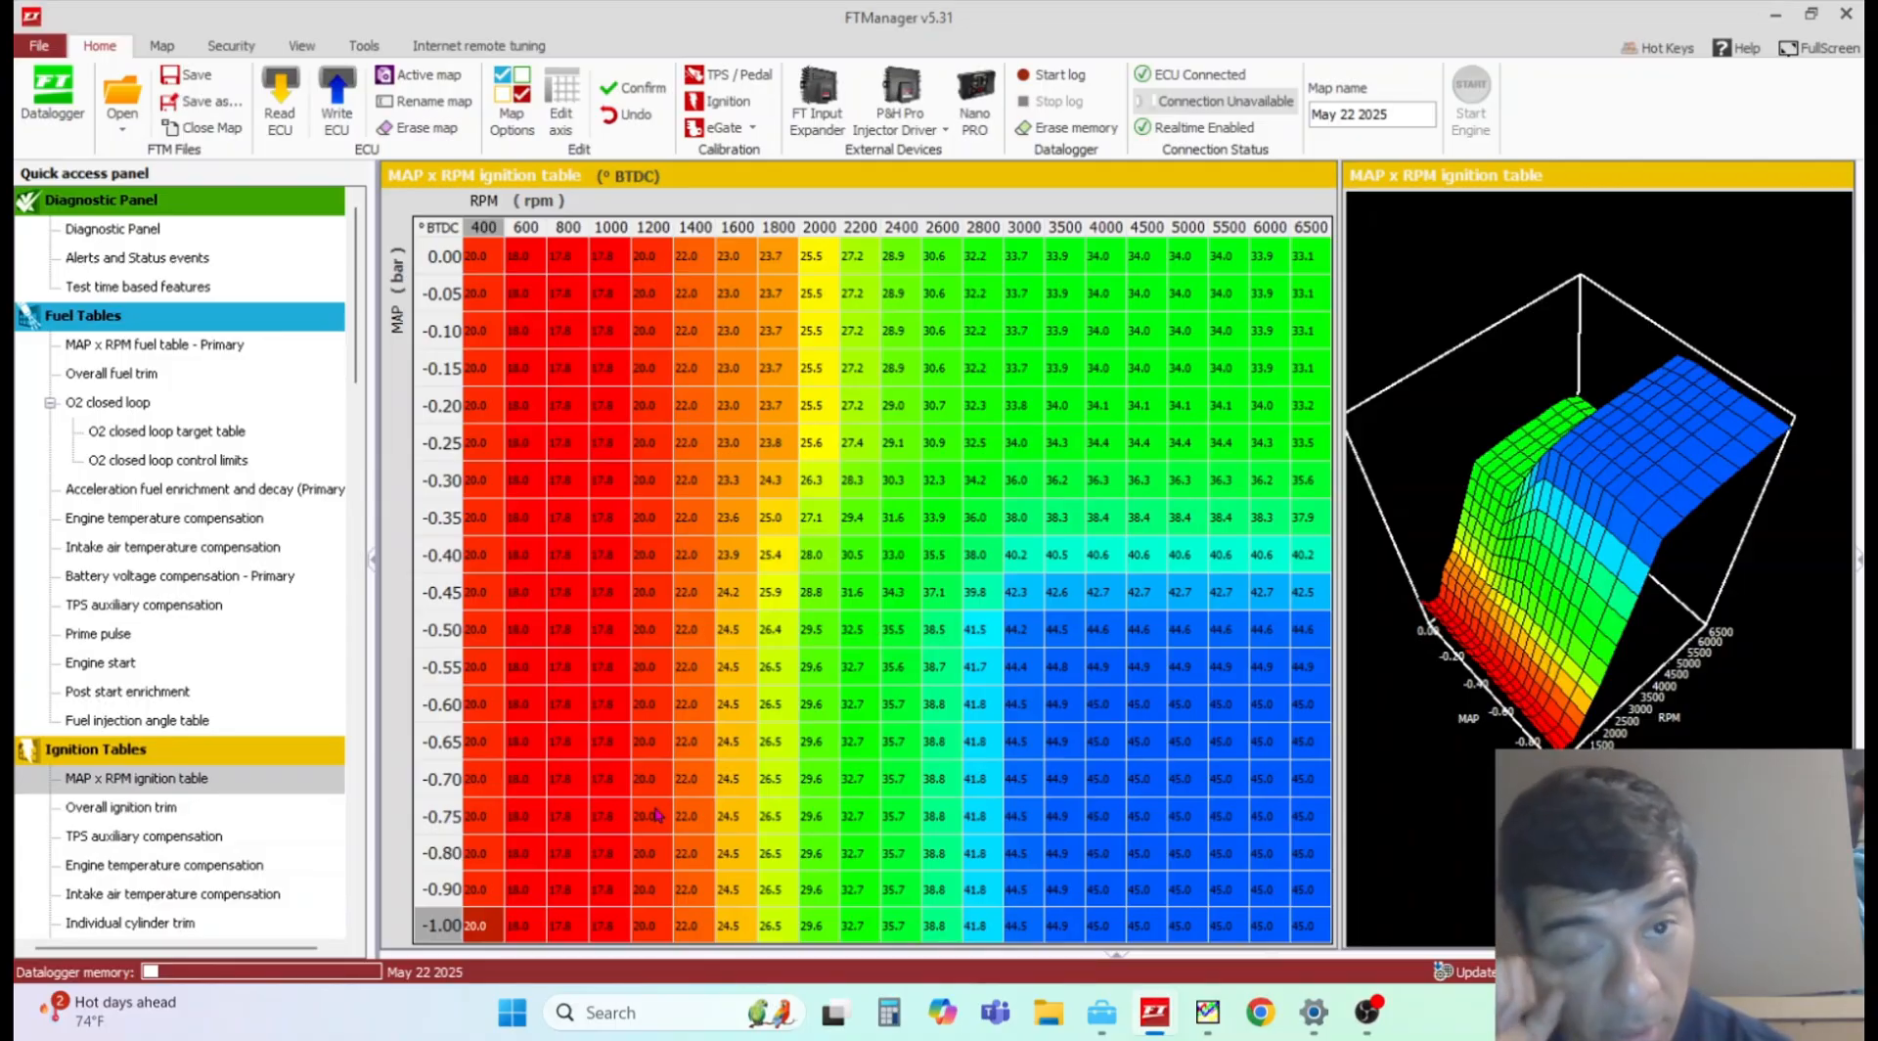
mouse_move(1044, 579)
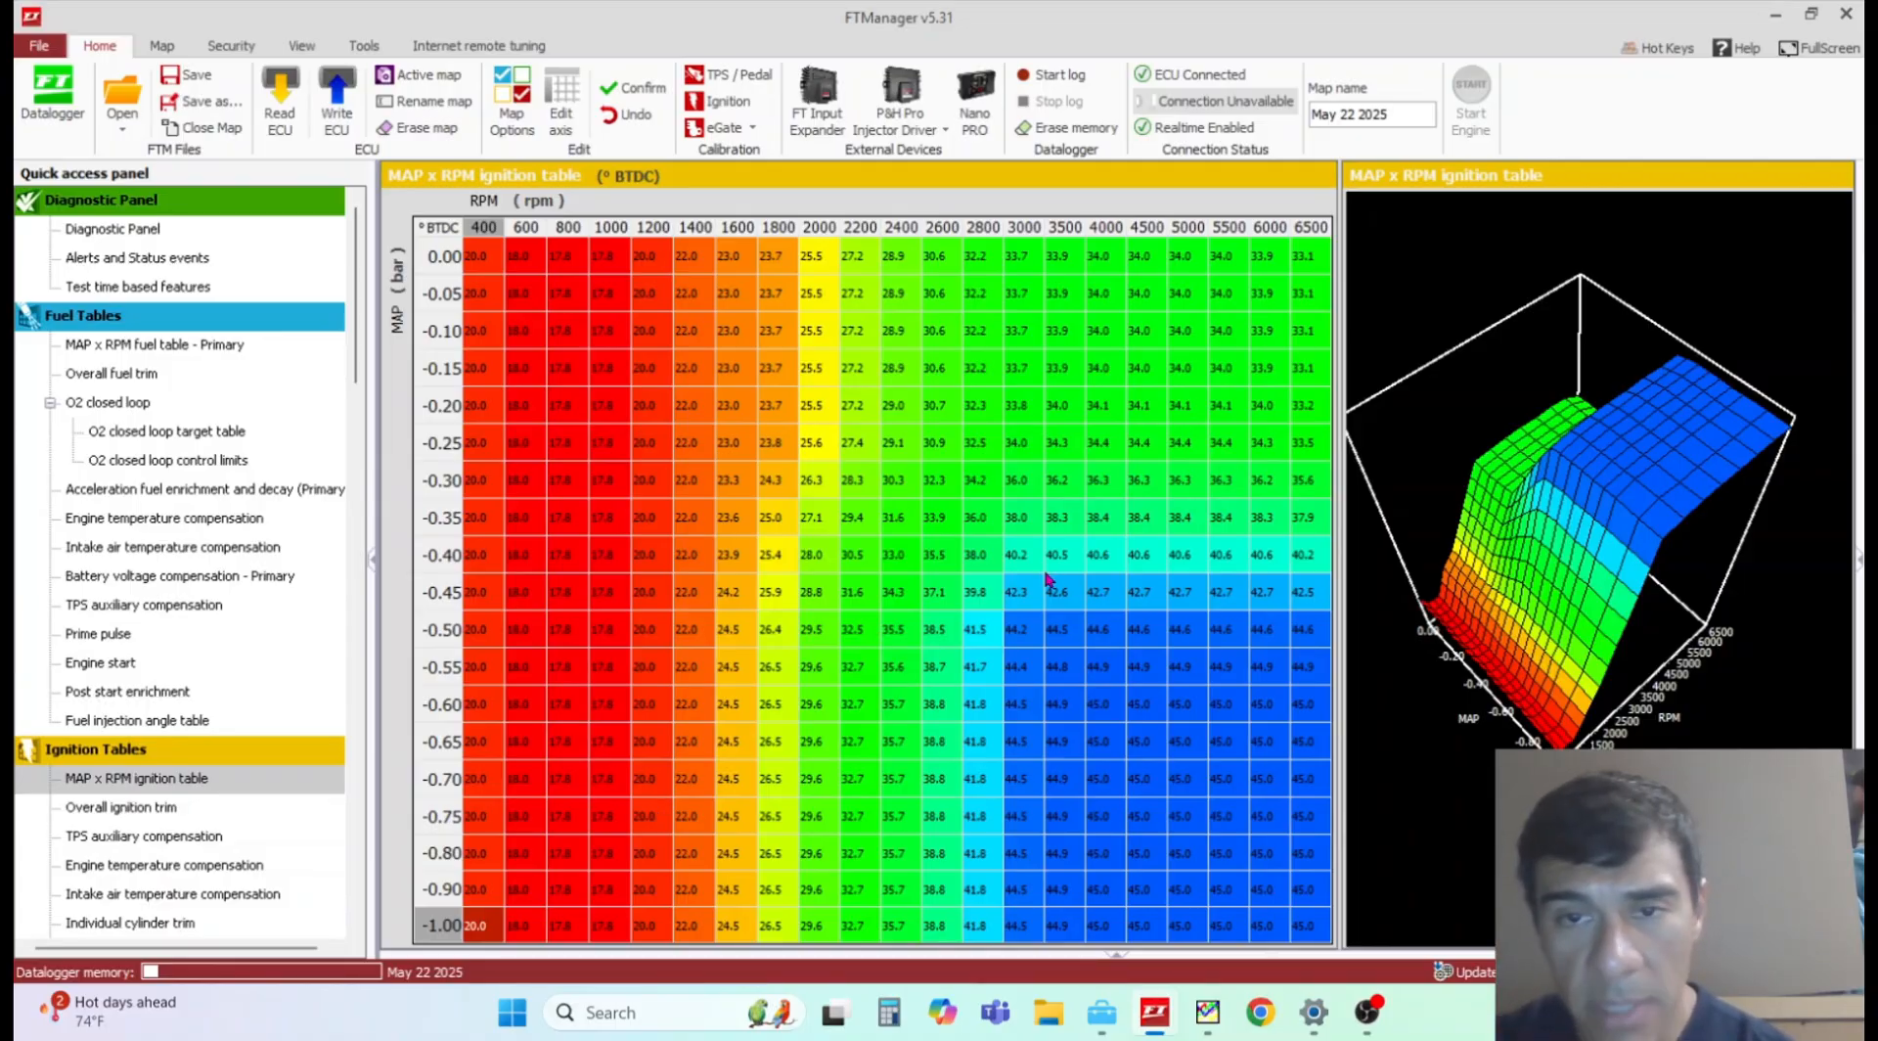
mouse_move(1015, 739)
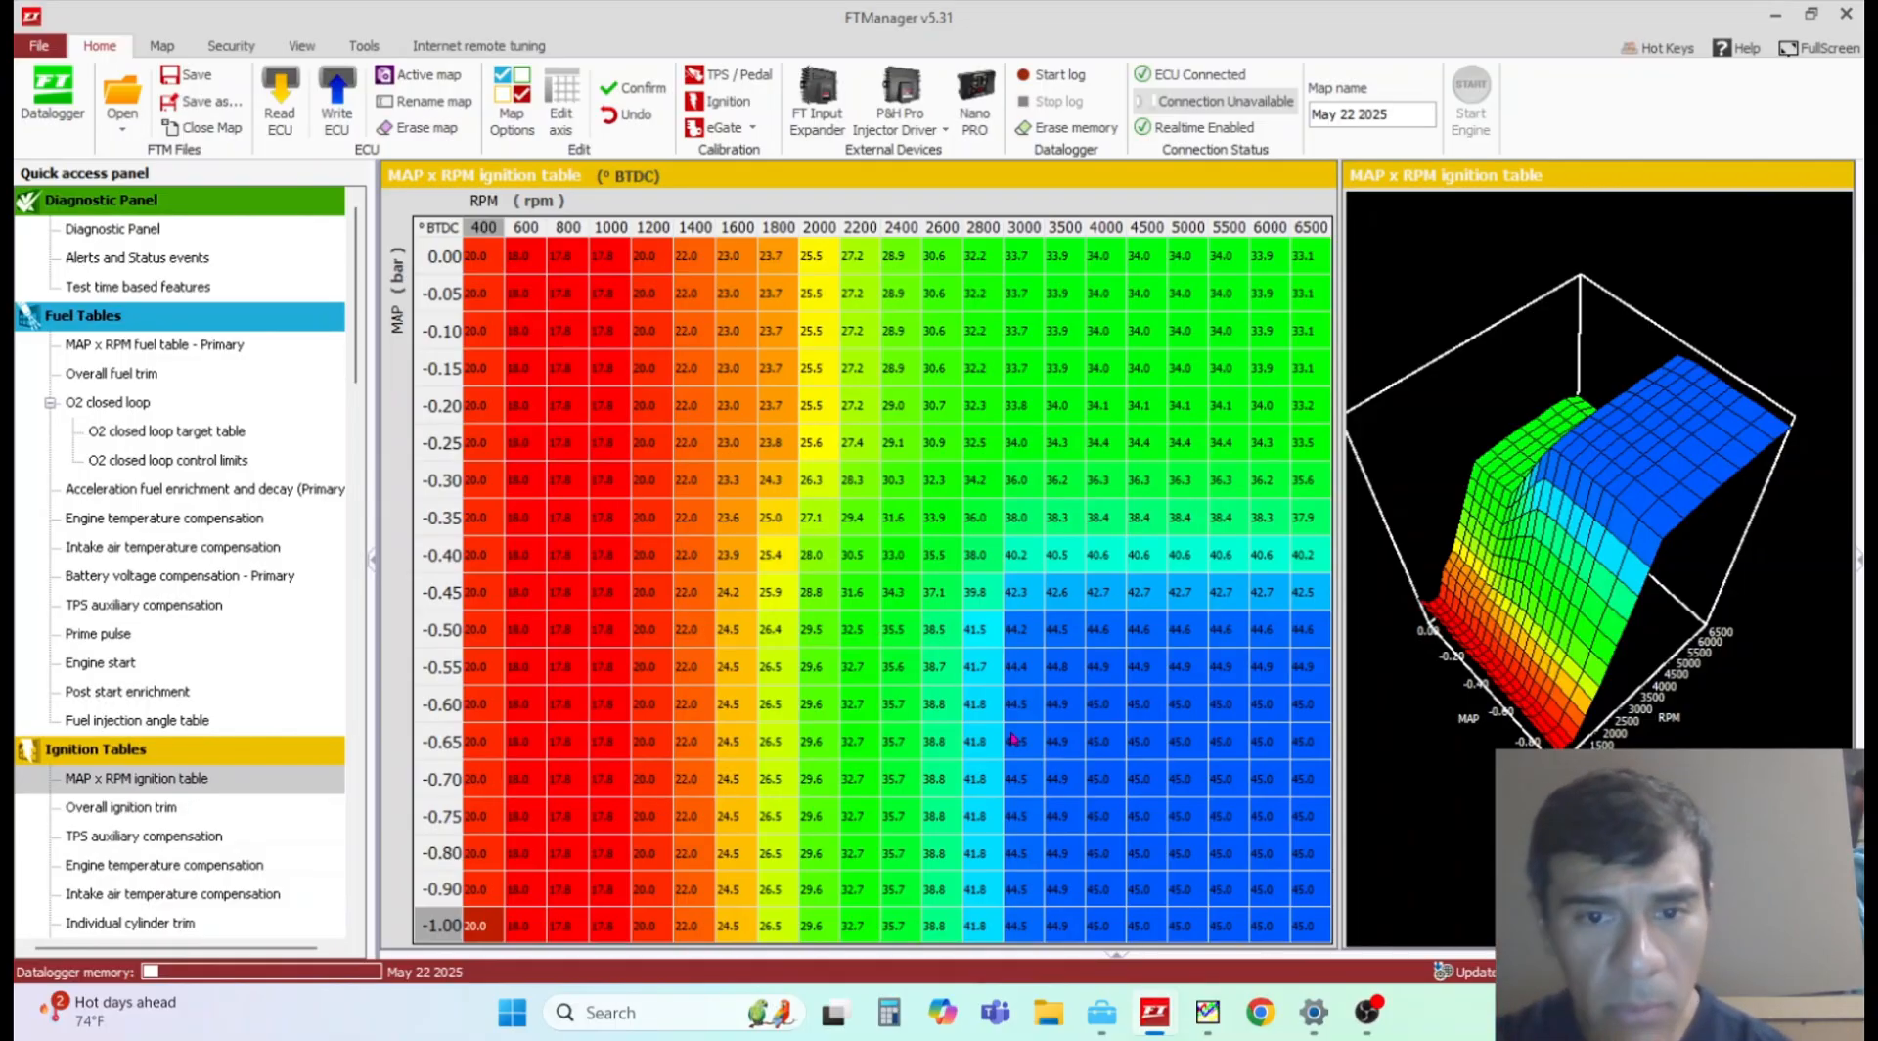
mouse_move(1154, 1011)
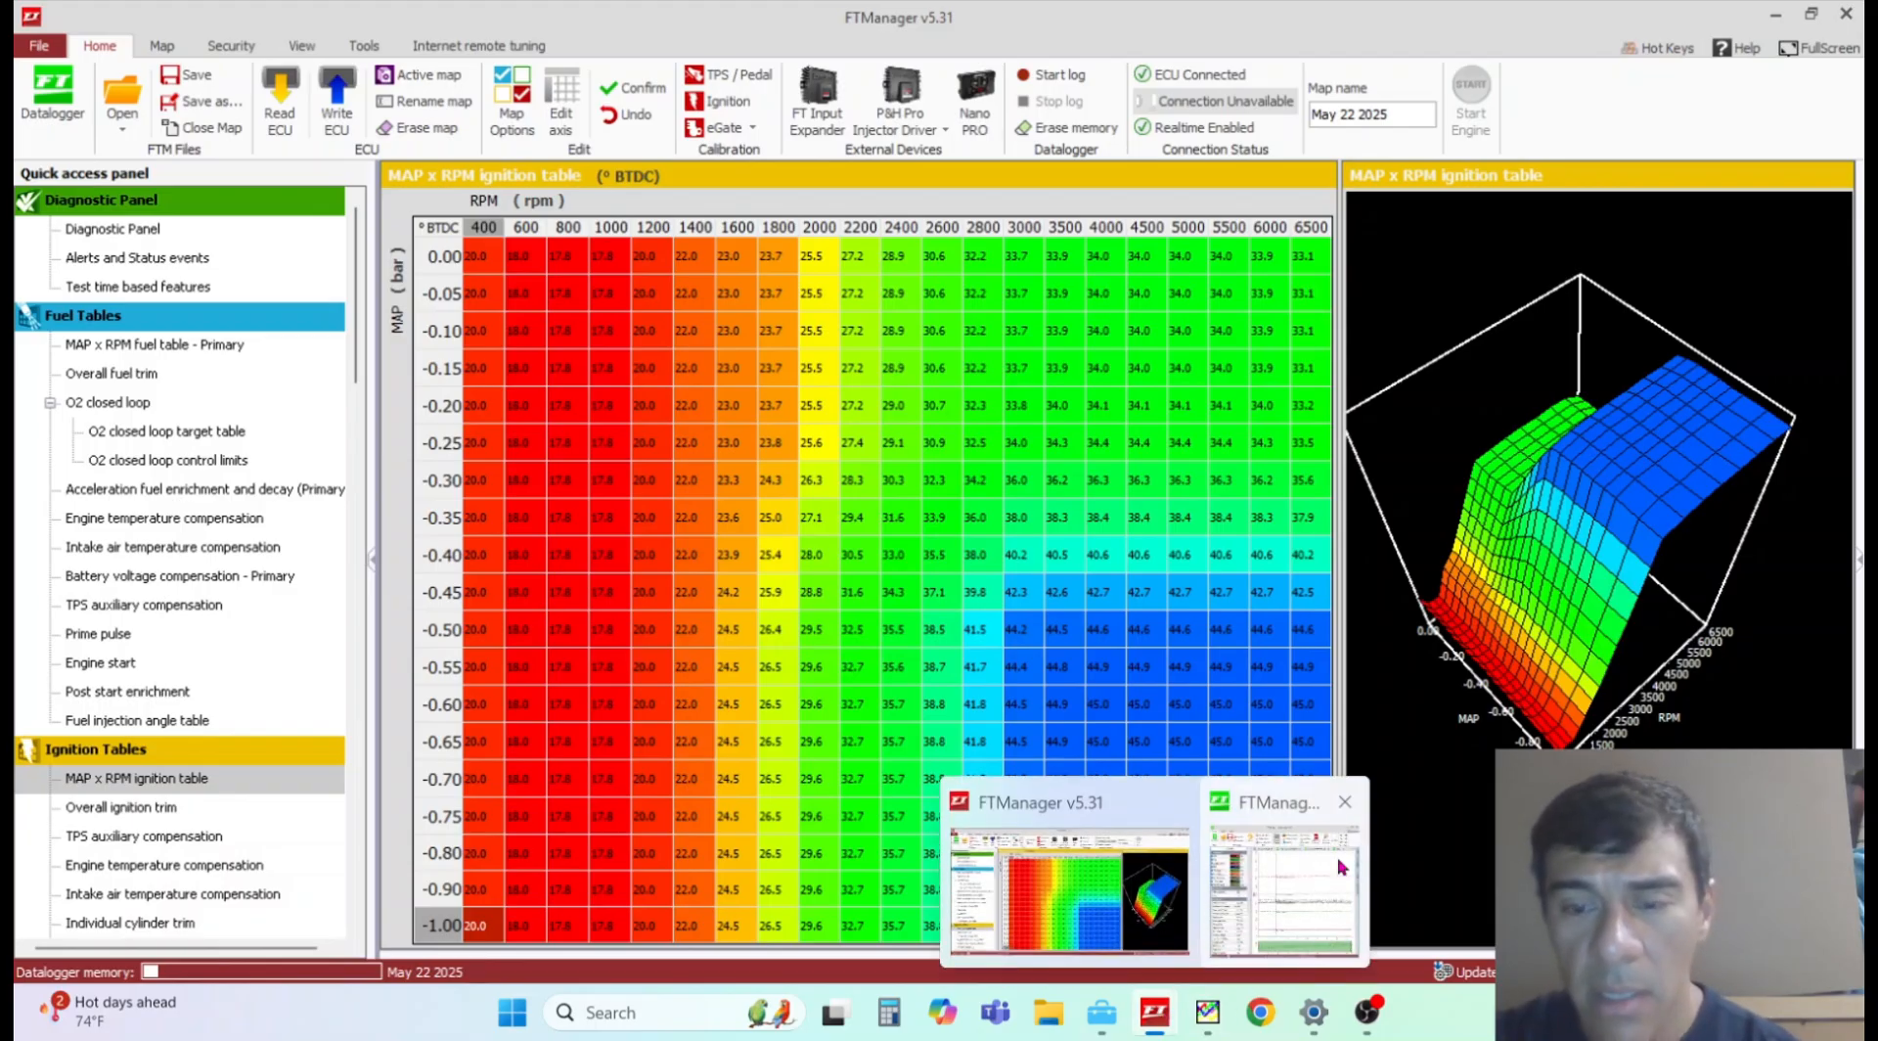
Step: Overlay the ignition table on the logged data in the Datalogger, marking the logged operating point
left_click(1279, 886)
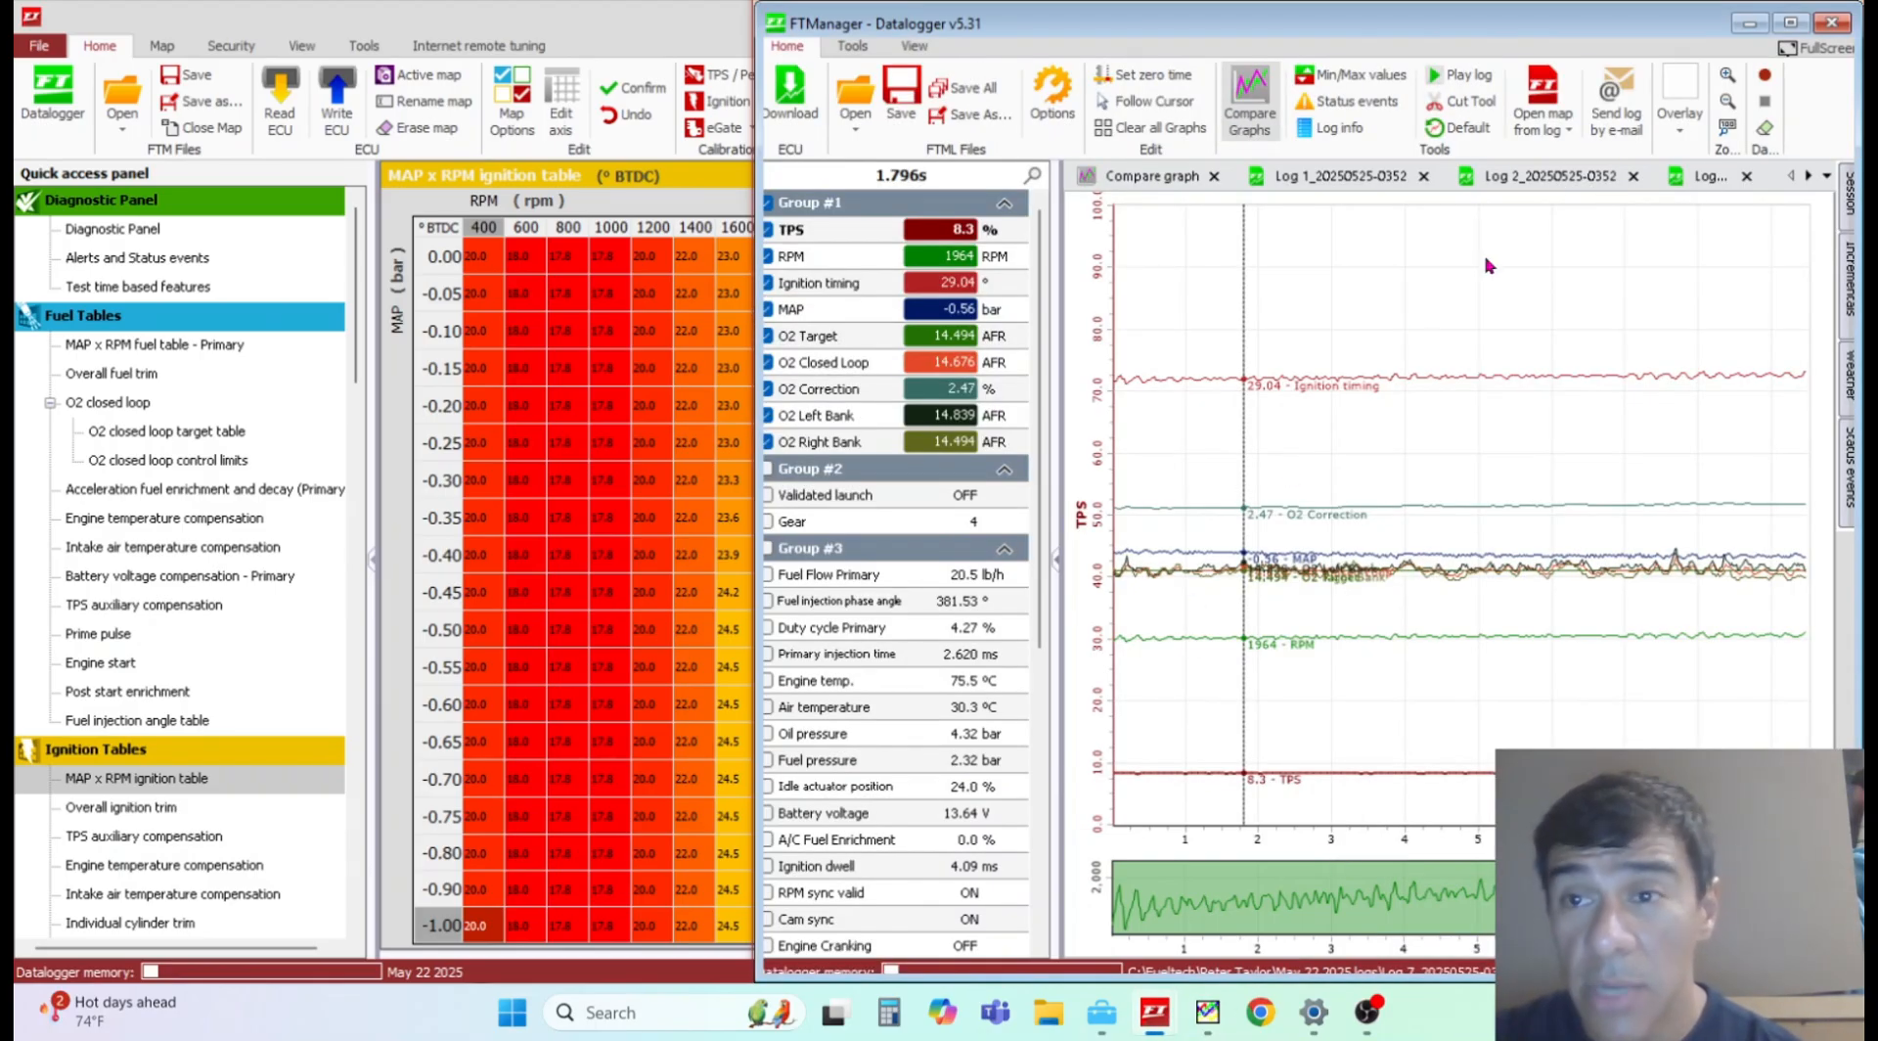
left_click(1679, 101)
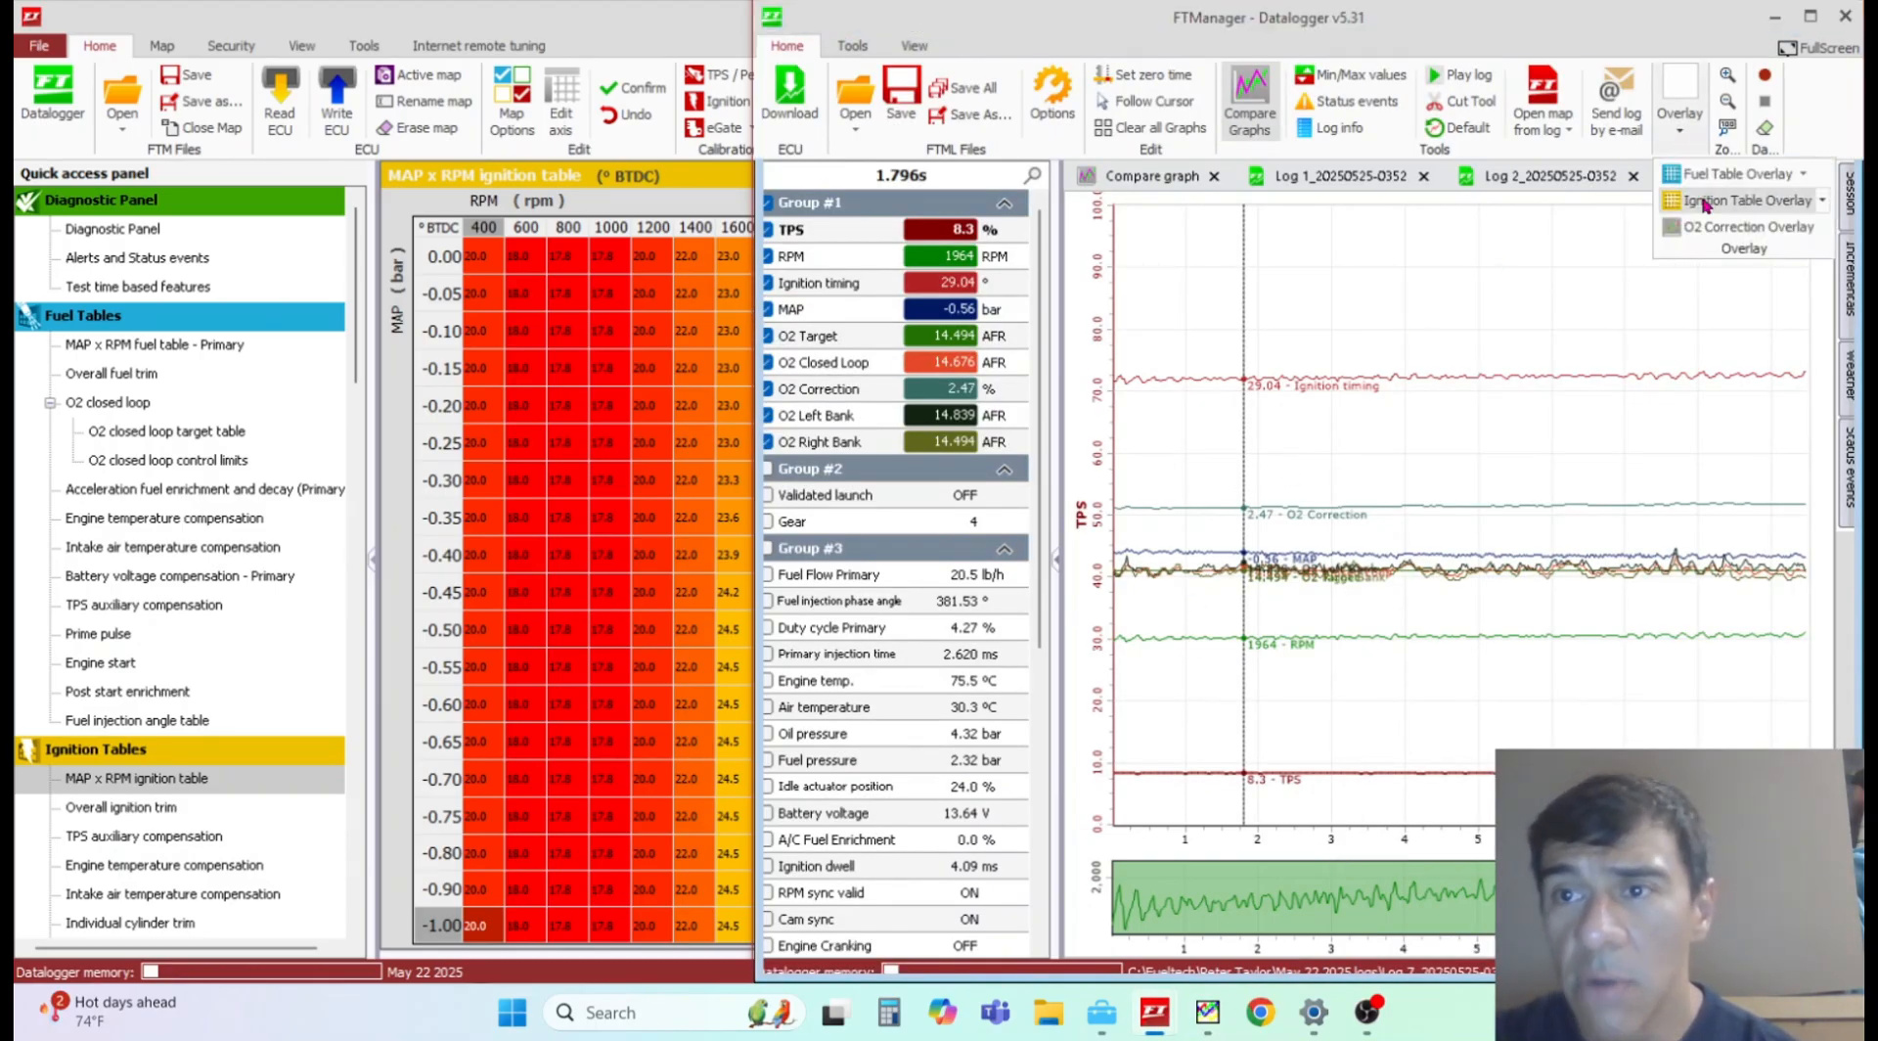
left_click(1735, 199)
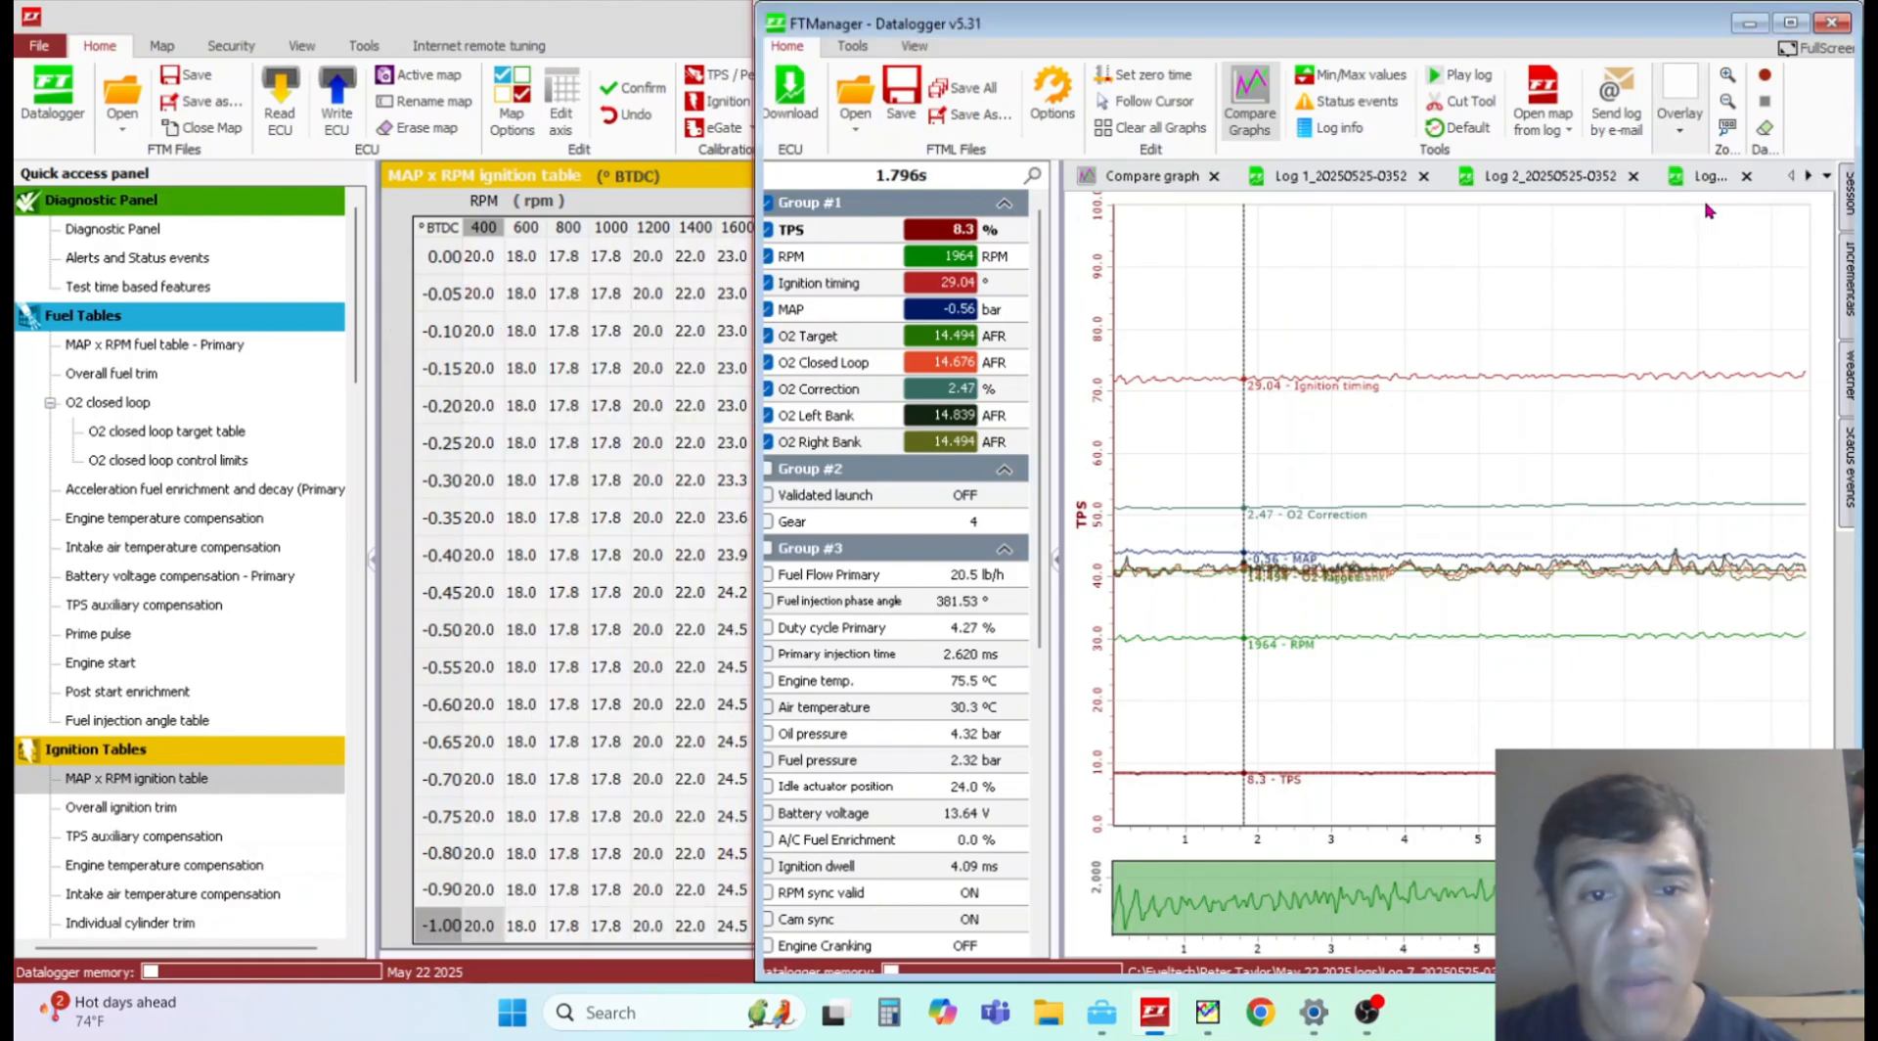
left_click(1678, 96)
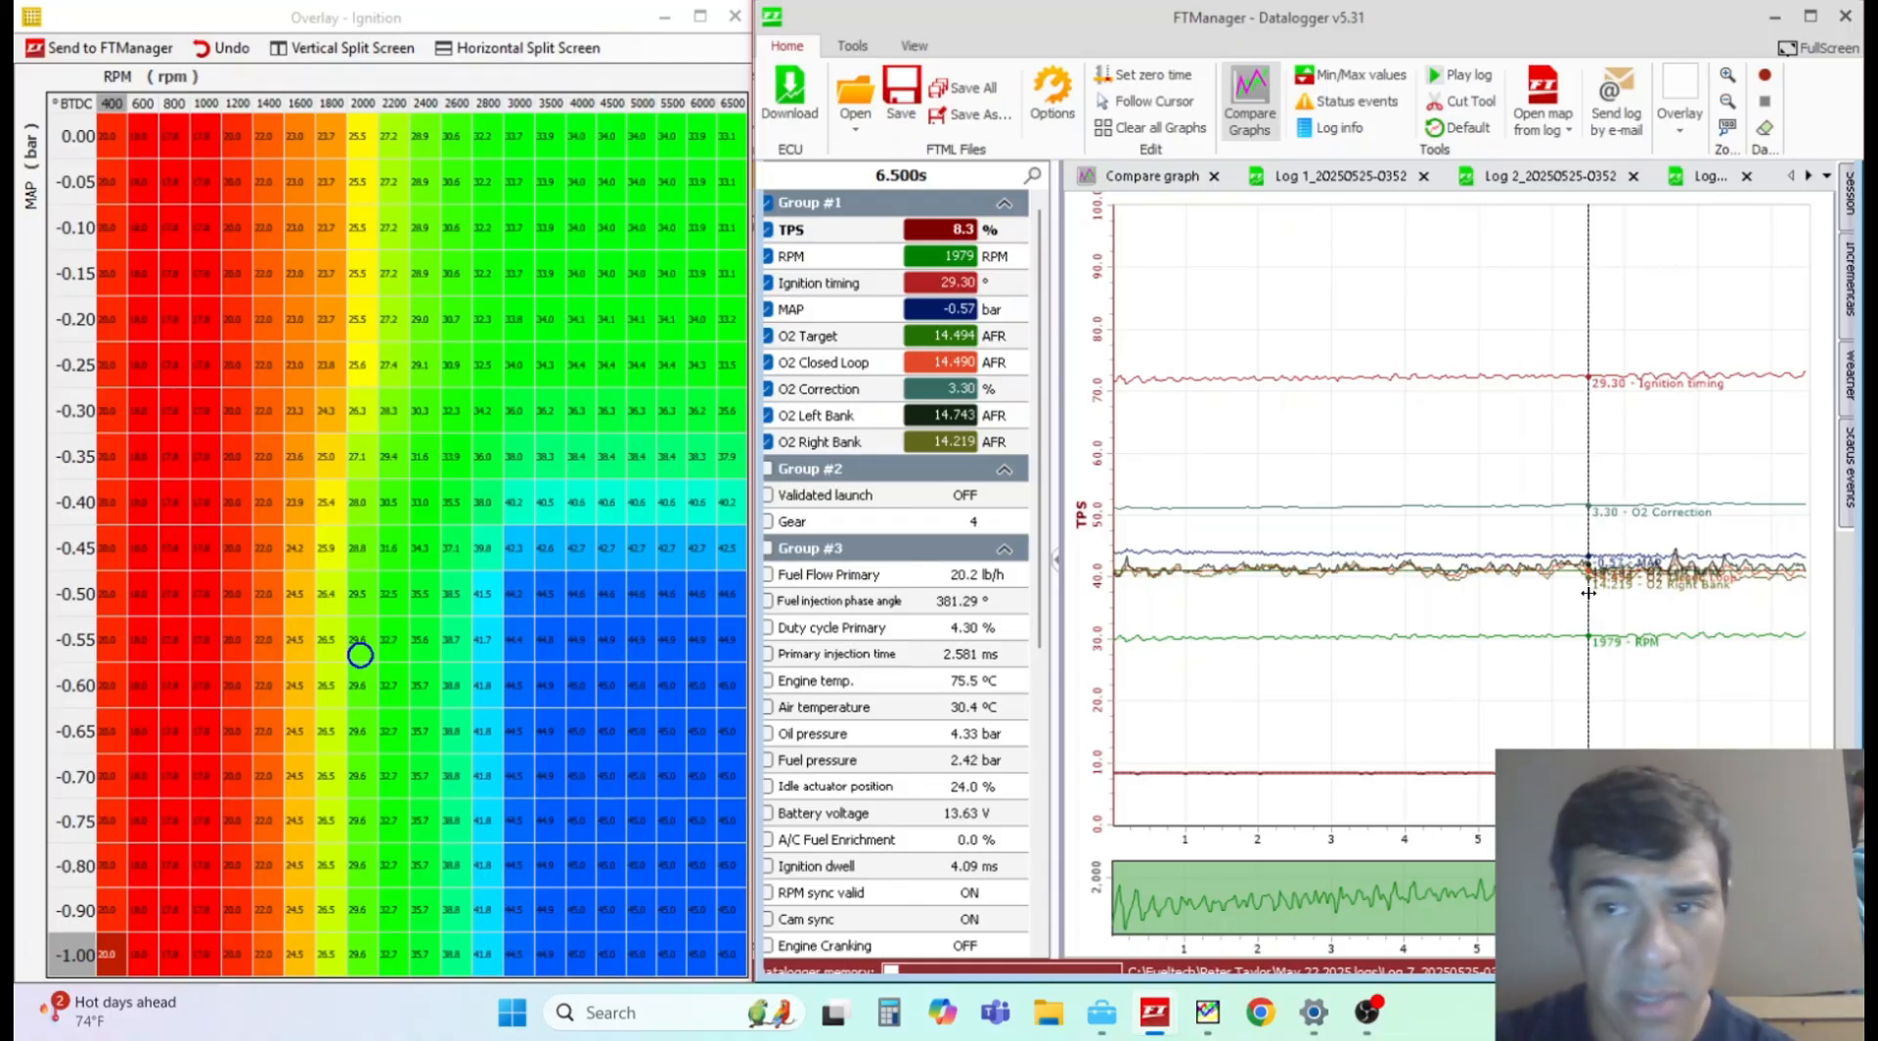
mouse_move(839, 451)
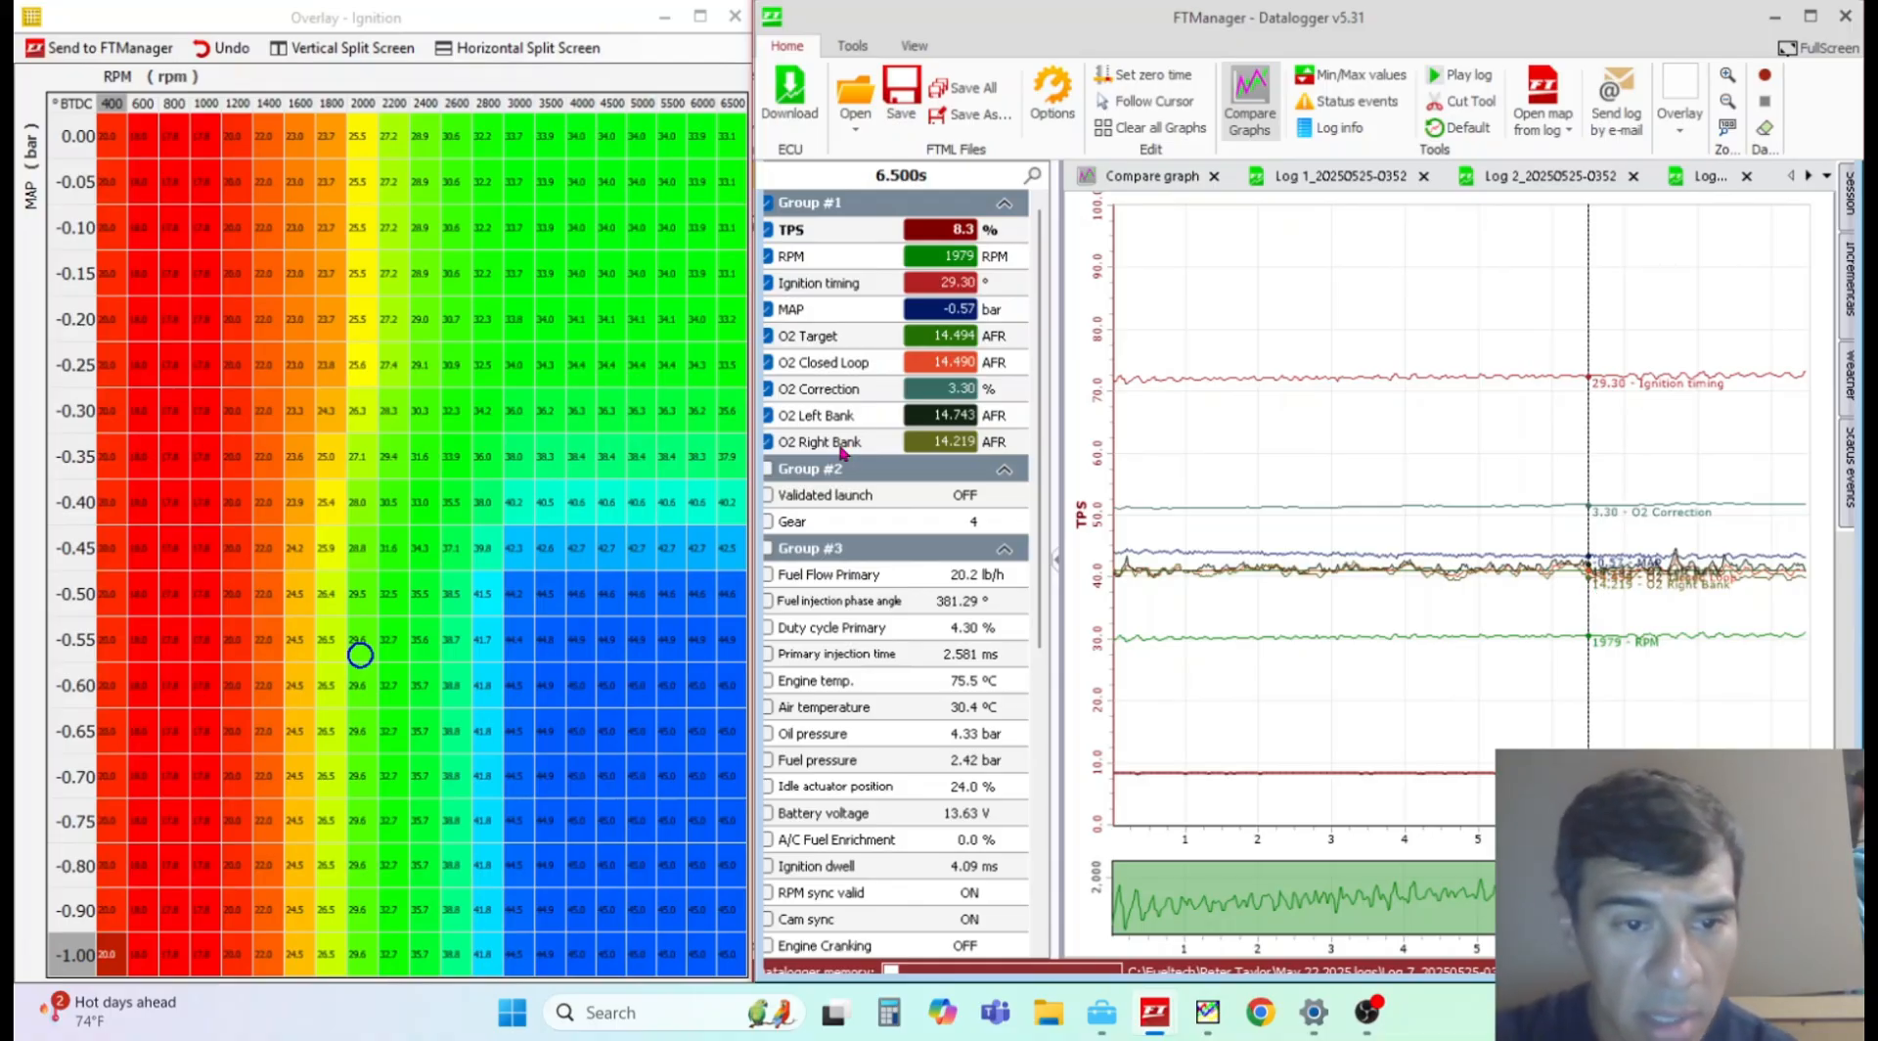
mouse_move(372, 660)
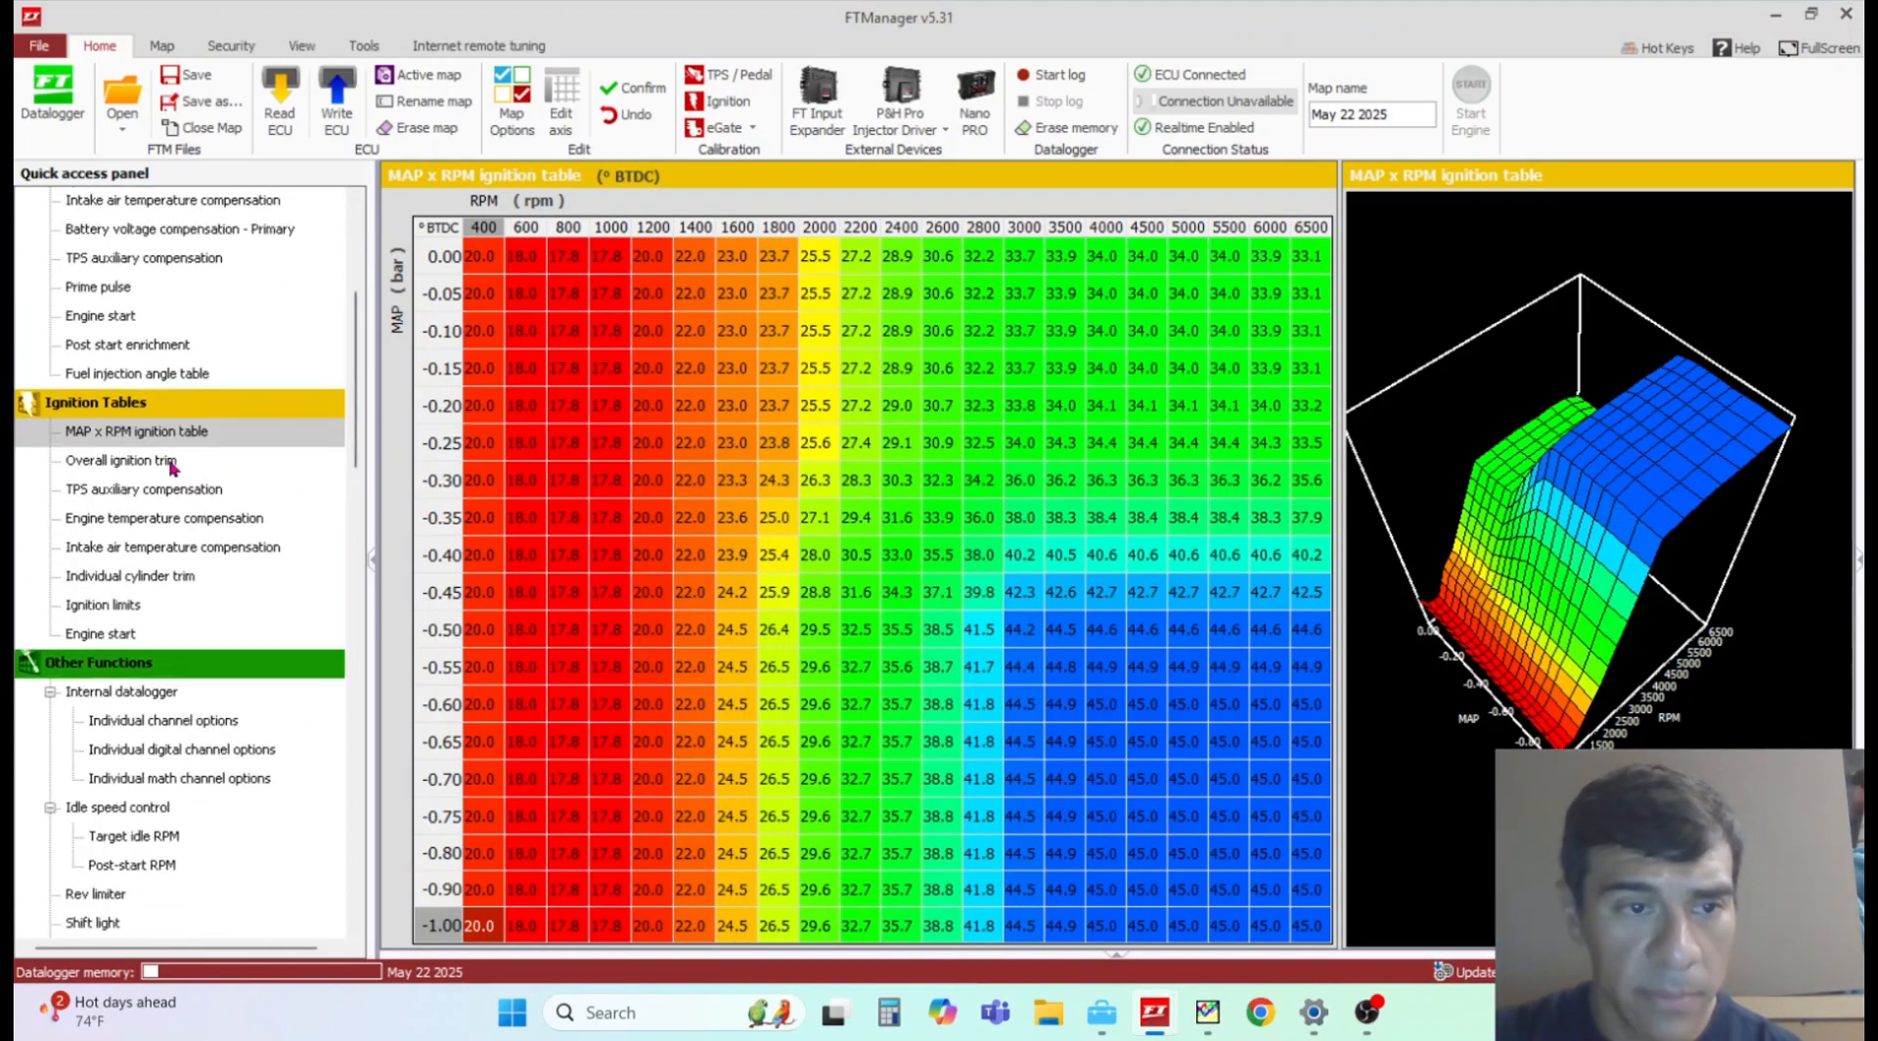
Step: Review overall ignition trim, engine temperature, then intake air temperature ignition compensation (-1.0° at 80 °C to -3.0° at 180 °C)
left_click(119, 459)
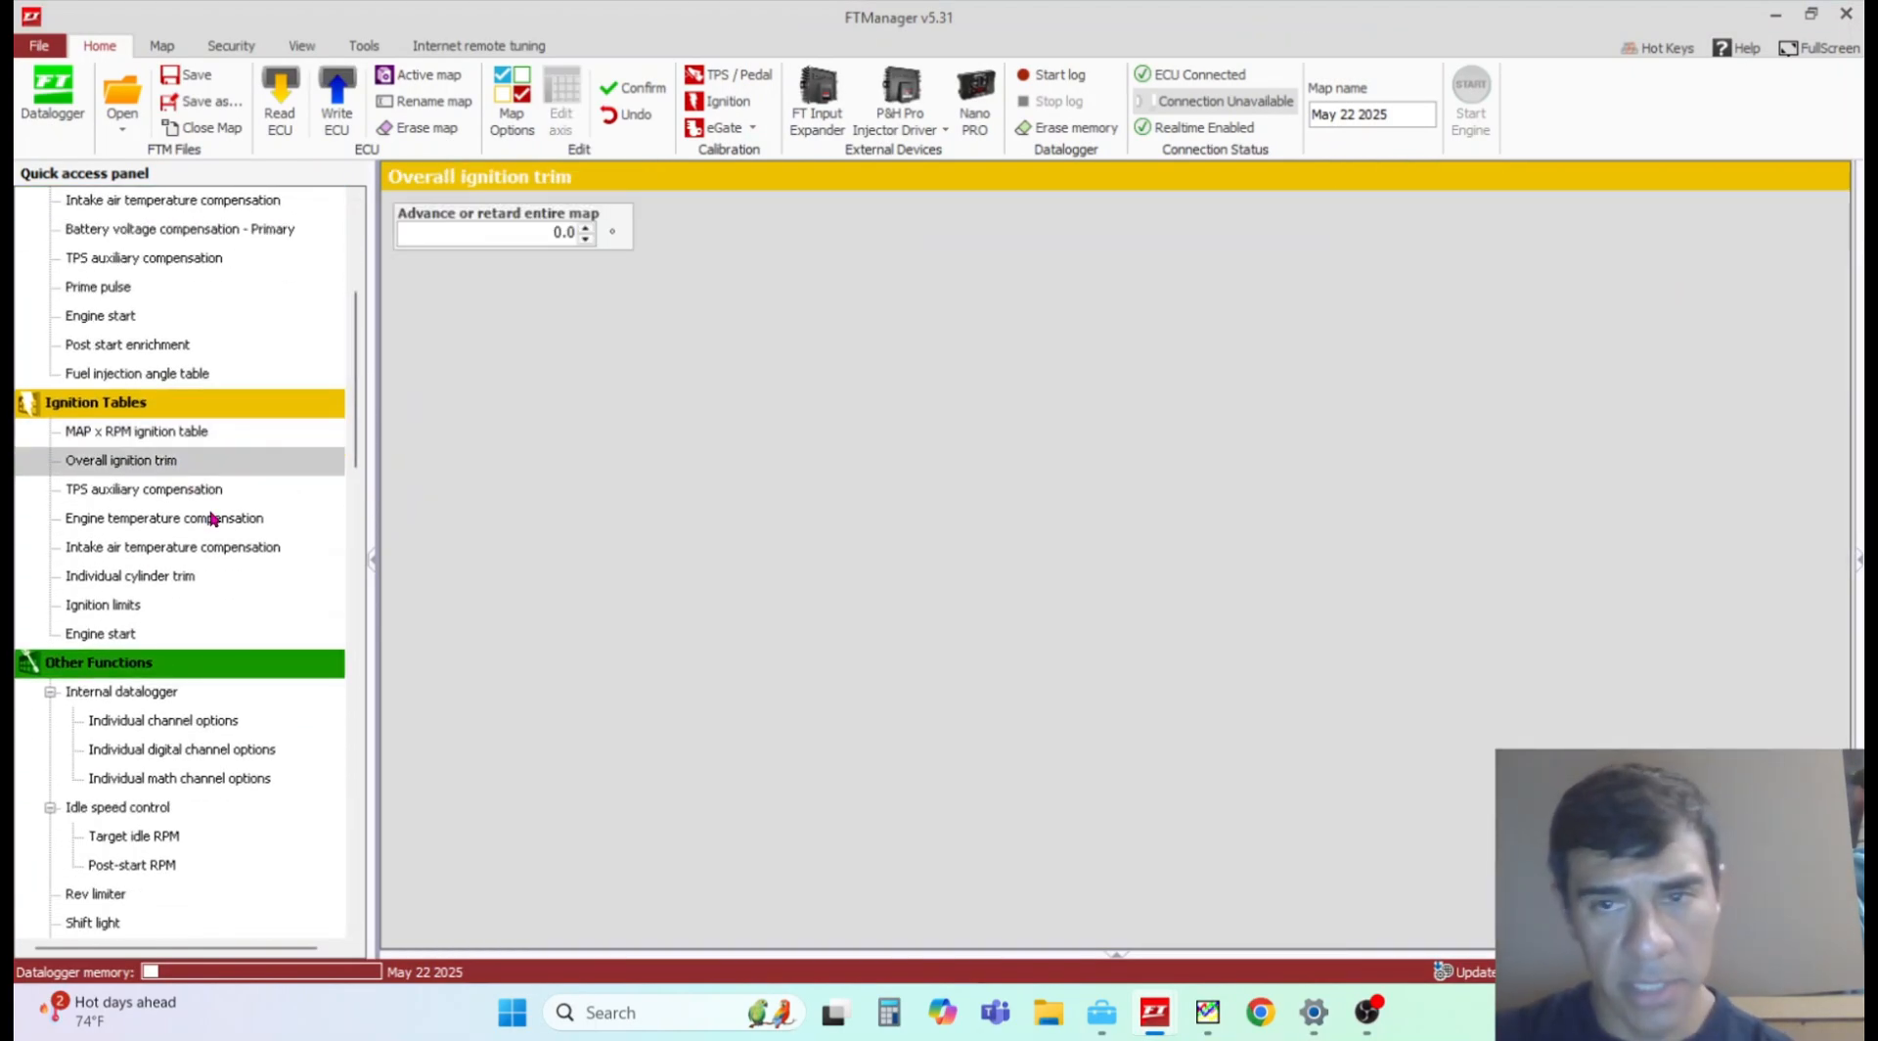
left_click(165, 516)
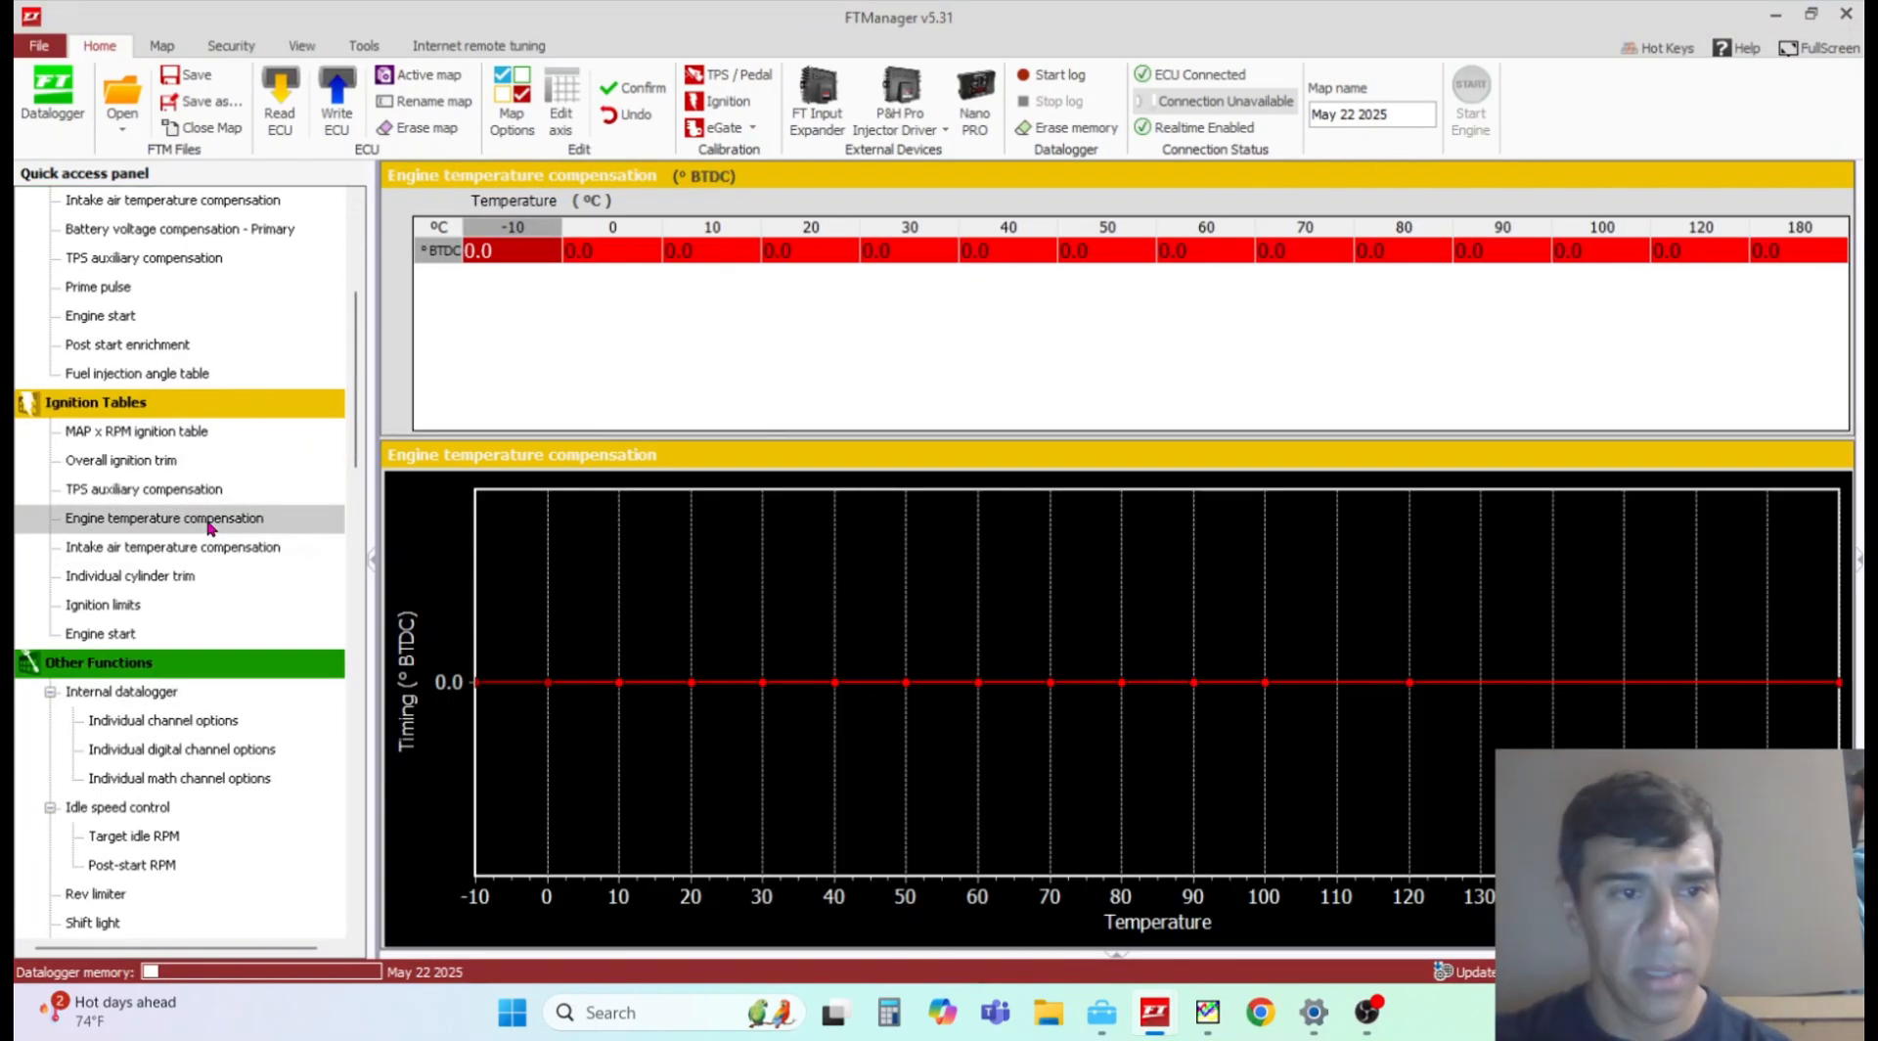
left_click(172, 546)
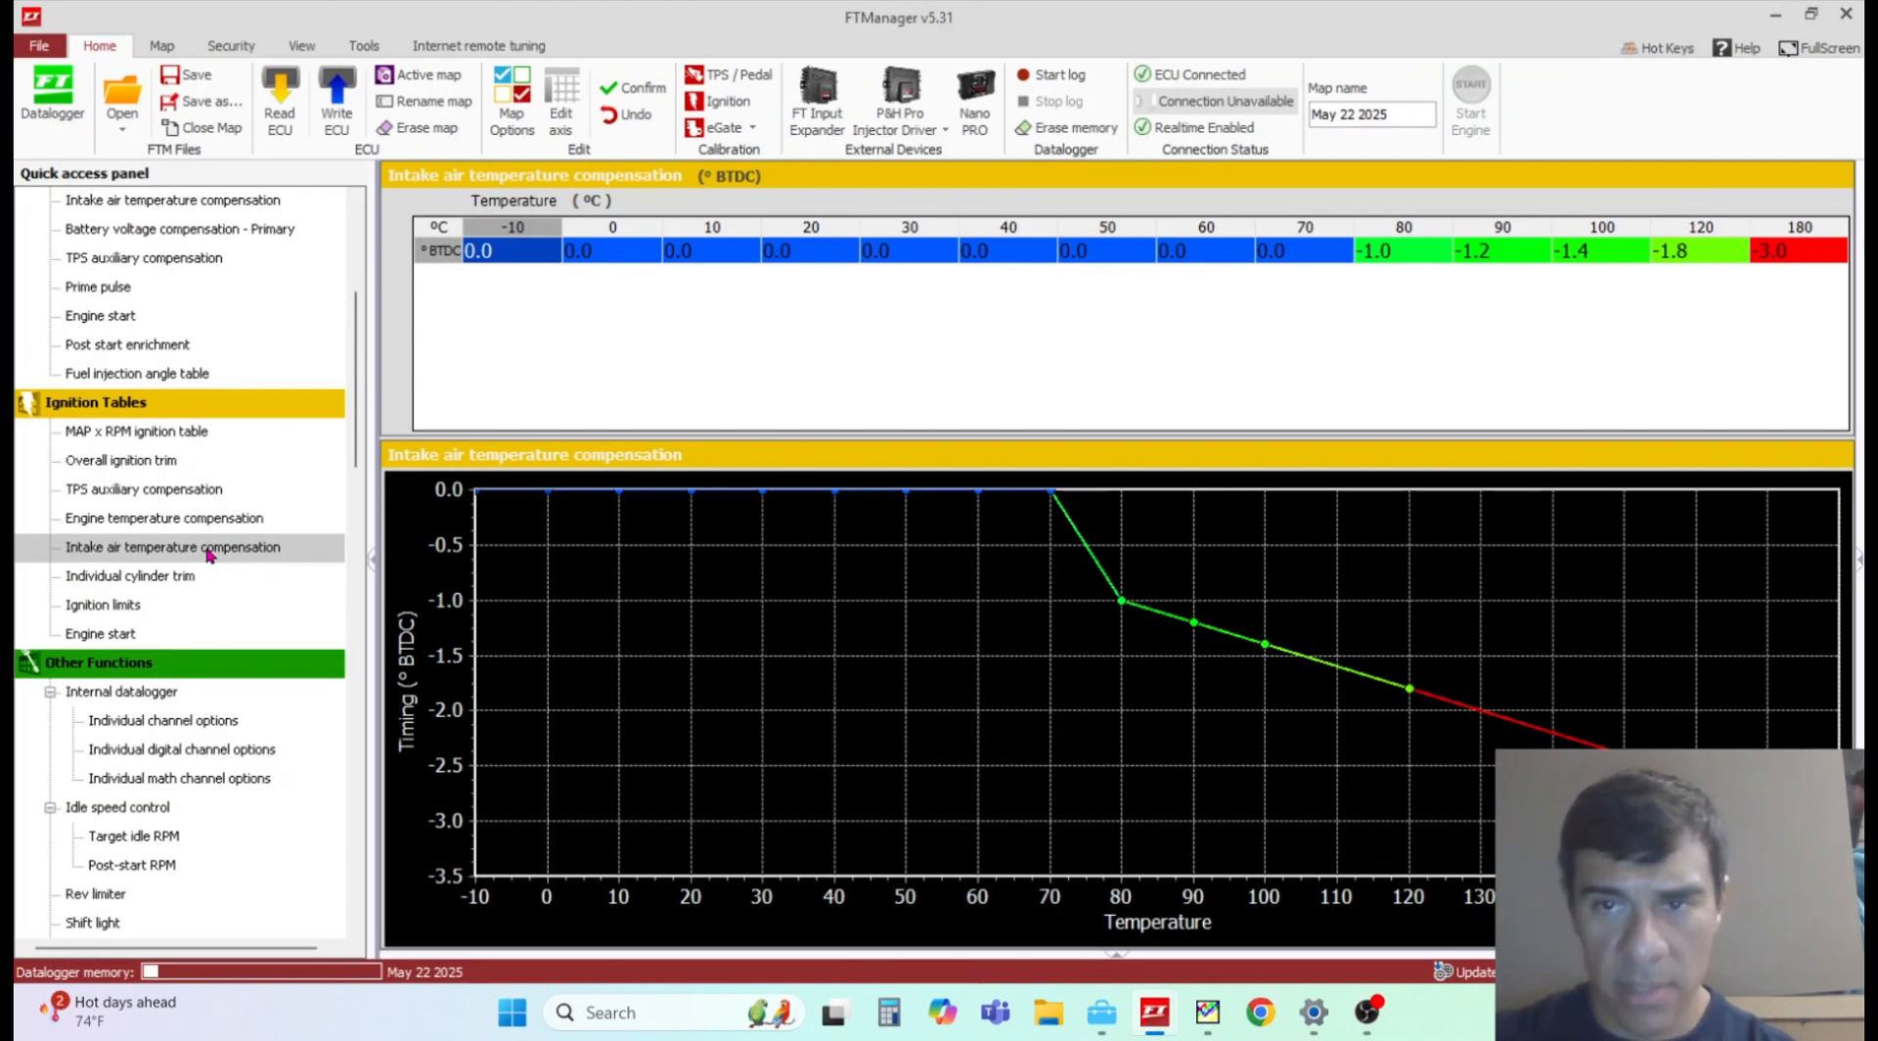
mouse_move(1375, 301)
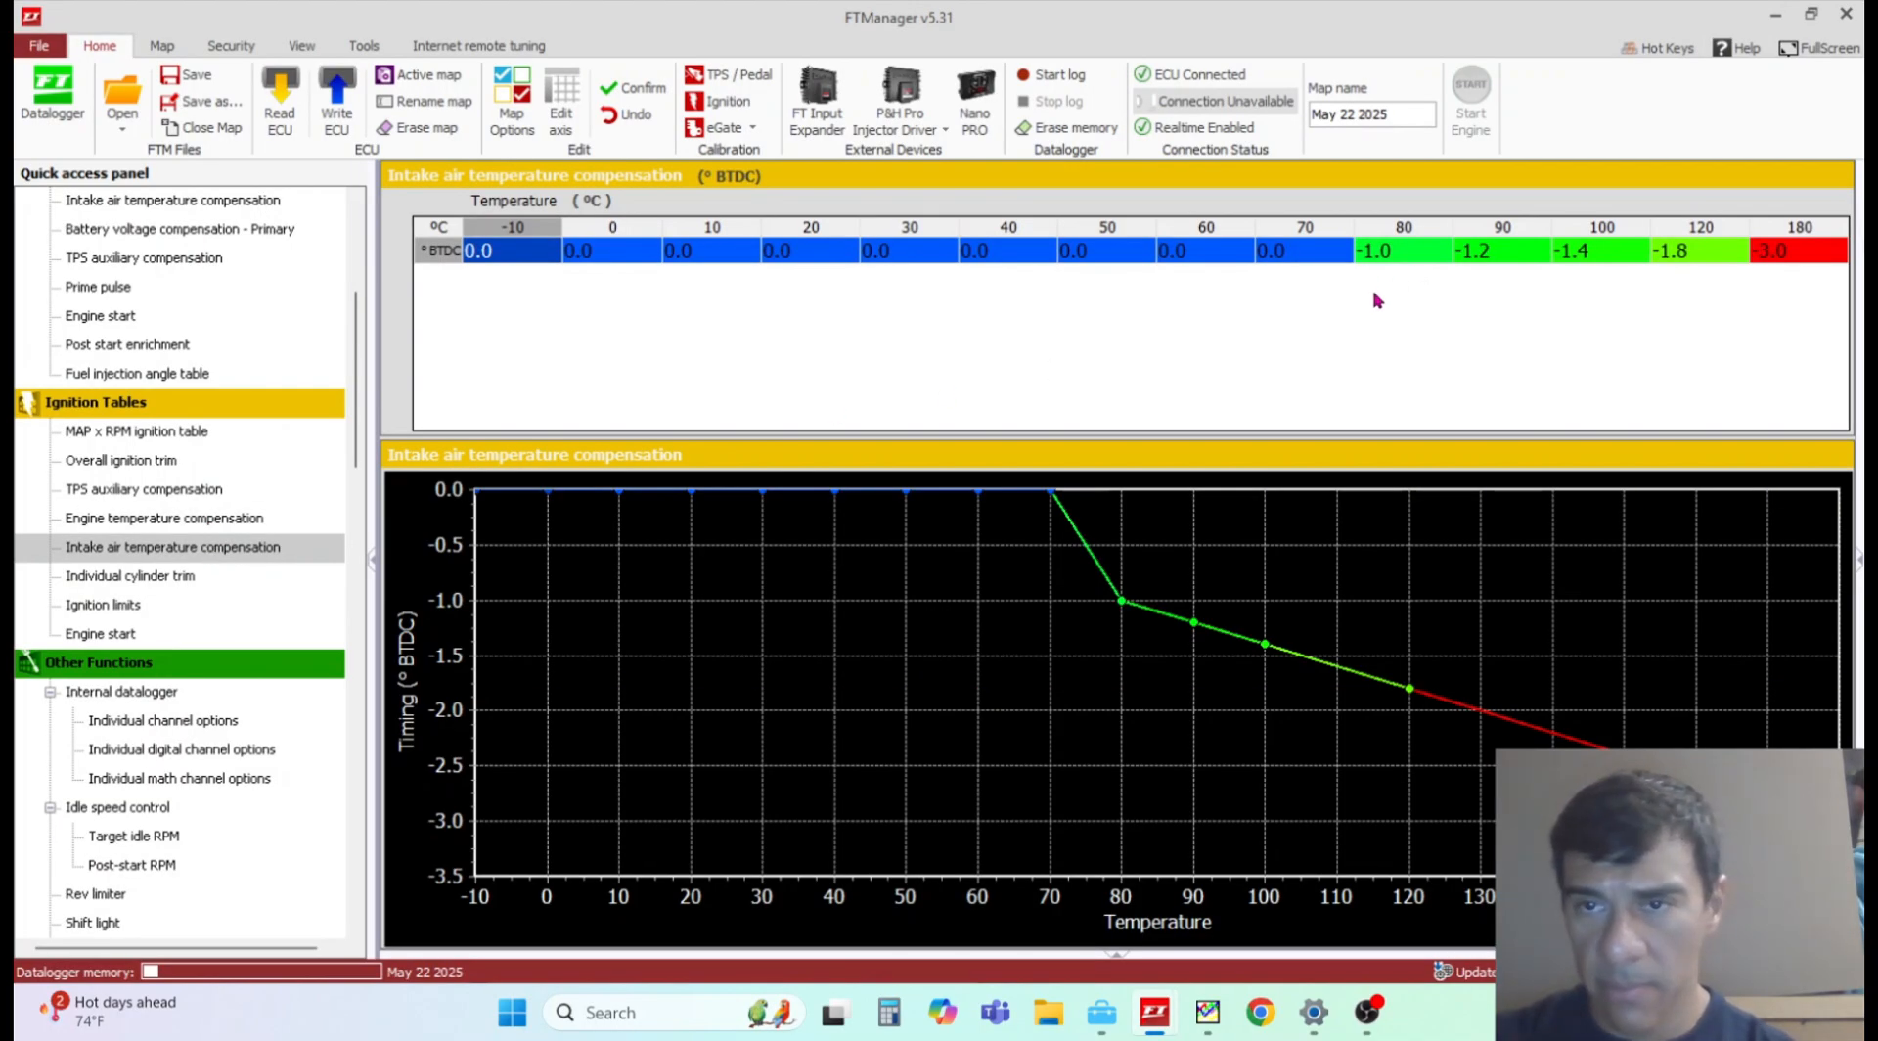
mouse_move(1361, 276)
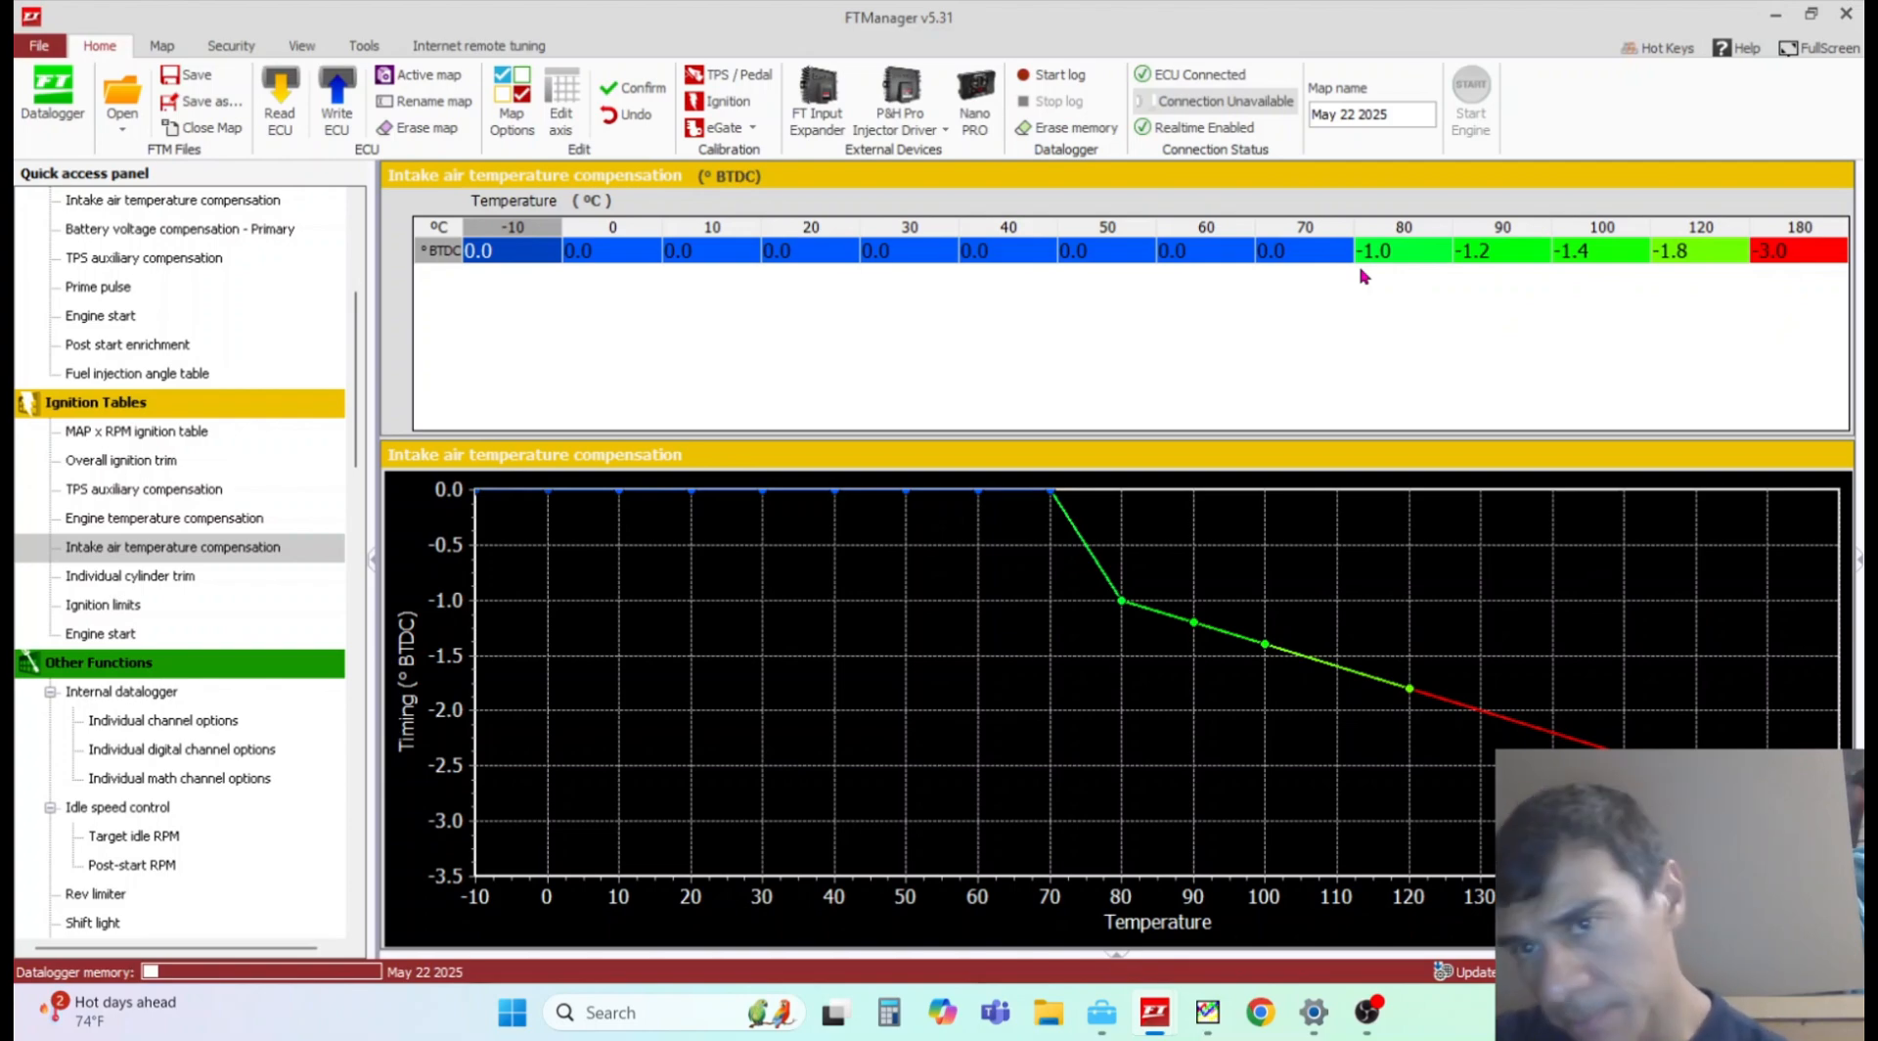
mouse_move(95, 546)
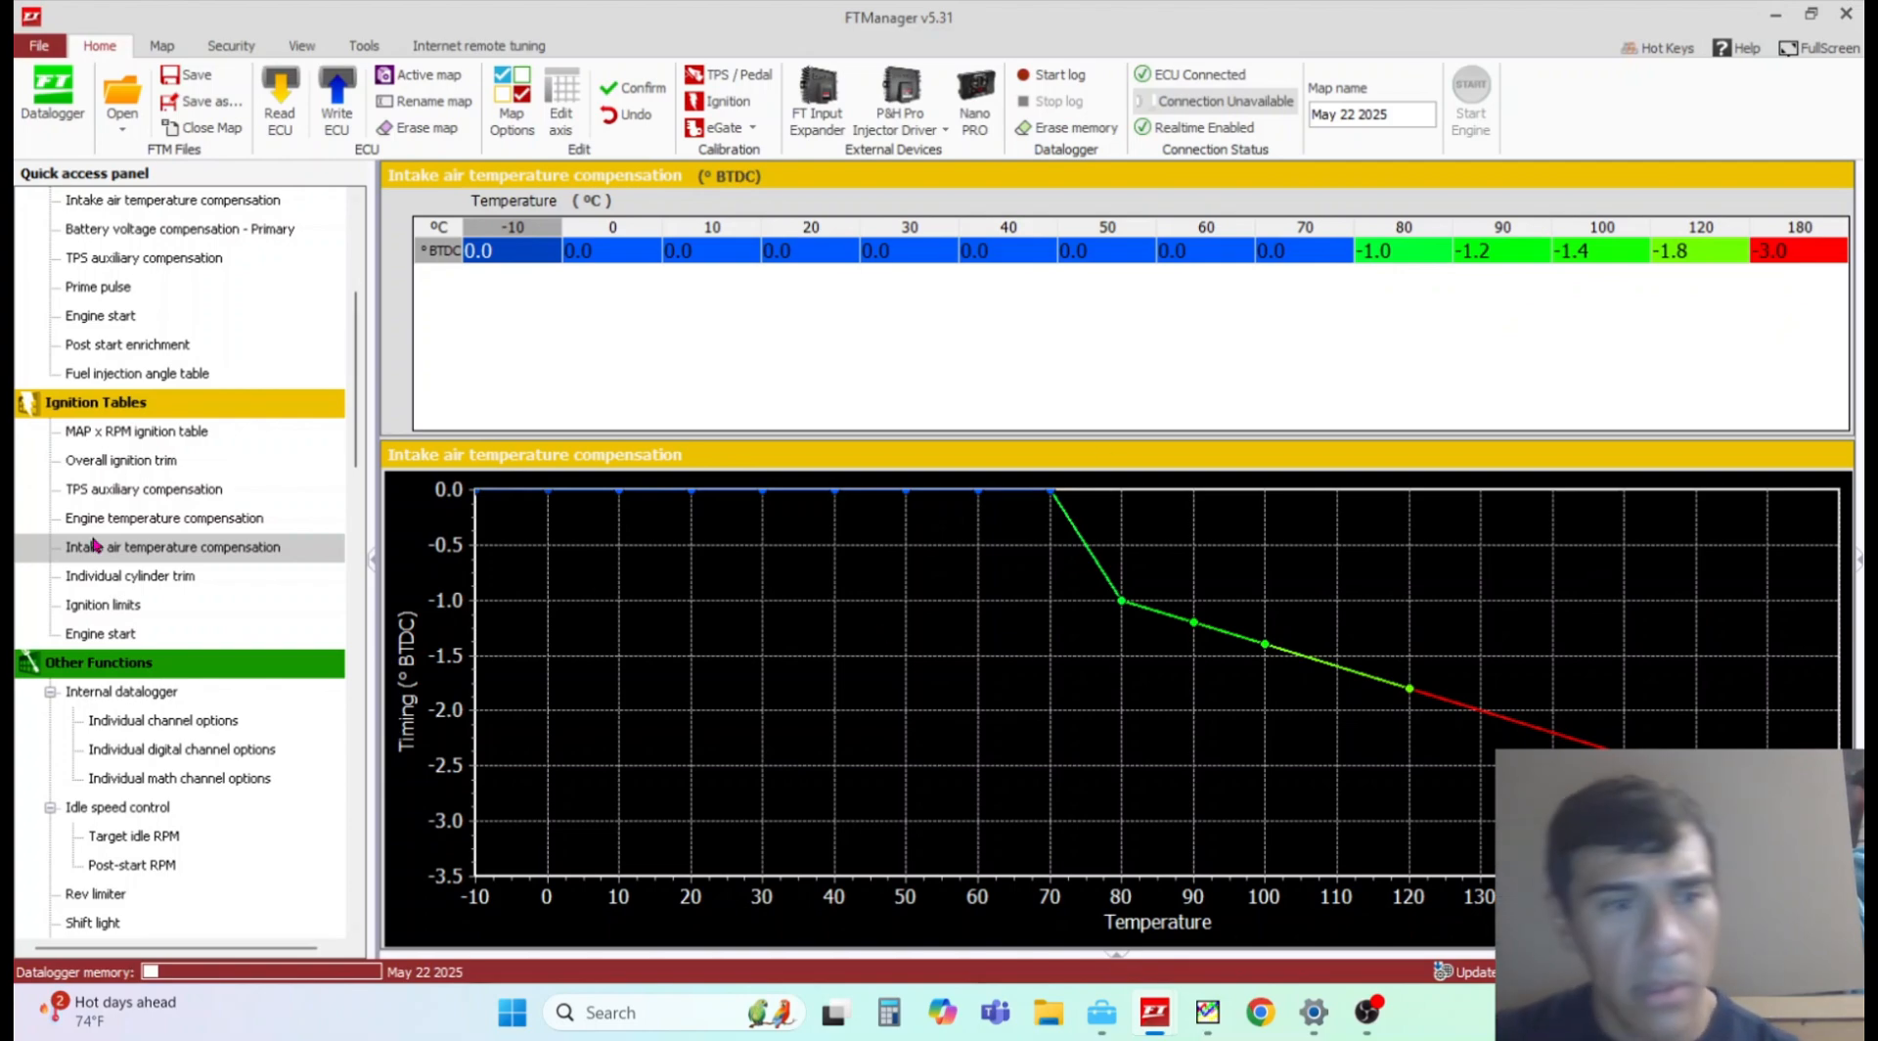
Step: Show the ignition engine start table holding 0.0° at 20 and 80 °C
left_click(129, 576)
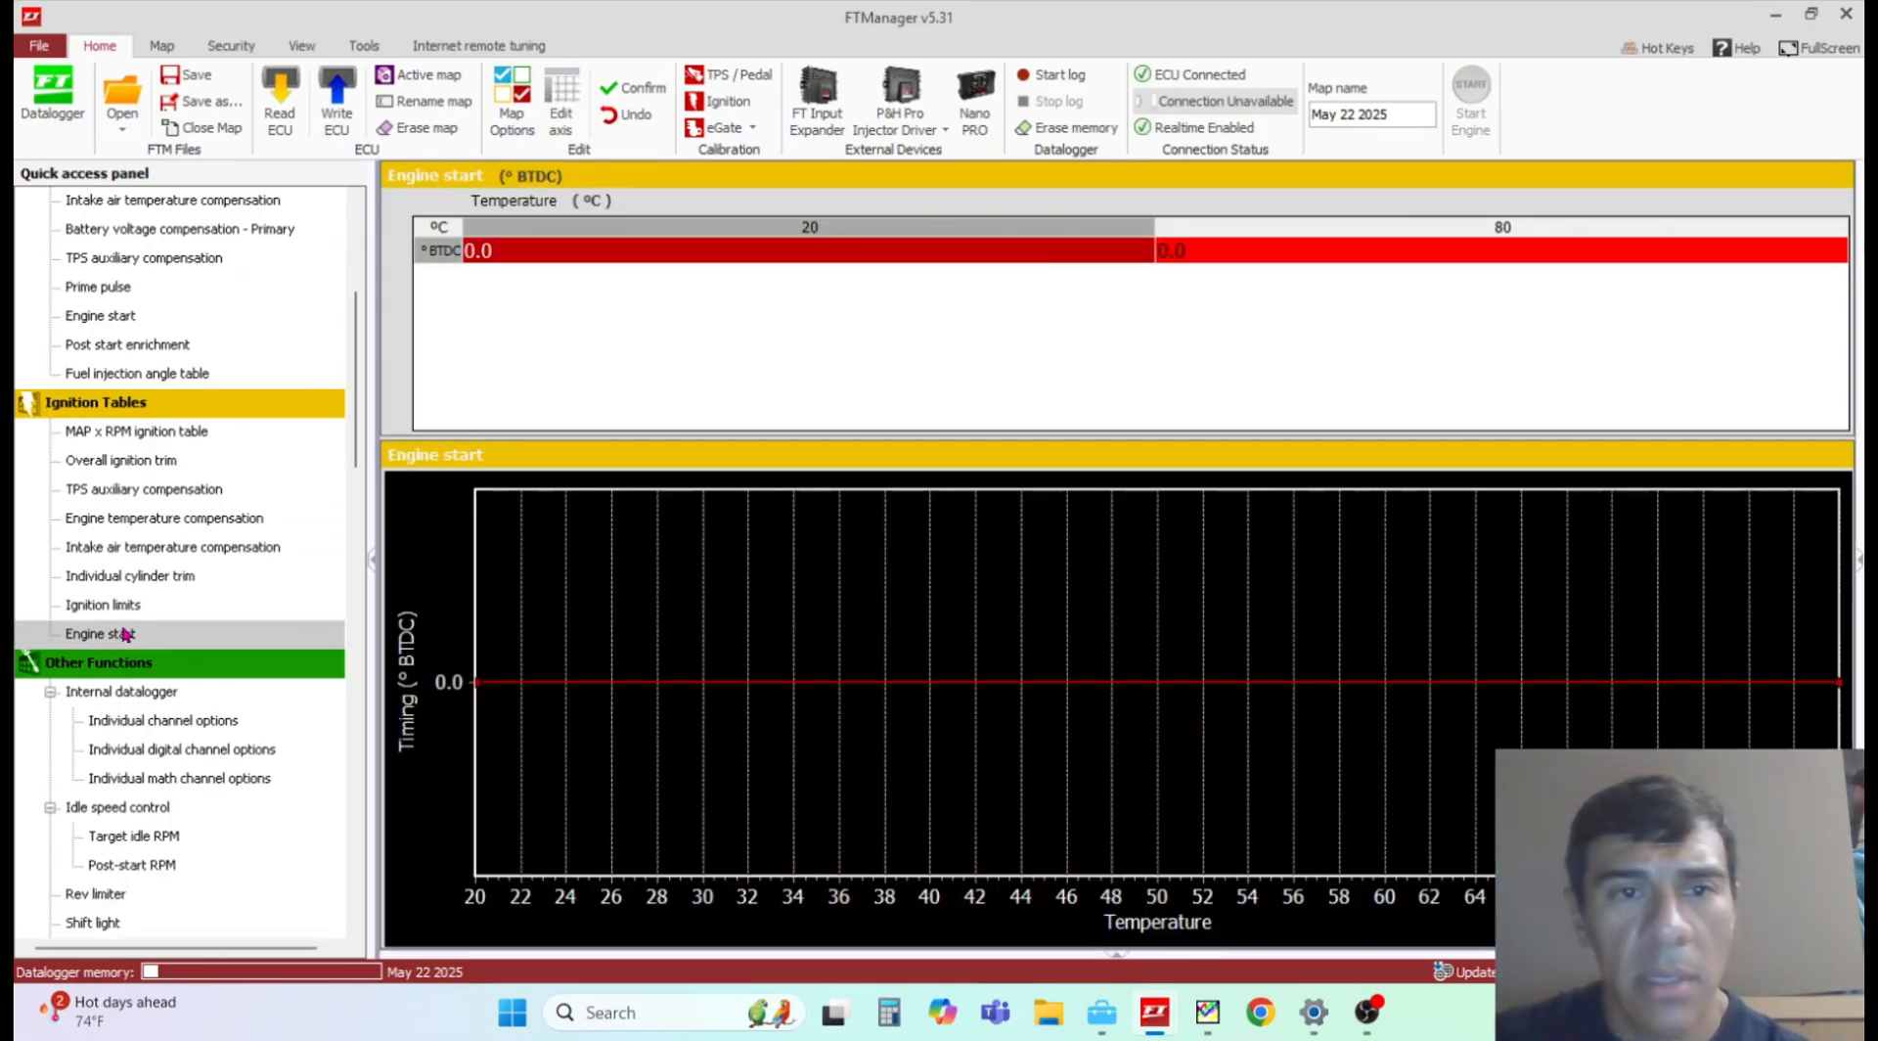
mouse_move(135, 624)
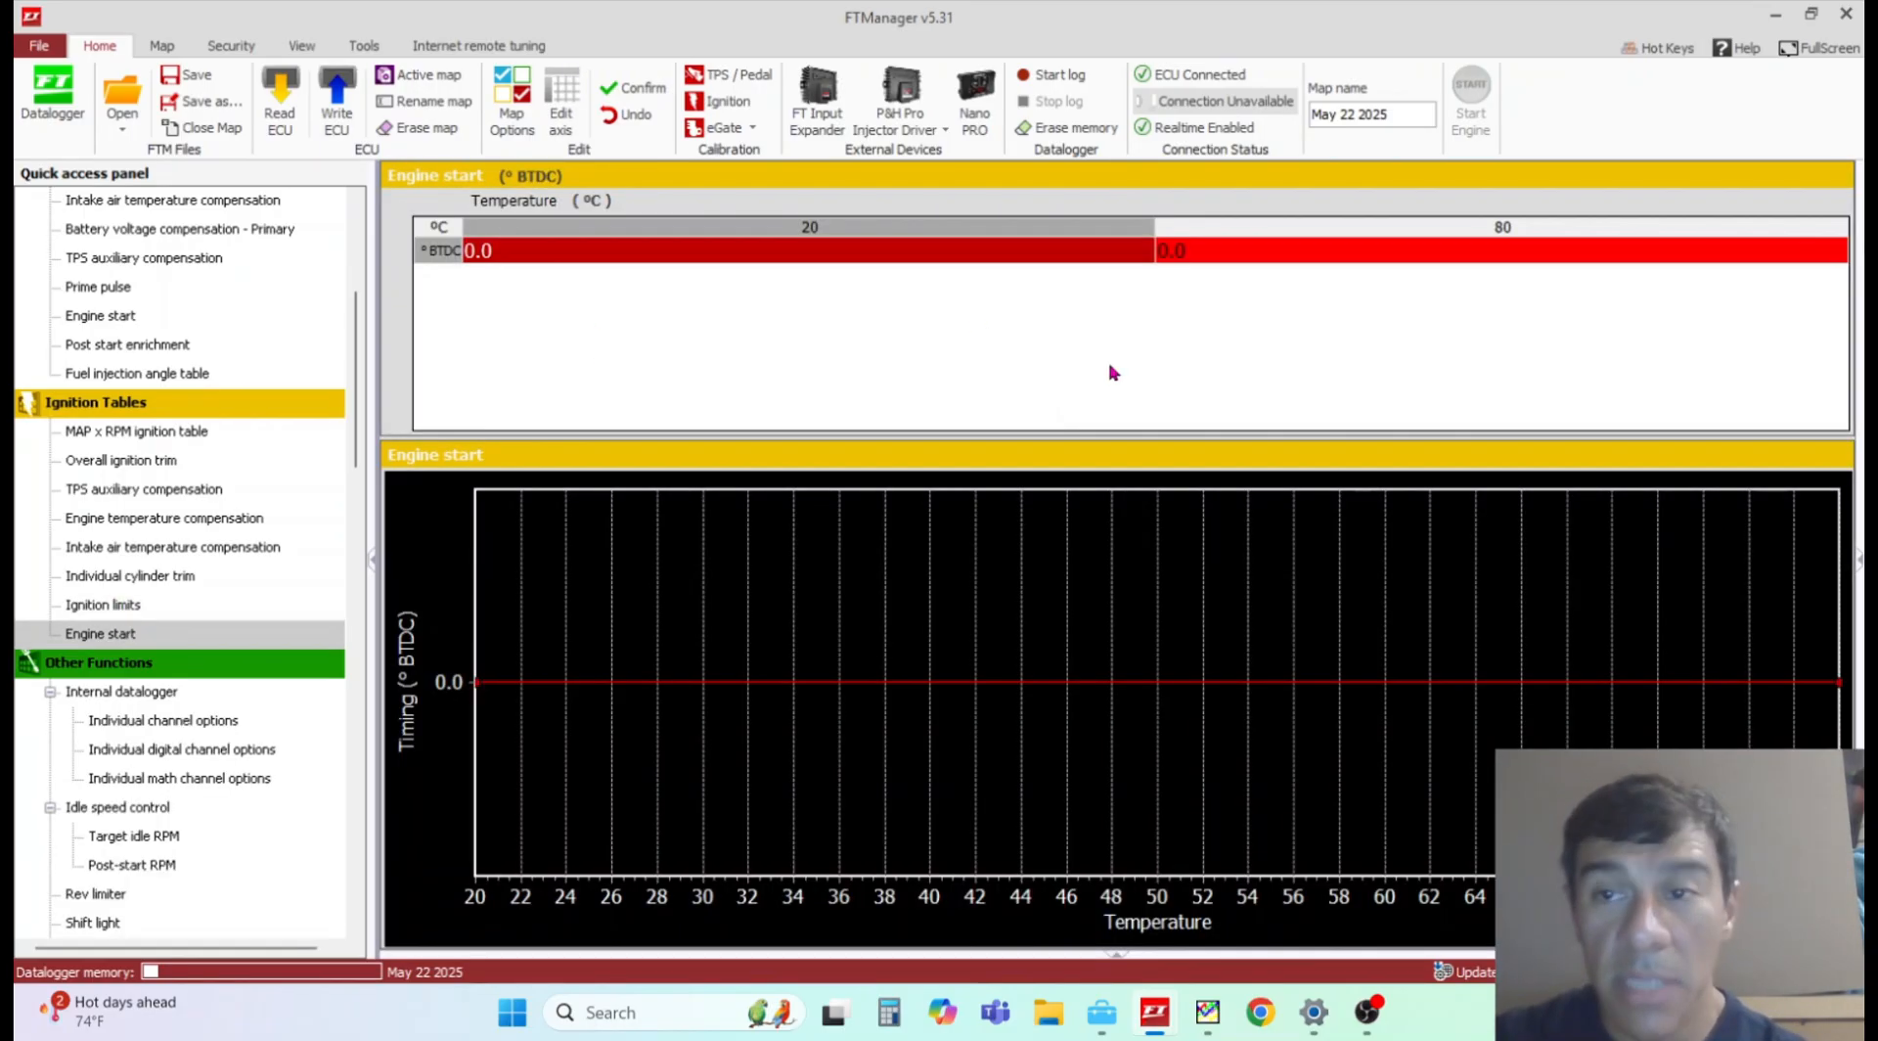
mouse_move(1055, 315)
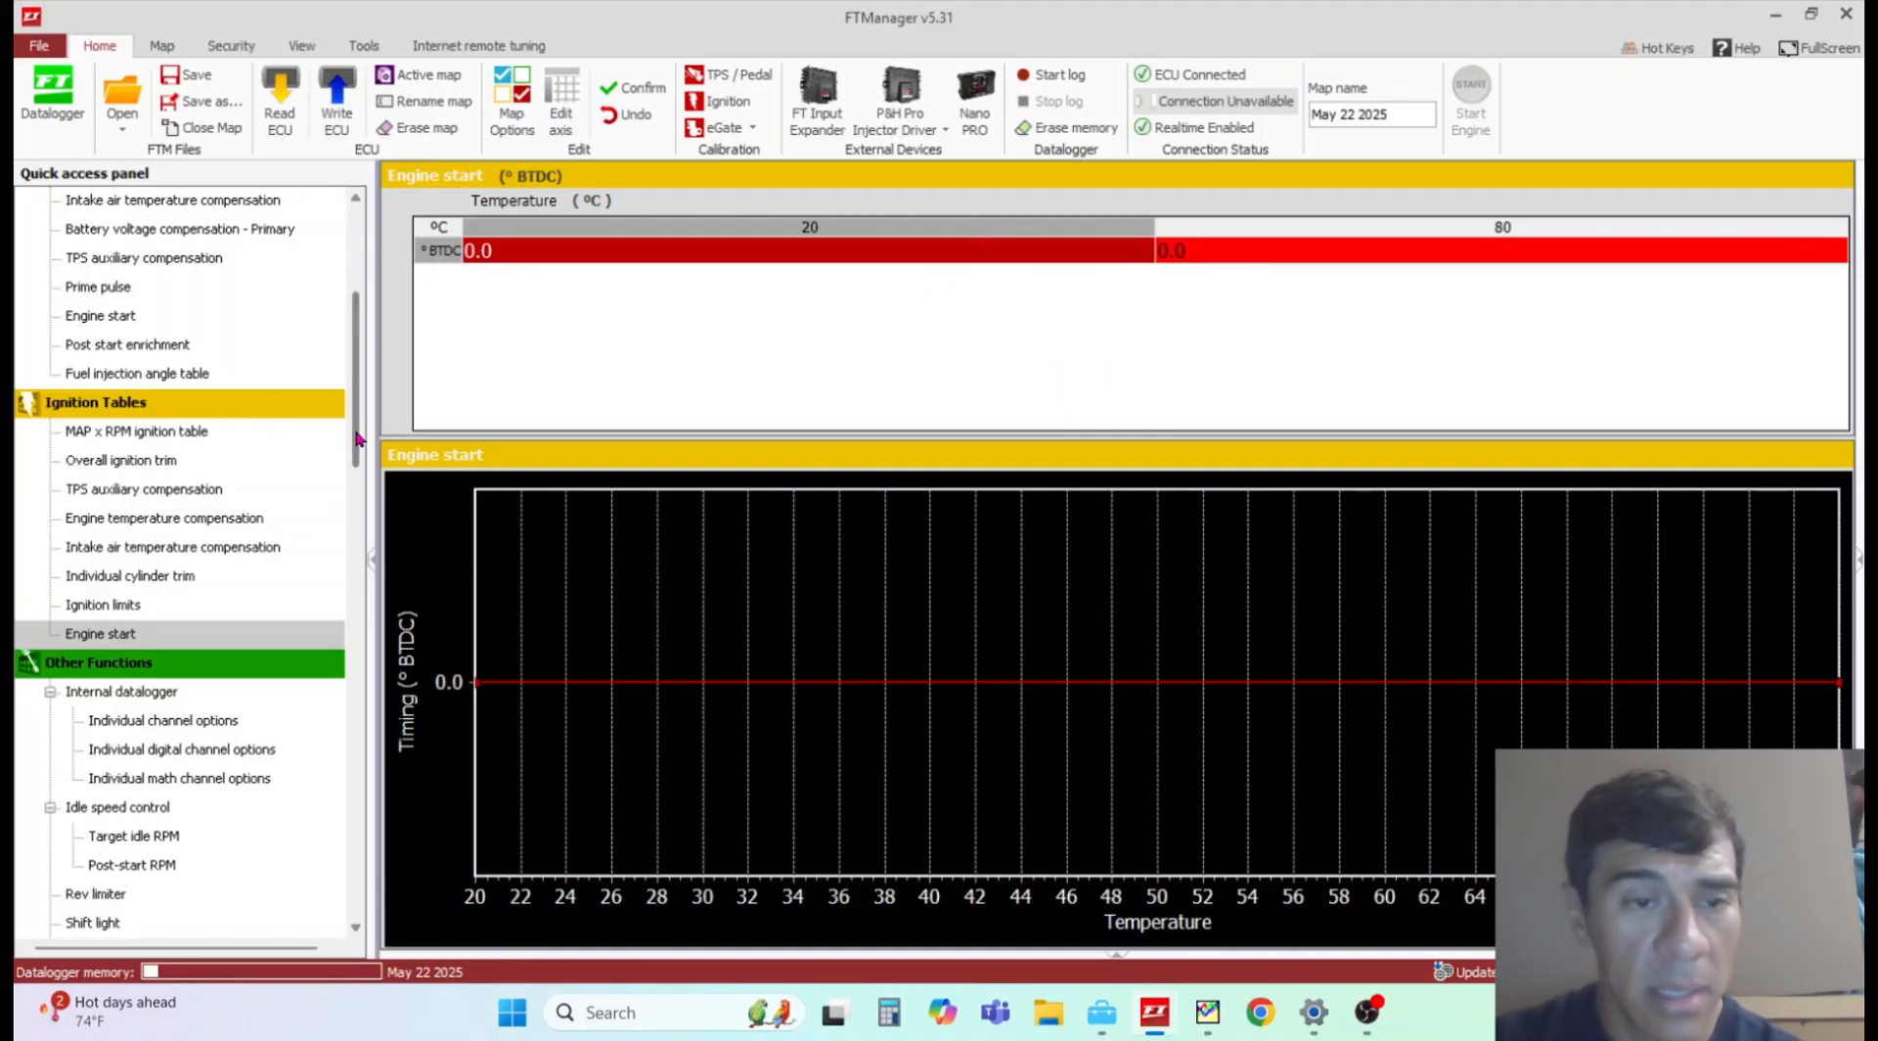
scroll("up", 3)
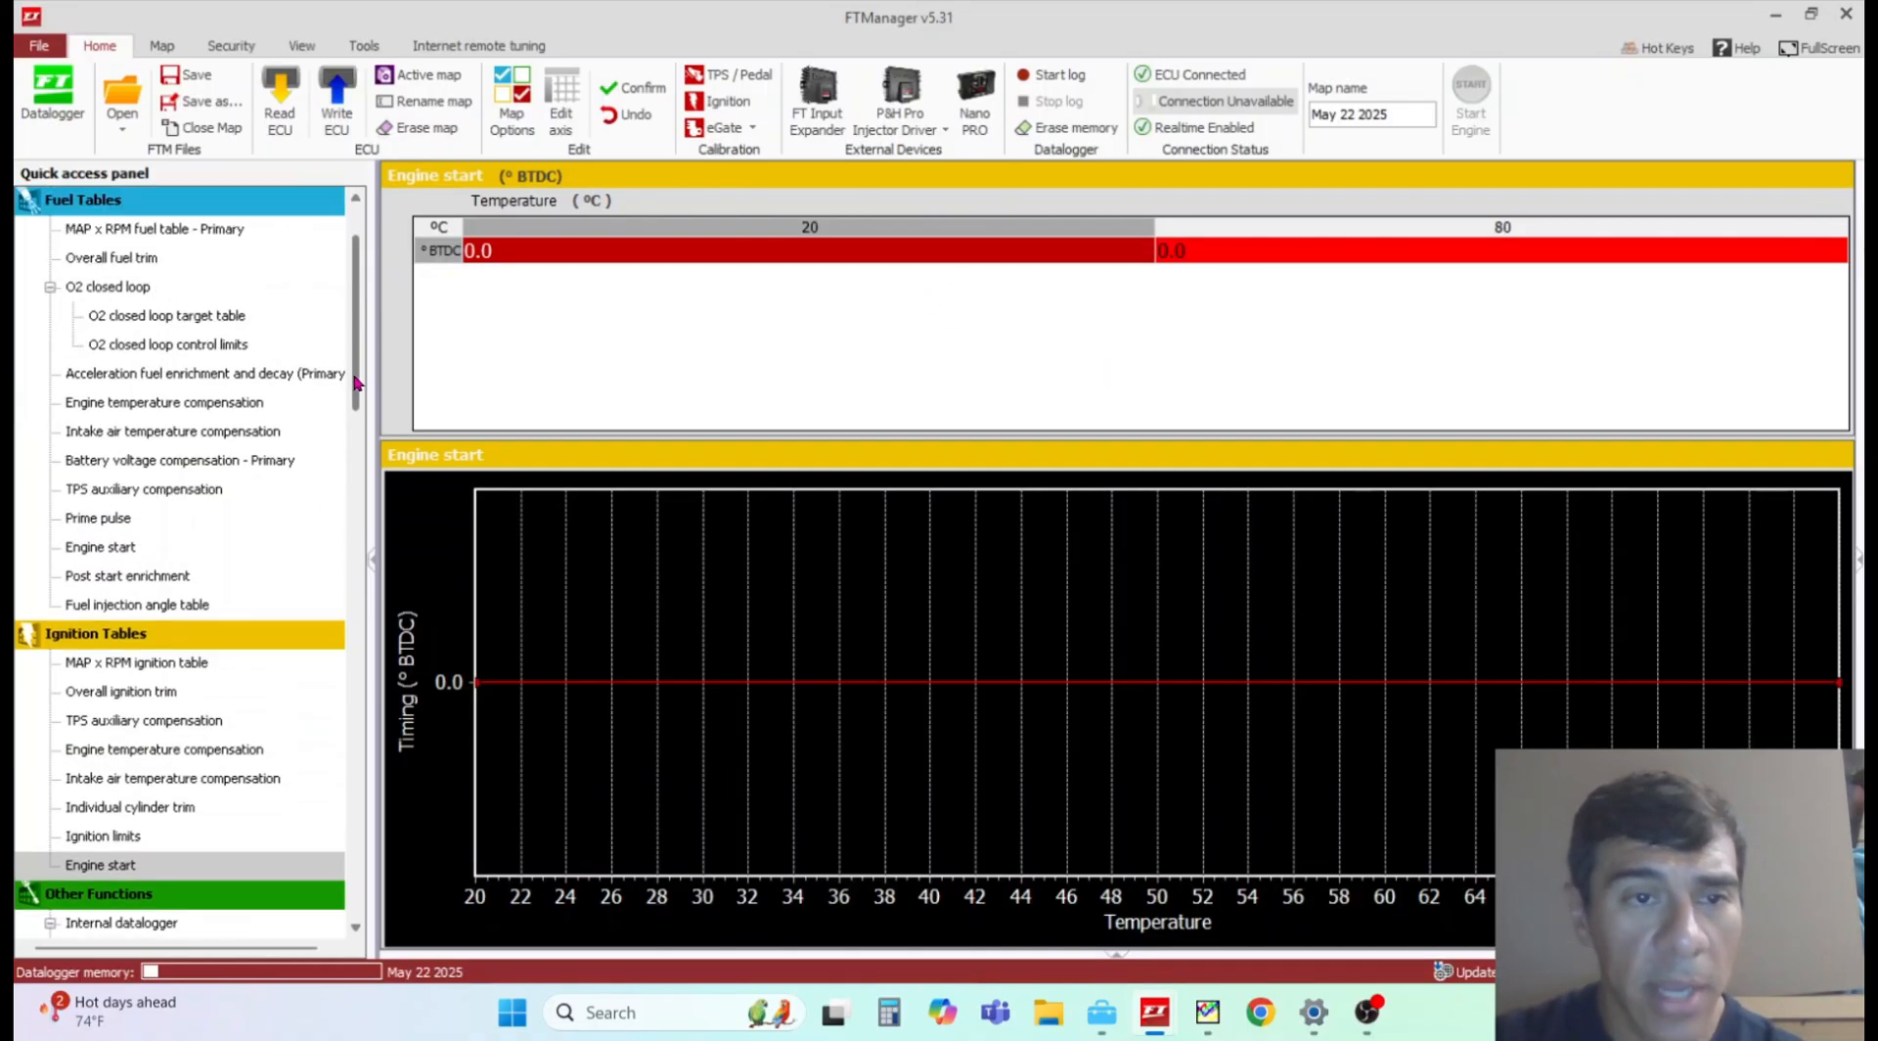
scroll("up", 3)
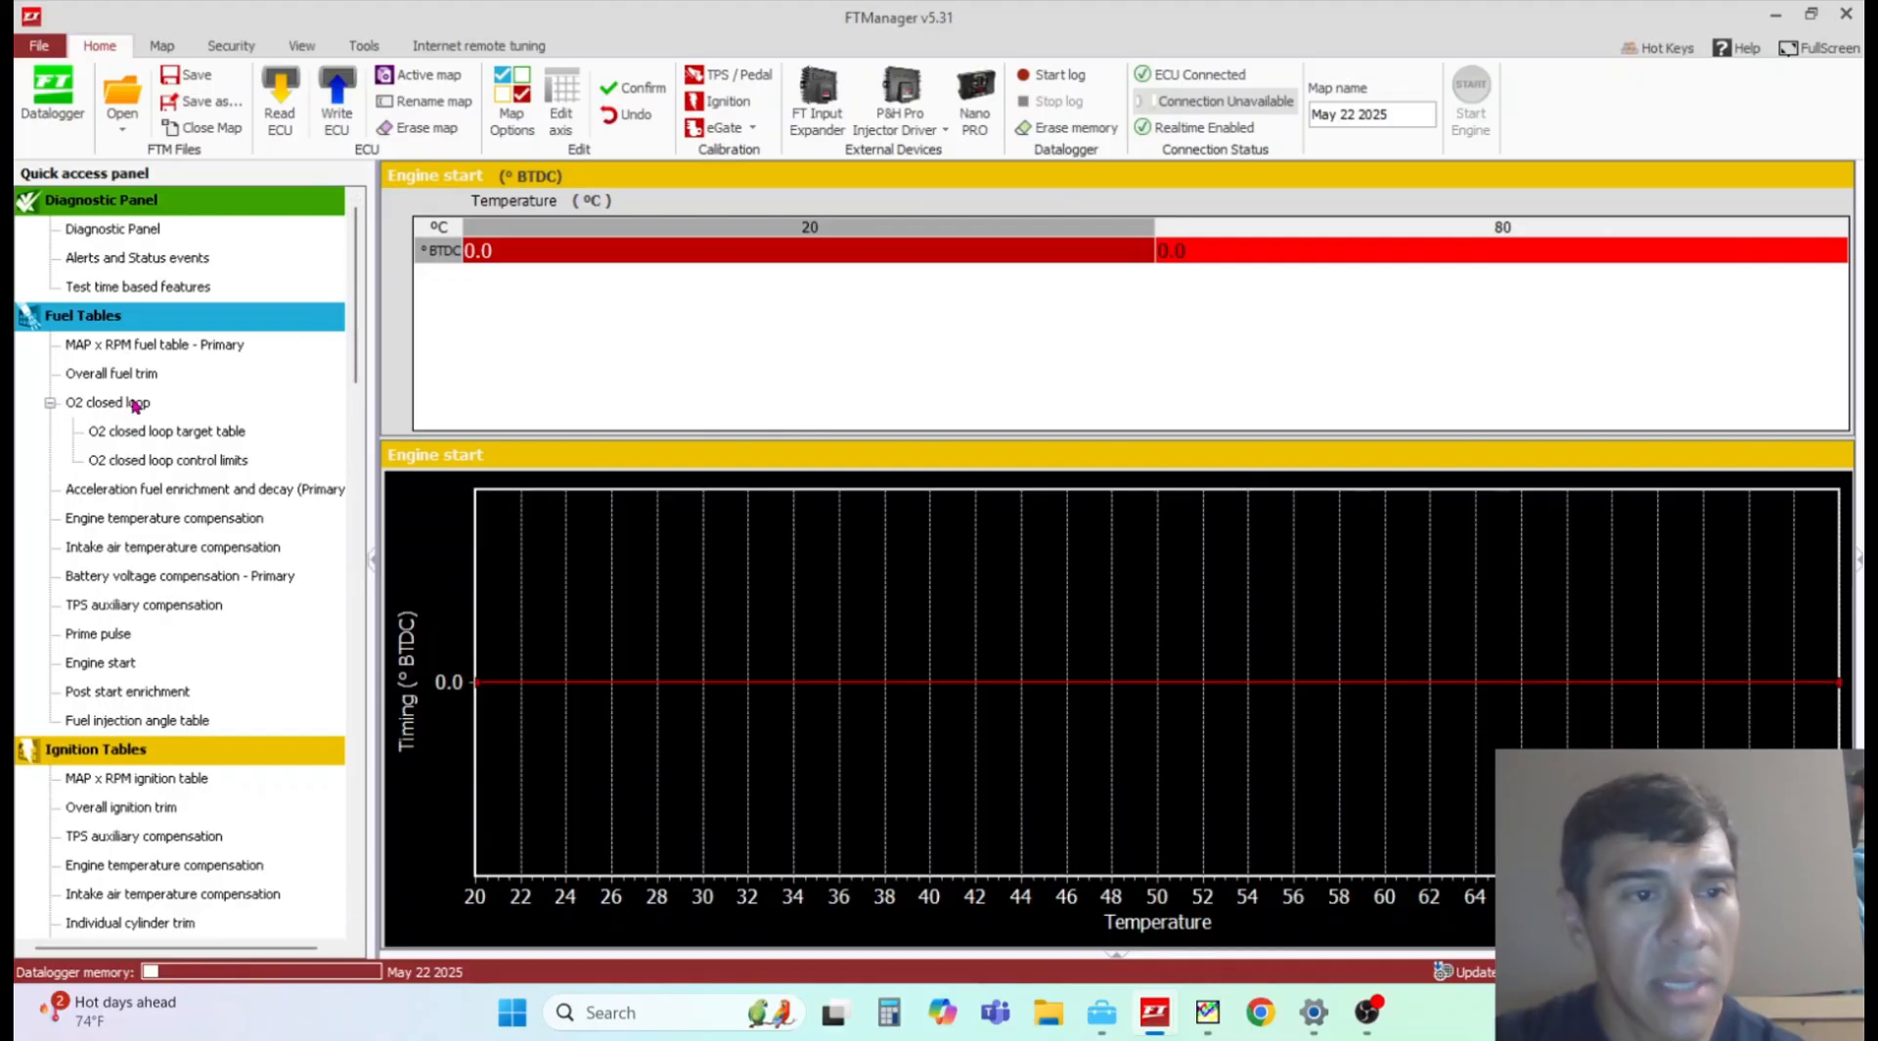
Step: Review the O2 closed loop target table and control limits: upper 10.0%, lower -5.0% at every MAP point
left_click(105, 403)
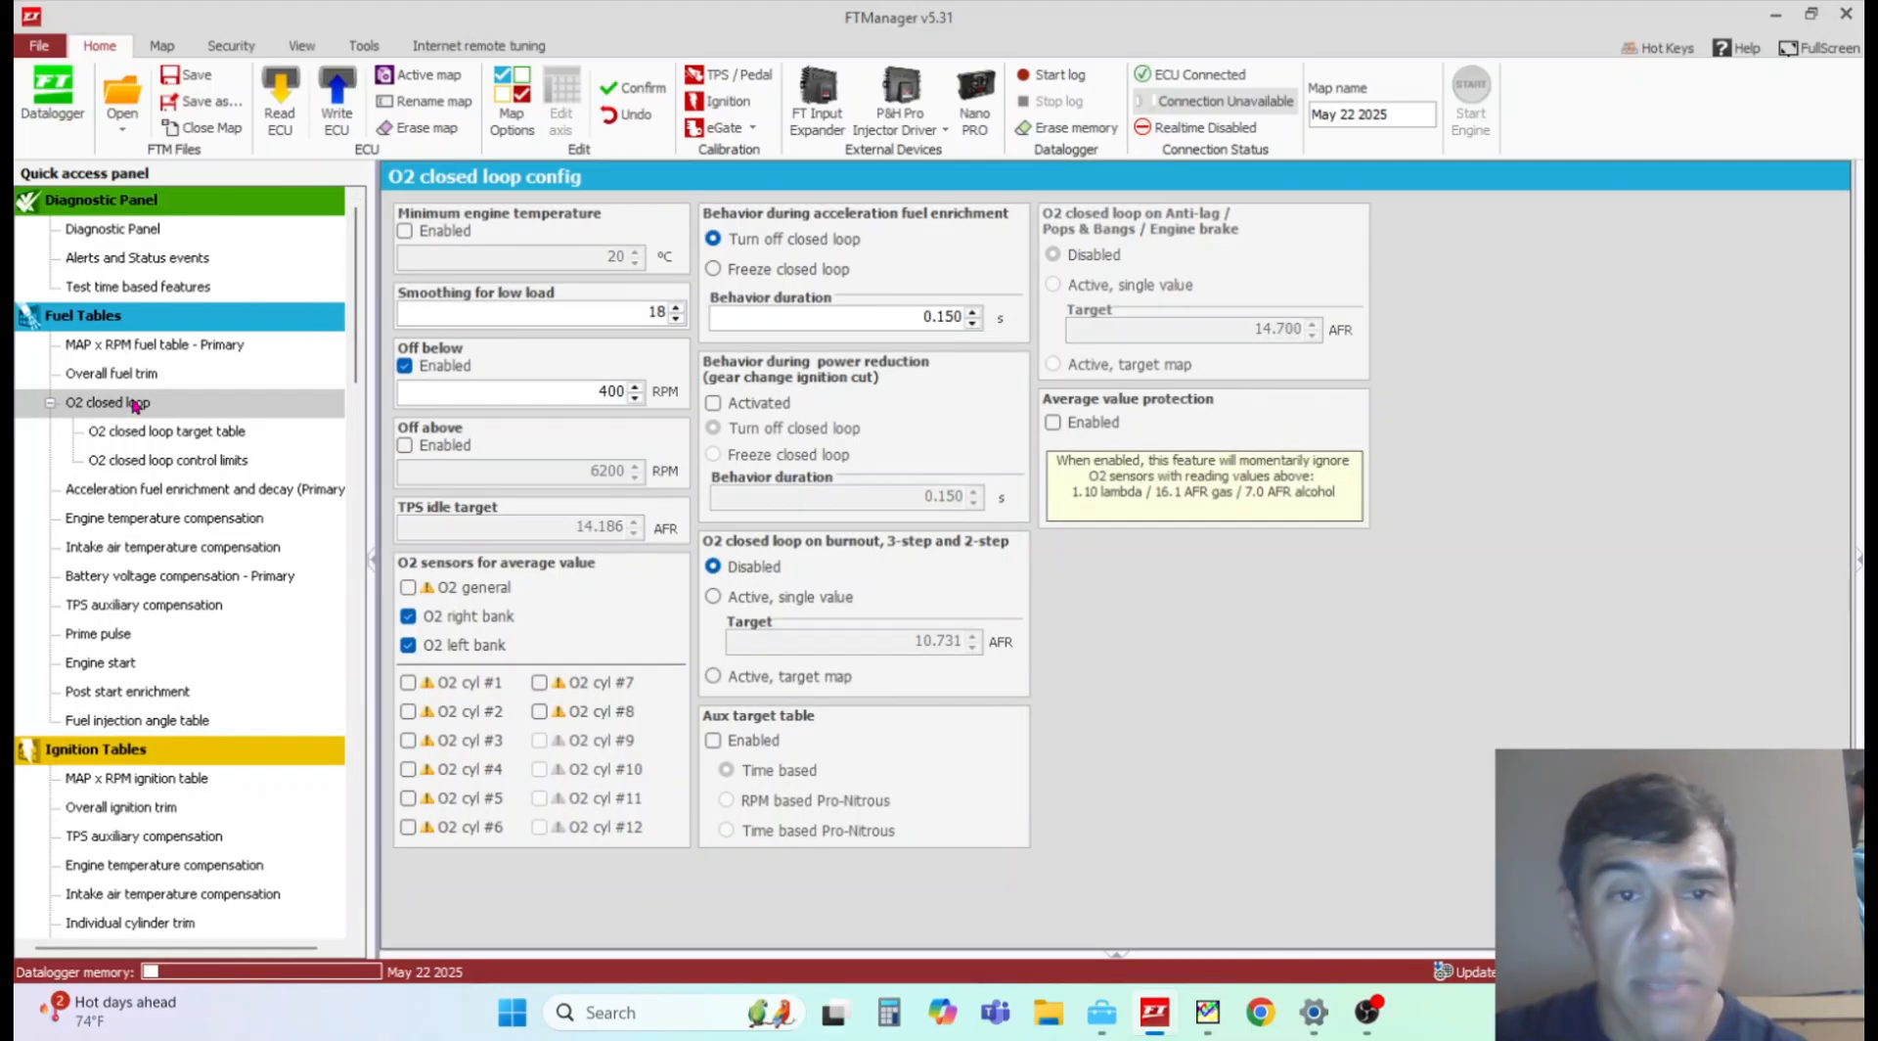
left_click(166, 430)
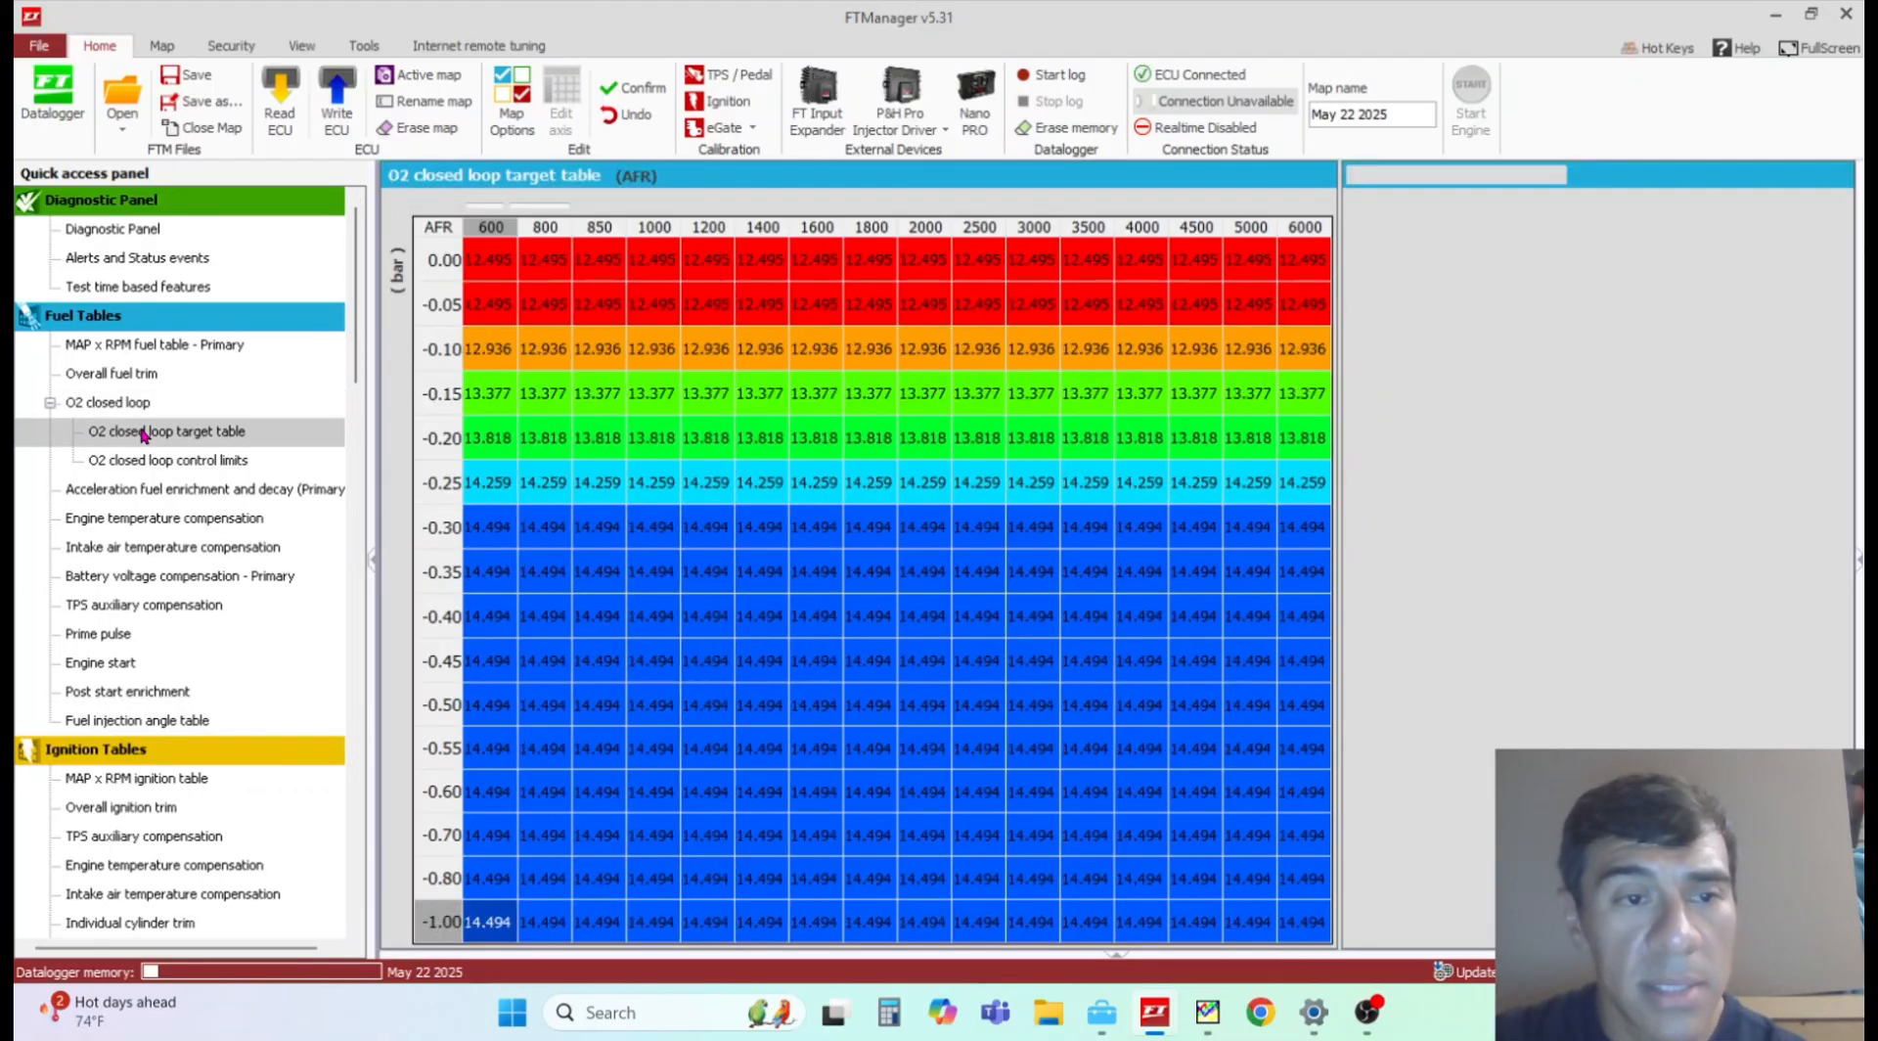
left_click(169, 460)
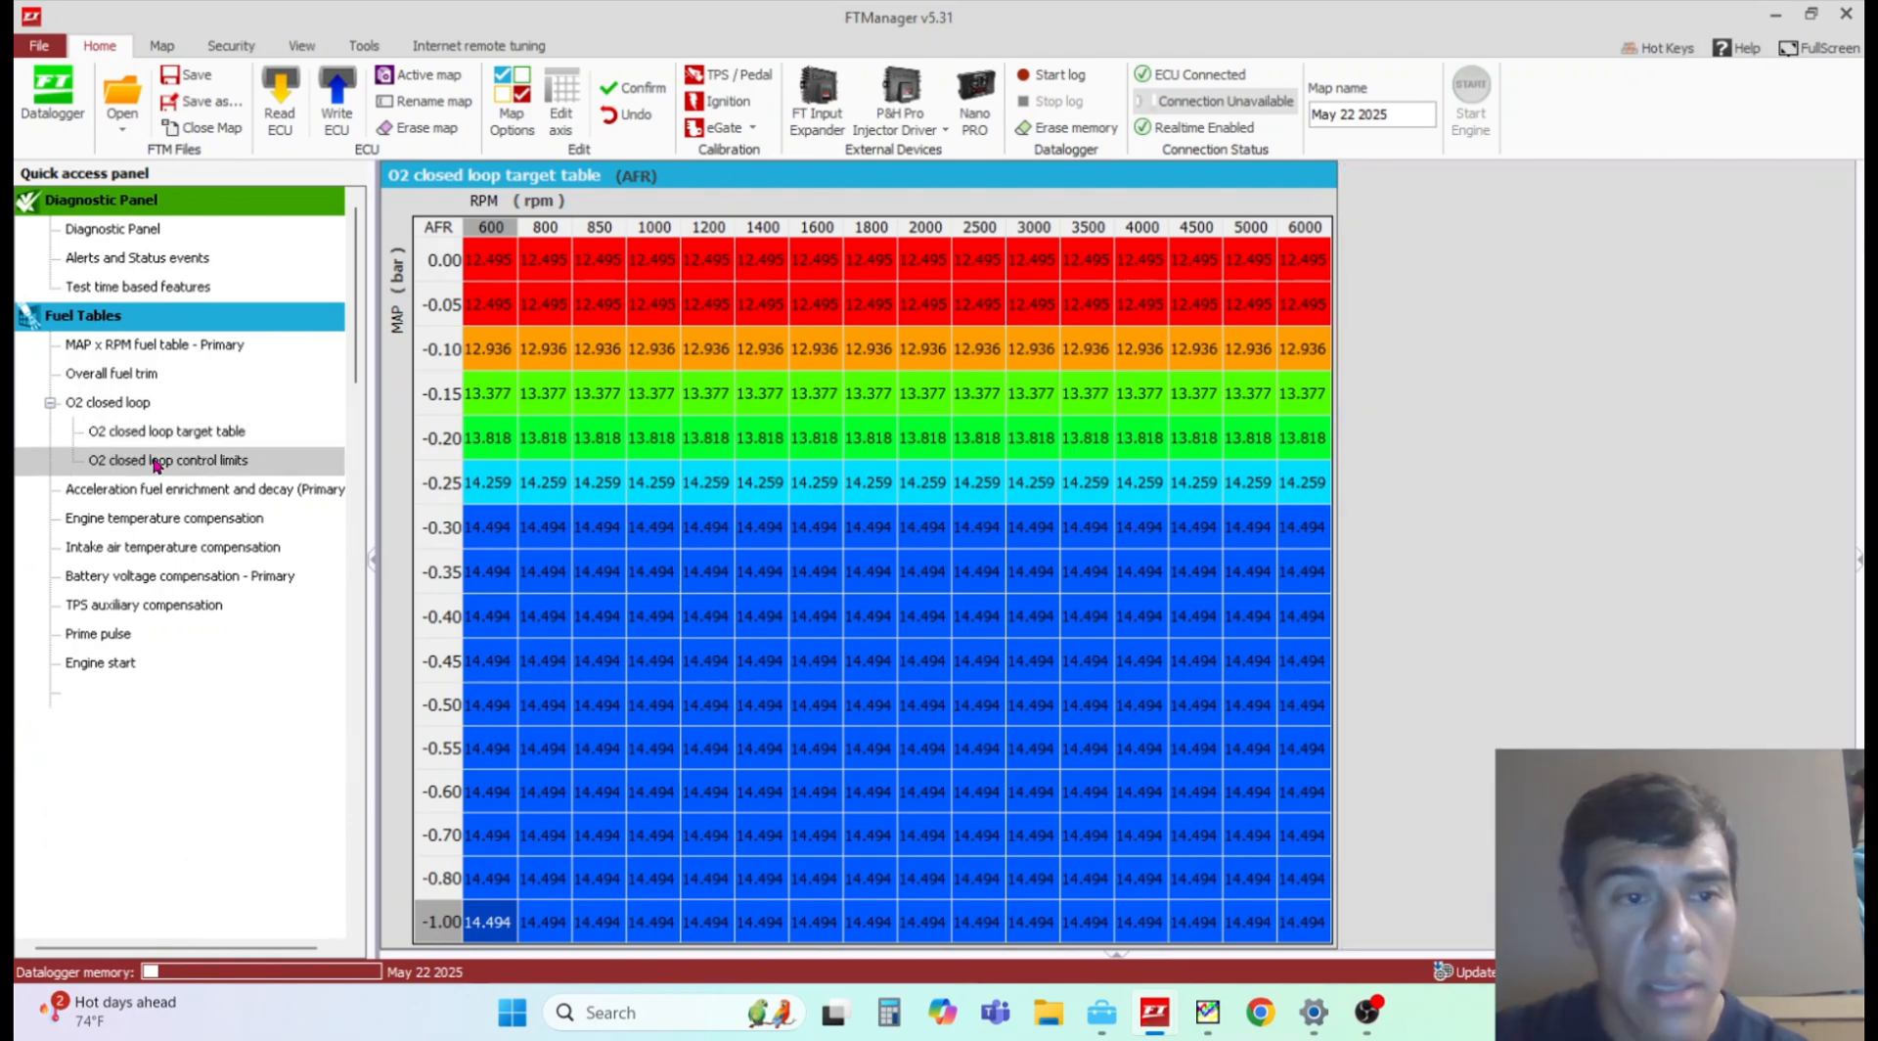
left_click(168, 459)
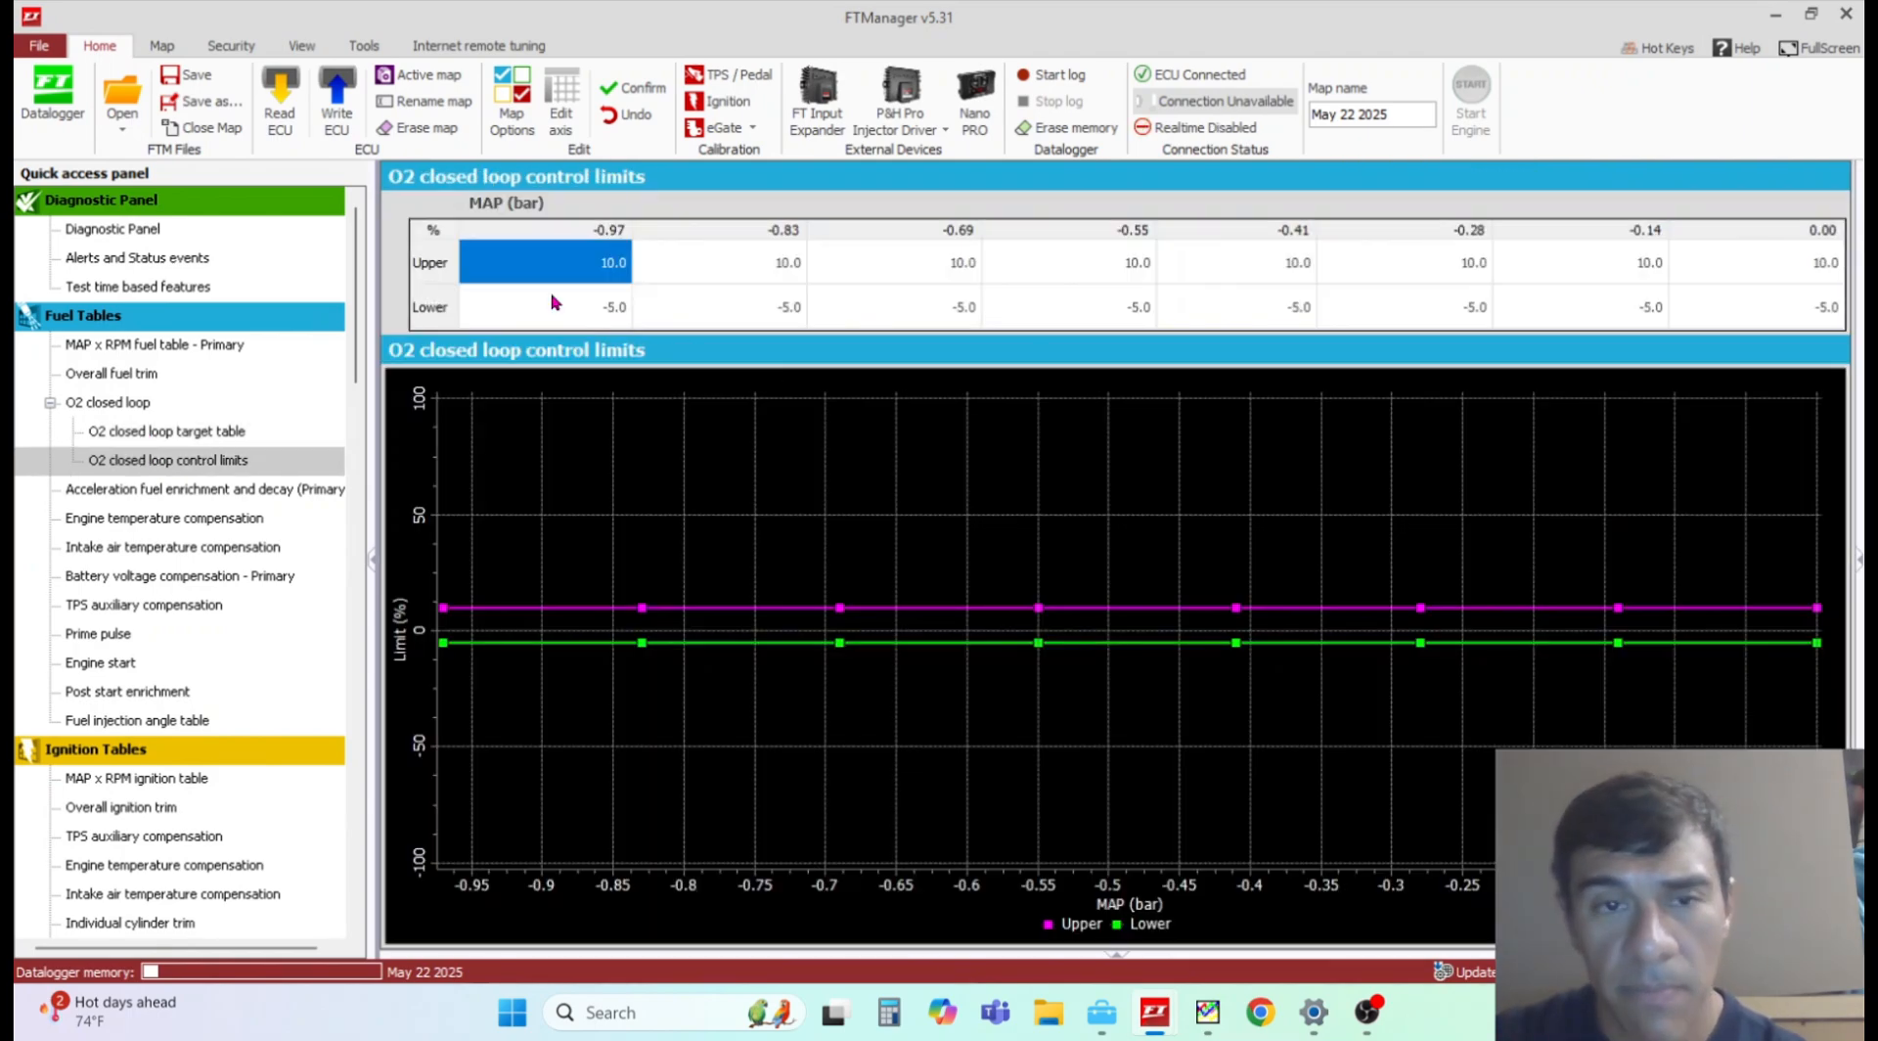
mouse_move(690, 254)
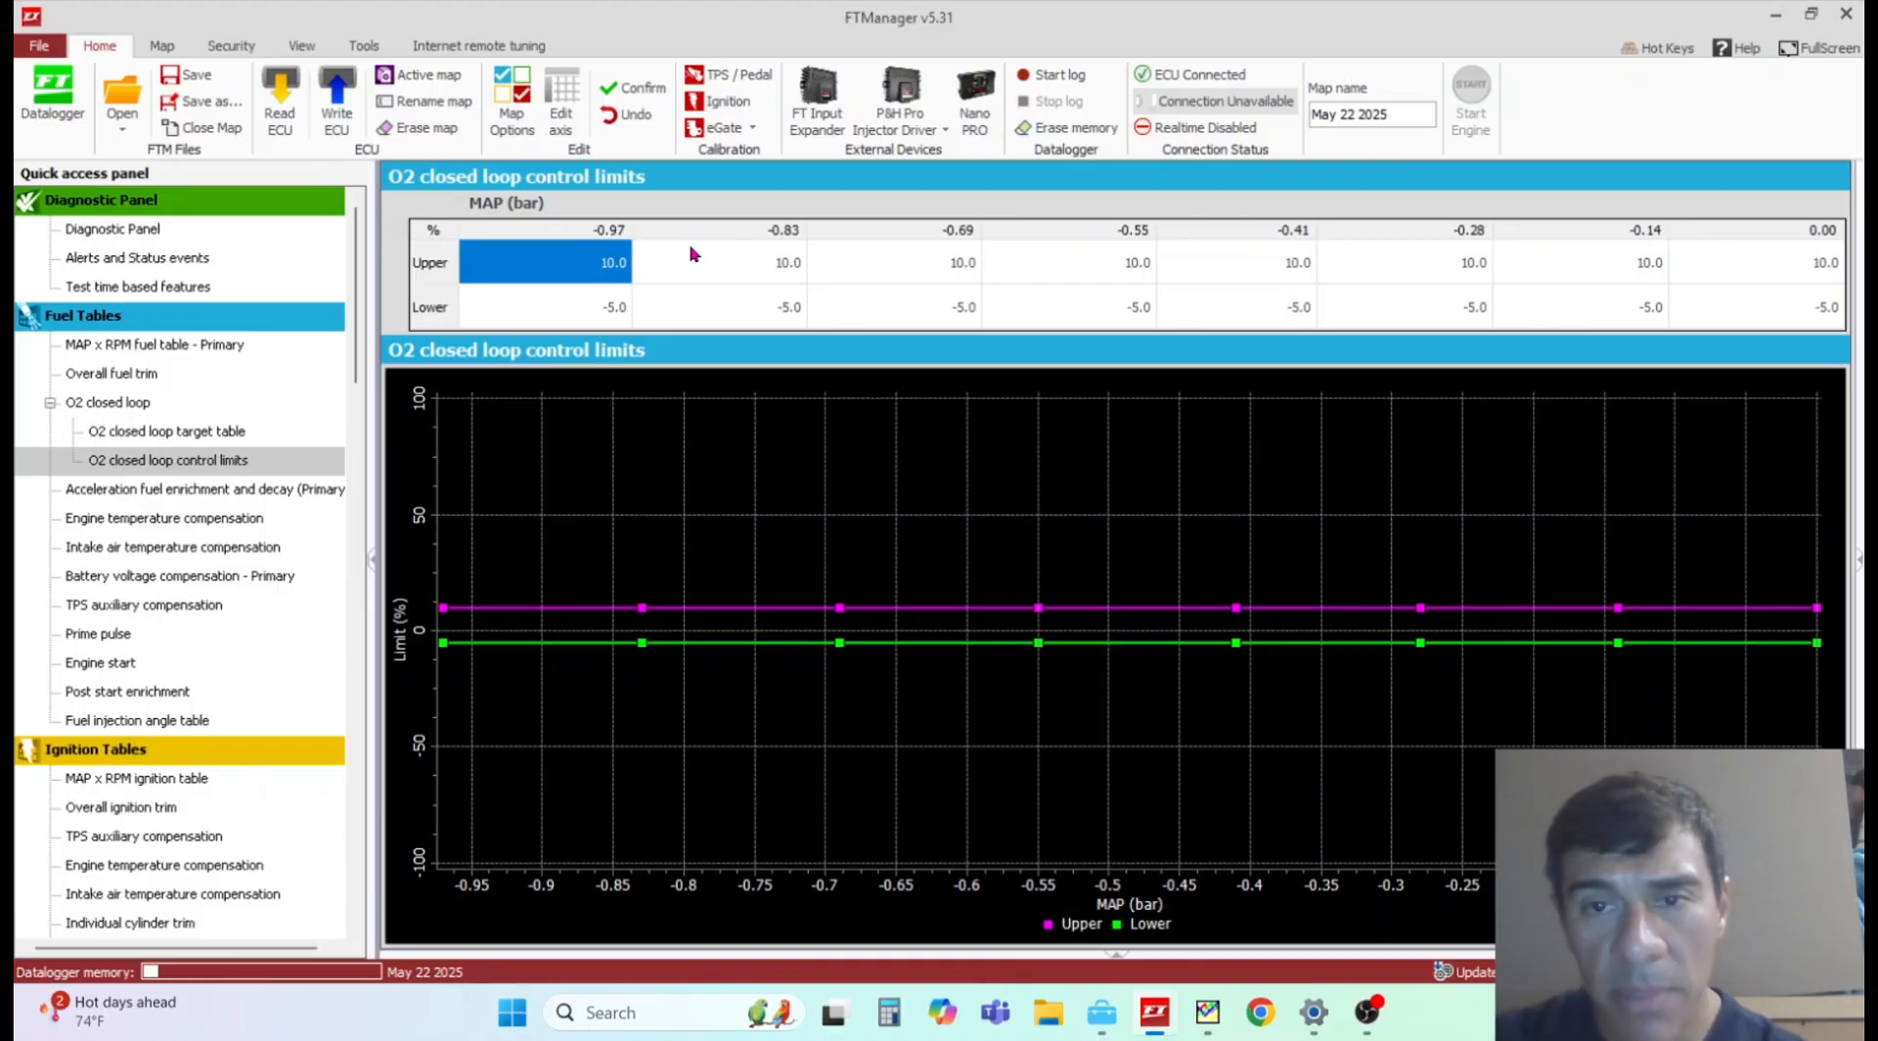
mouse_move(503, 298)
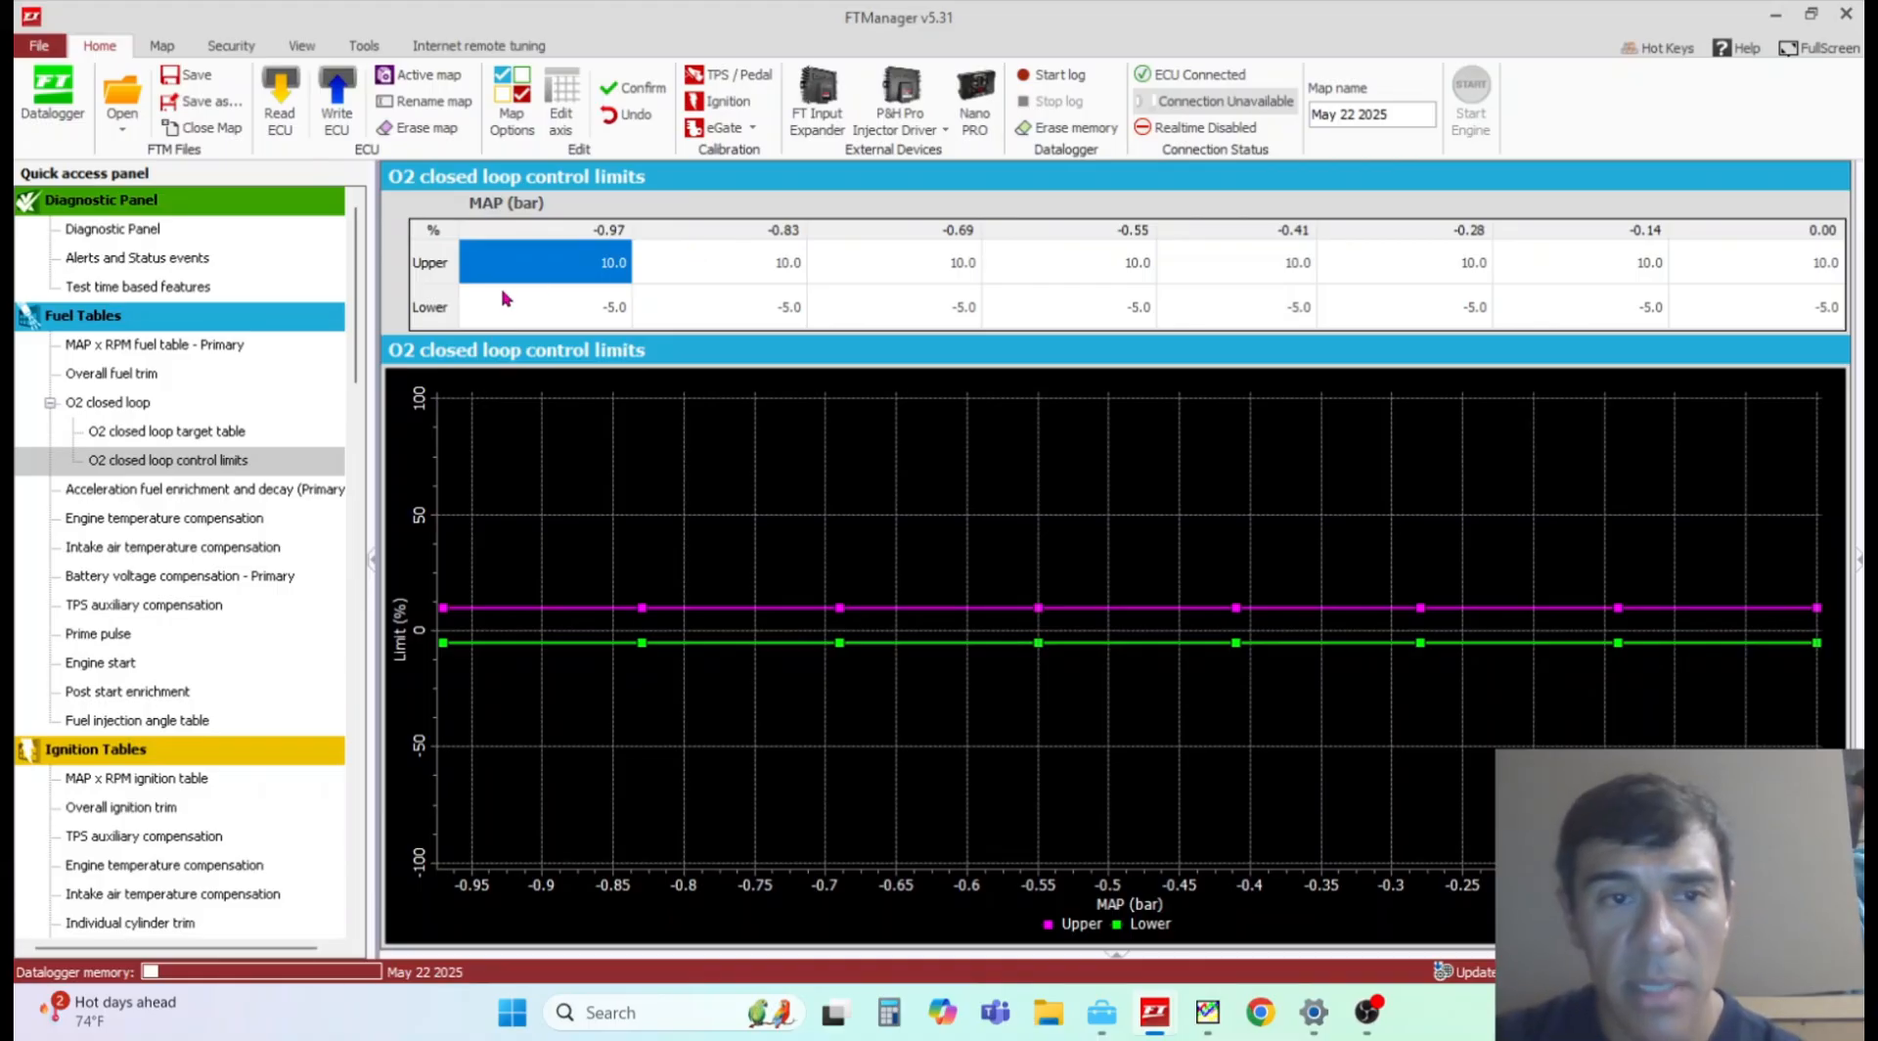
mouse_move(434, 309)
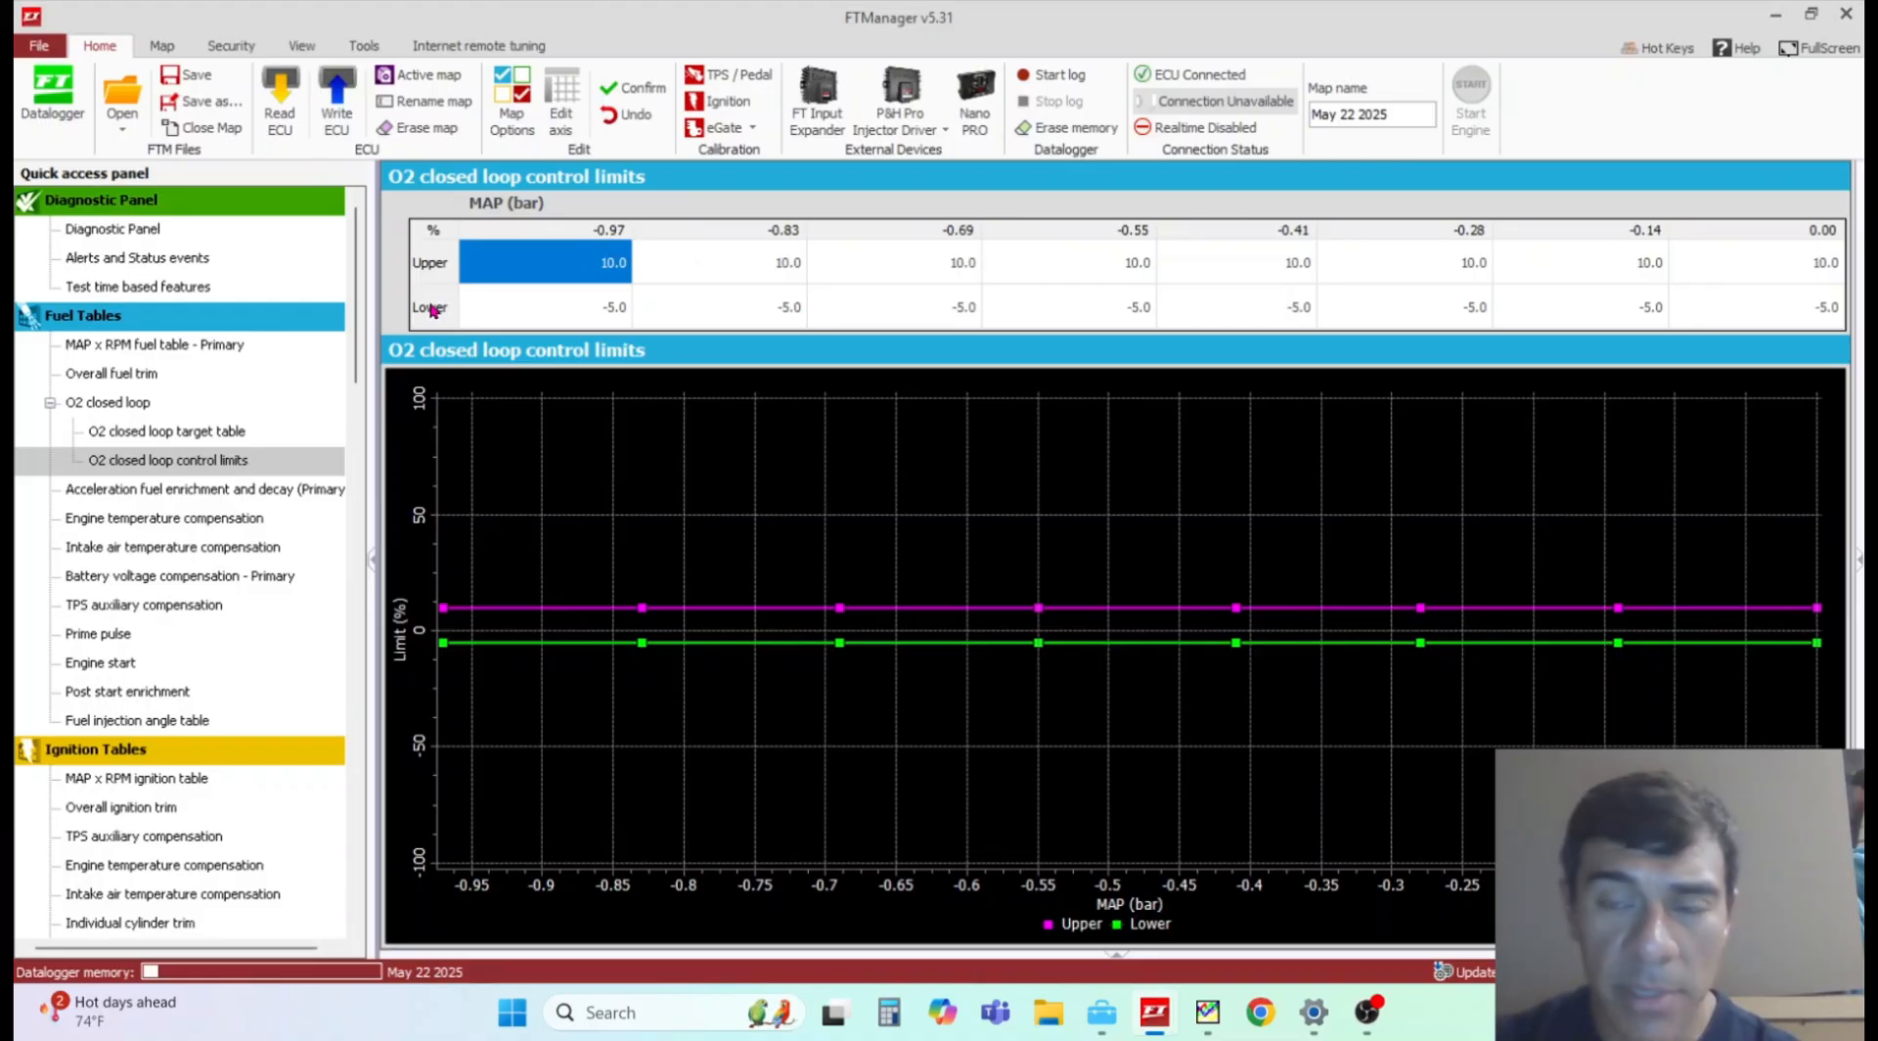
mouse_move(526, 202)
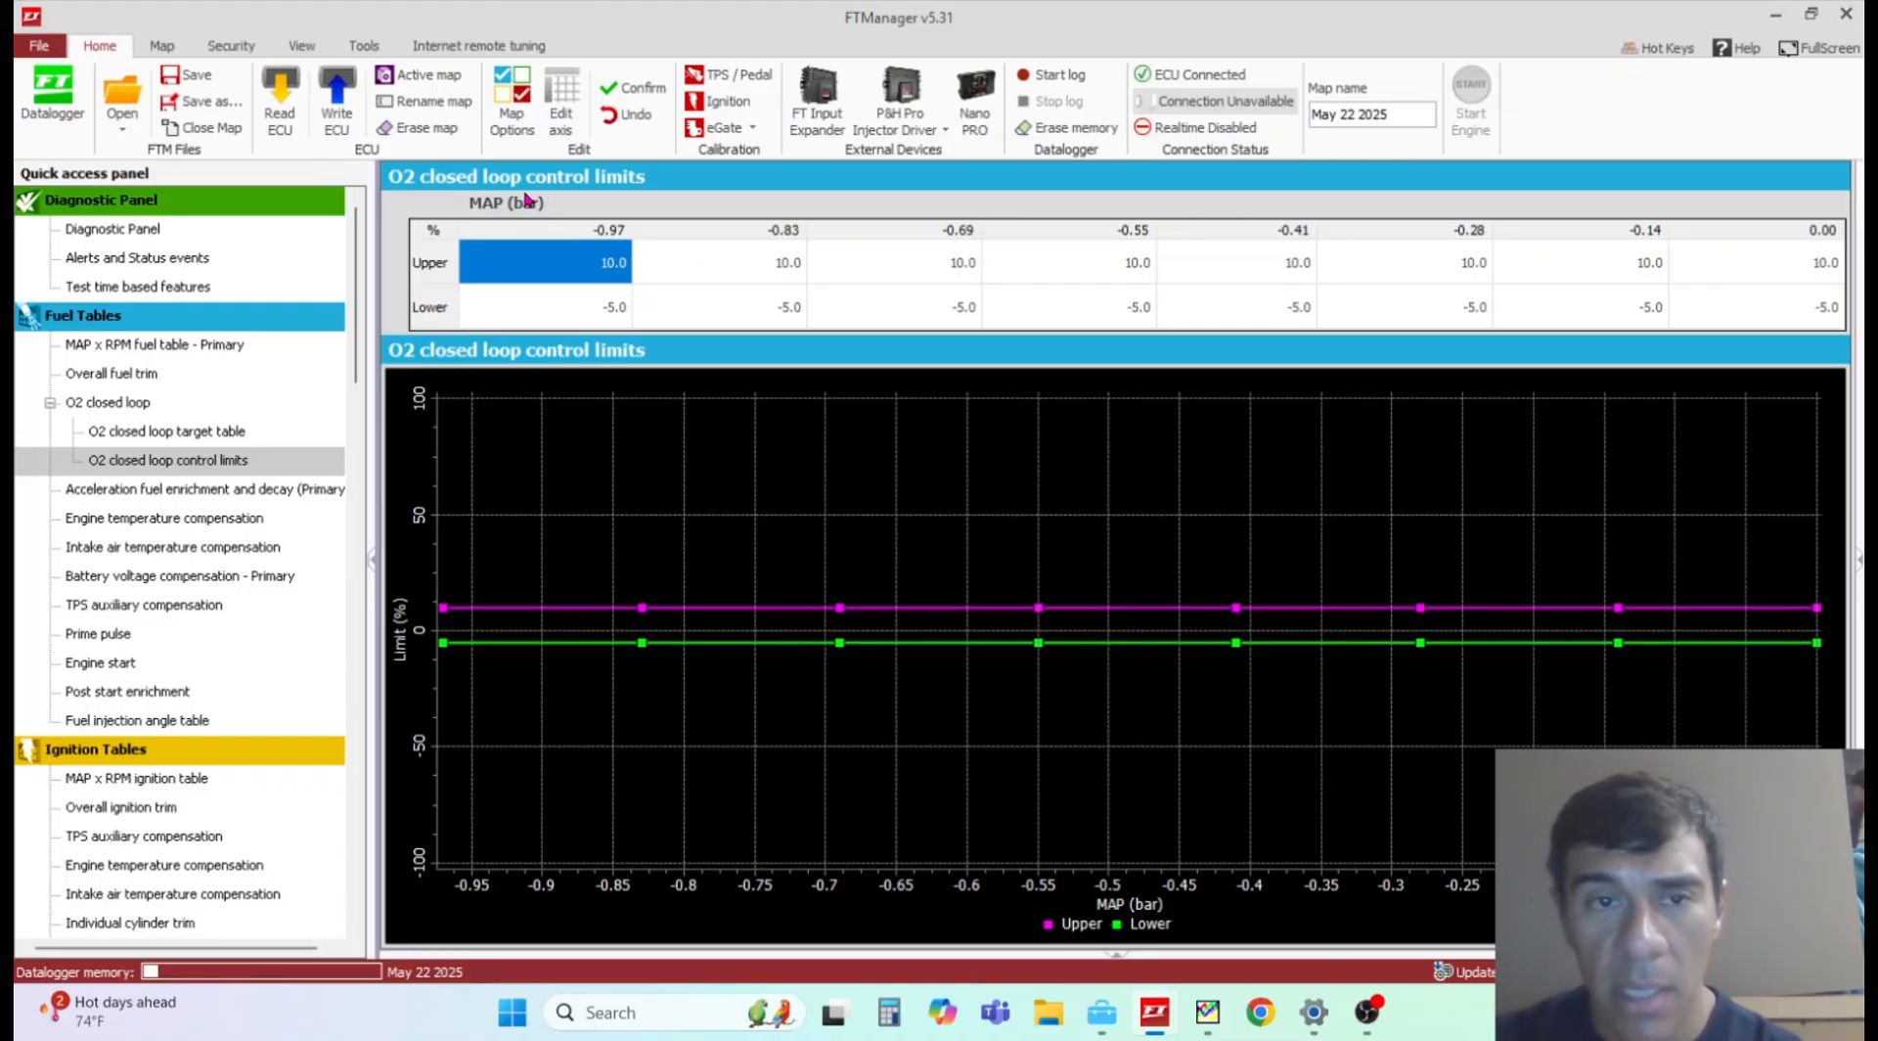
mouse_move(1640, 266)
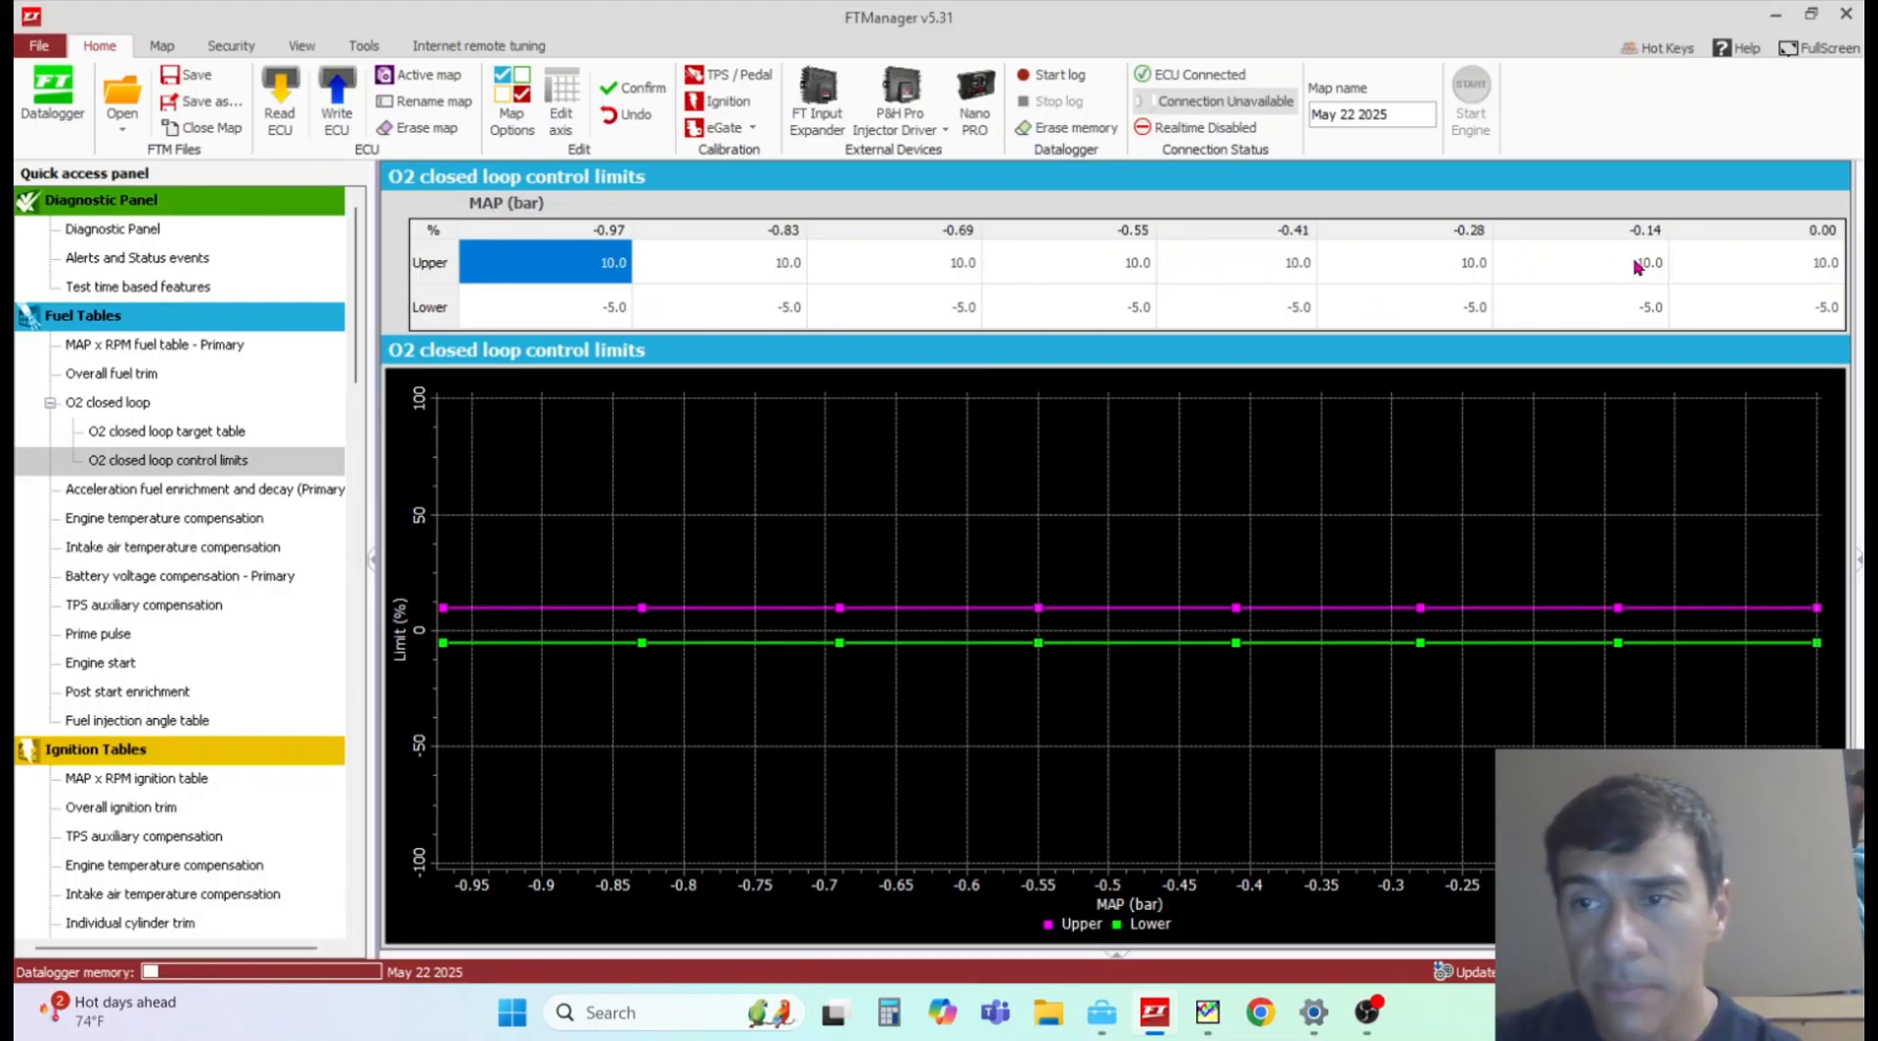
mouse_move(252, 407)
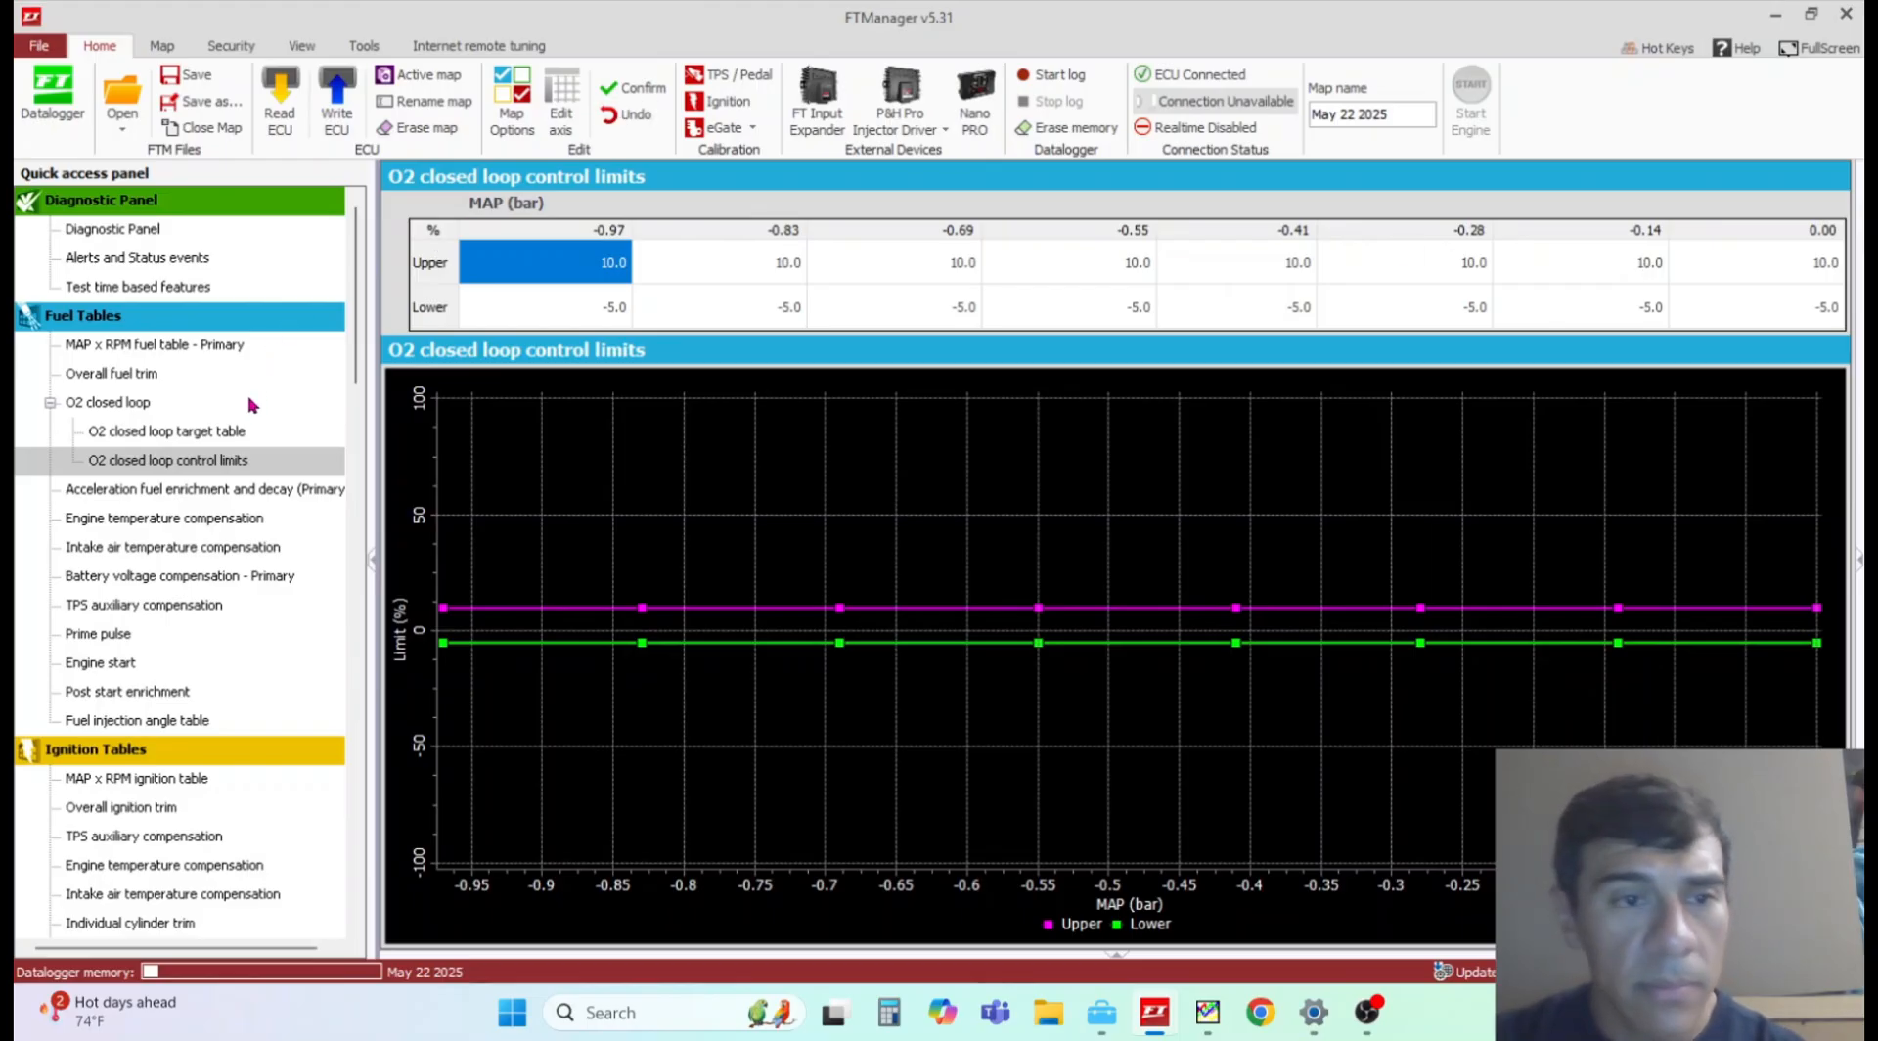
mouse_move(542, 227)
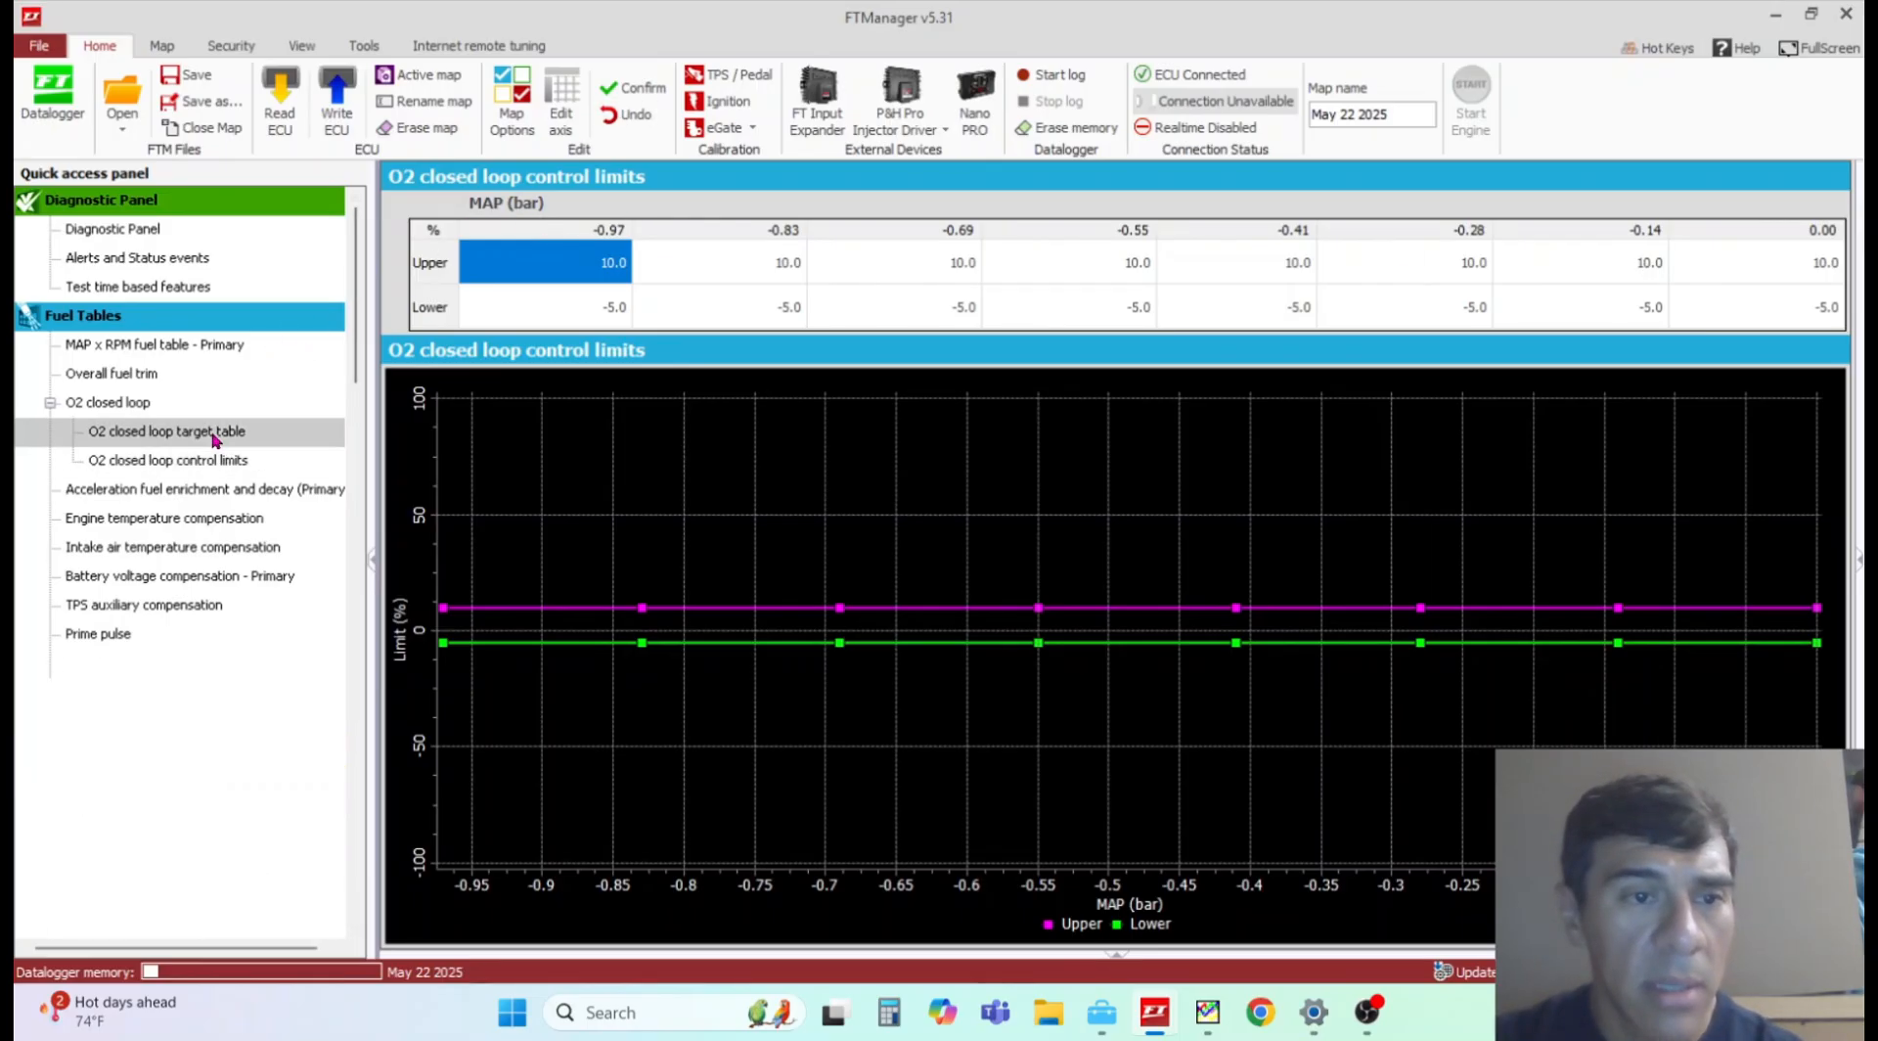
Step: Bring up the RPM axis value generator for the O2 closed loop target table
left_click(165, 431)
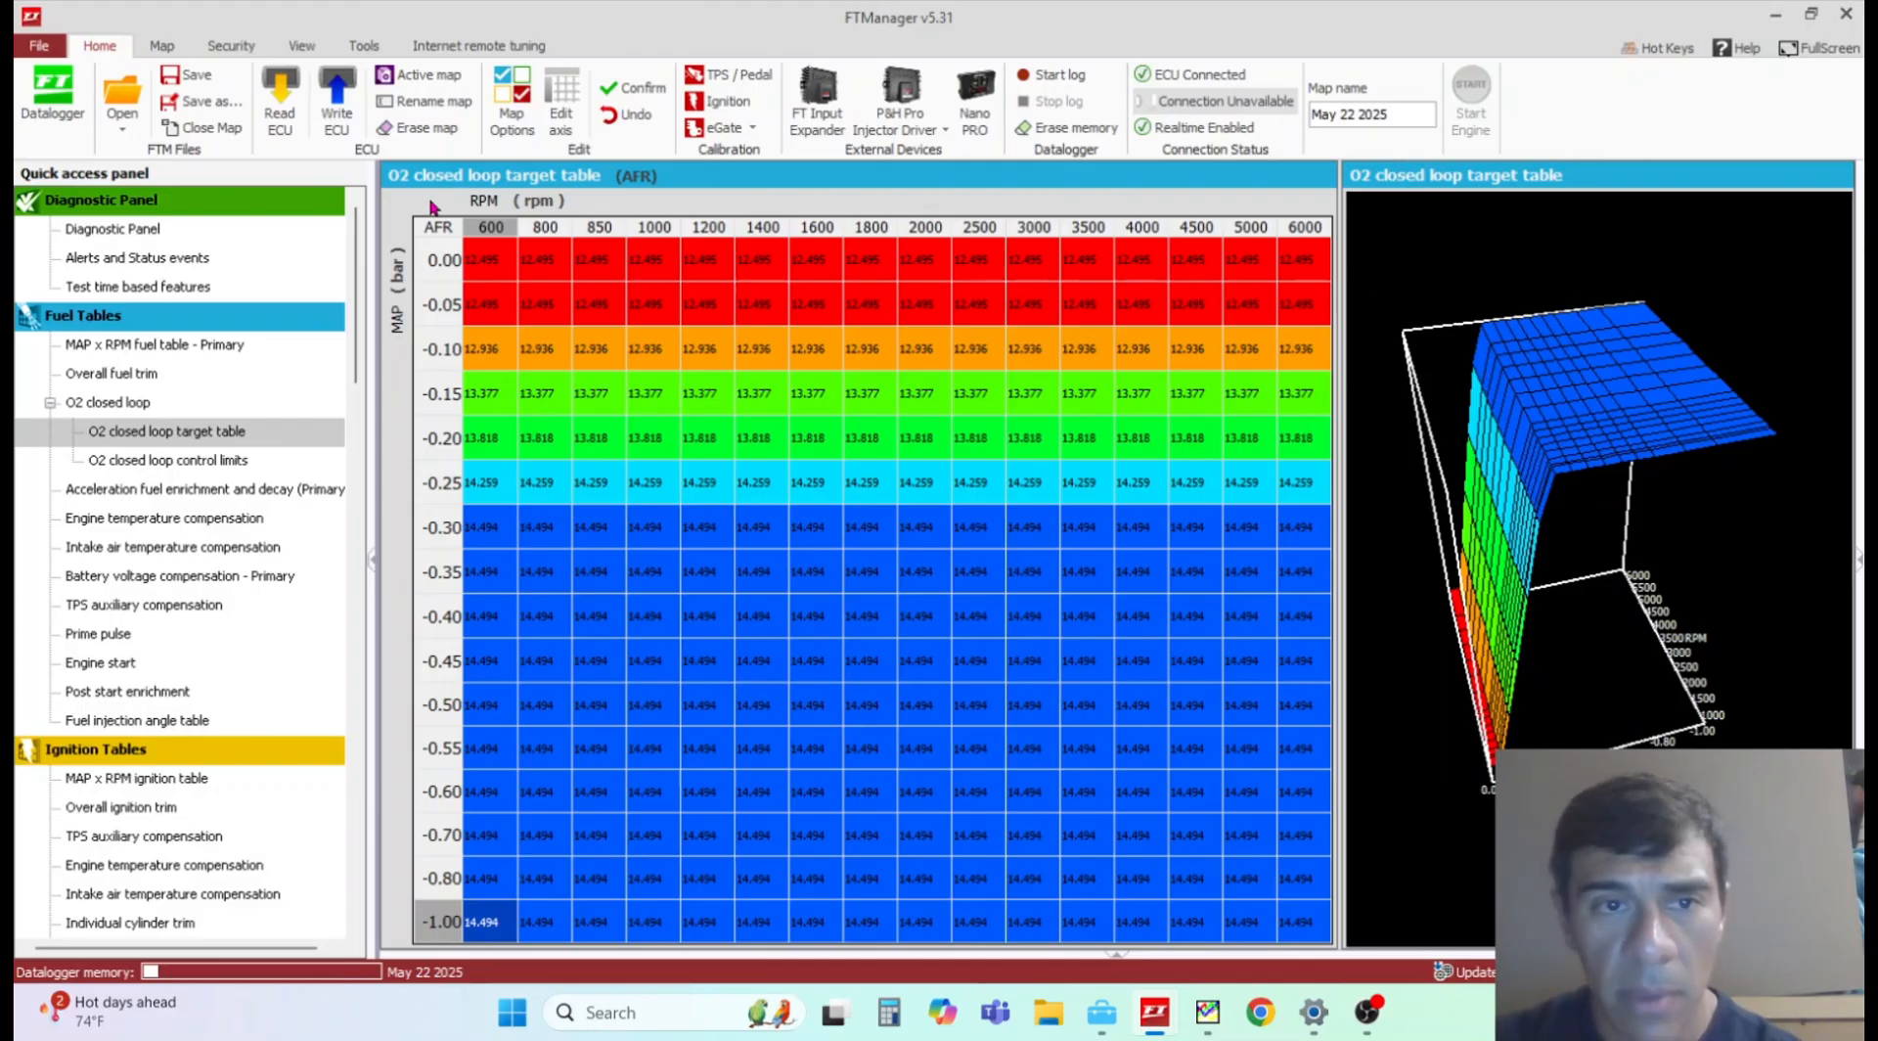
right_click(450, 238)
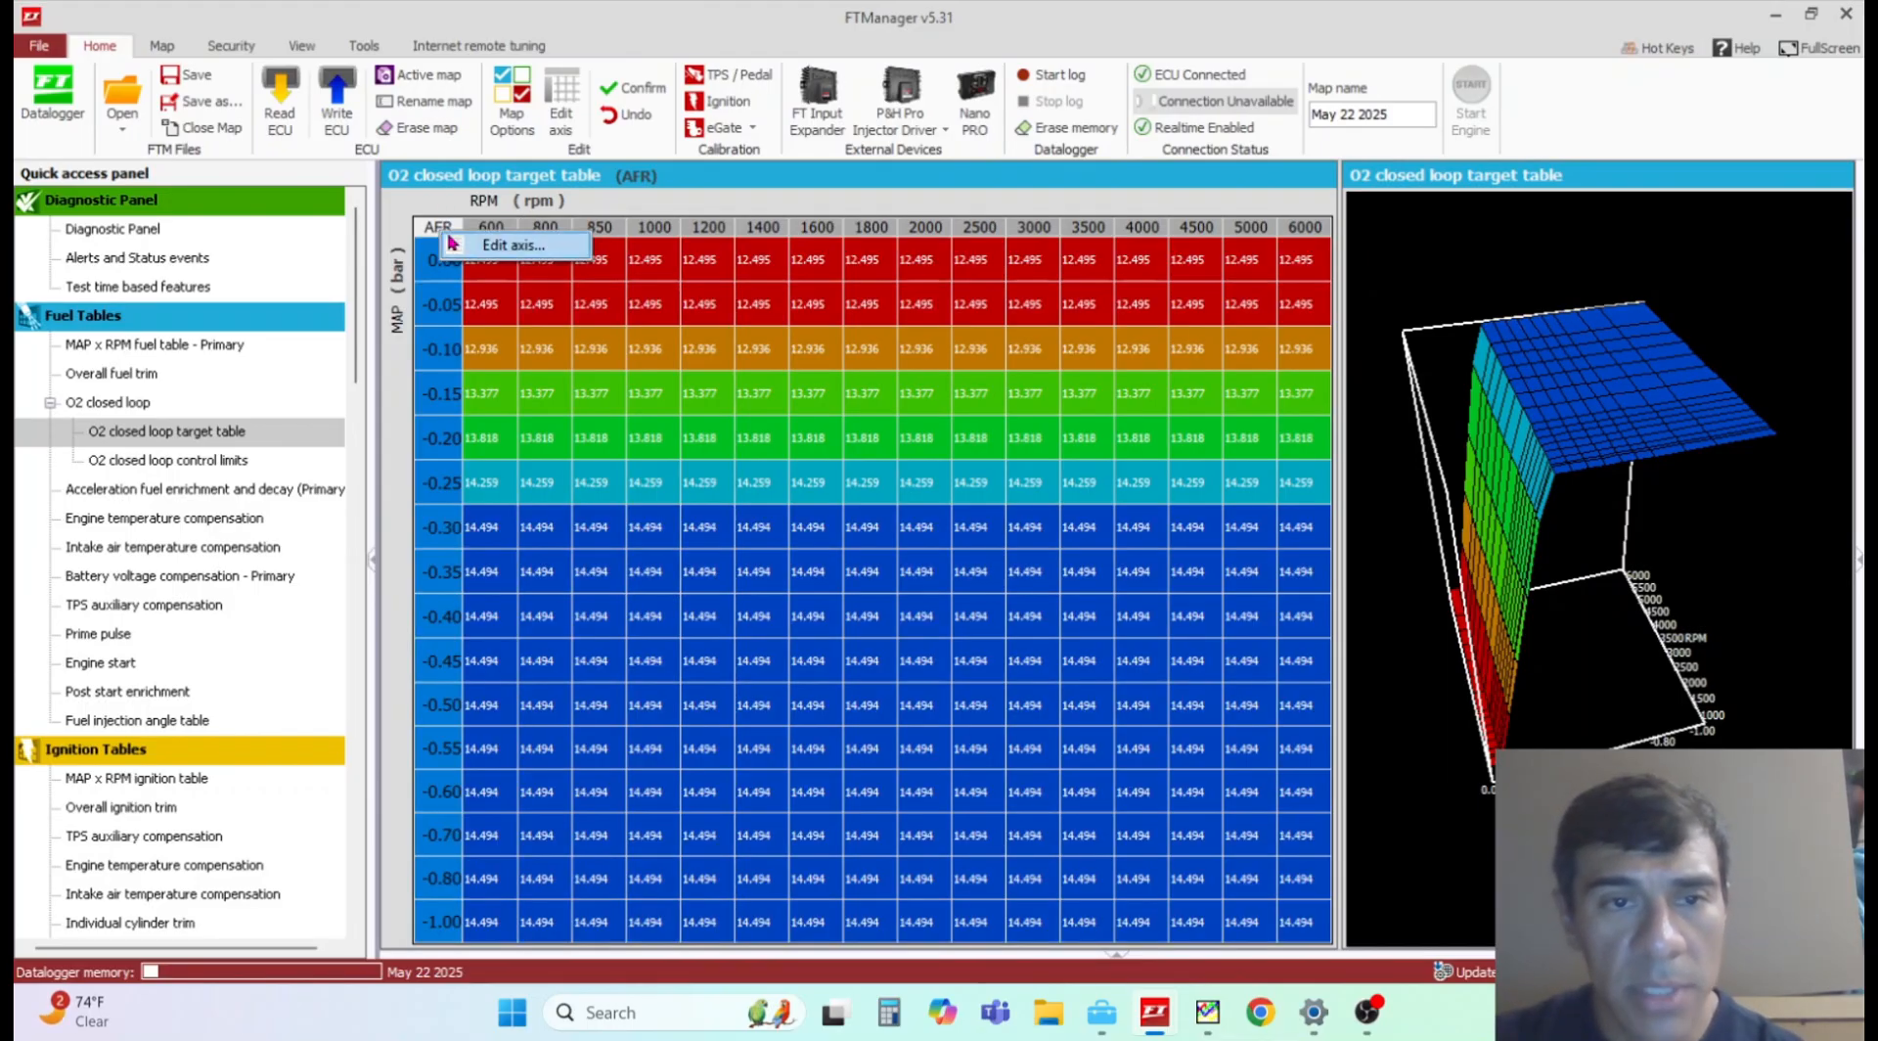
left_click(512, 246)
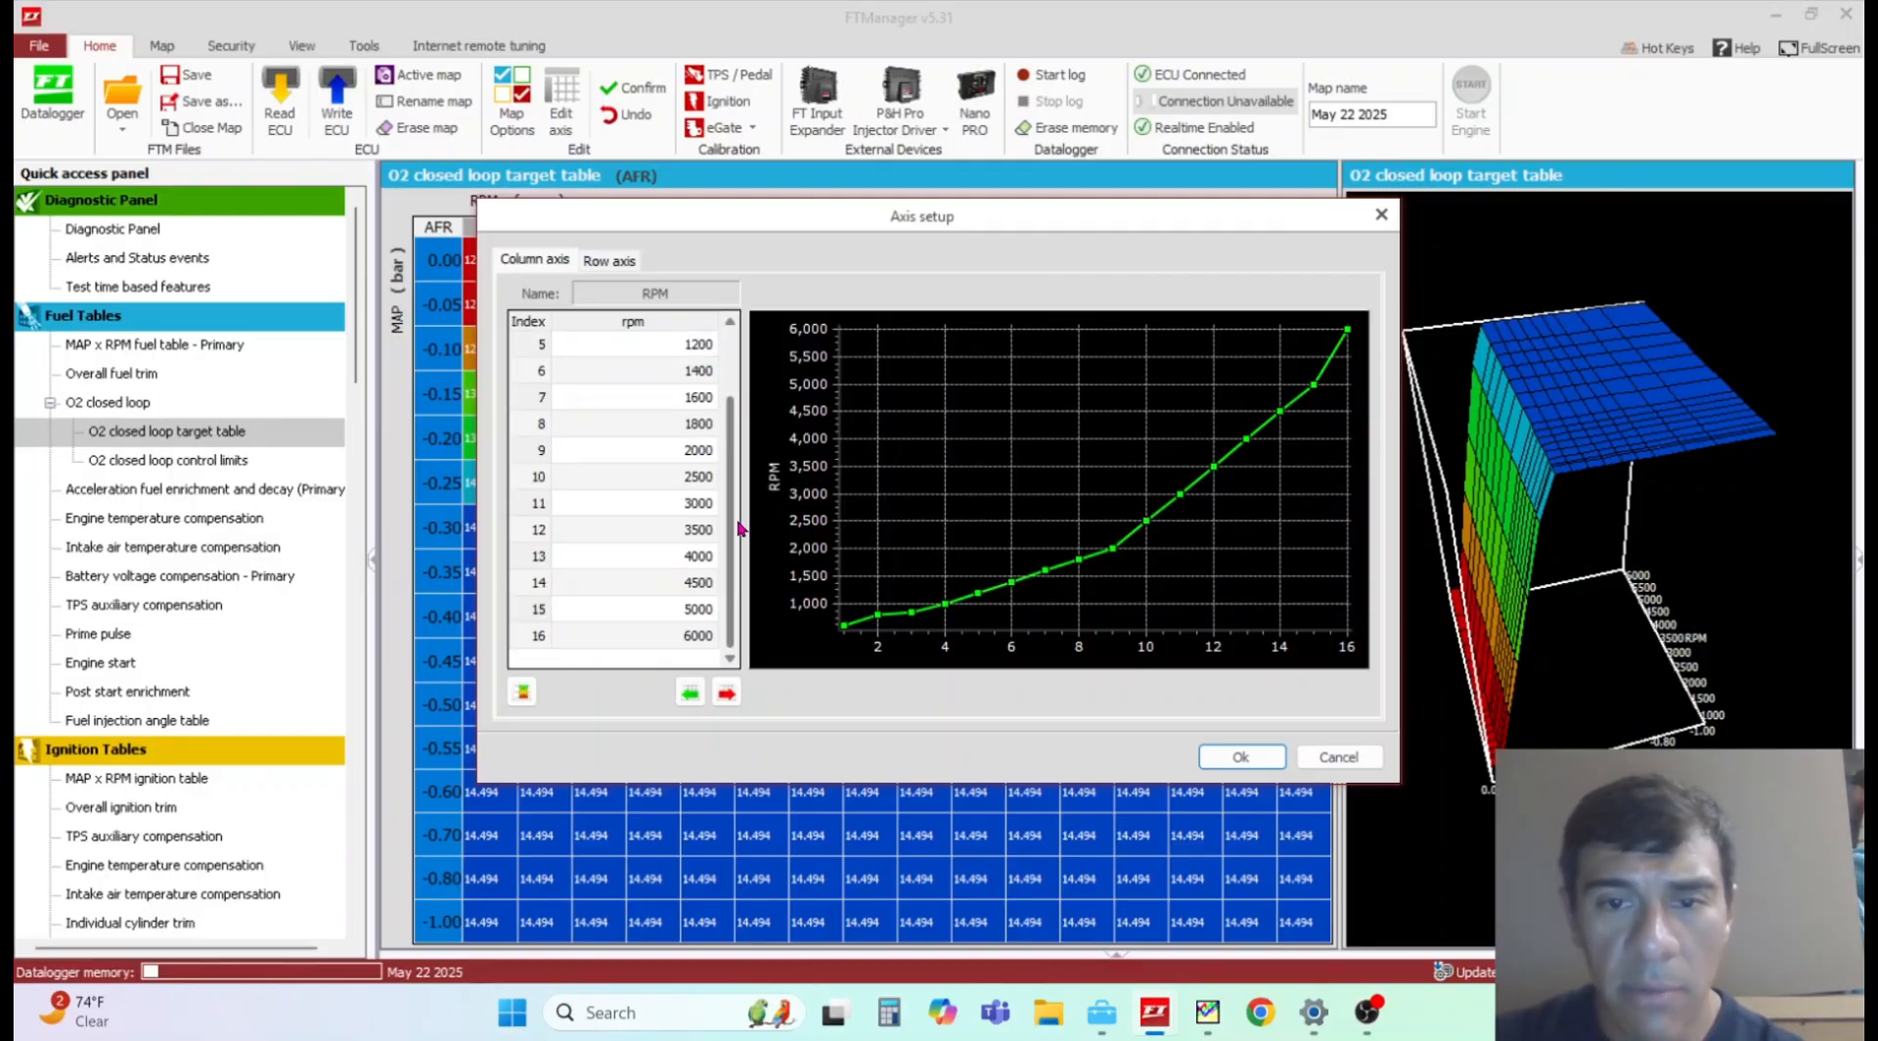
left_click(520, 692)
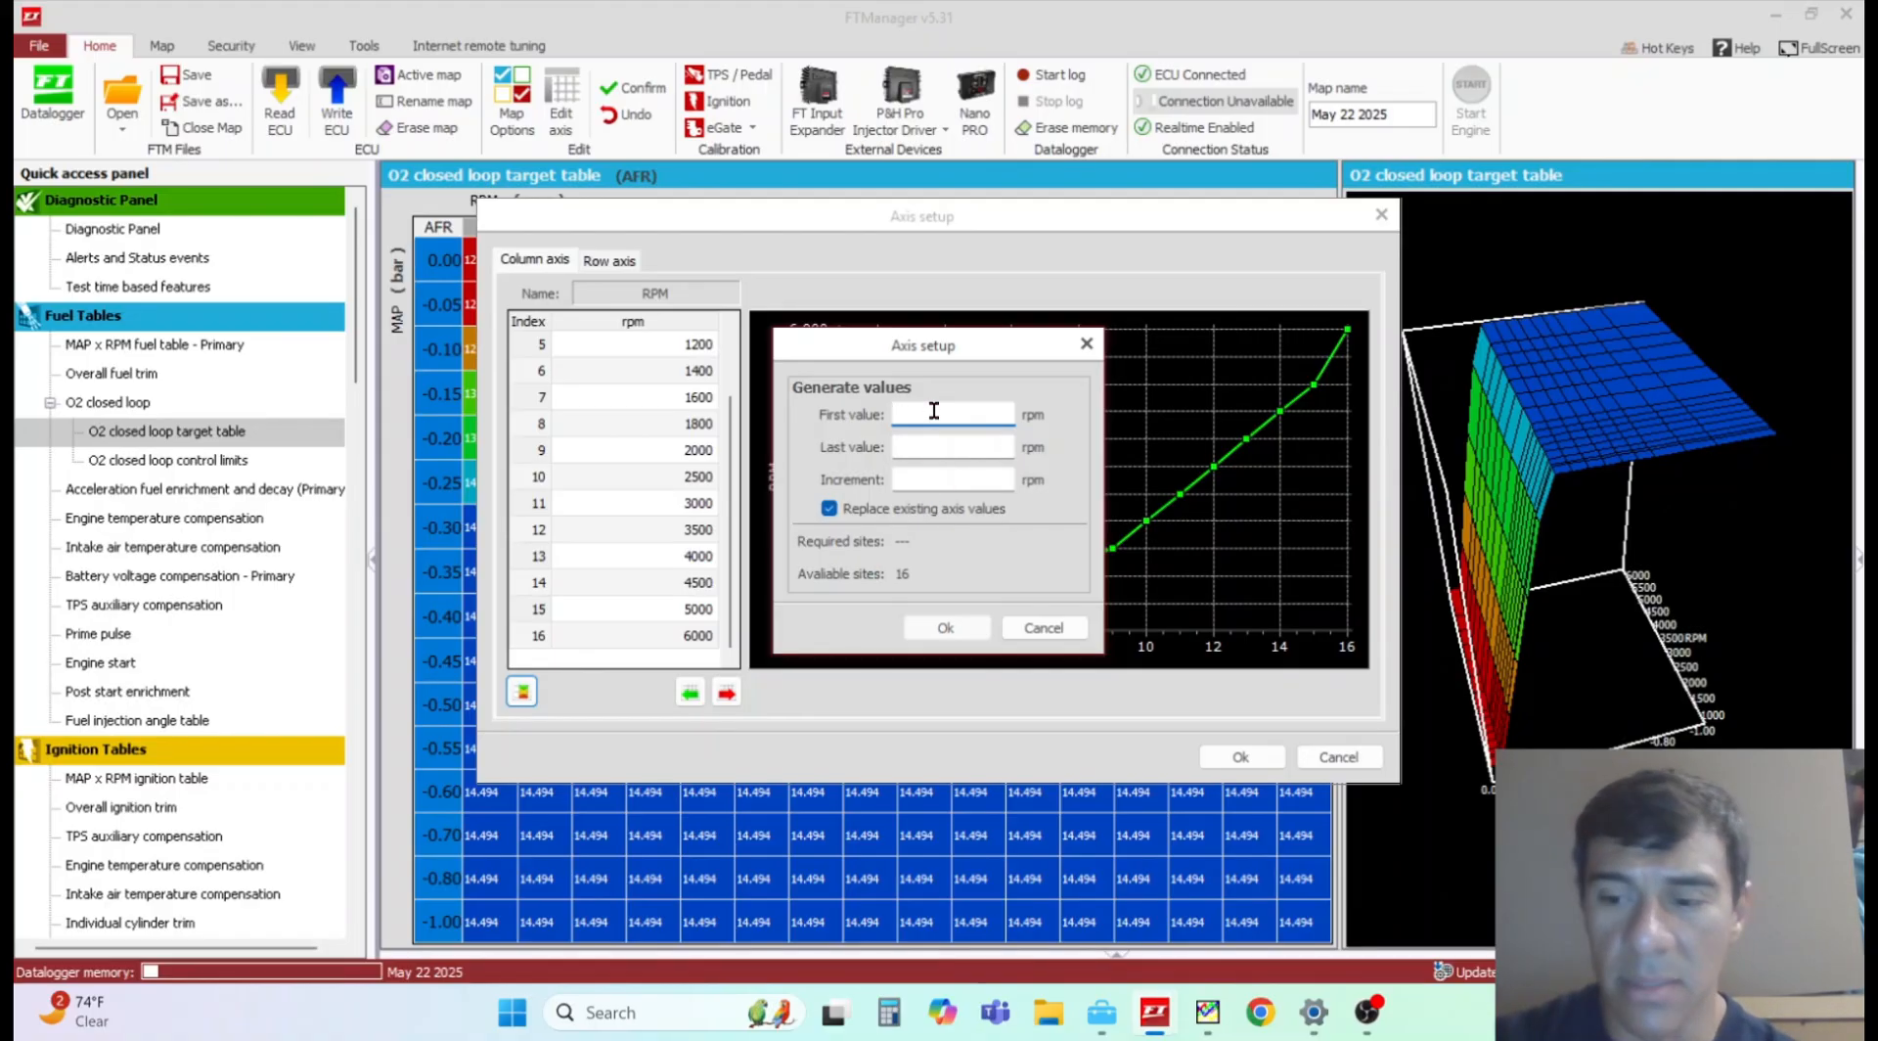
Step: Regenerate the RPM axis with first 400, last 7000, increment 425 and apply it to the table
type("400")
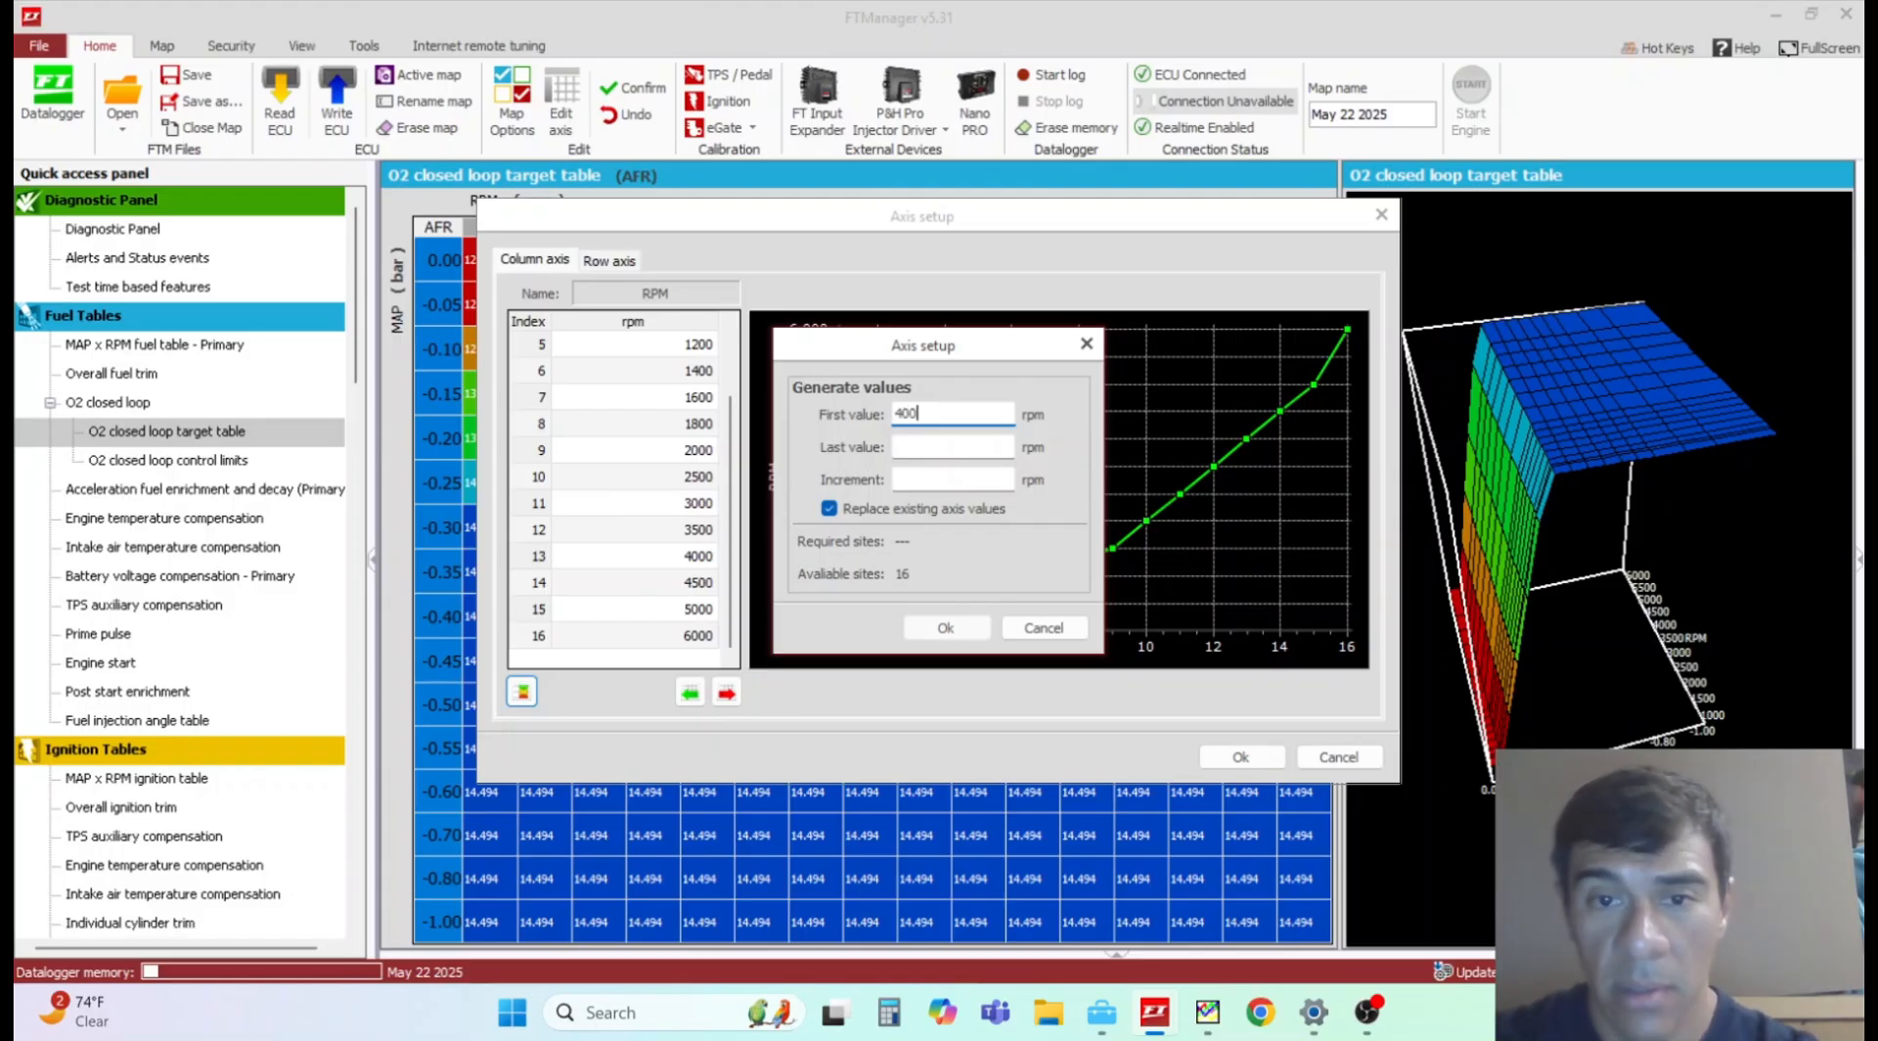
type("700")
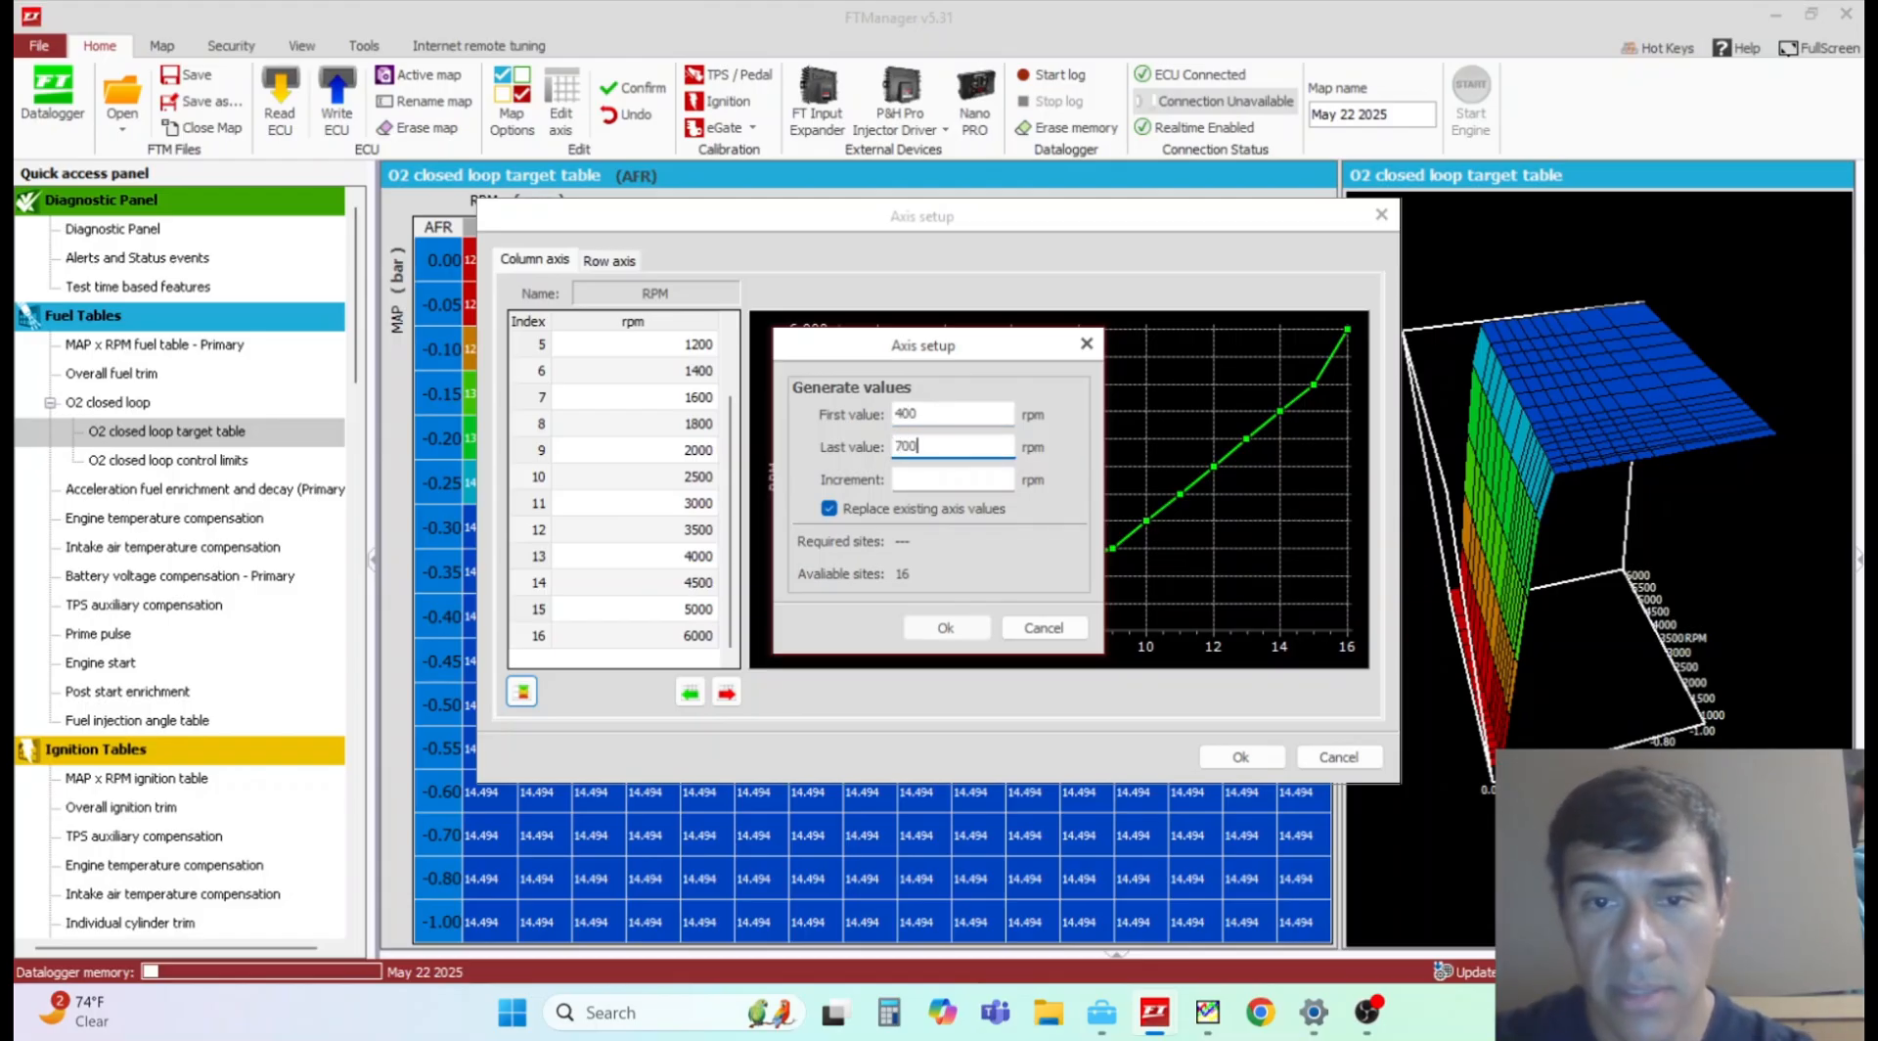
type("500")
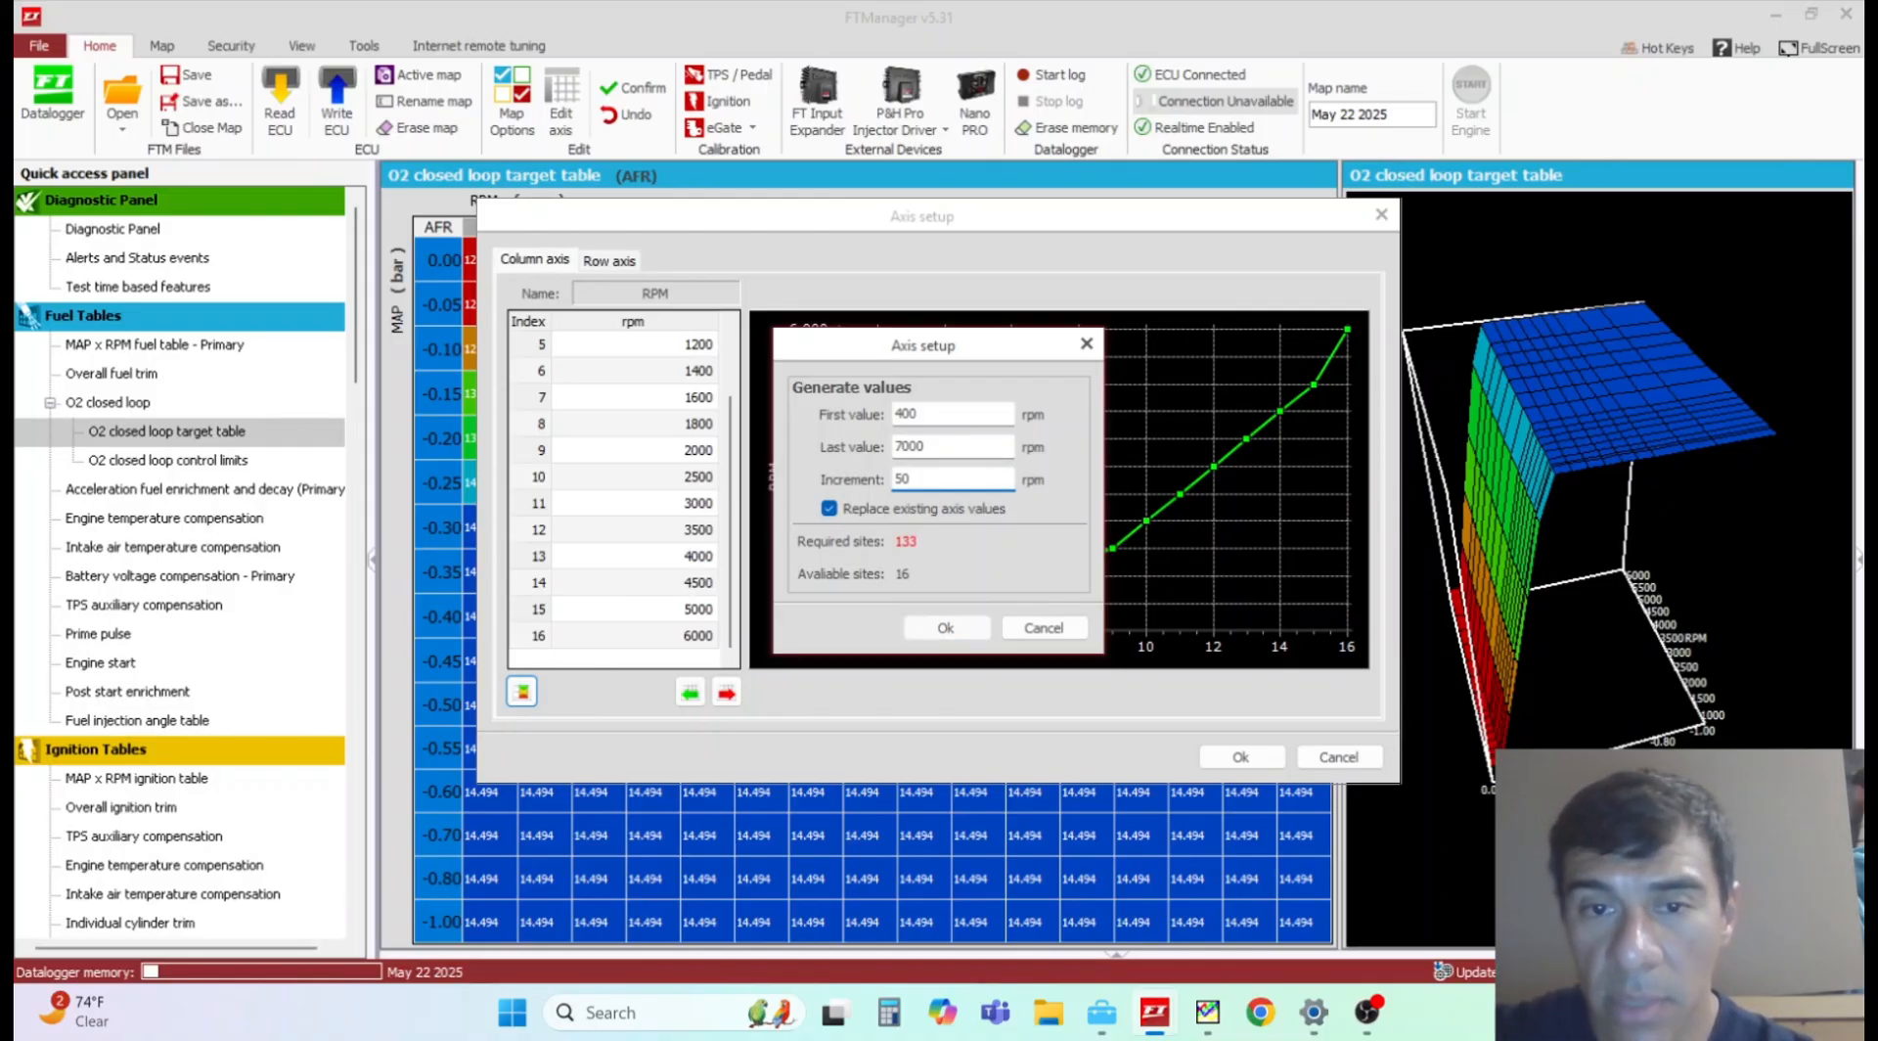
type("45")
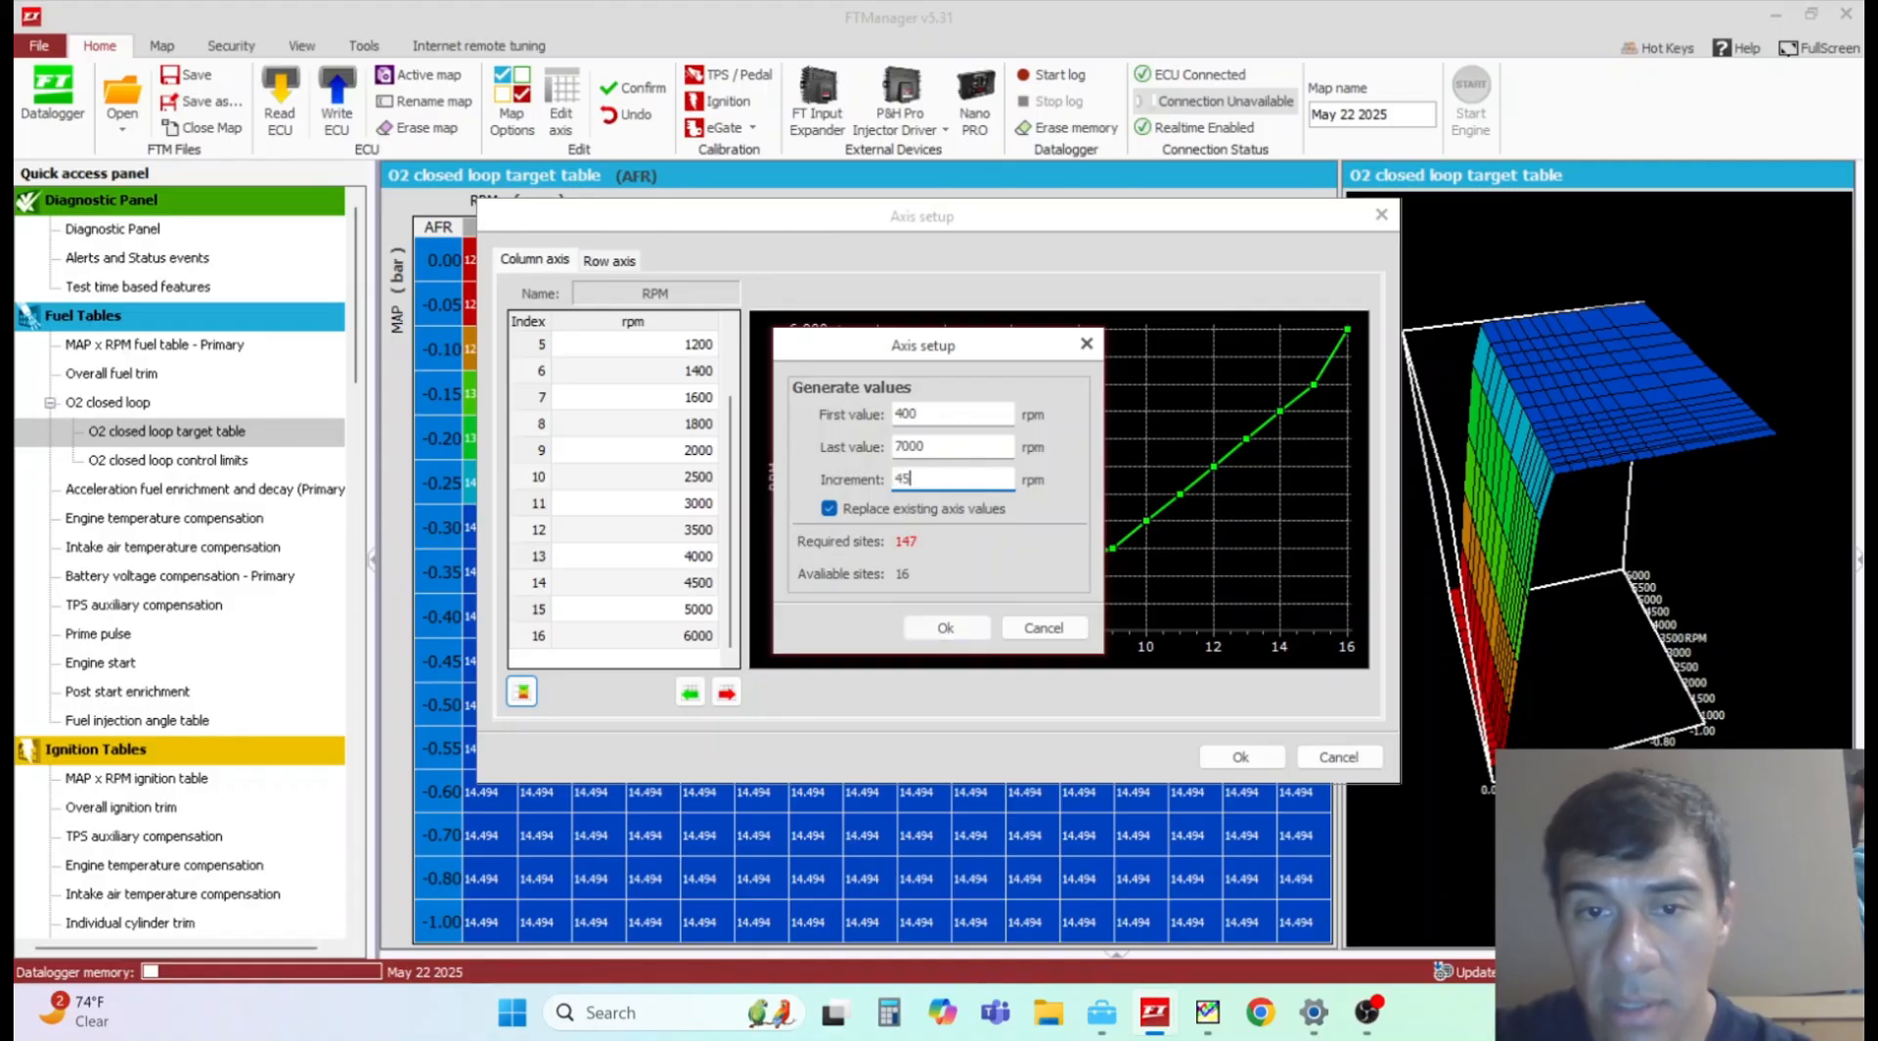
type("40")
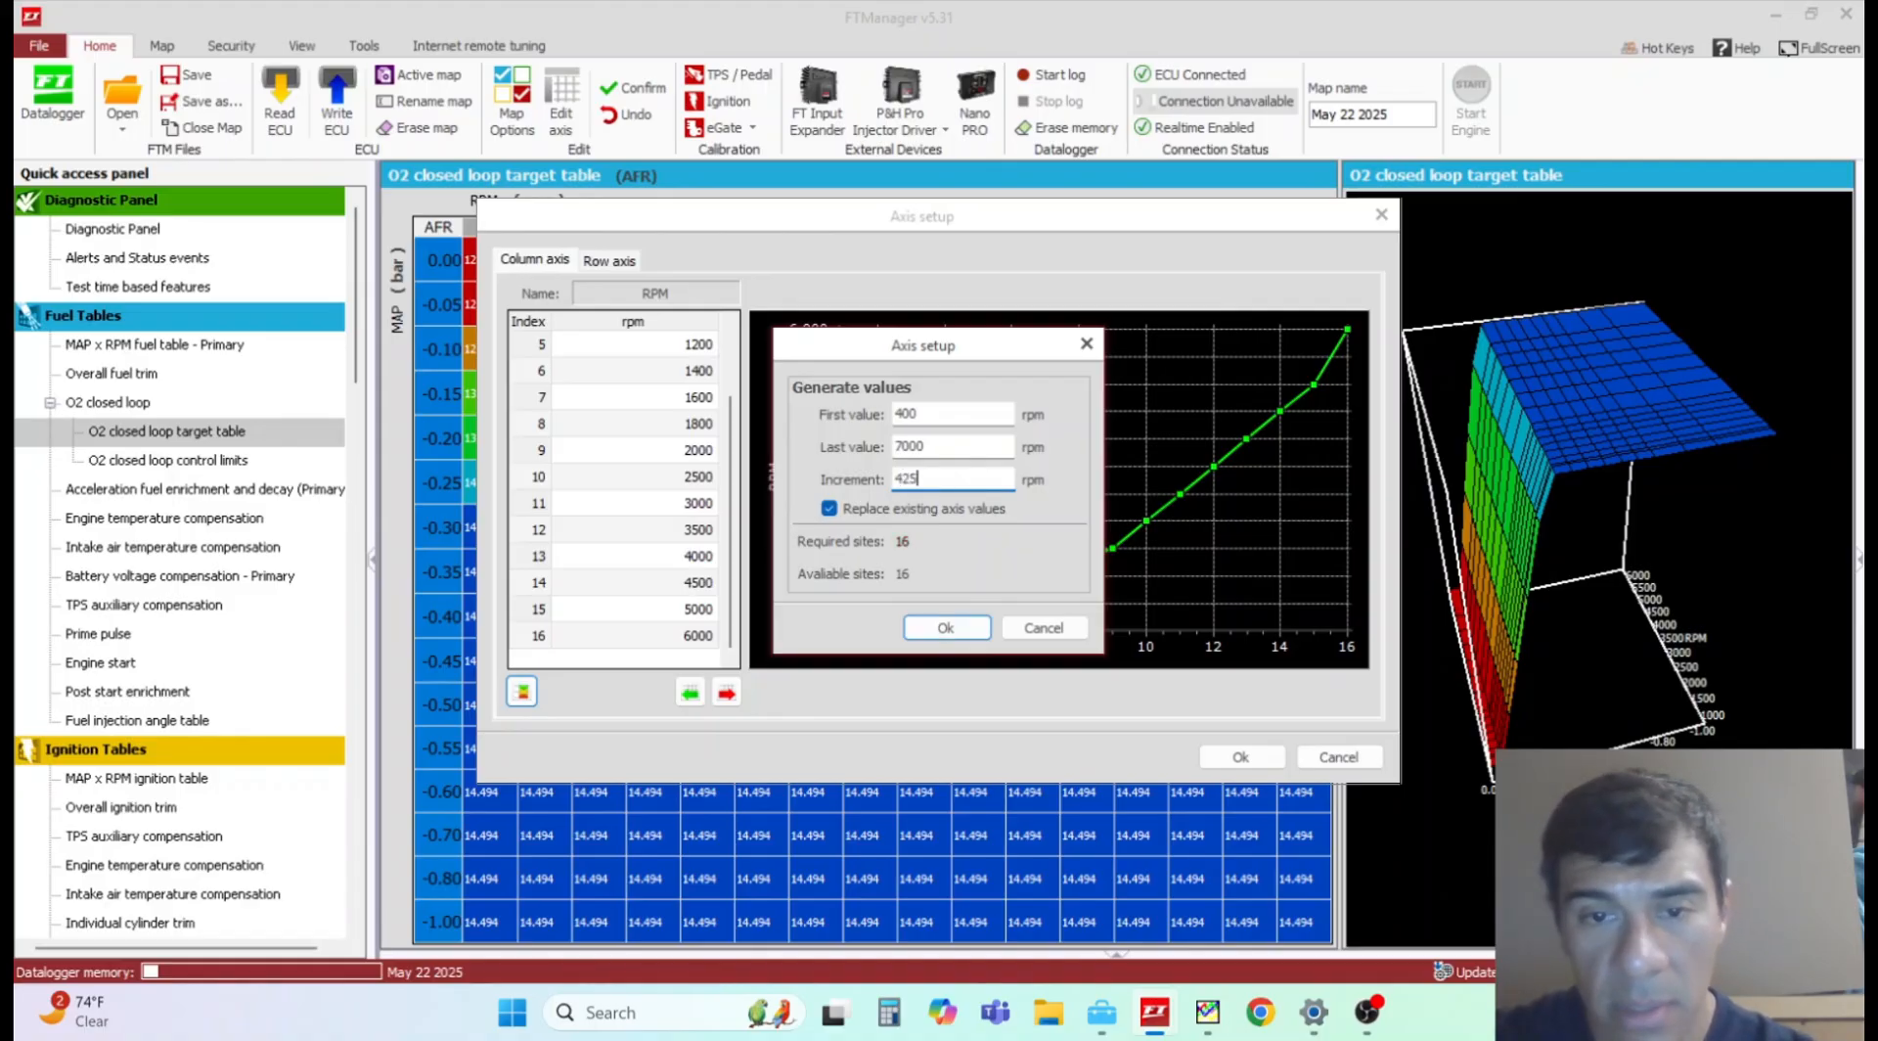
left_click(945, 628)
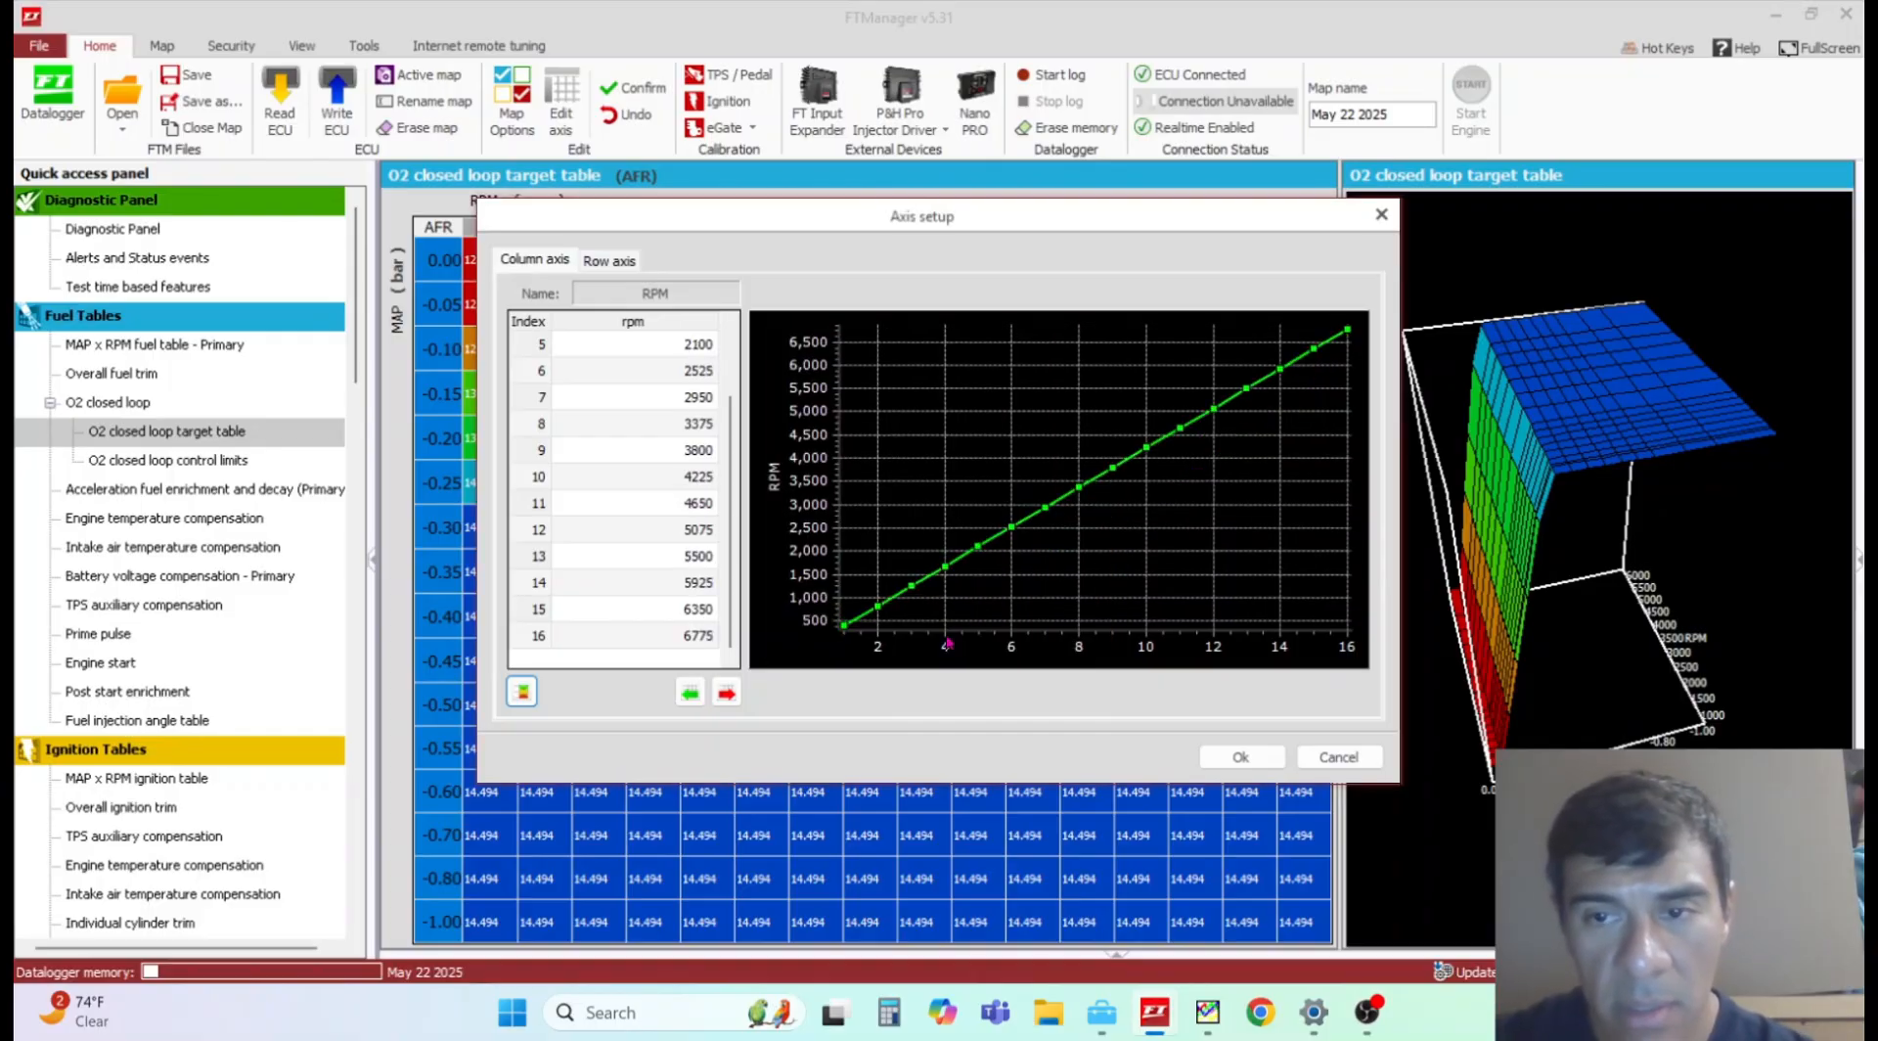
mouse_move(1241, 757)
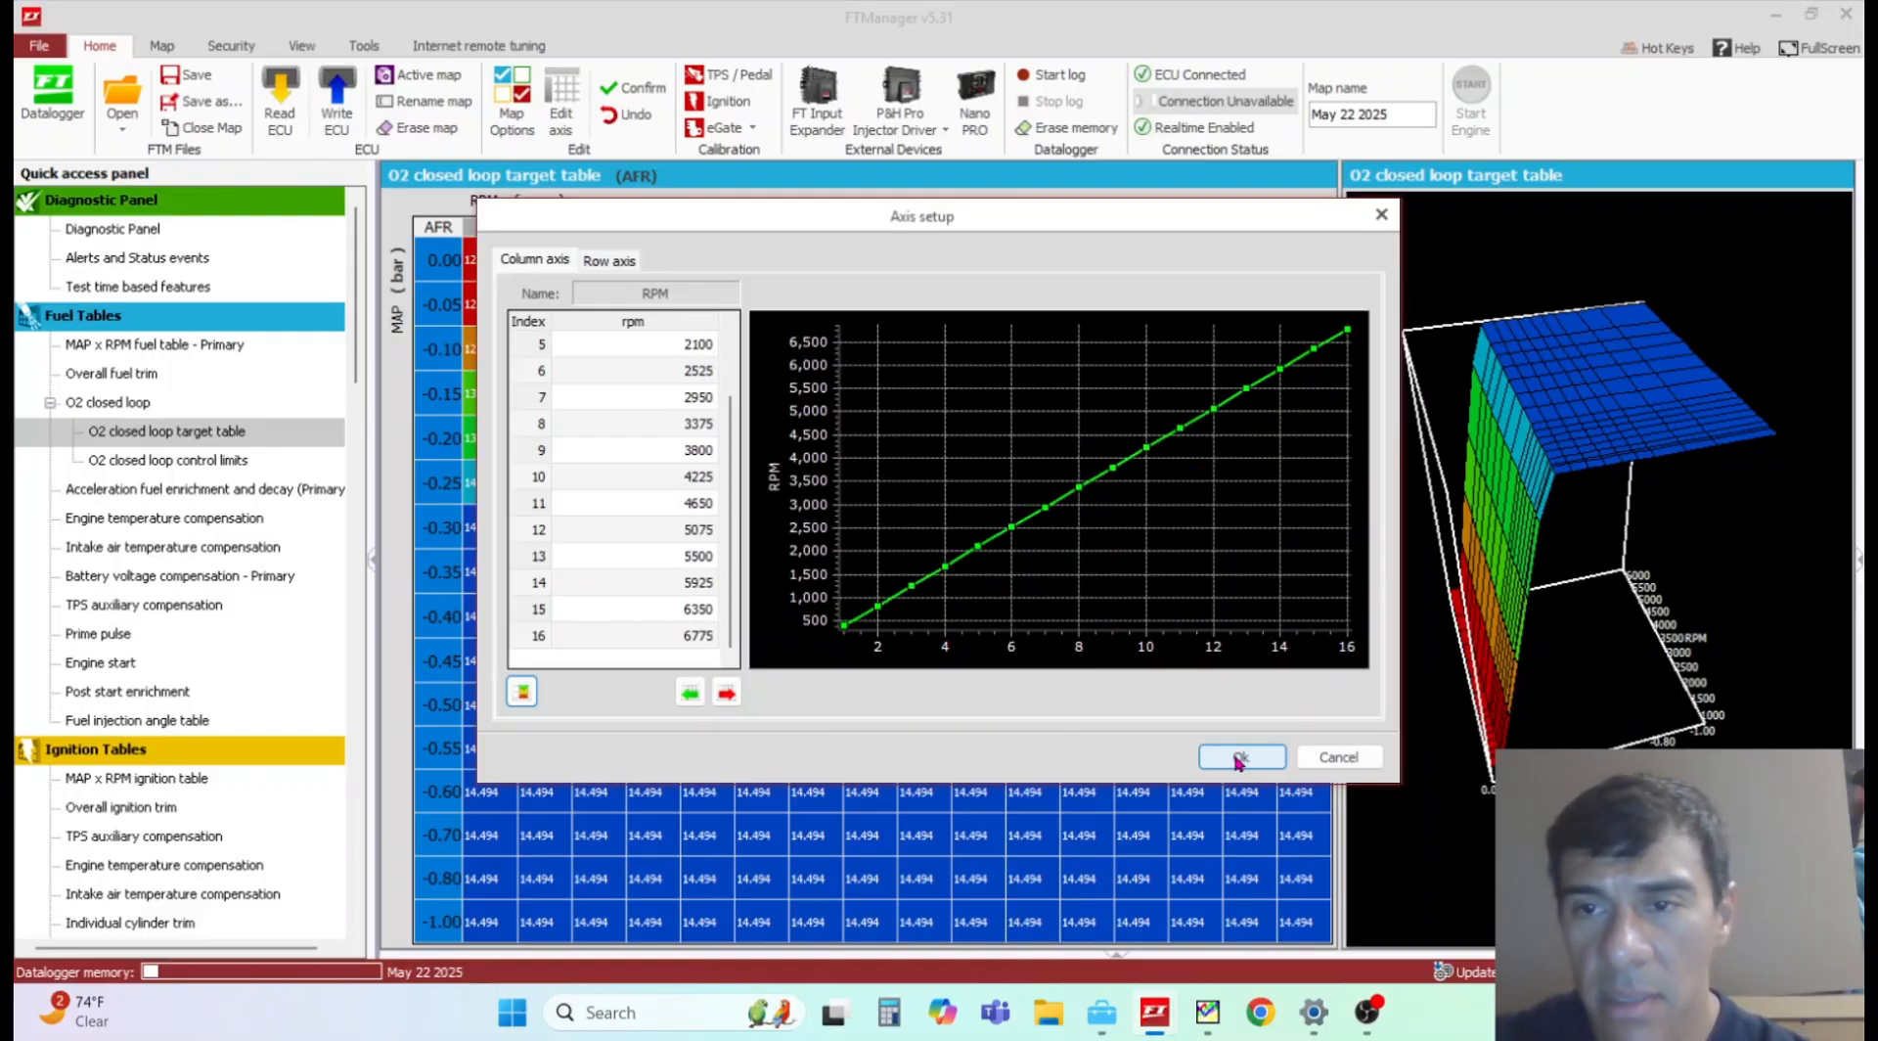
left_click(1240, 757)
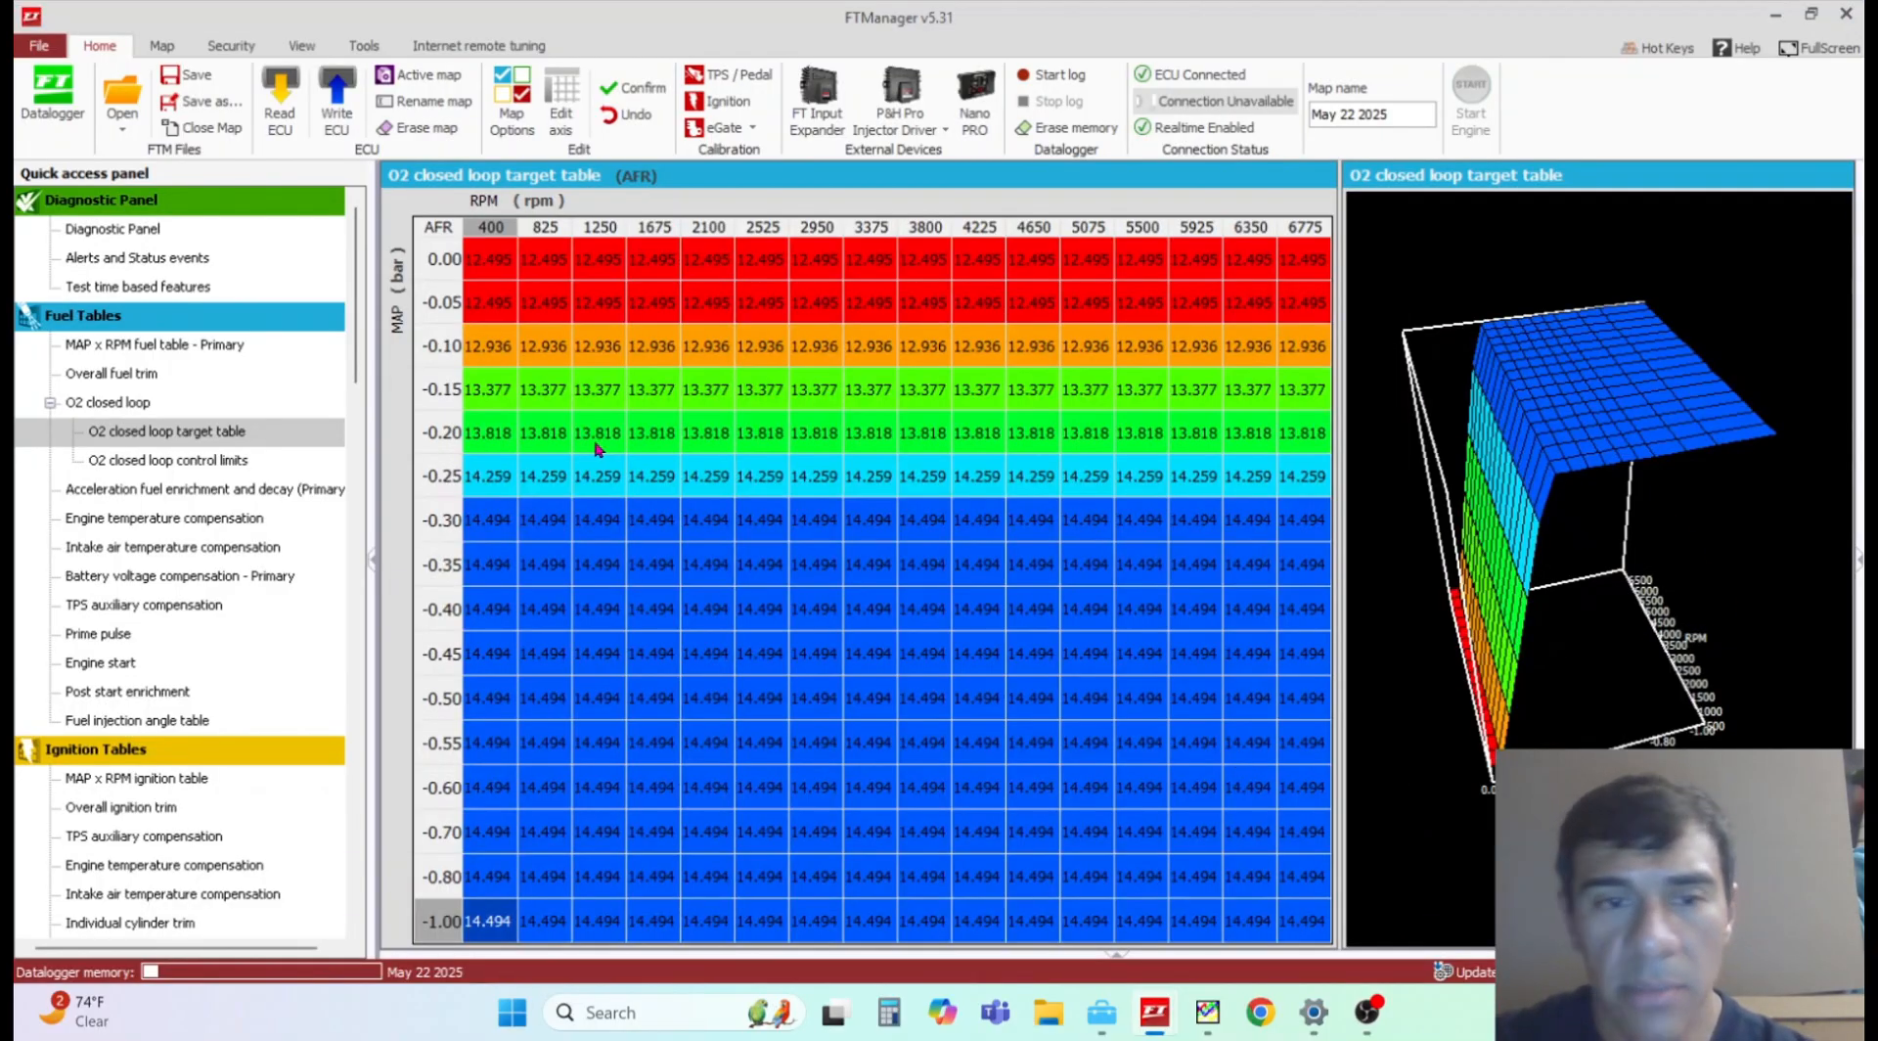
right_click(456, 233)
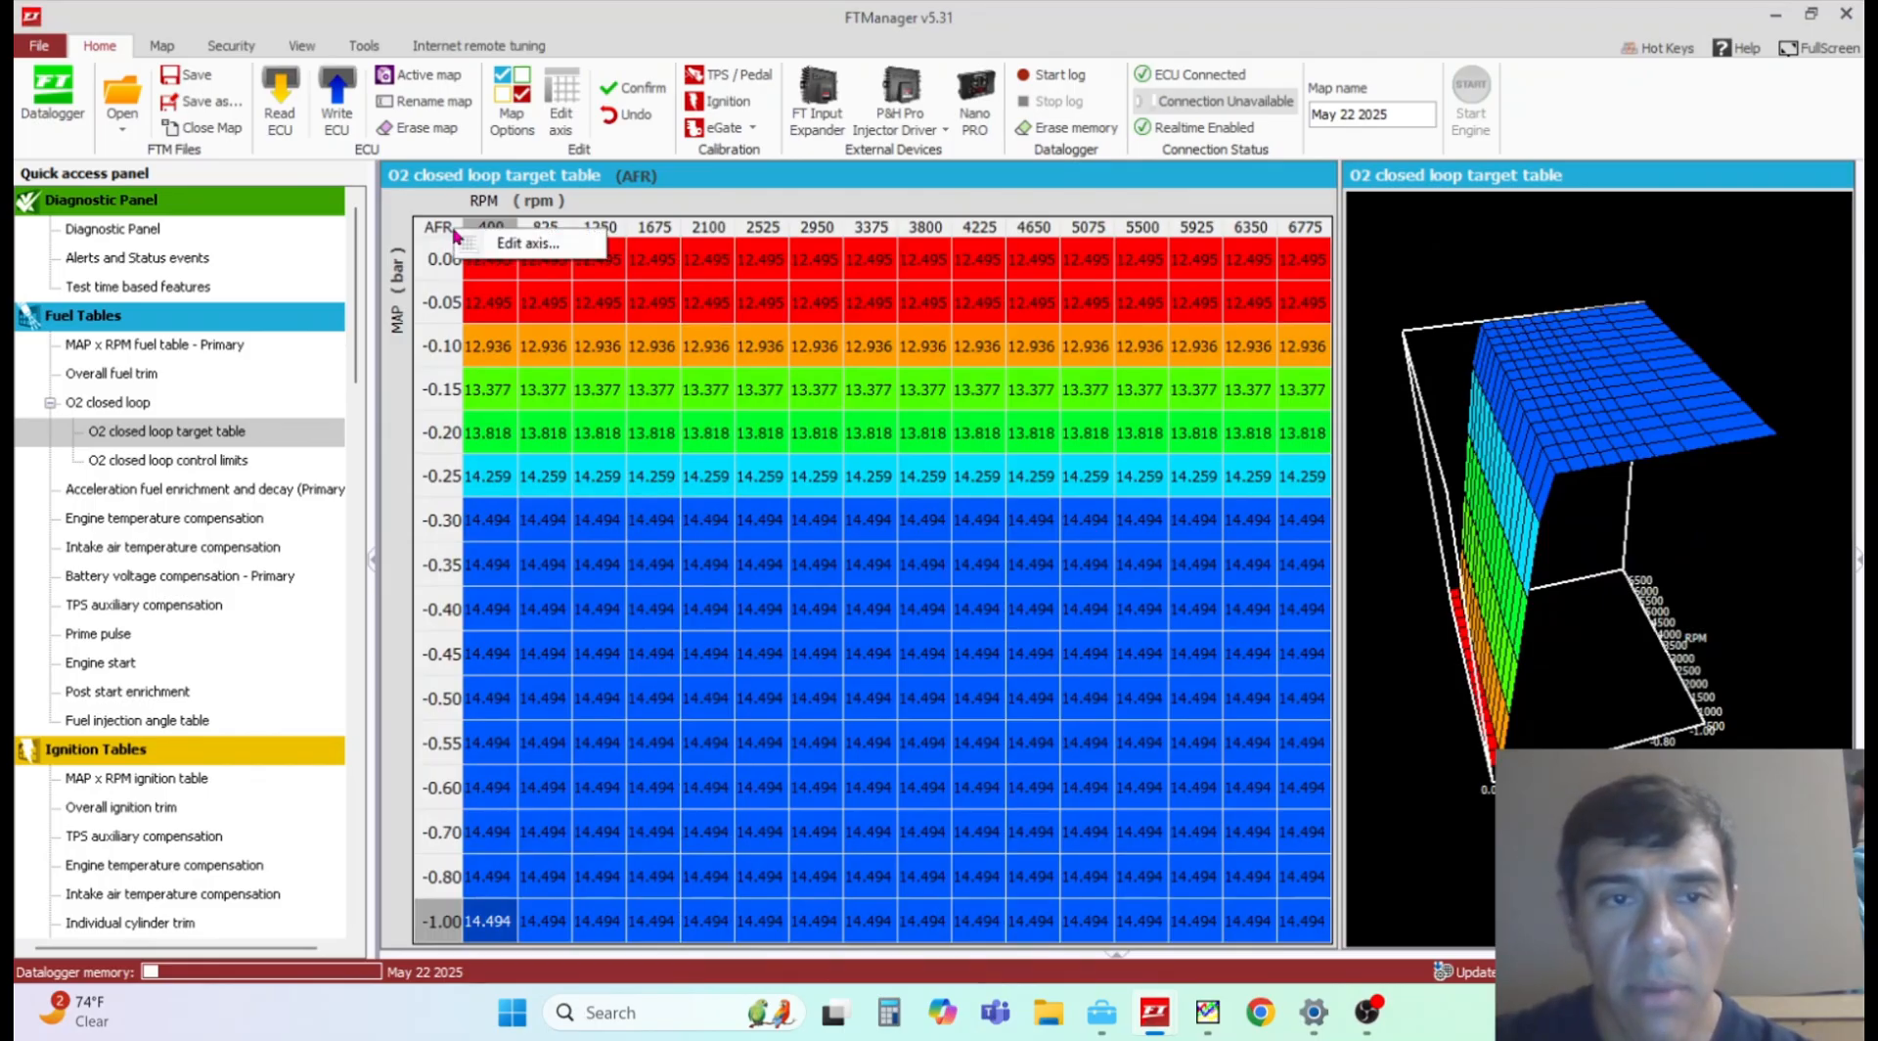
left_click(530, 242)
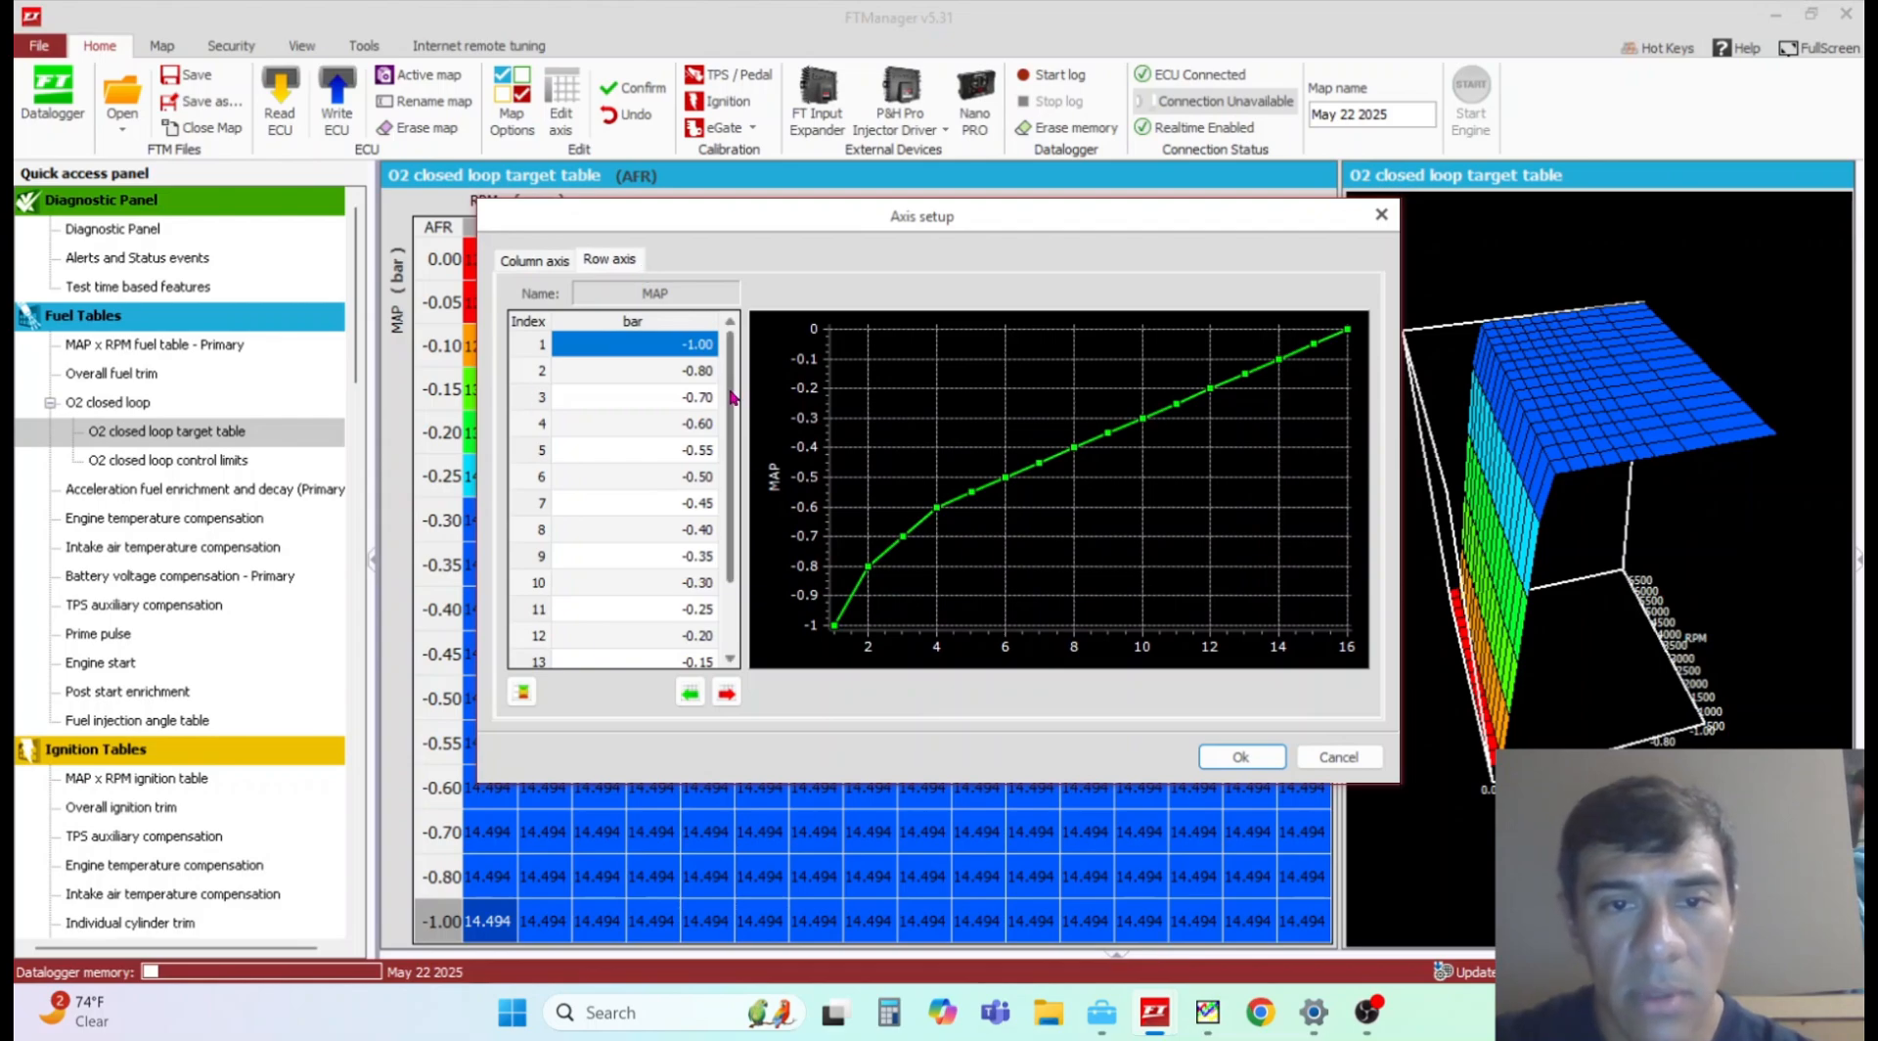
scroll("down", 3)
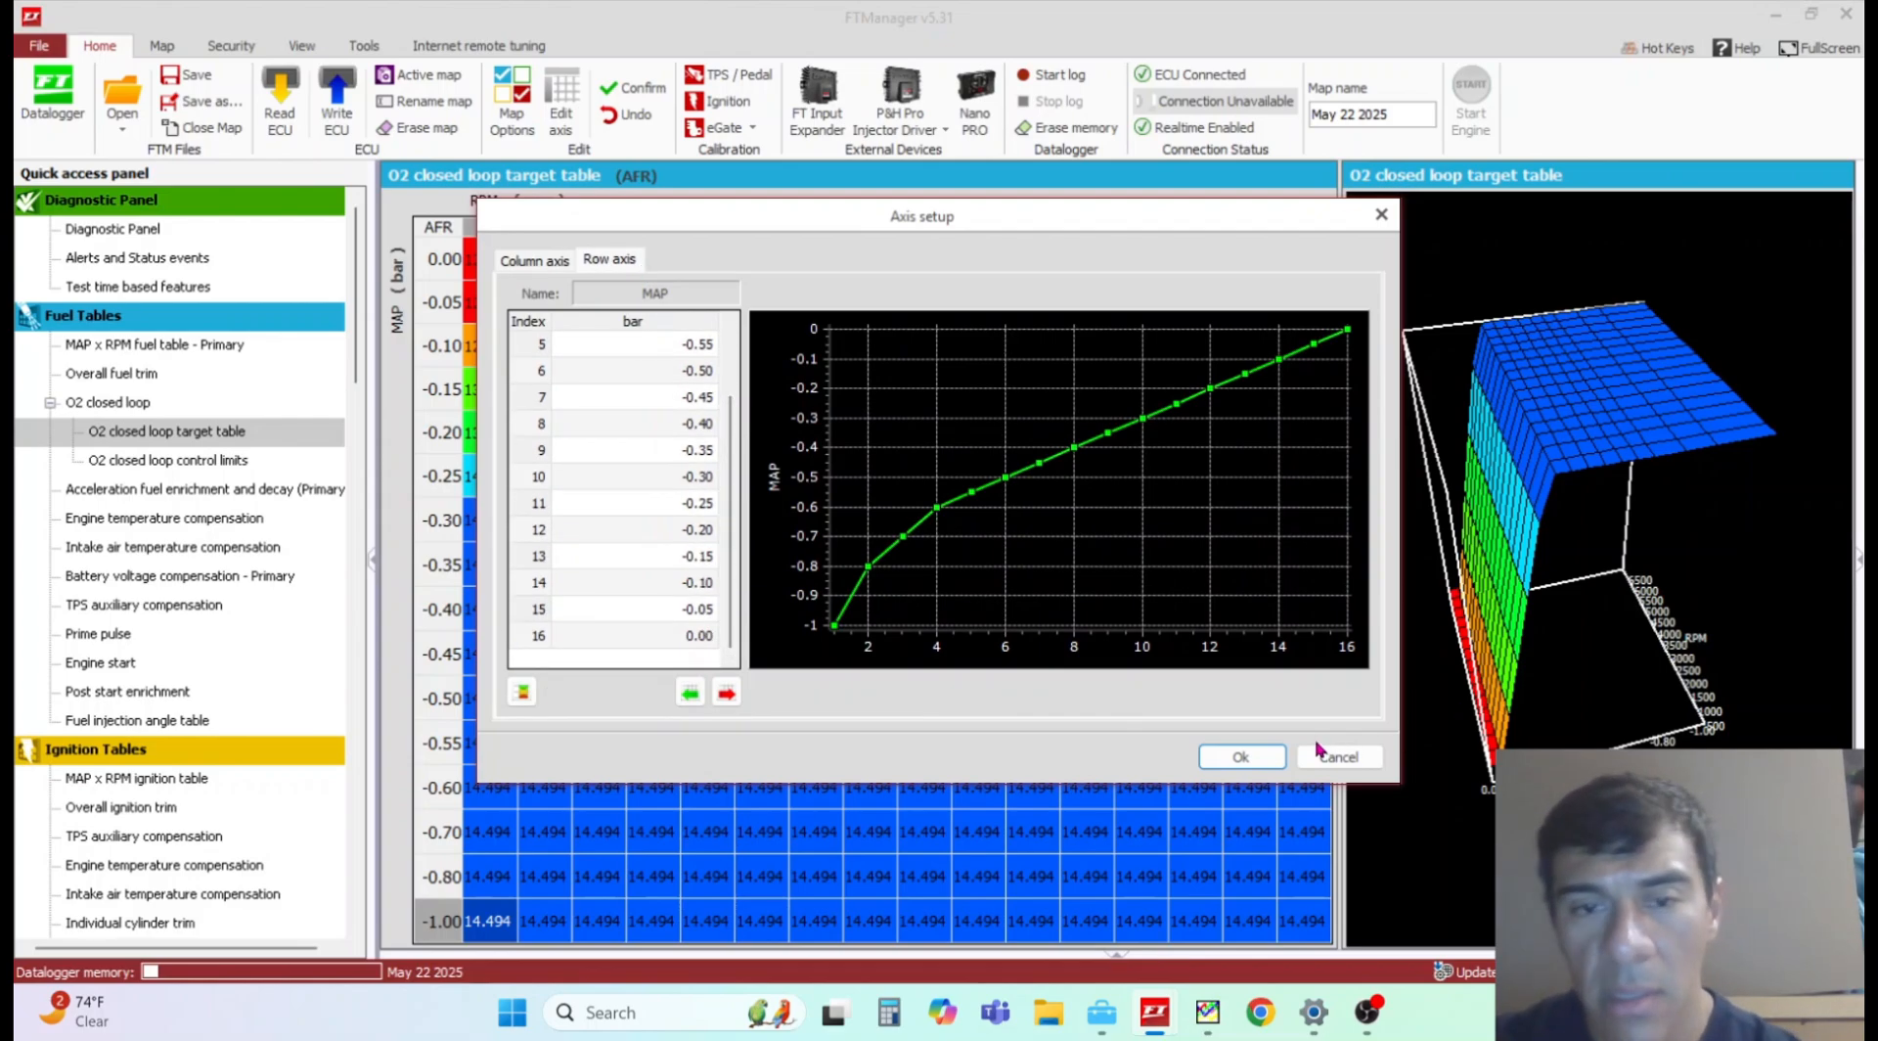
left_click(1240, 755)
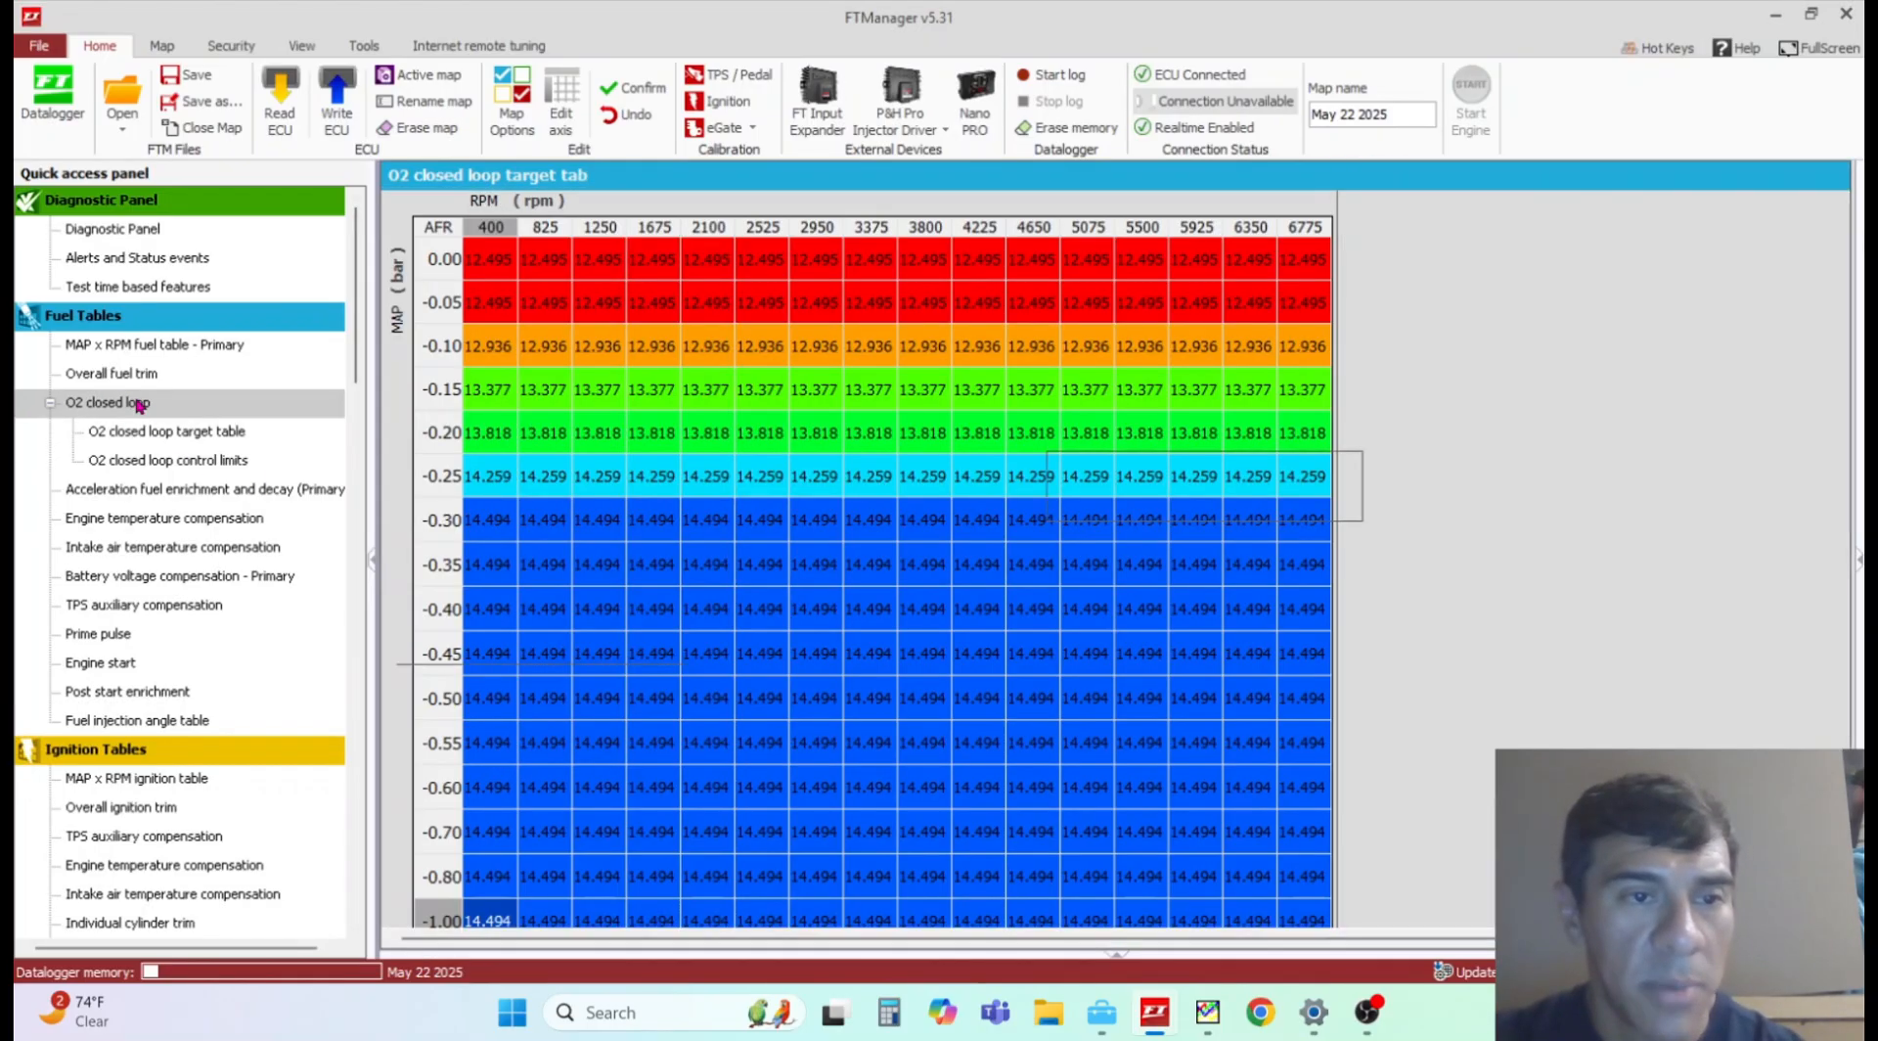
Step: Show the primary MAP x RPM fuel table, then engine temperature compensation: 70% at -10 °C to 0% from 70-100 °C
left_click(106, 403)
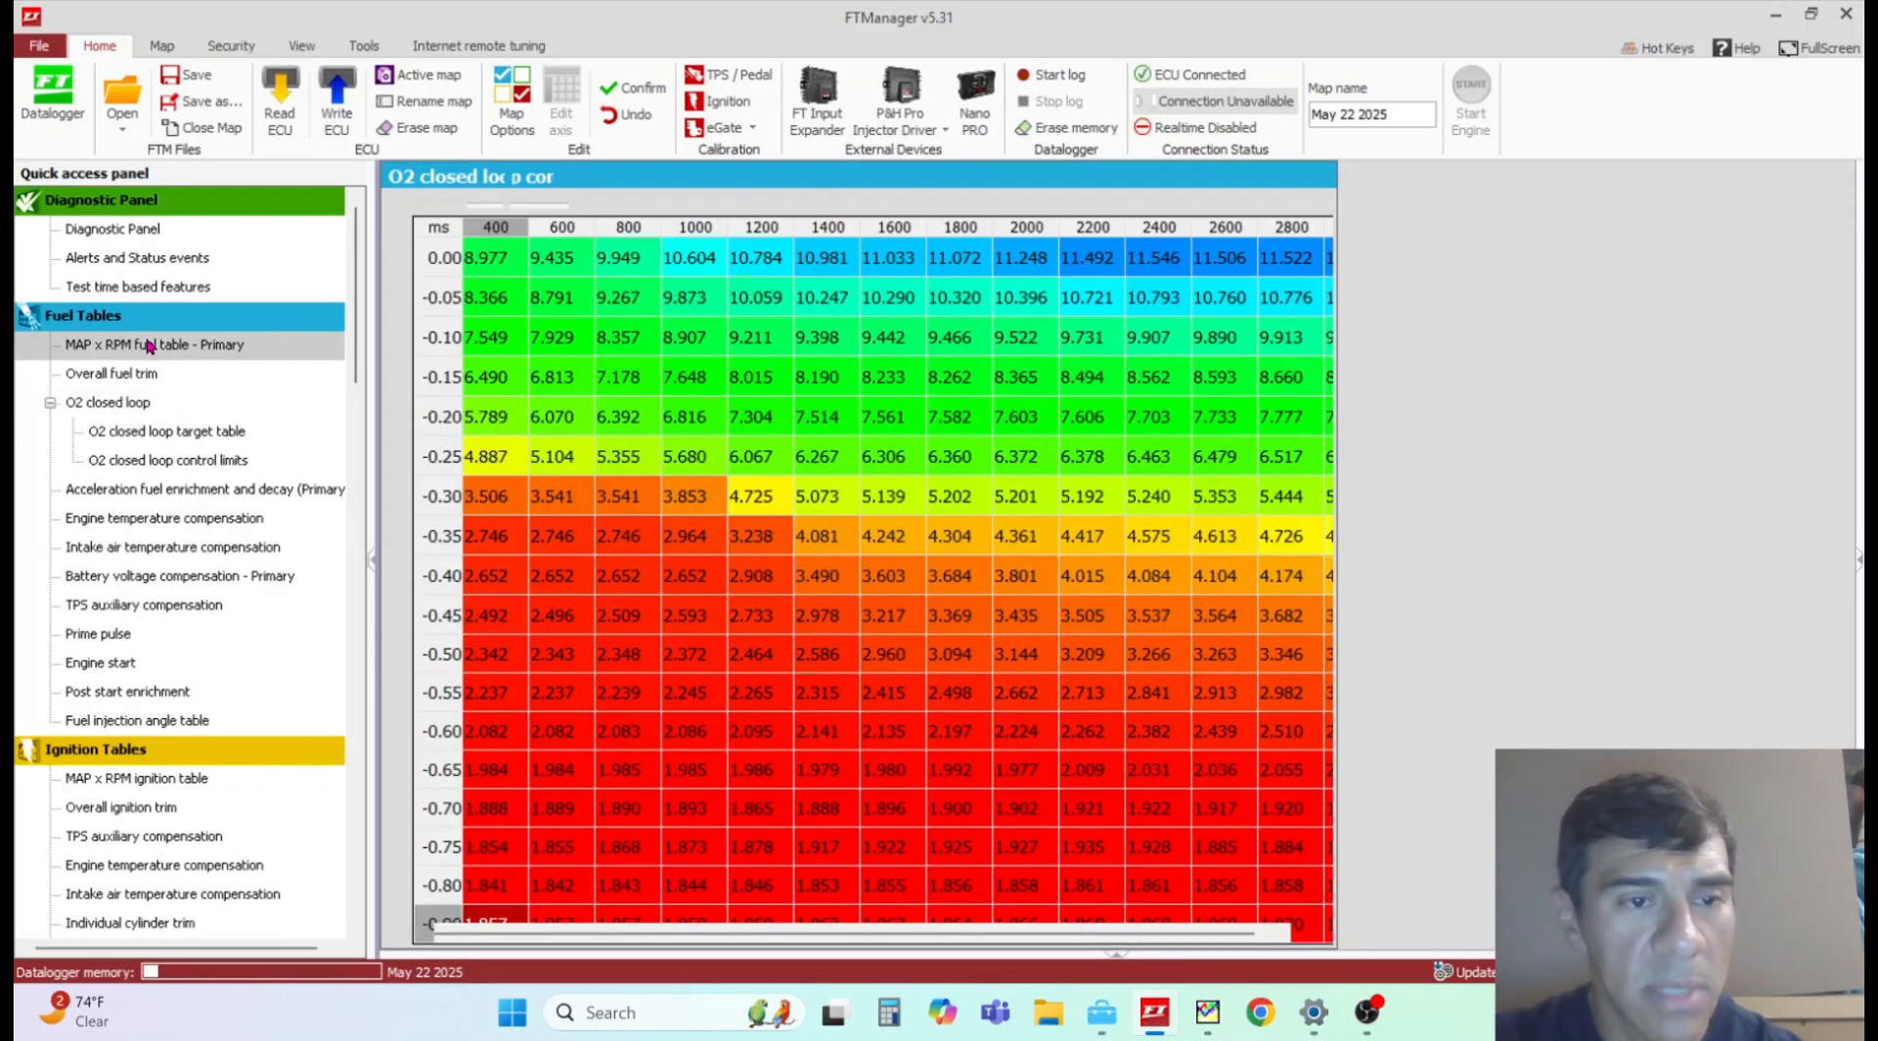
left_click(153, 344)
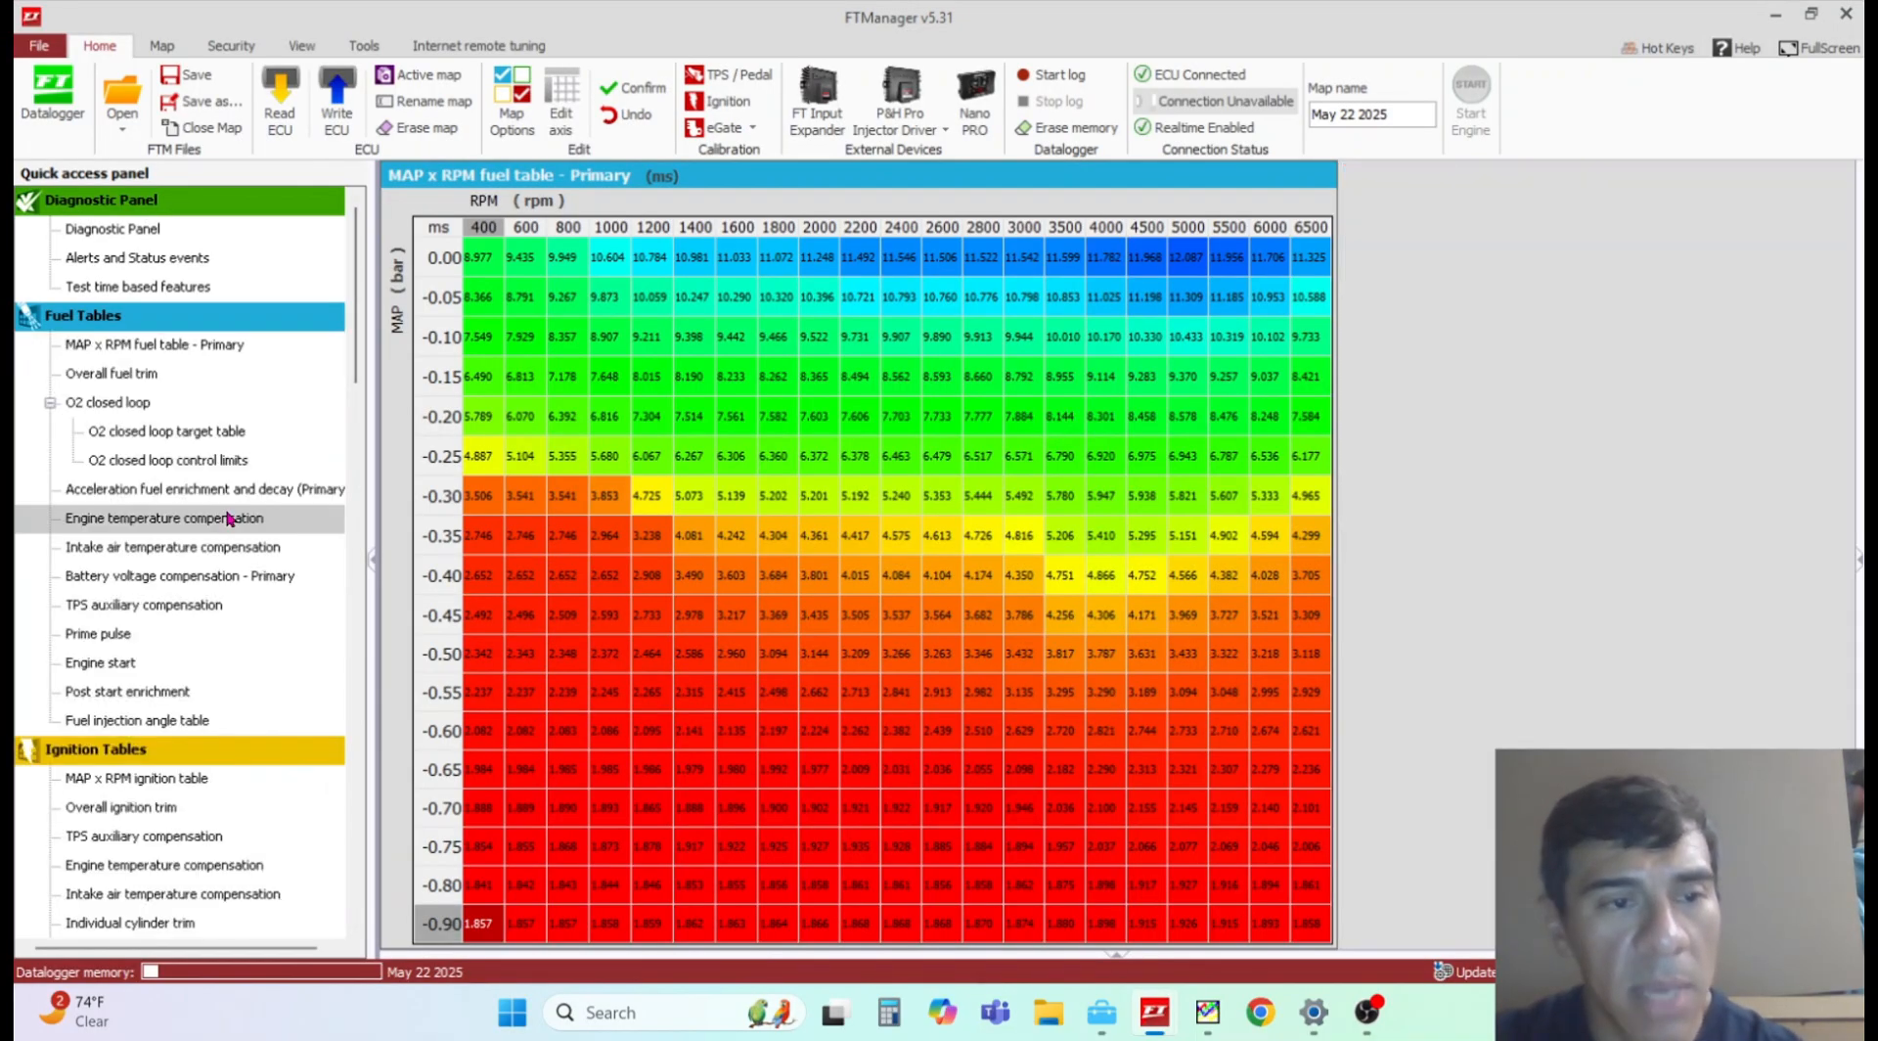
left_click(163, 516)
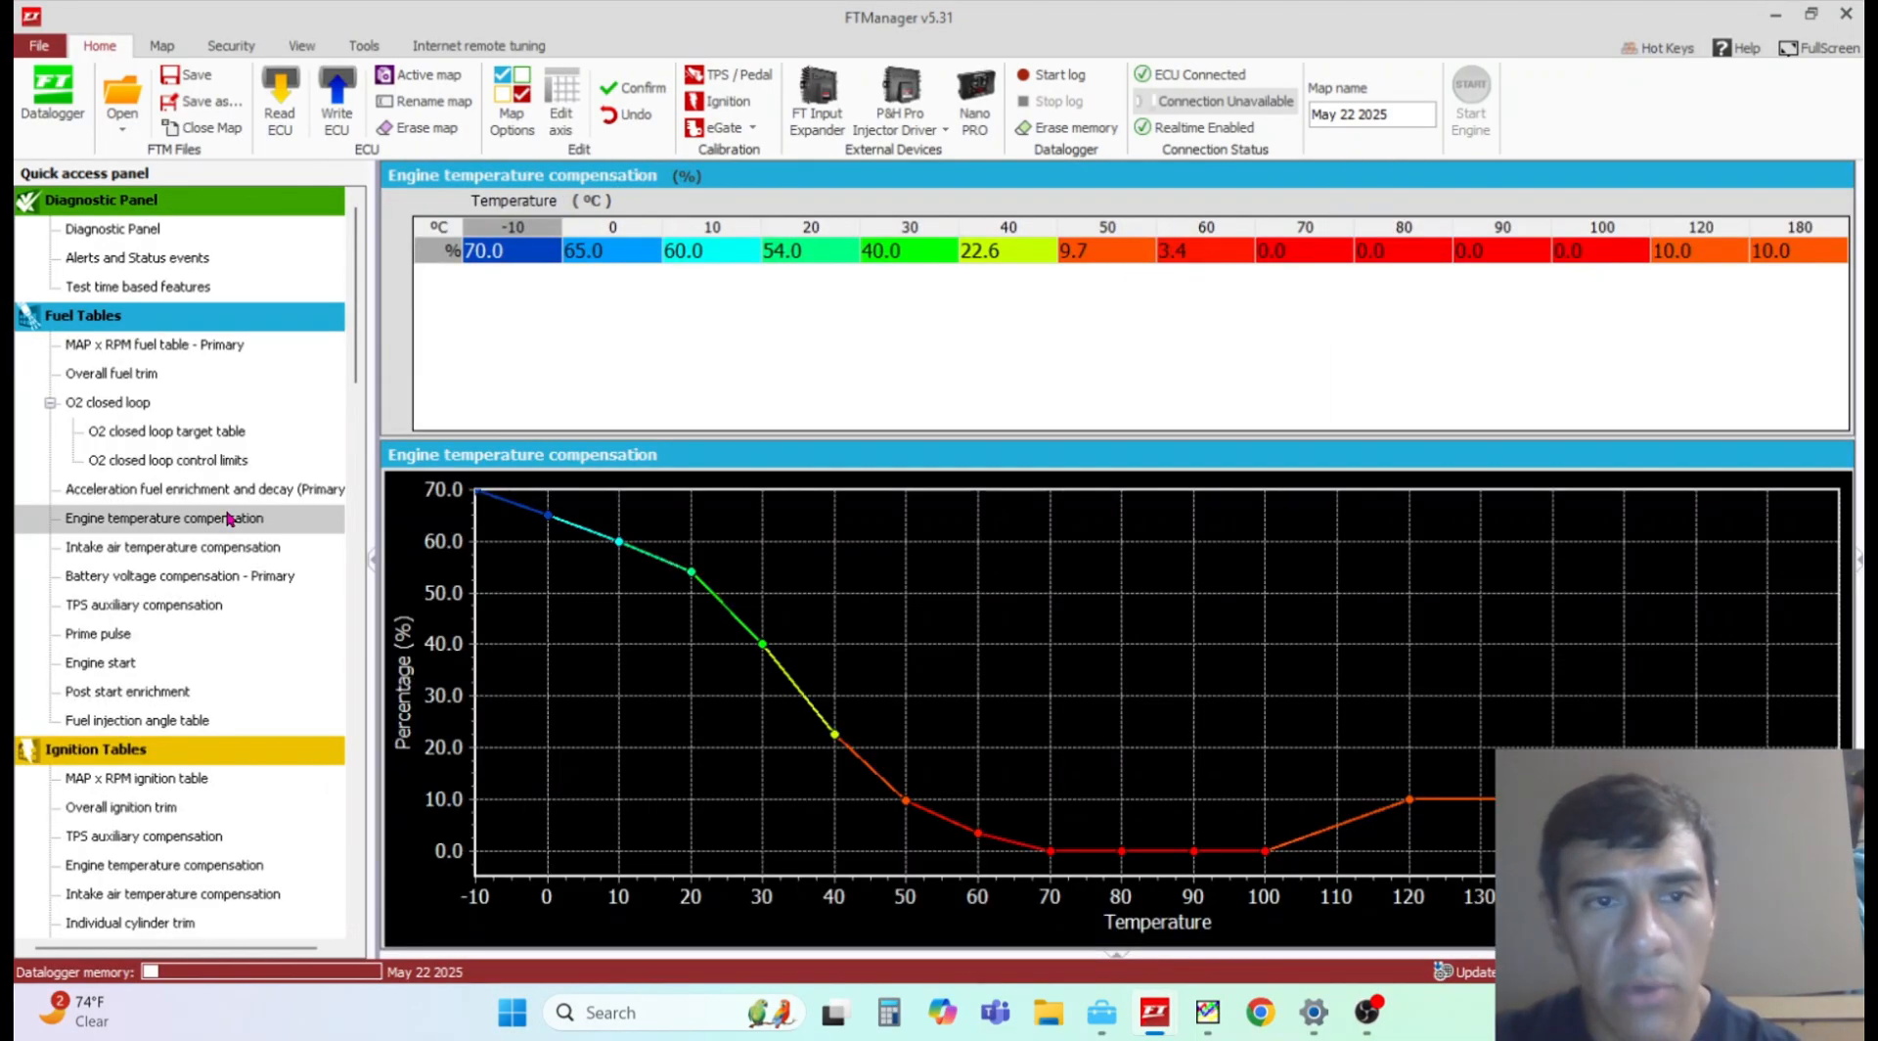
mouse_move(237, 554)
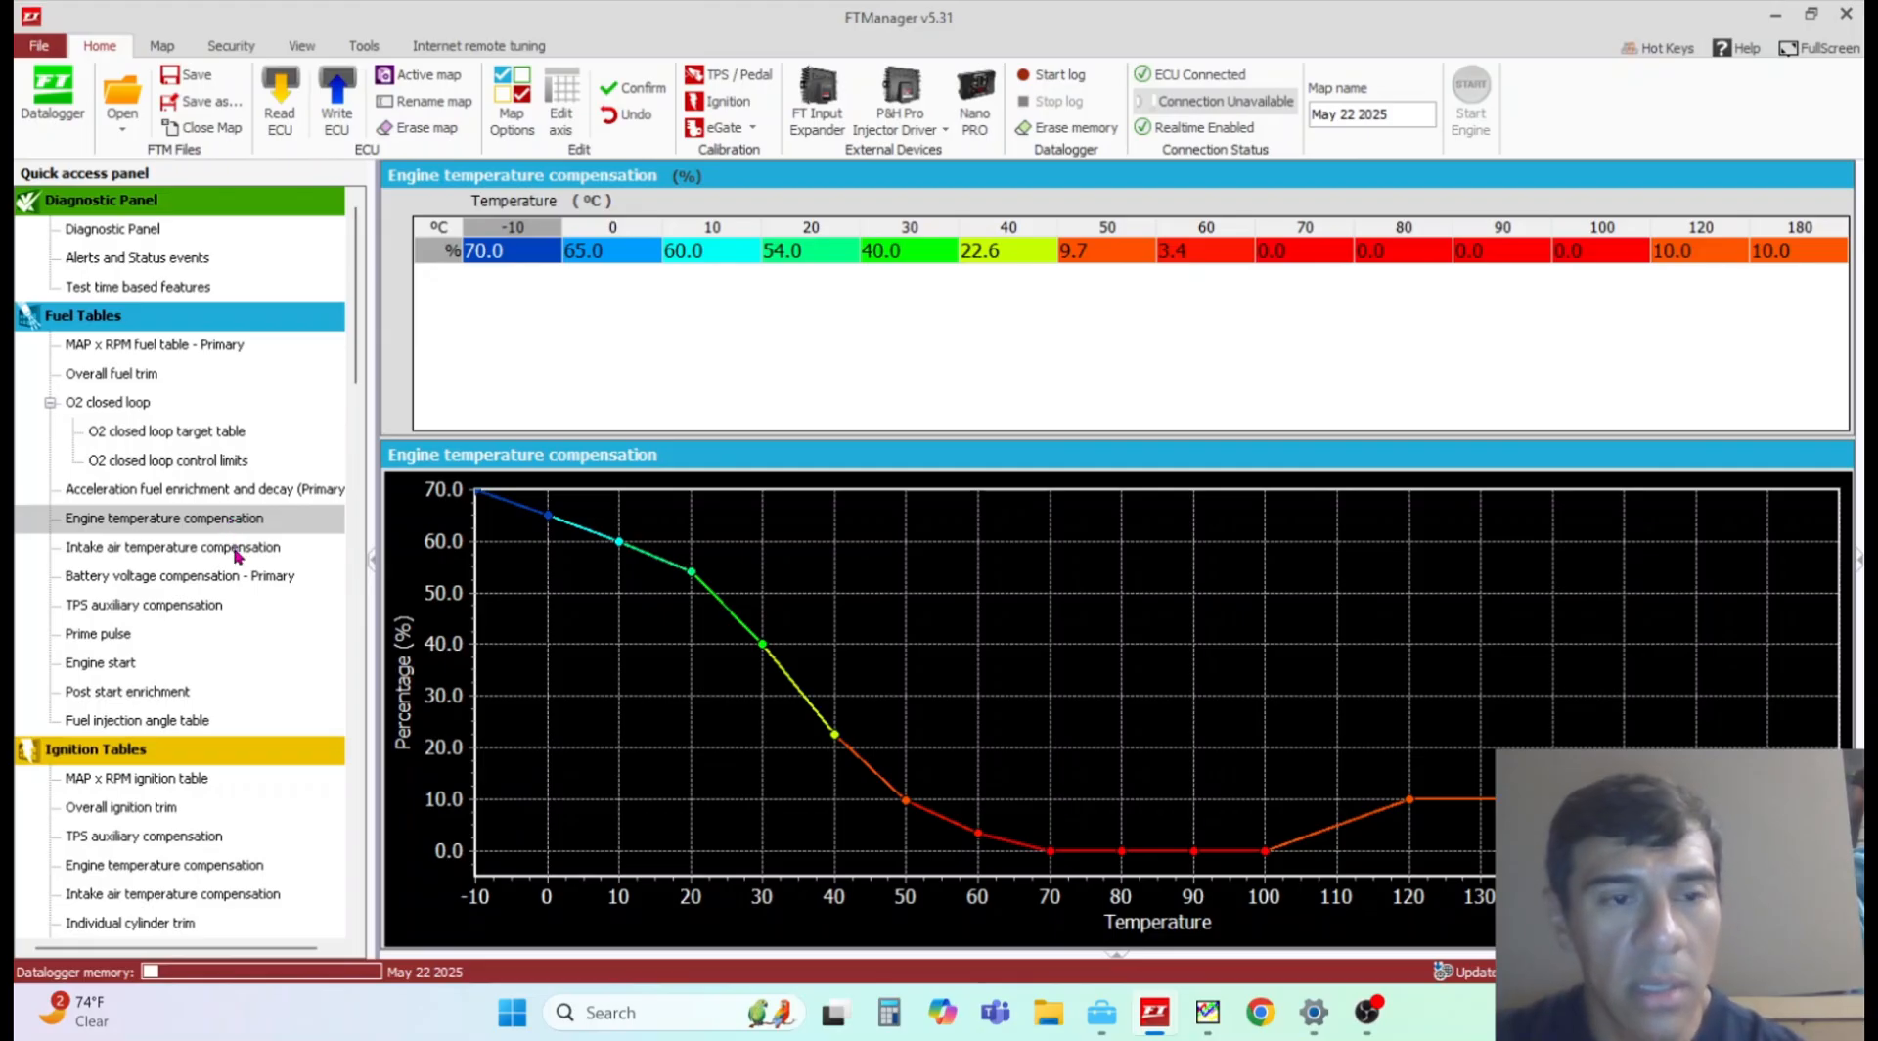
Step: Show the fuel intake air temperature compensation, +12.3% at 0 °C to -20.4% at 120 °C
left_click(173, 545)
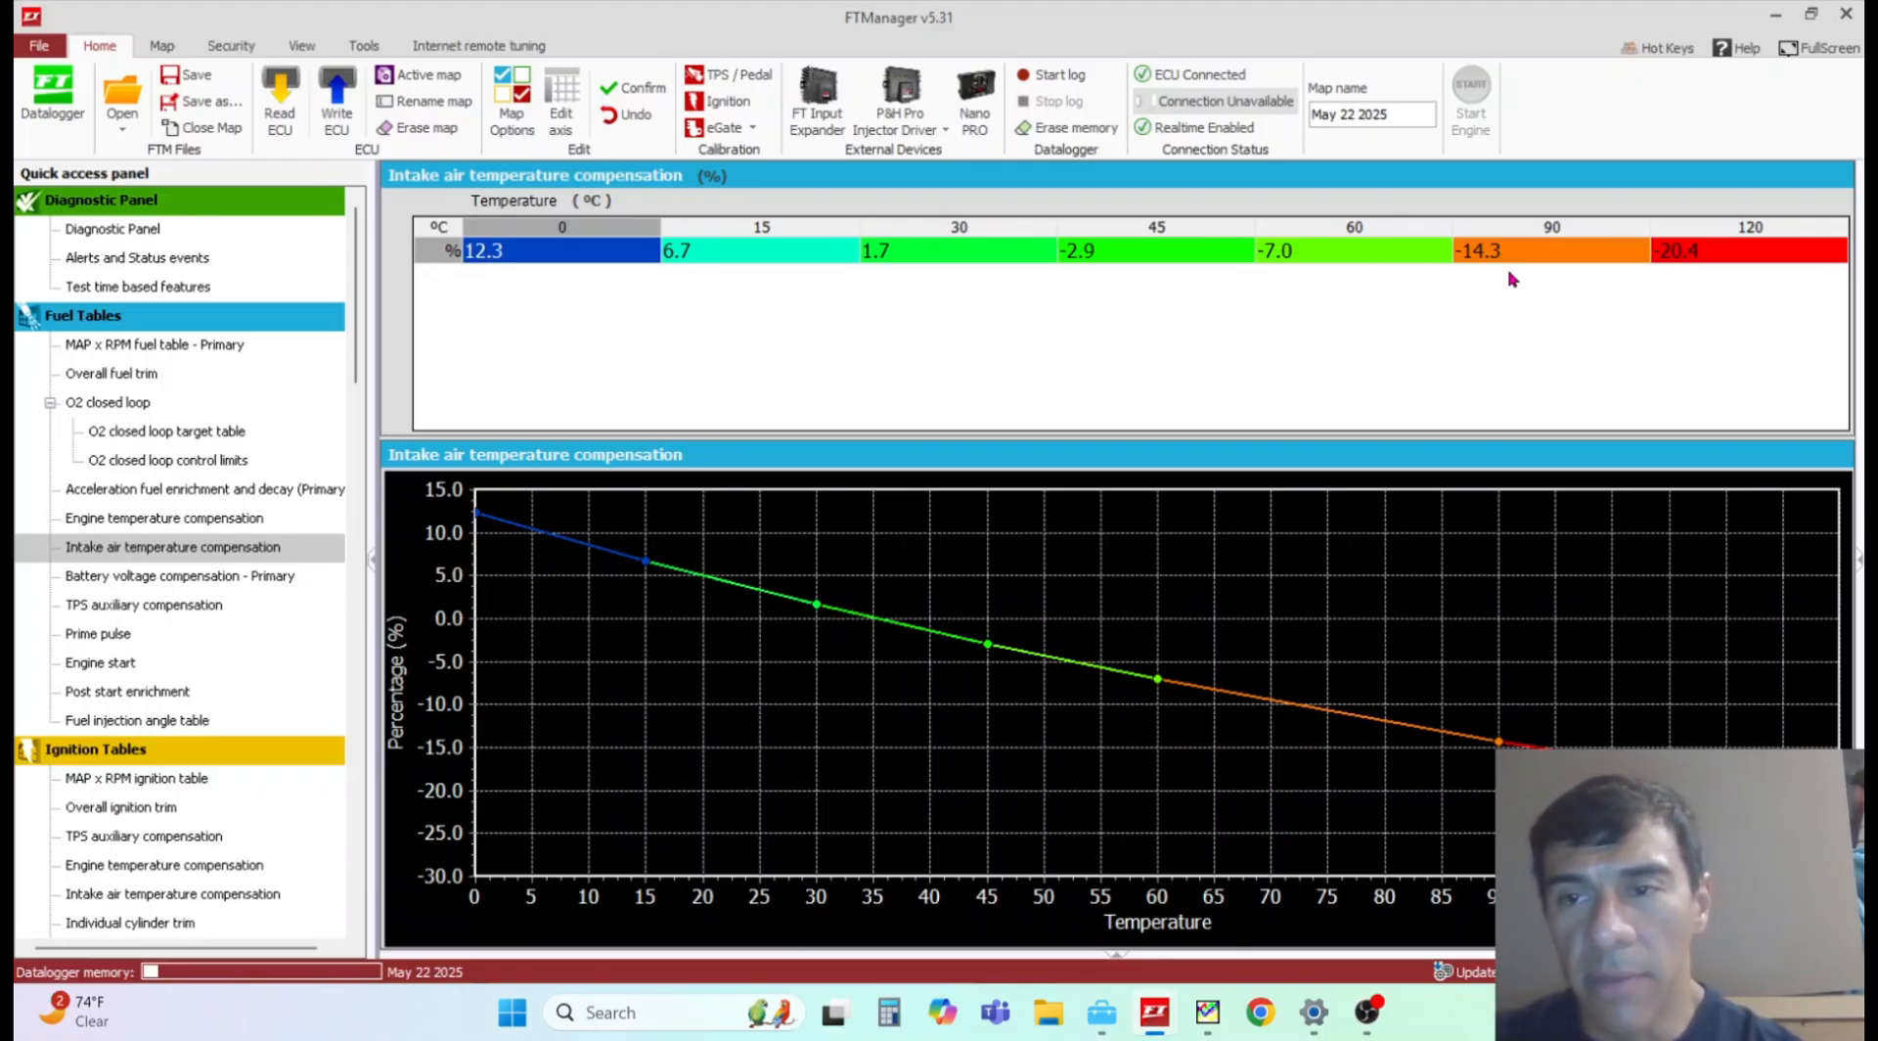
mouse_move(1385, 230)
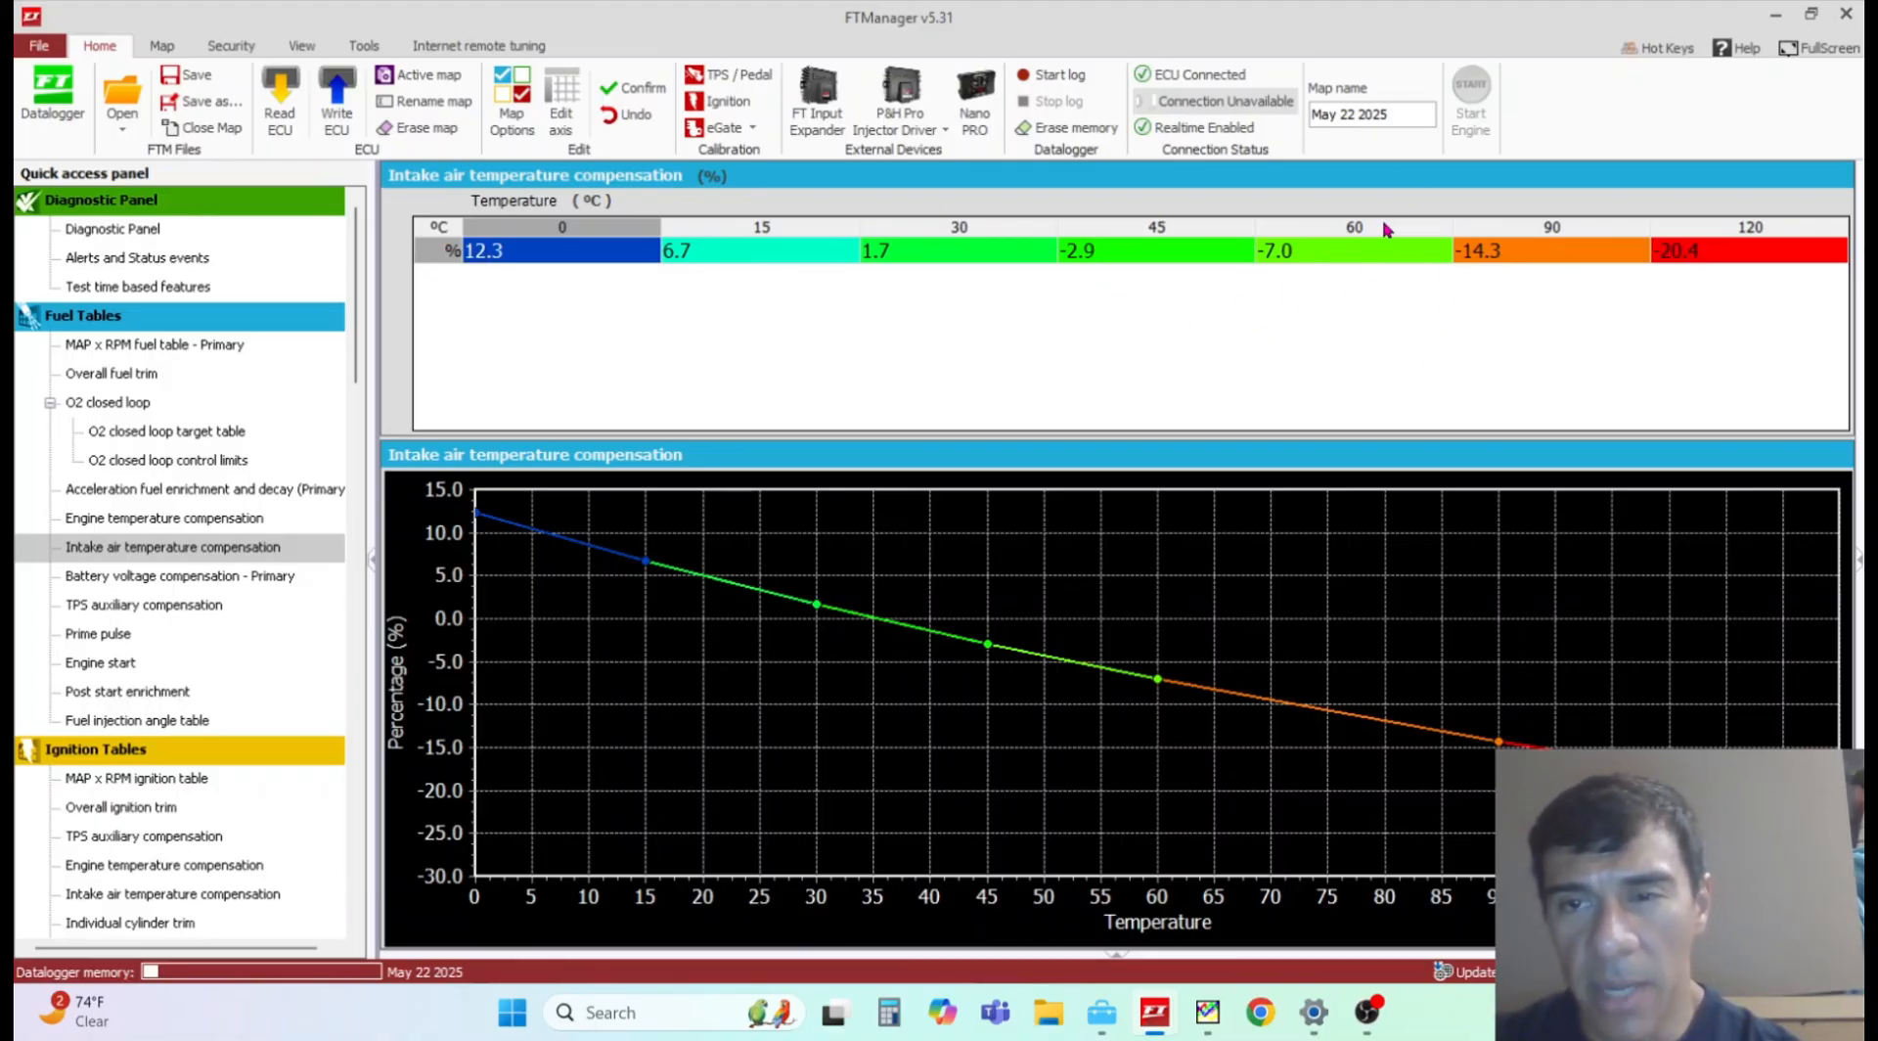
mouse_move(1314, 322)
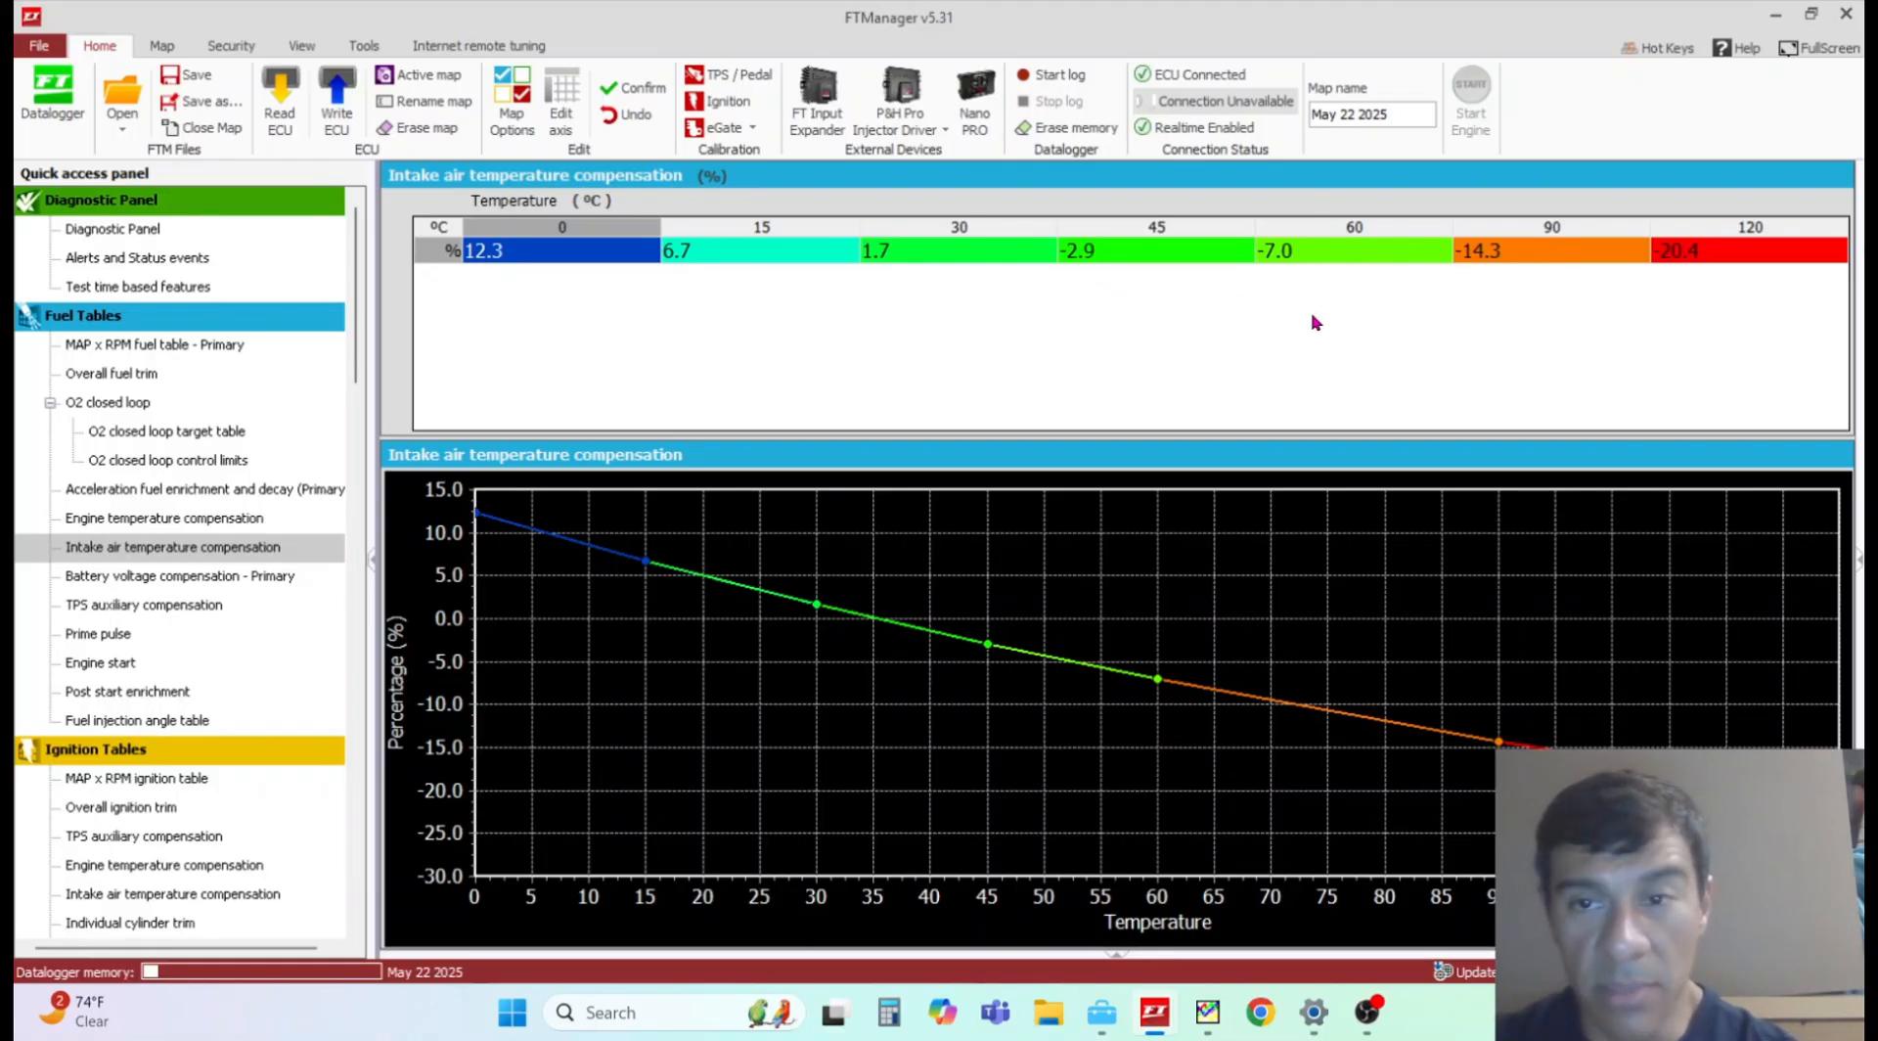
mouse_move(1477, 313)
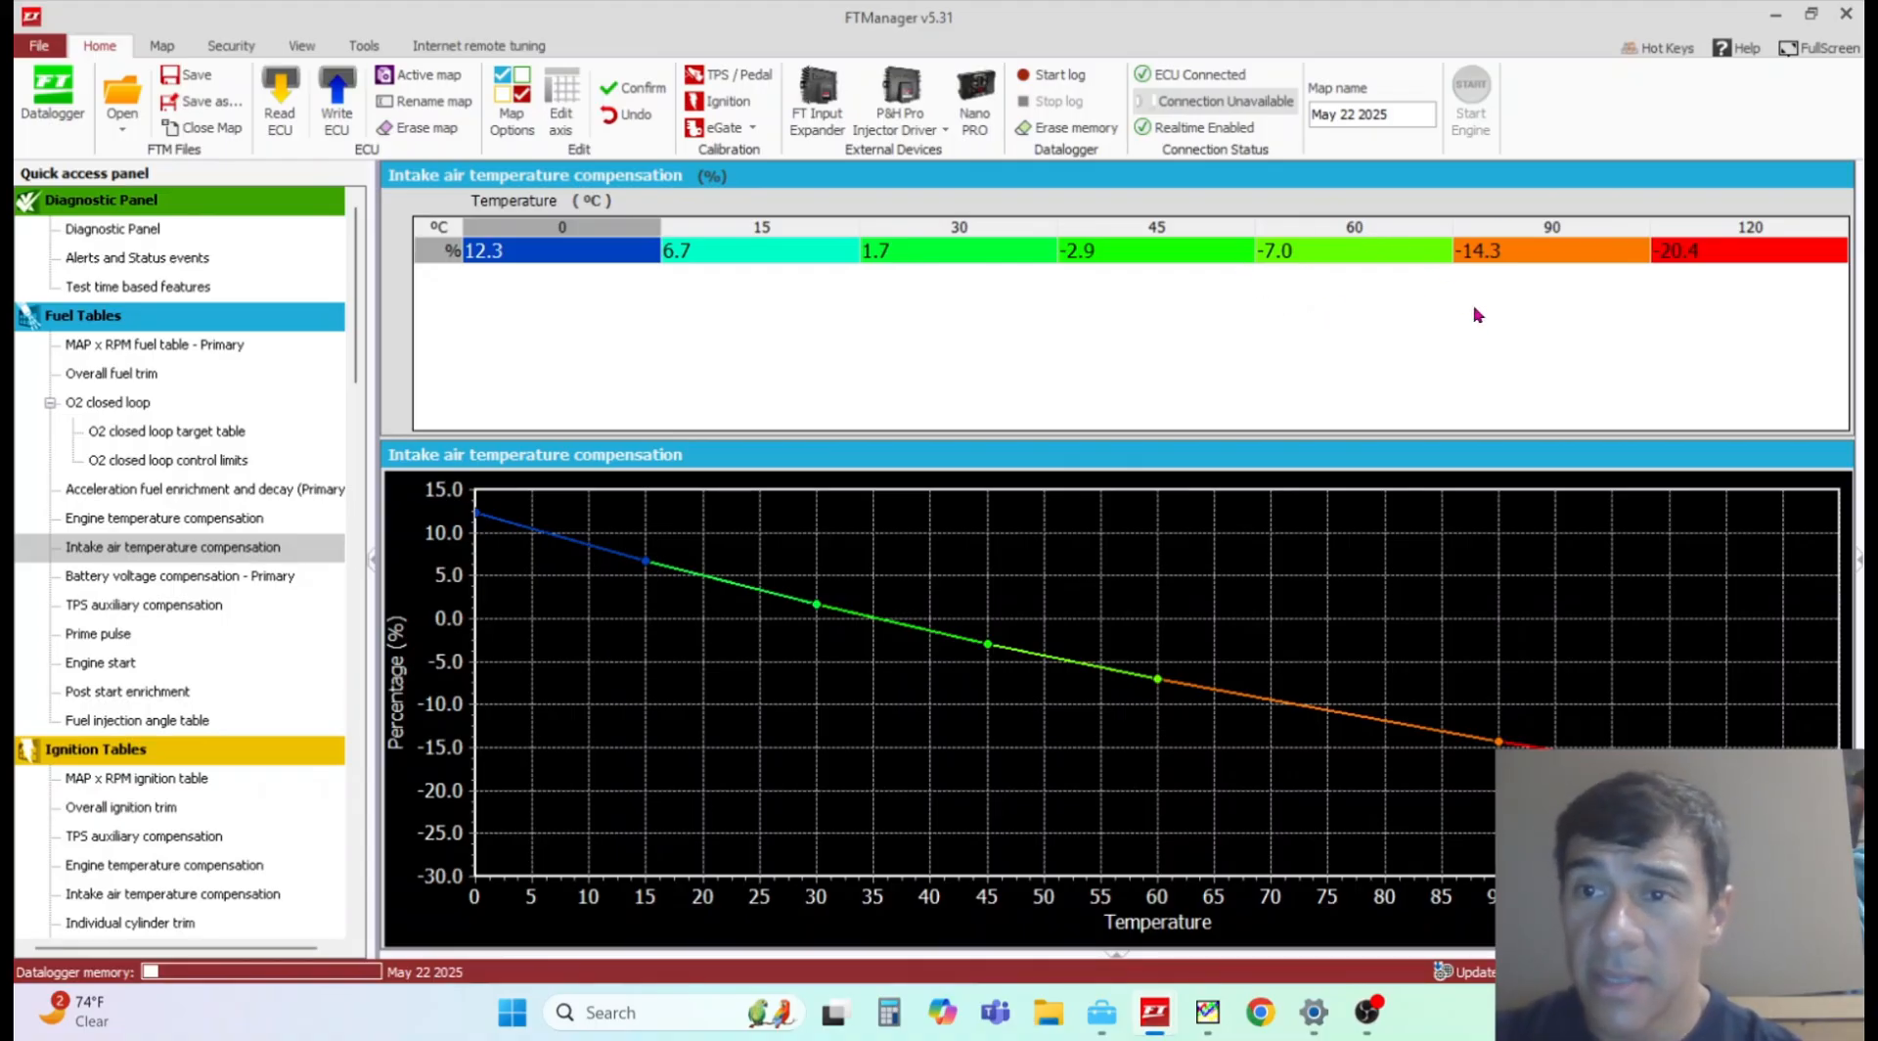
mouse_move(1481, 274)
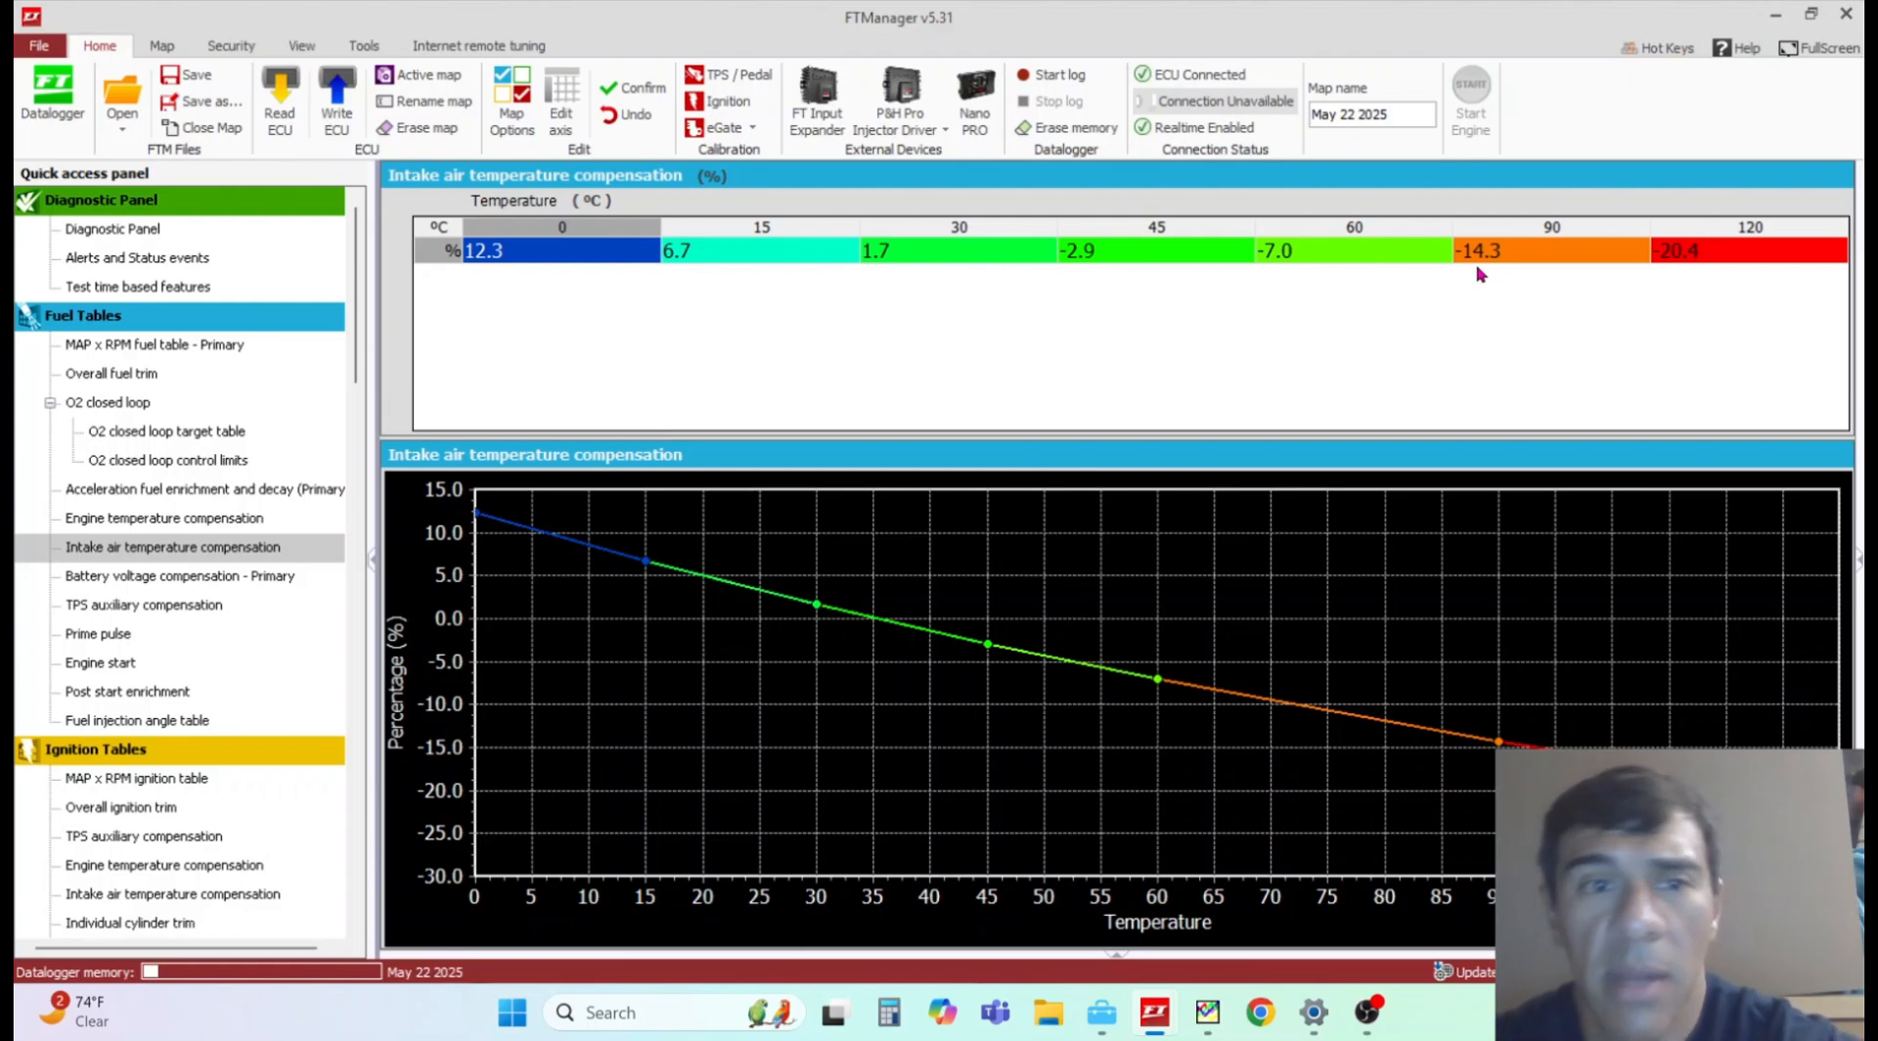
mouse_move(1037, 247)
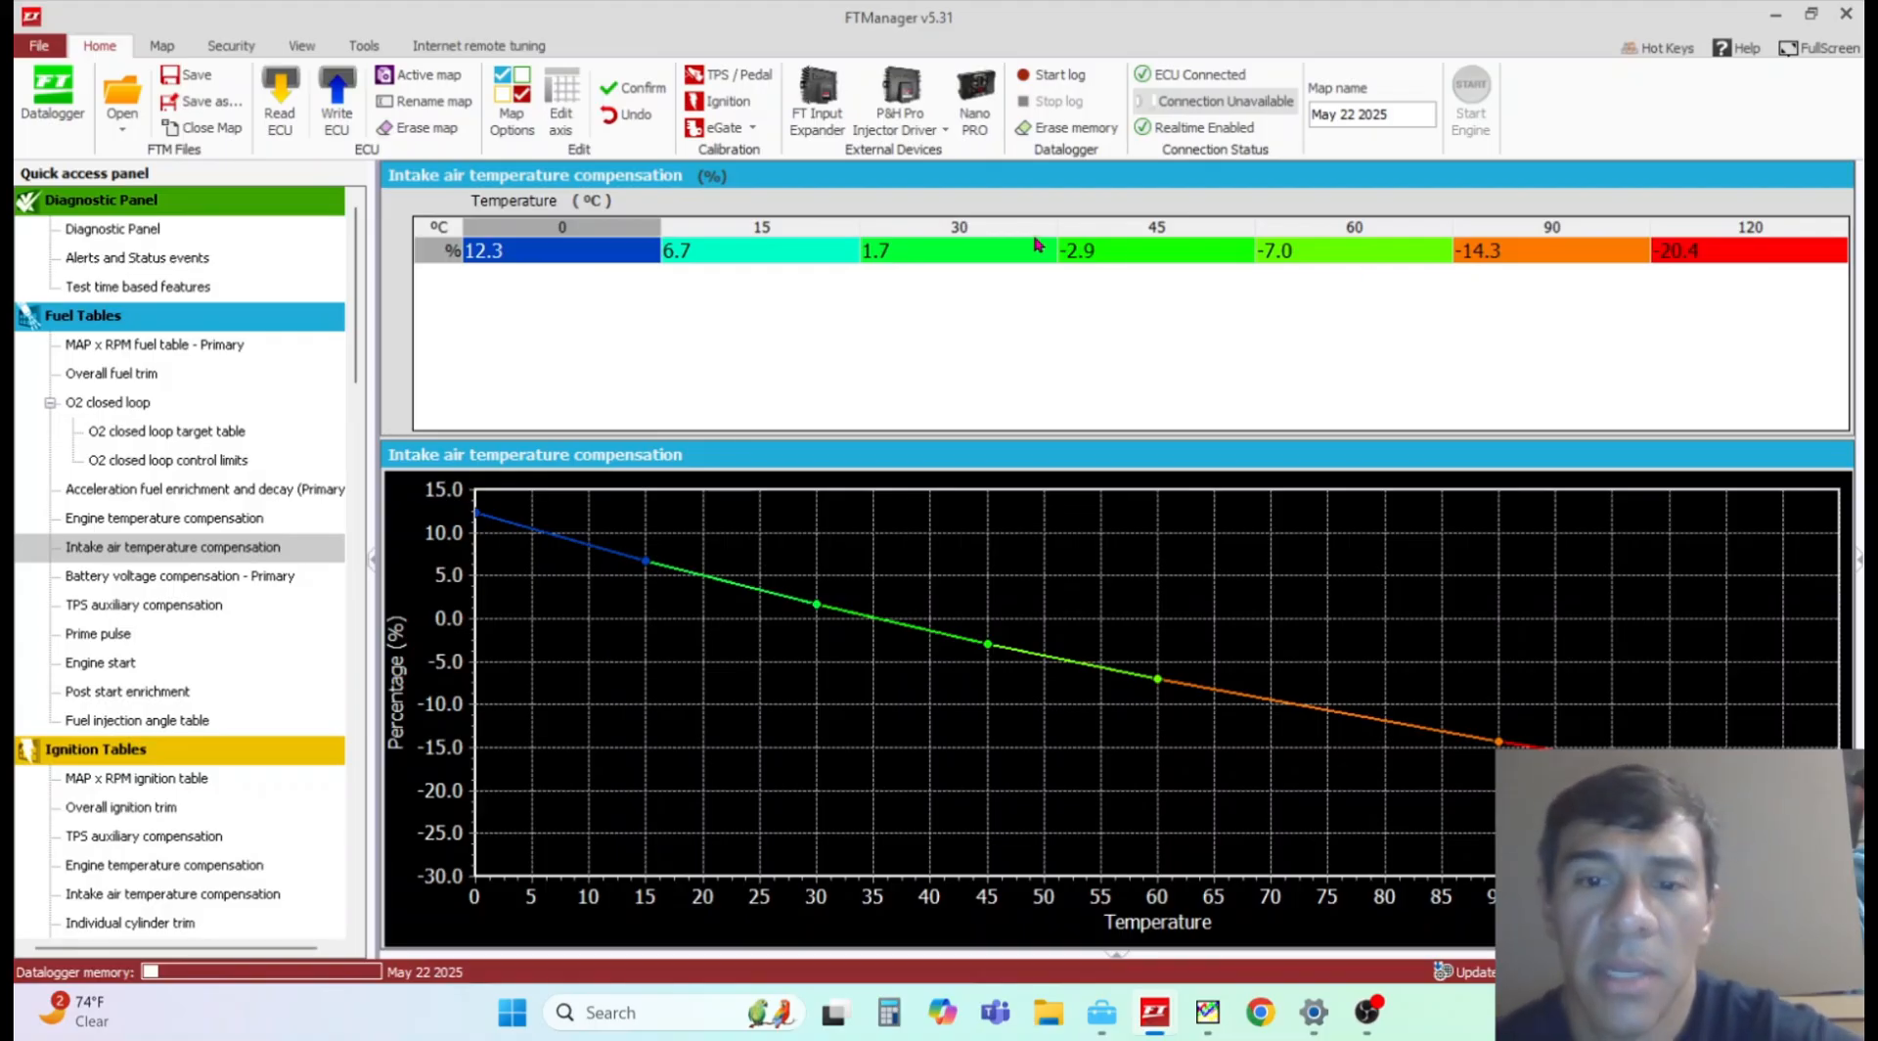
mouse_move(1543, 248)
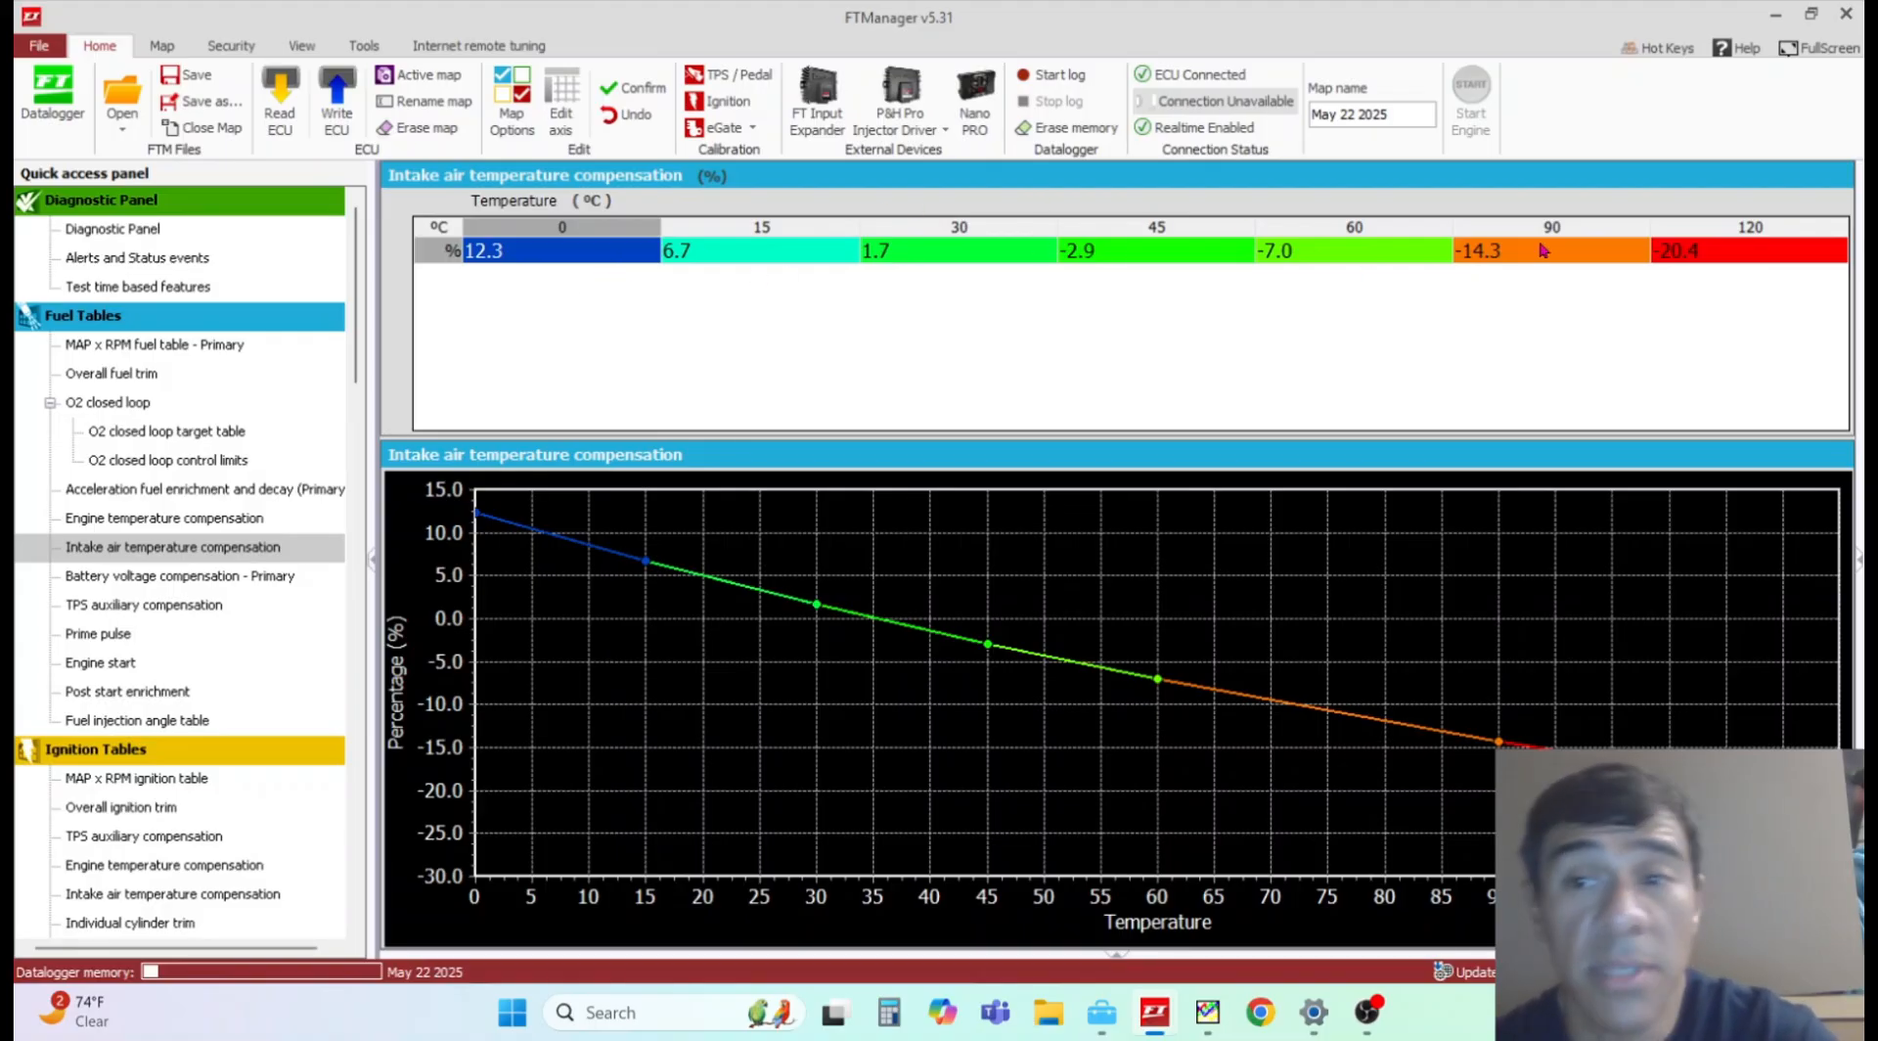
mouse_move(1523, 246)
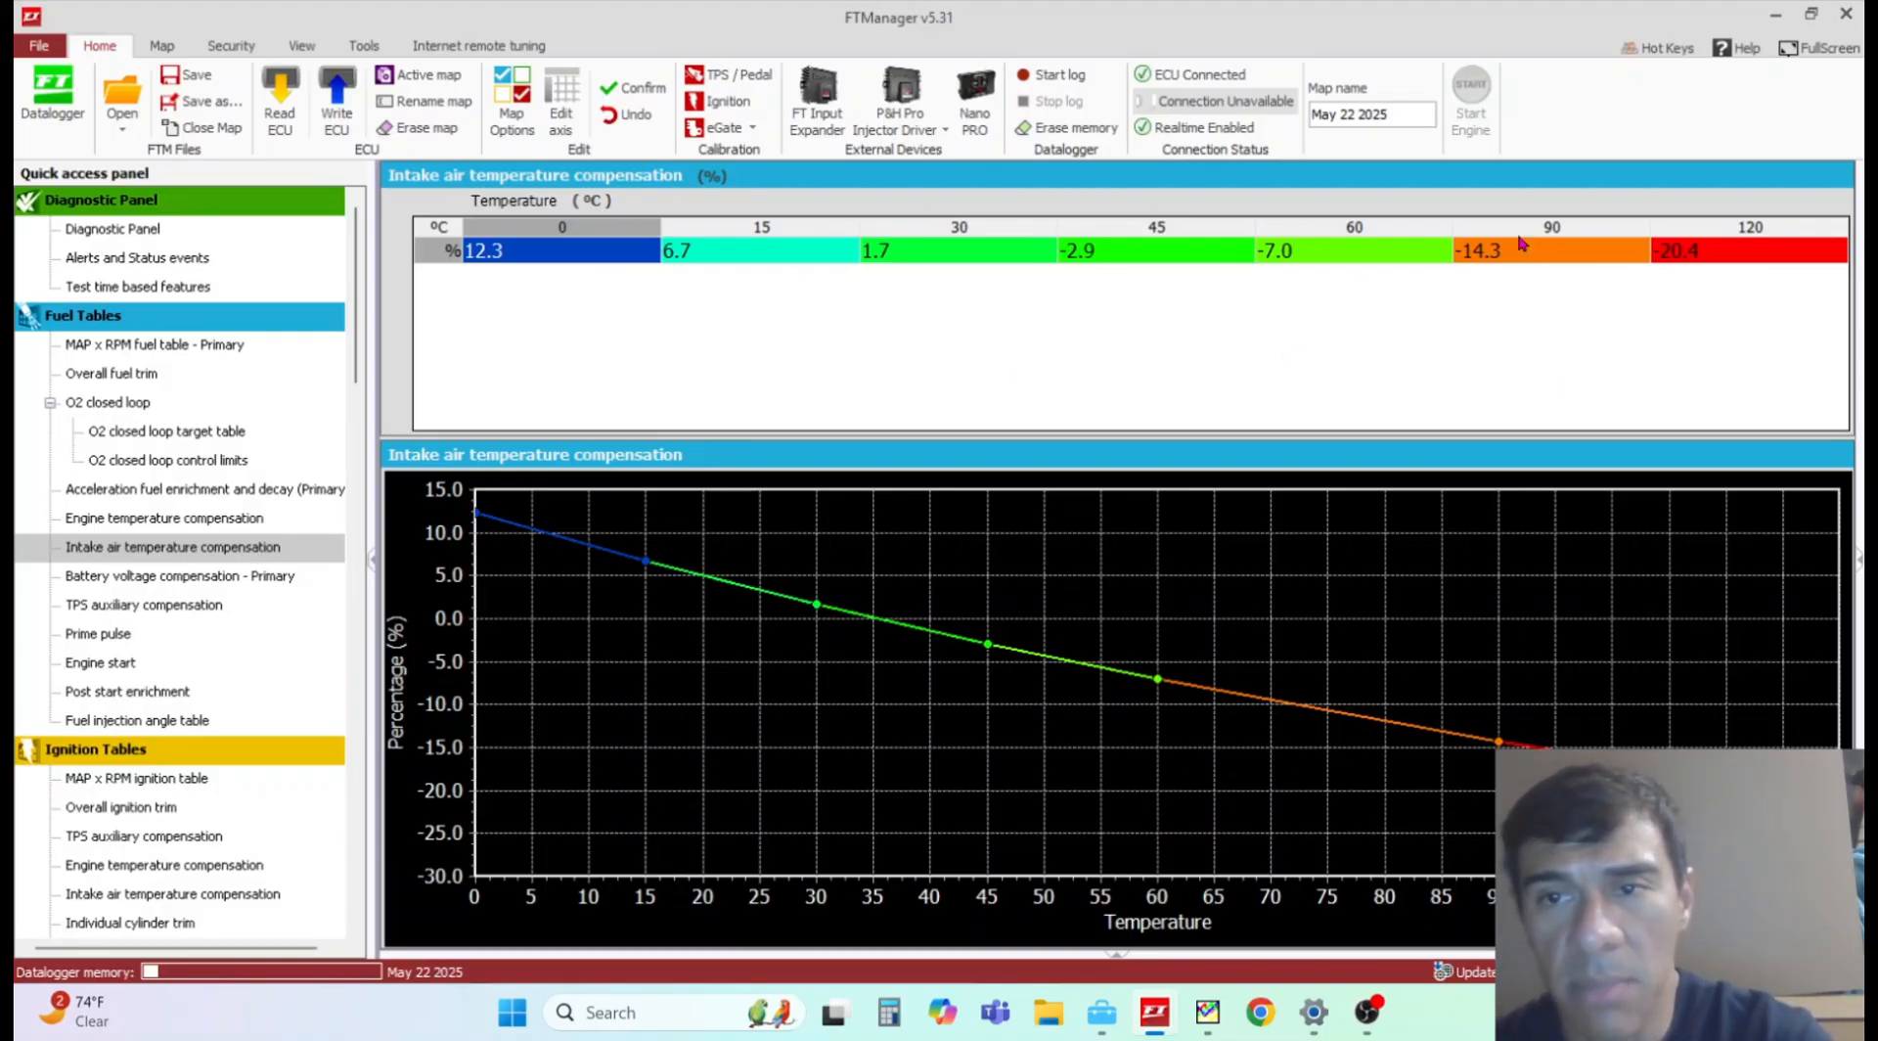
mouse_move(910, 452)
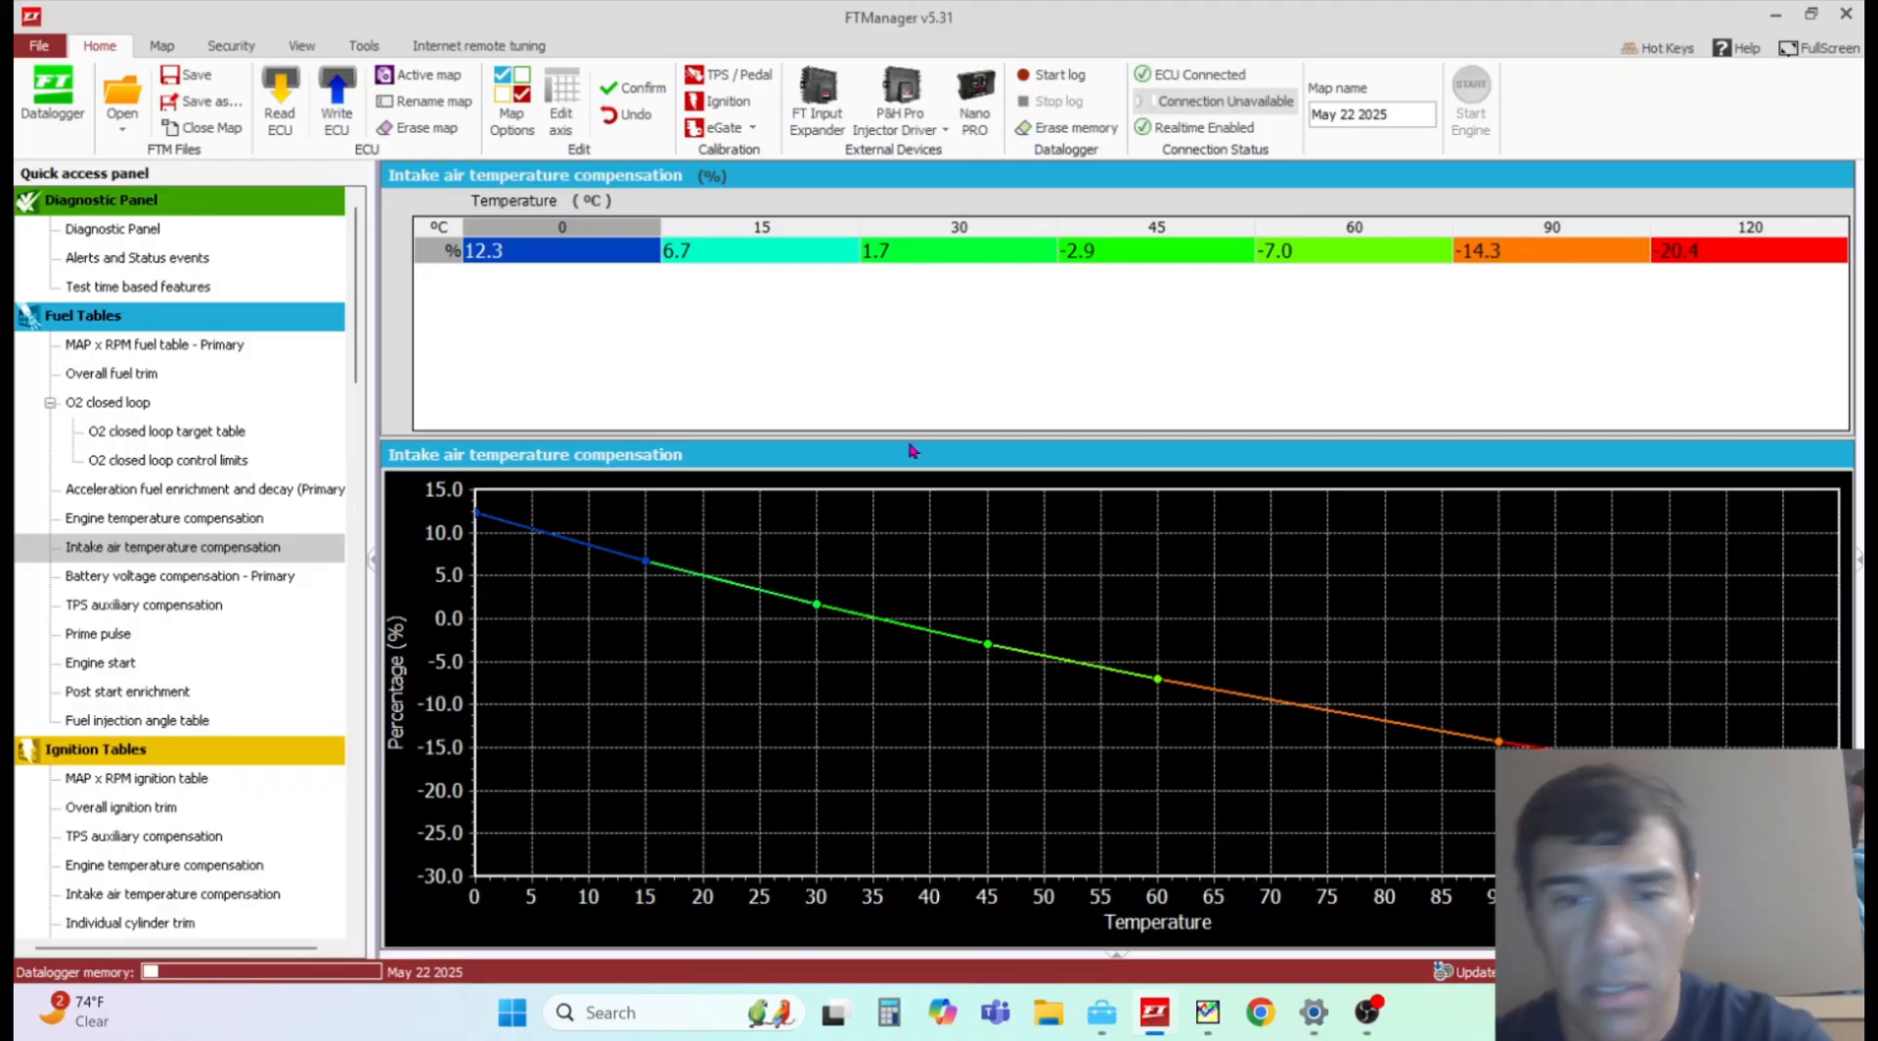
mouse_move(366, 417)
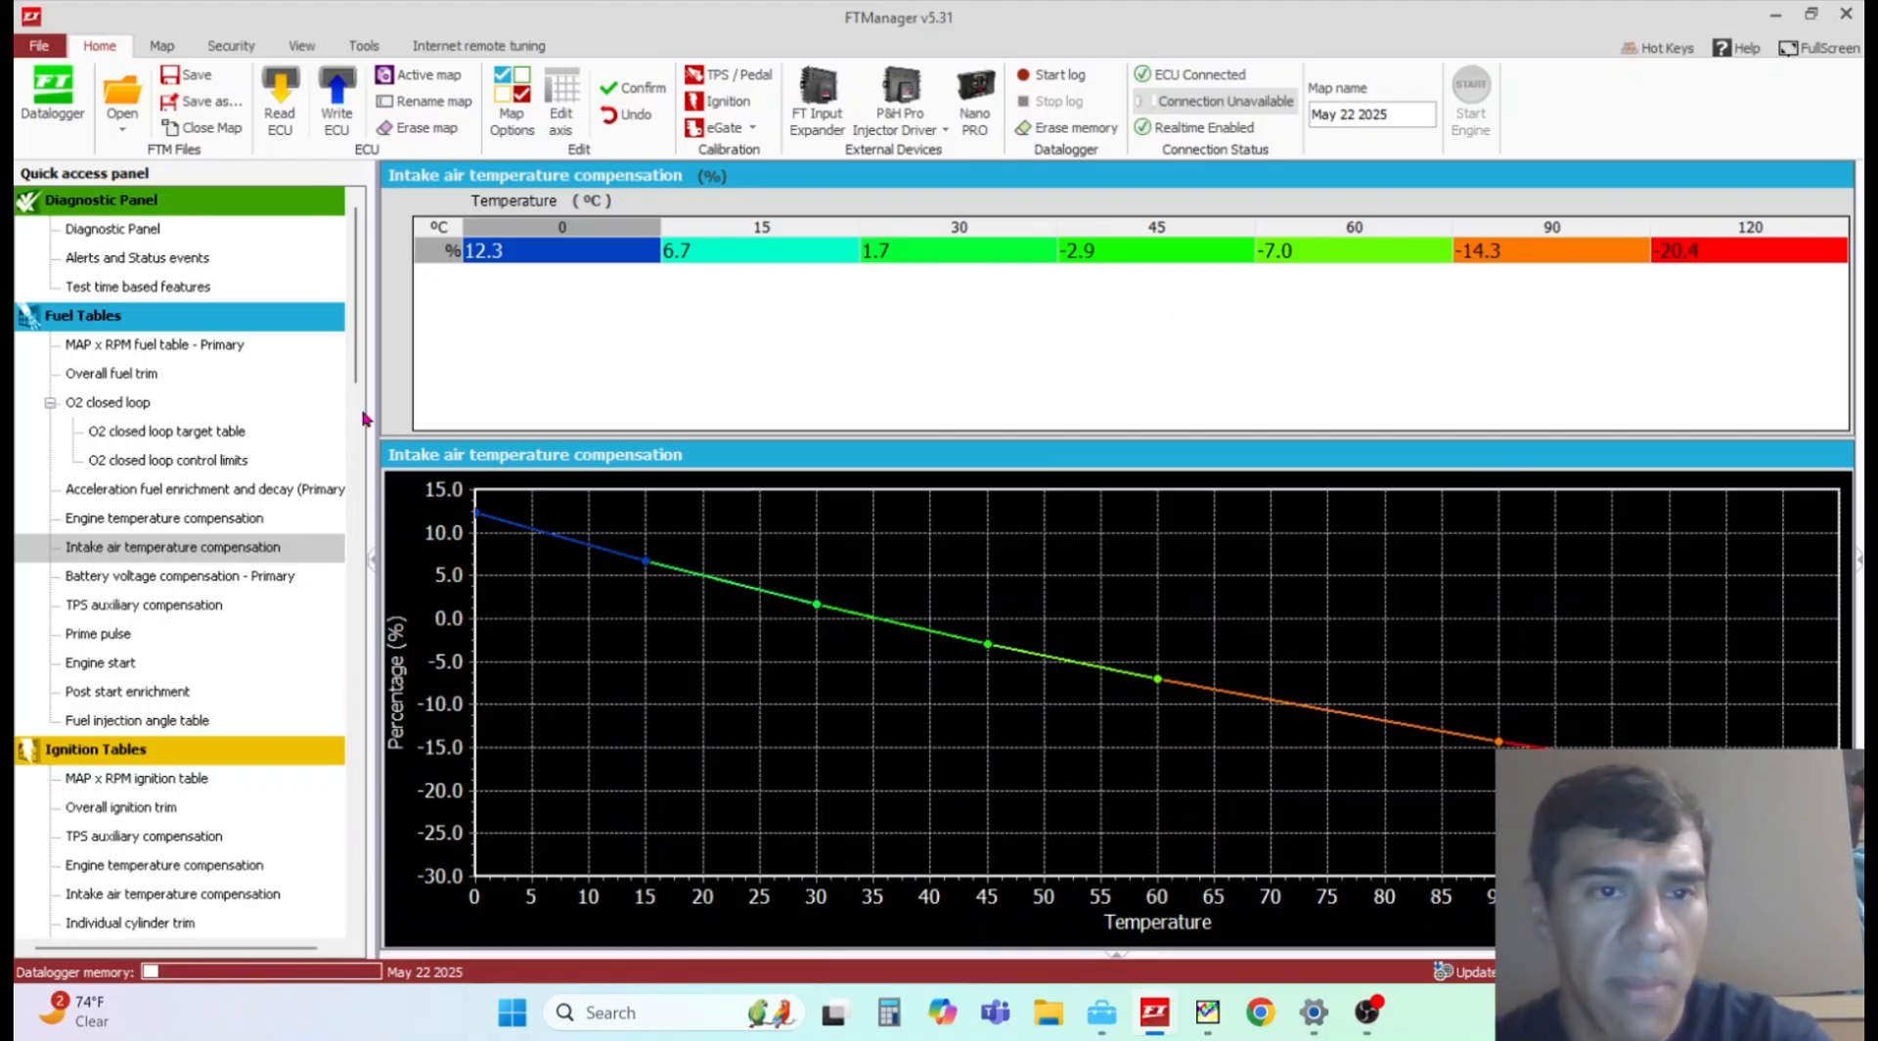
mouse_move(295, 593)
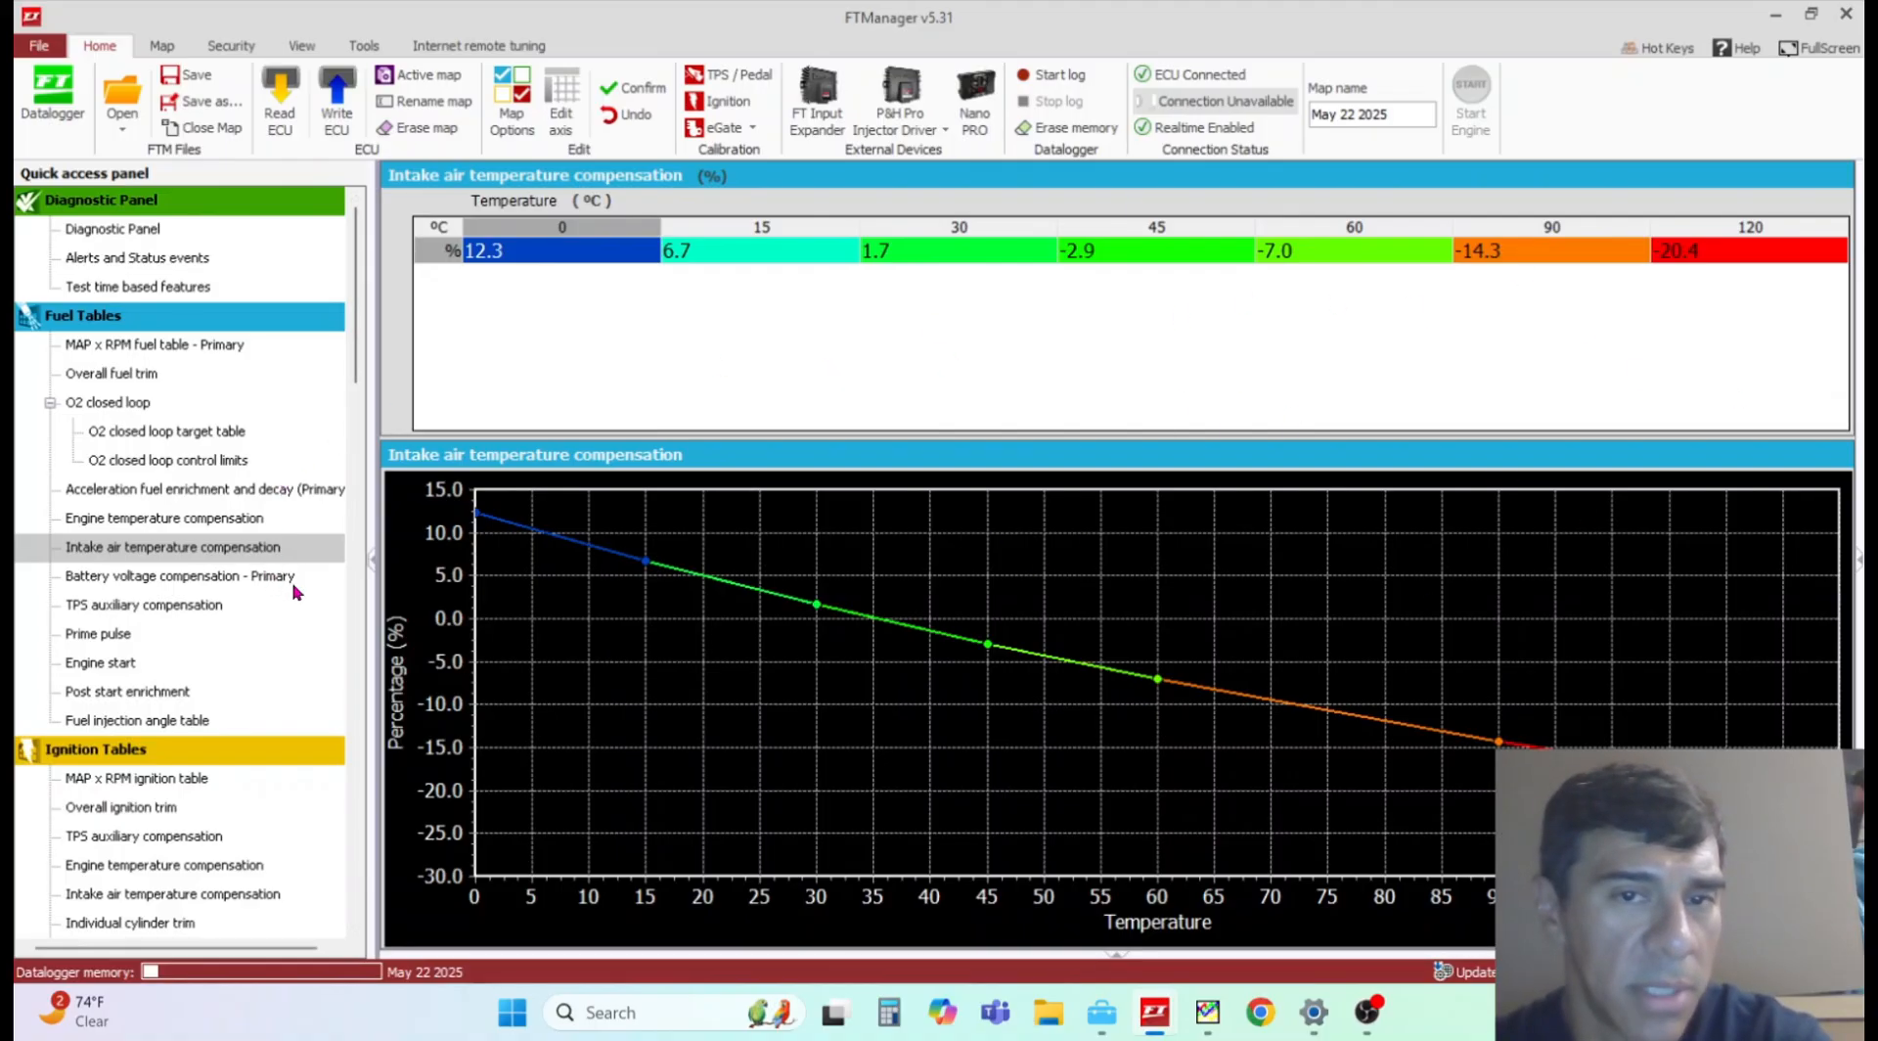
Step: Review primary battery voltage compensation (1.260 ms at 8 V to 0.000 ms at 16 V) alongside the fuel and intake air tables
left_click(178, 575)
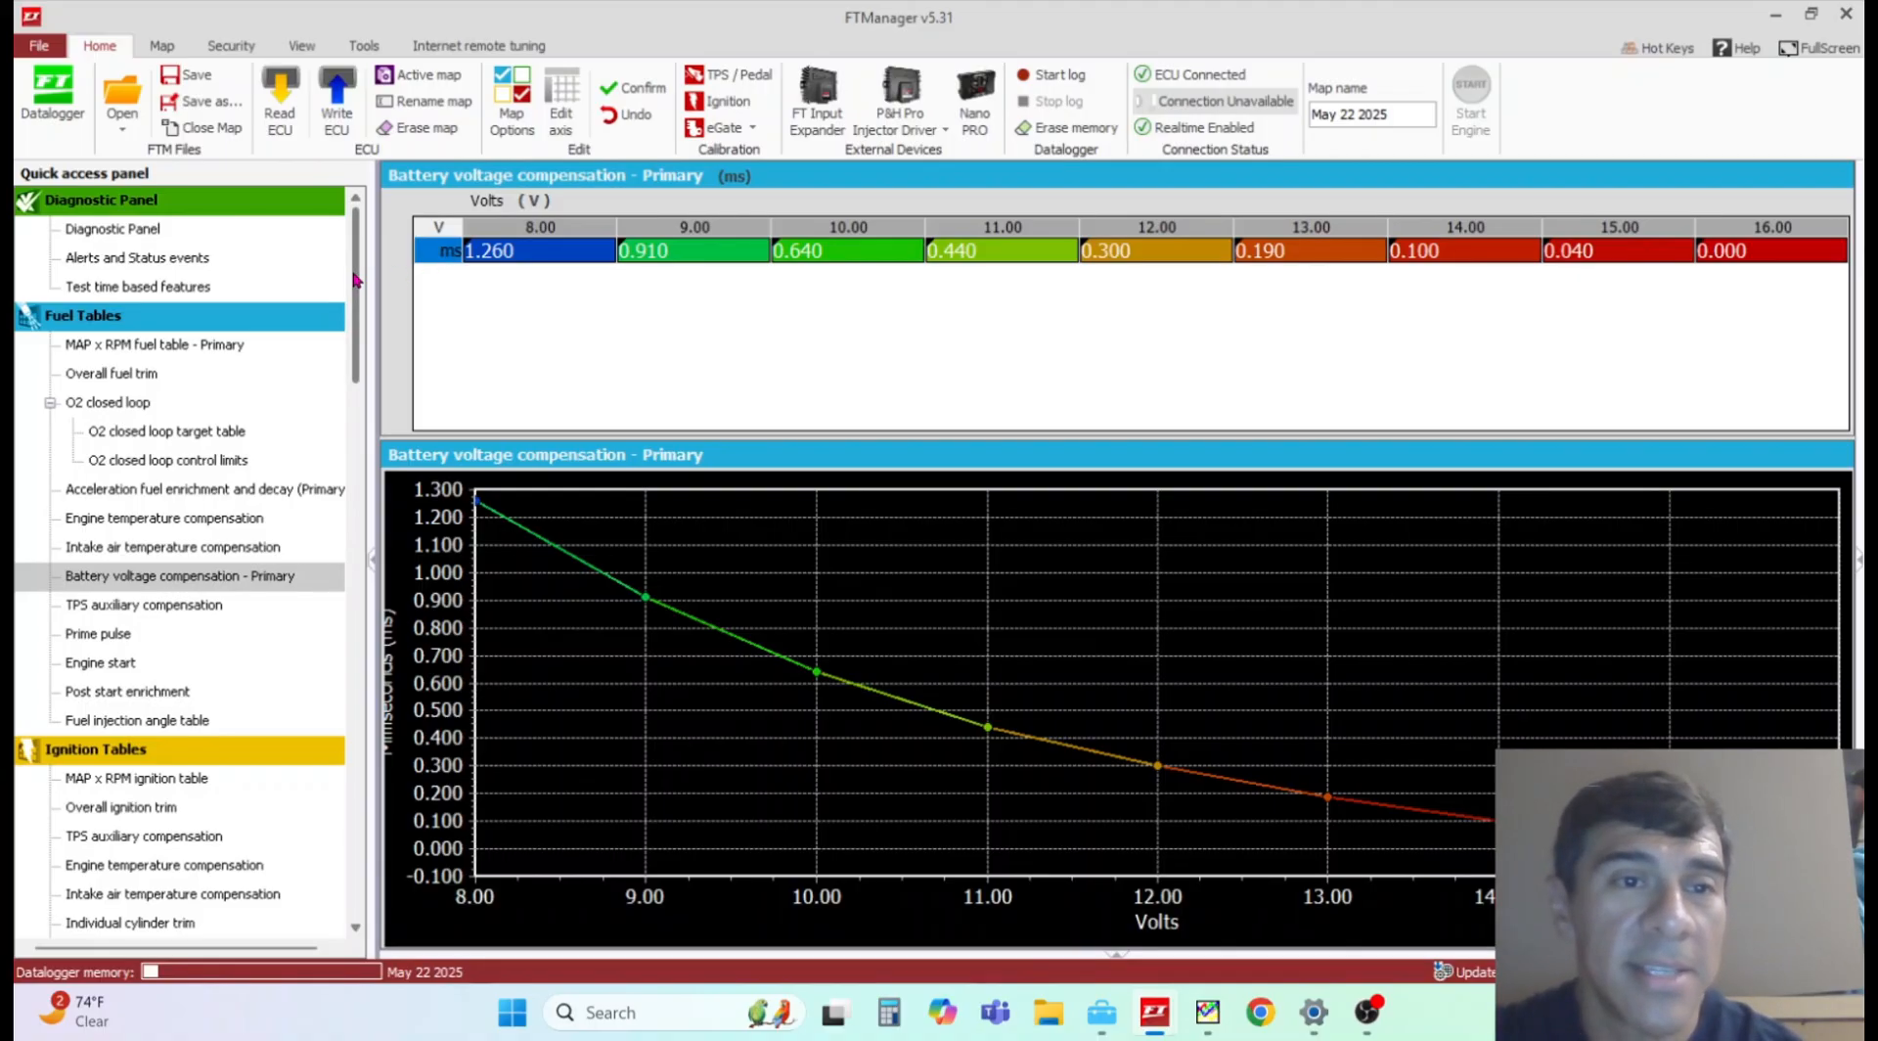
scroll("down", 3)
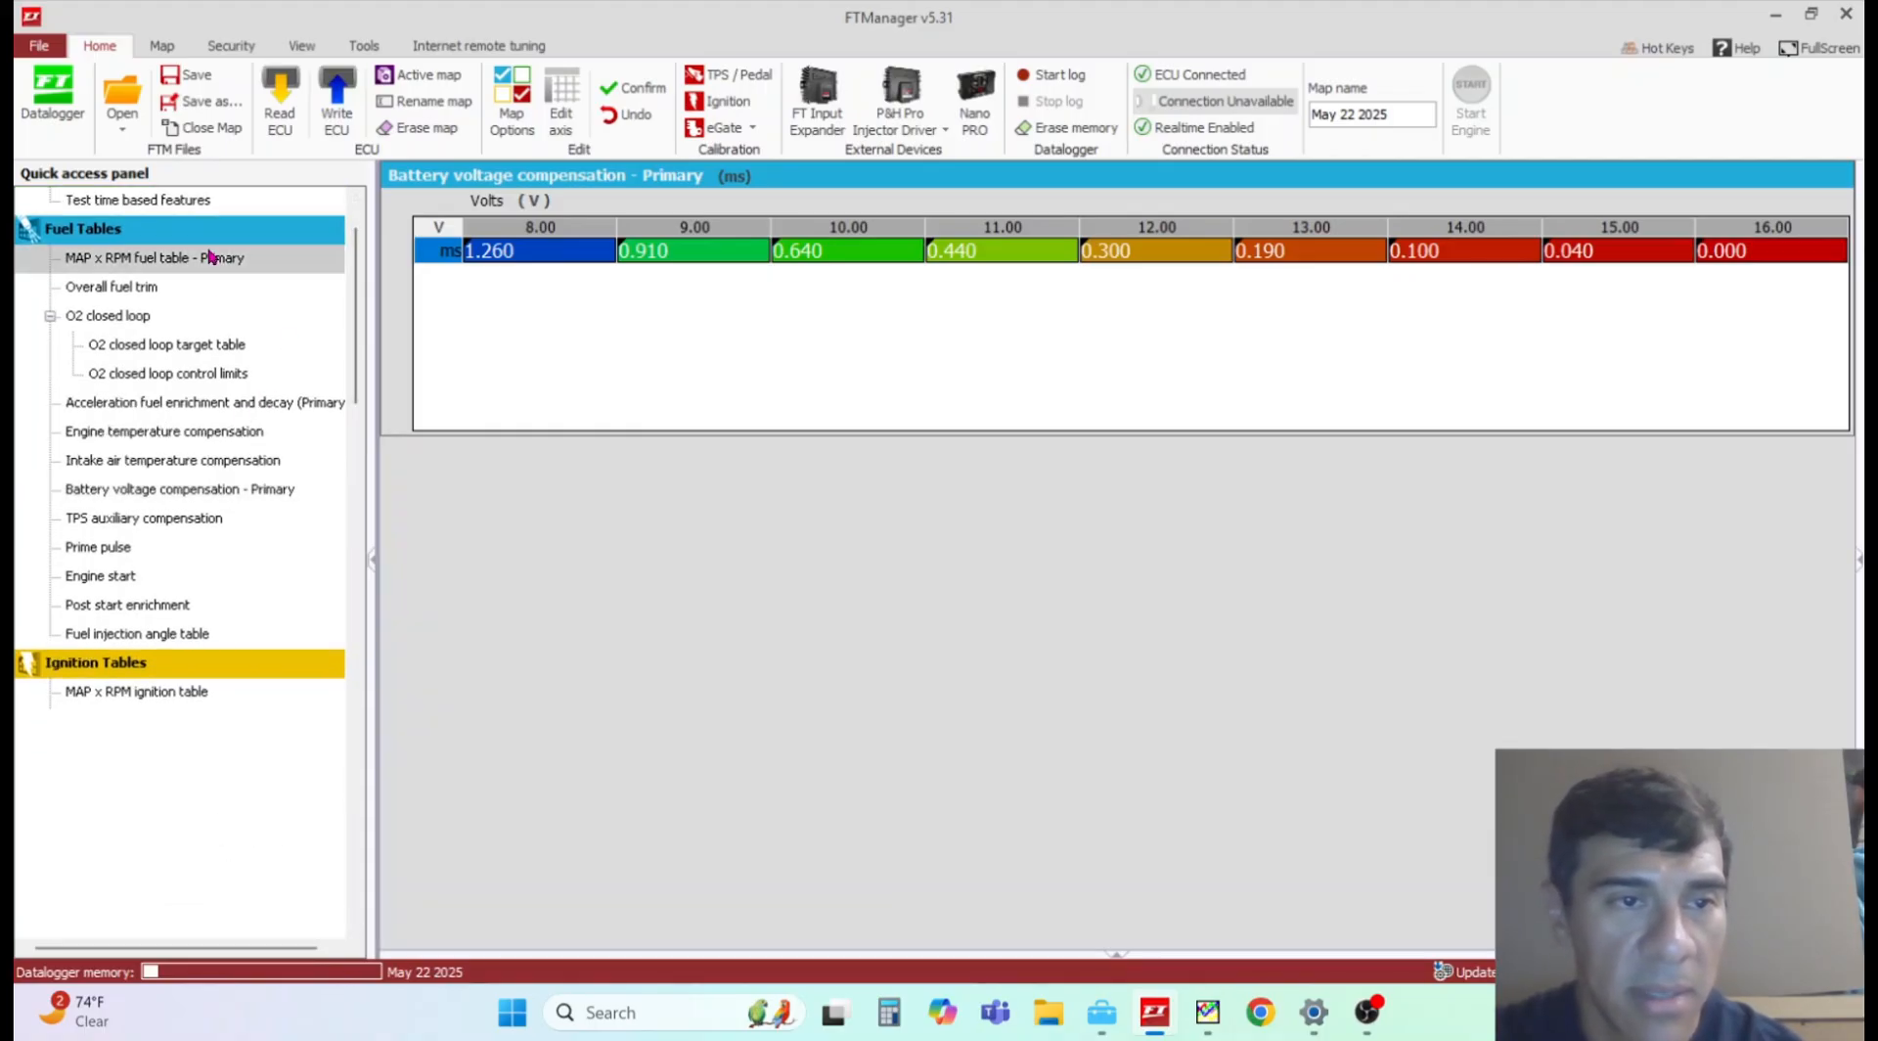
left_click(153, 258)
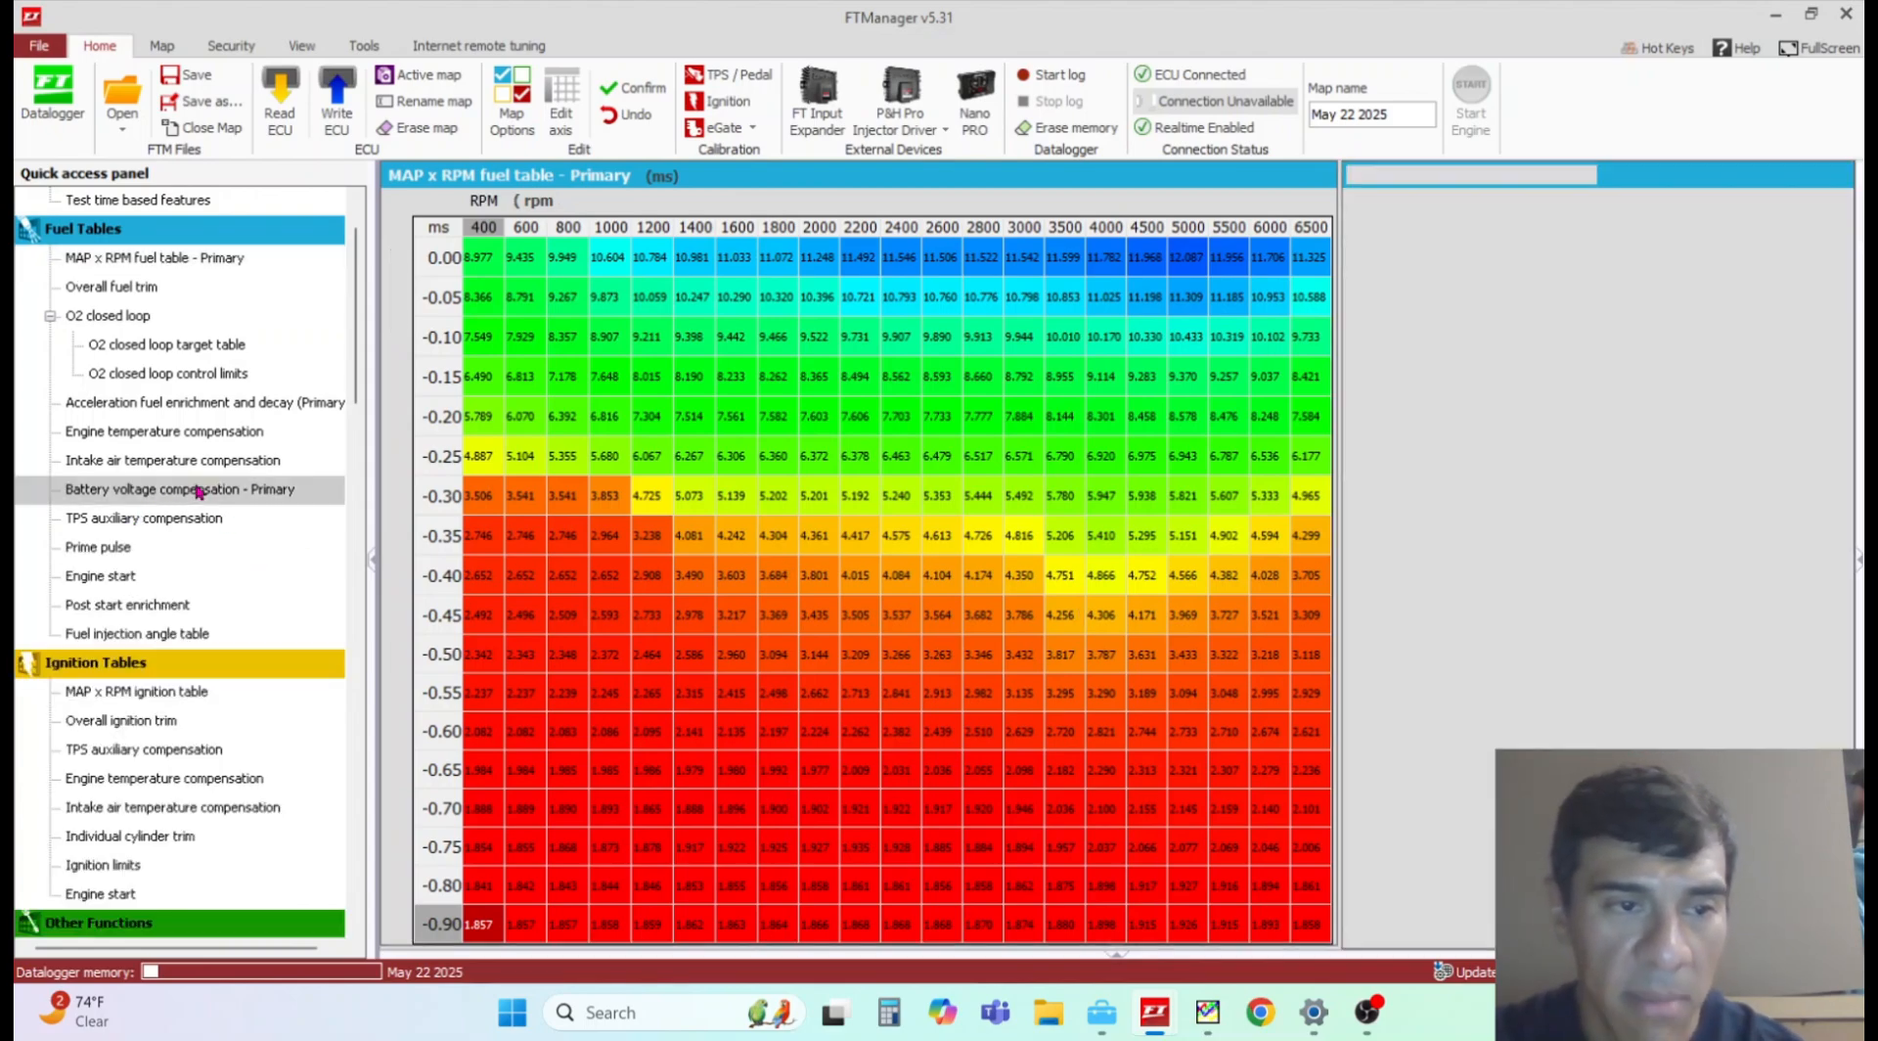
left_click(172, 460)
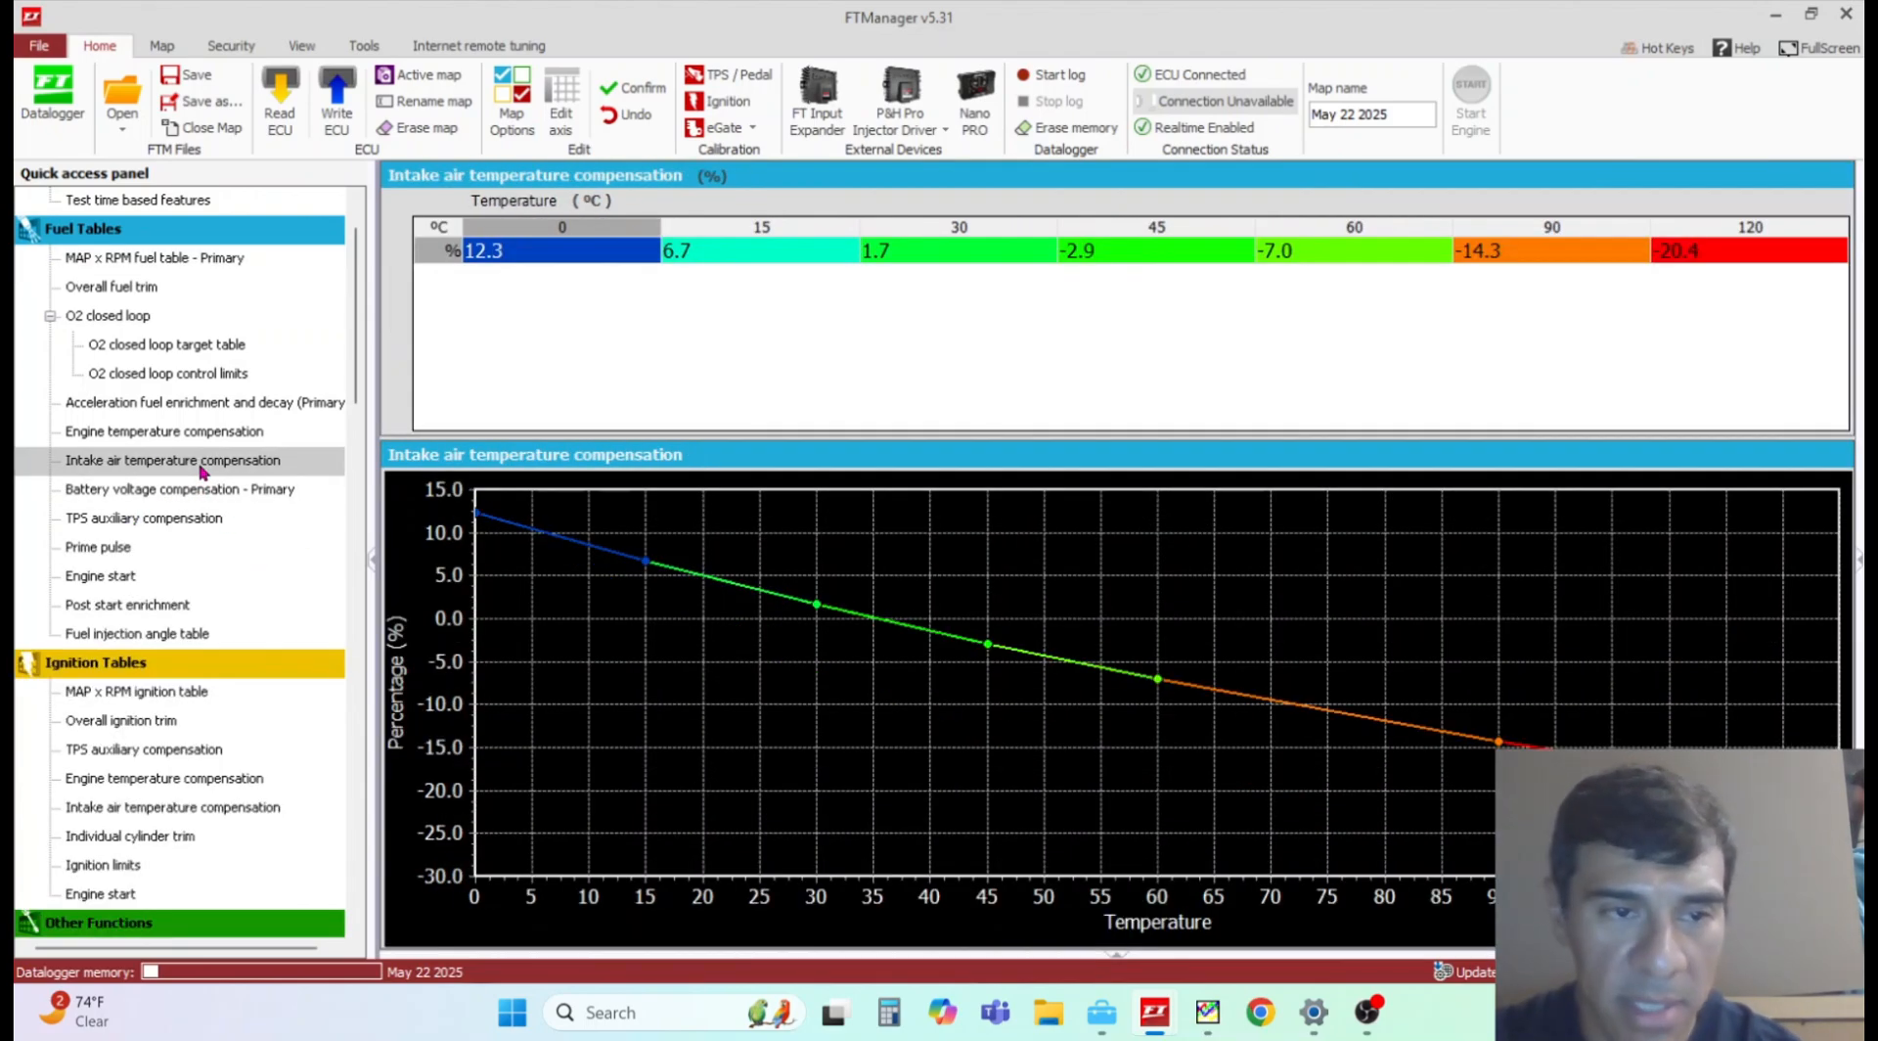
left_click(178, 489)
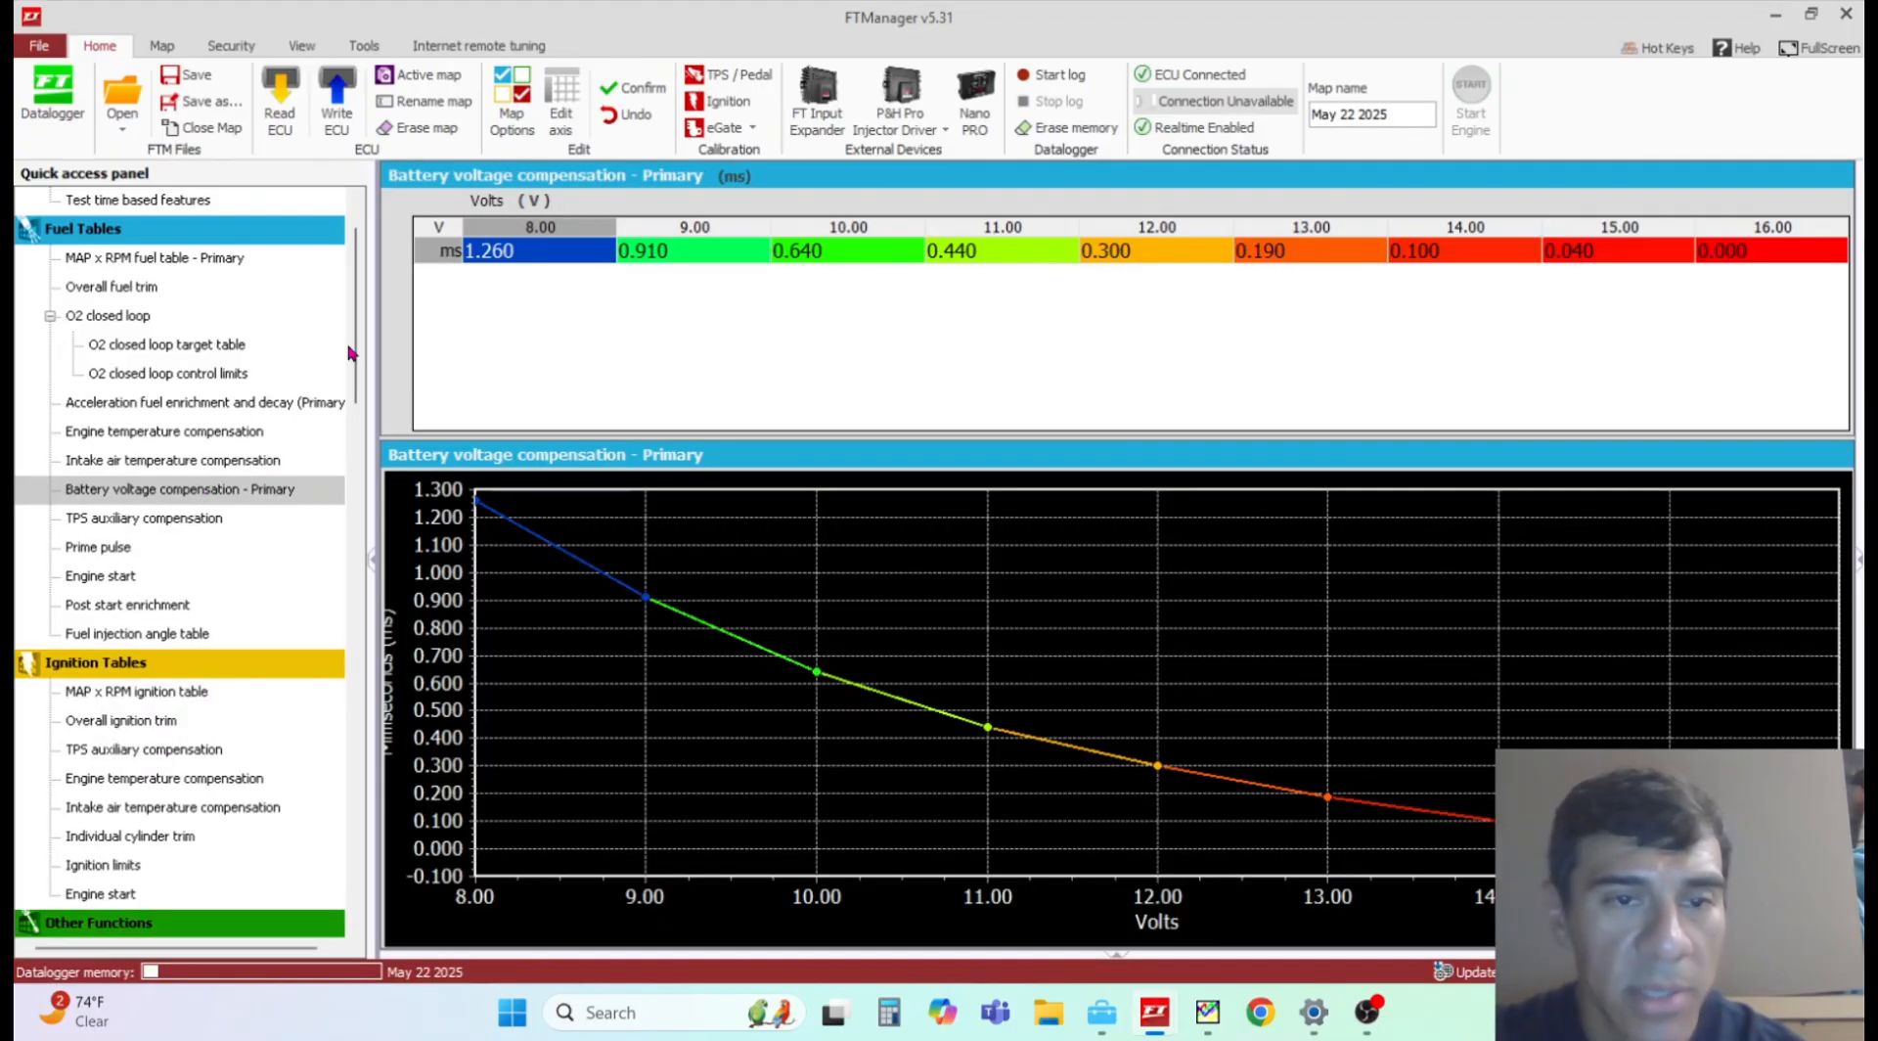
mouse_move(1587, 313)
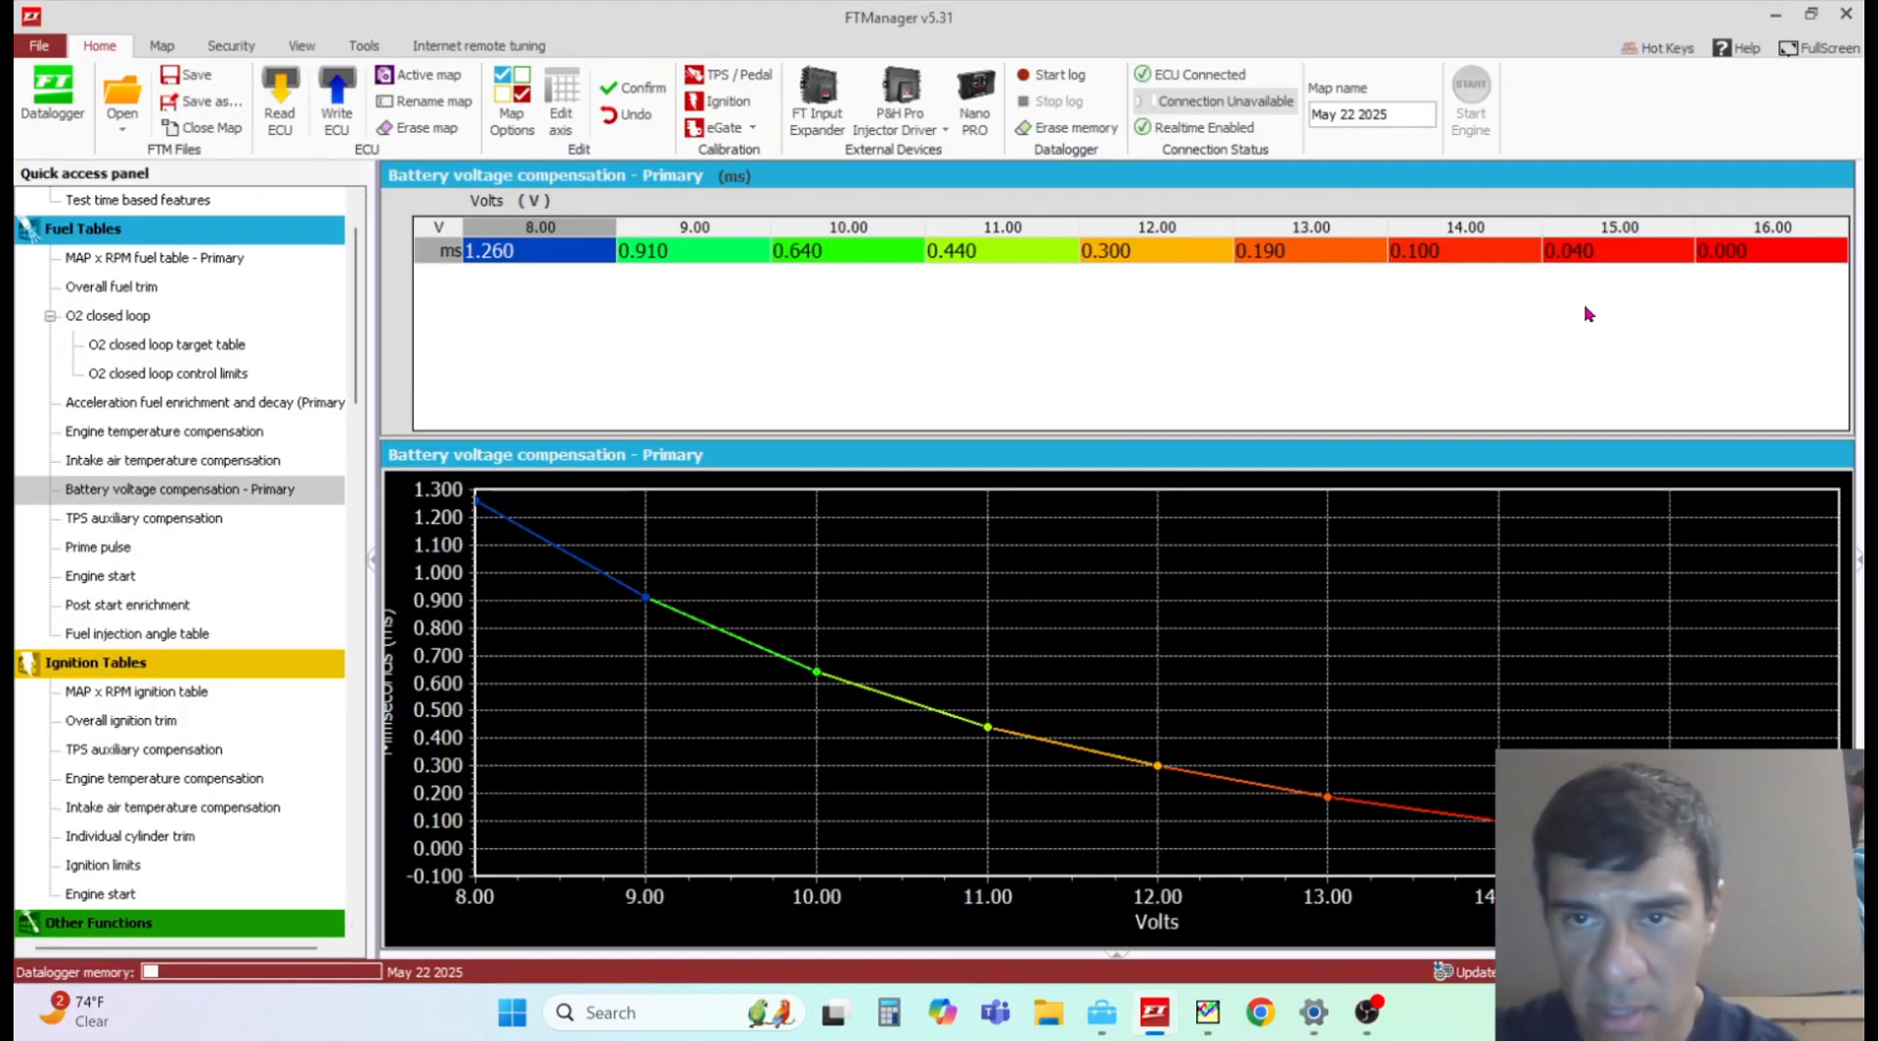
mouse_move(393, 301)
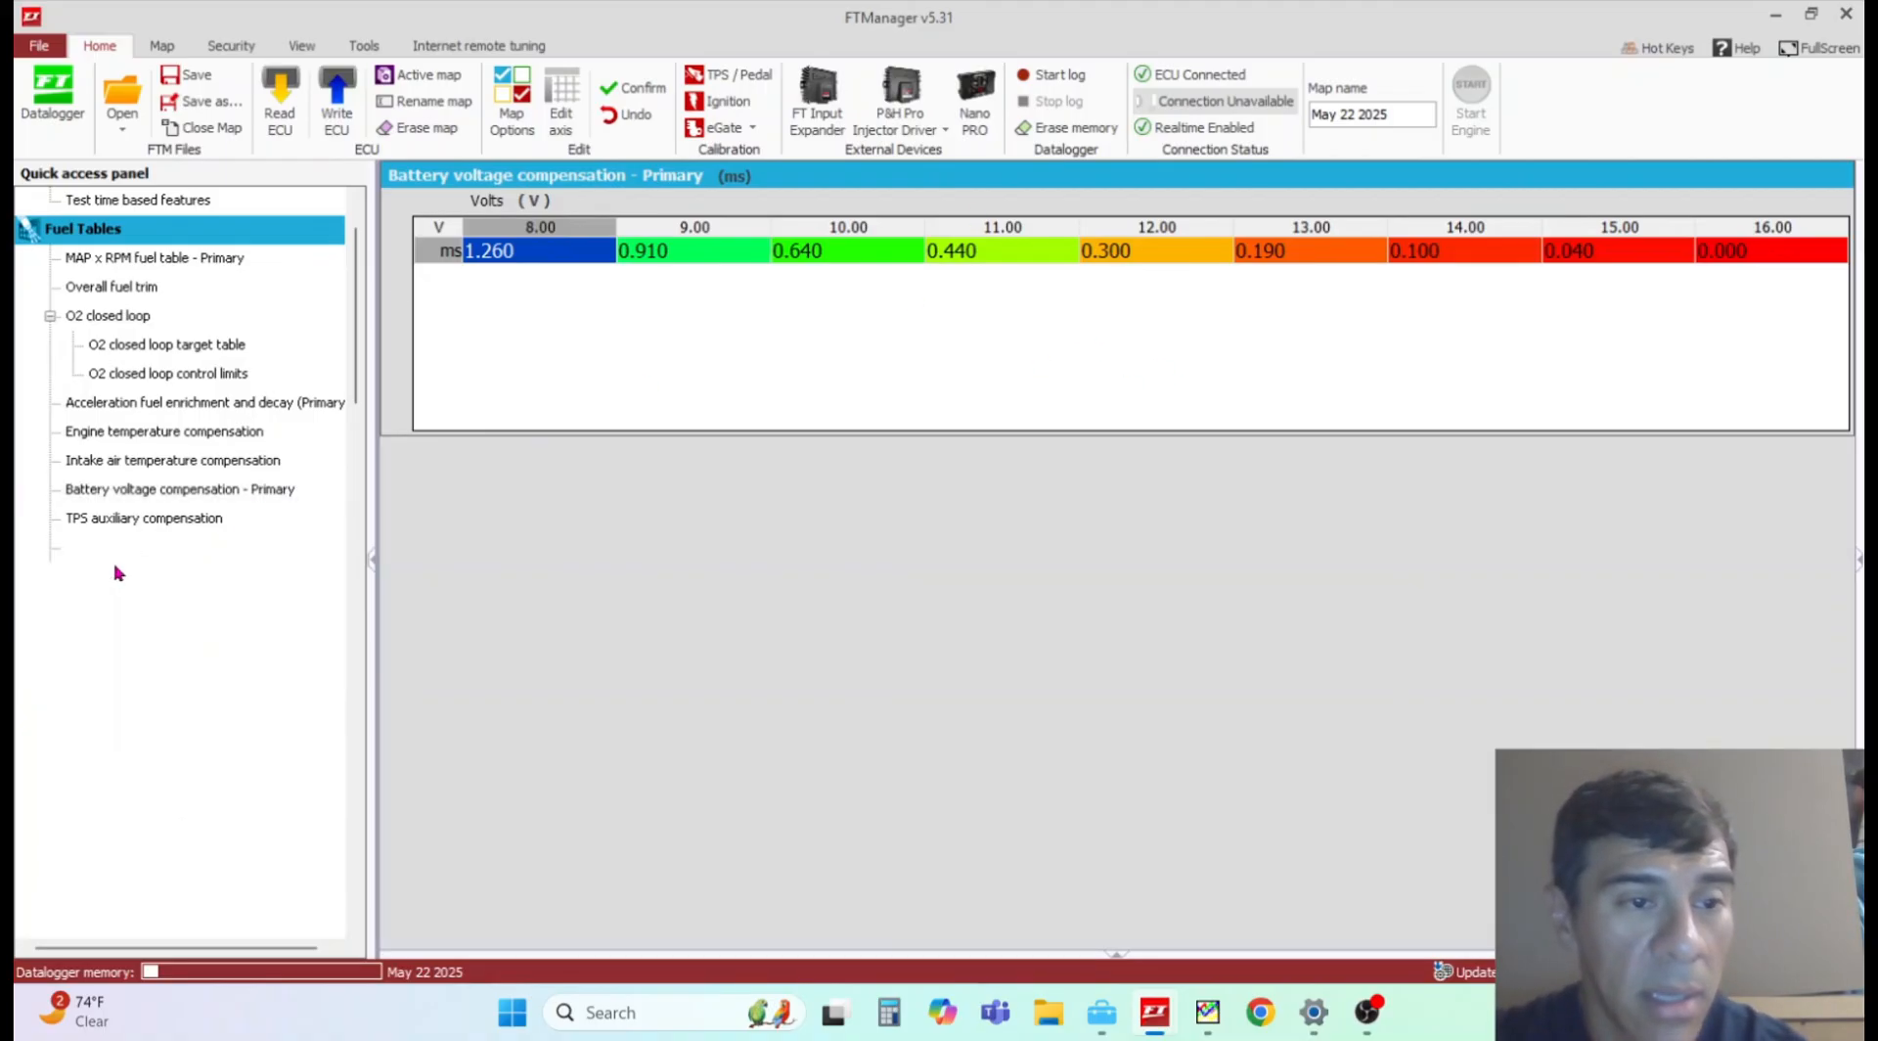
Step: Show the engine start fuel table and the Prime pulse table, 94 ms at 10 °C to 12 ms at 100 °C
left_click(100, 575)
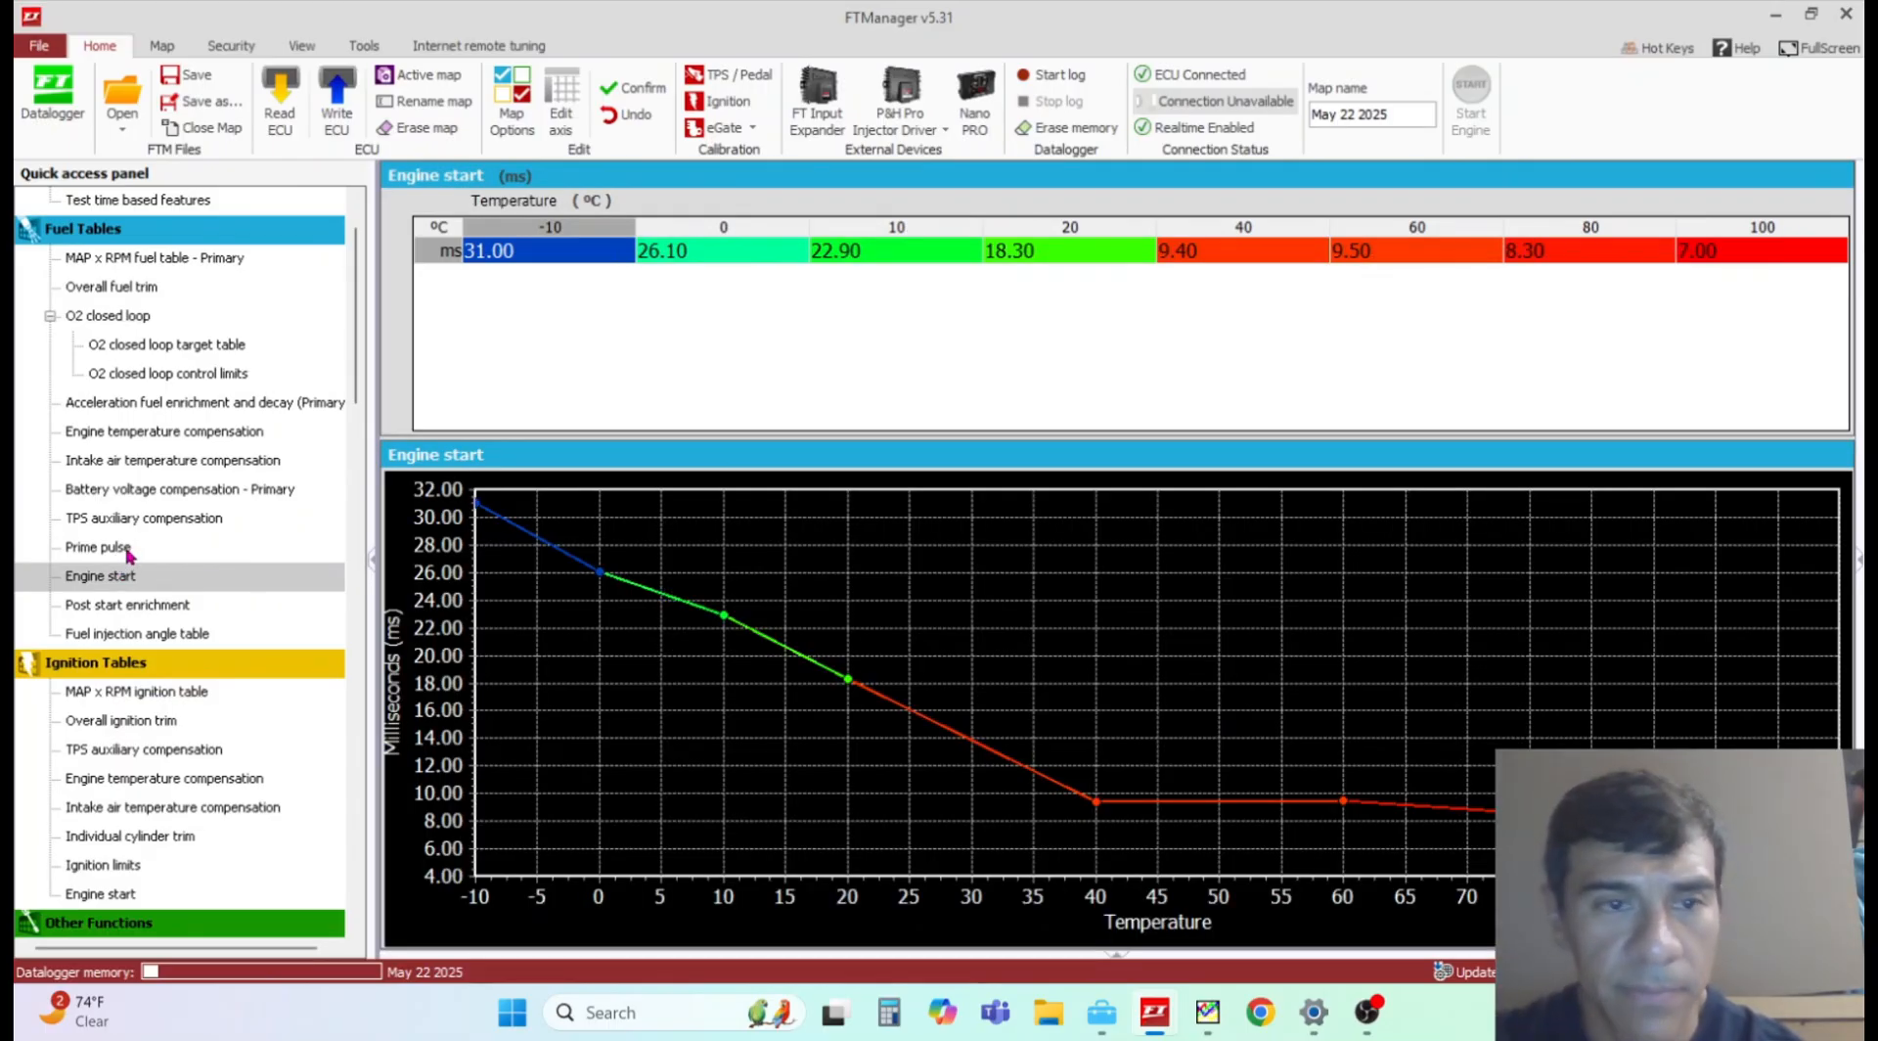
left_click(94, 548)
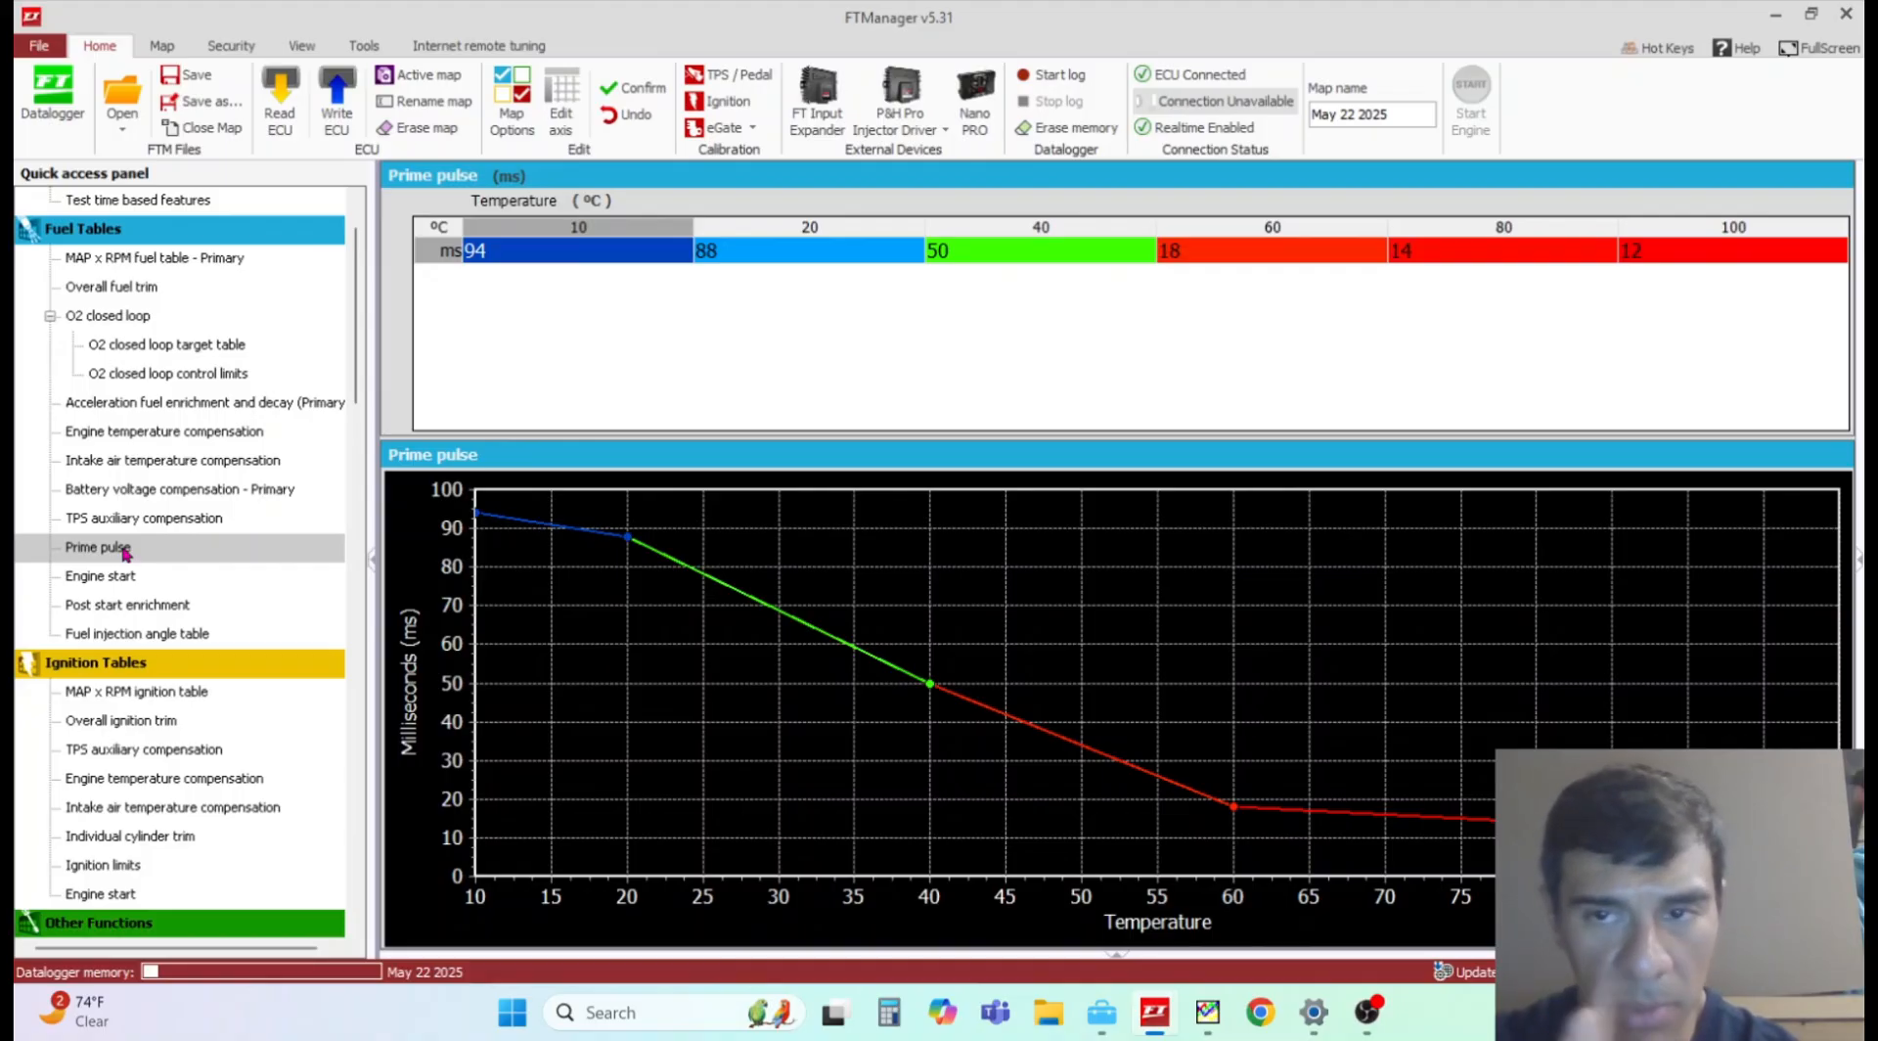
Step: Review the post start enrichment table, then show the fuel injection angle table (400° BTDC at 800 rpm)
left_click(127, 604)
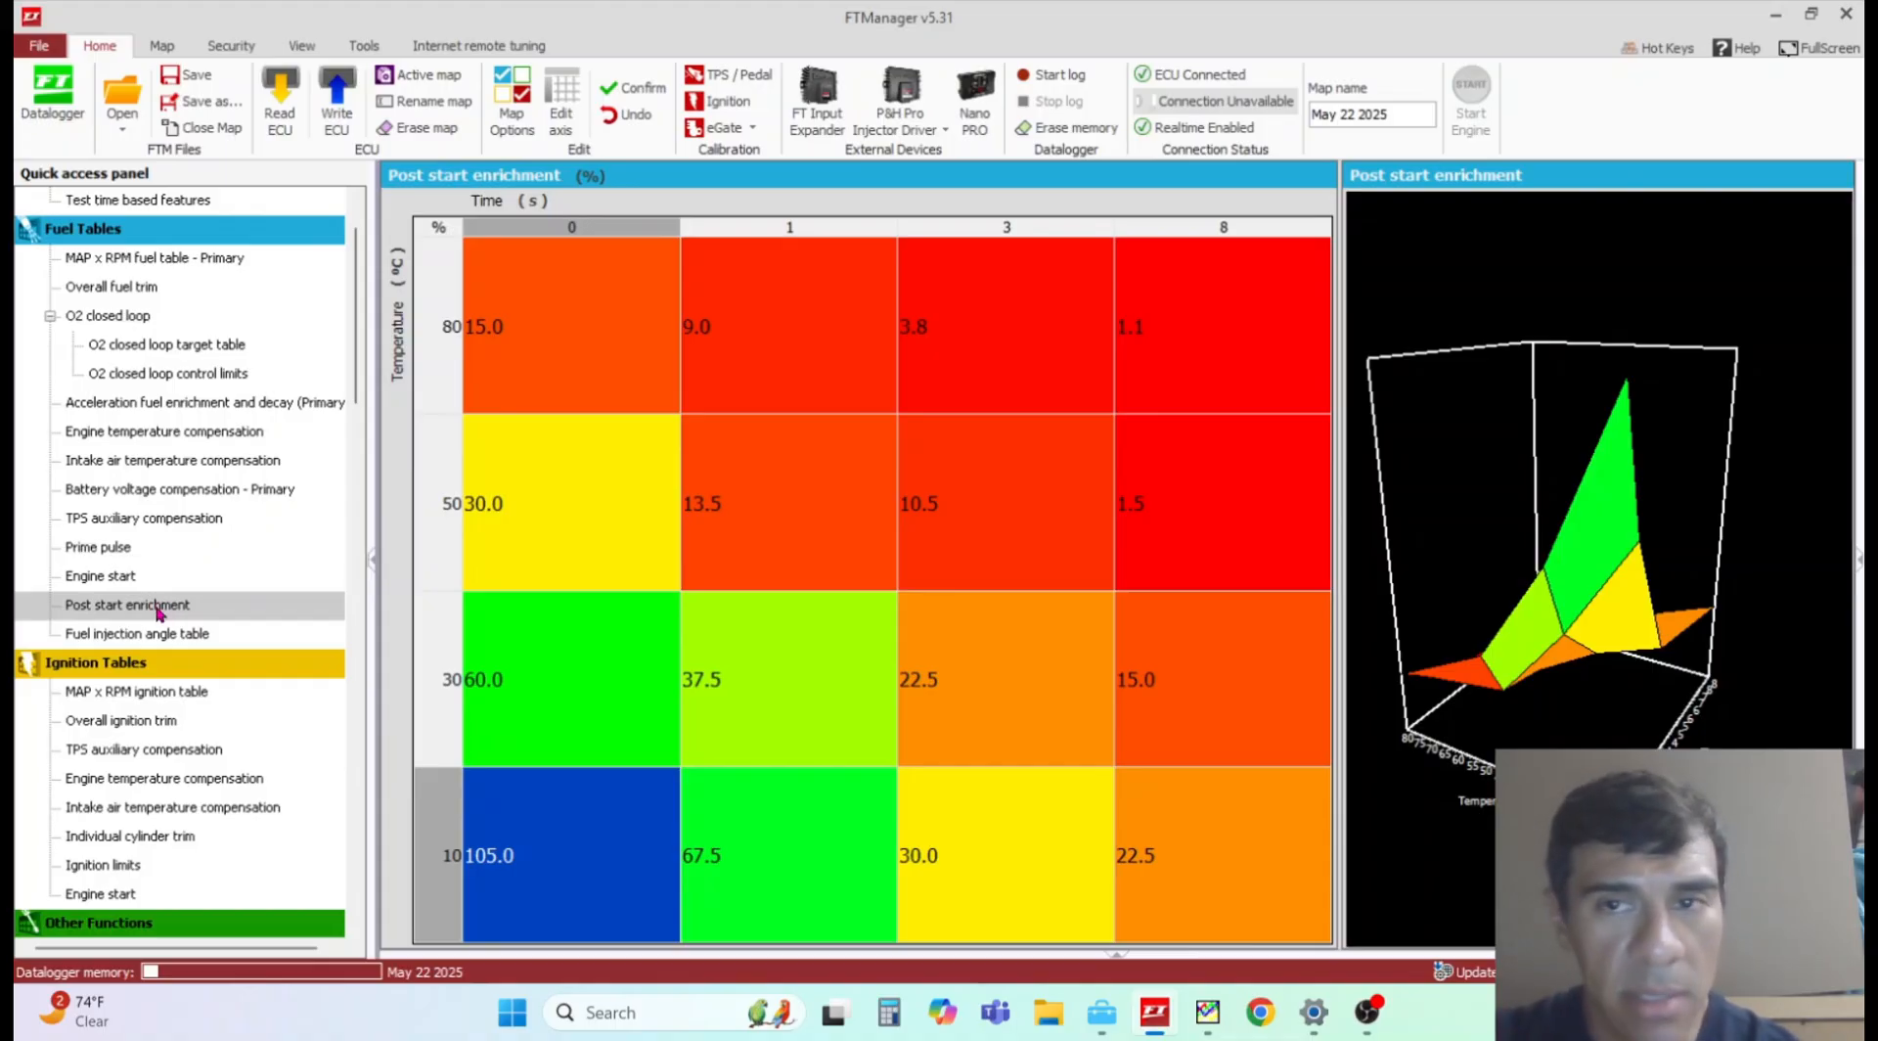
mouse_move(169, 626)
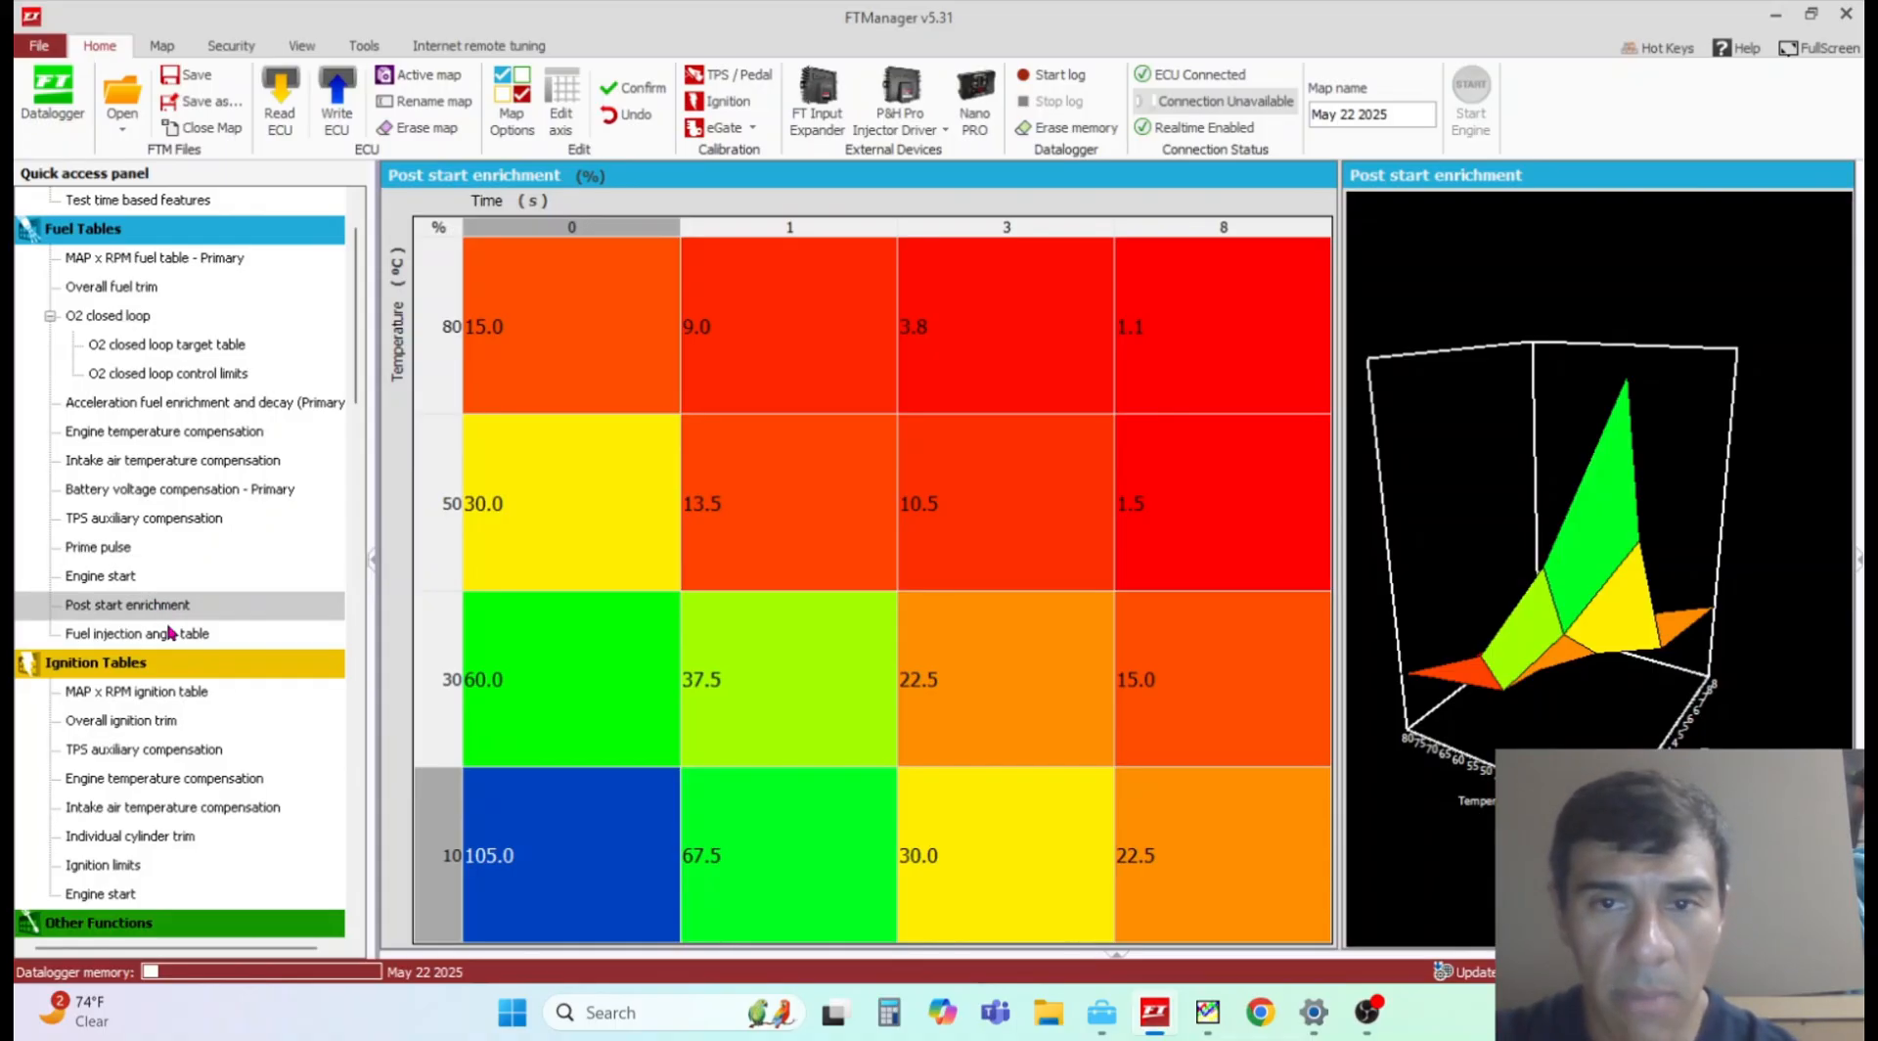
mouse_move(124, 411)
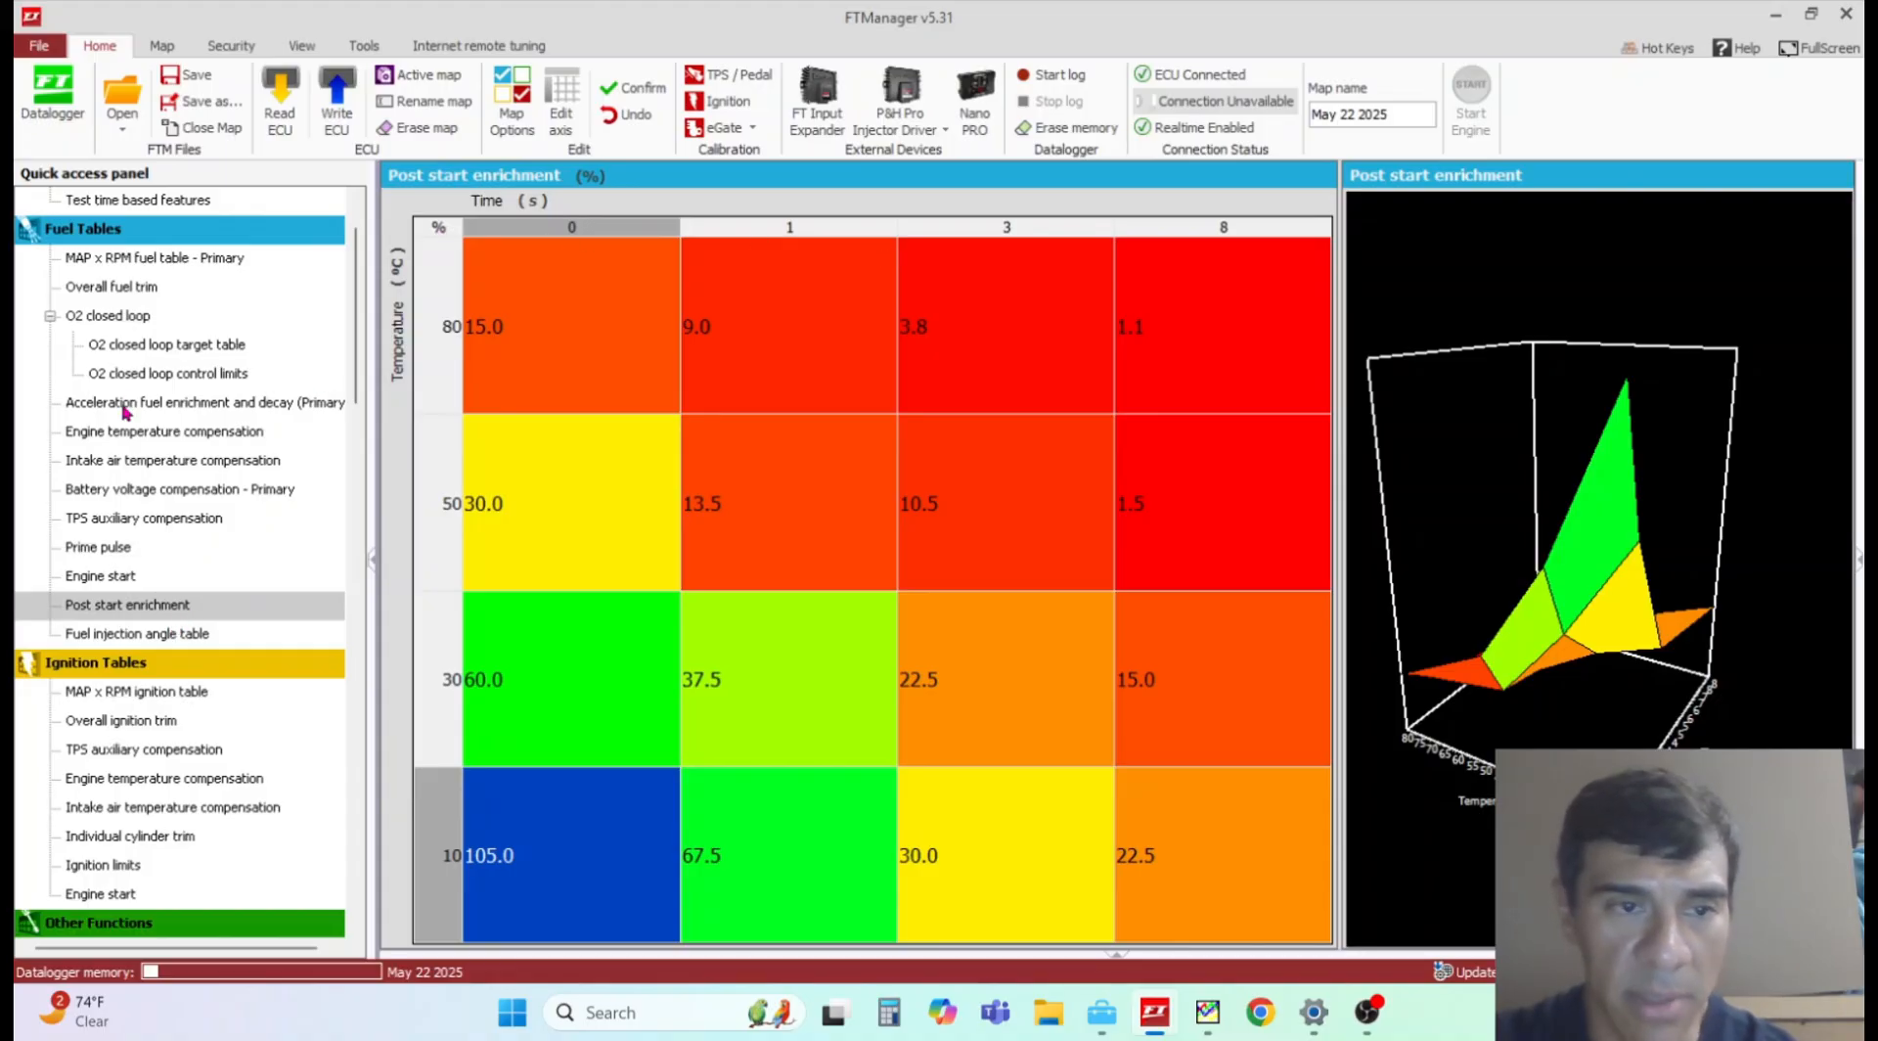
left_click(137, 632)
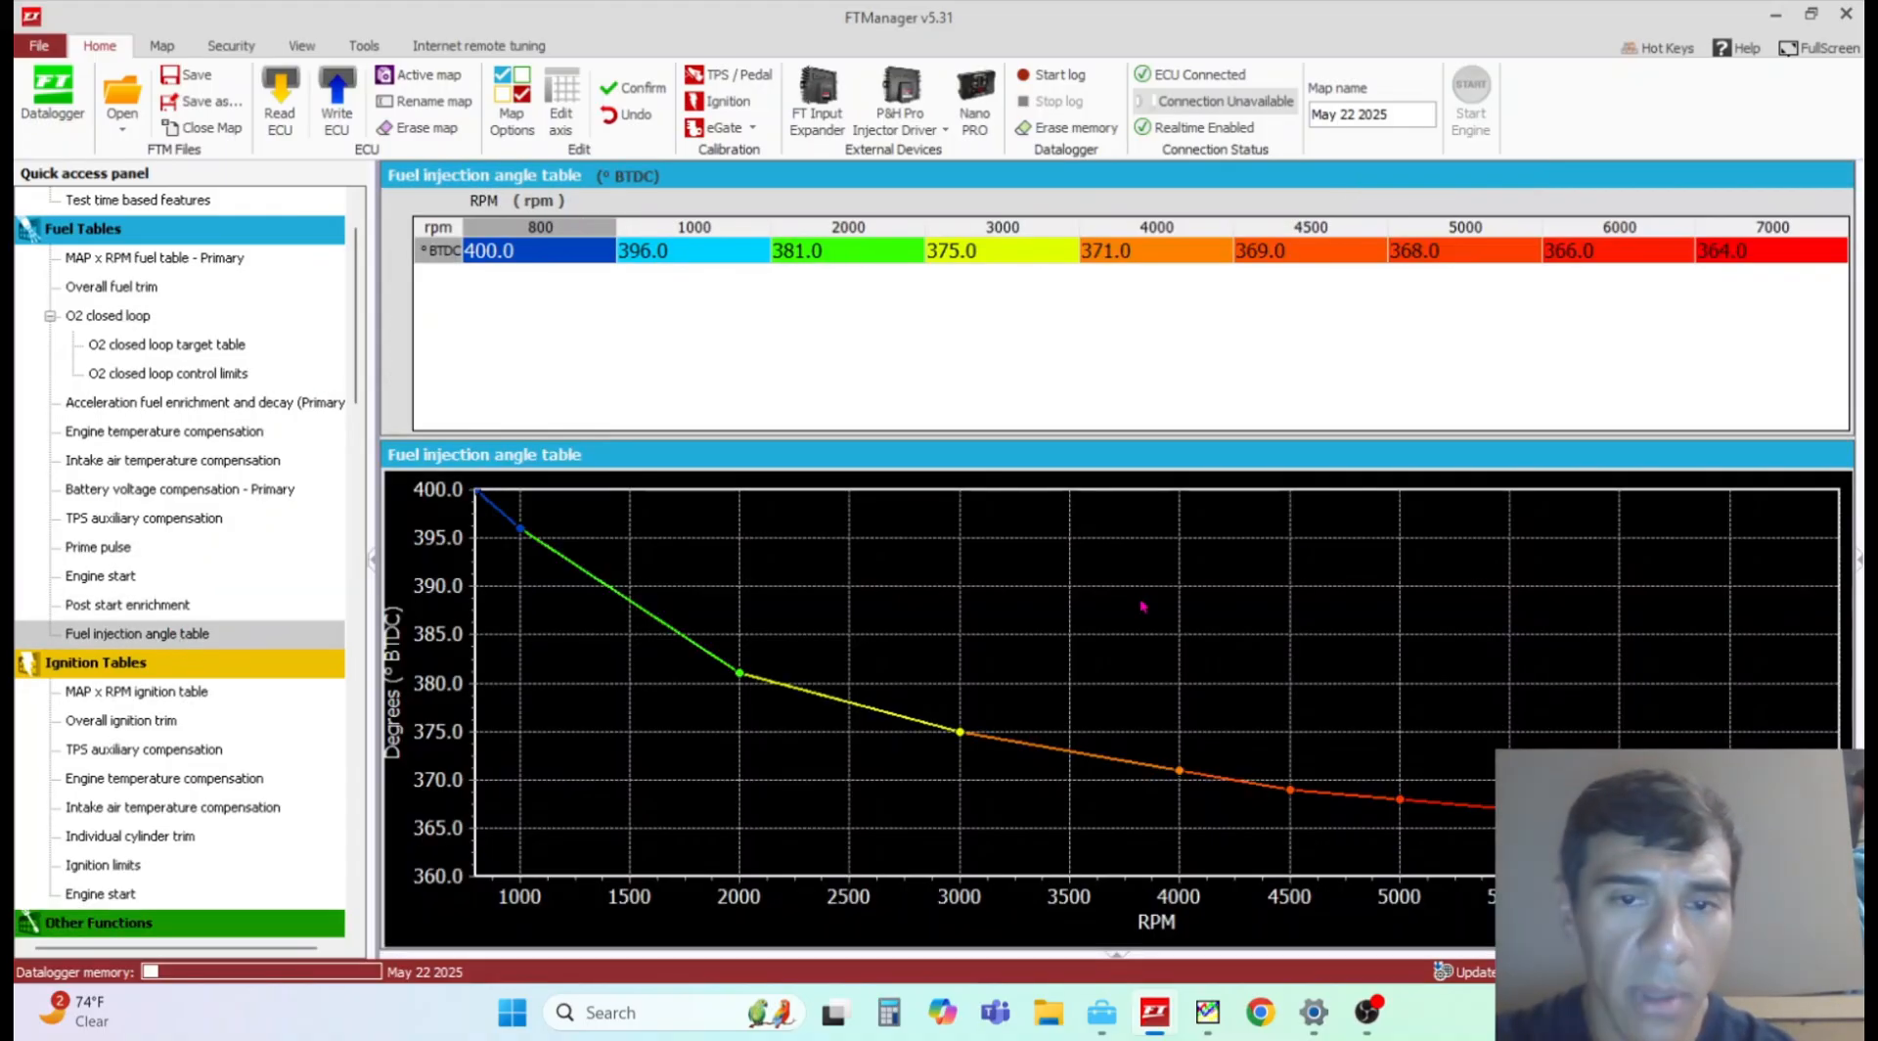
mouse_move(1512, 452)
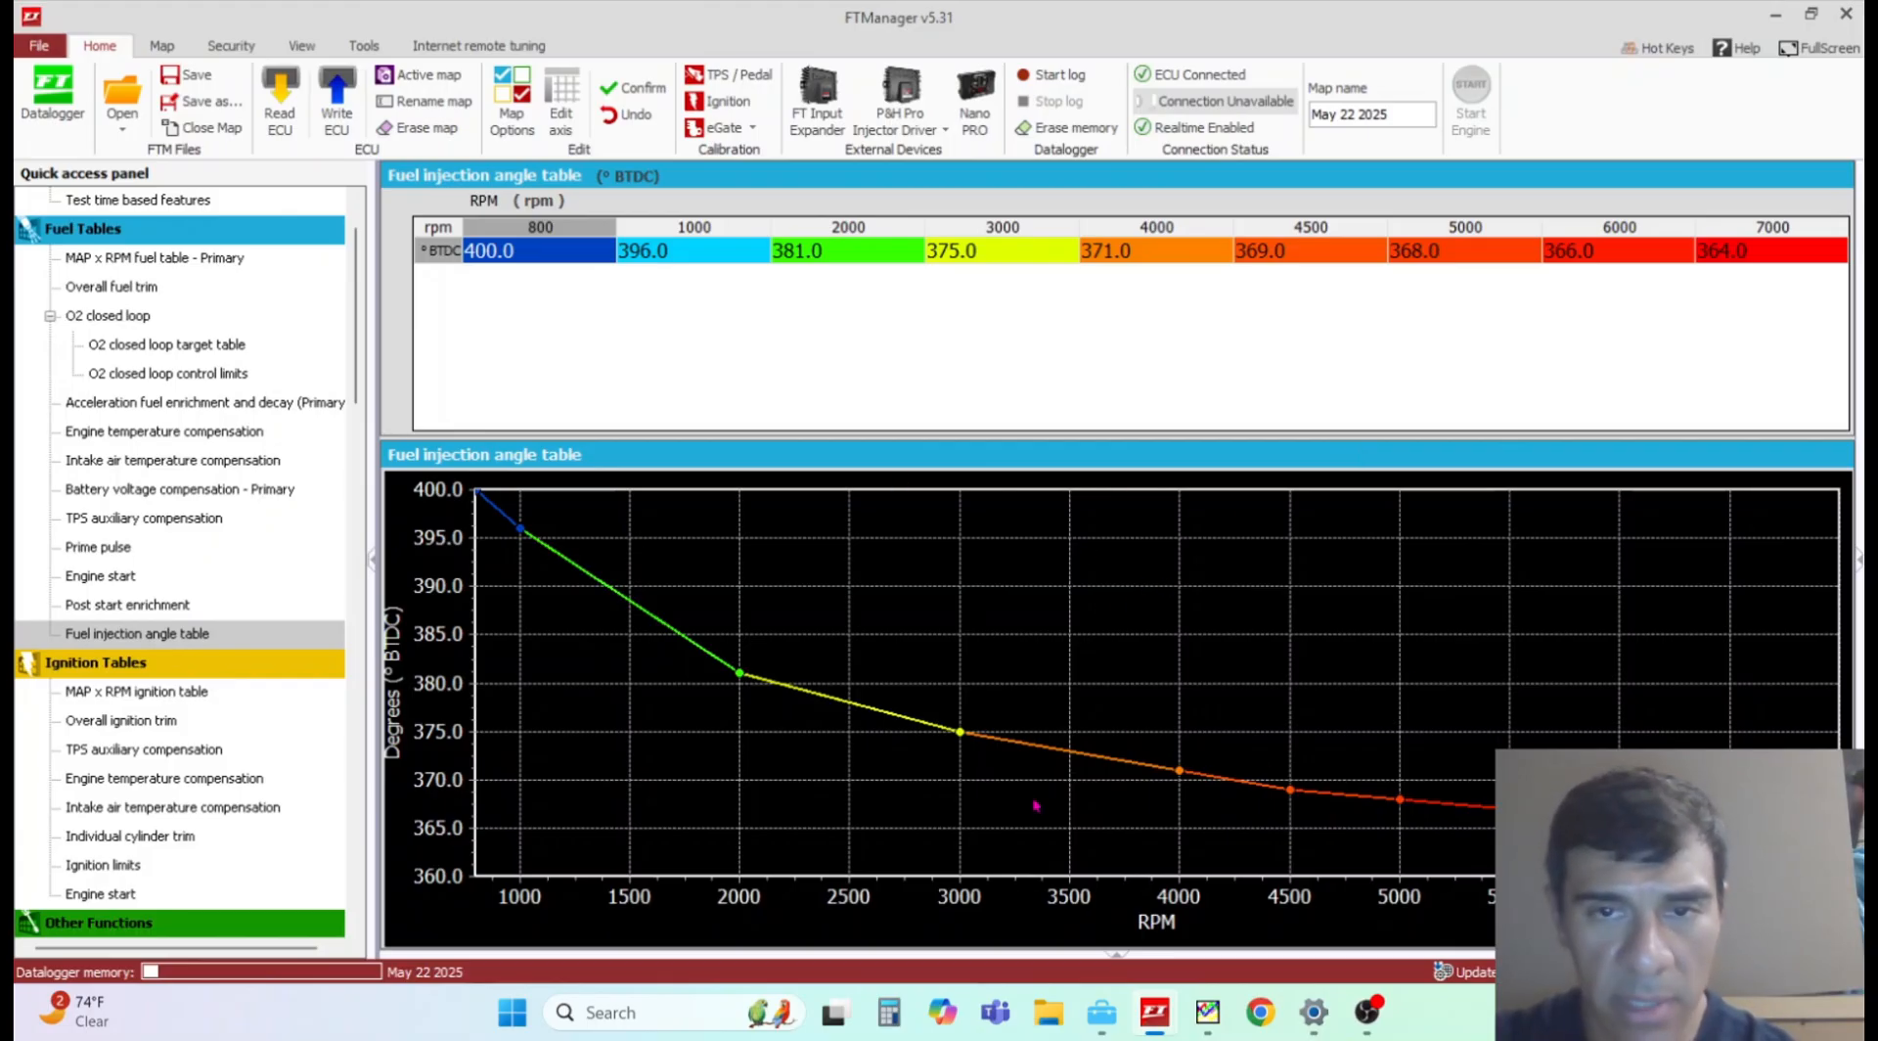
mouse_move(972, 331)
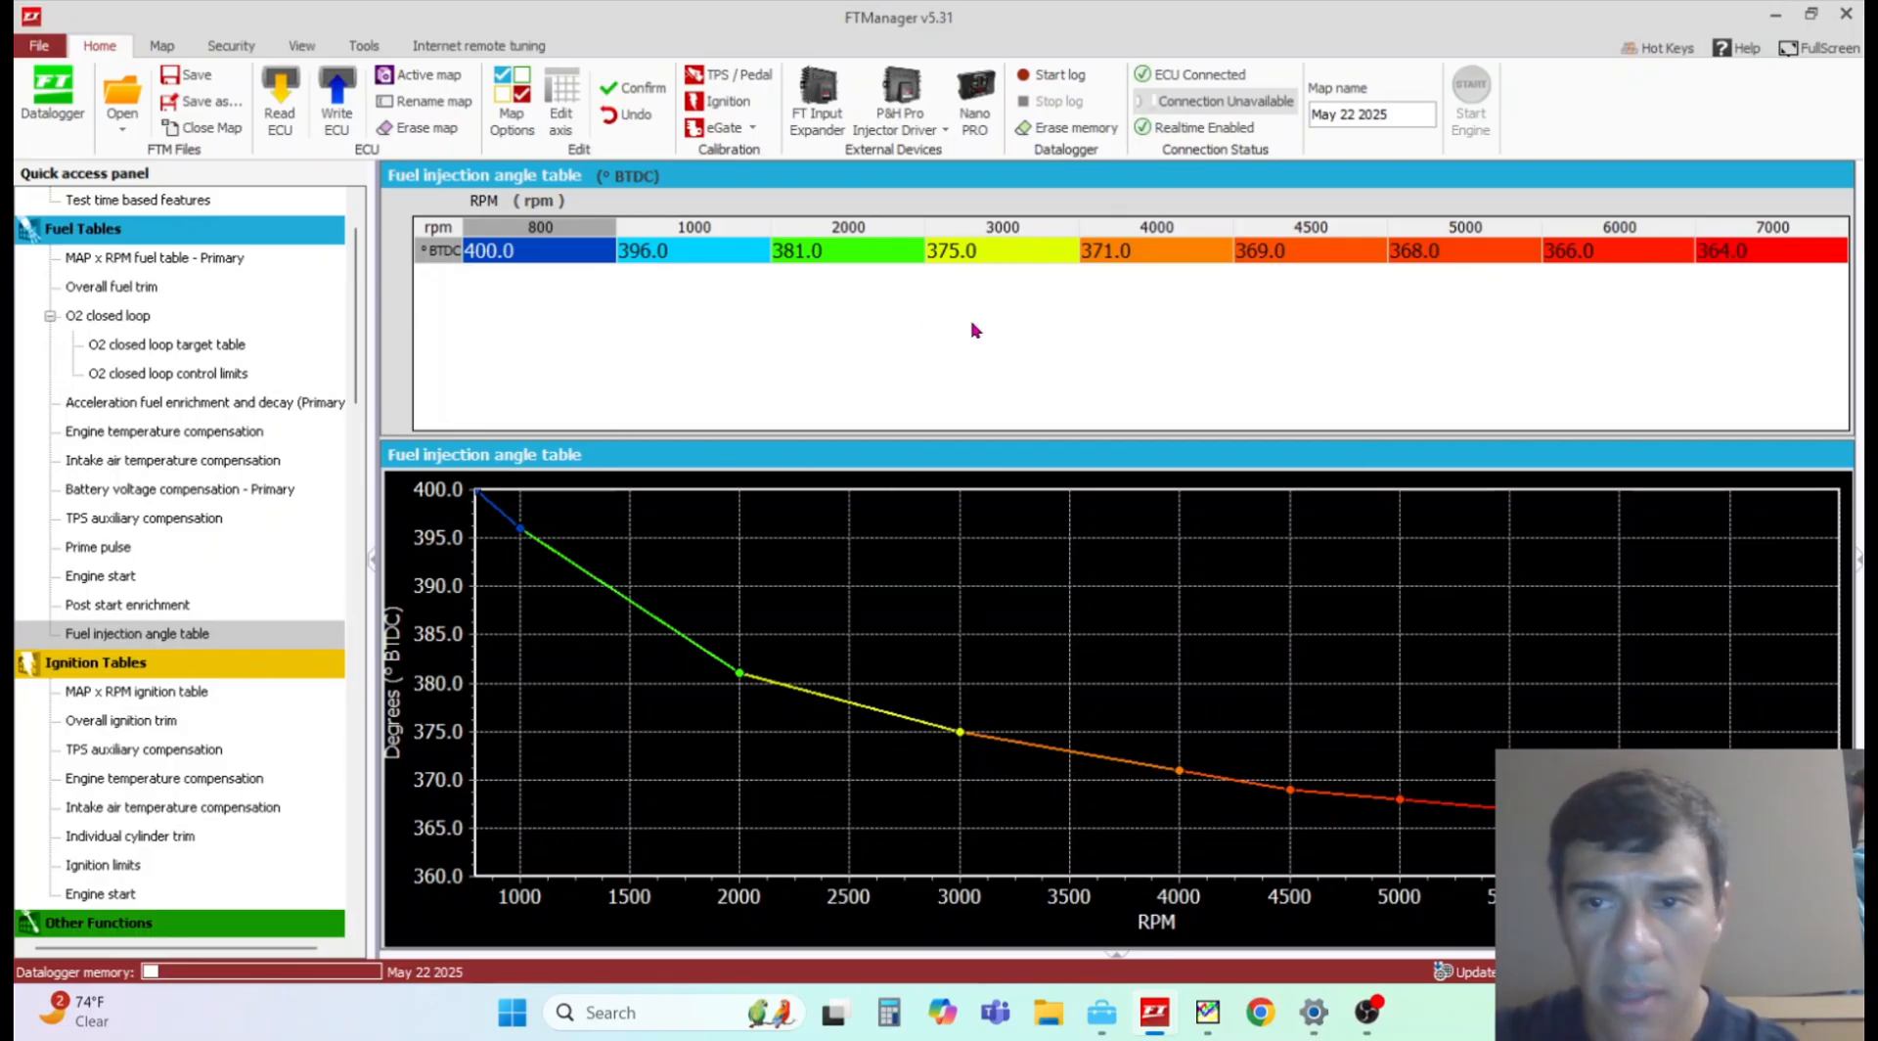
mouse_move(1004, 270)
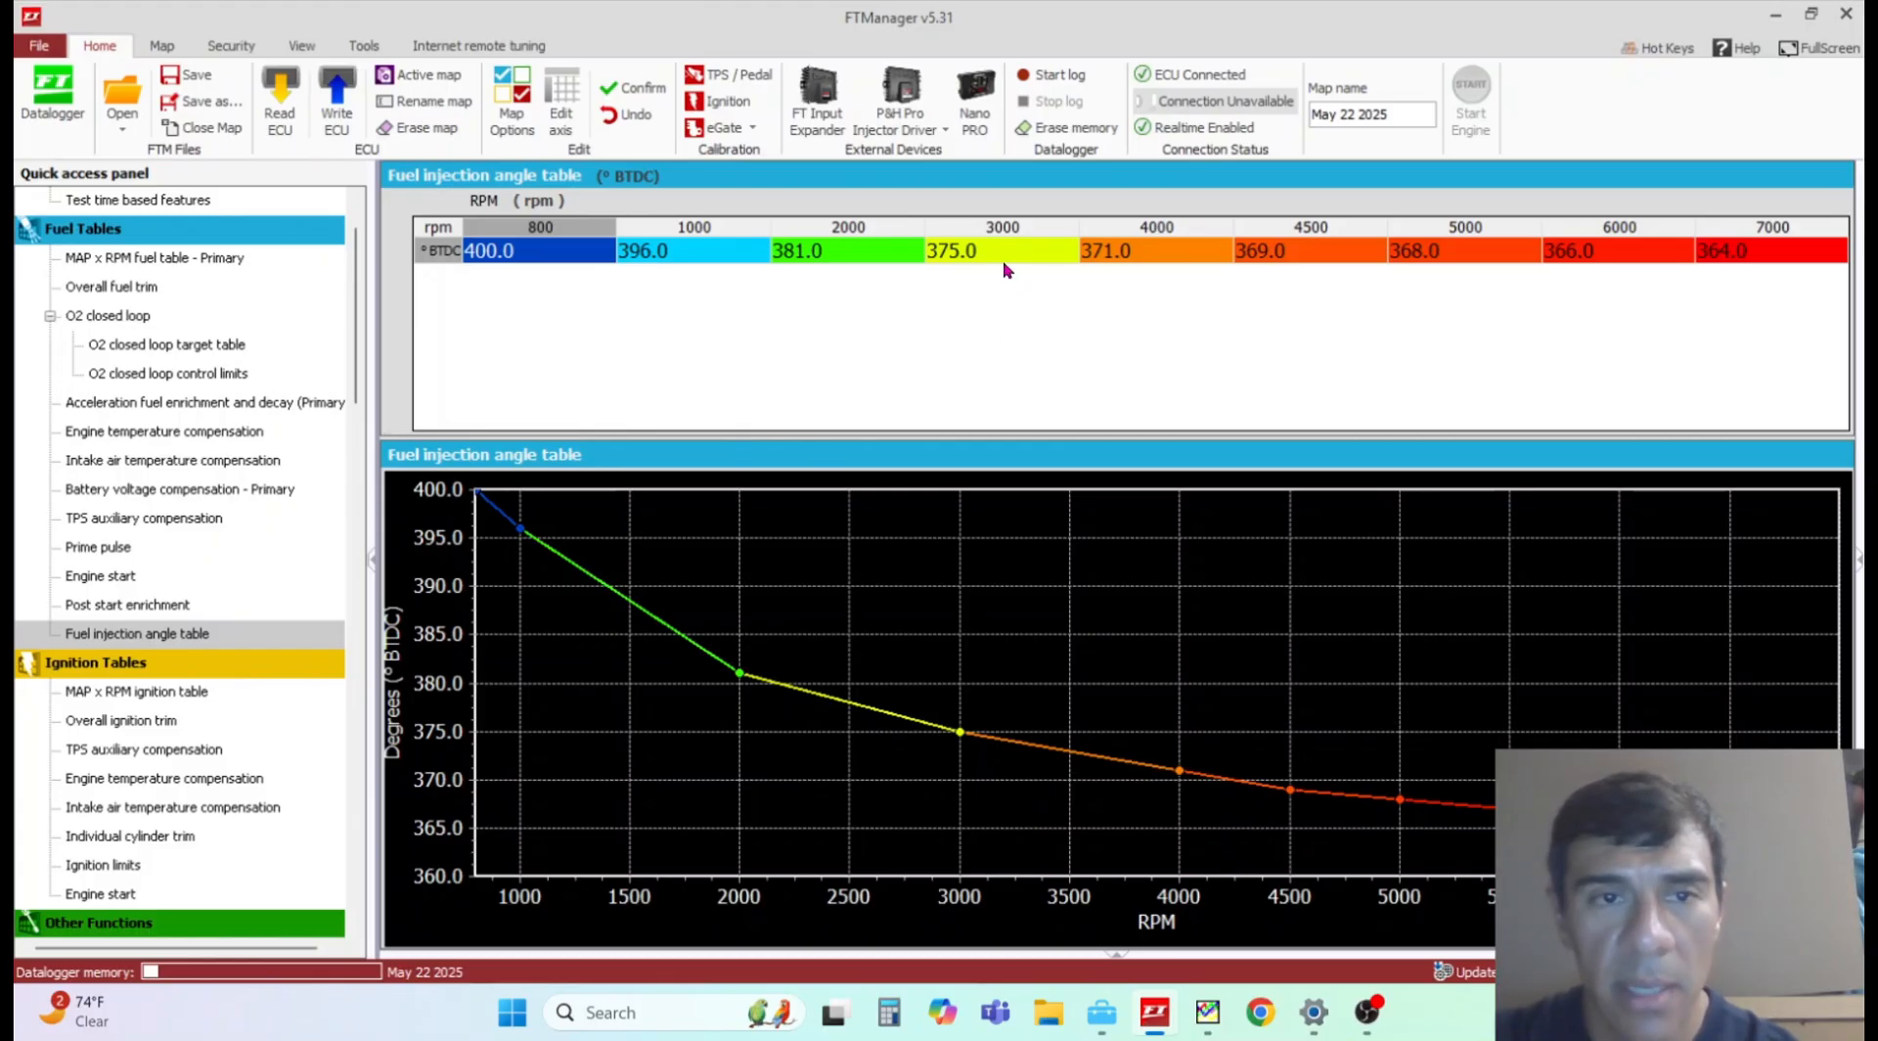
mouse_move(422, 339)
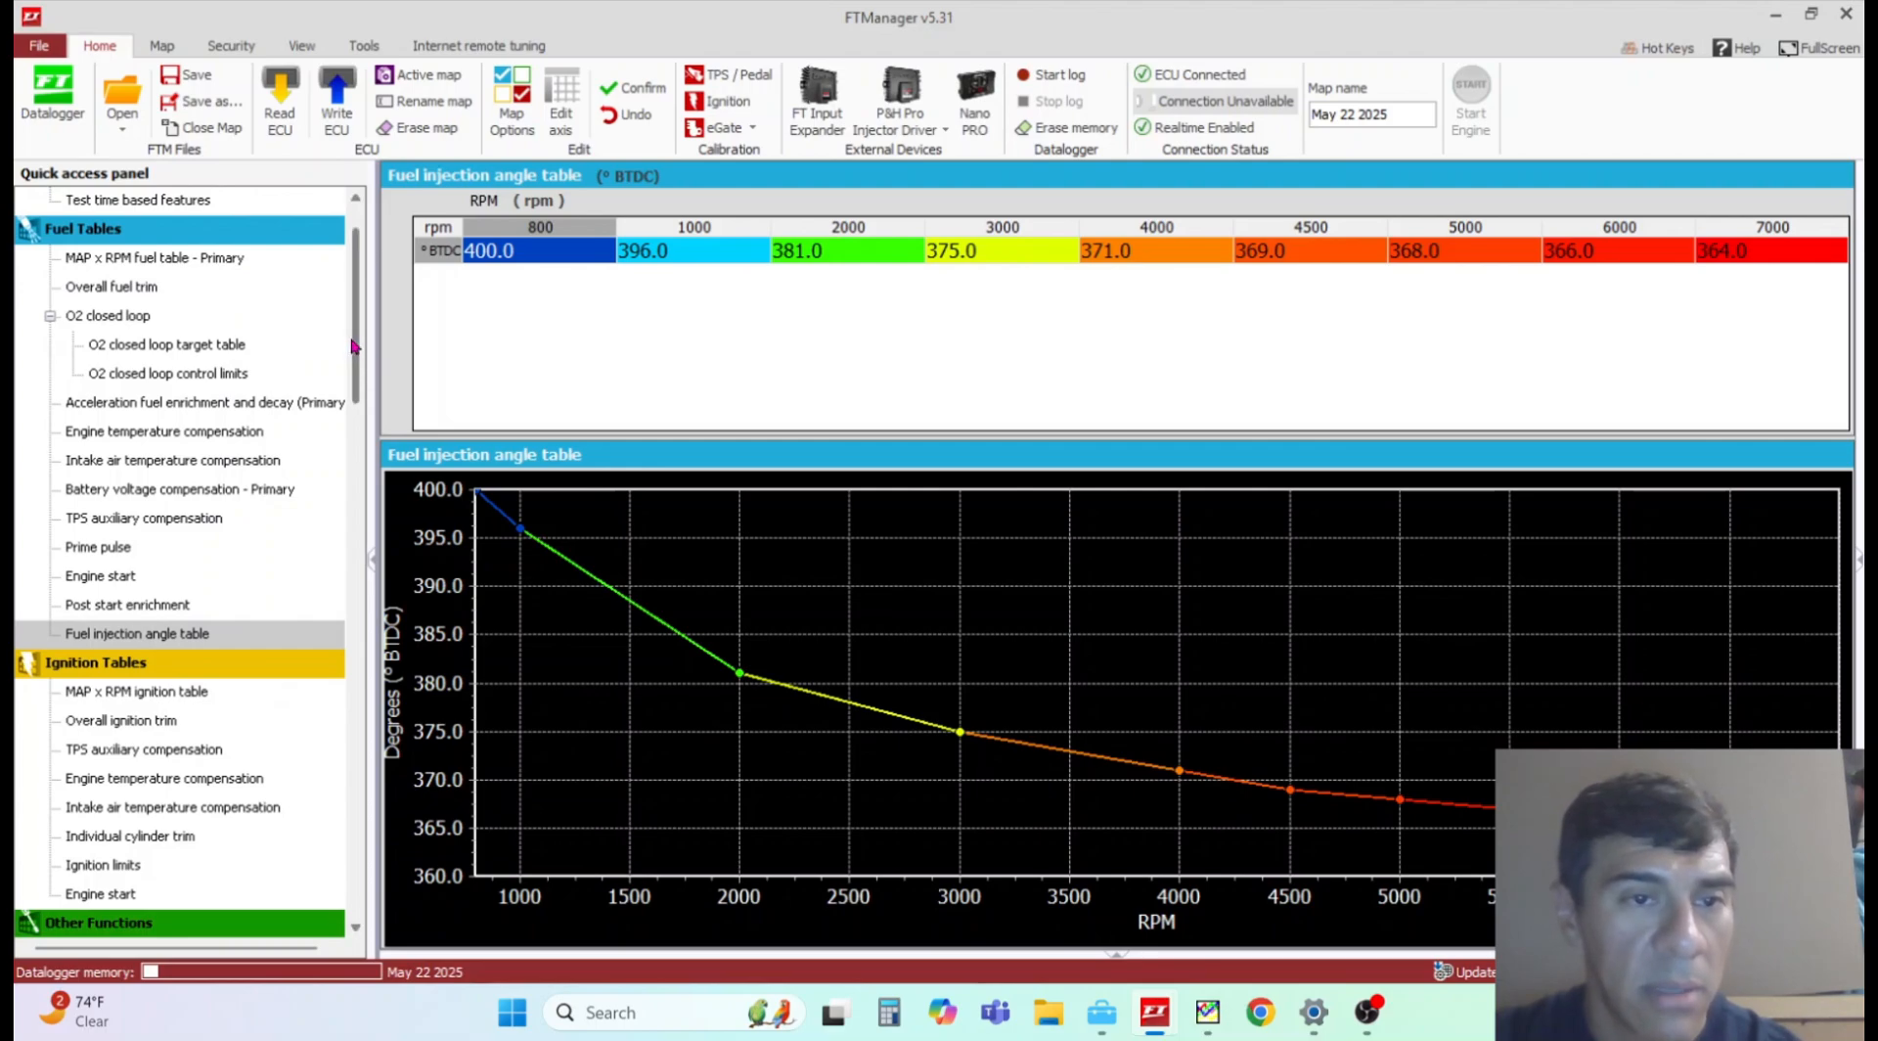
scroll("down", 3)
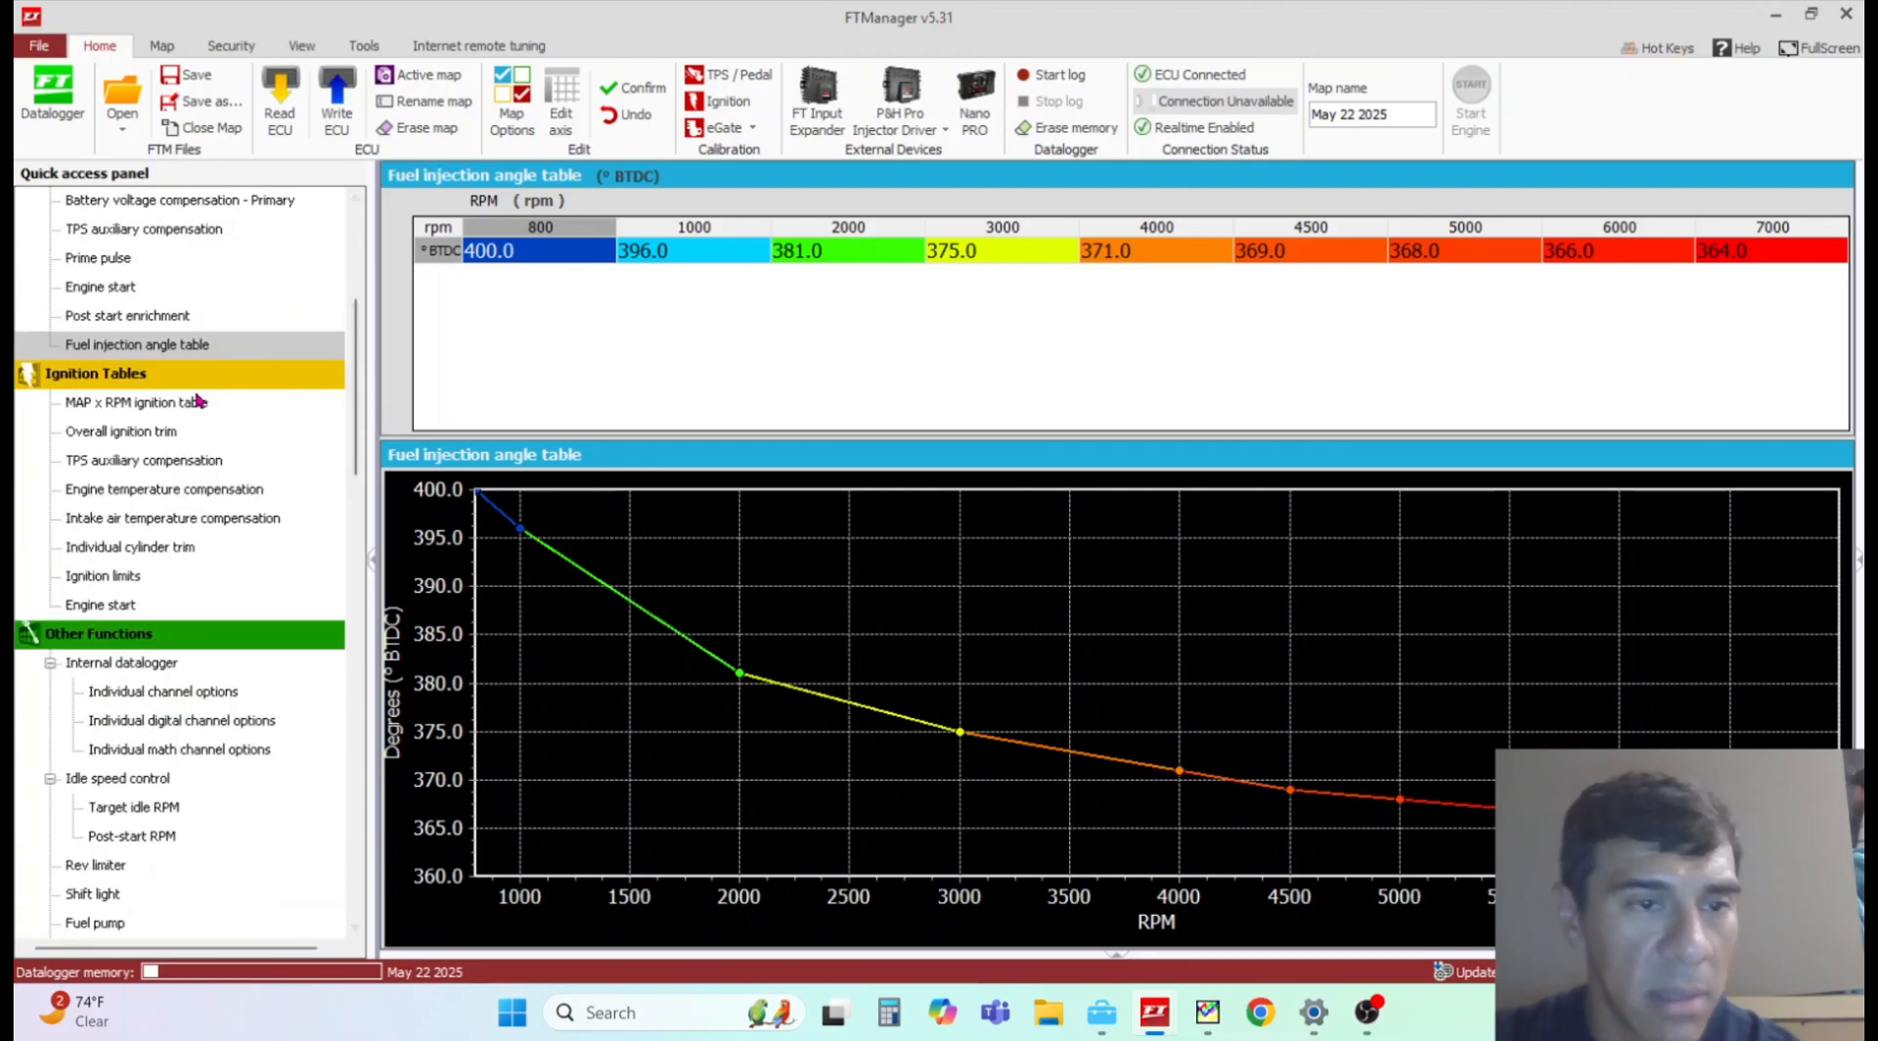
Step: Review the MAP x RPM ignition table and its engine and intake air temperature compensations
left_click(135, 401)
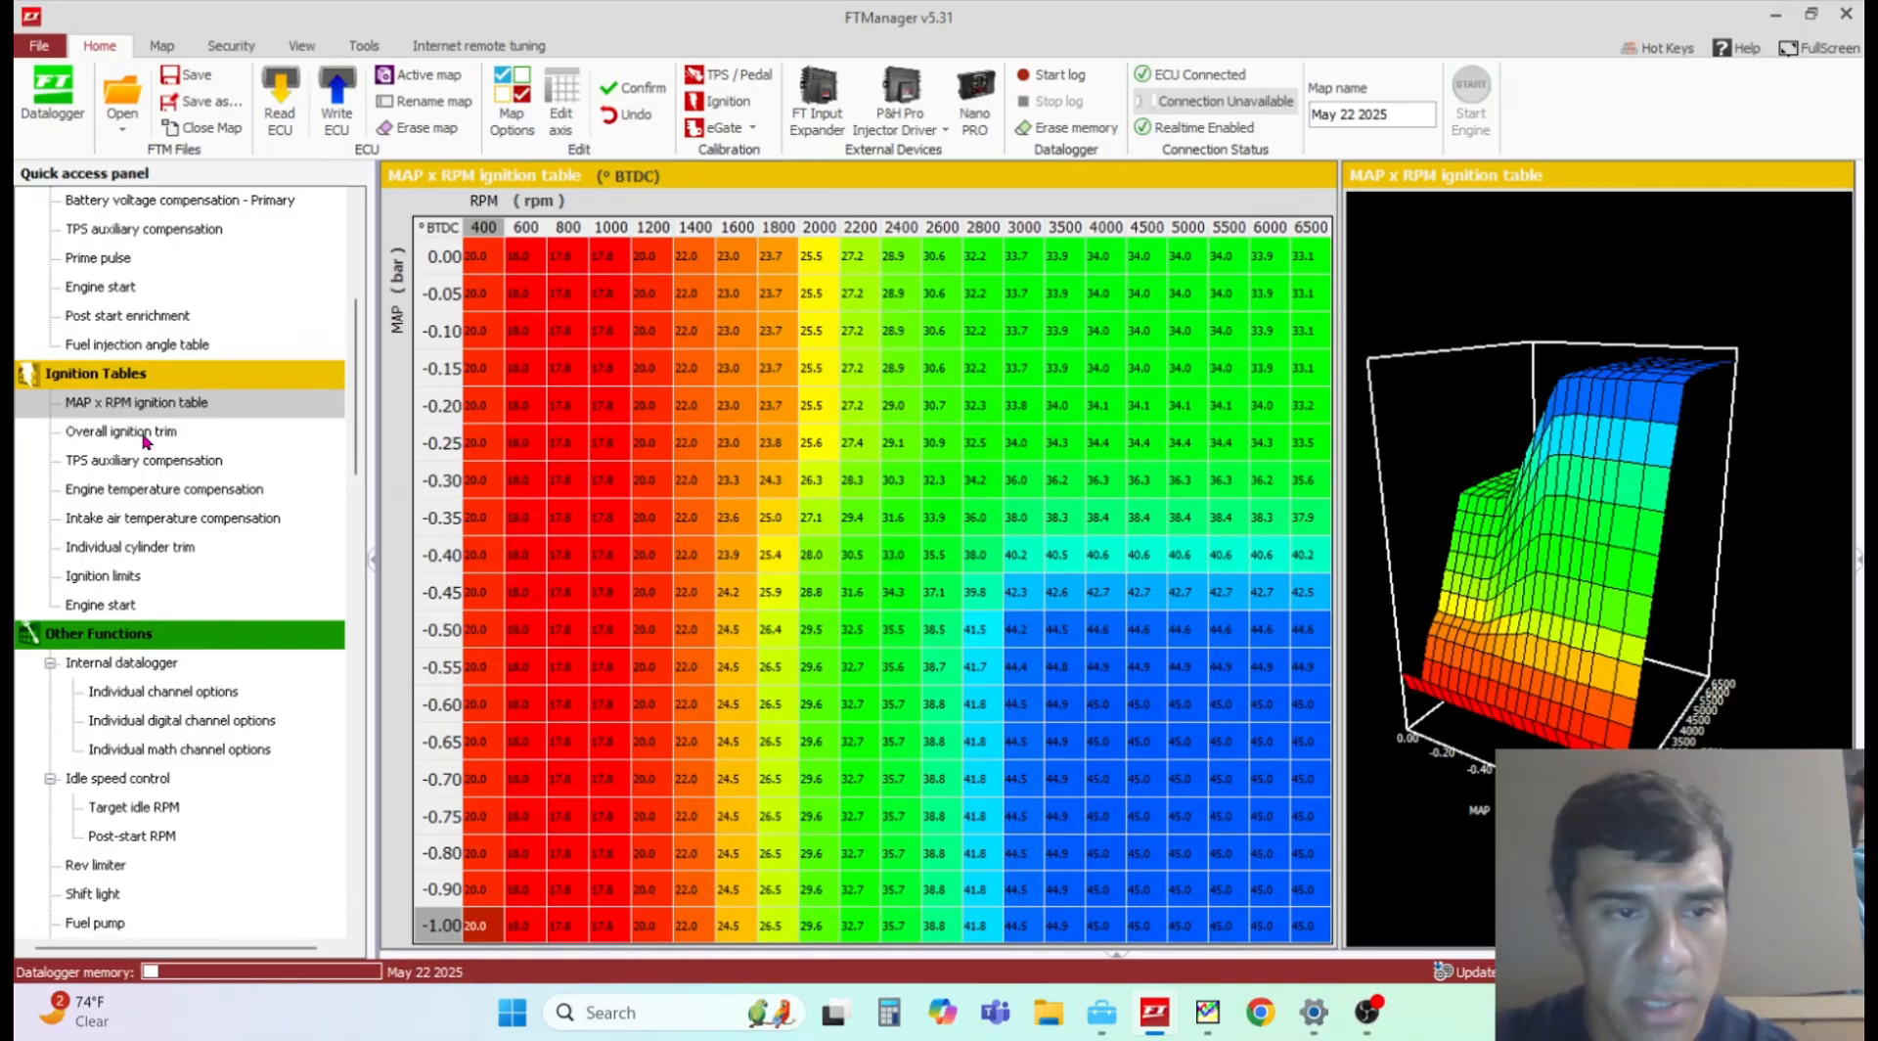
mouse_move(270, 493)
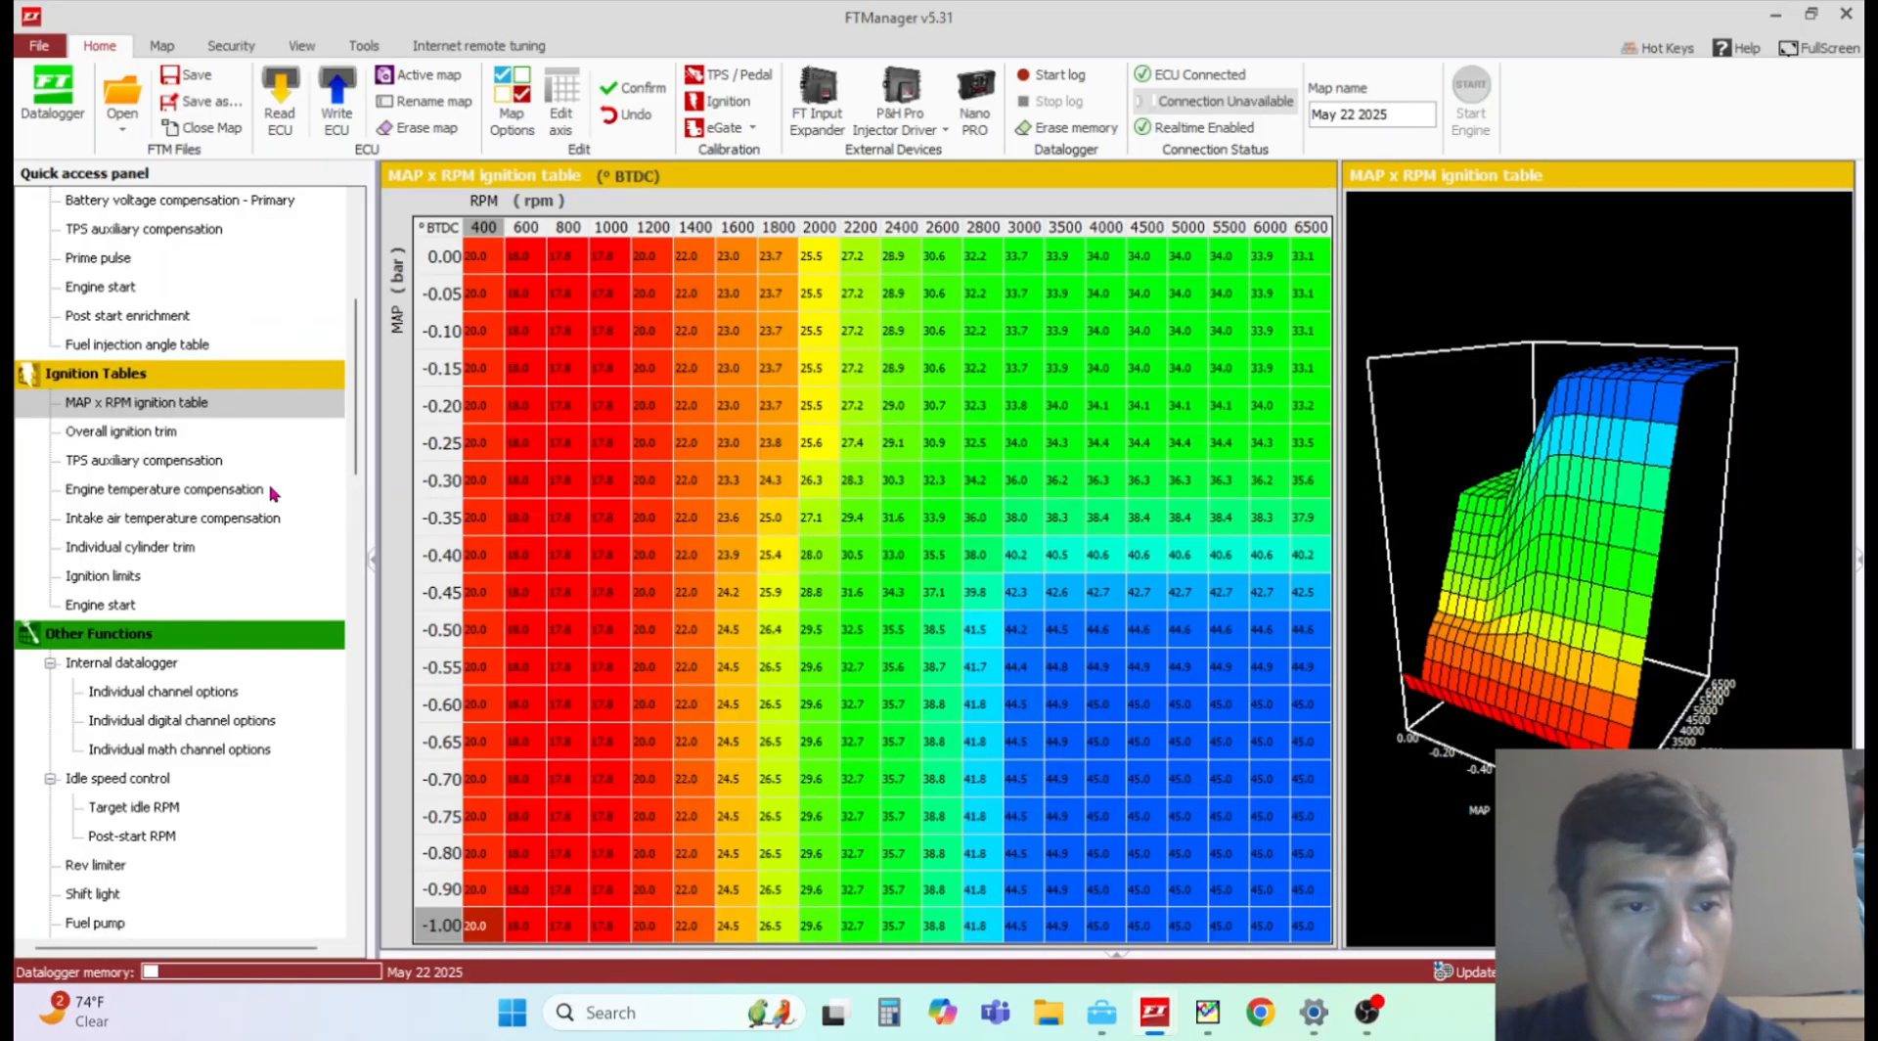
left_click(162, 489)
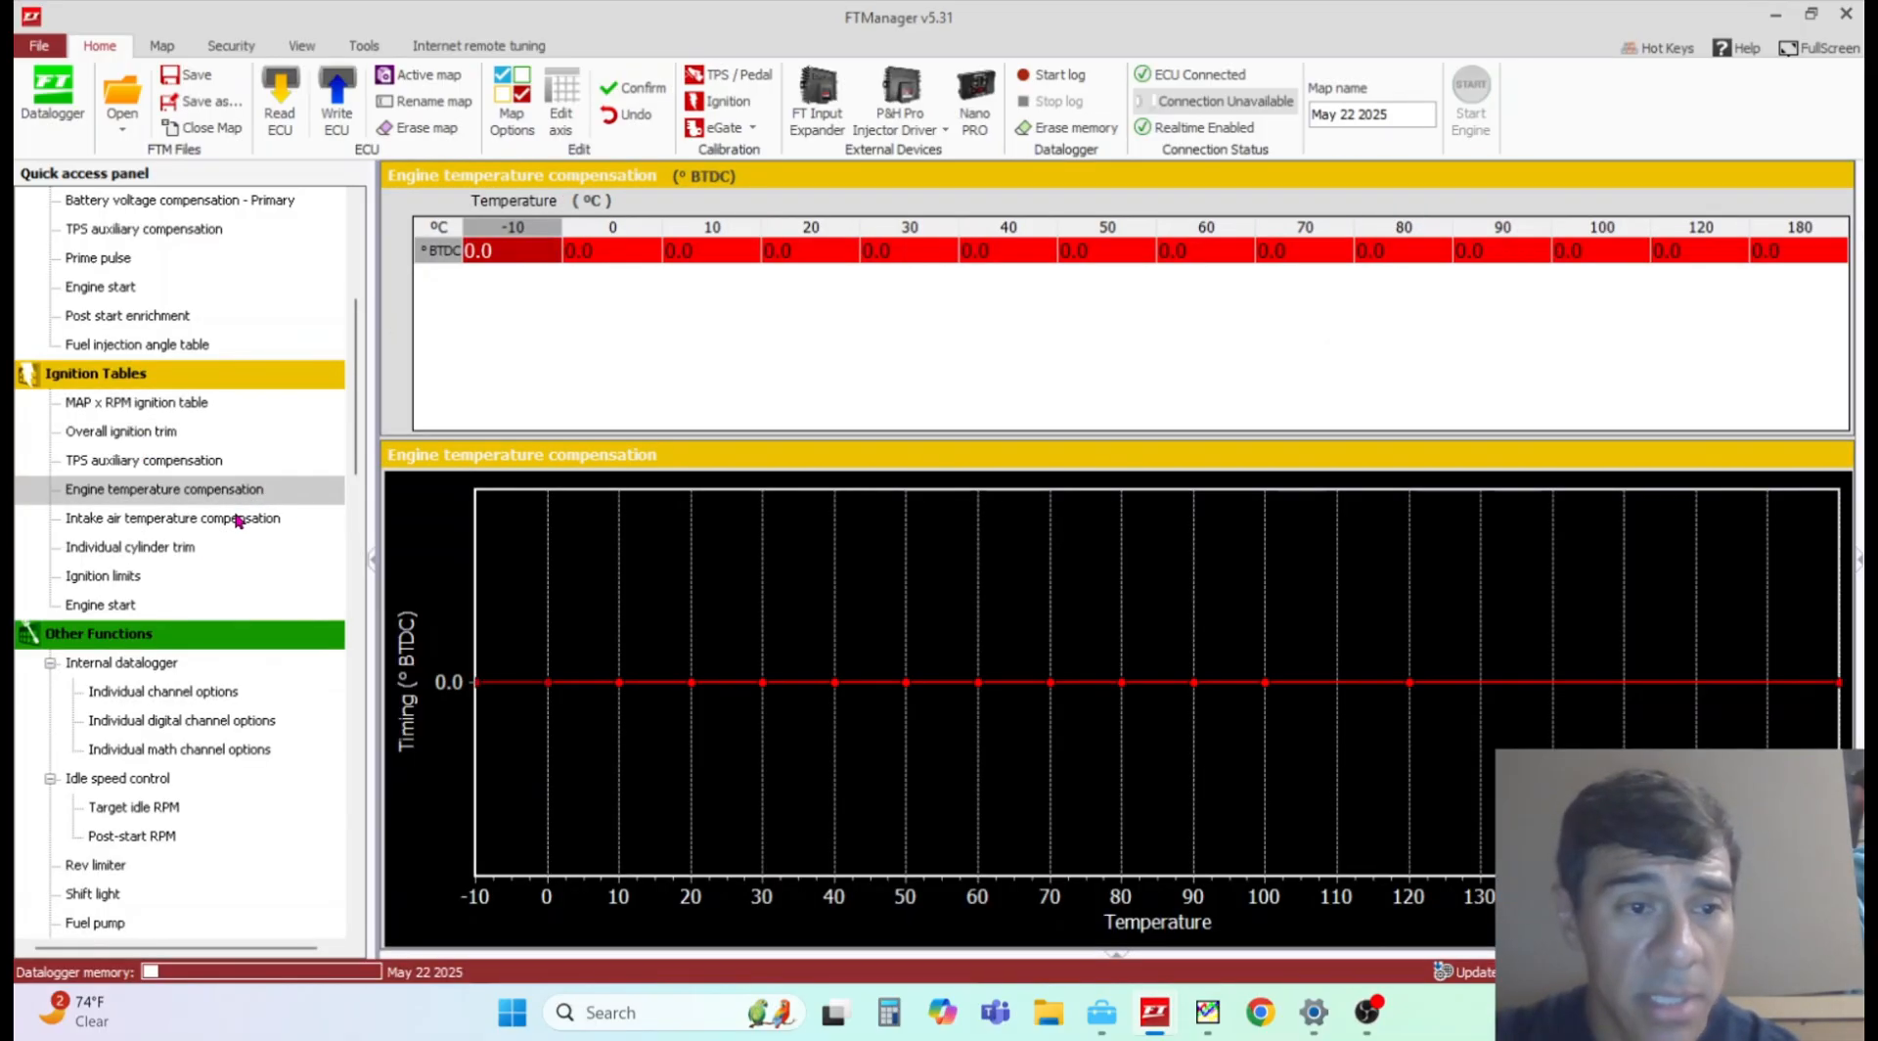
left_click(173, 516)
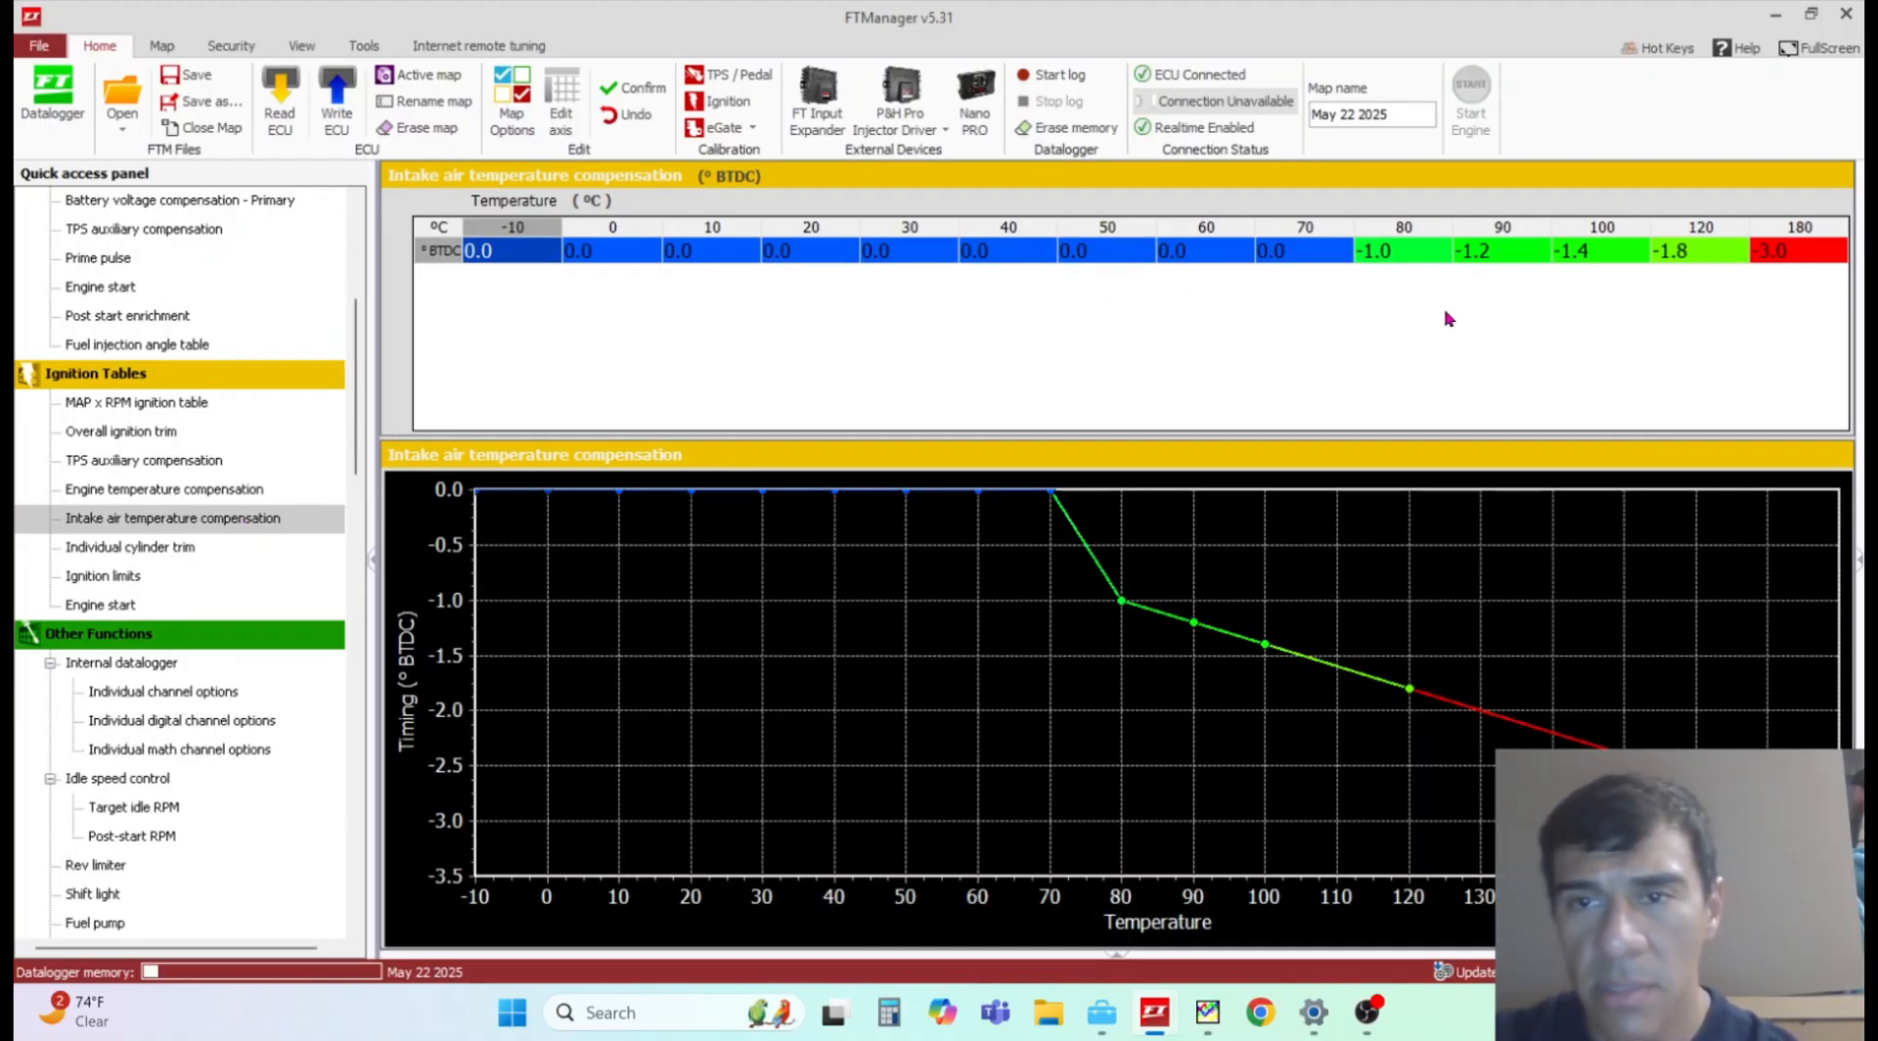
mouse_move(929, 207)
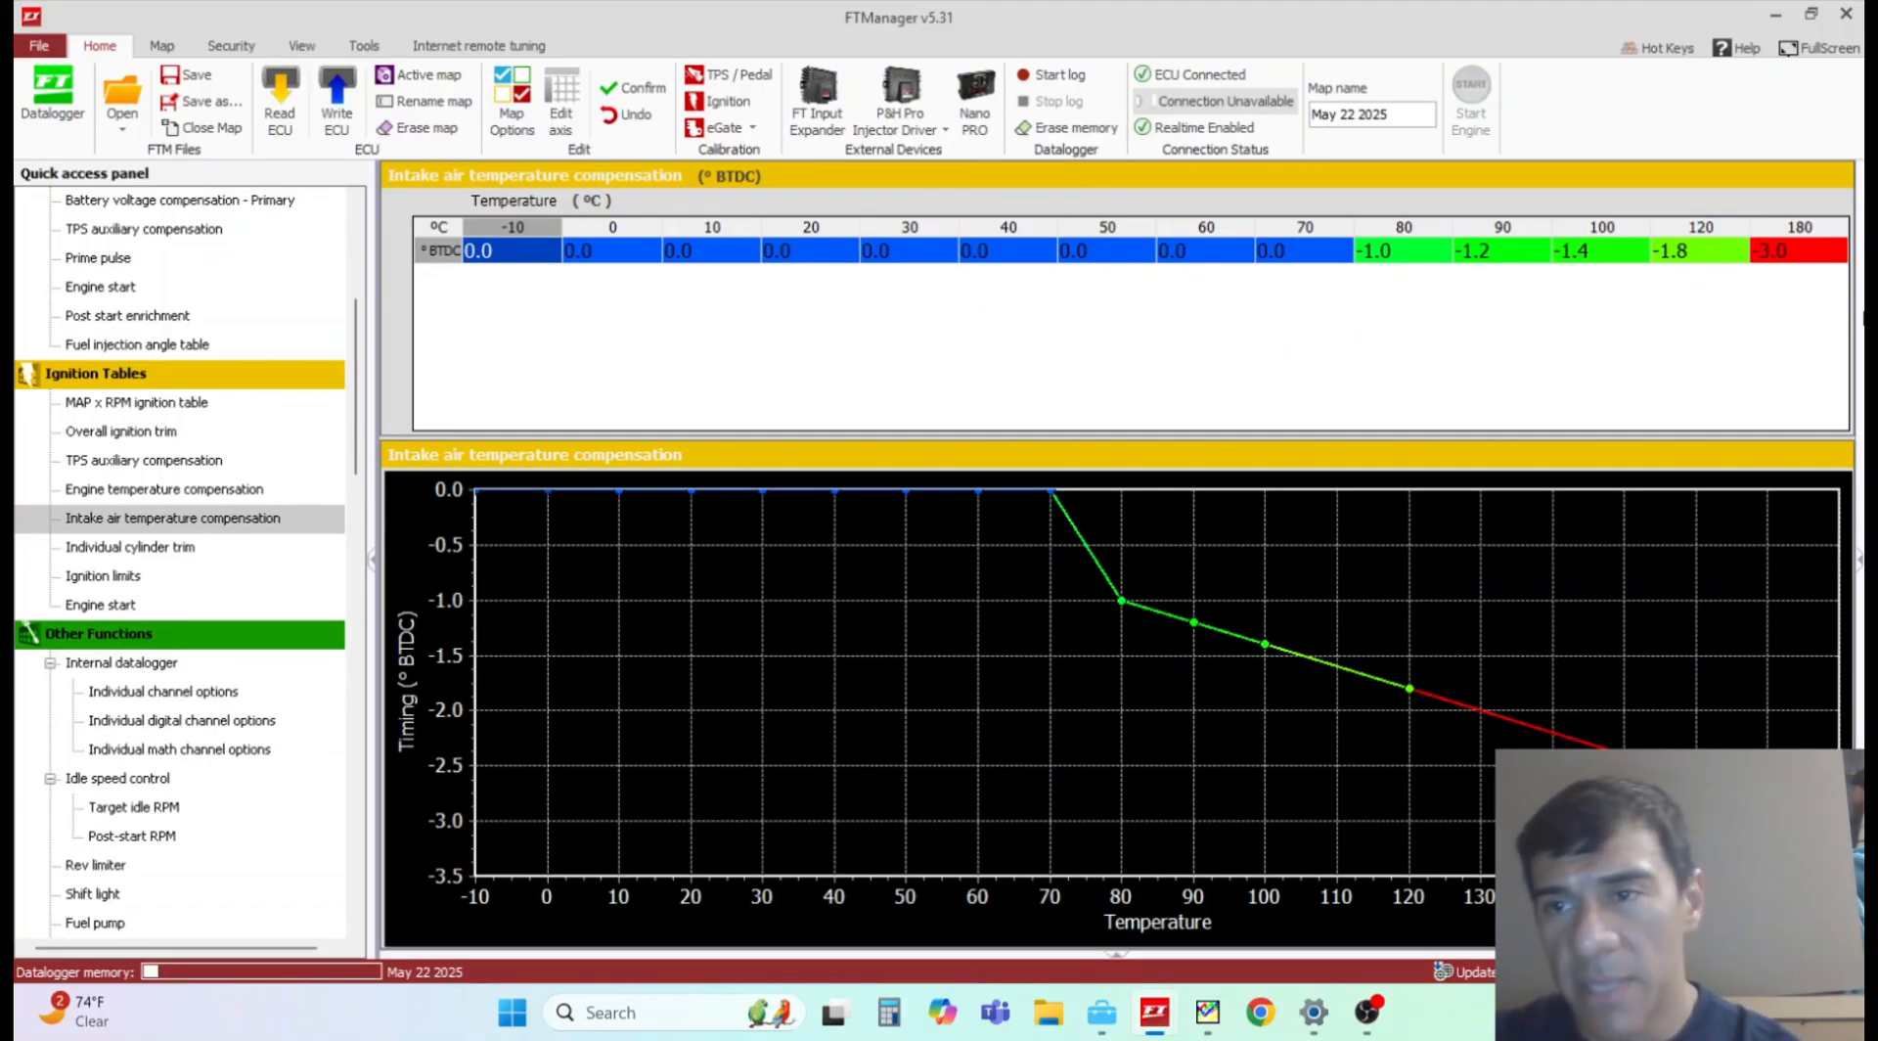
mouse_move(1522, 315)
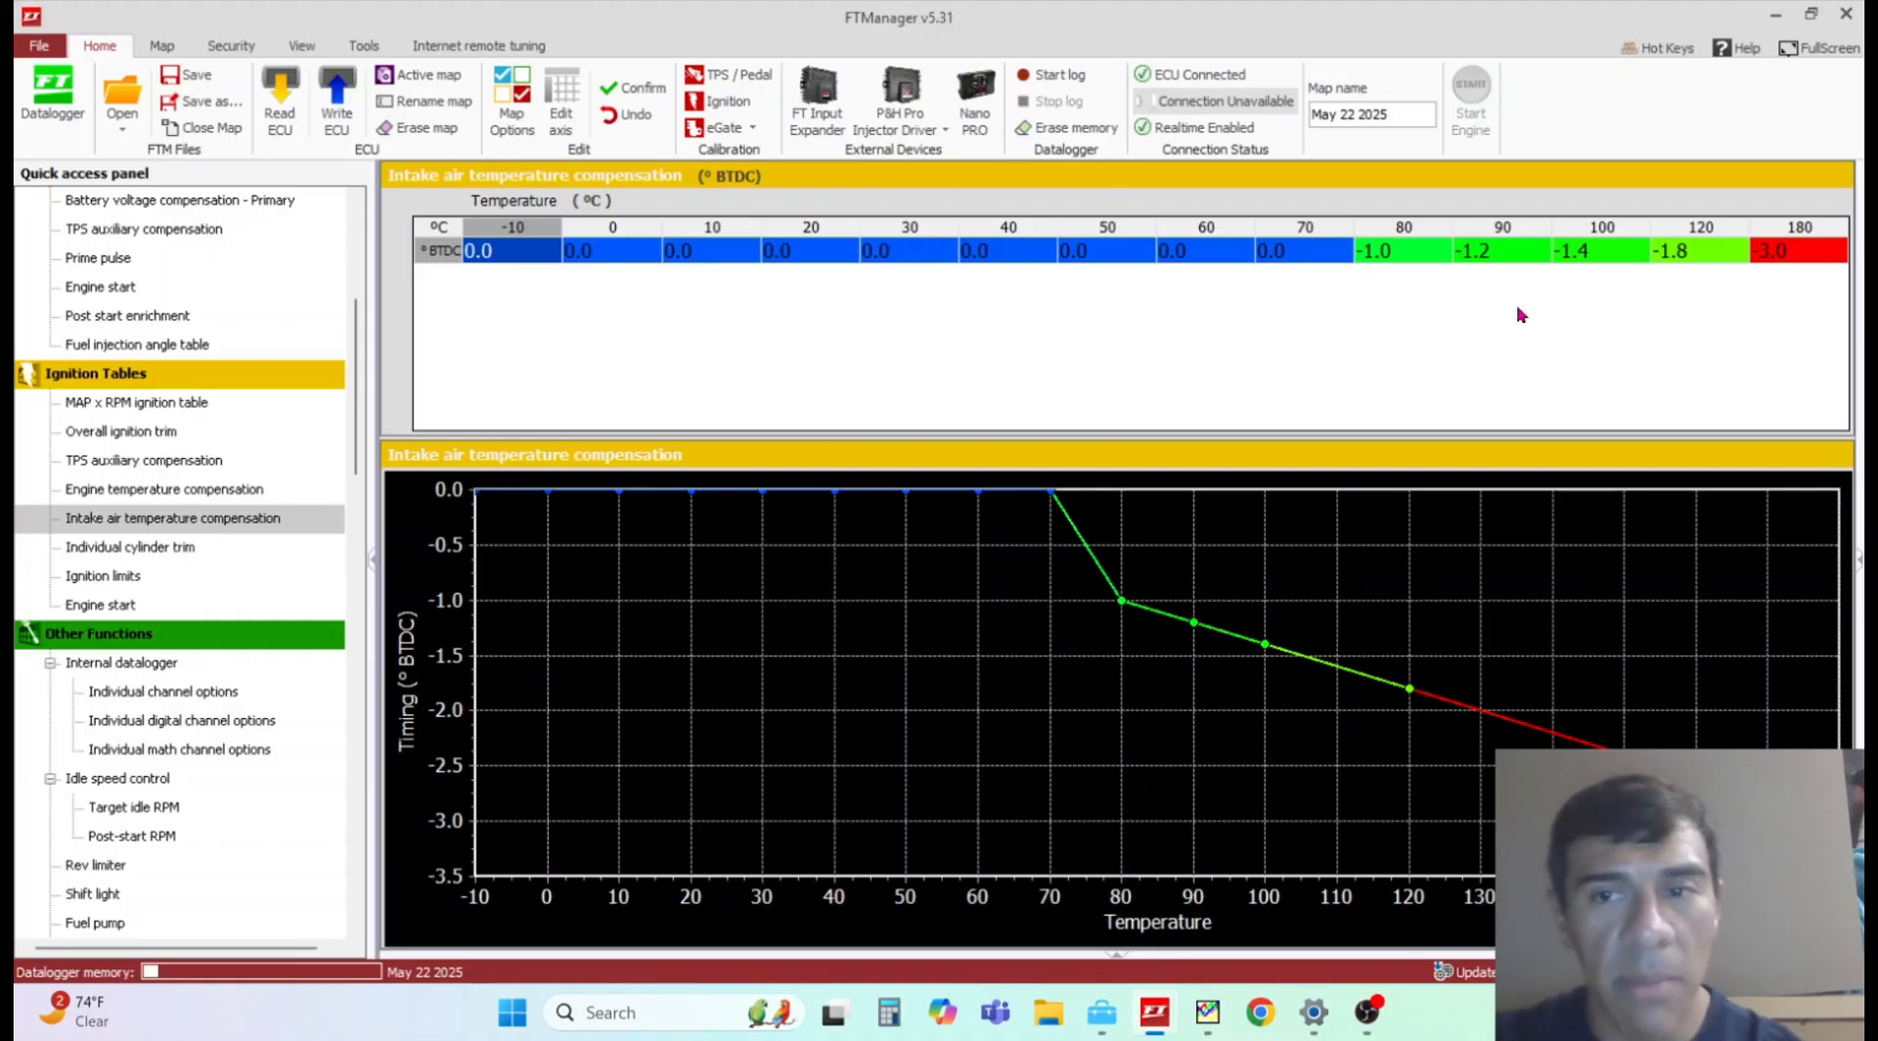
mouse_move(162, 552)
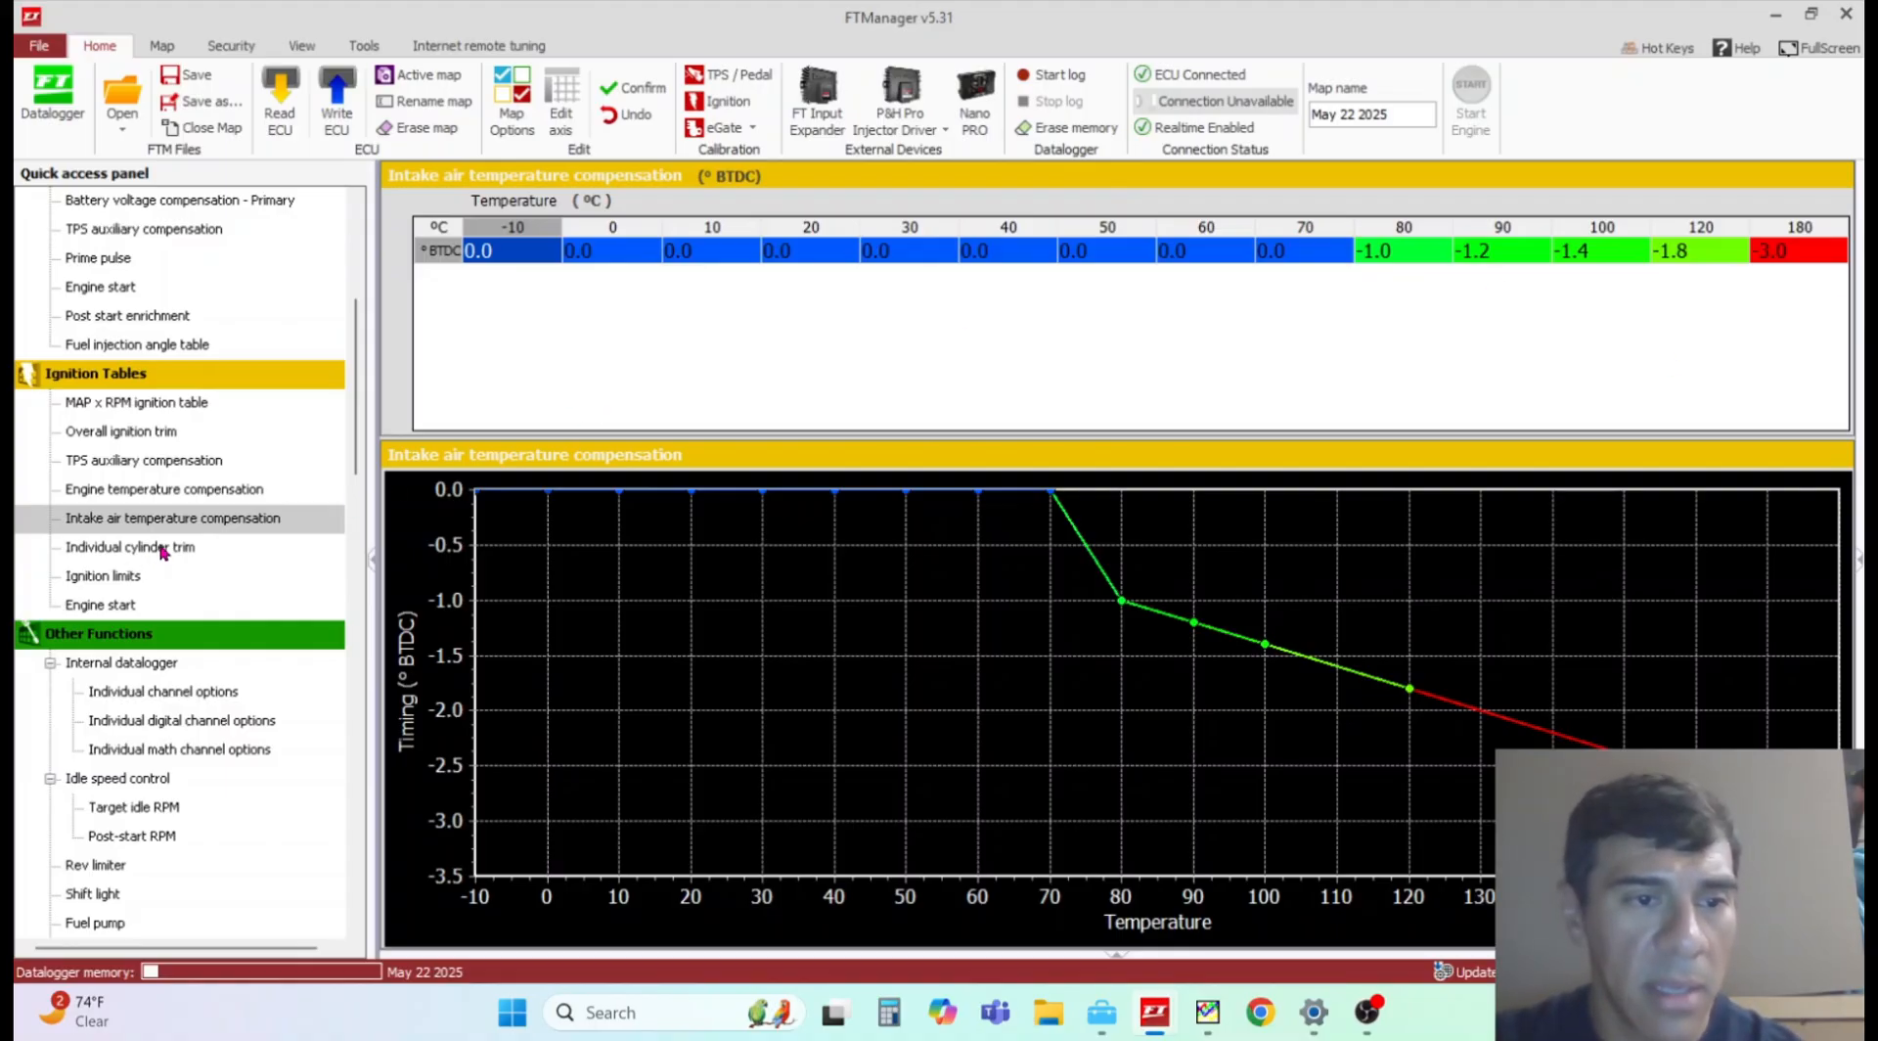
Step: Show the ignition individual cylinder trim table, all eight cylinders at 0.0° from 2000 to 6500 rpm
left_click(129, 546)
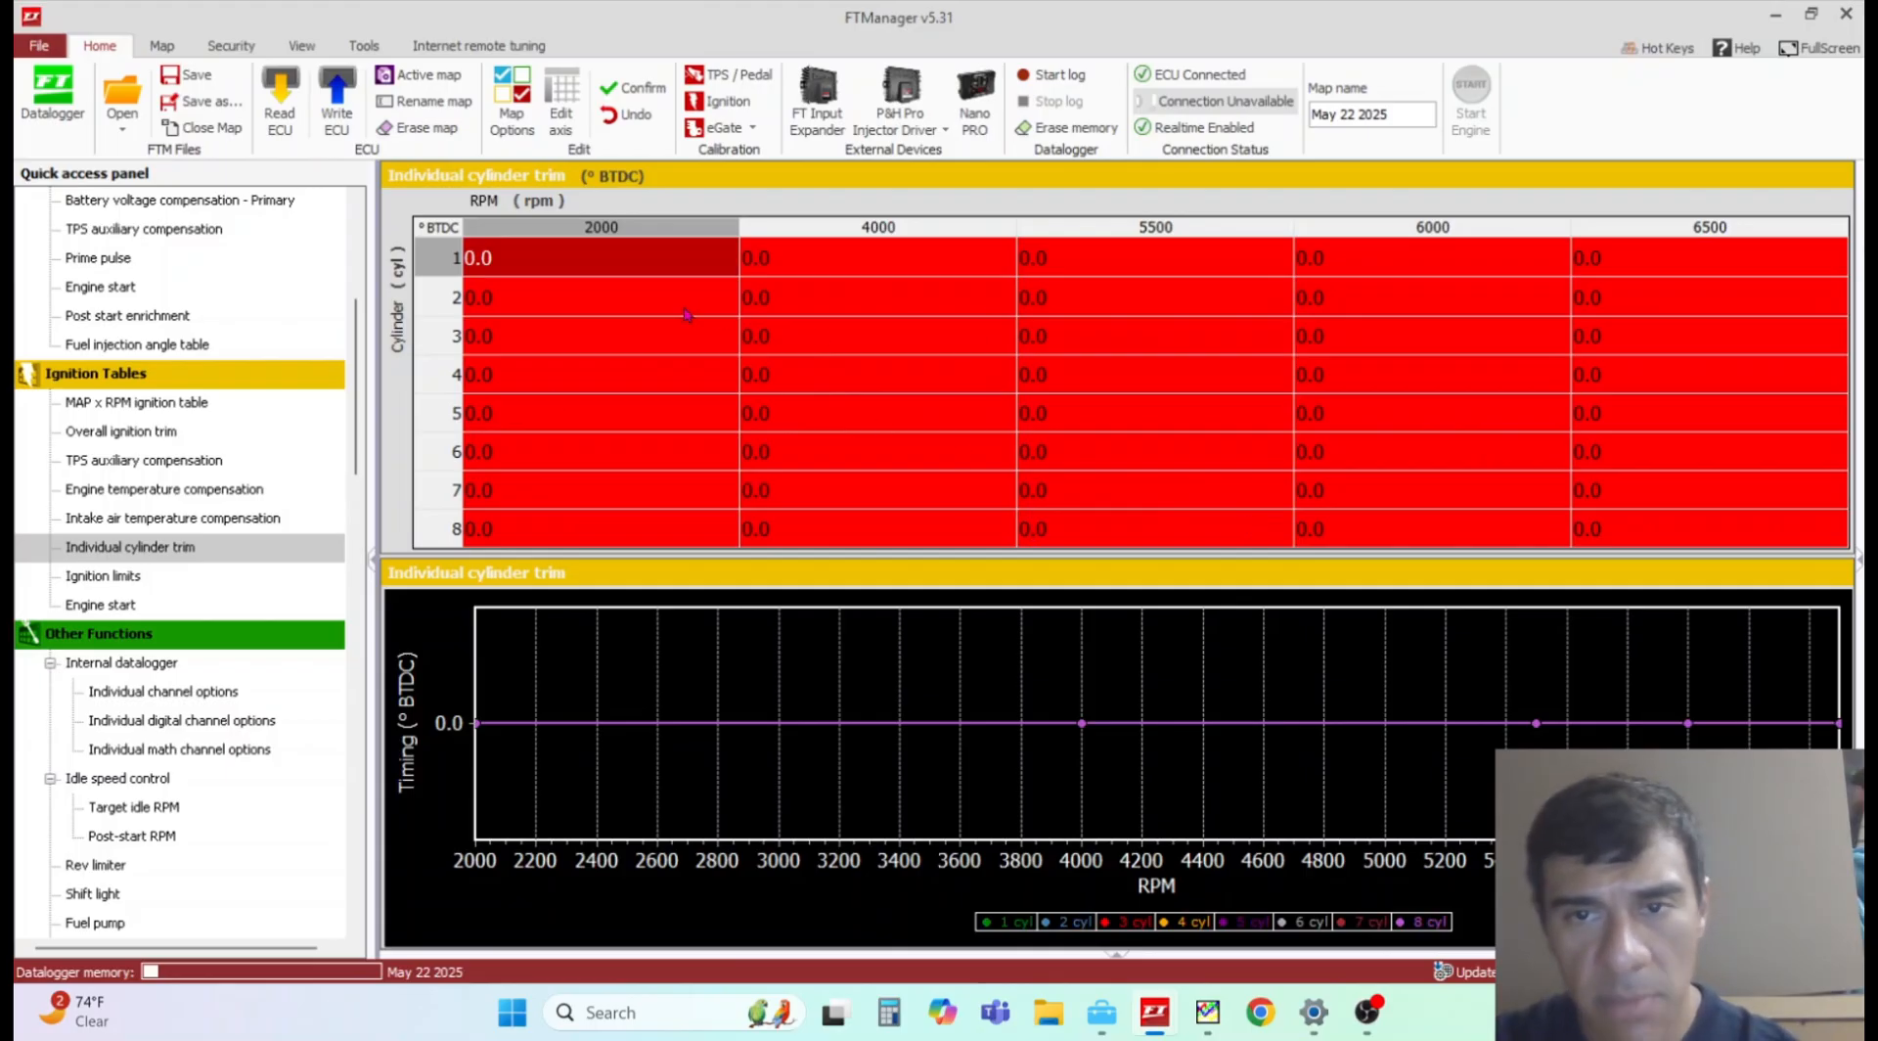
mouse_move(569, 399)
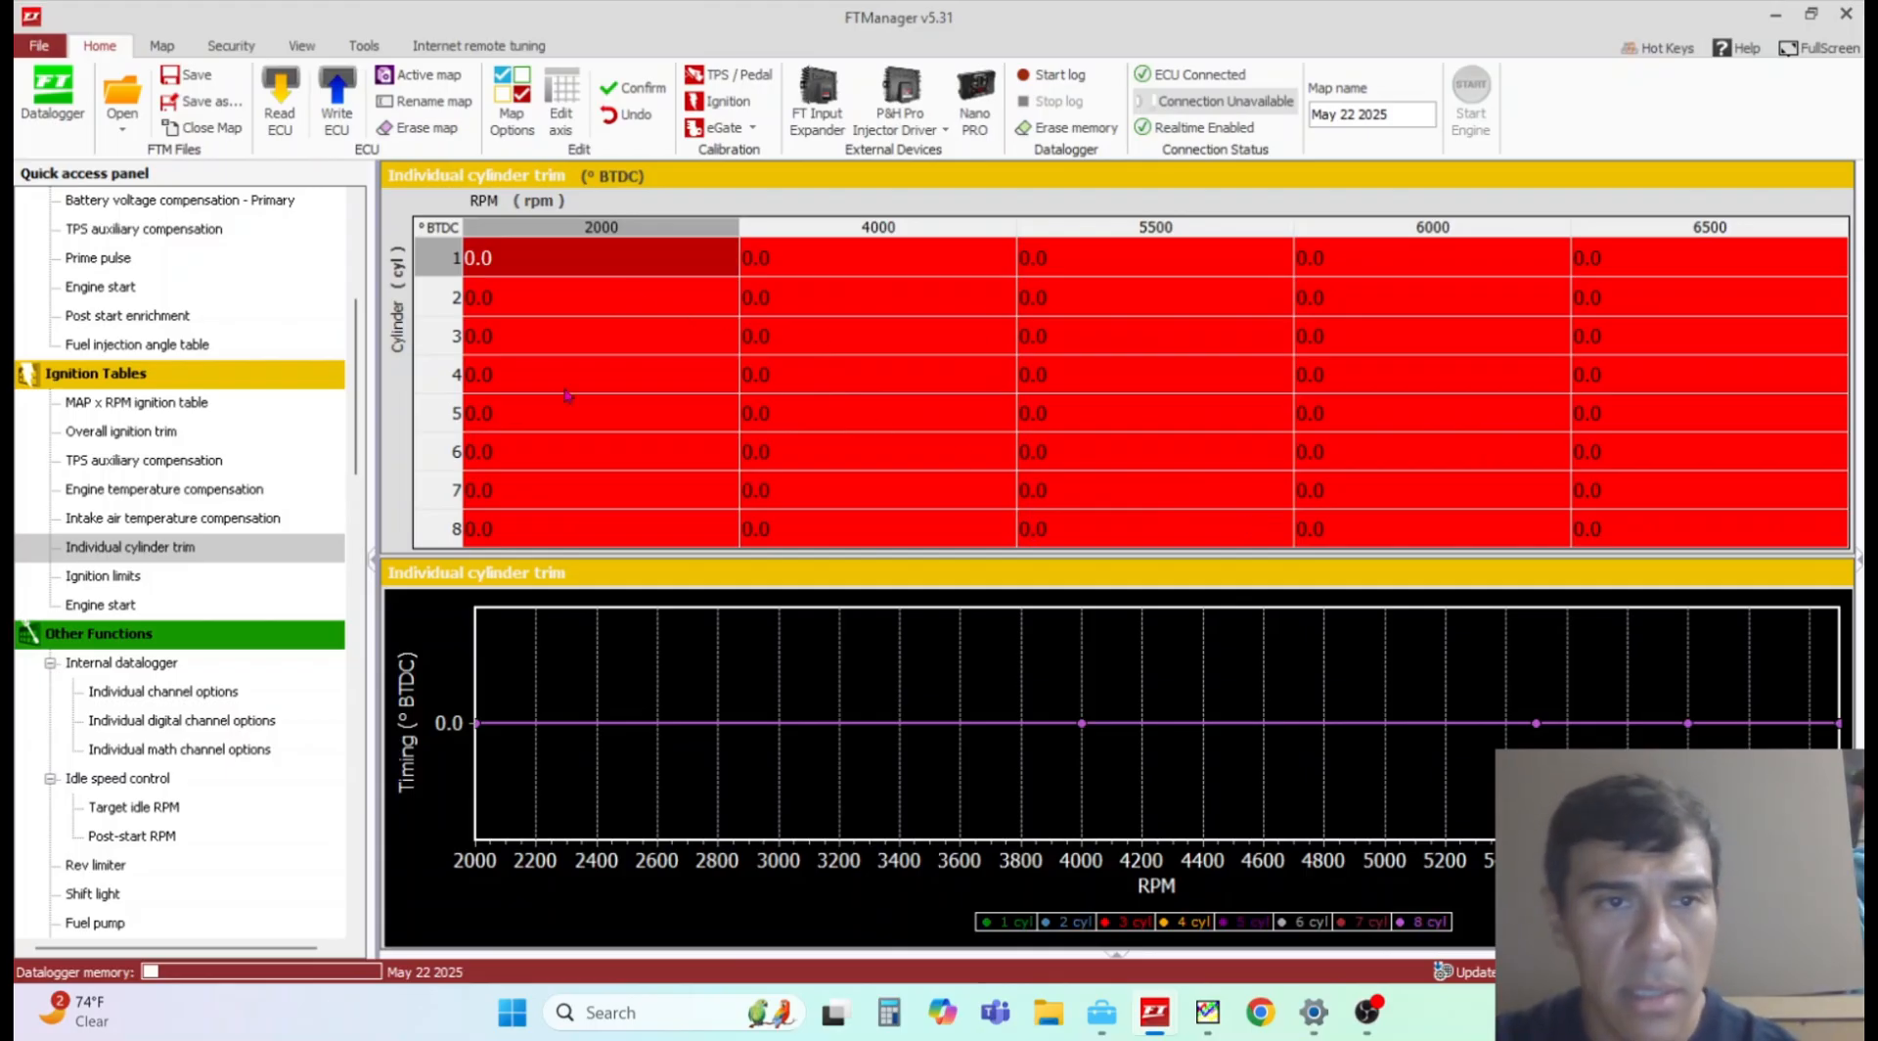
mouse_move(393, 389)
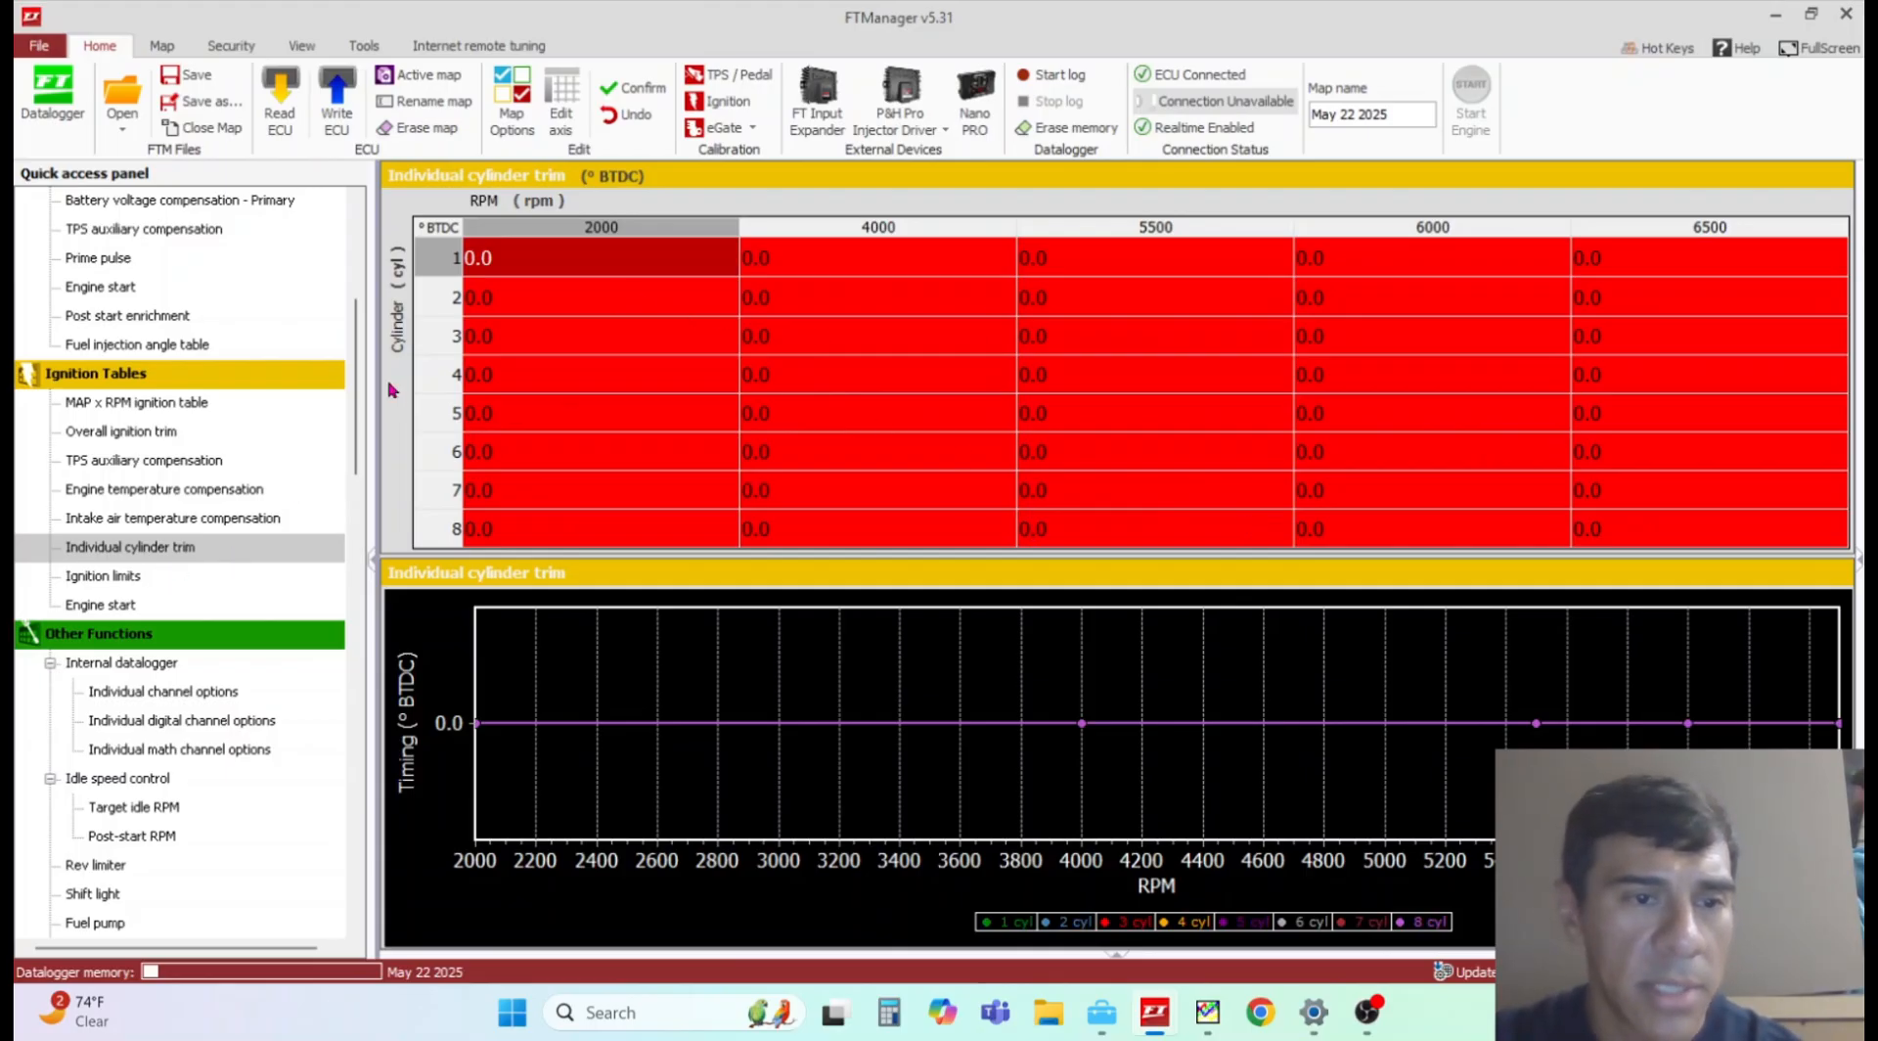
scroll("up", 3)
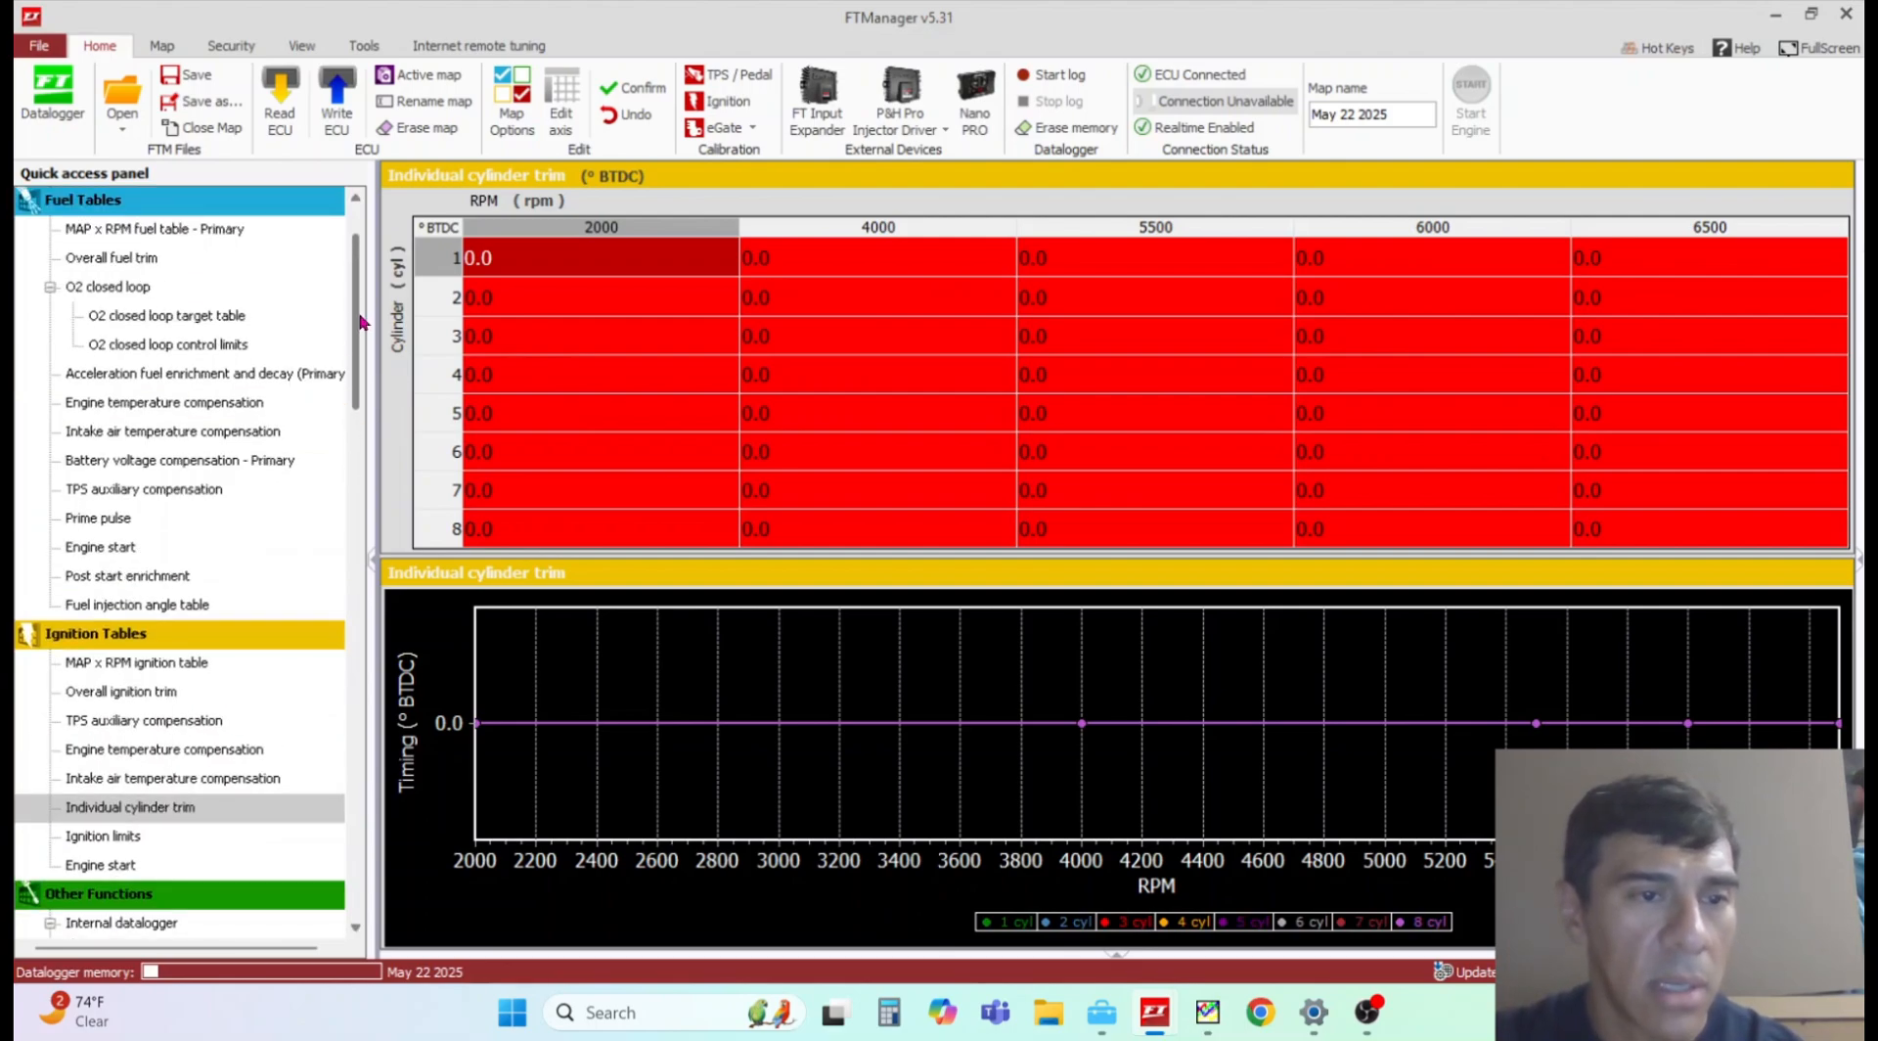
scroll("down", 3)
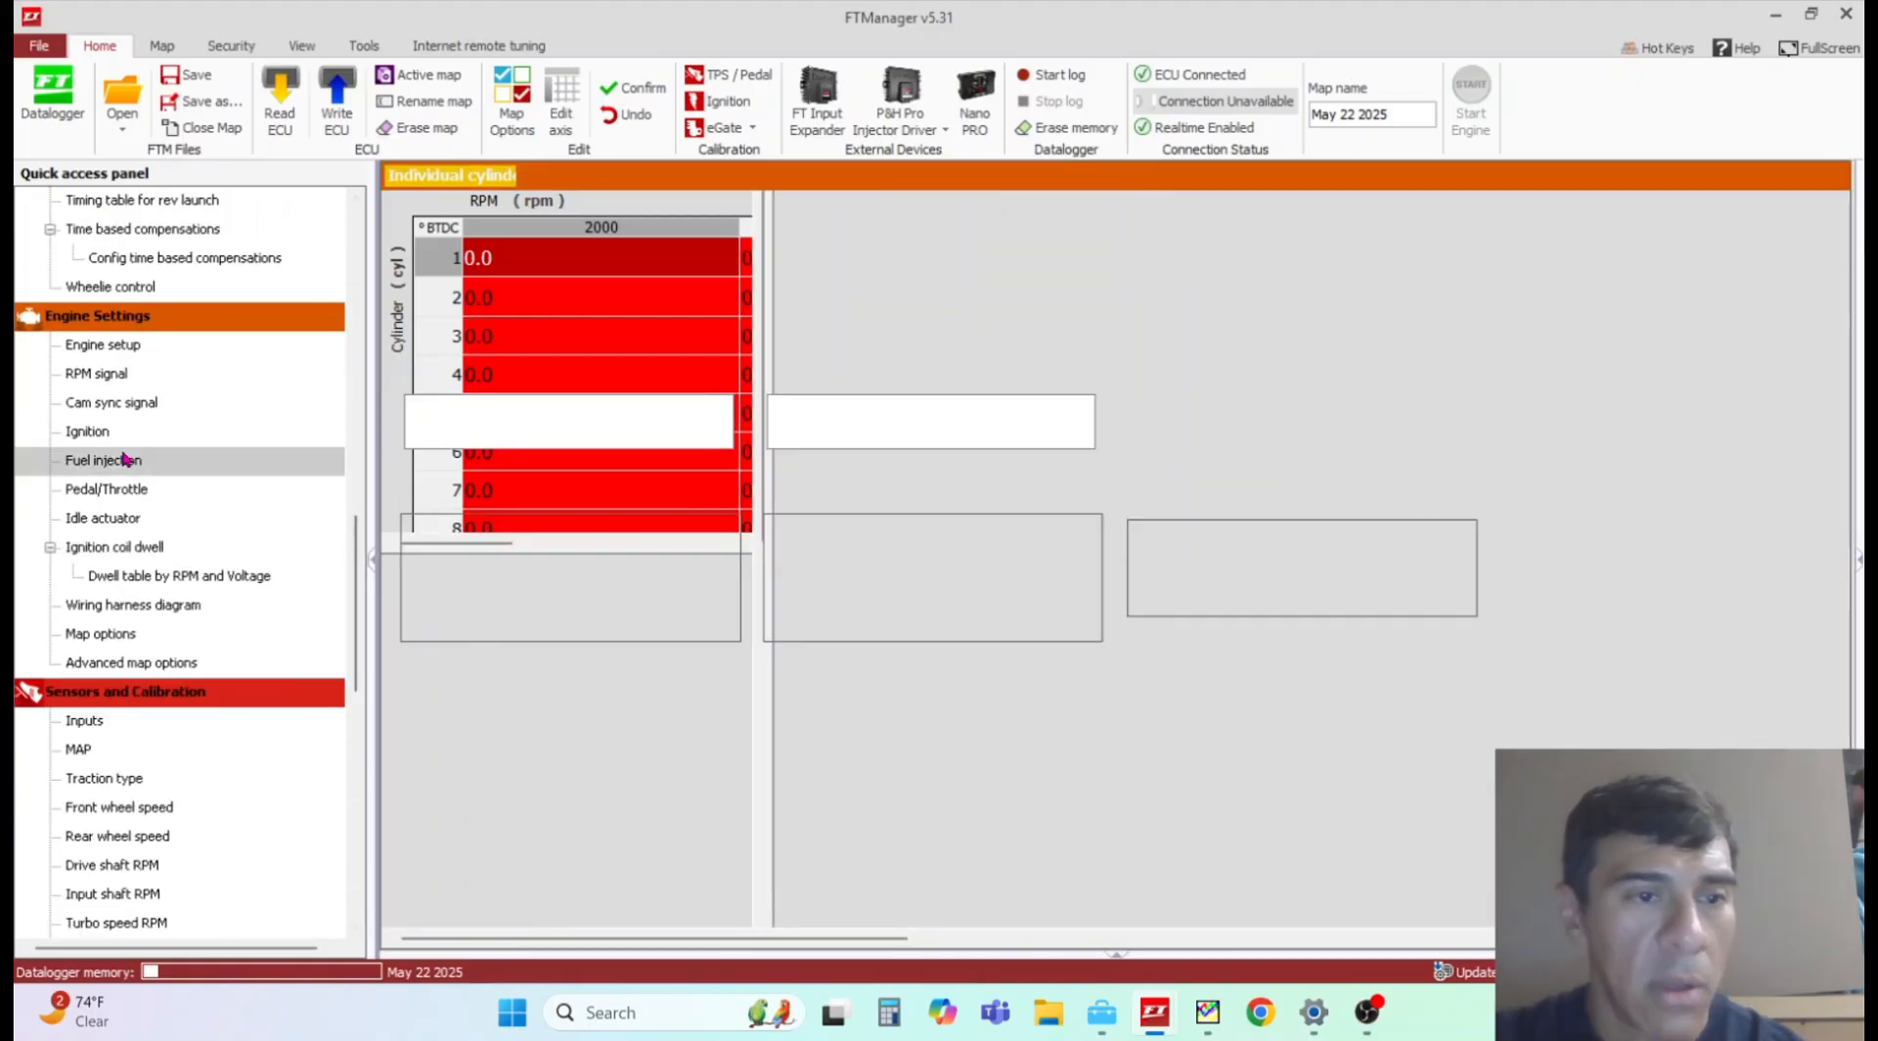
Step: In Fuel injection settings, enable RPM, MAP and time based individual cylinder trims for primary injectors and confirm
left_click(104, 458)
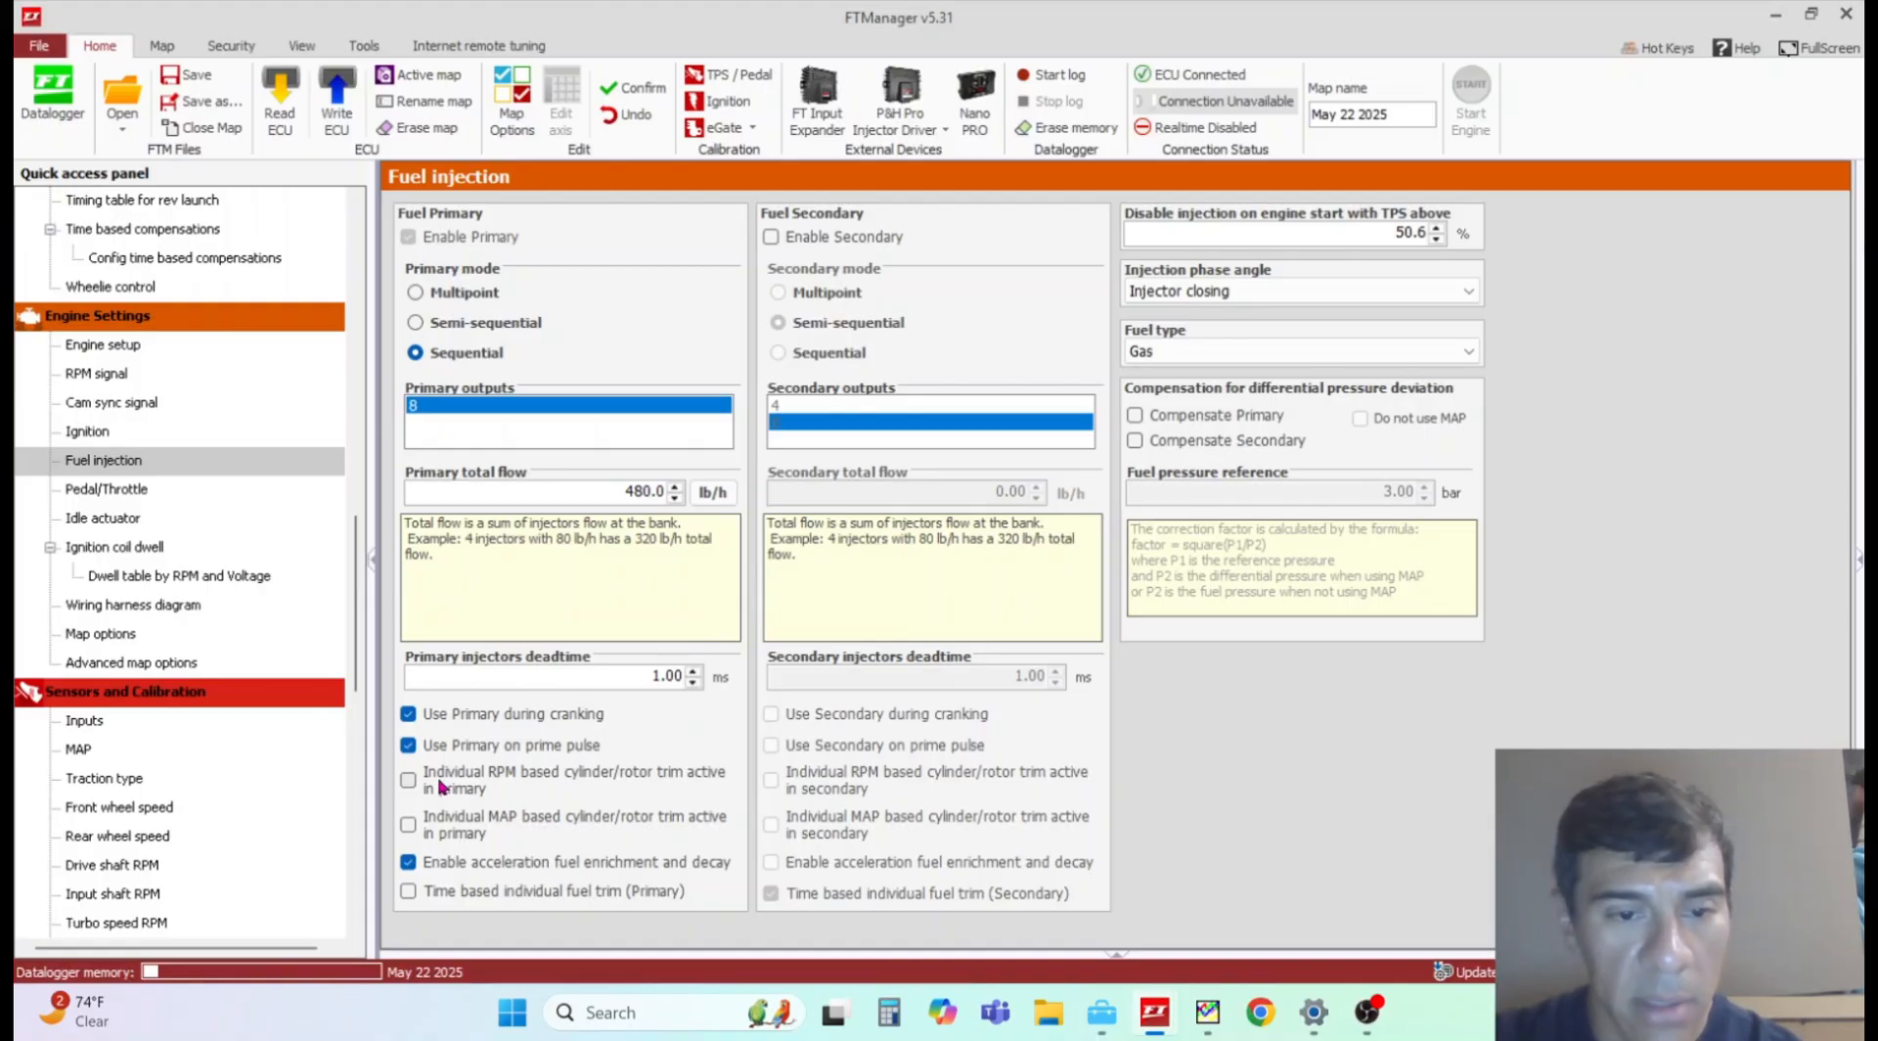
mouse_move(409, 783)
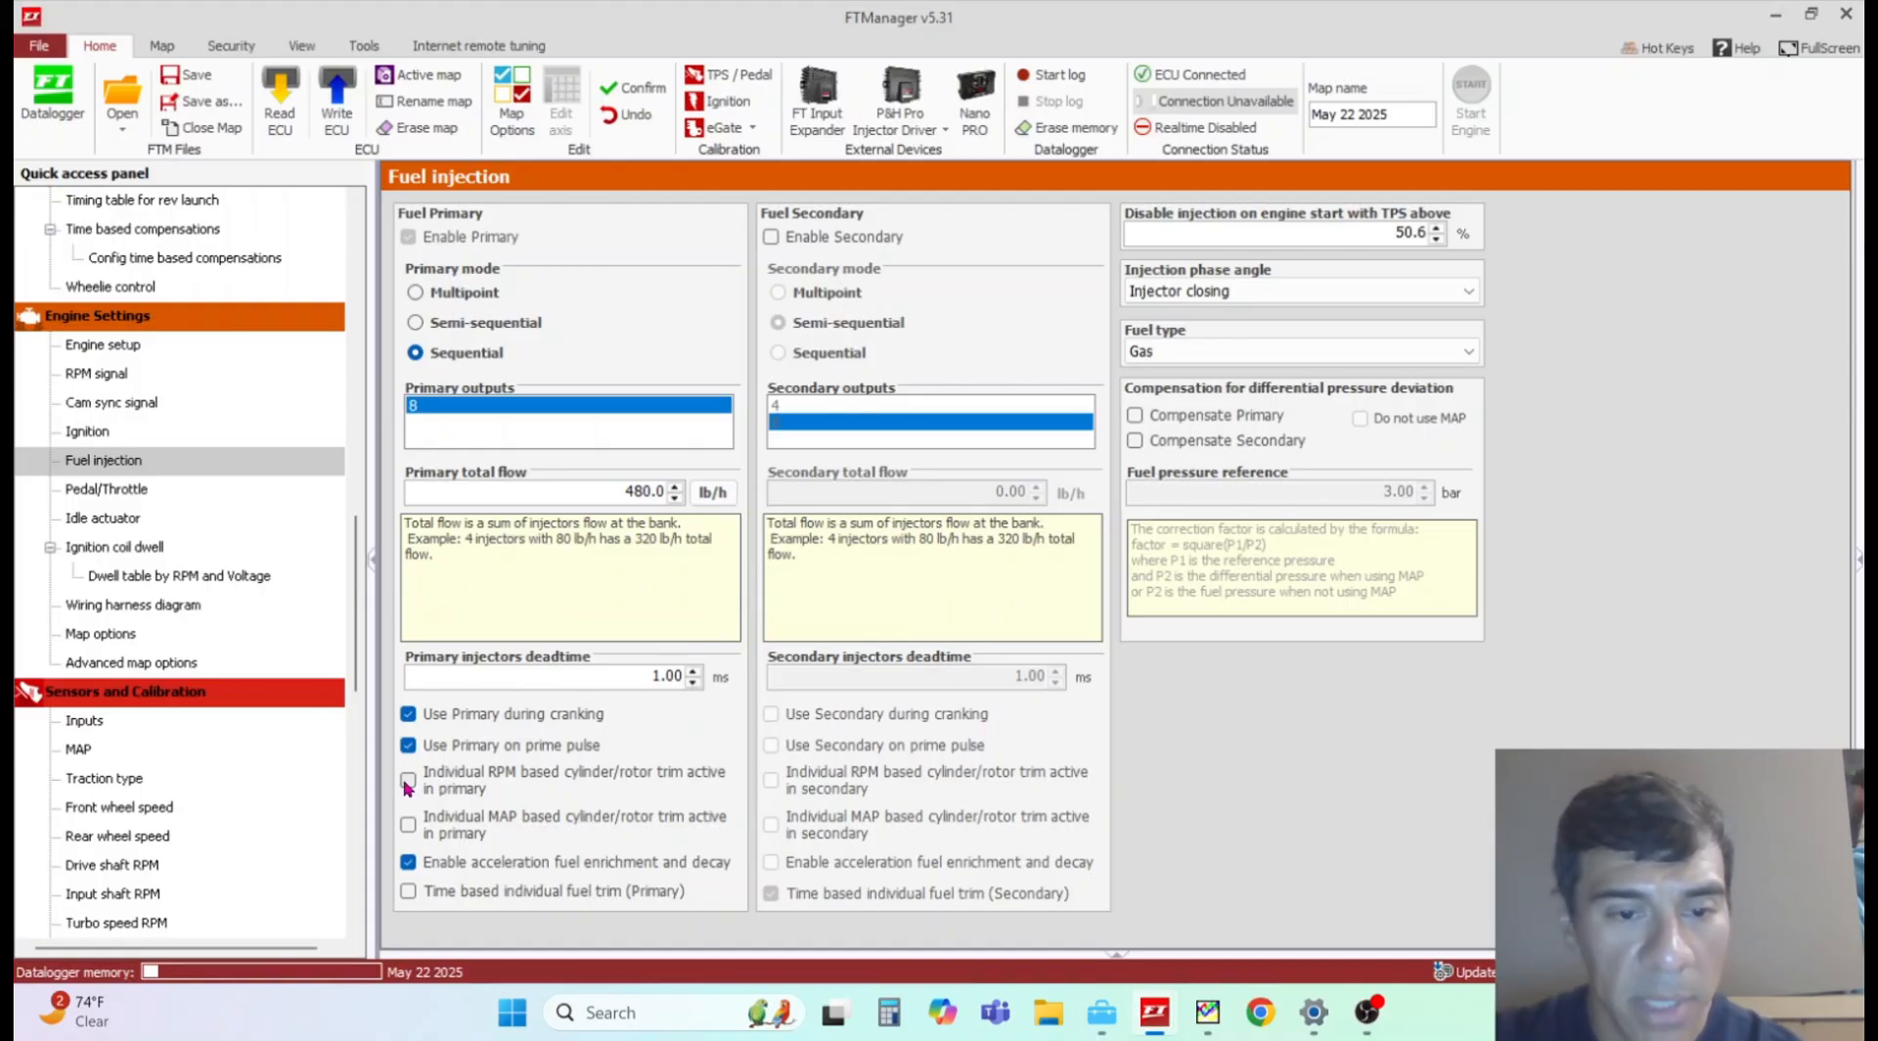
left_click(409, 781)
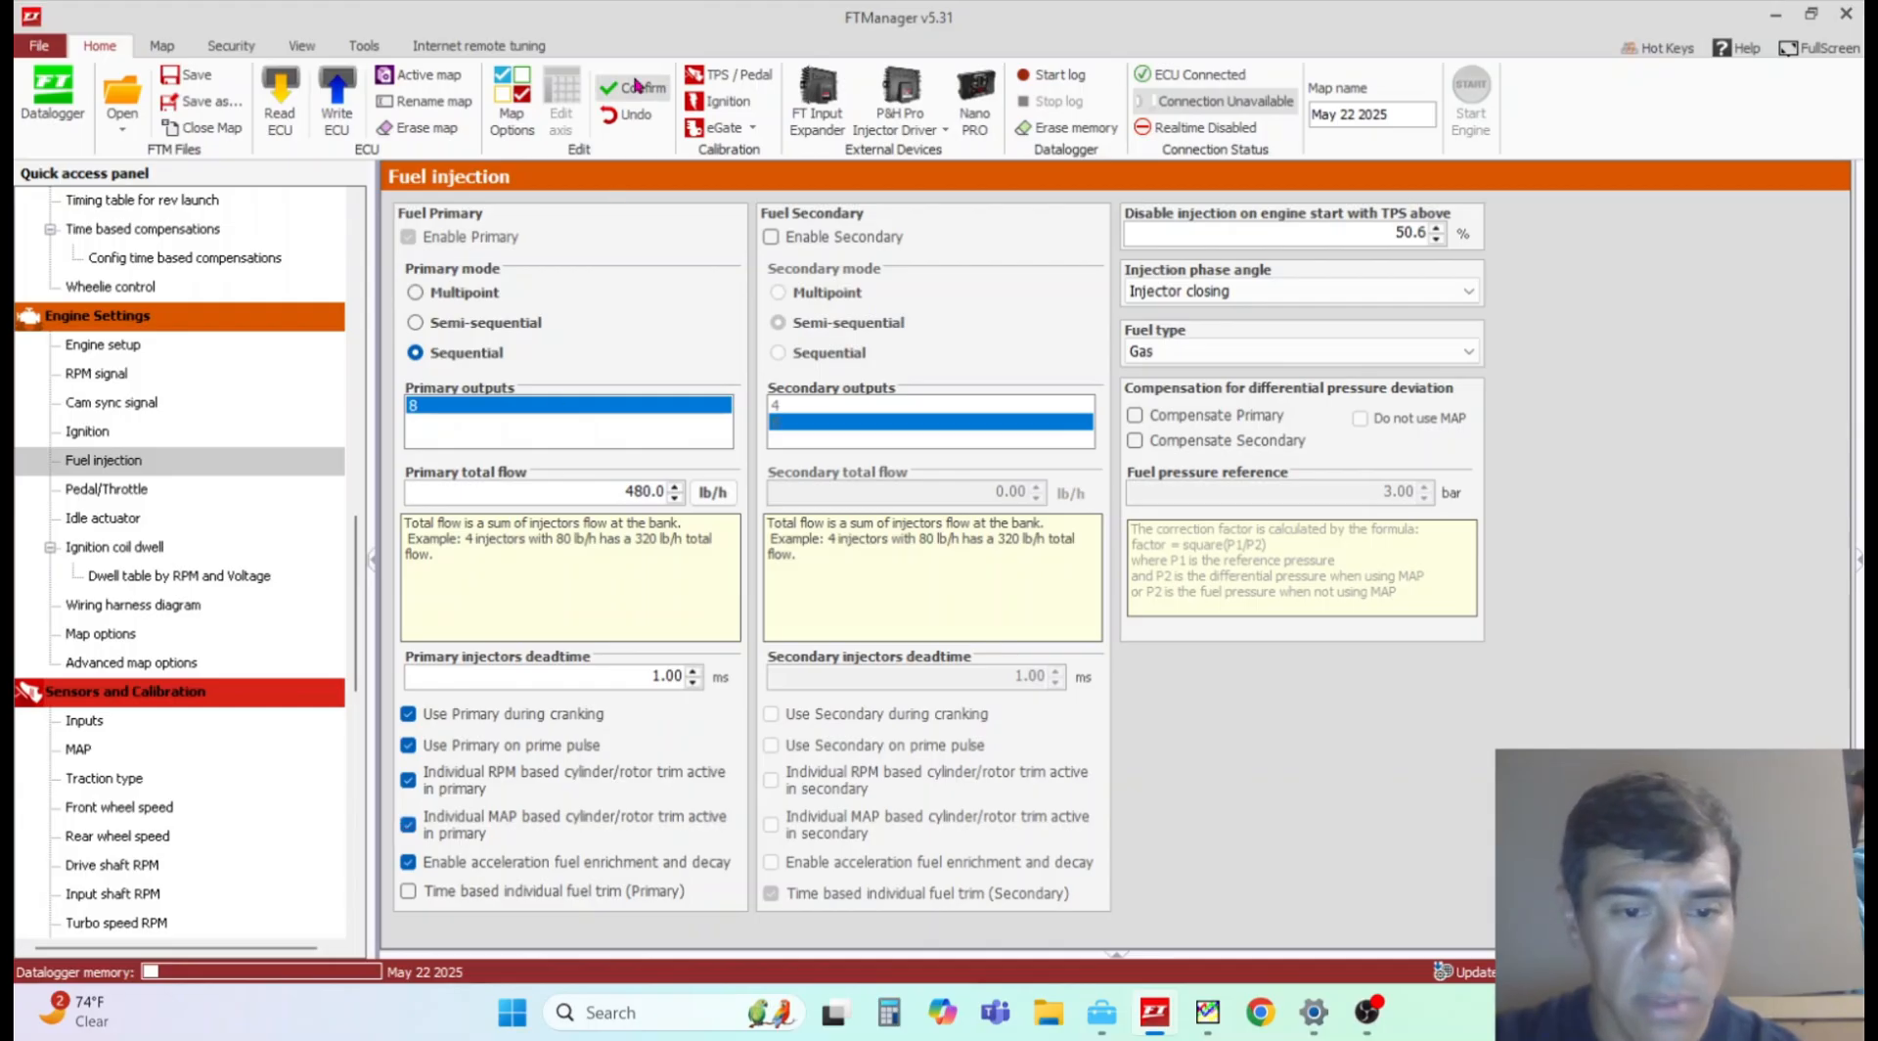
scroll("up", 3)
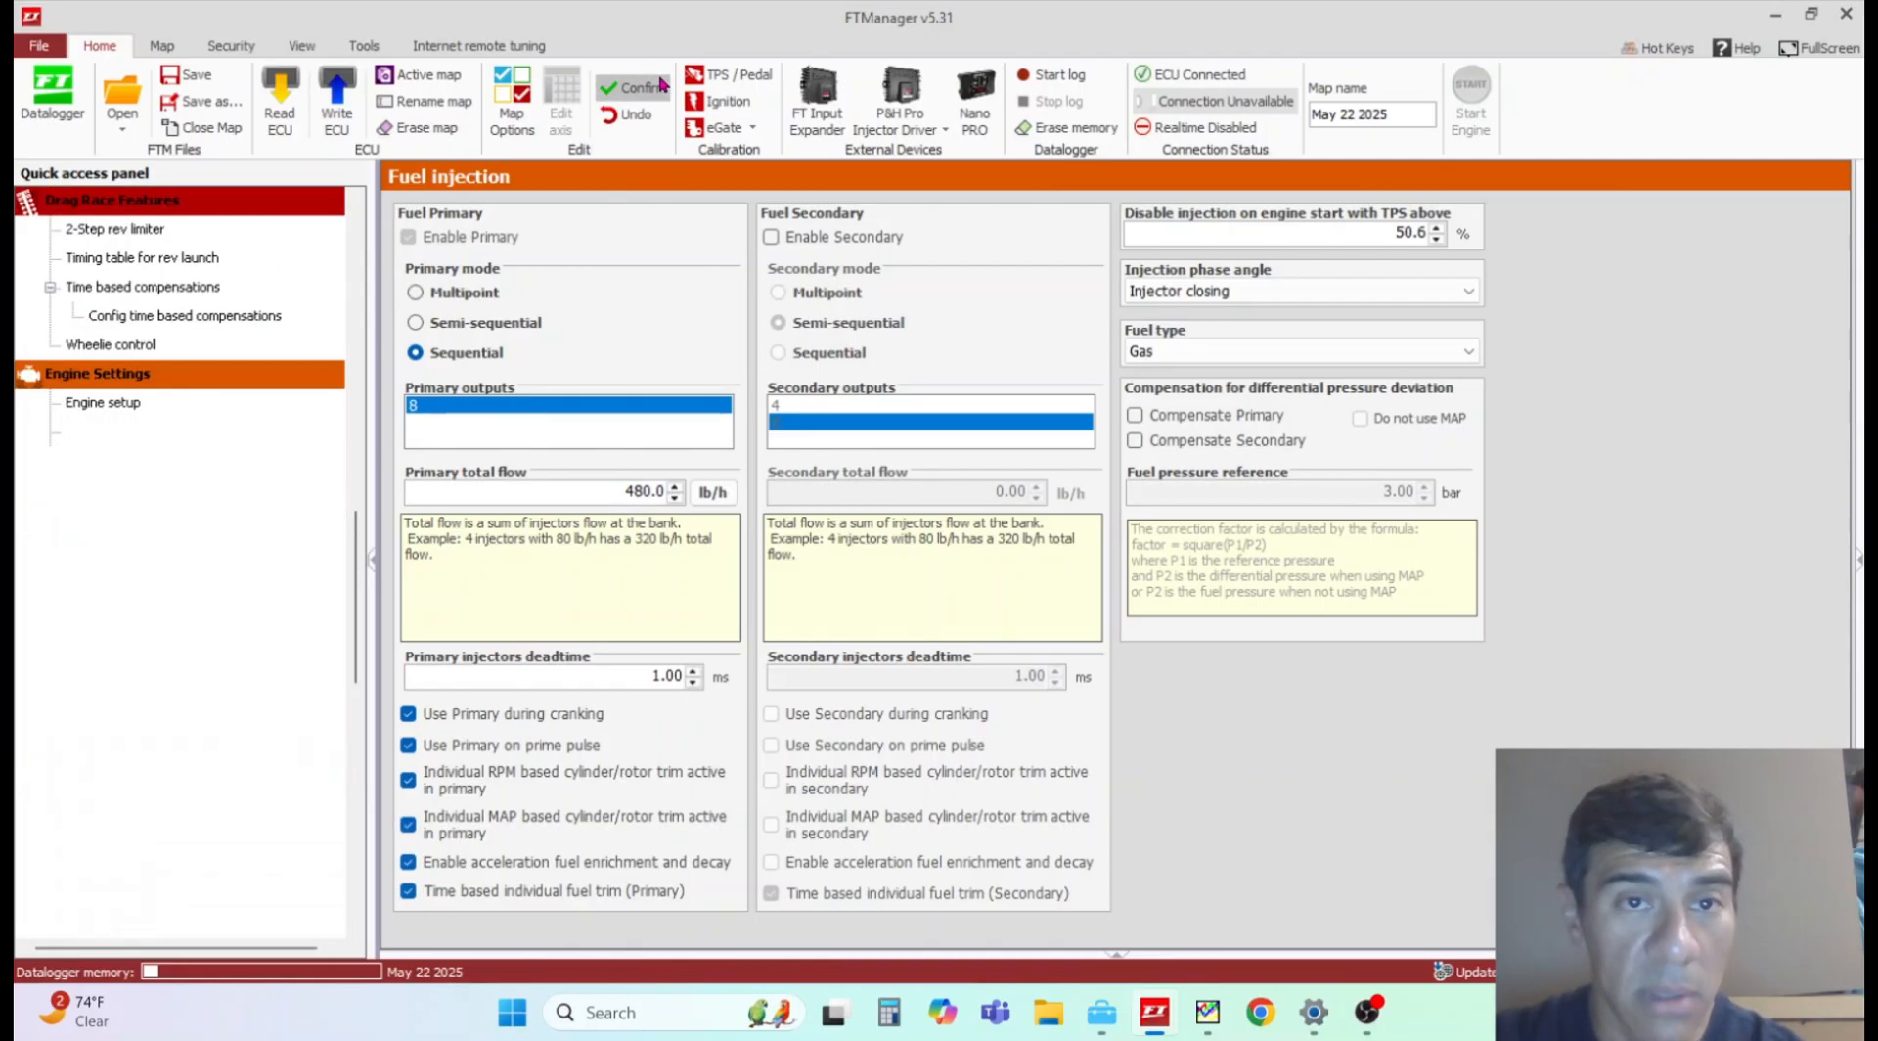
left_click(96, 372)
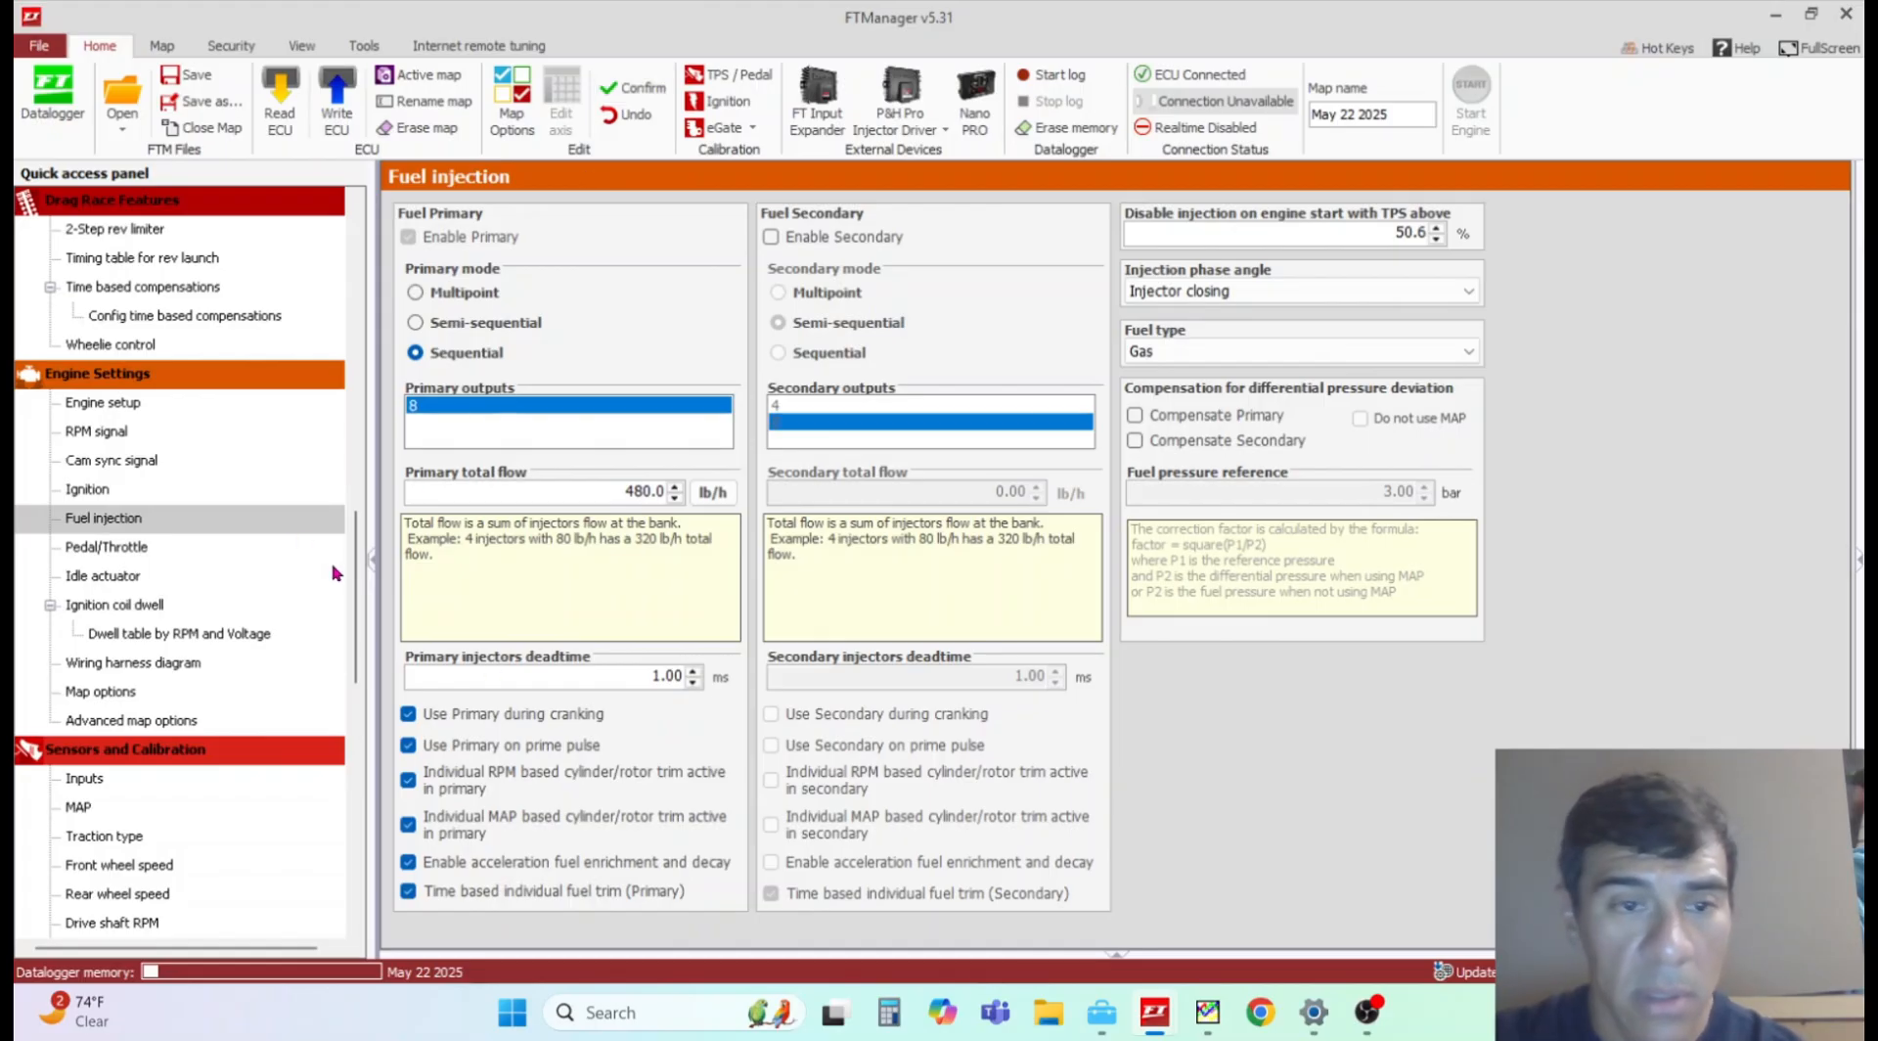
scroll("down", 3)
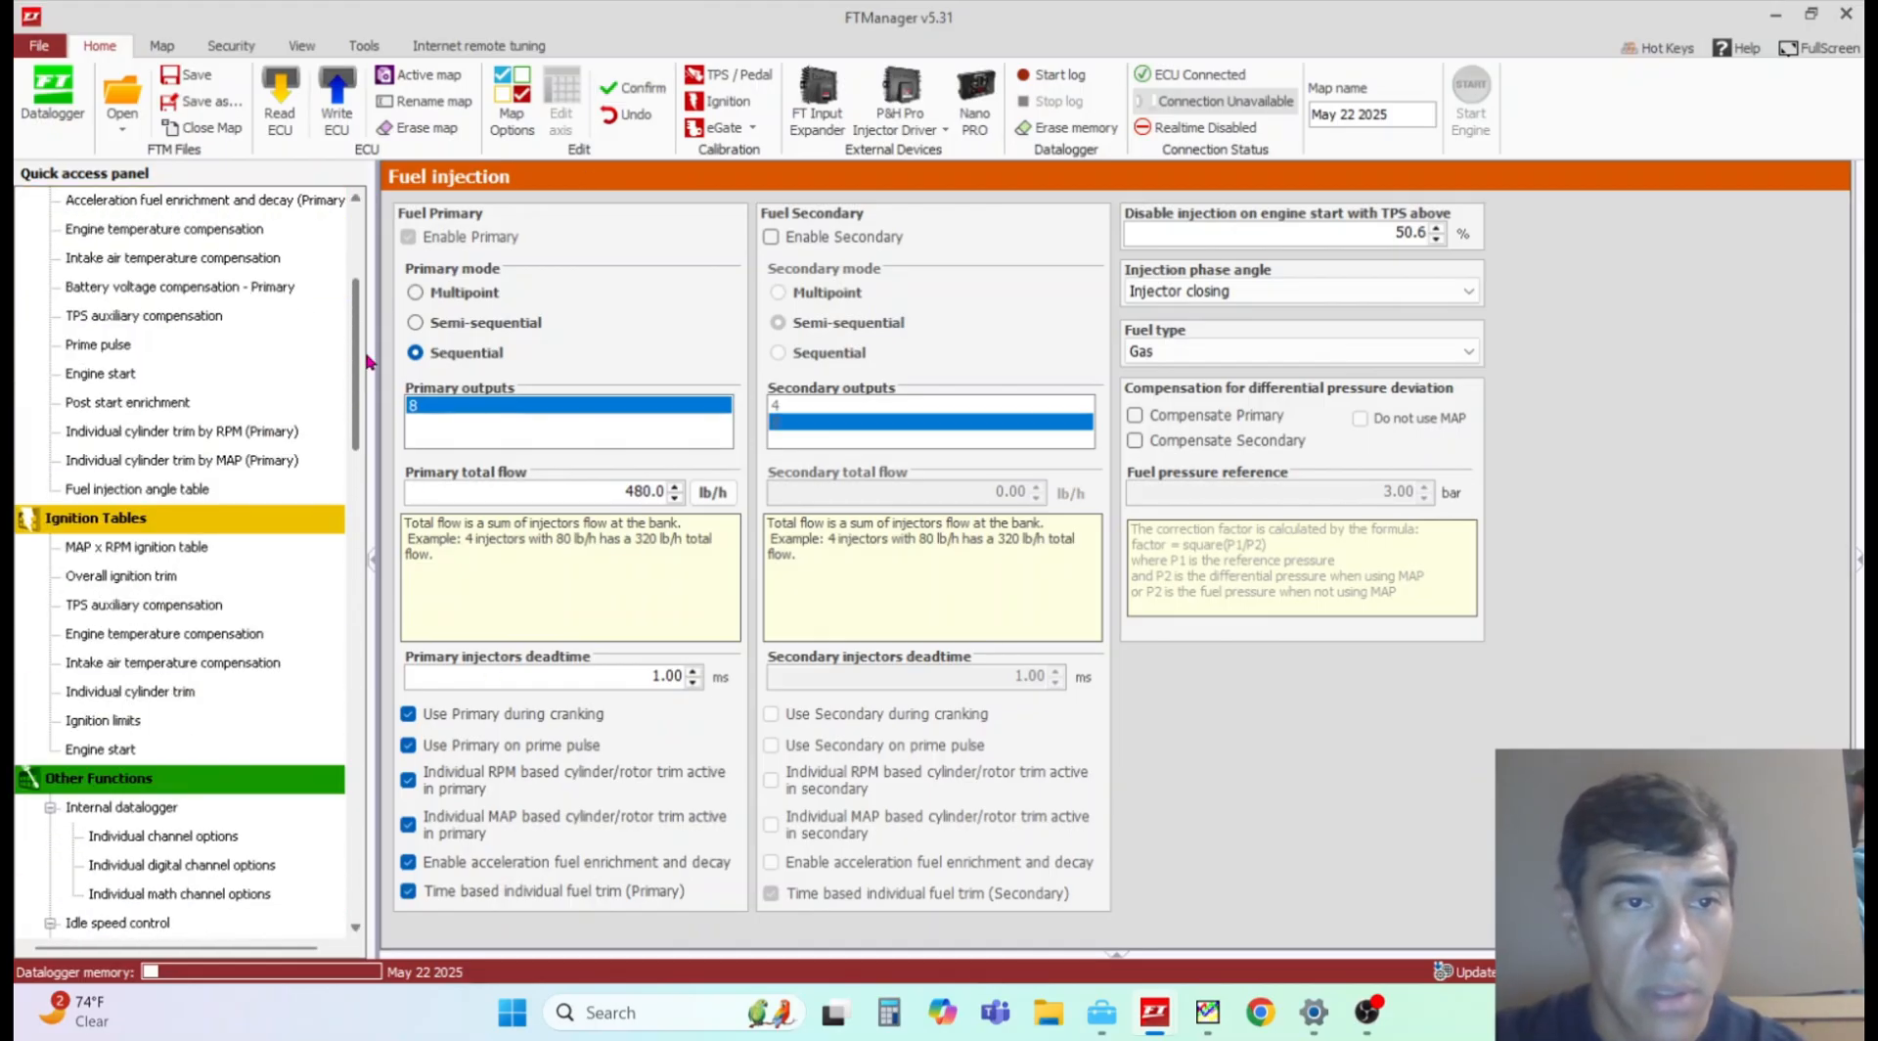
scroll("up", 3)
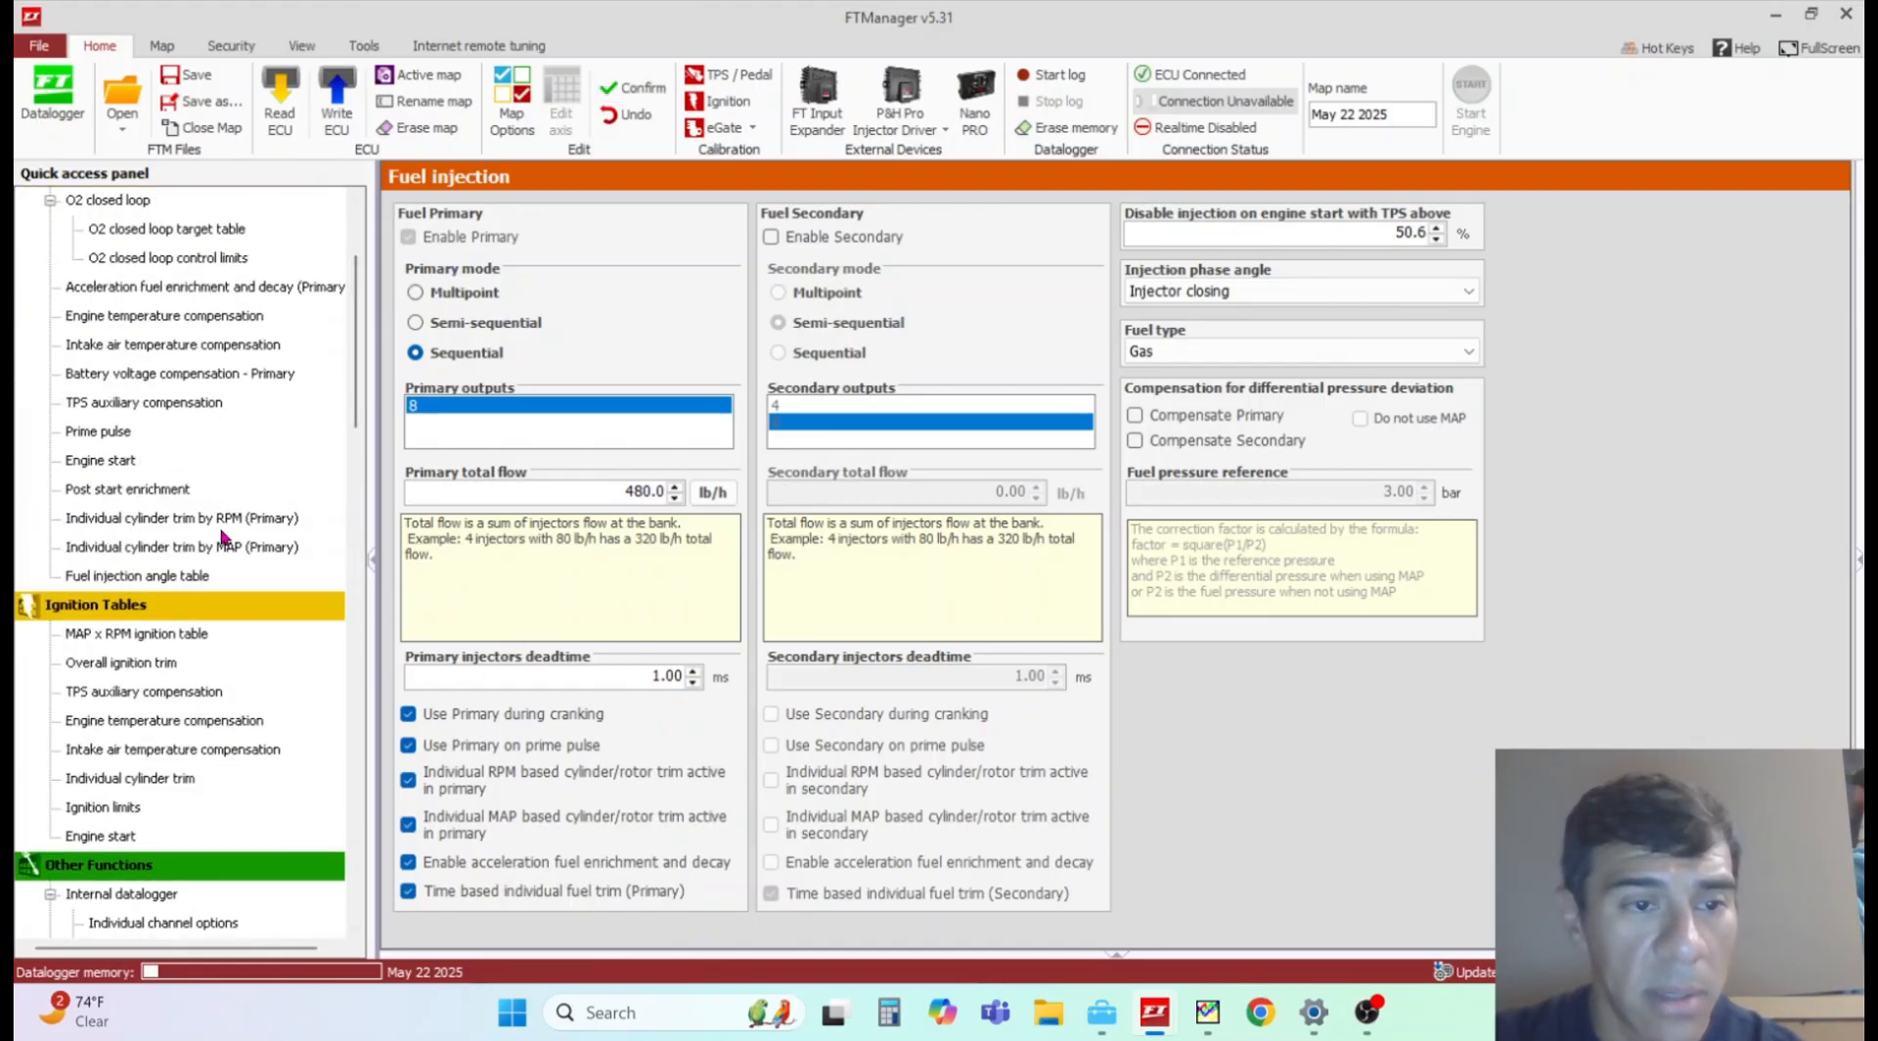
left_click(181, 516)
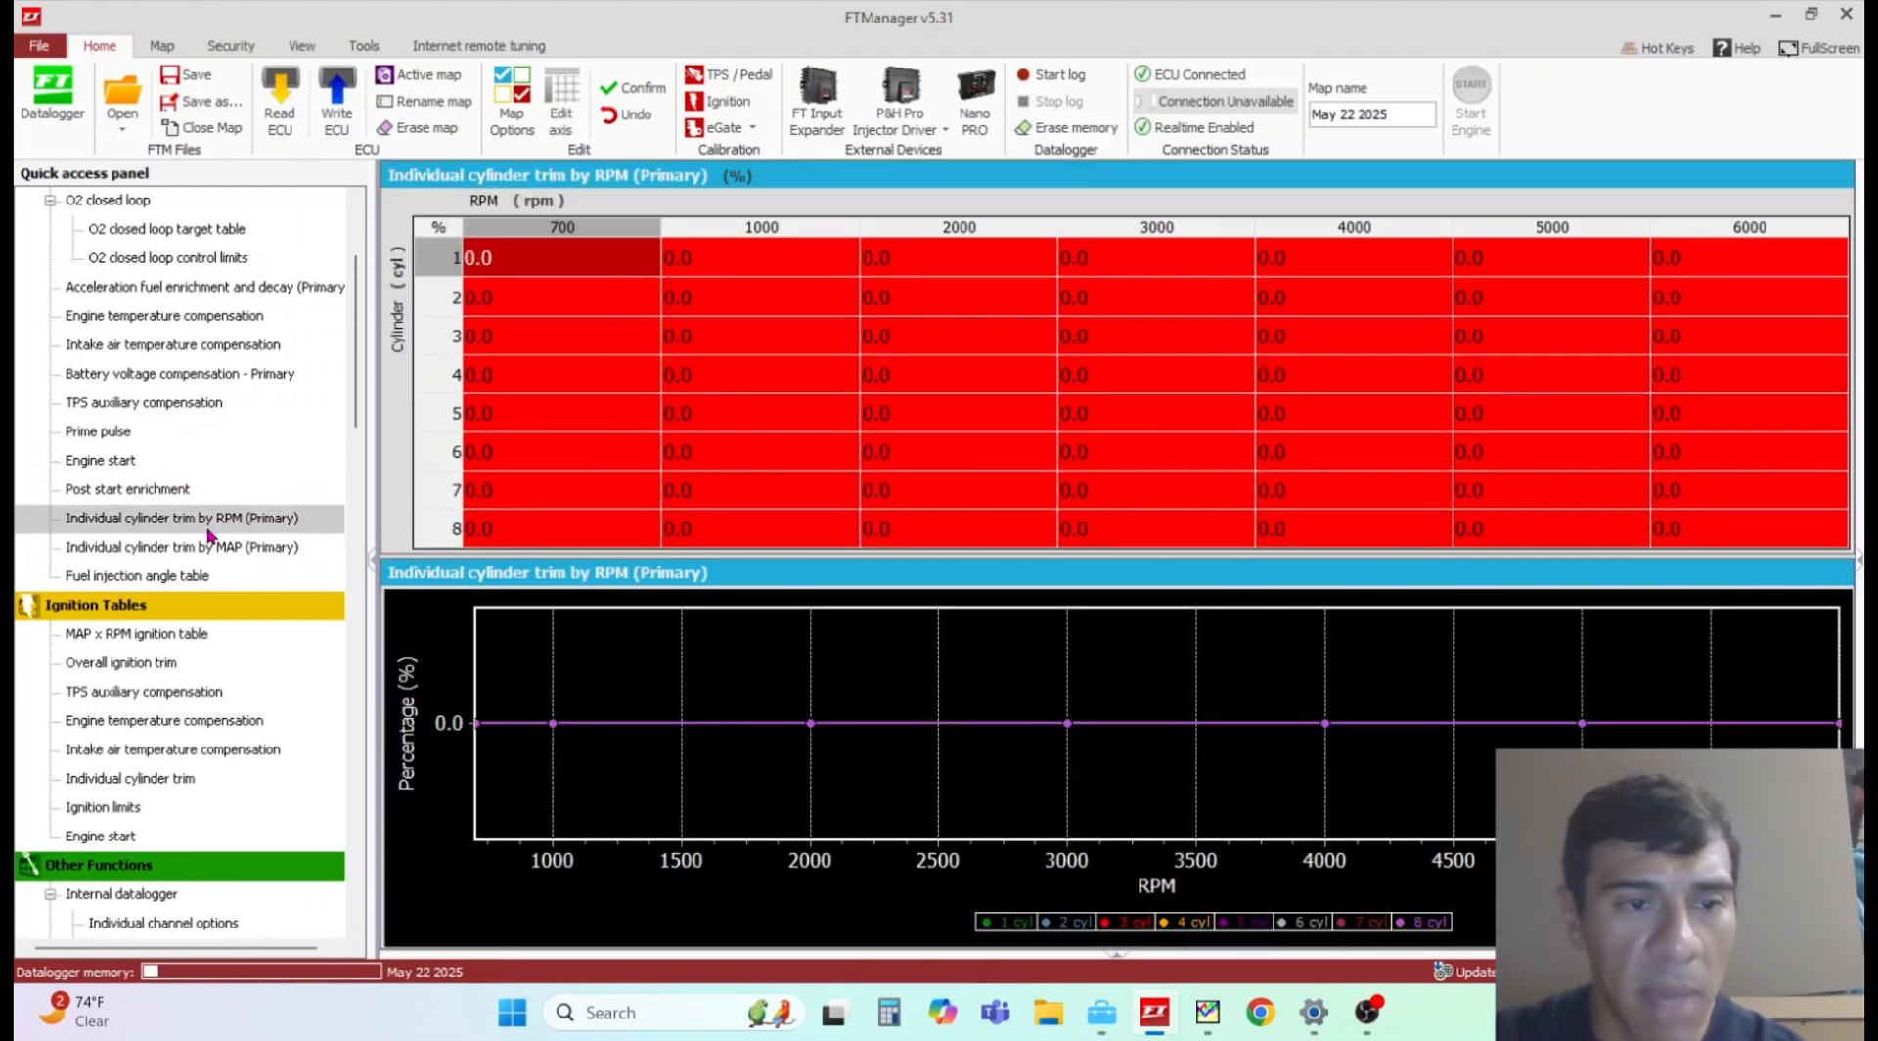
left_click(182, 546)
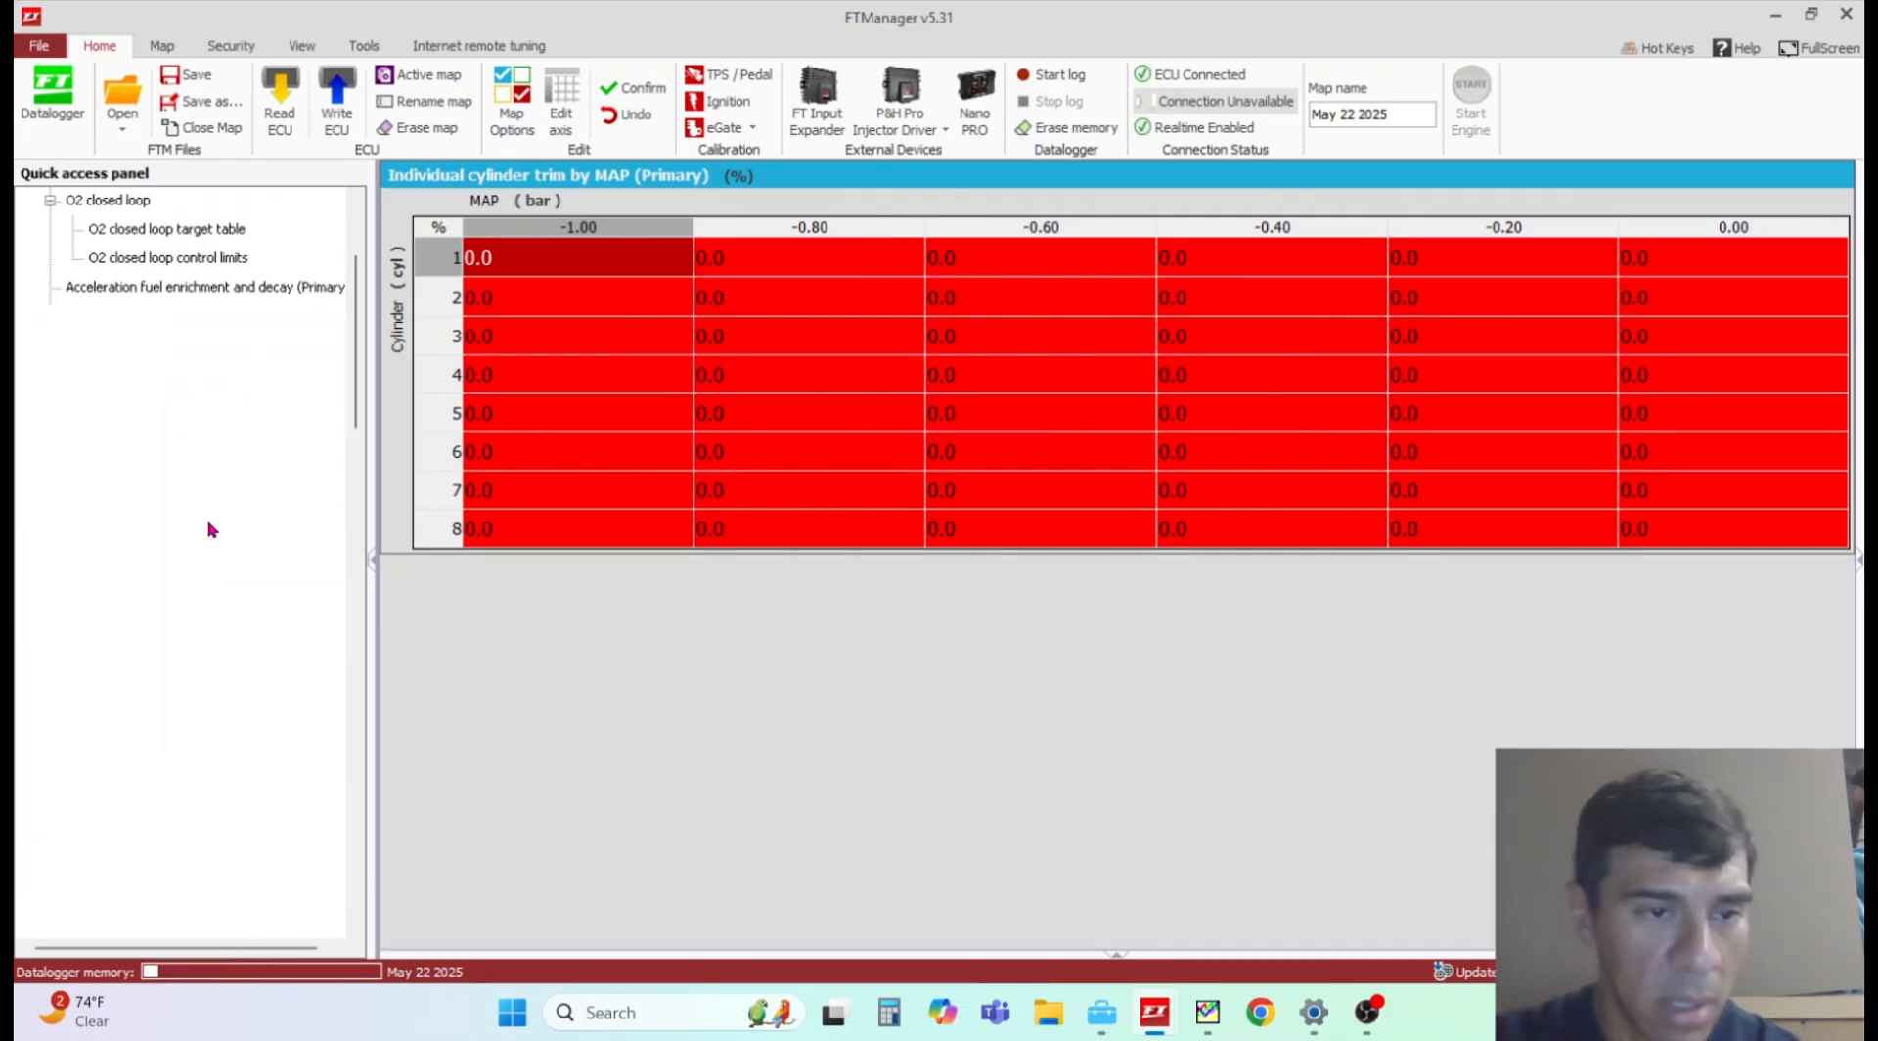
left_click(182, 517)
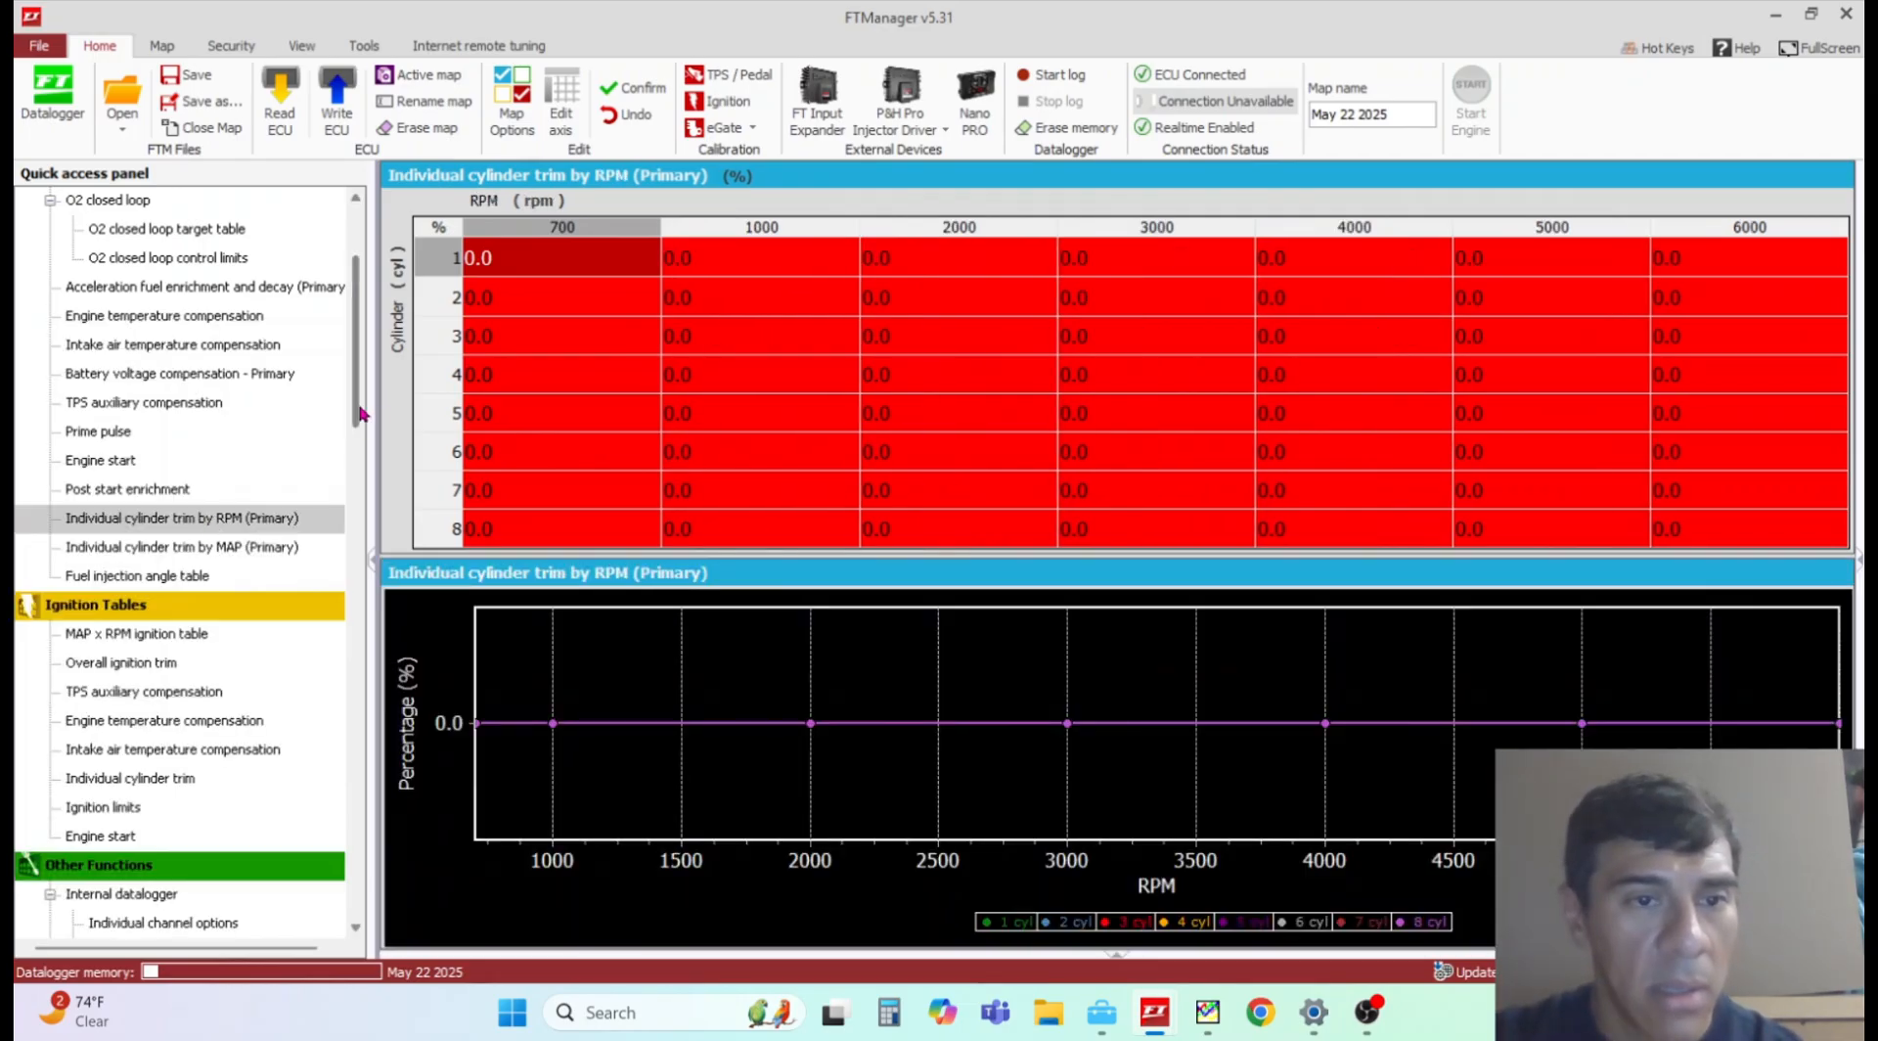
scroll("up", 3)
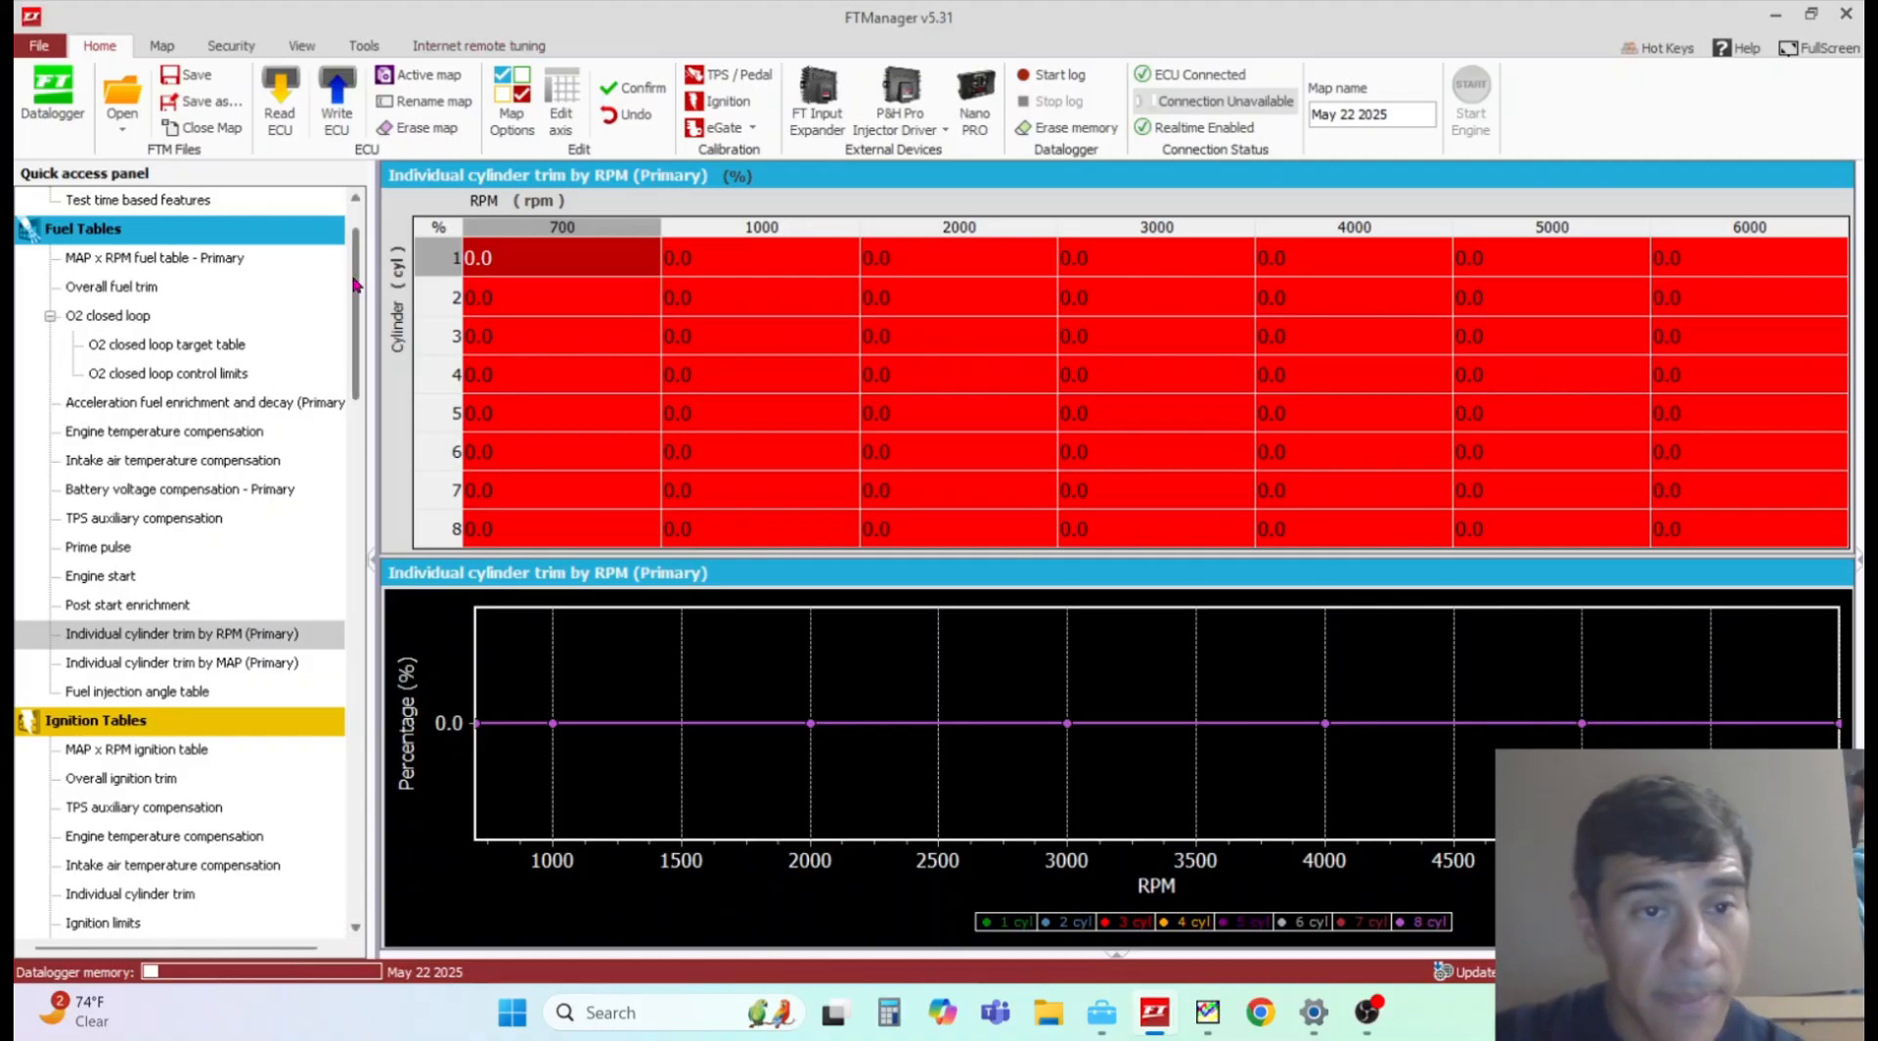
scroll("down", 3)
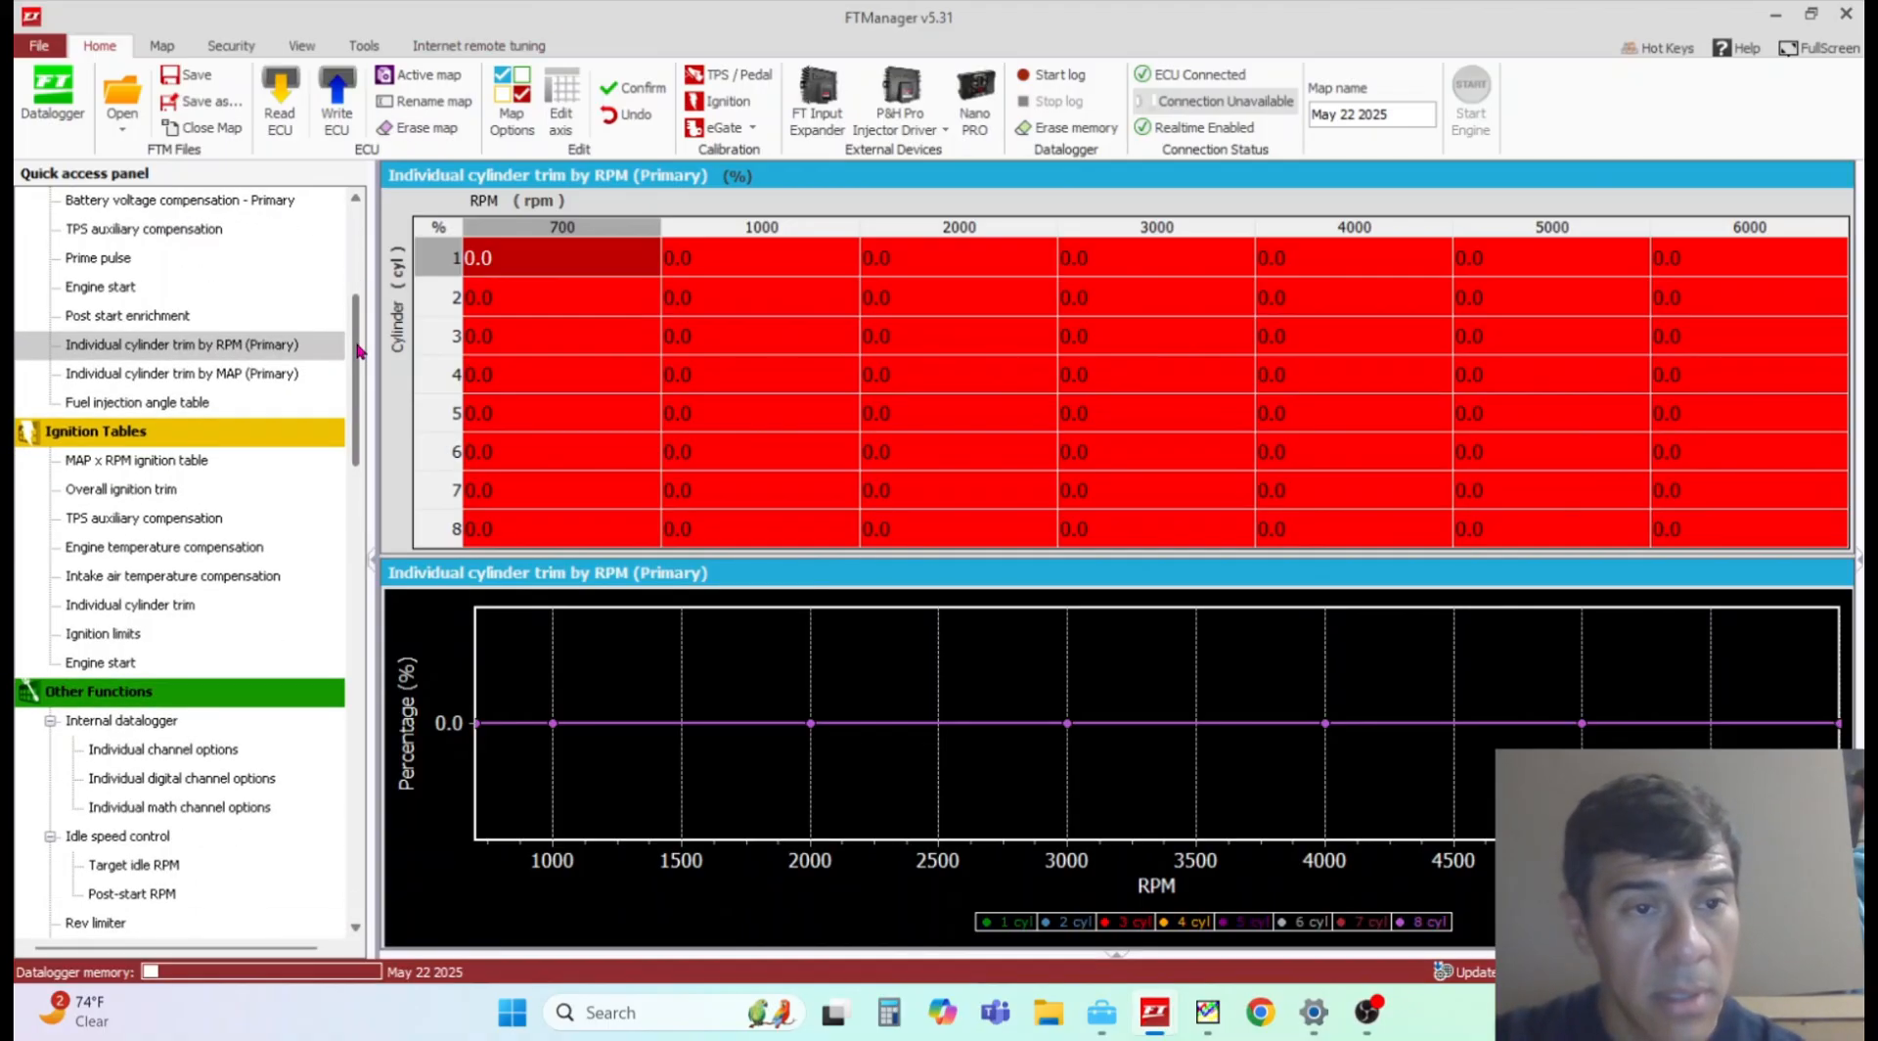
scroll("down", 3)
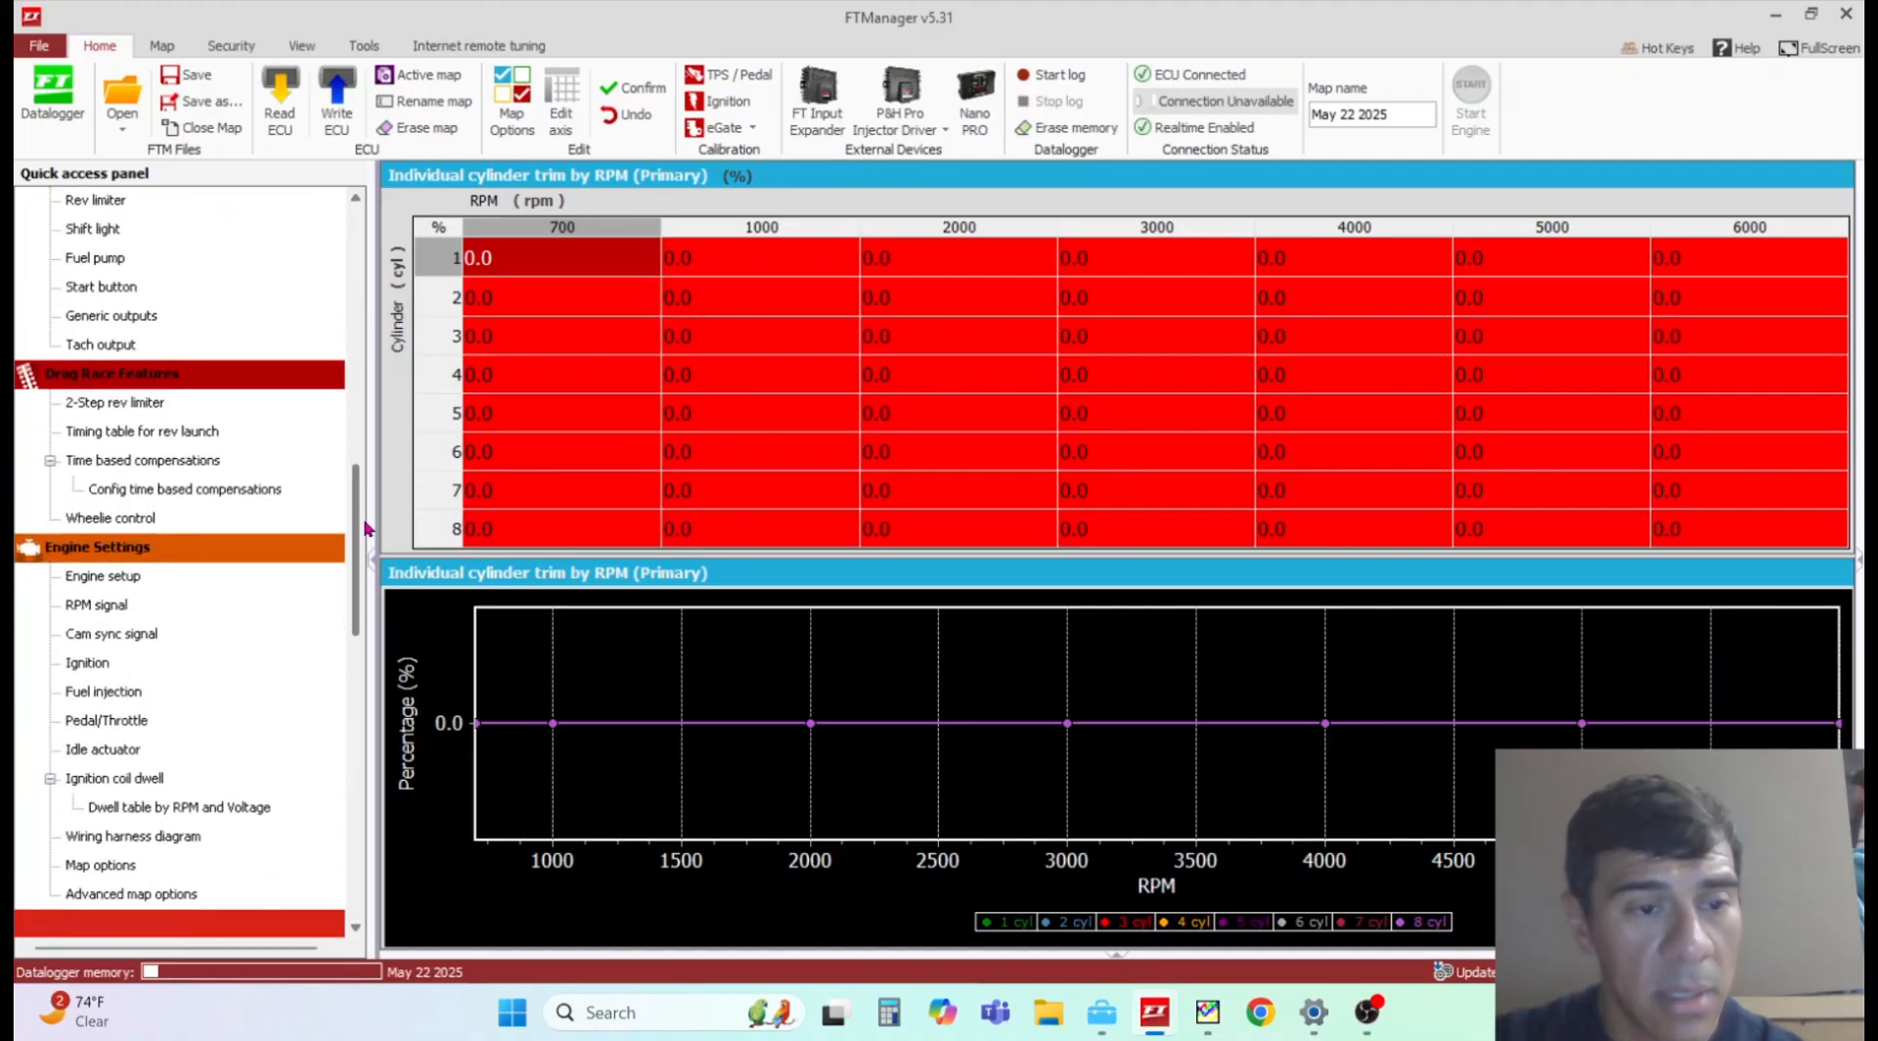
scroll("down", 3)
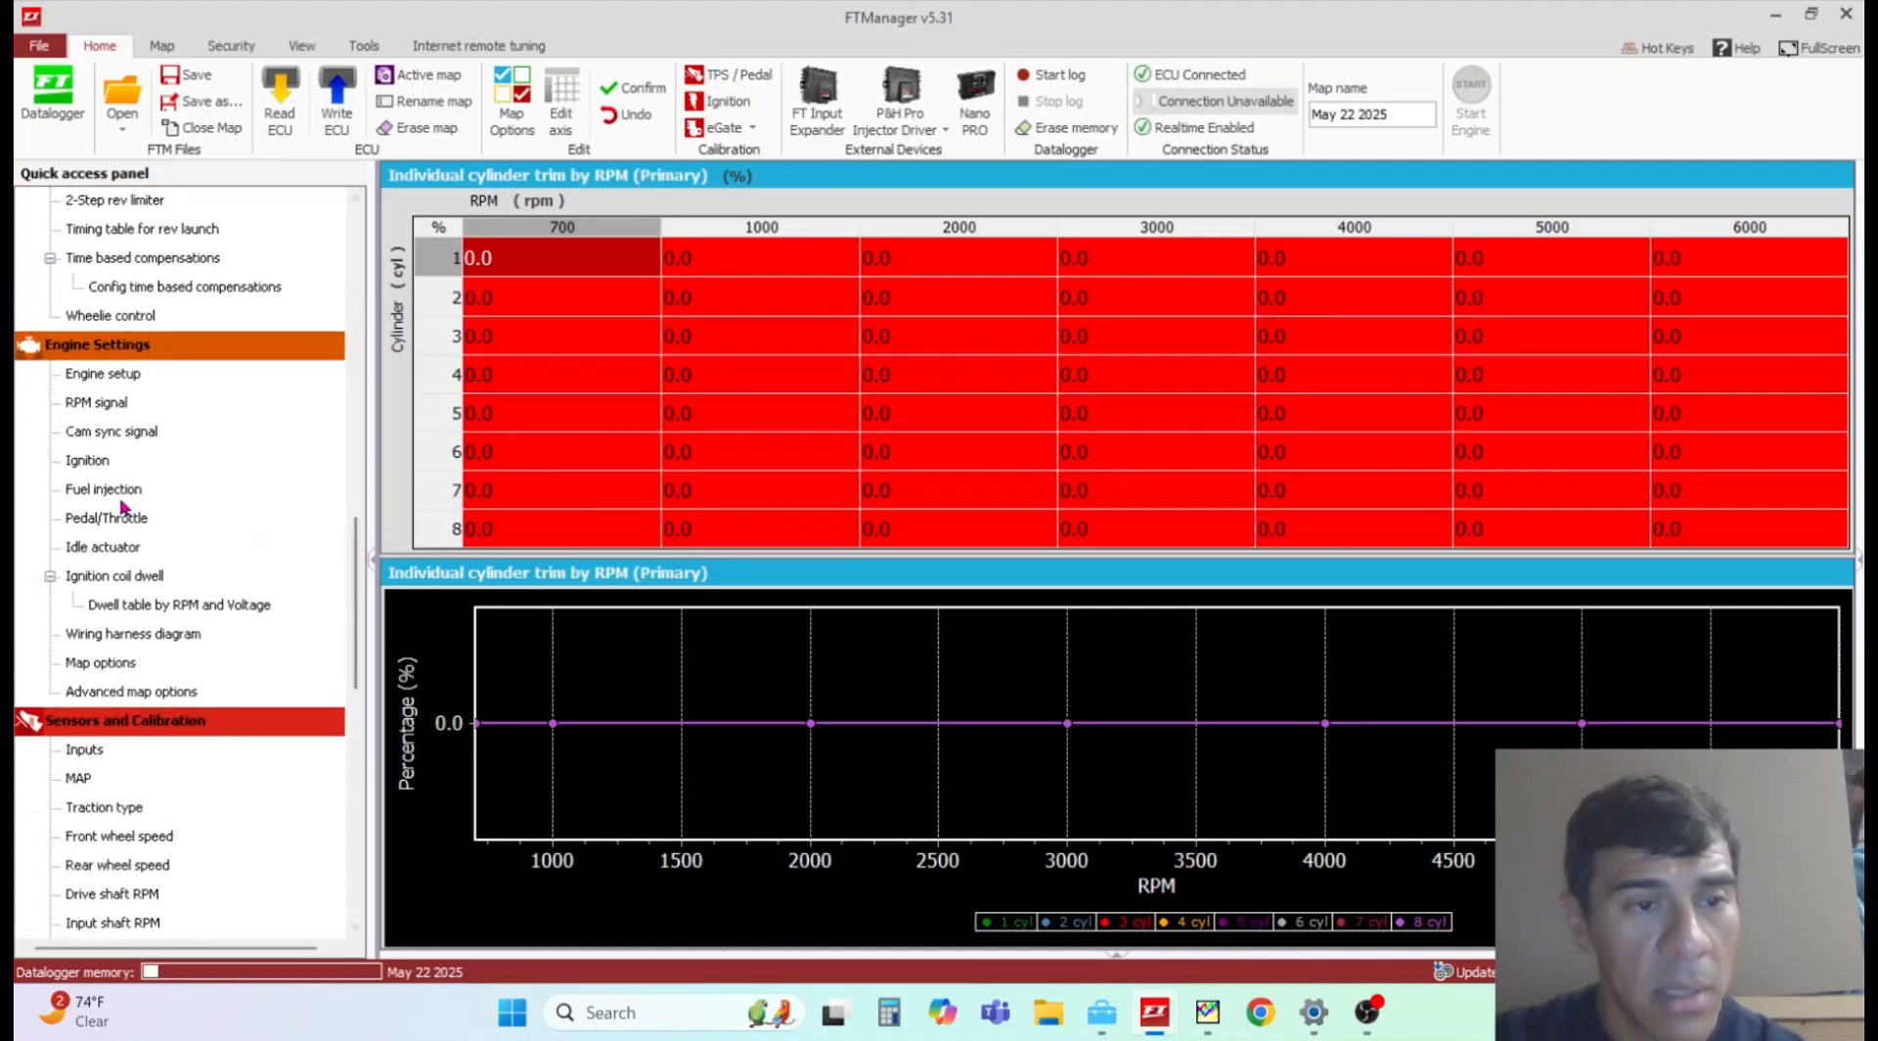
left_click(104, 489)
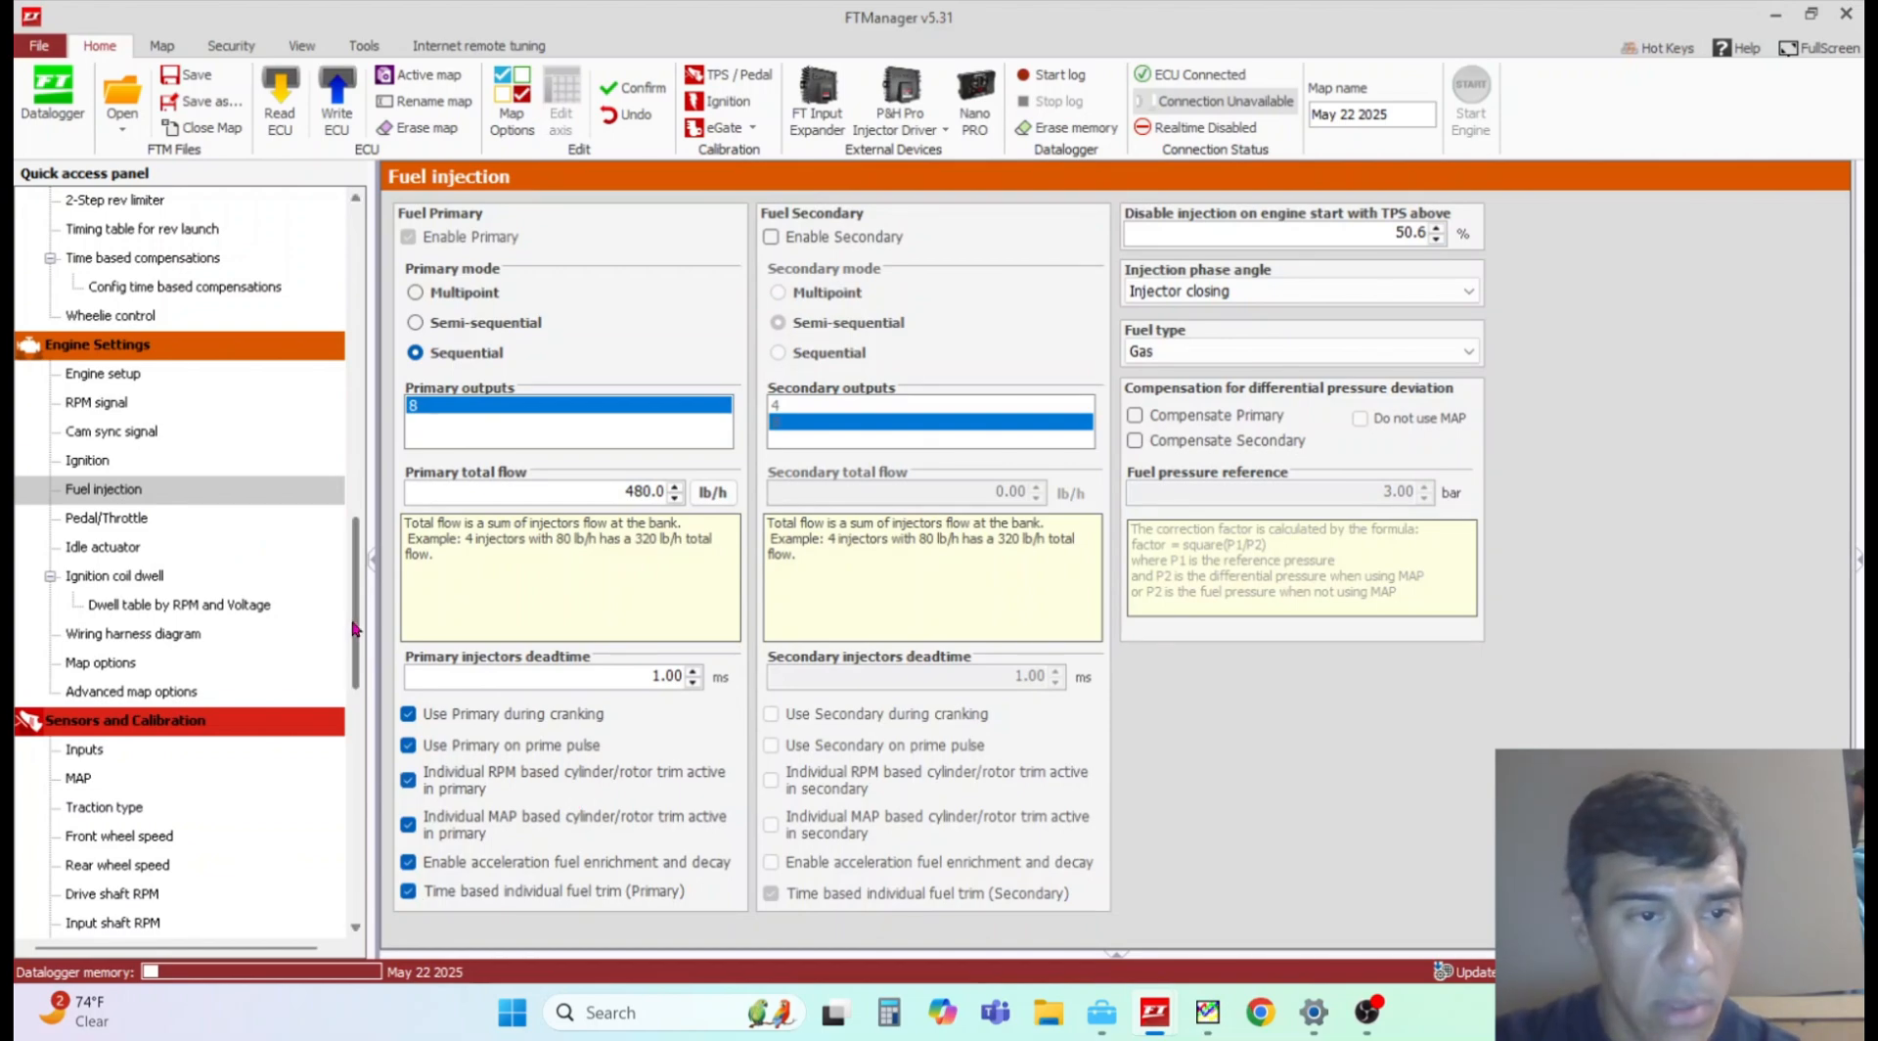
scroll("up", 3)
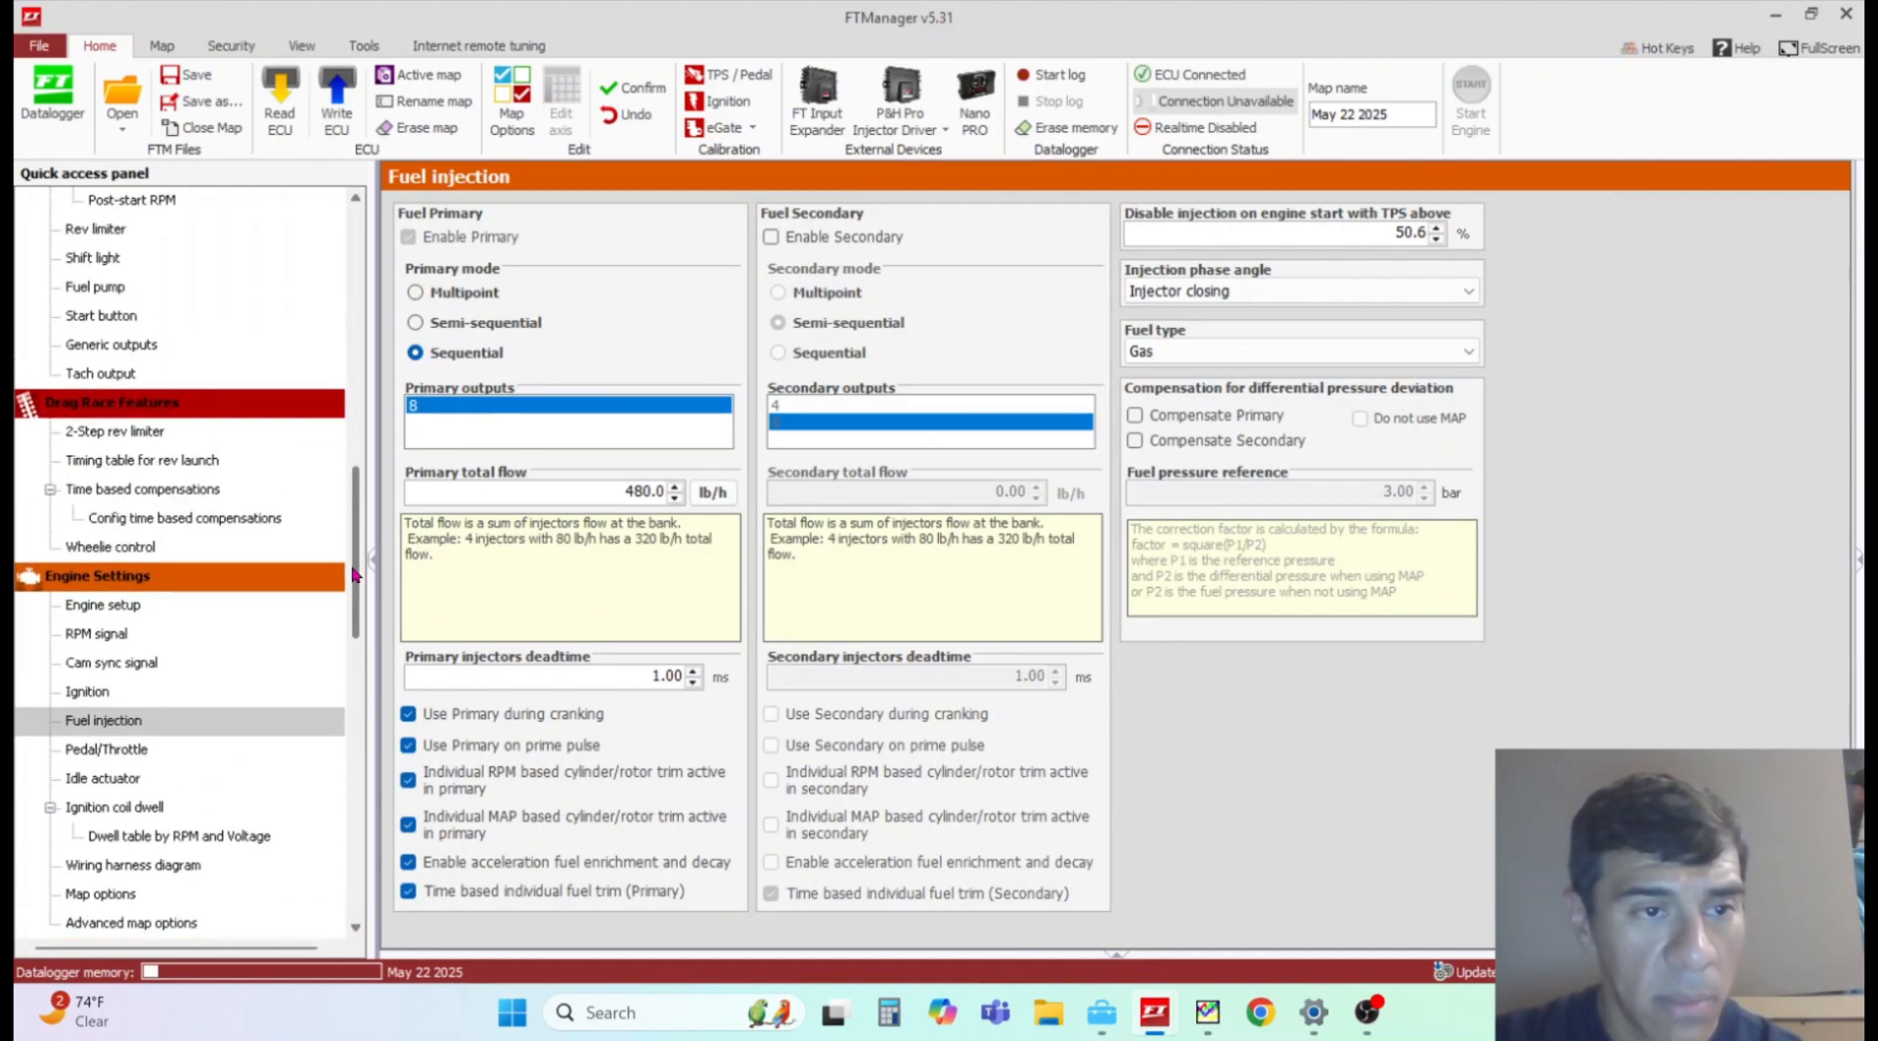
scroll("up", 3)
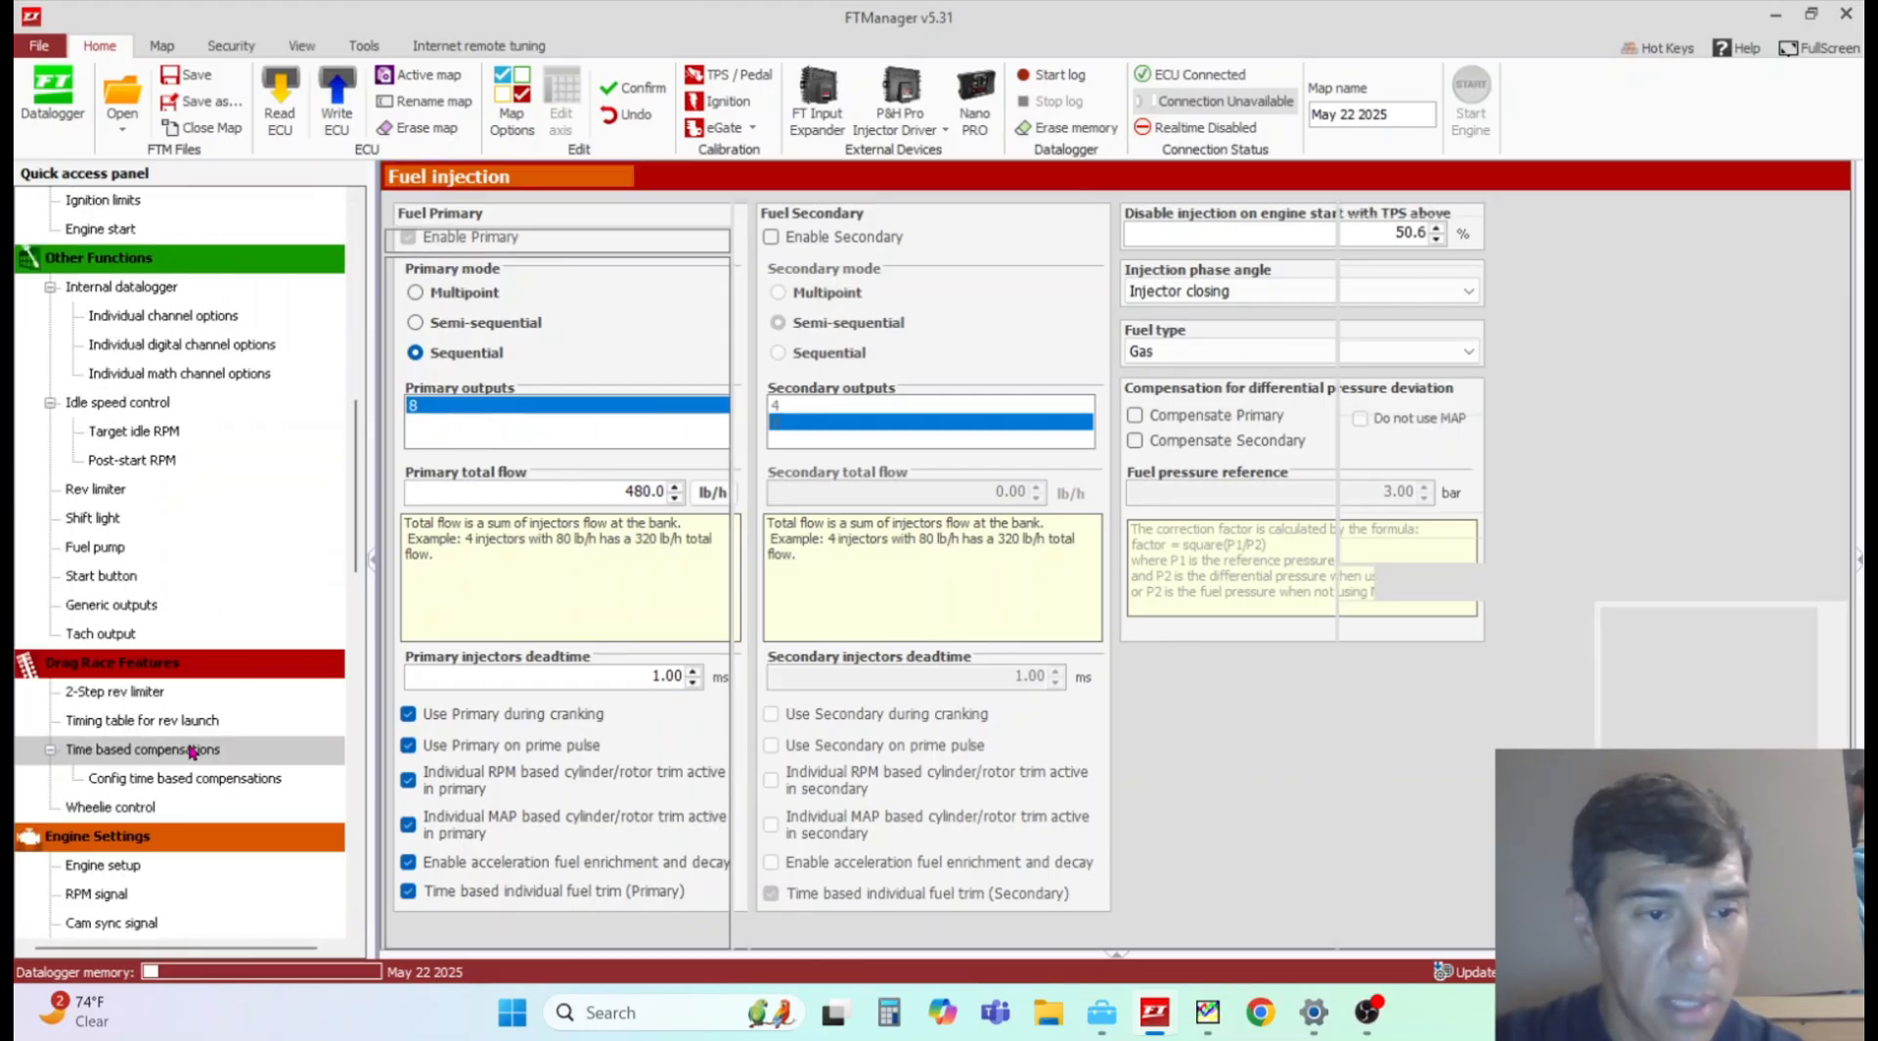
Step: Show the time based compensations config page, every time based function still unchecked
left_click(183, 776)
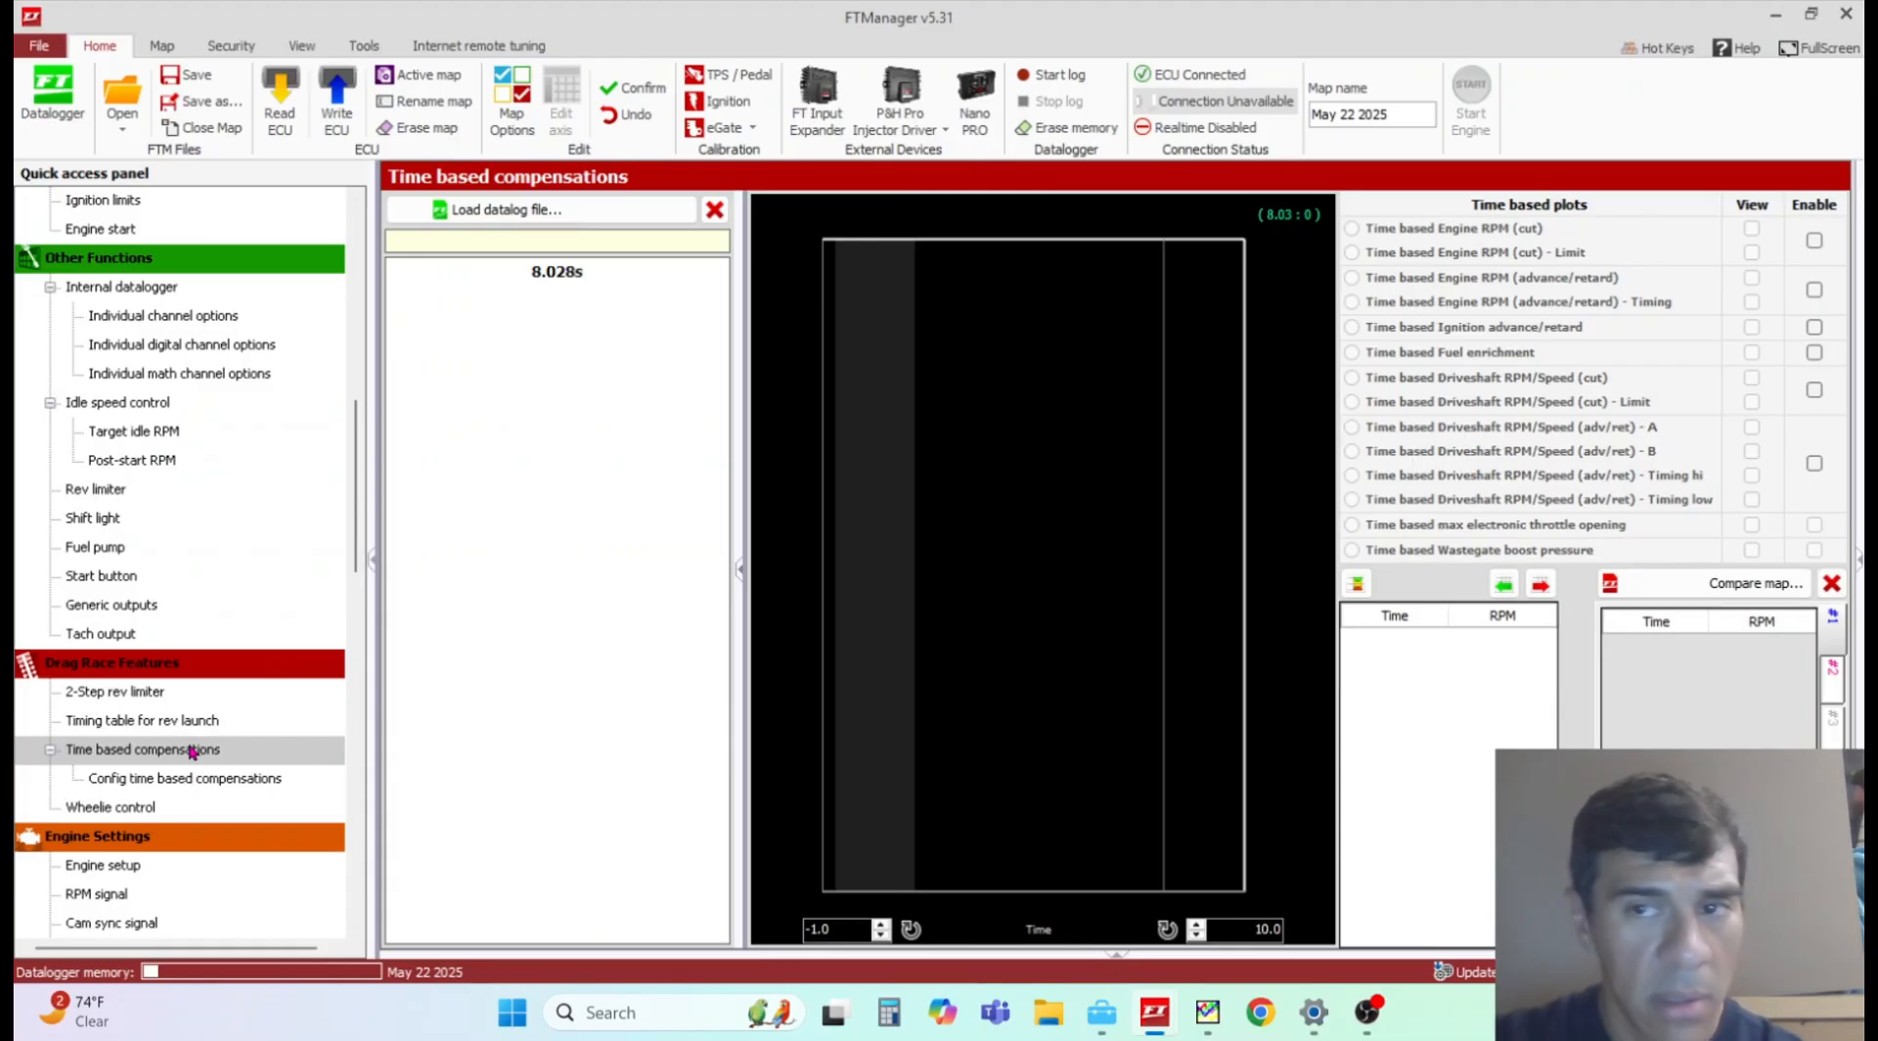
left_click(184, 777)
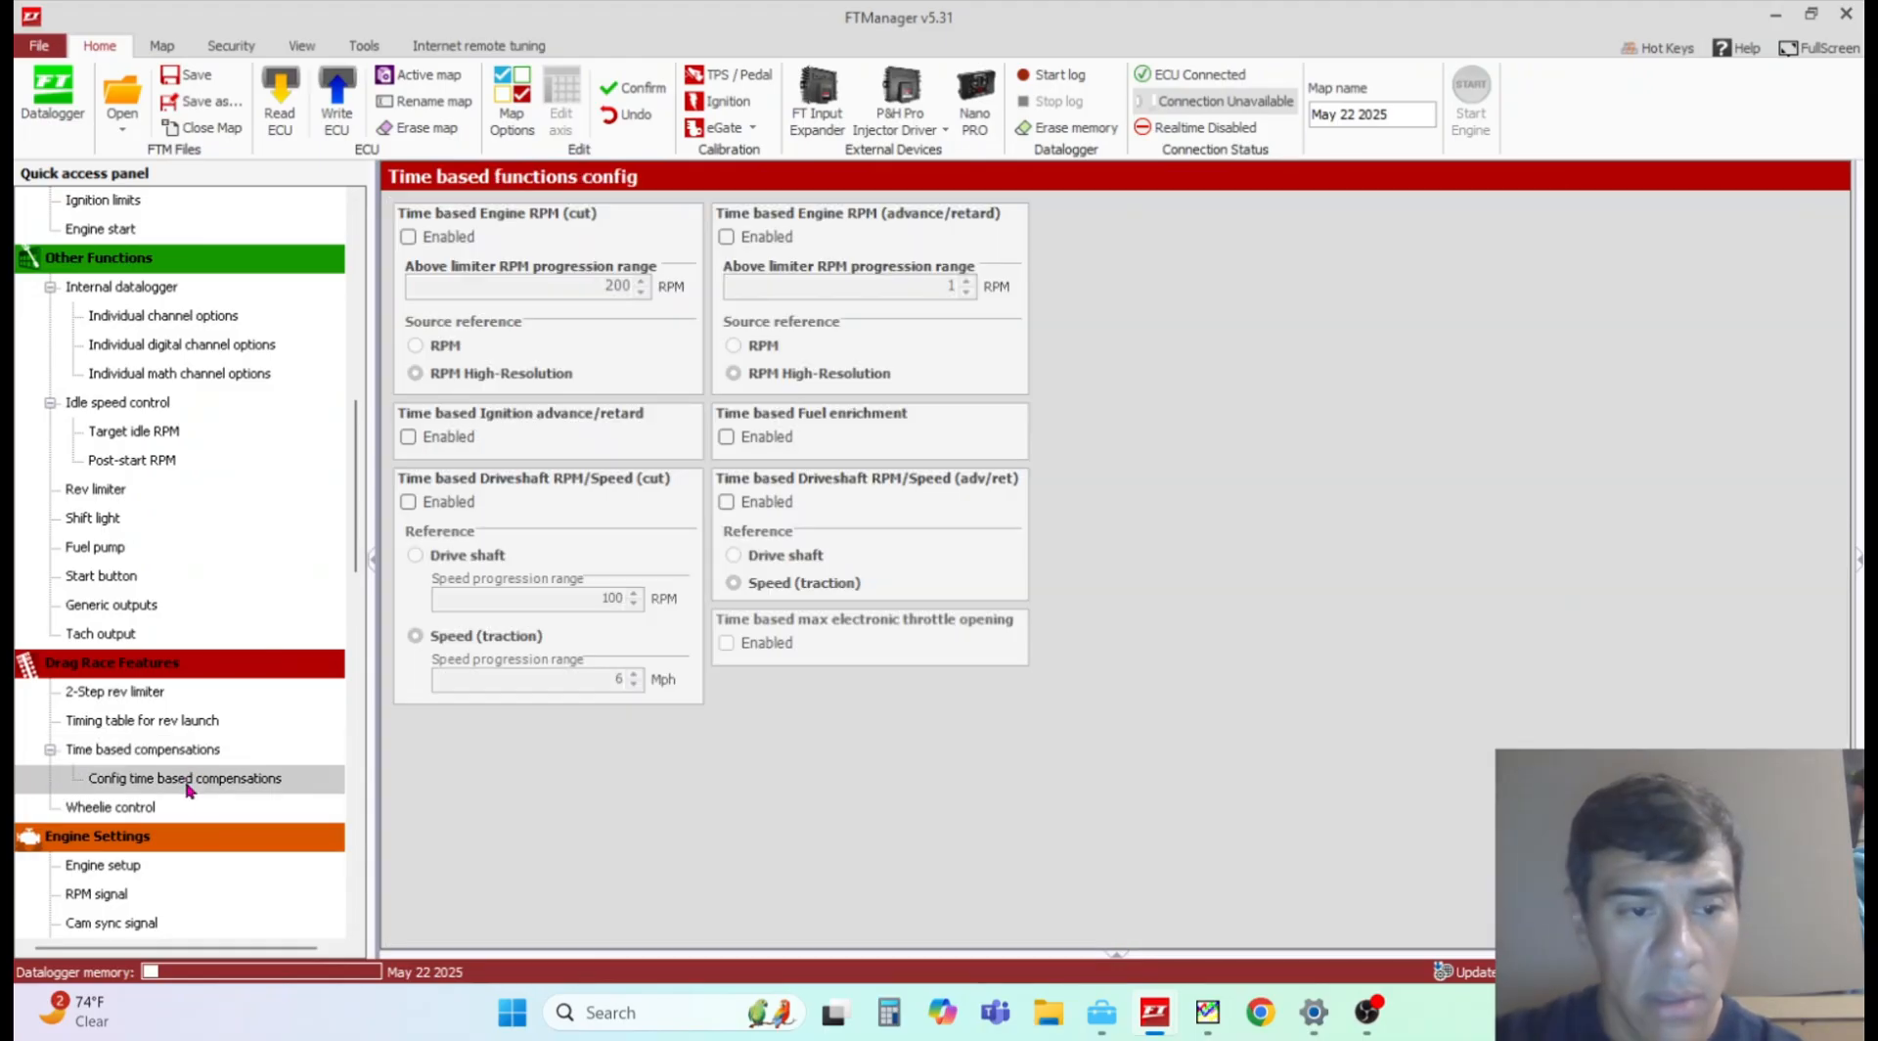
scroll("up", 3)
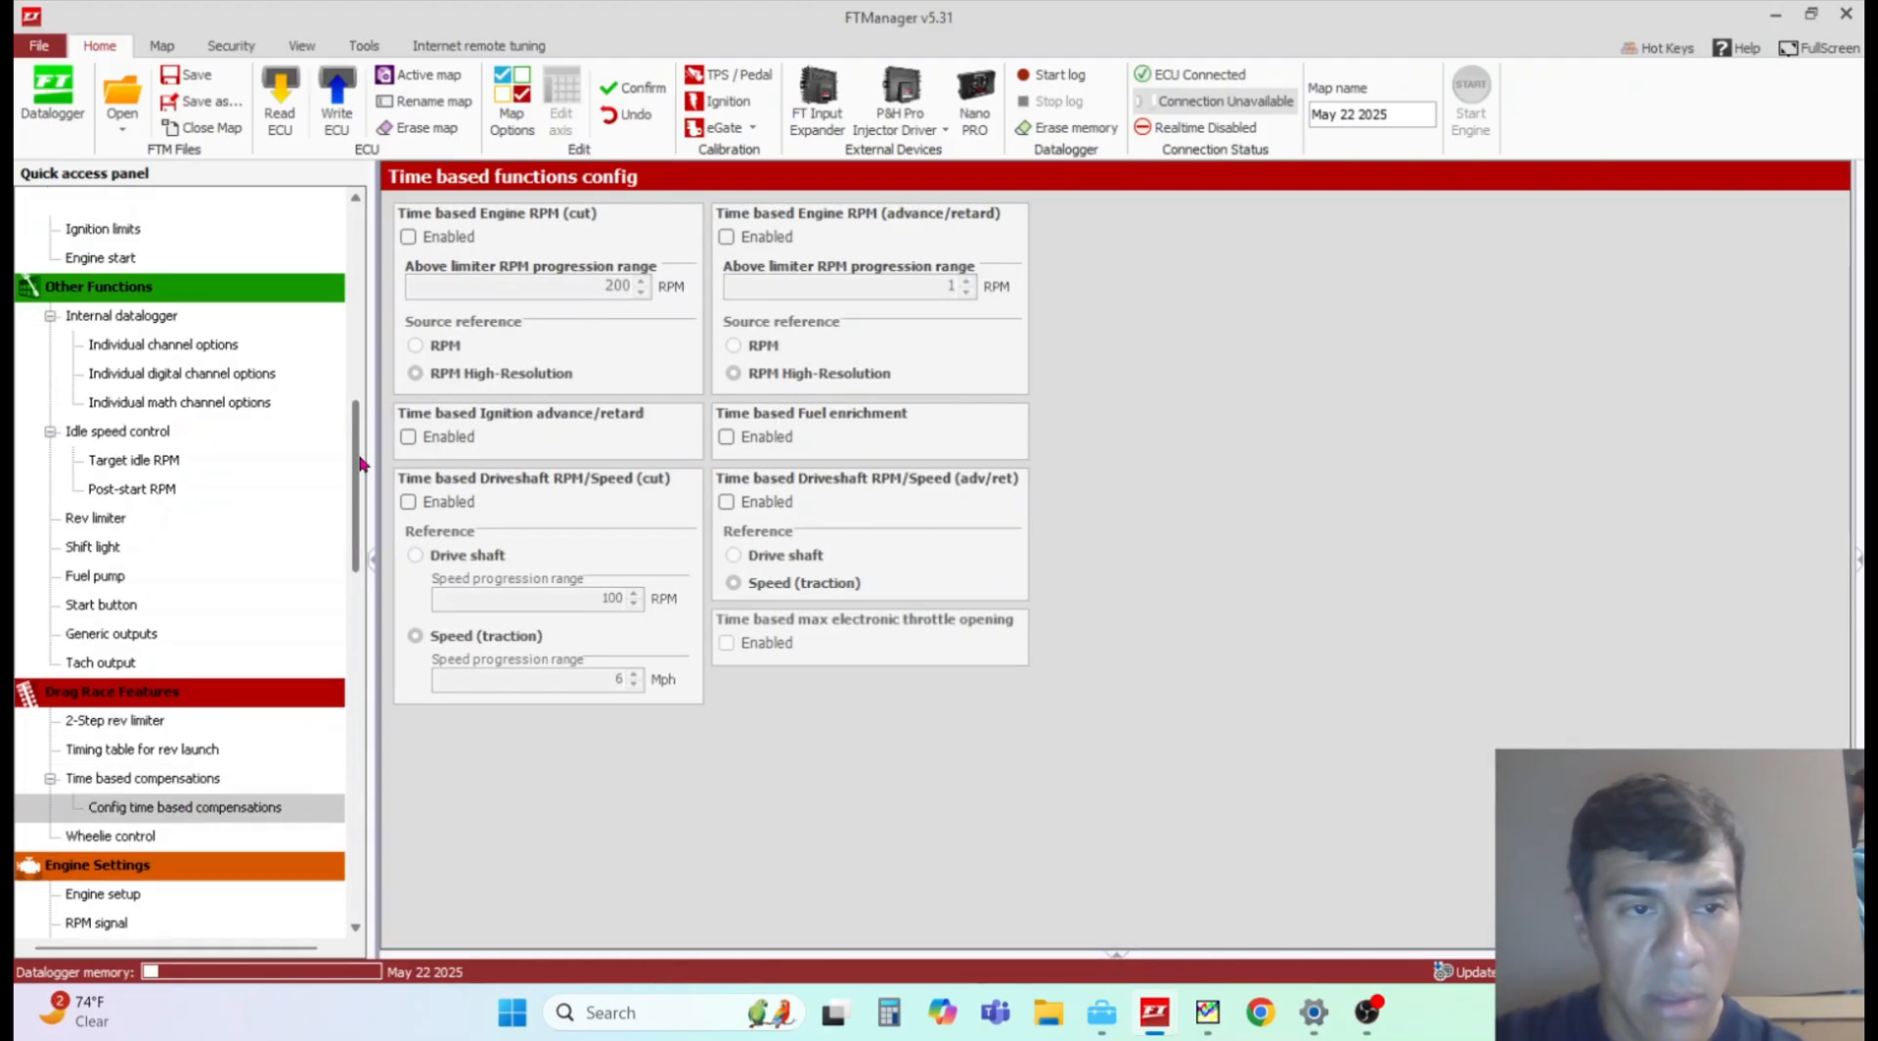
scroll("up", 3)
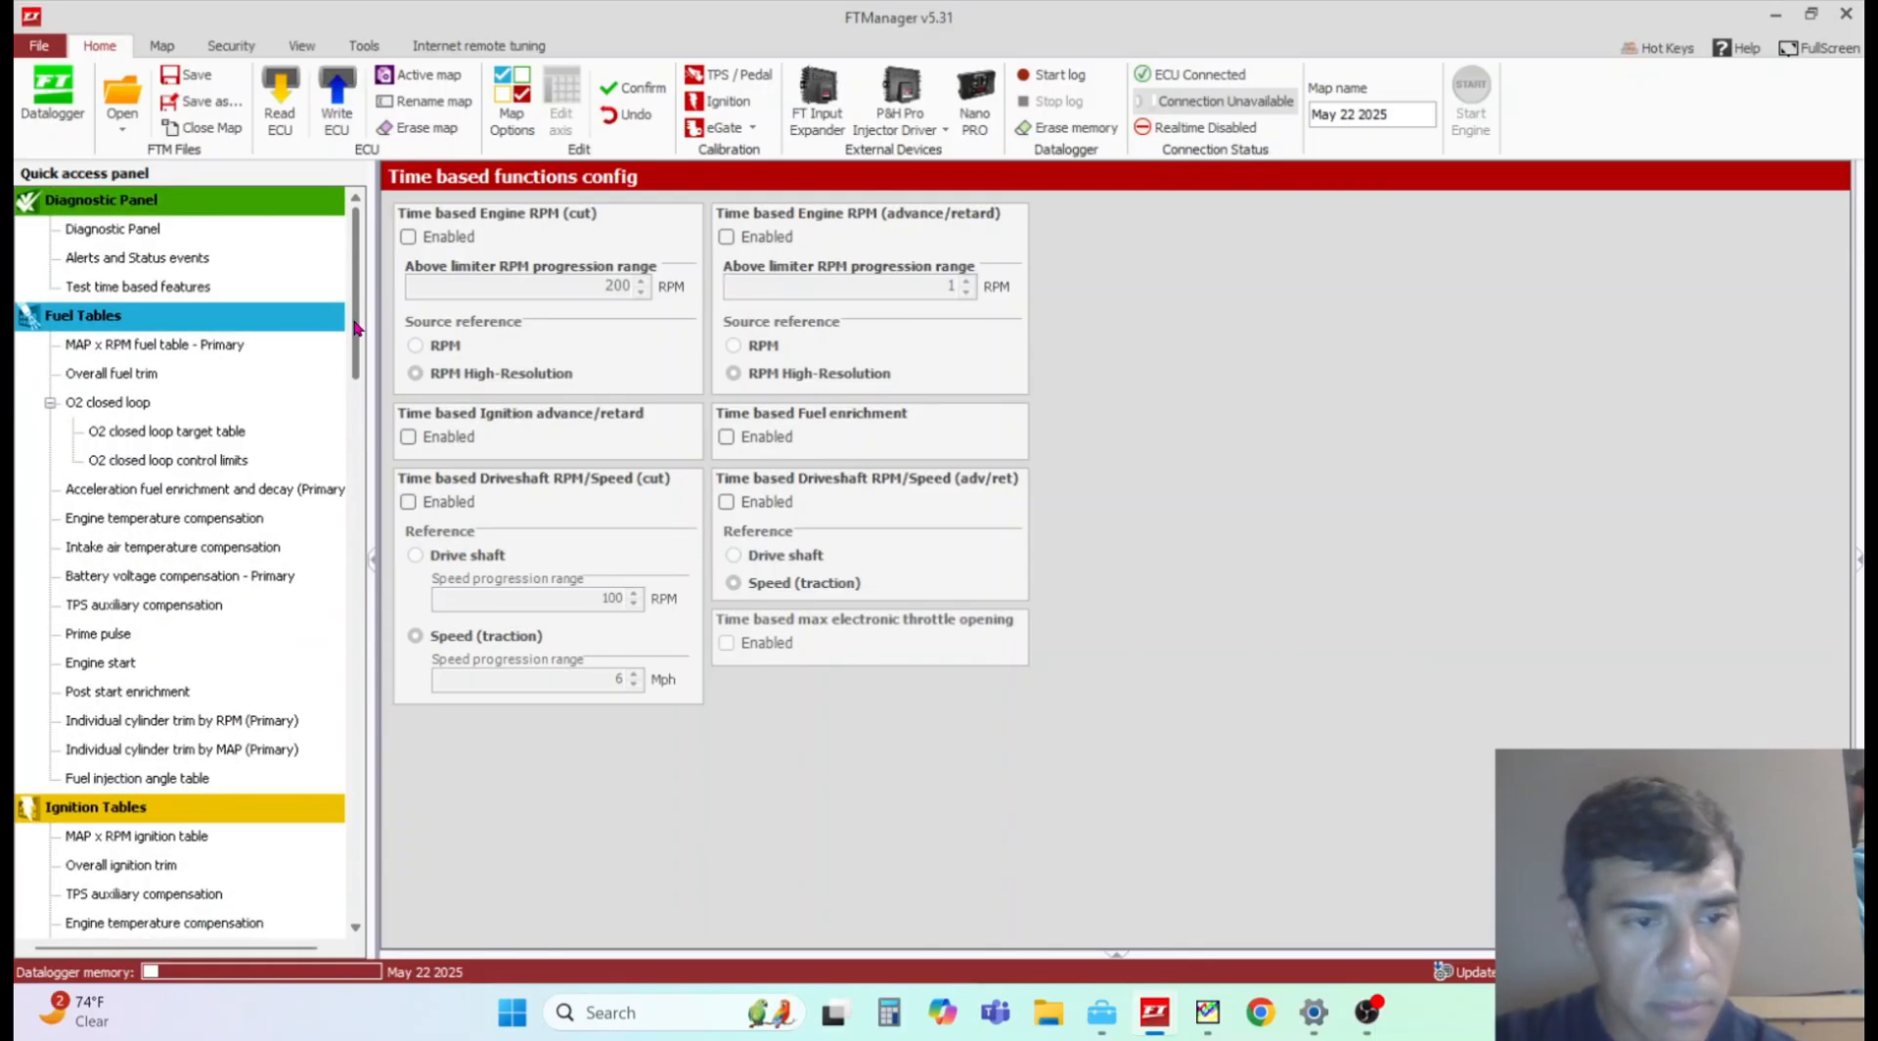
mouse_move(276, 626)
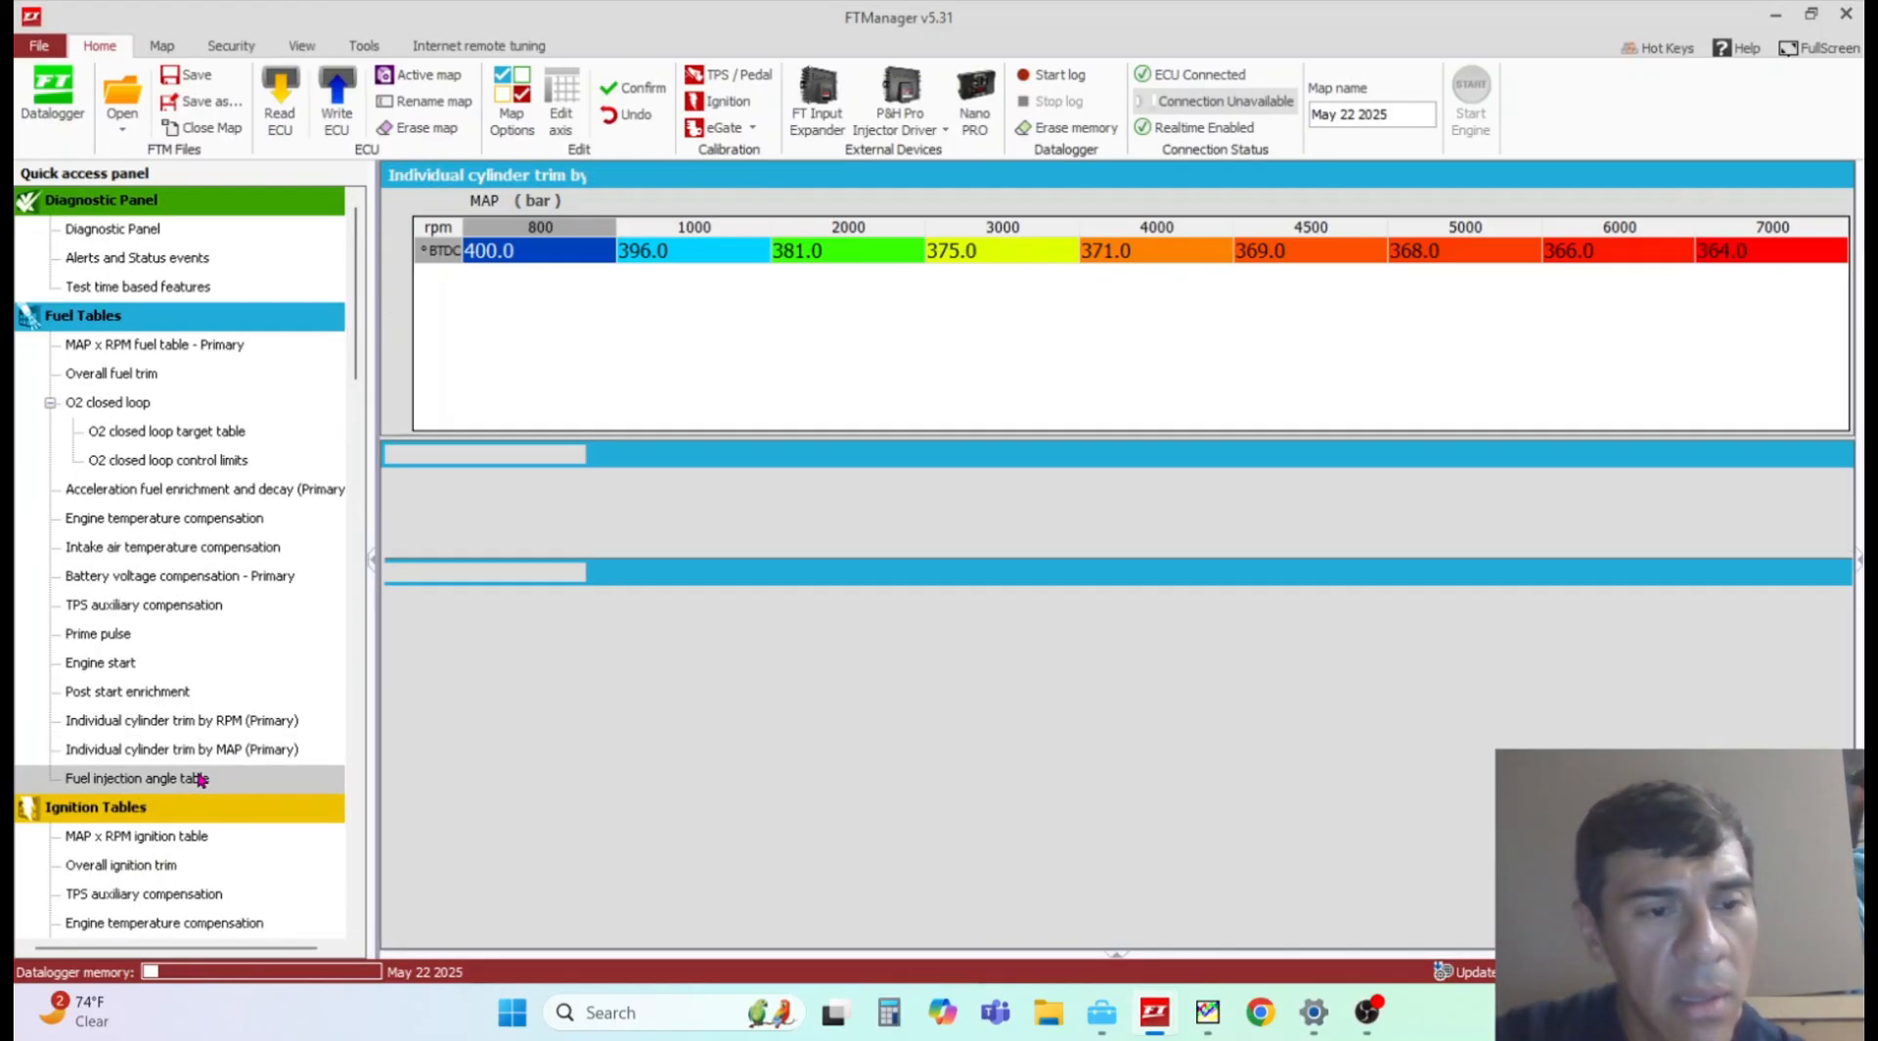
Step: Show the RPM-based individual cylinder fuel trim table for primary injectors, all cylinders at 0.0%
left_click(137, 776)
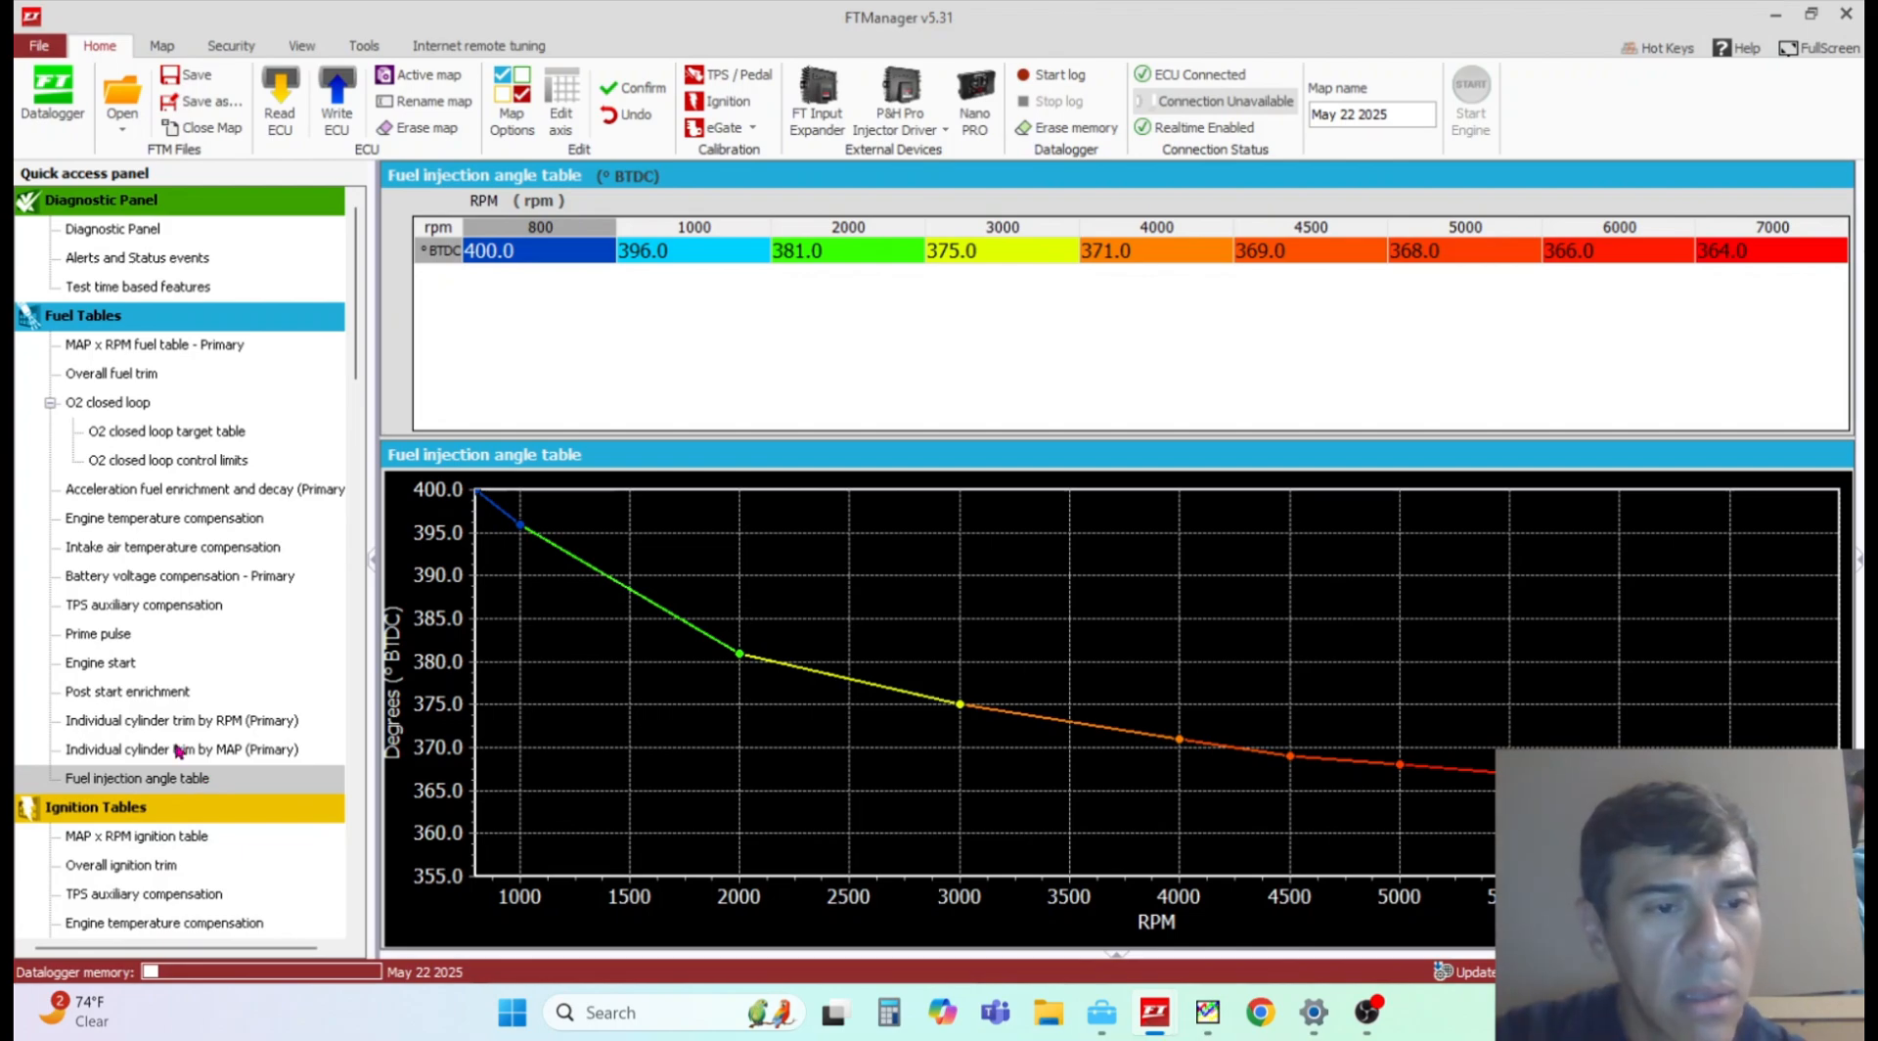
mouse_move(141, 571)
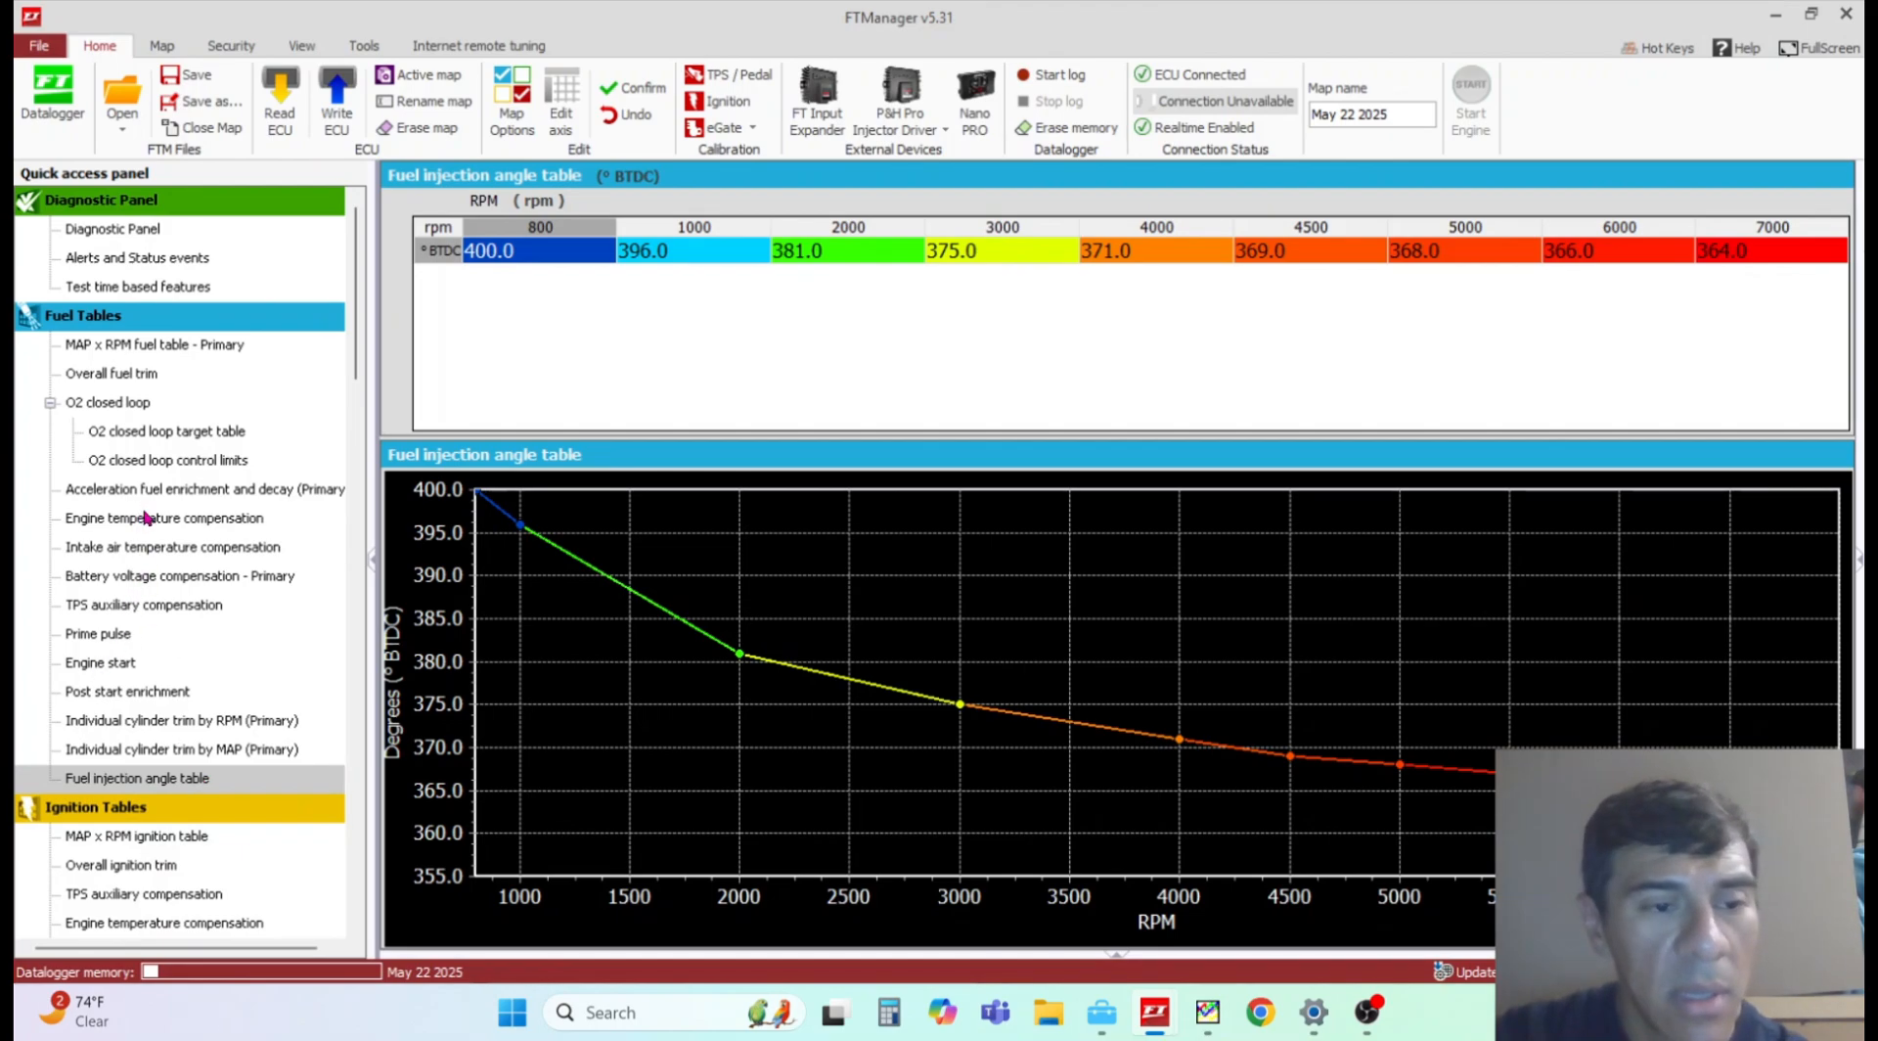
left_click(182, 720)
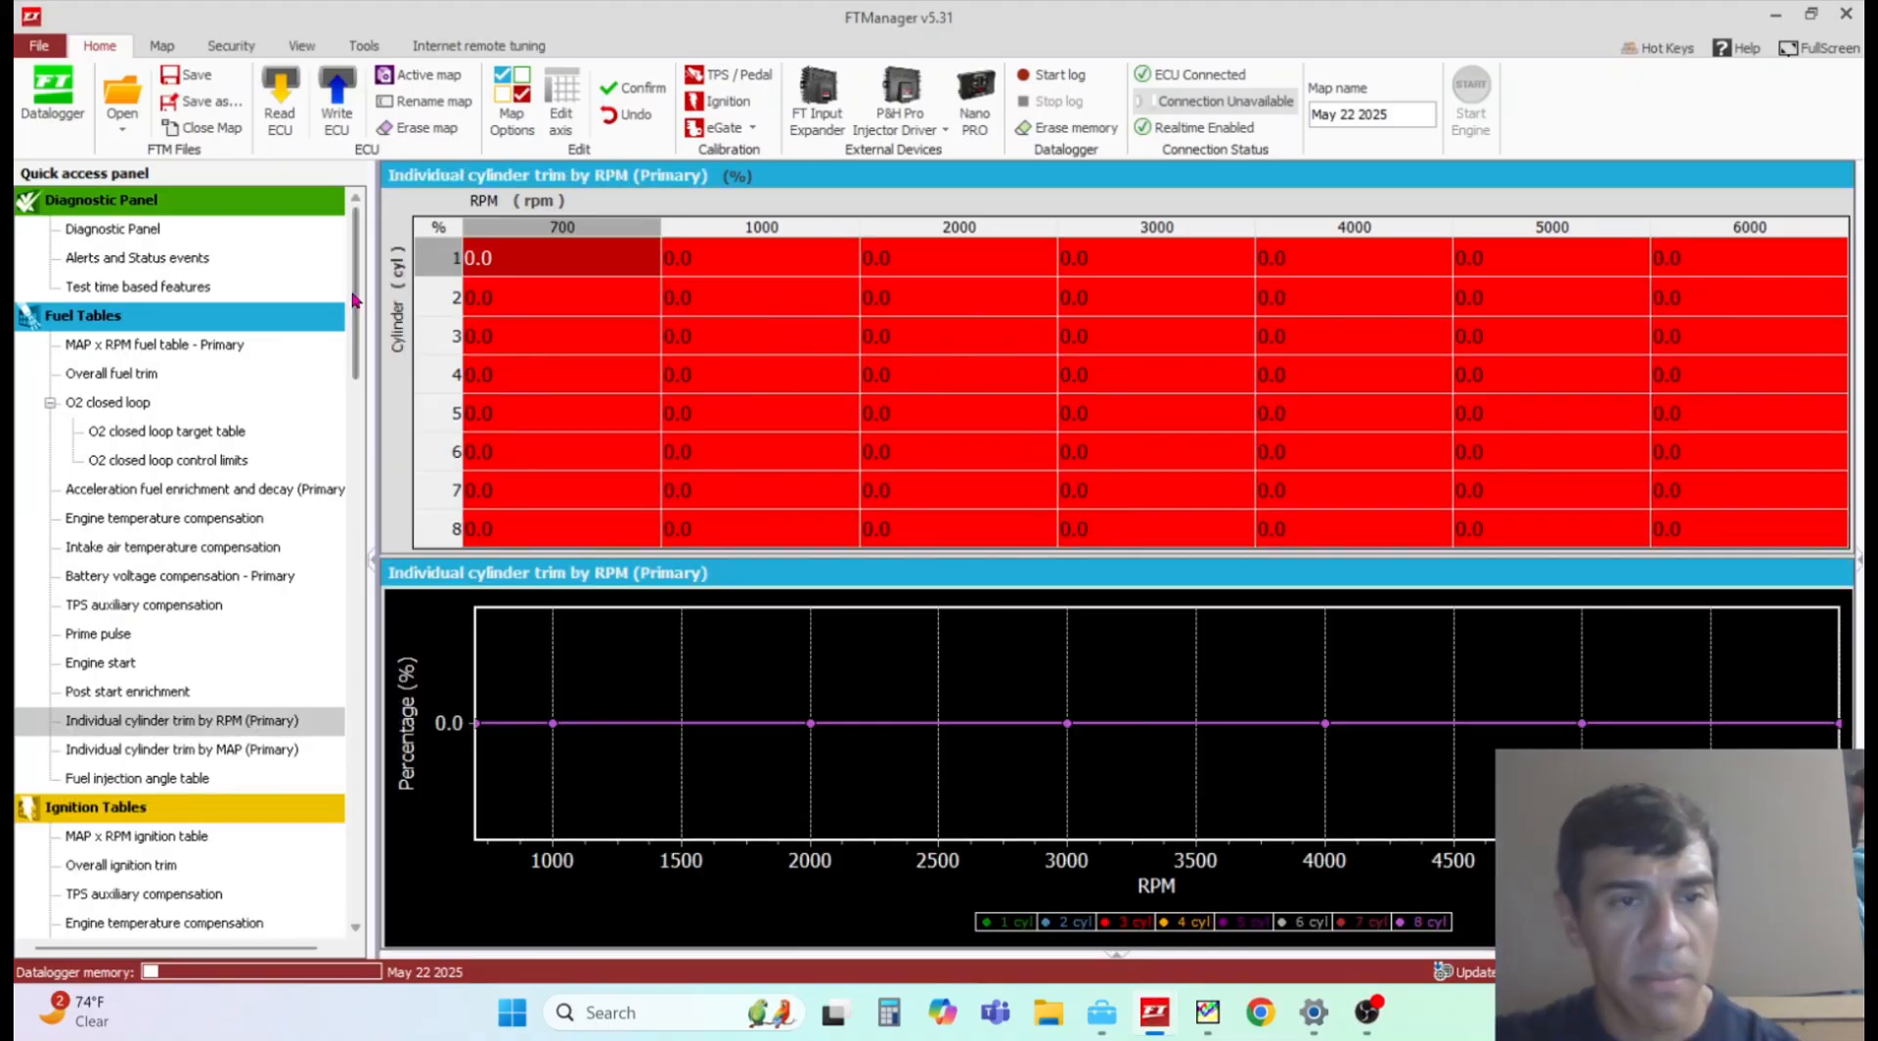
scroll("down", 3)
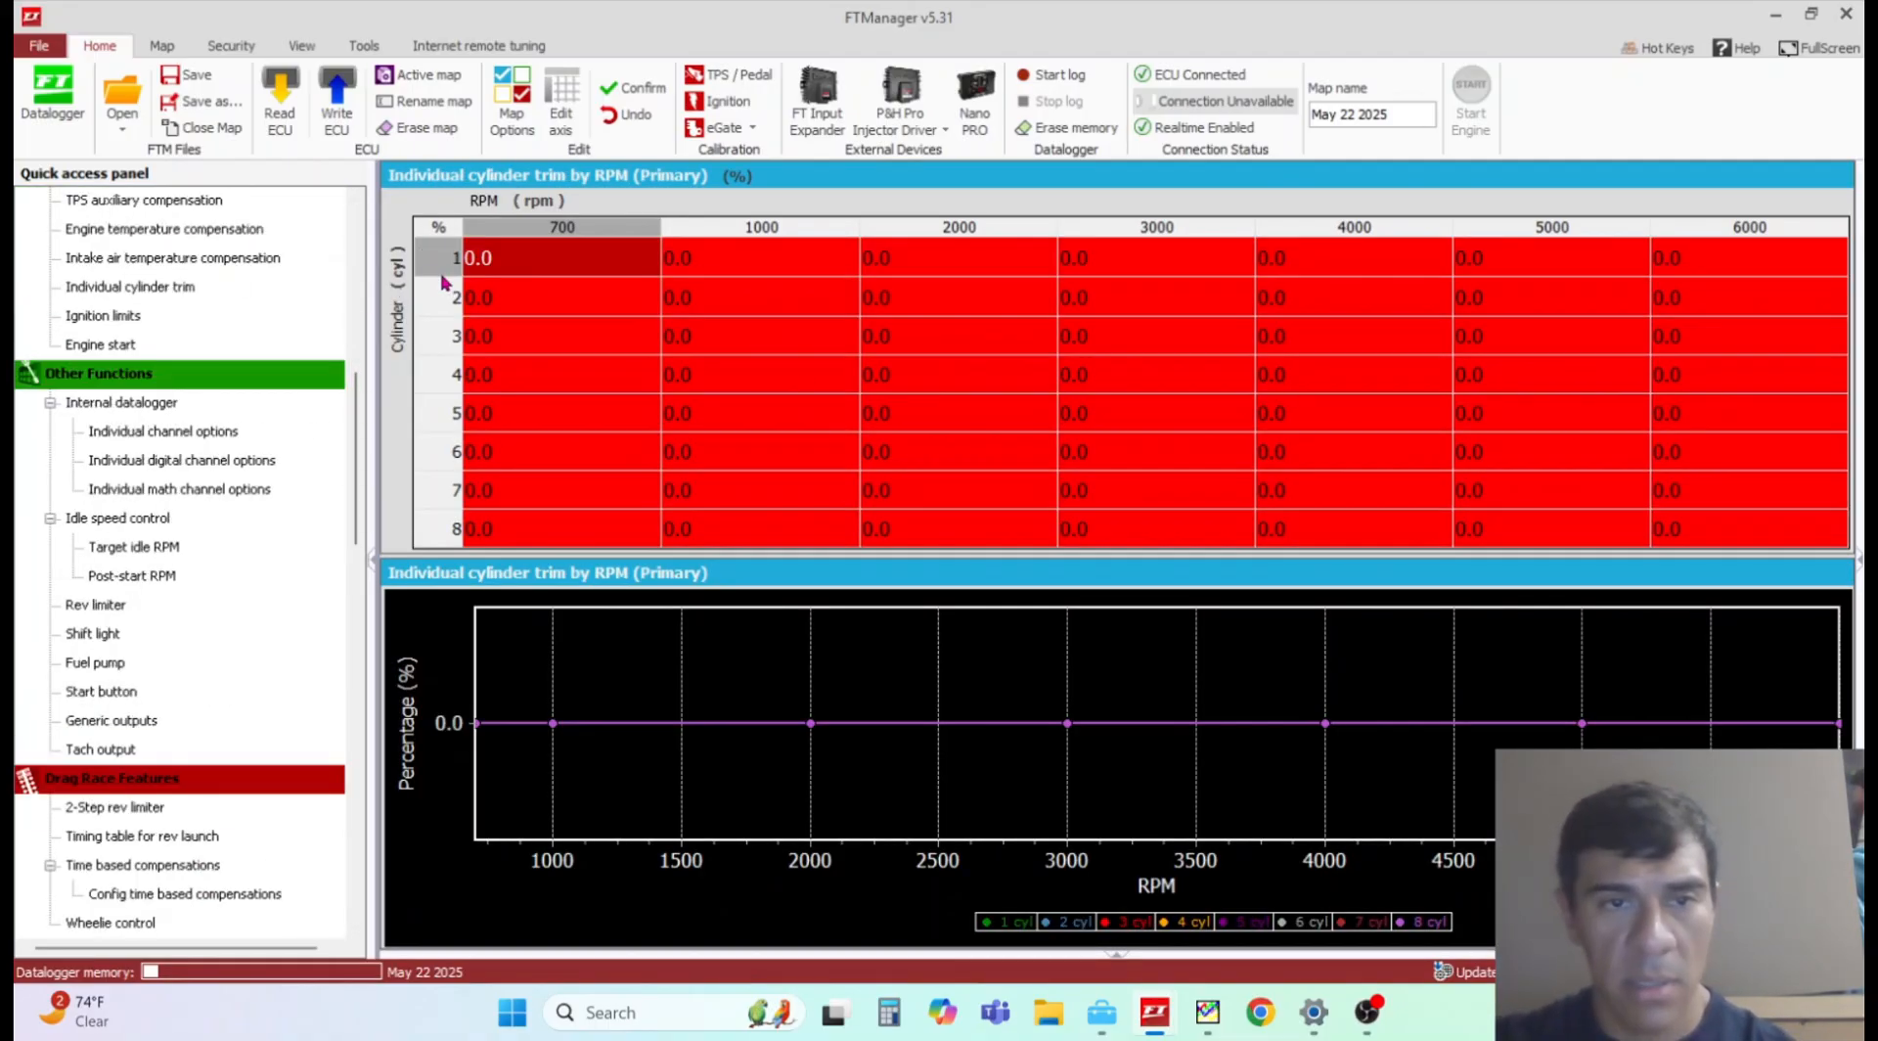
Step: Highlight the trim rows of cylinders 5, 7 and 8 in the RPM trim table
left_click(478, 412)
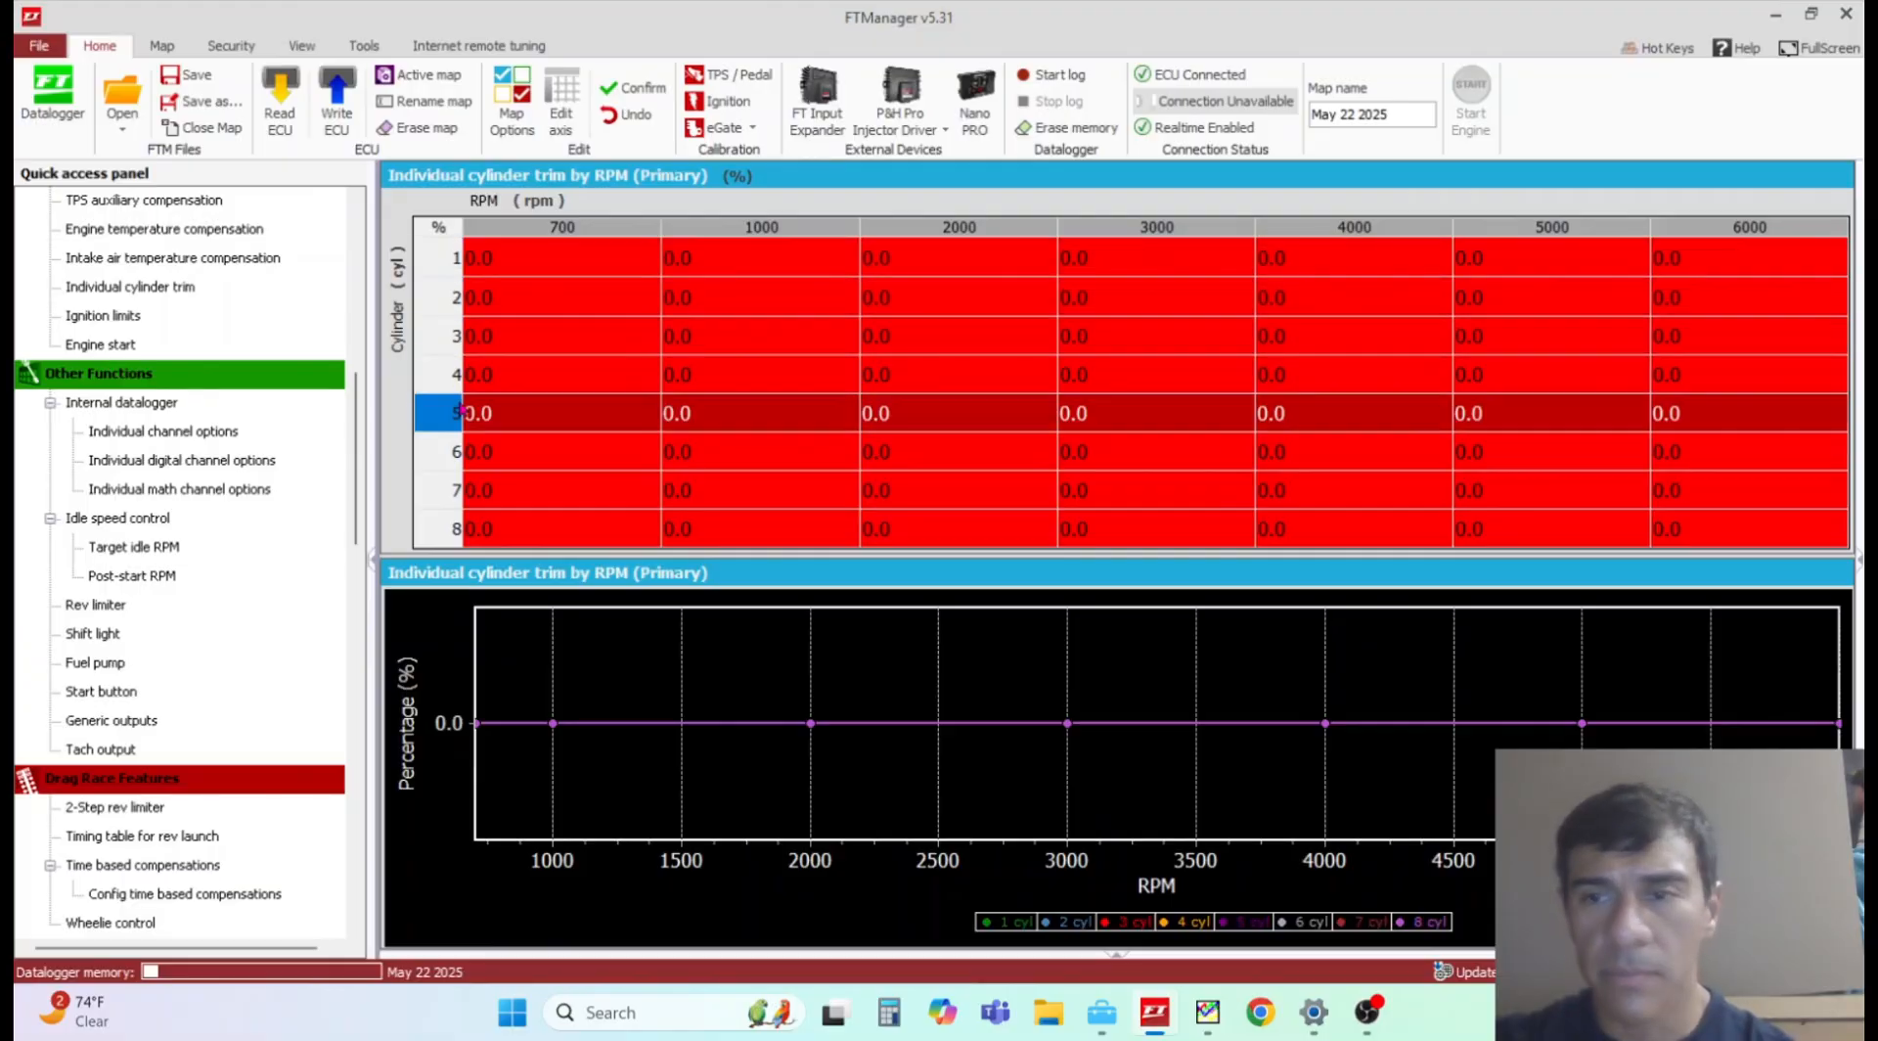
left_click(438, 489)
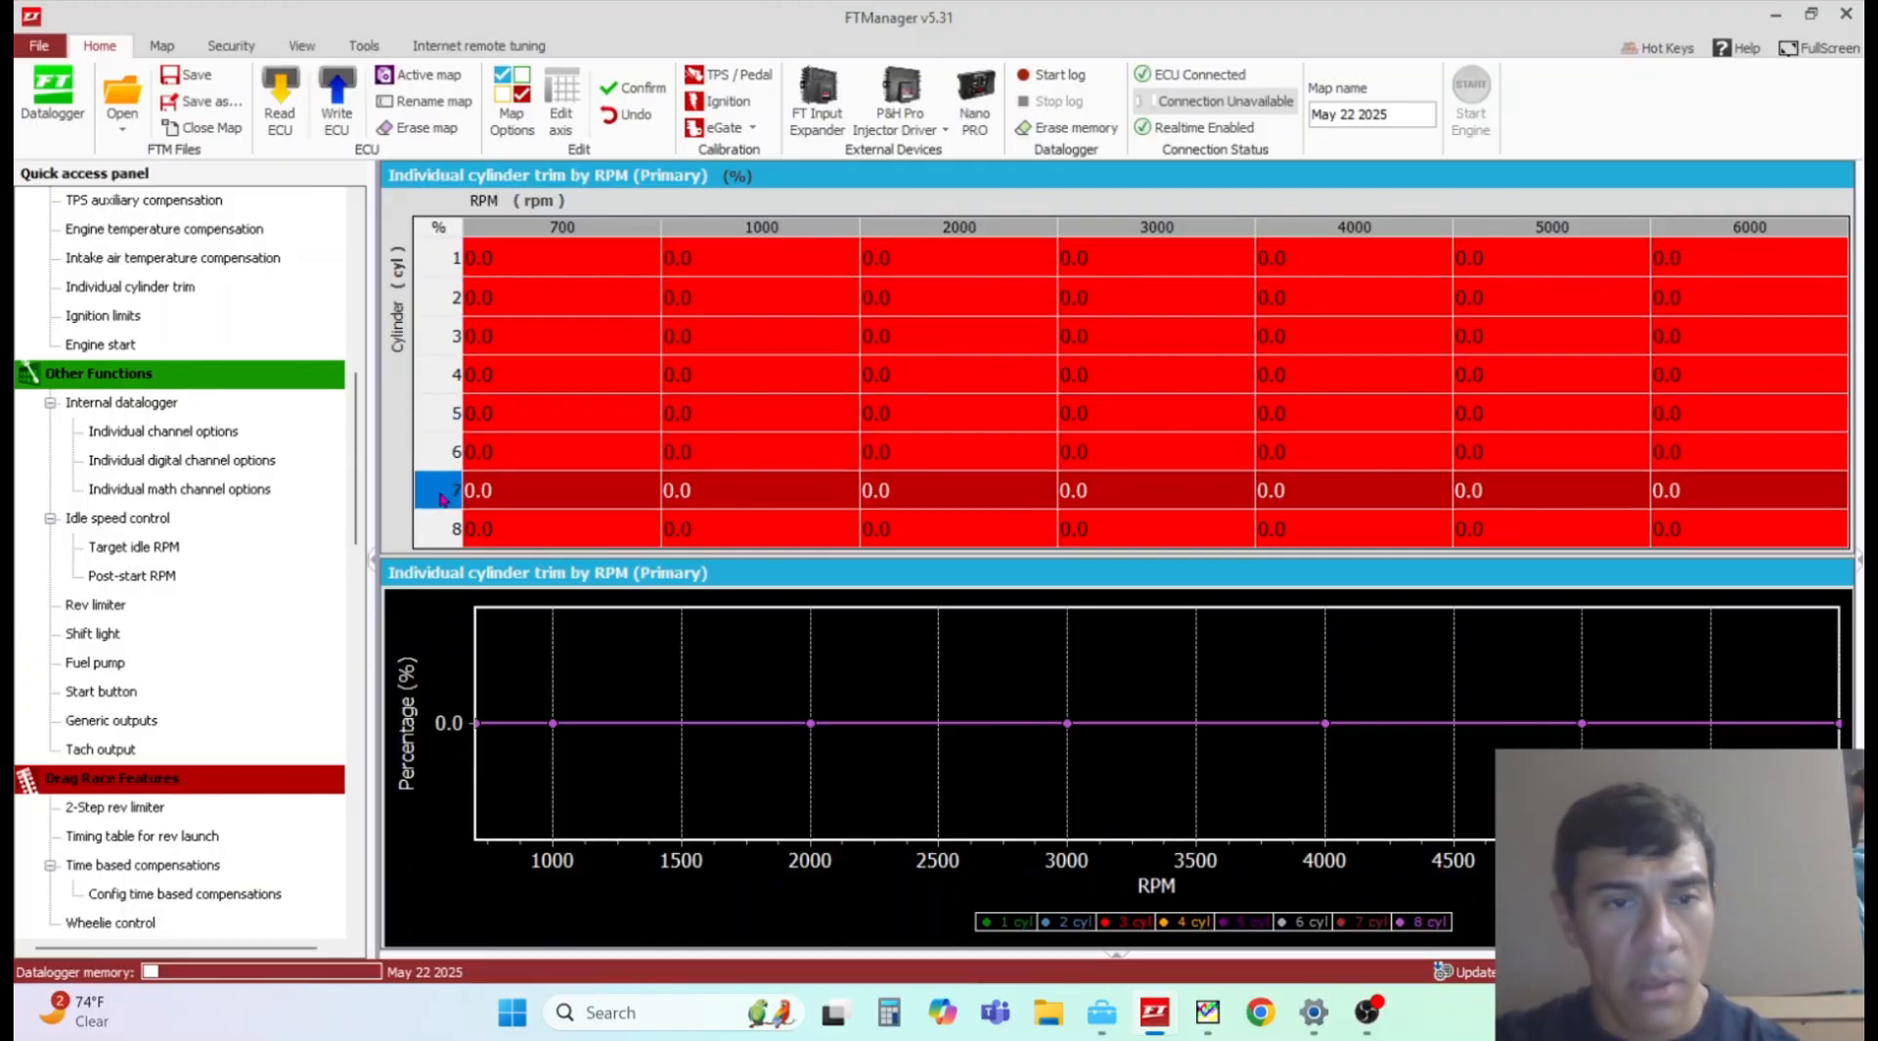
left_click(438, 528)
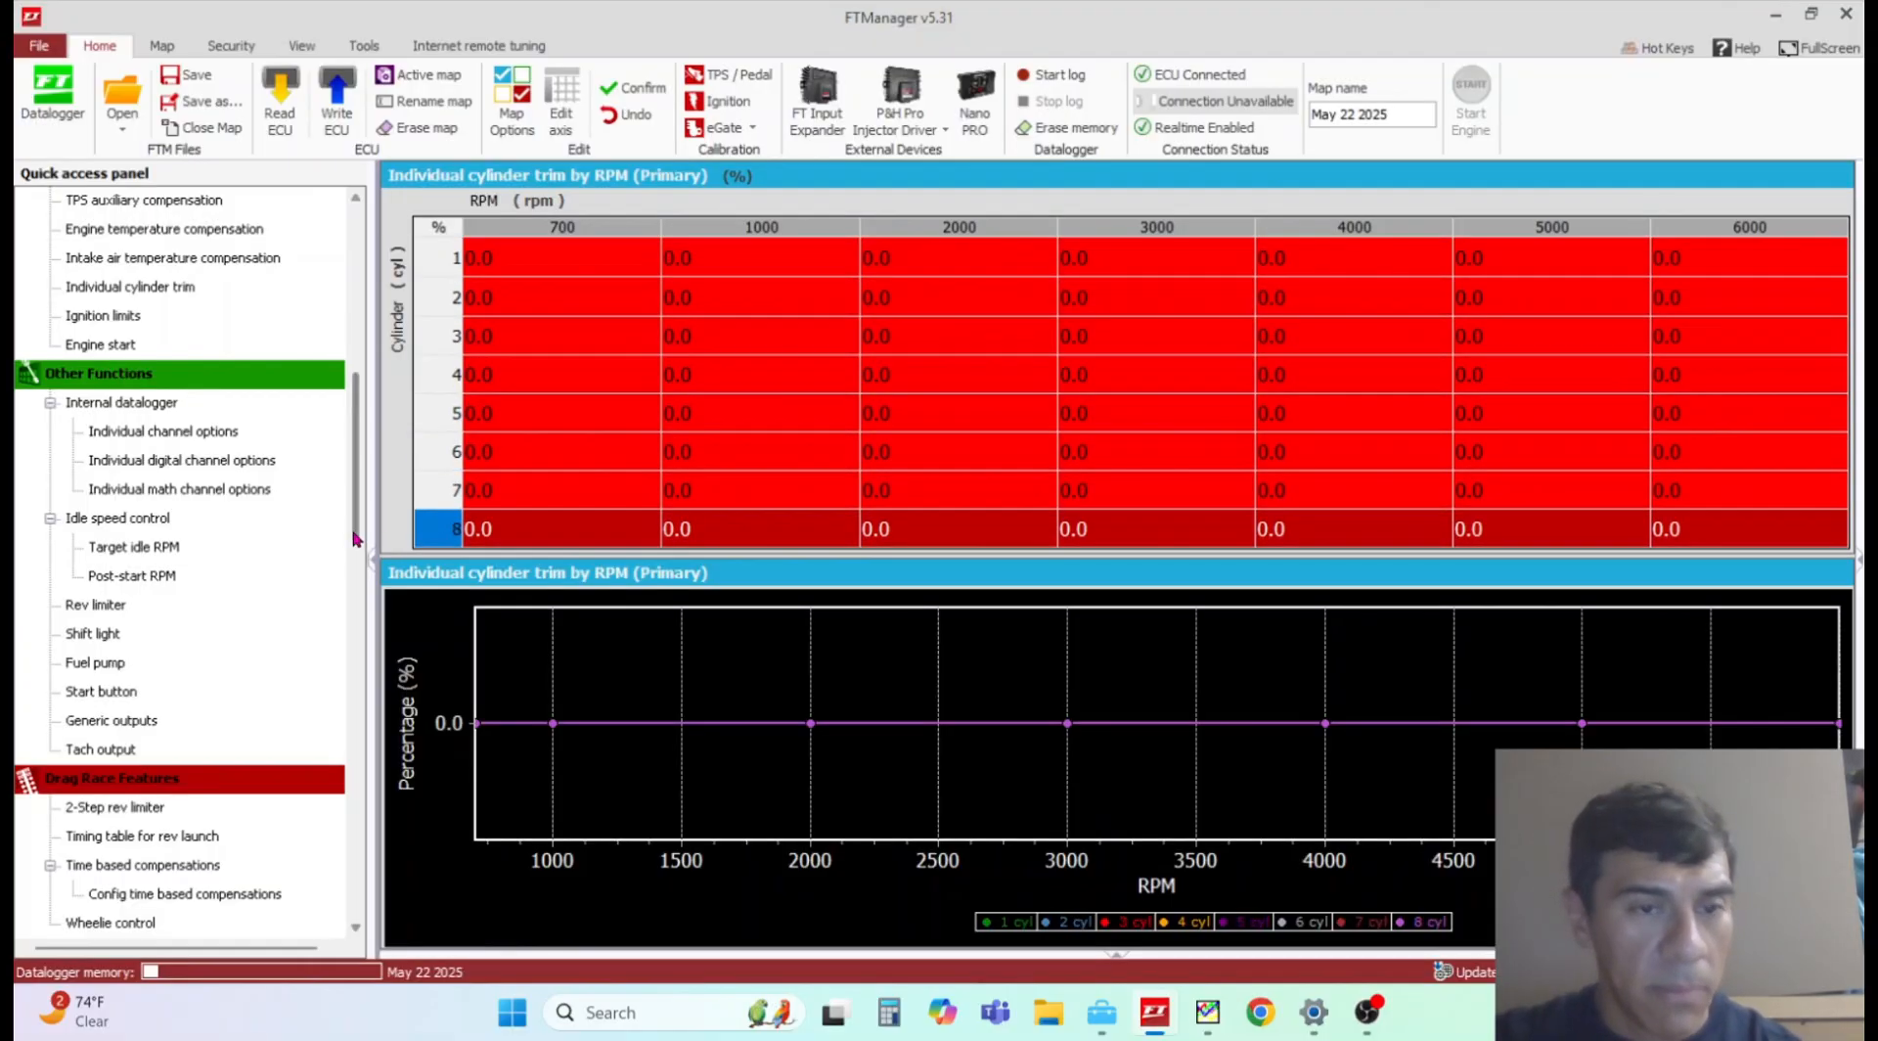
scroll("up", 3)
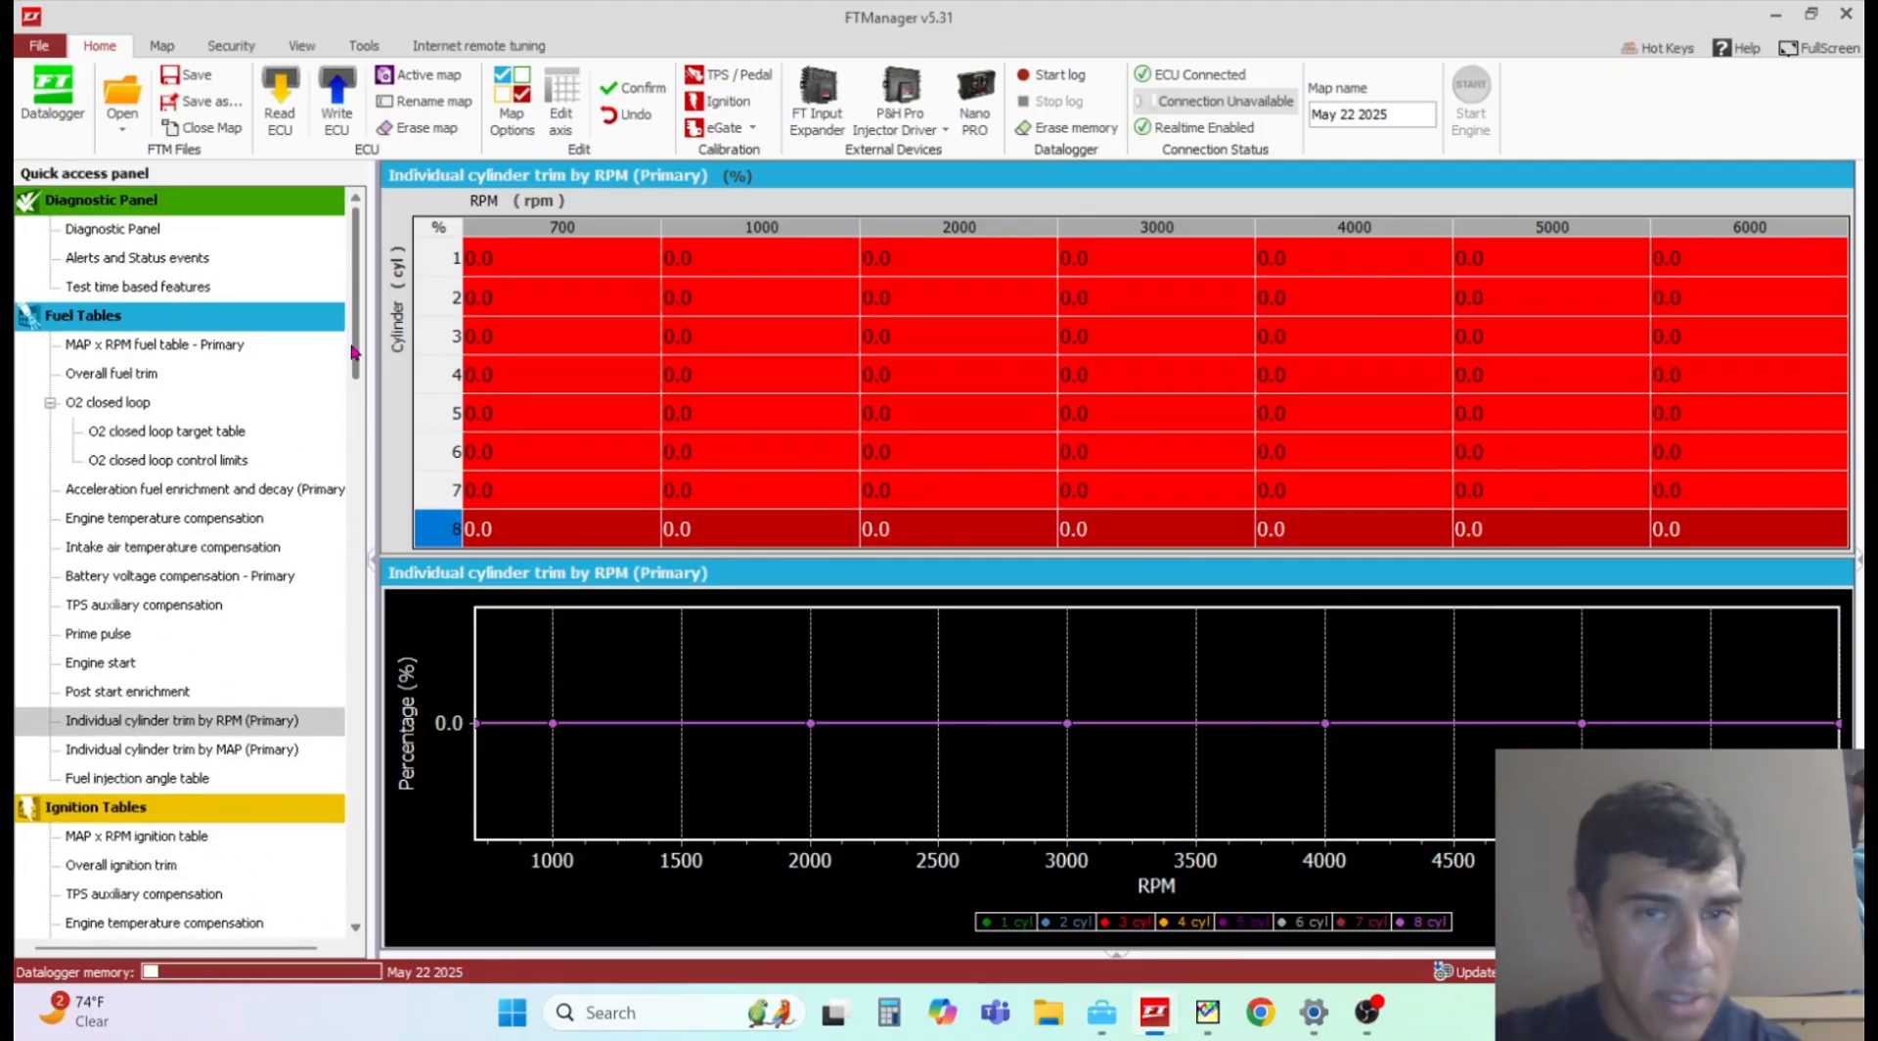